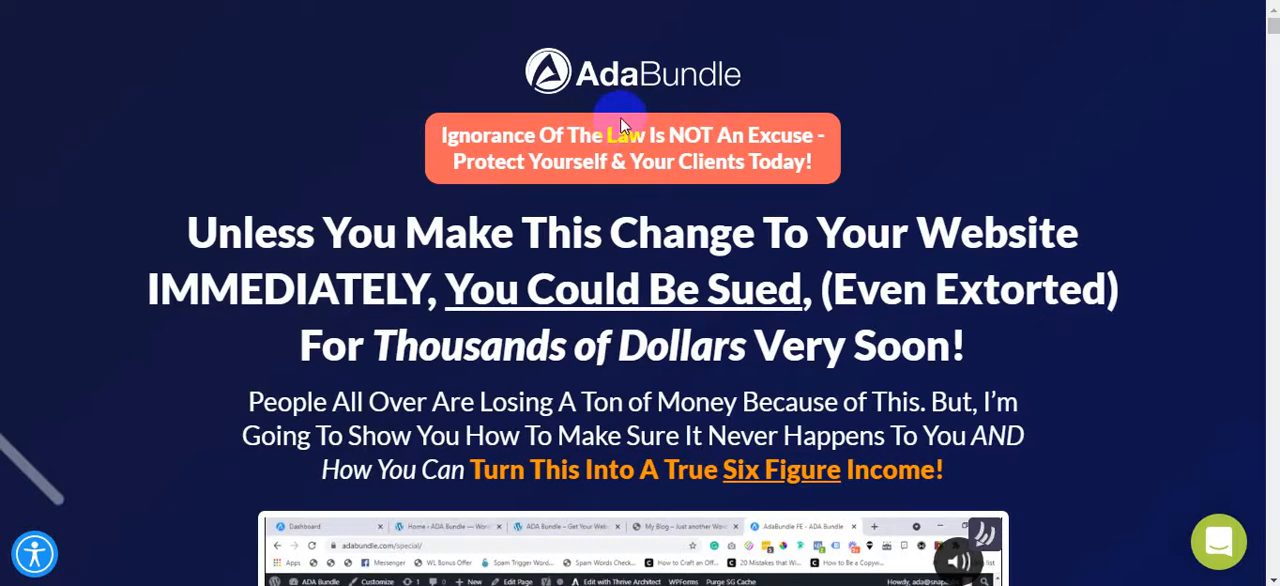
mouse_move(595, 98)
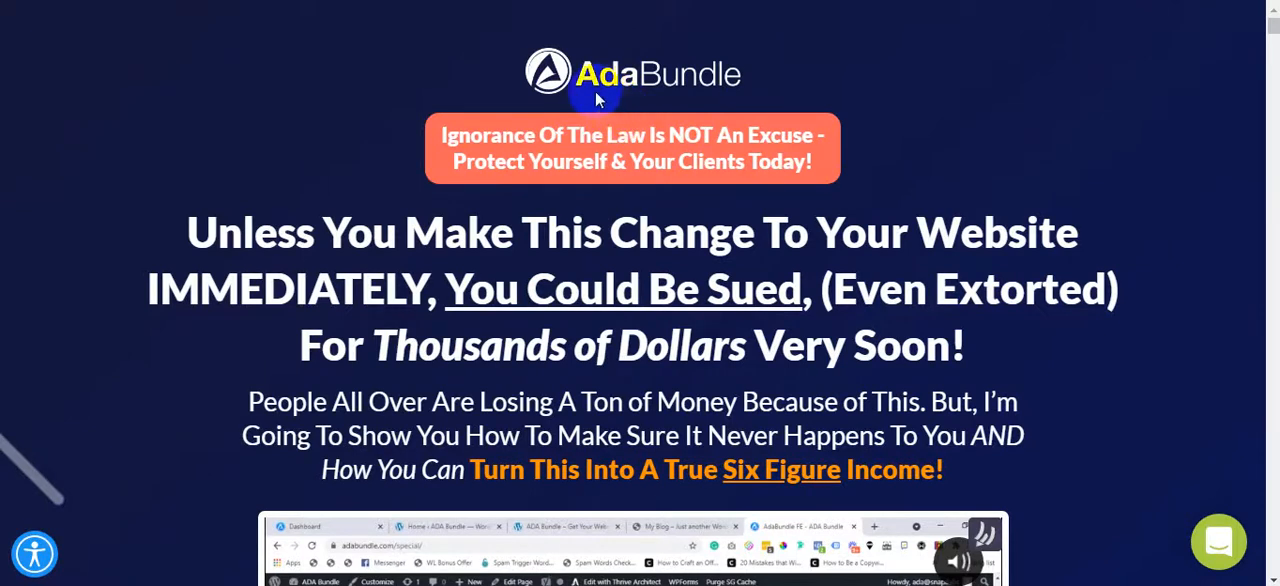
mouse_move(583, 92)
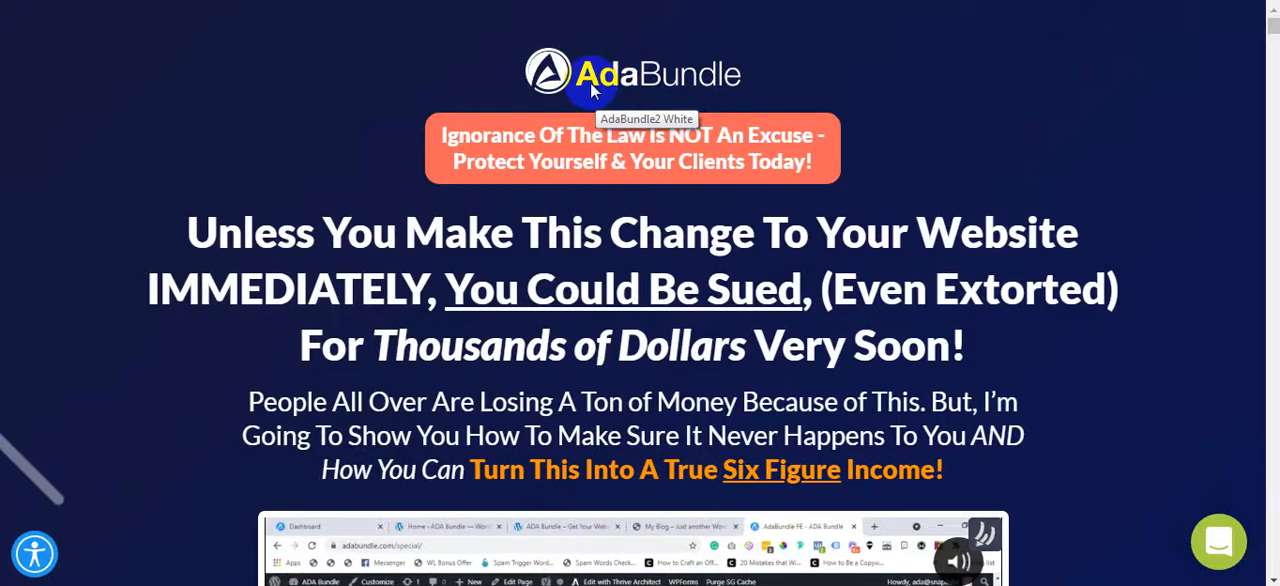
mouse_move(530, 148)
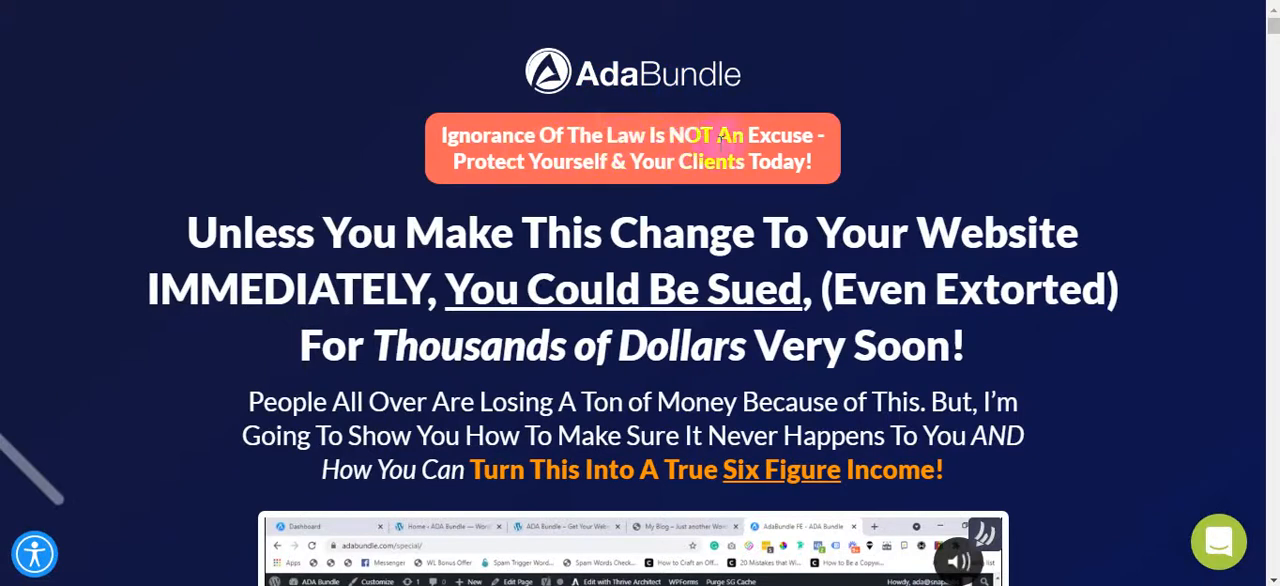
mouse_move(648, 195)
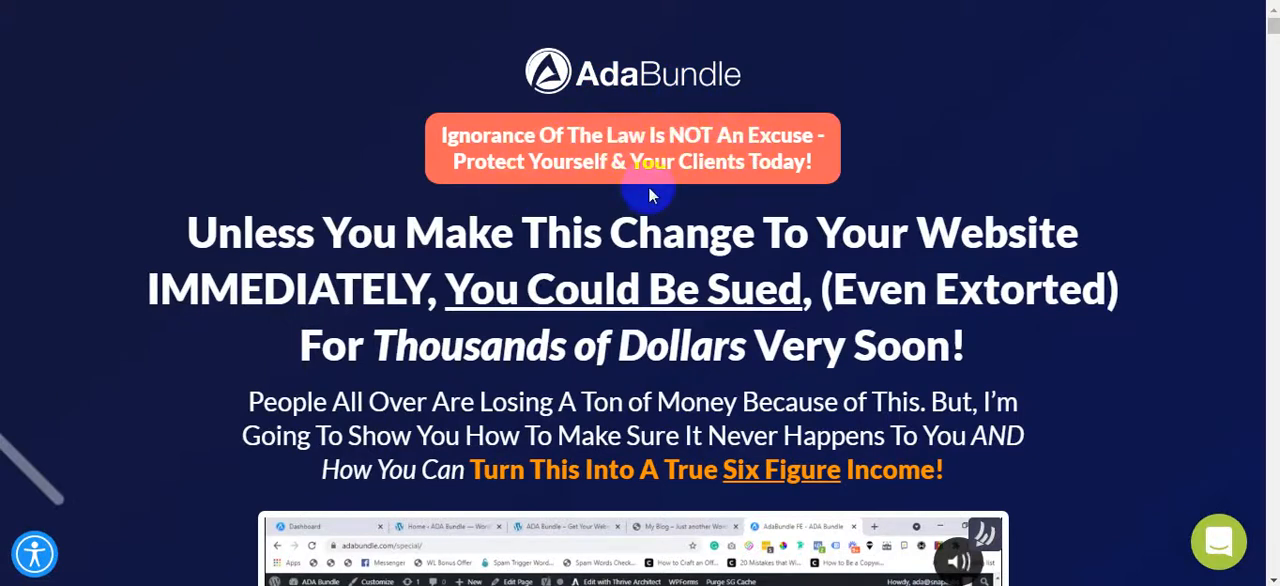
mouse_move(678, 180)
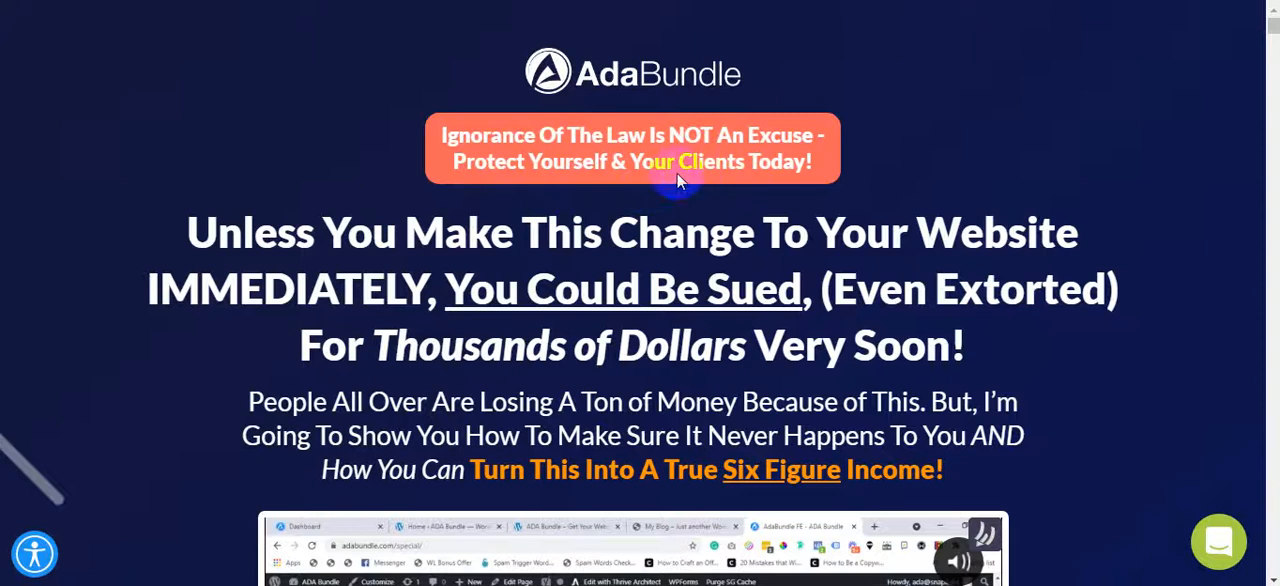
mouse_move(770, 249)
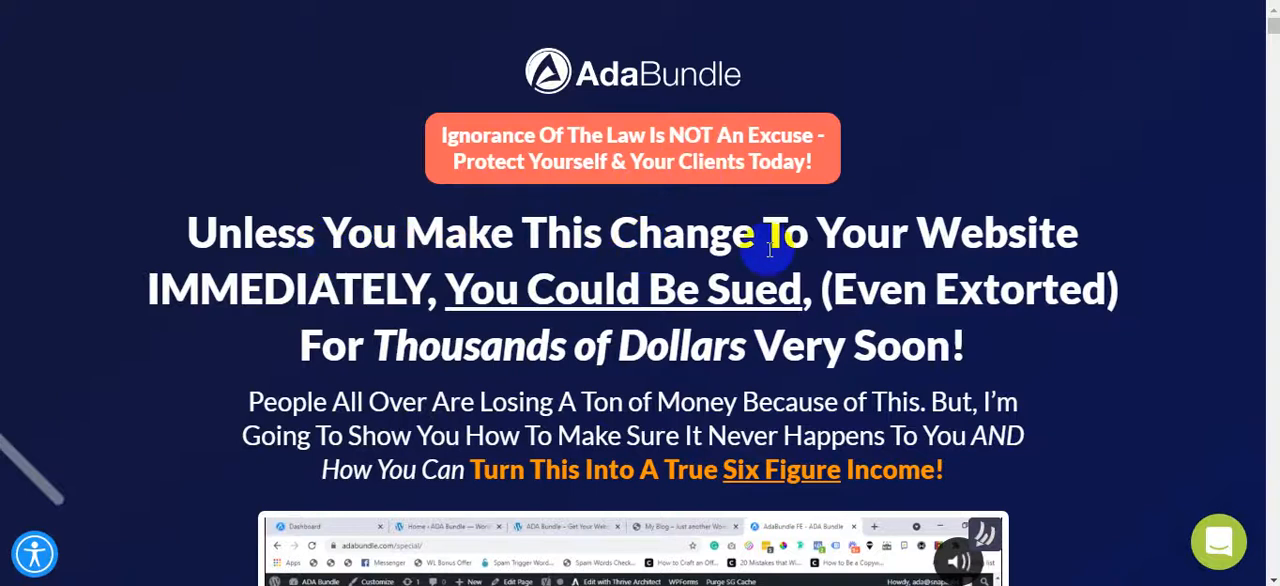
mouse_move(465, 305)
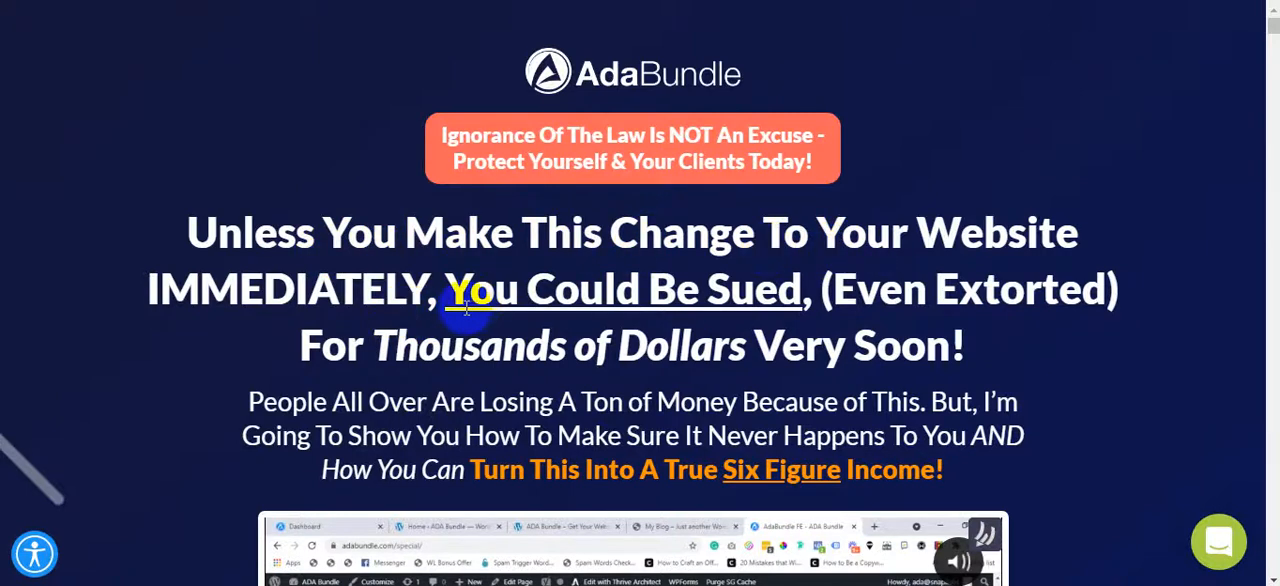
mouse_move(1028, 303)
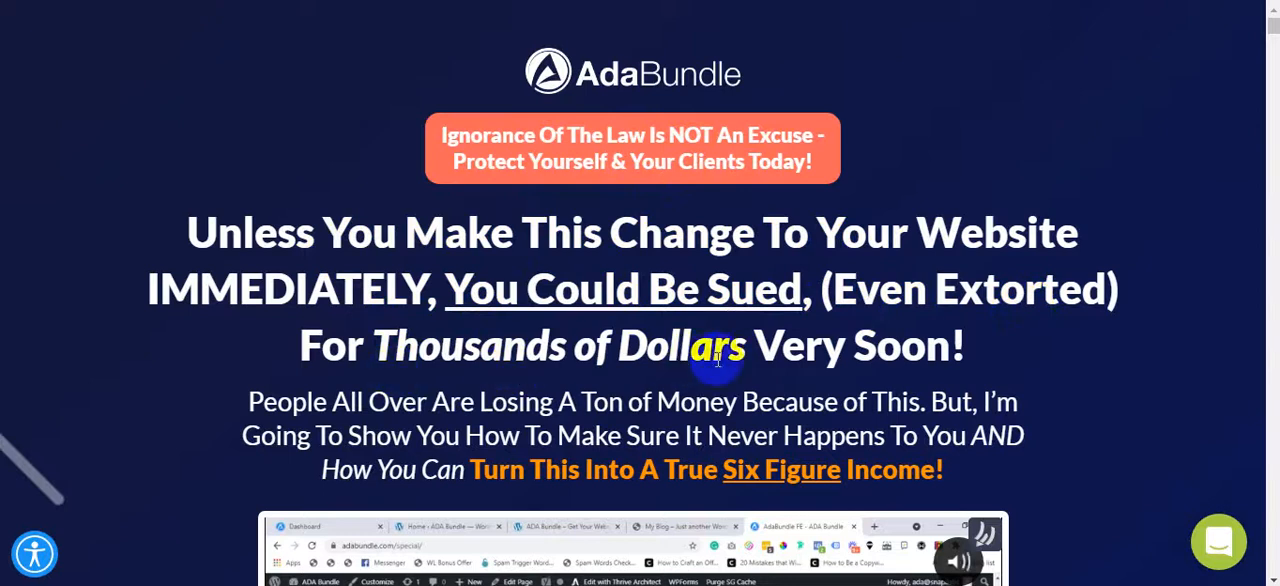
mouse_move(391, 419)
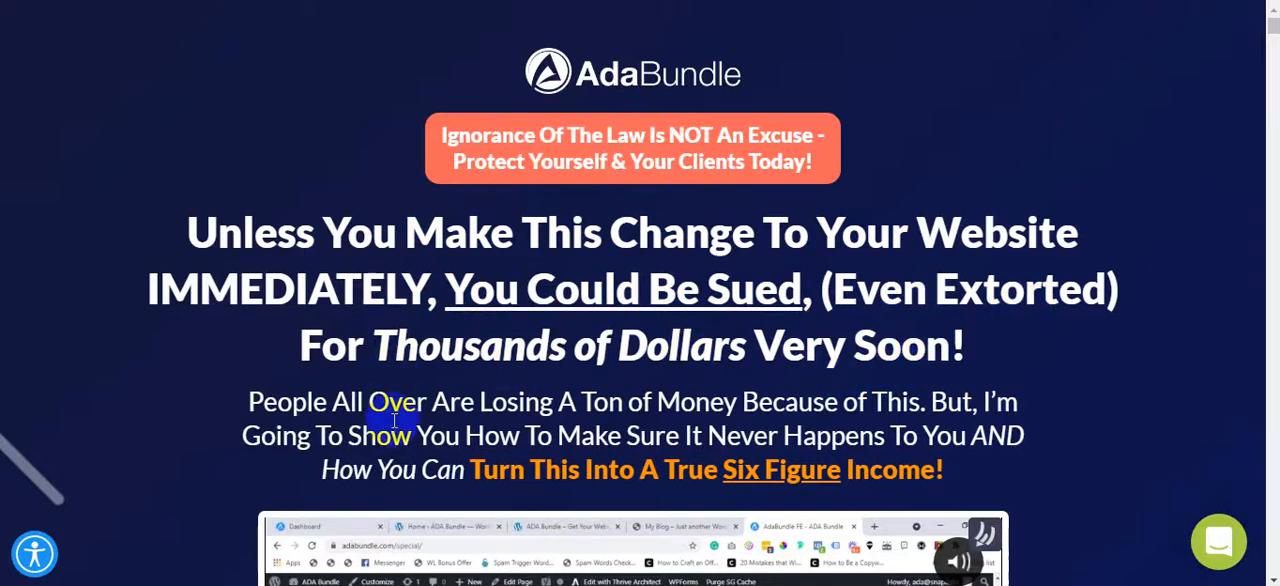
mouse_move(620, 428)
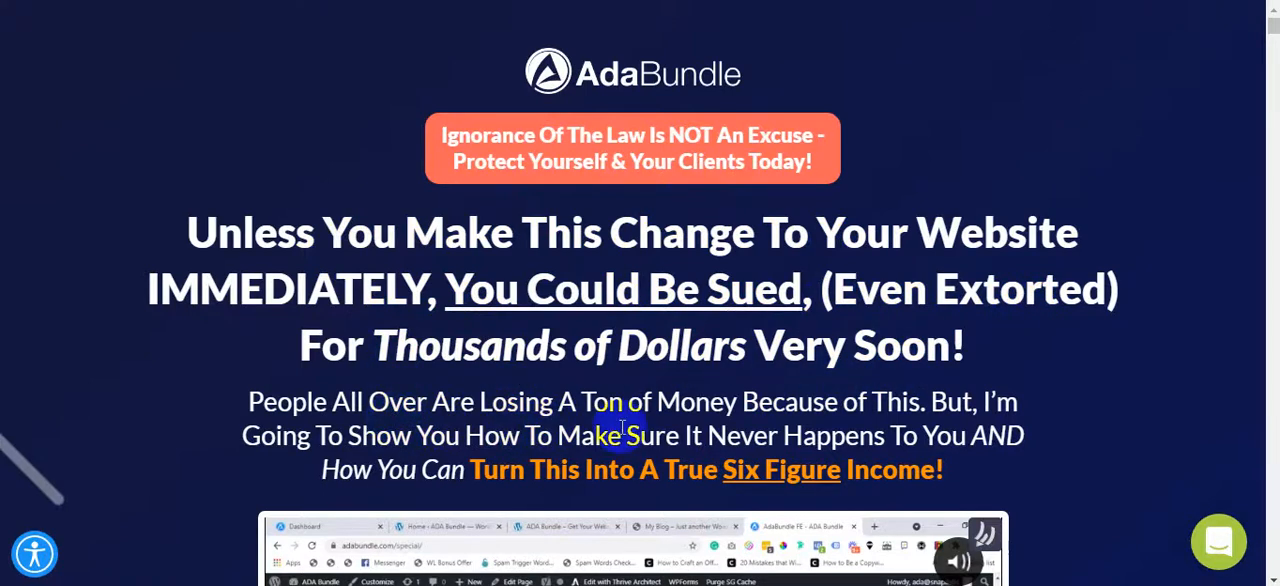
mouse_move(878, 425)
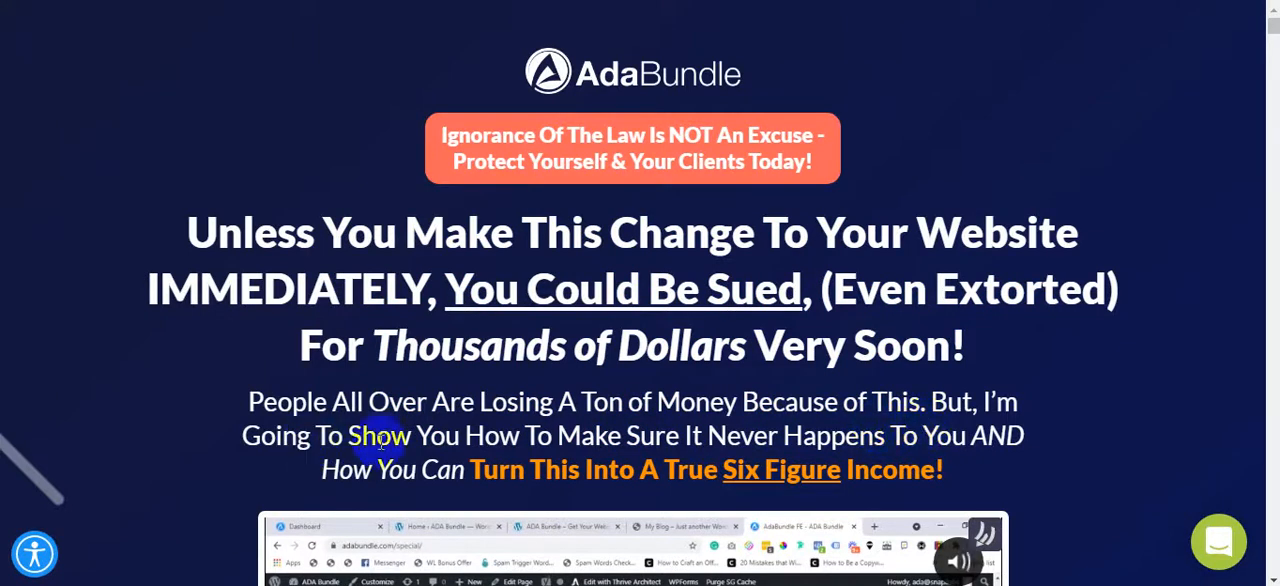
mouse_move(698, 454)
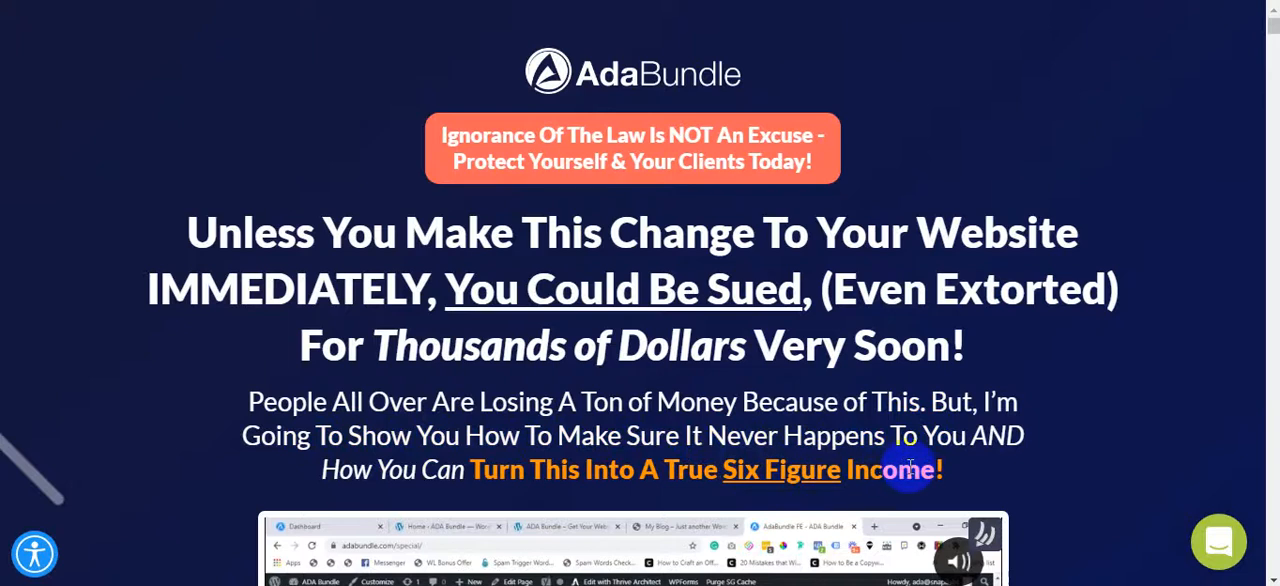
mouse_move(531, 497)
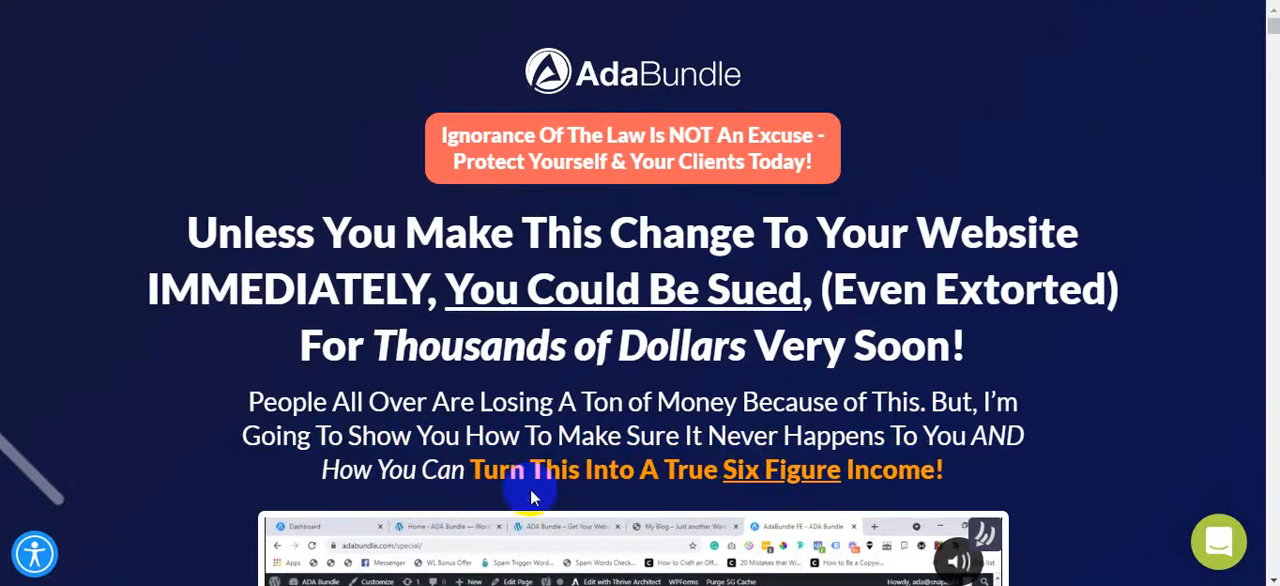
mouse_move(765, 498)
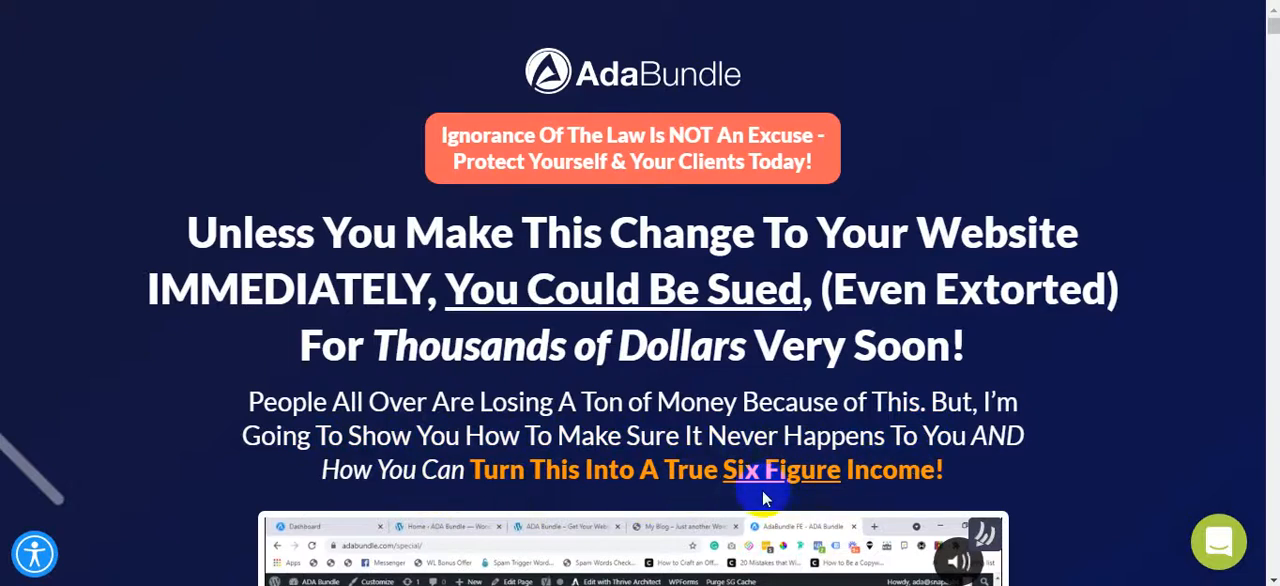
mouse_move(410, 255)
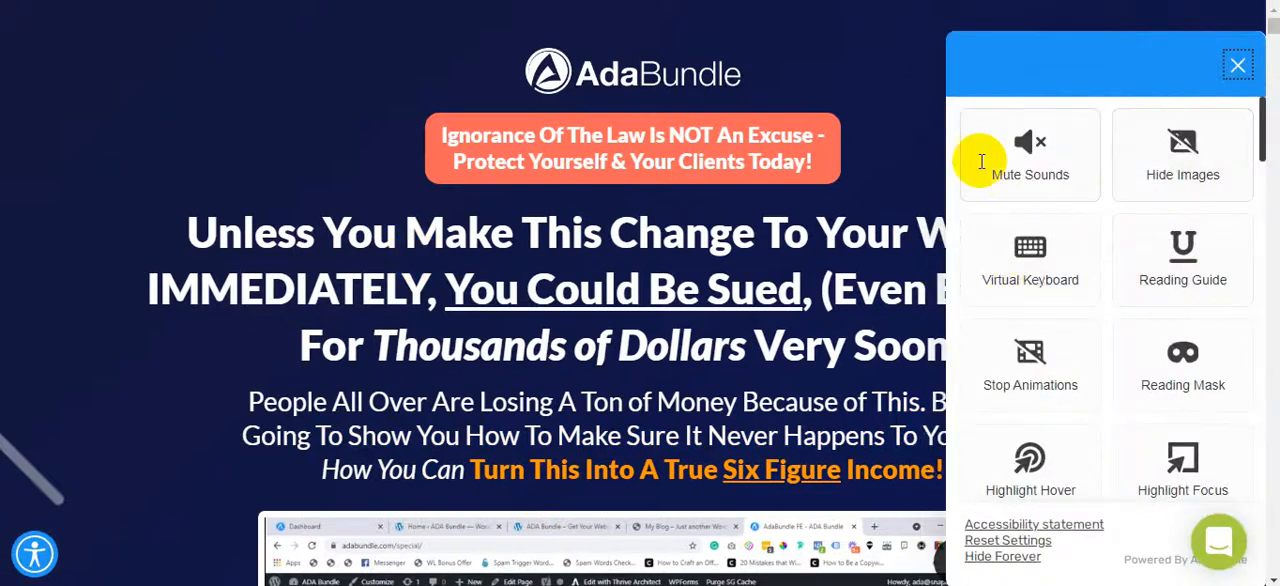
mouse_move(368, 232)
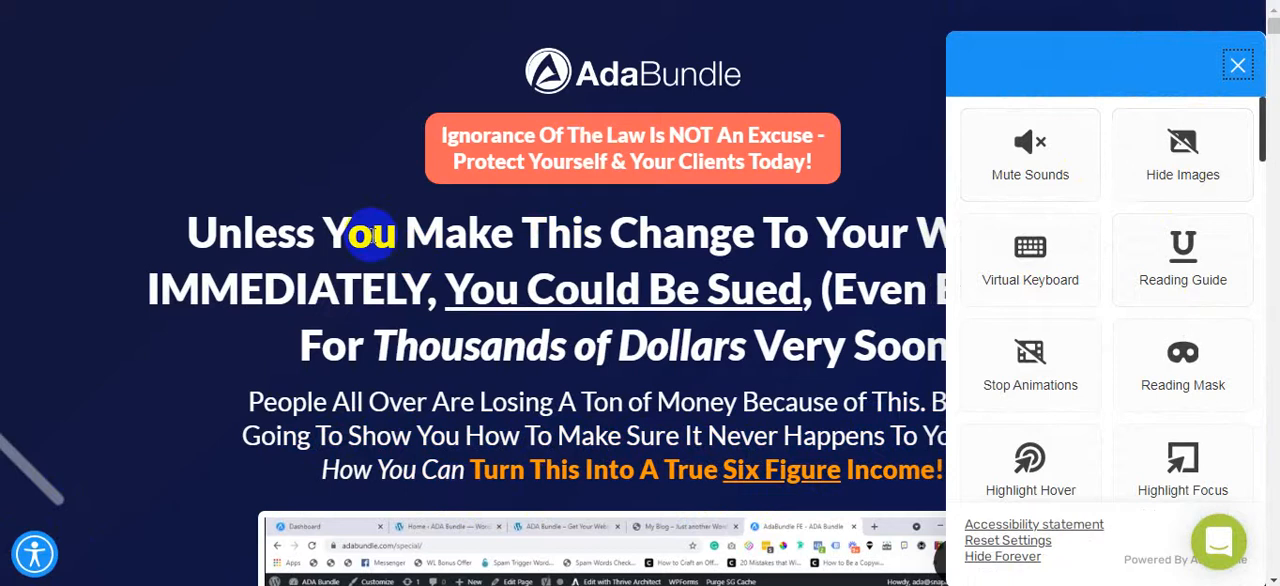
mouse_move(1238, 65)
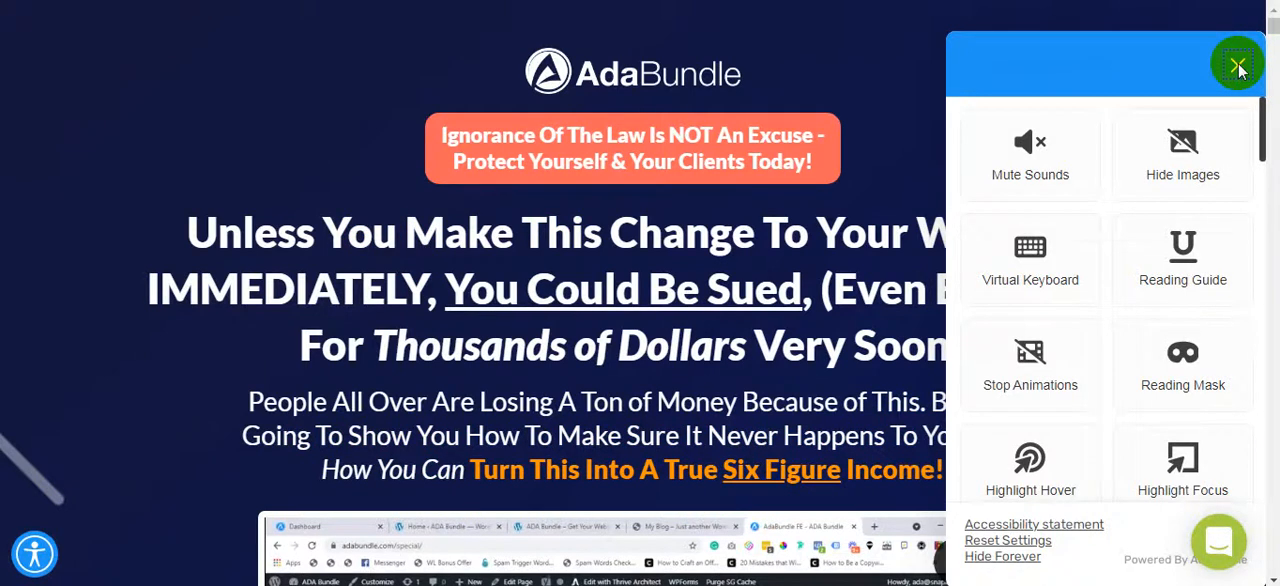
Close the accessibility options panel over the blog post
scroll("down", 3)
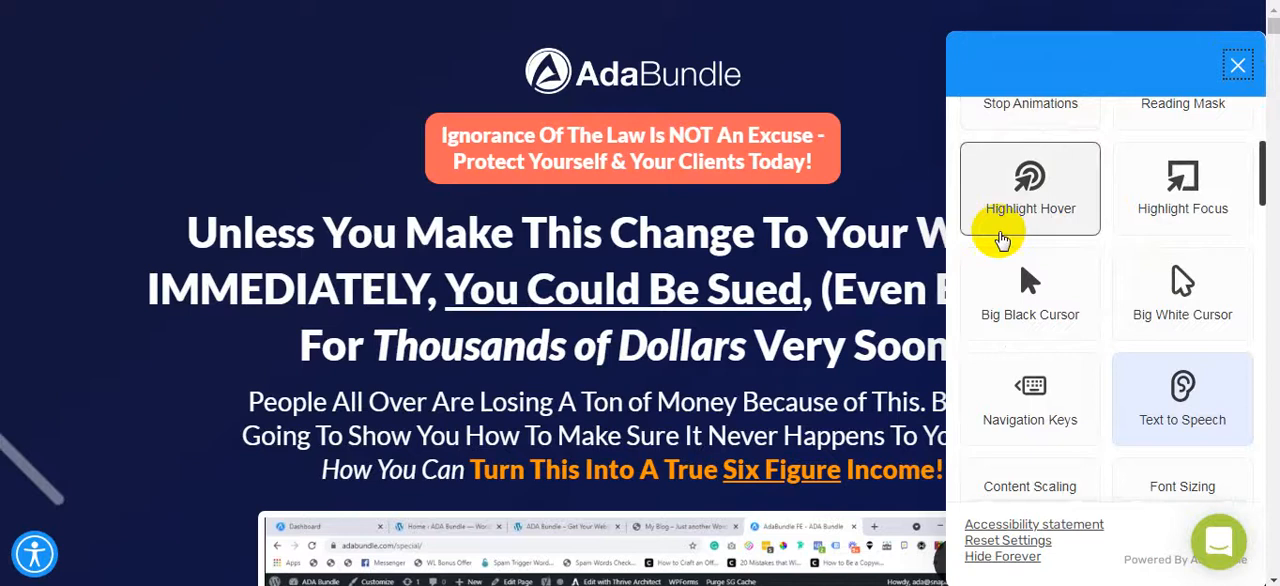
scroll("down", 3)
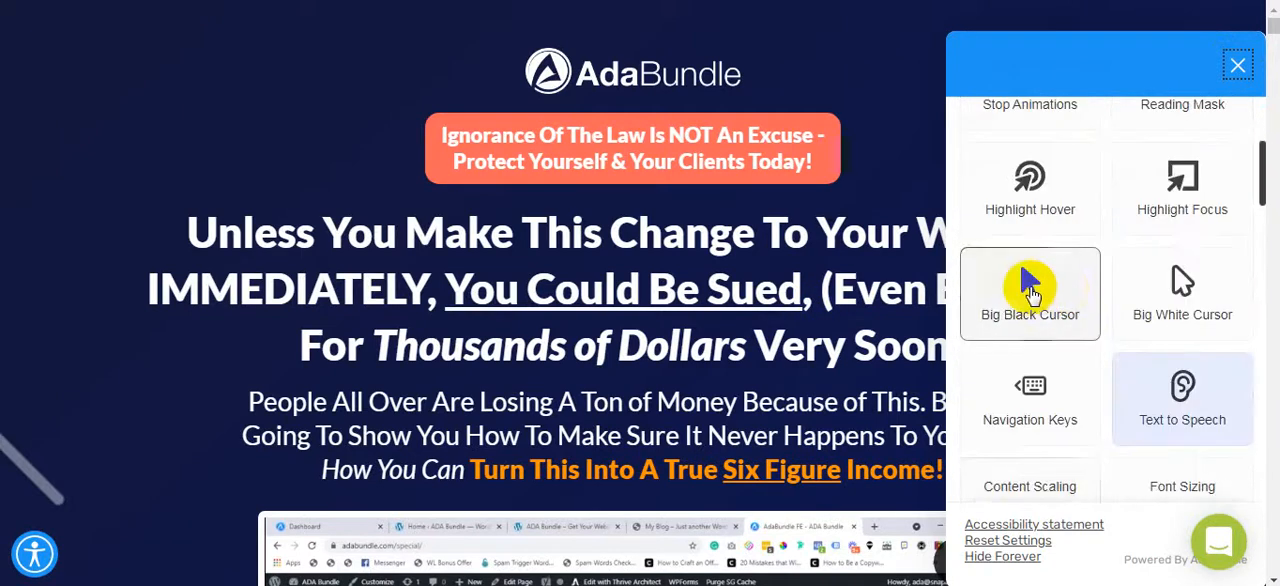
scroll("up", 3)
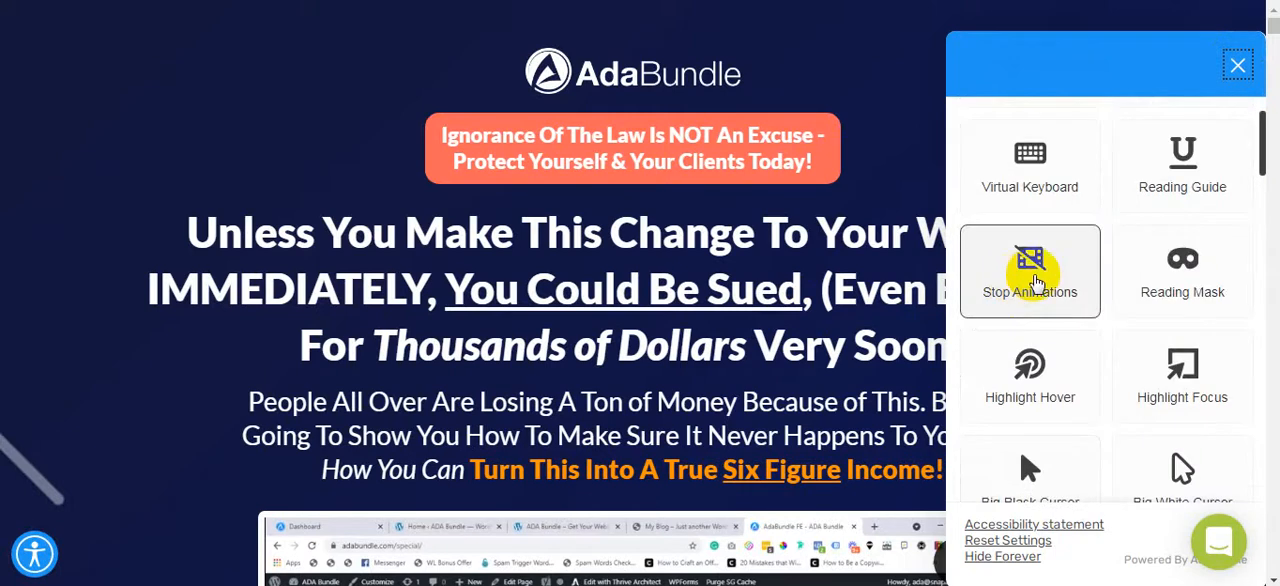
left_click(1237, 64)
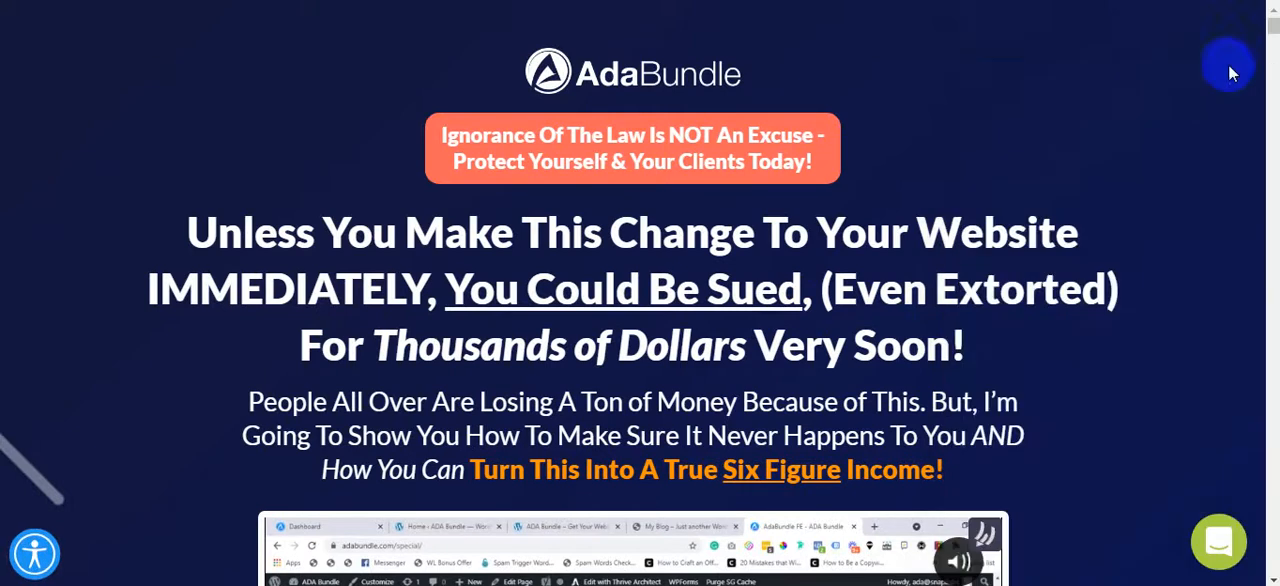
mouse_move(788, 90)
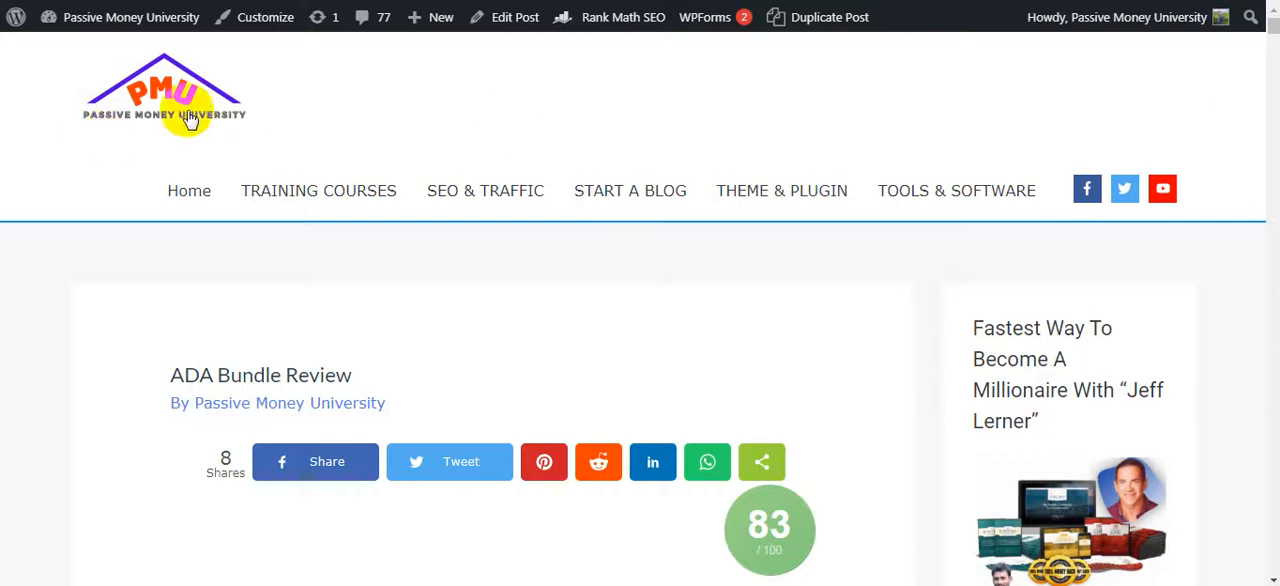
Scroll down to the FAQ section and highlight the word 'QUESTIONS' in its heading
scroll("down", 3)
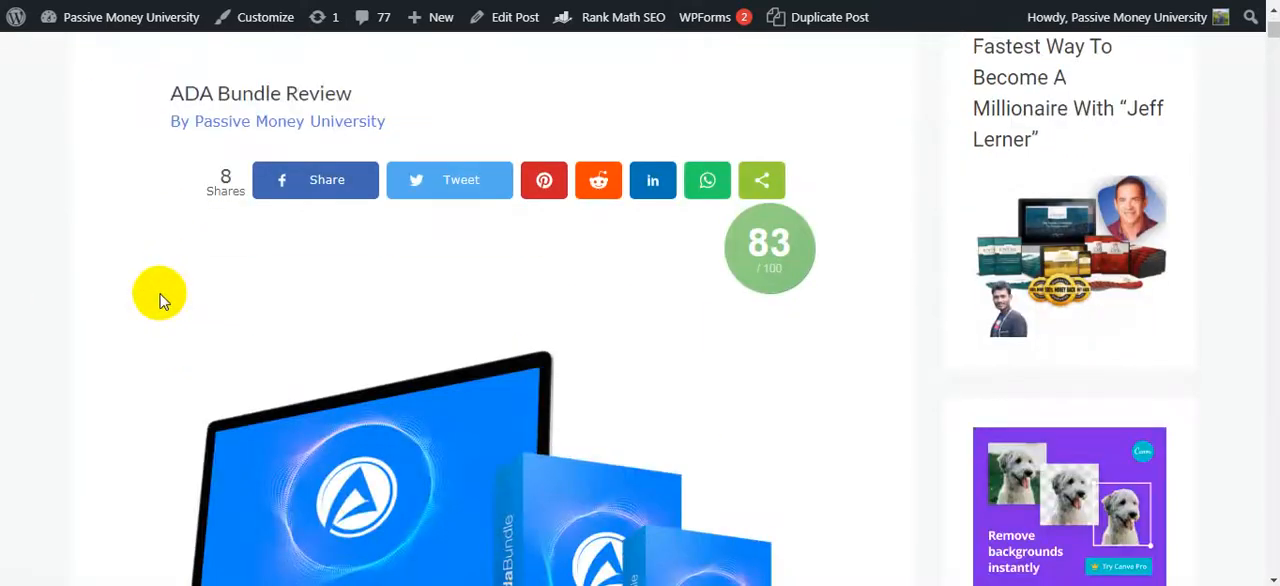
scroll("down", 3)
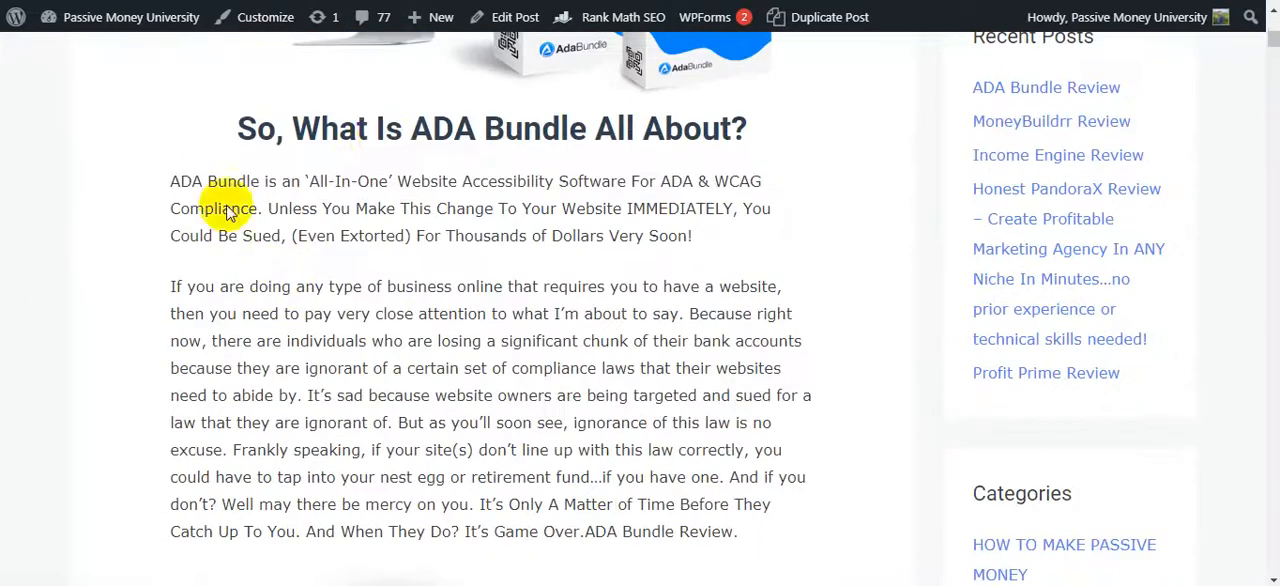
mouse_move(578, 230)
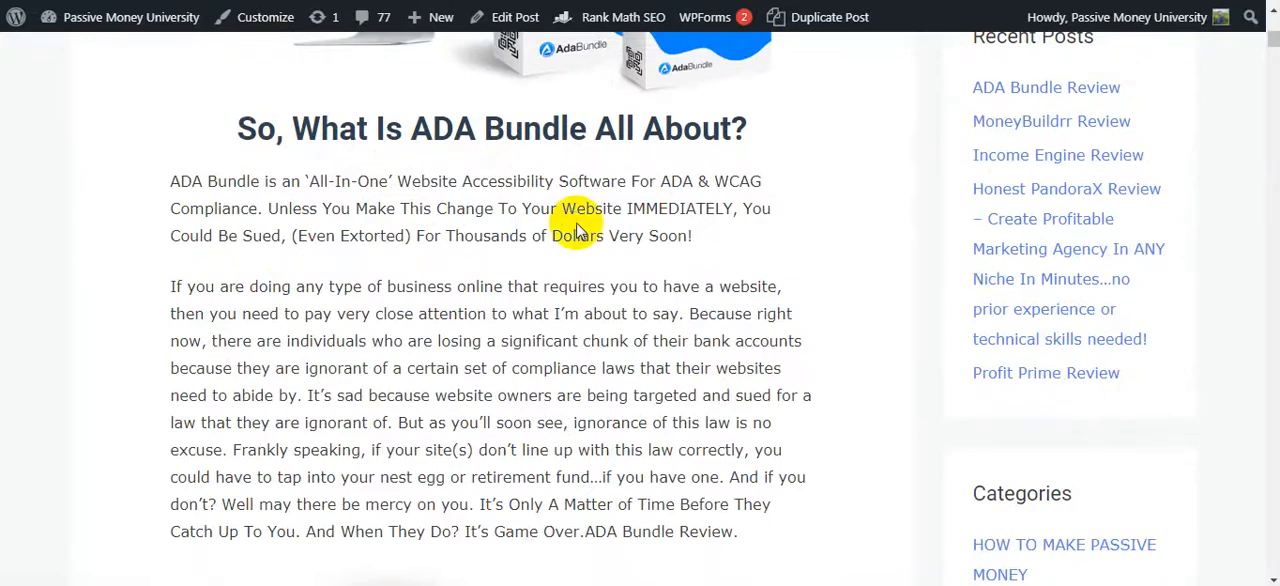
mouse_move(535, 160)
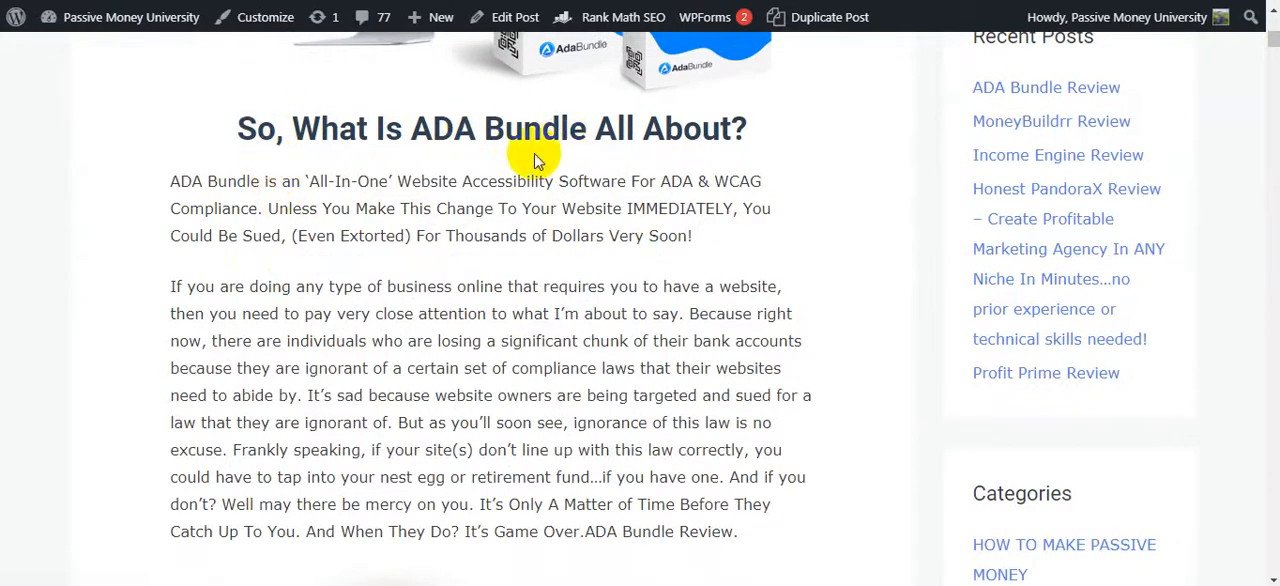
scroll("down", 3)
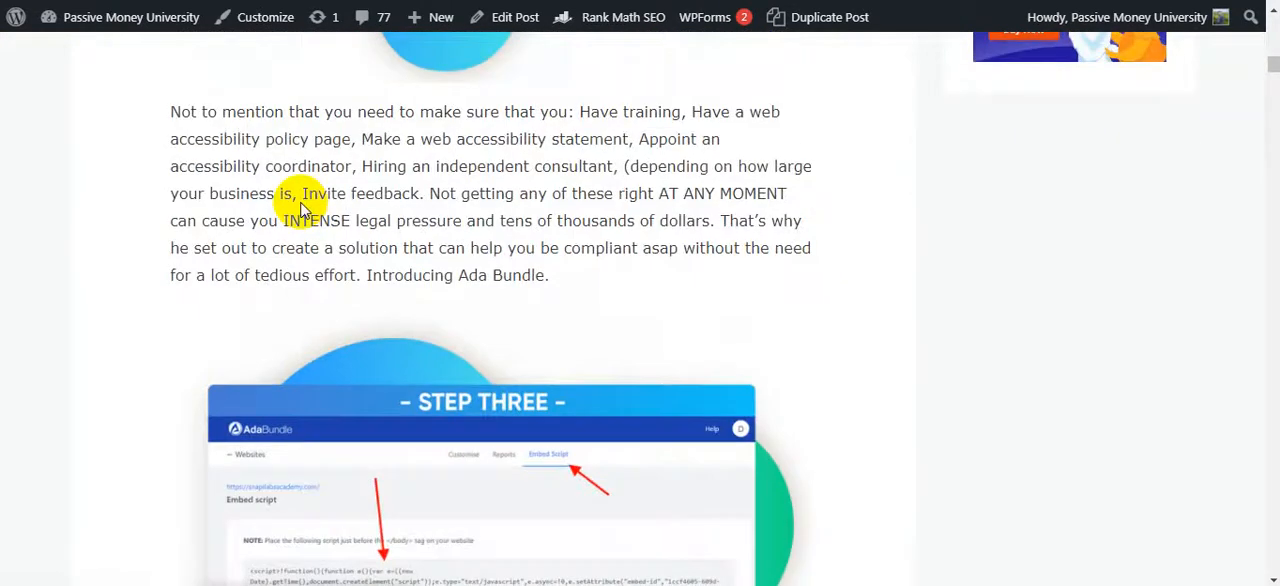
scroll("down", 3)
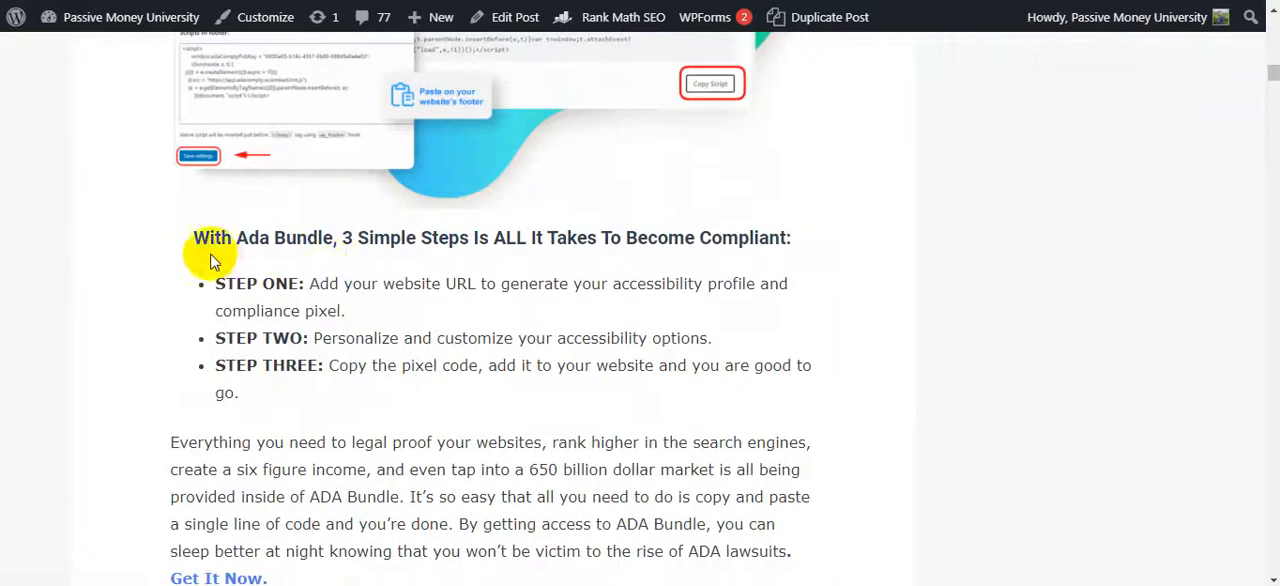
scroll("down", 3)
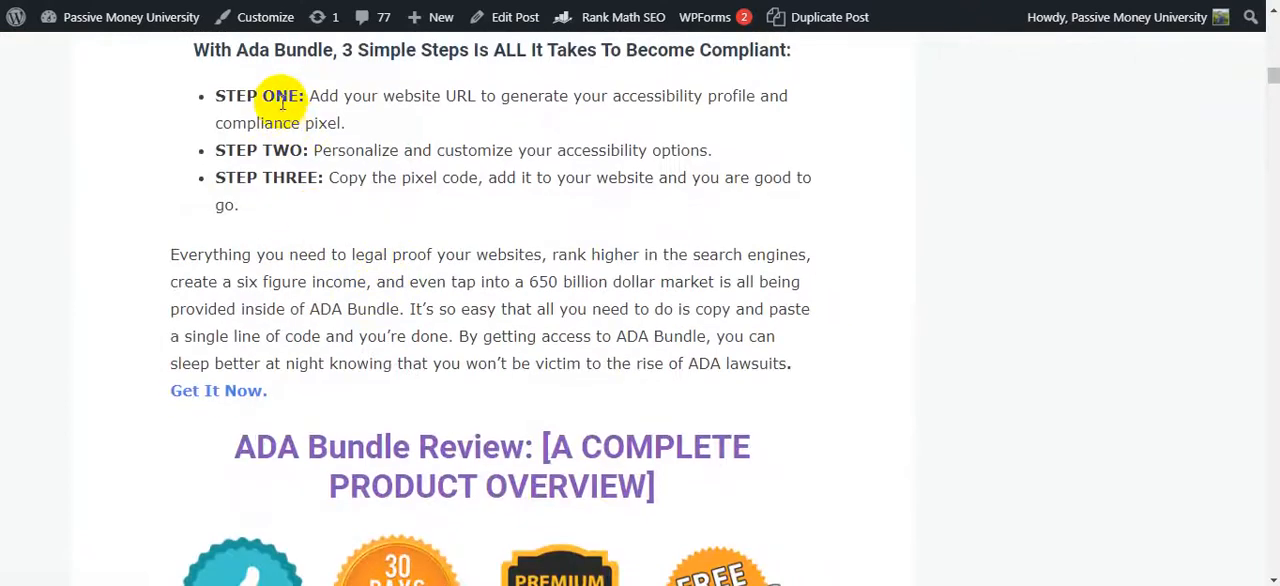
scroll("down", 3)
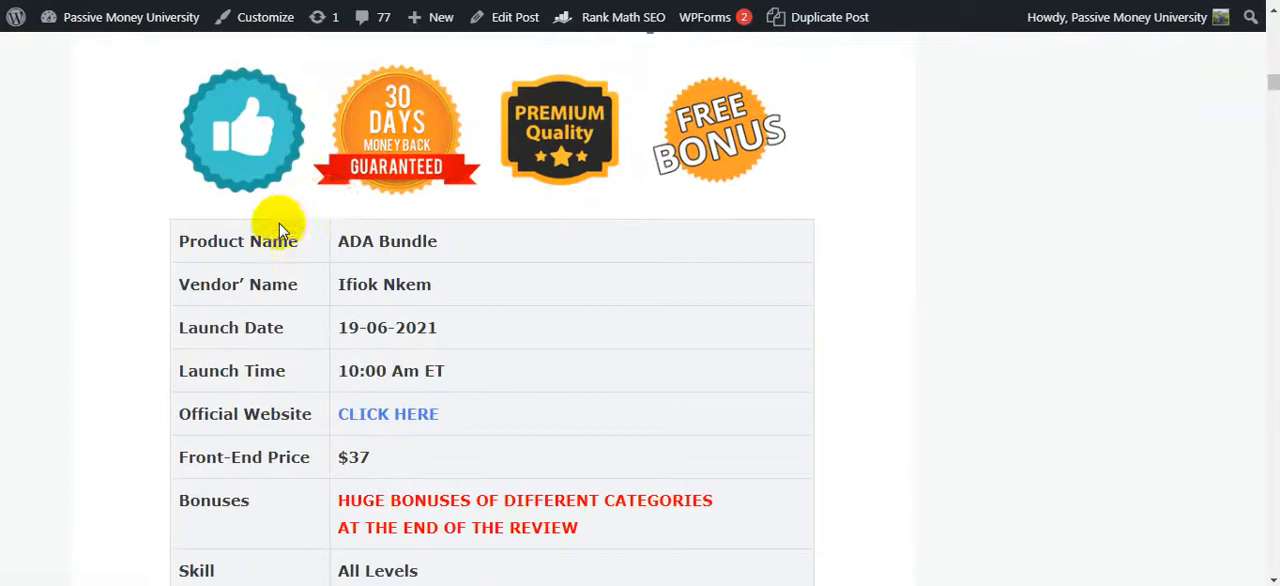
mouse_move(435, 218)
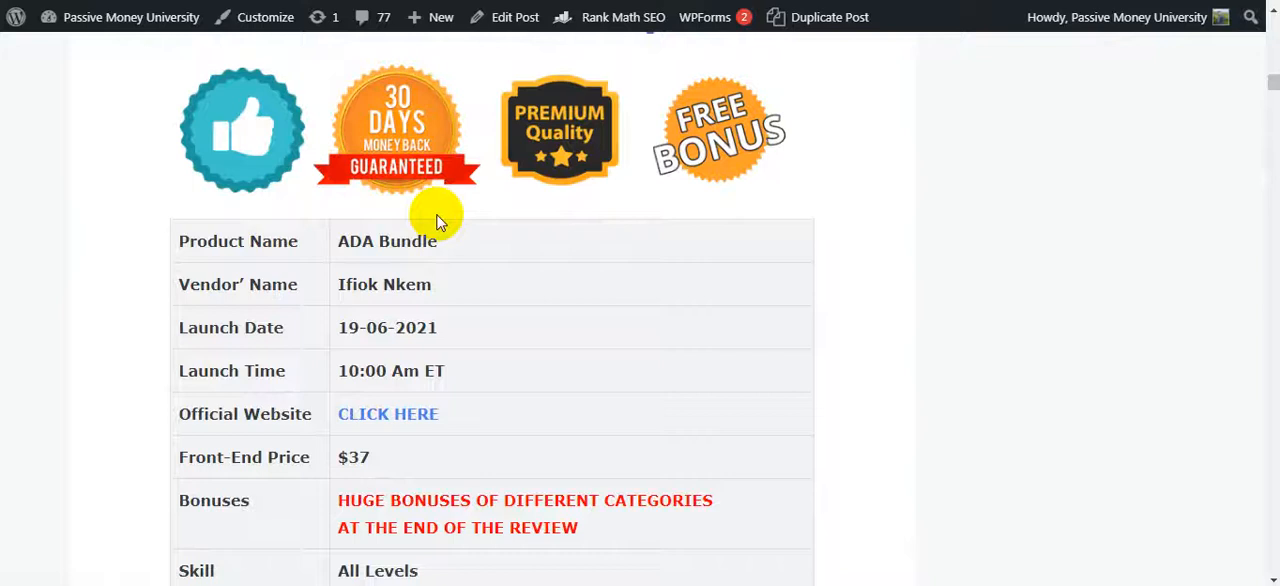
scroll("down", 3)
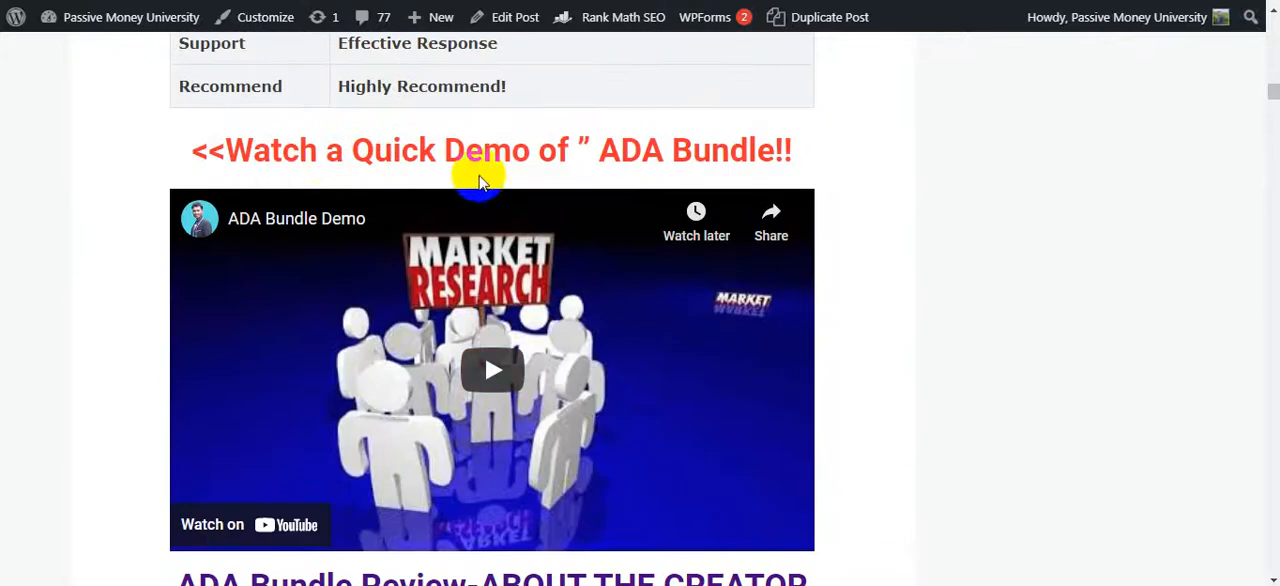
mouse_move(385, 300)
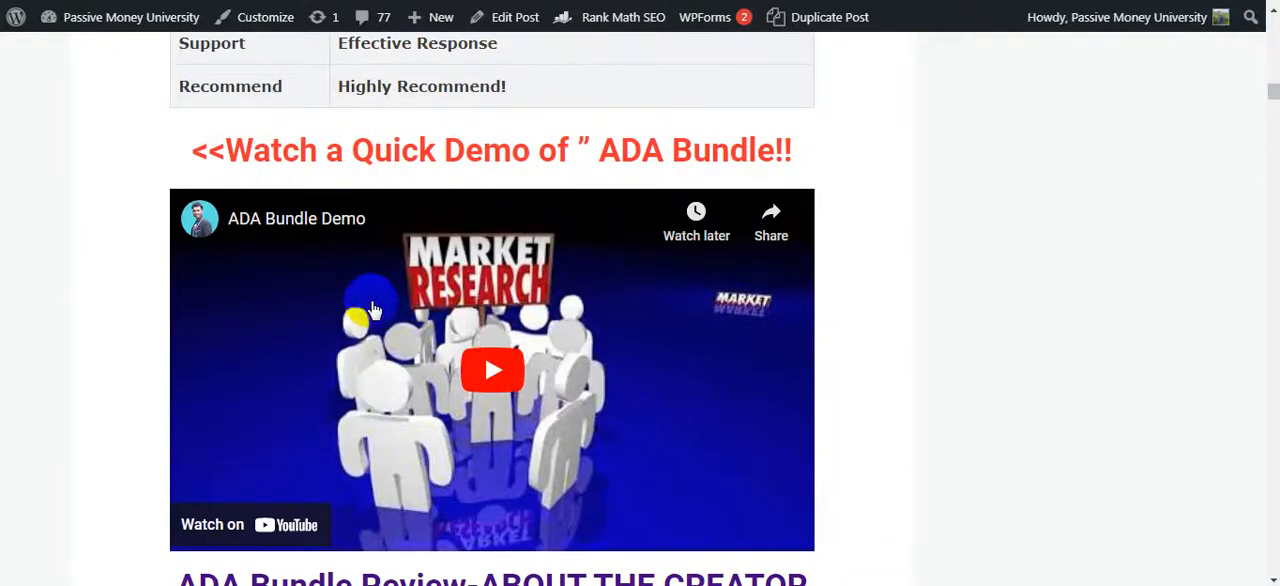
scroll("down", 3)
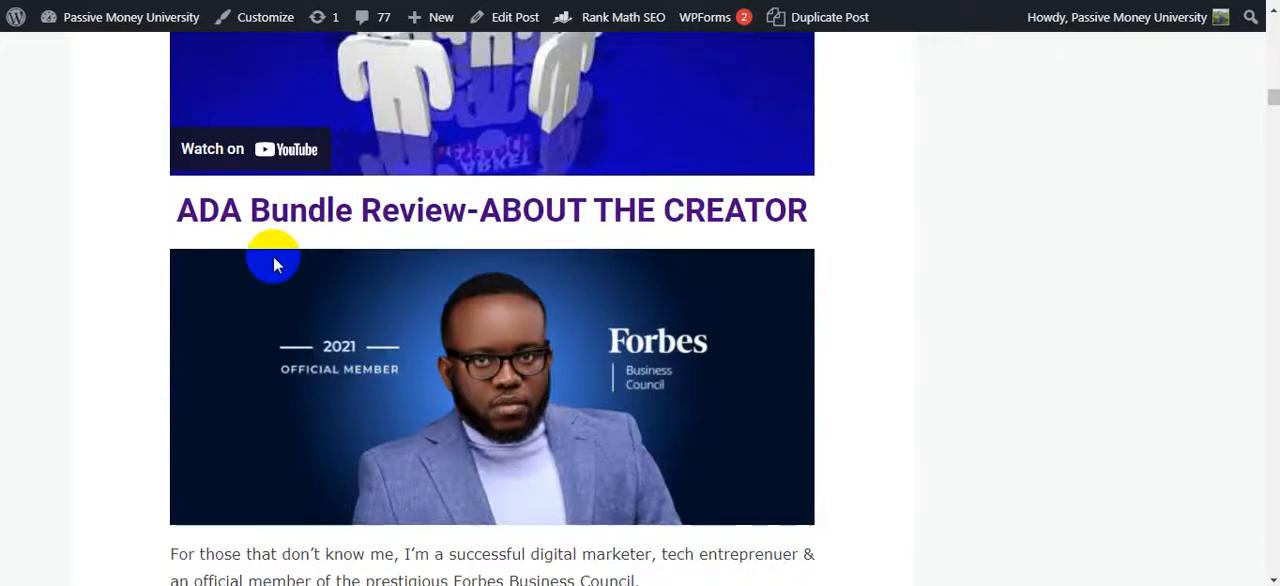
mouse_move(588, 235)
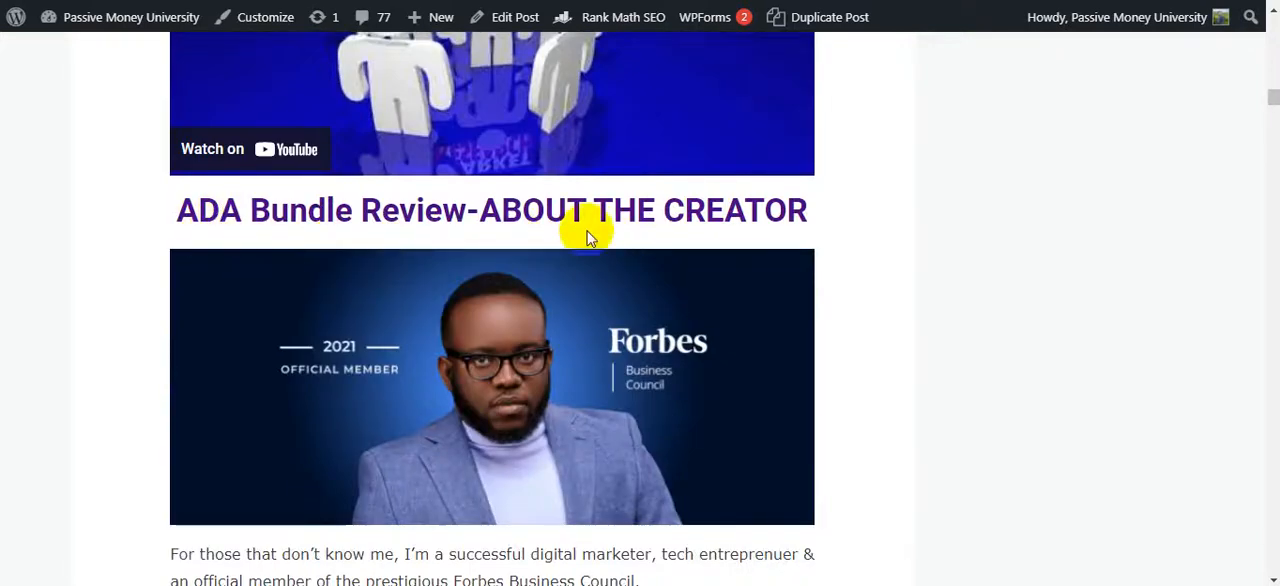
scroll("down", 3)
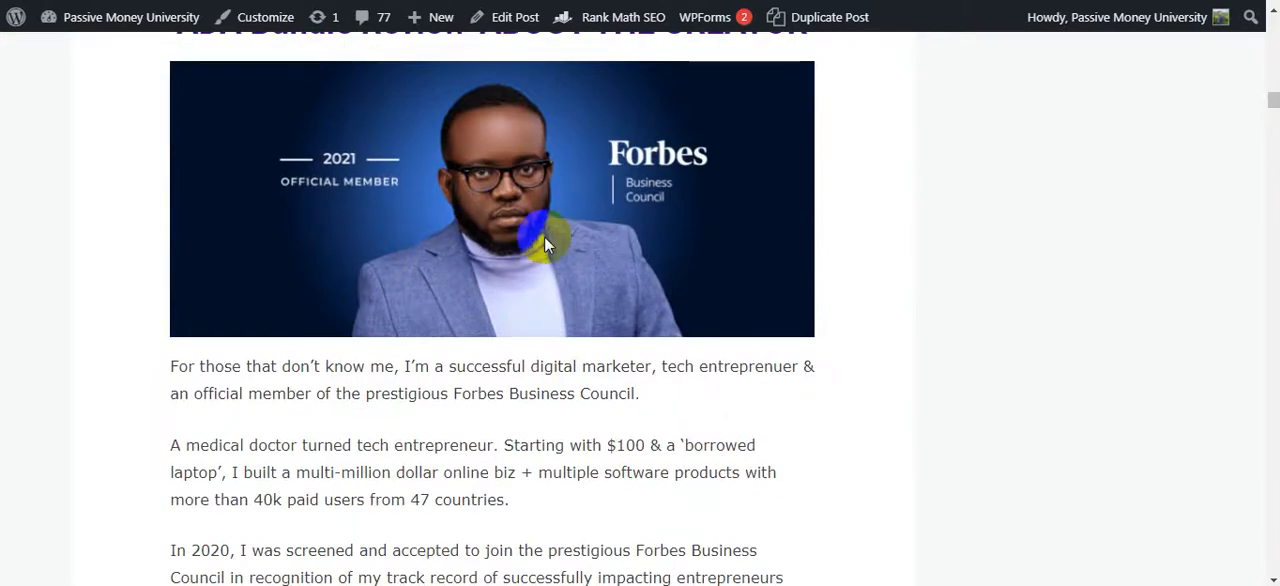
scroll("down", 3)
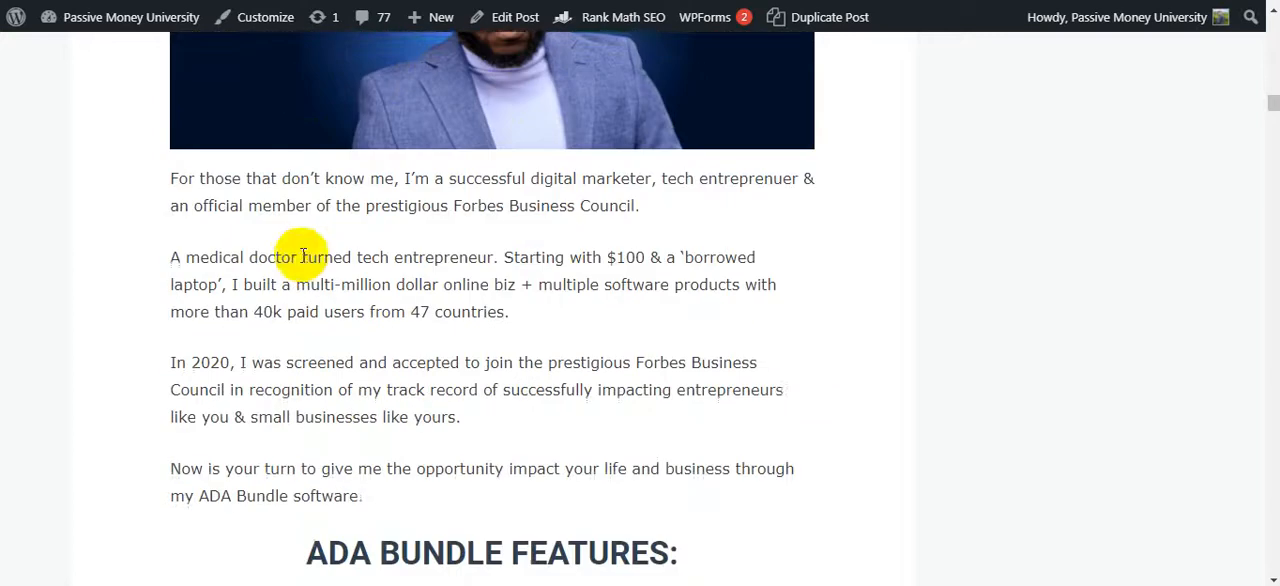
scroll("down", 3)
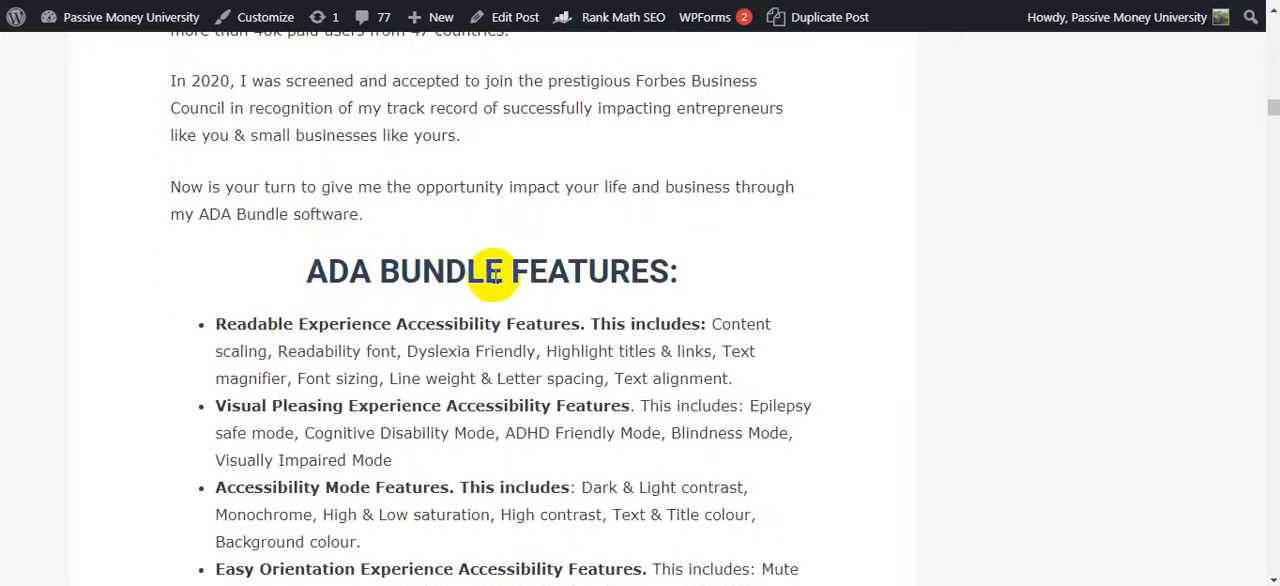
scroll("down", 3)
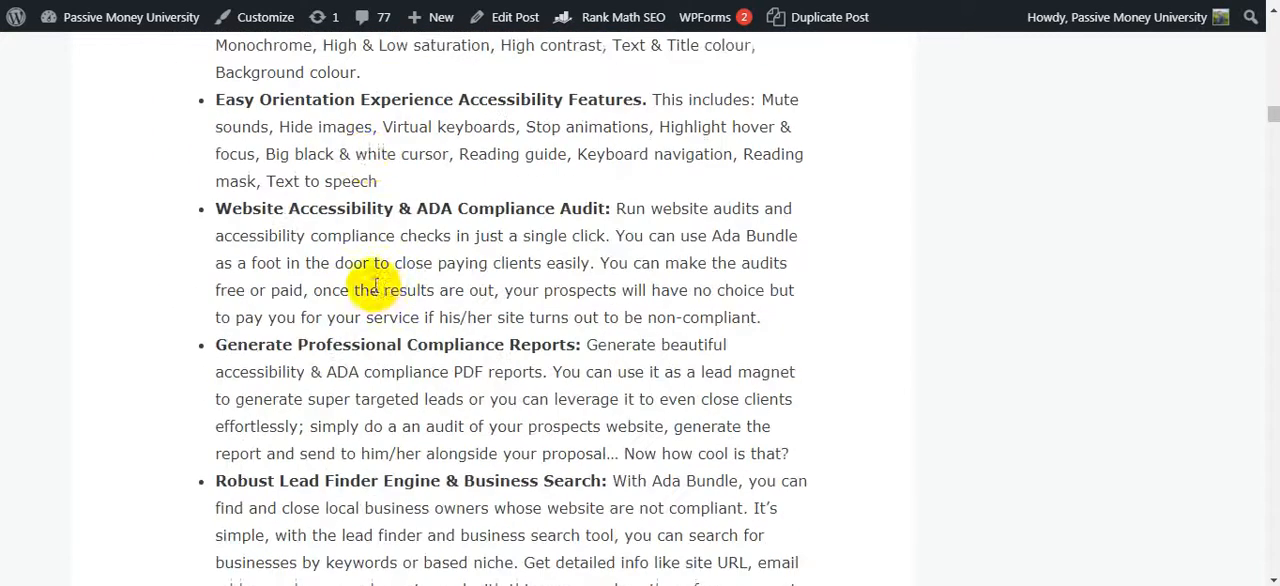
scroll("down", 3)
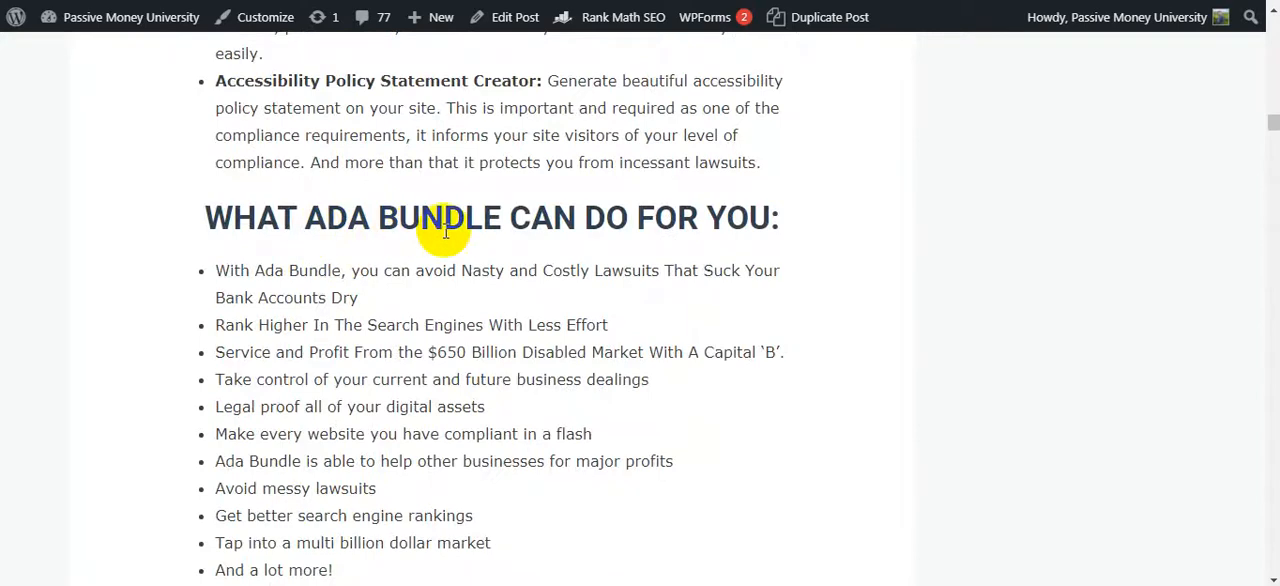
scroll("down", 3)
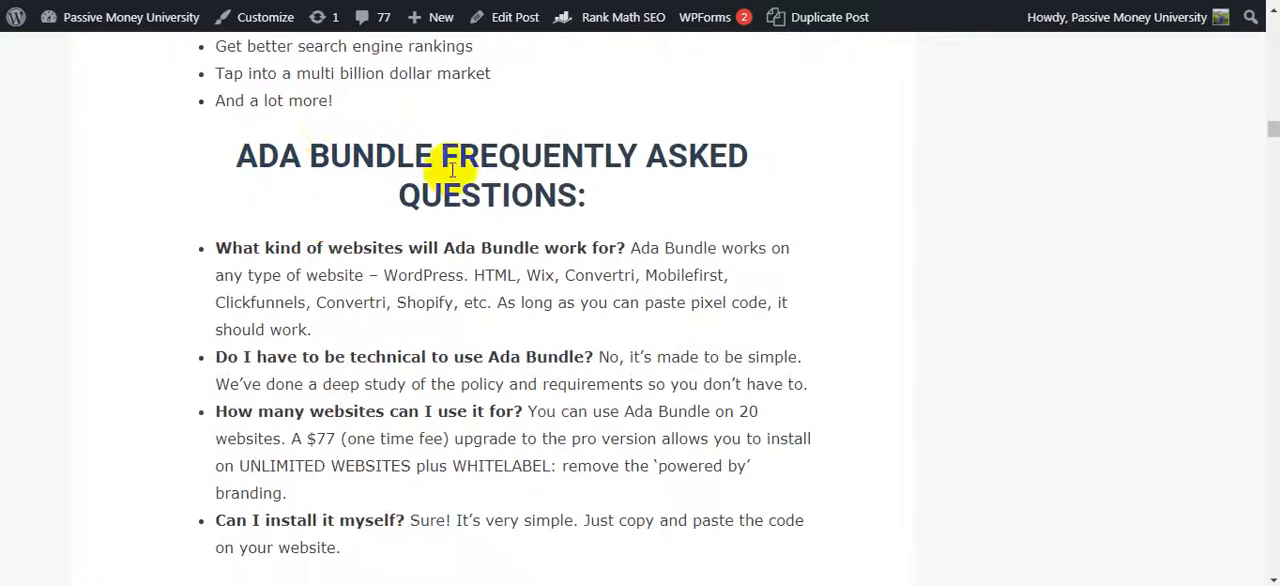
double_click(491, 195)
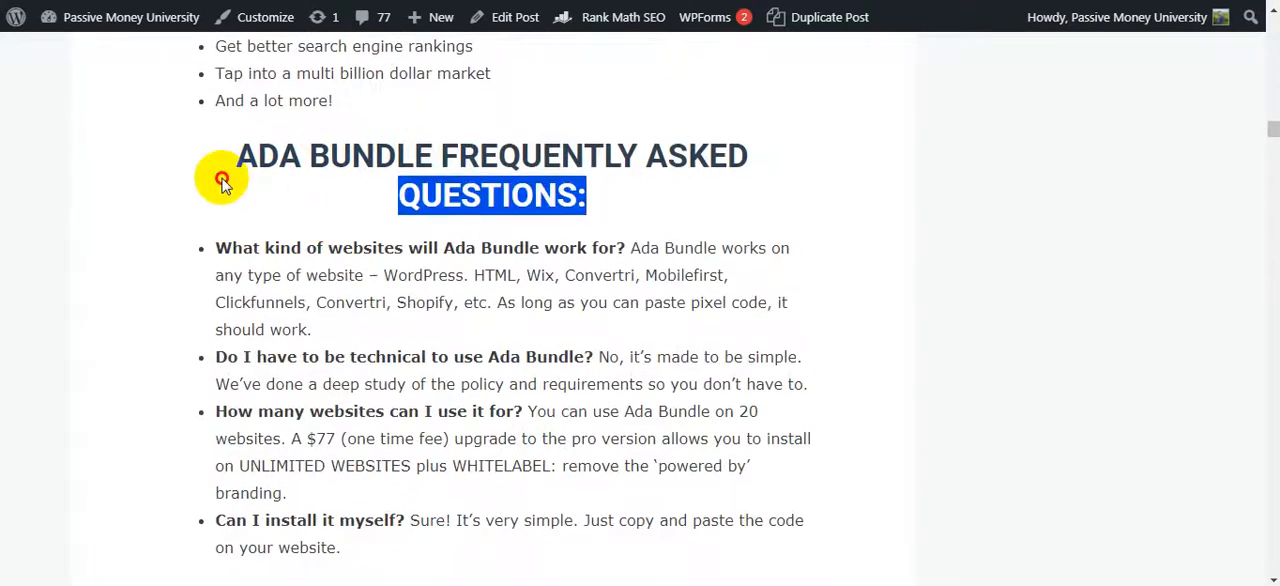
Highlight the 'ADA Bundle BONUS PACKAGE' heading and the $3745 bonus value
scroll("down", 3)
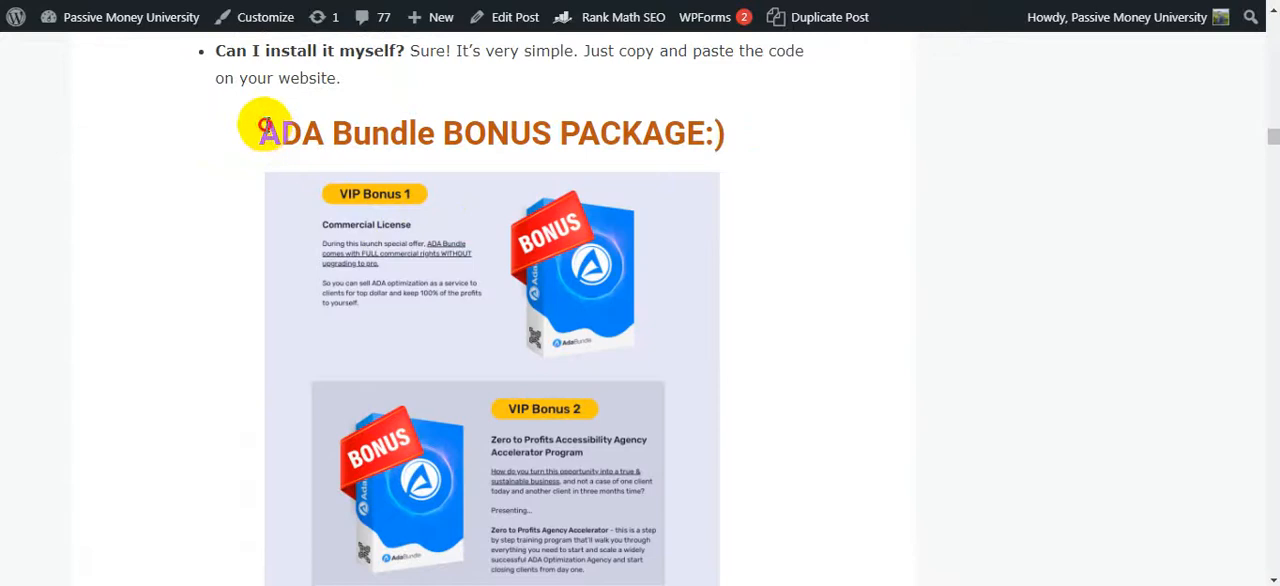
triple_click(490, 132)
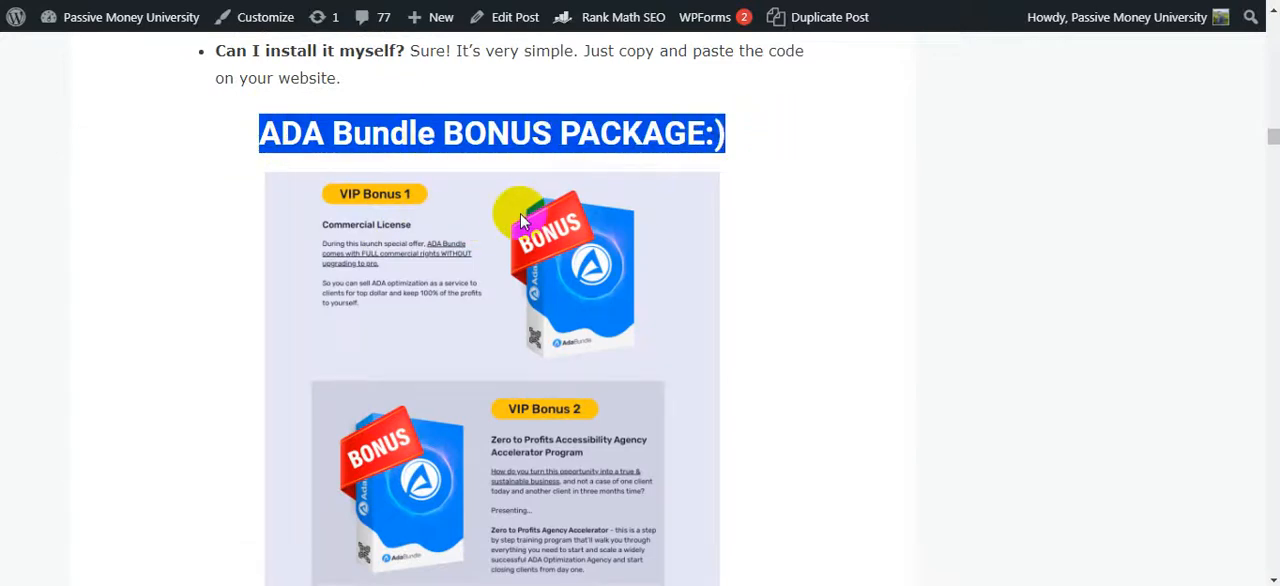
scroll("down", 3)
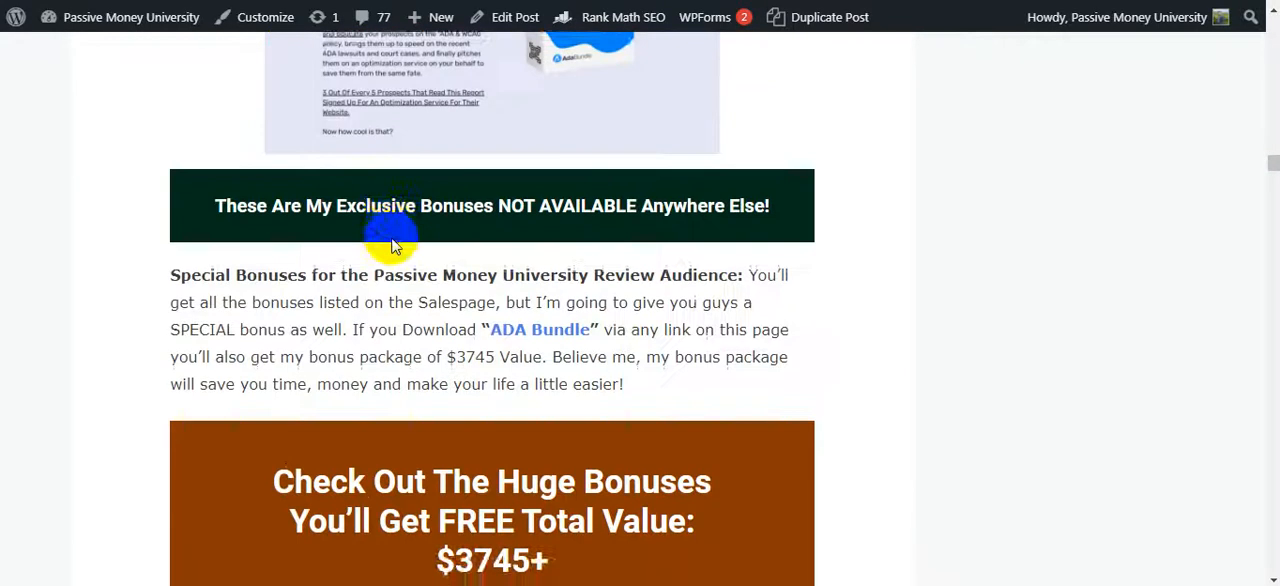
scroll("up", 3)
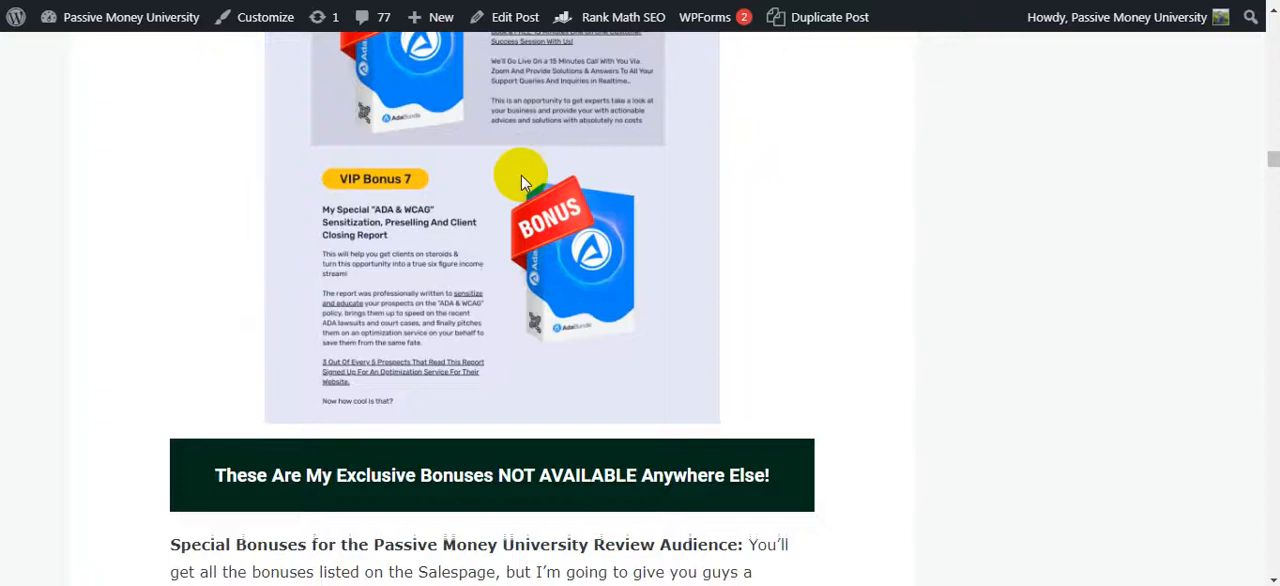
scroll("down", 3)
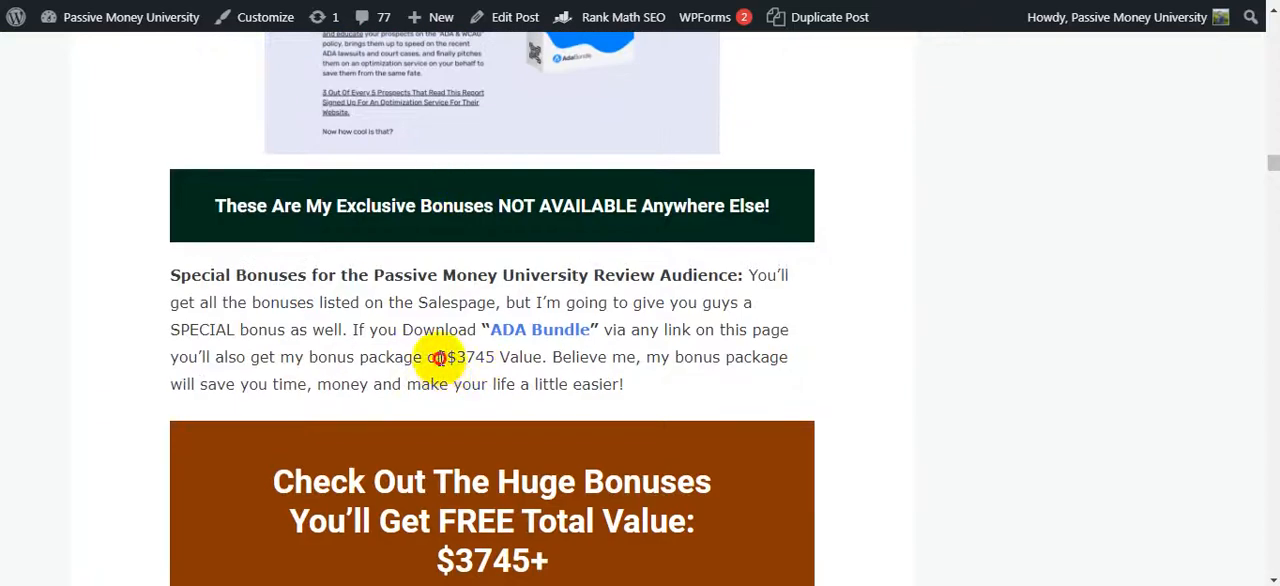
double_click(469, 357)
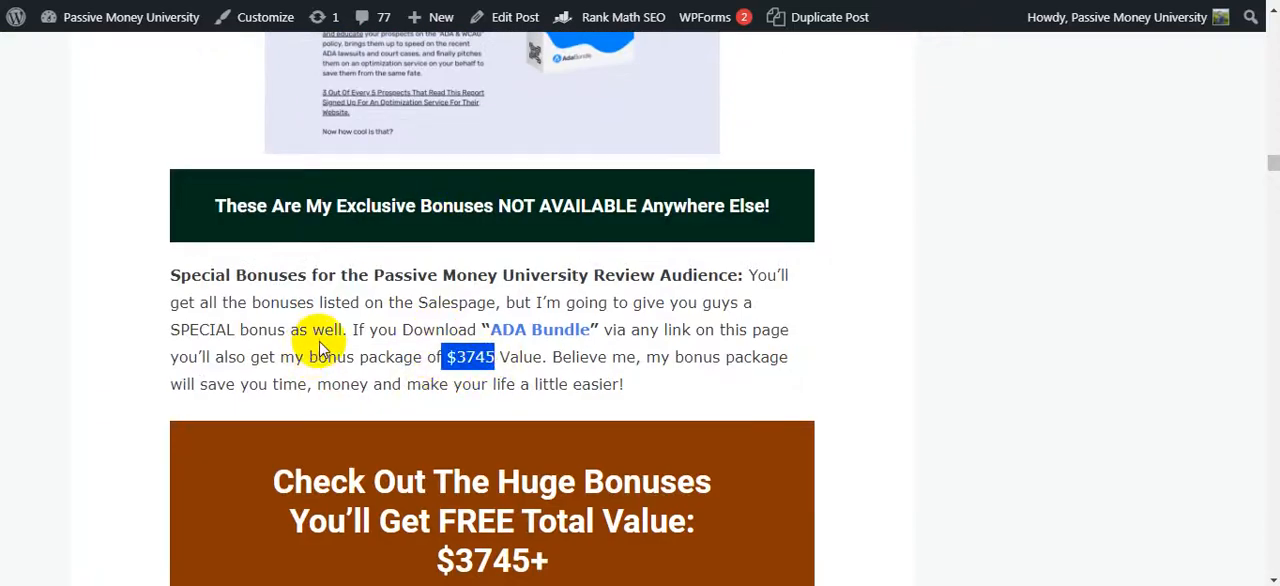
Highlight 'ADA Bundle' in the 'So, What Is ADA Bundle All About?' heading
scroll("down", 3)
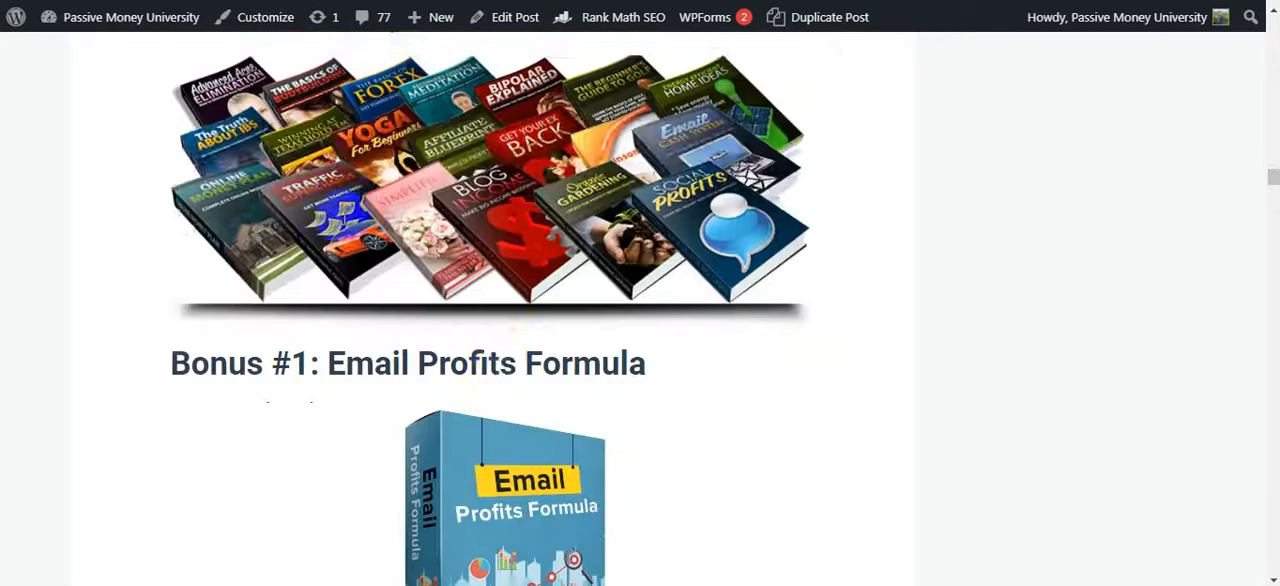
scroll("down", 3)
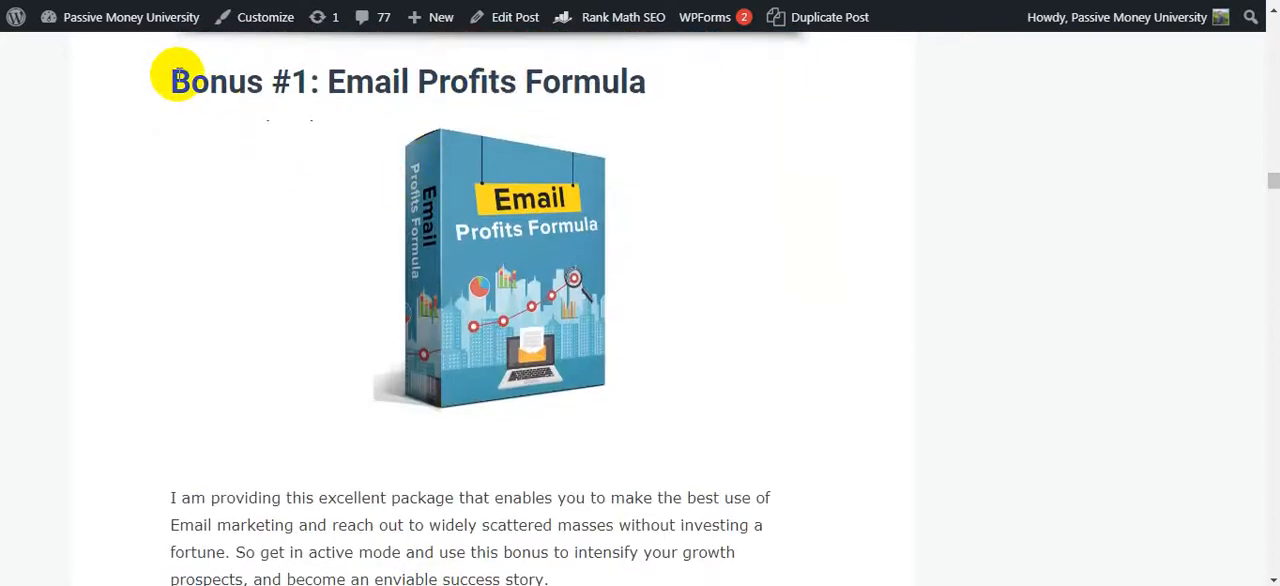
scroll("down", 3)
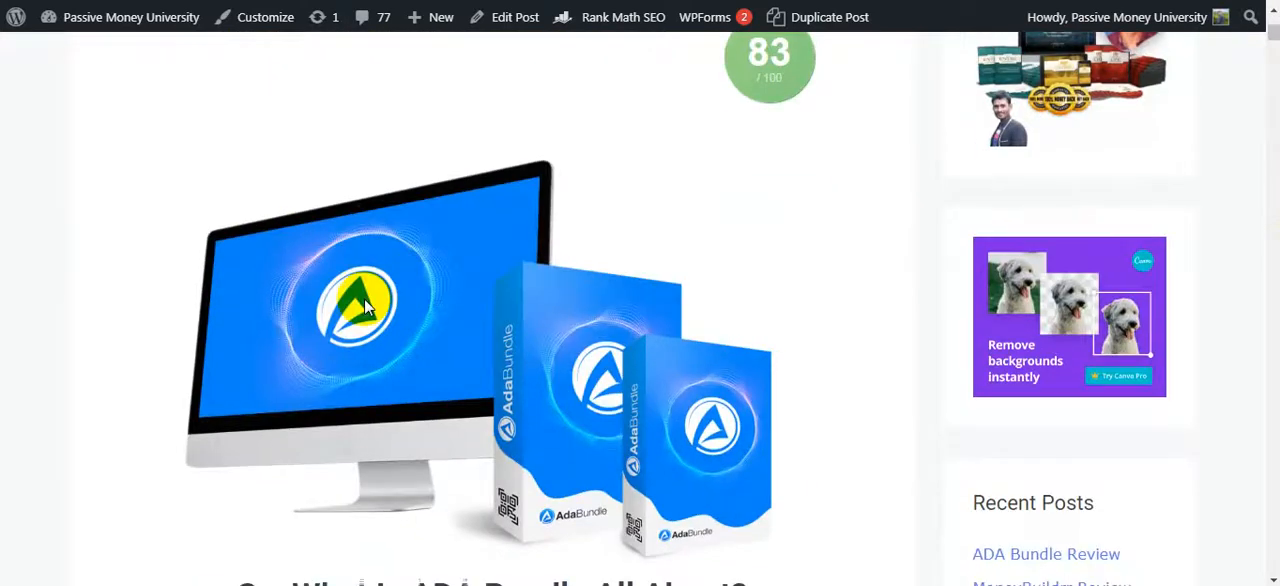
scroll("down", 3)
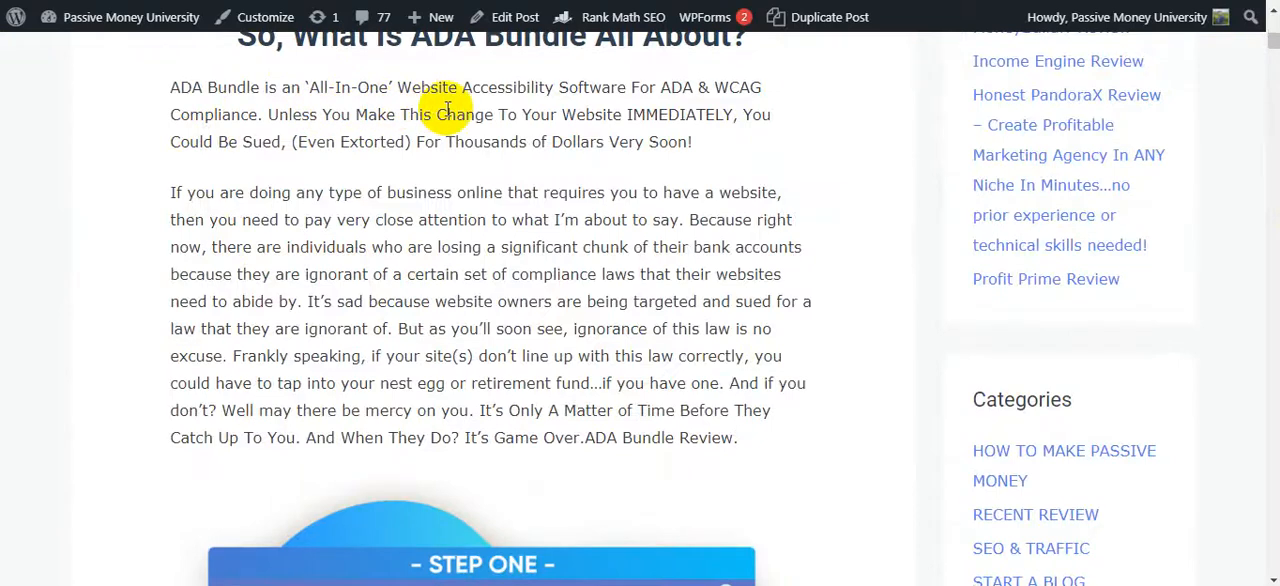
mouse_move(663, 114)
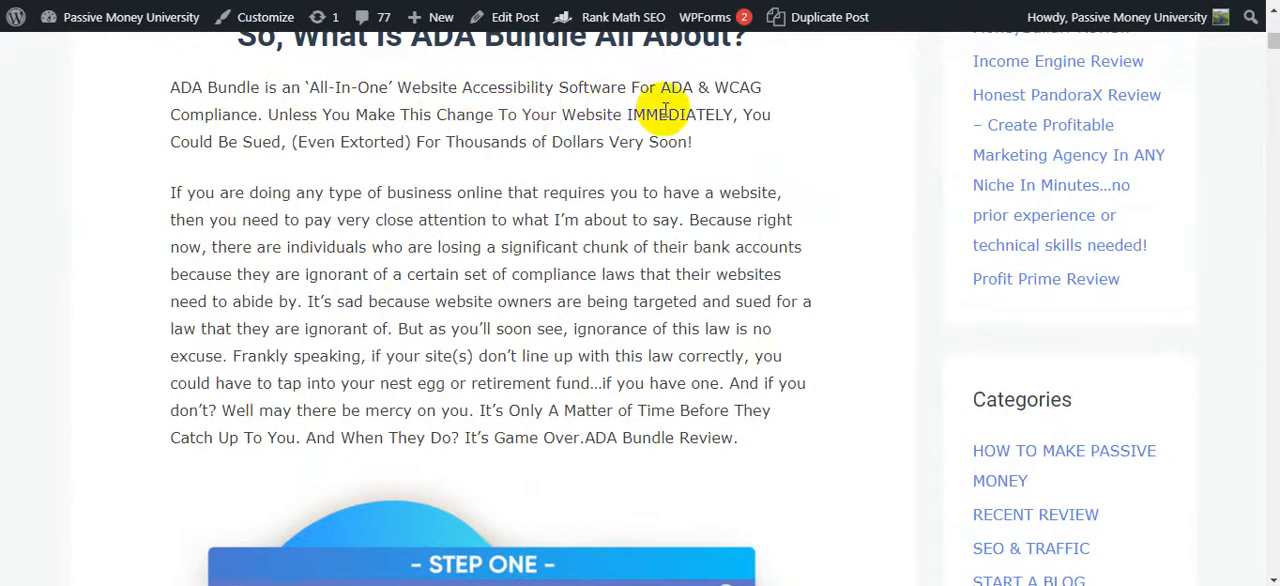
mouse_move(745, 107)
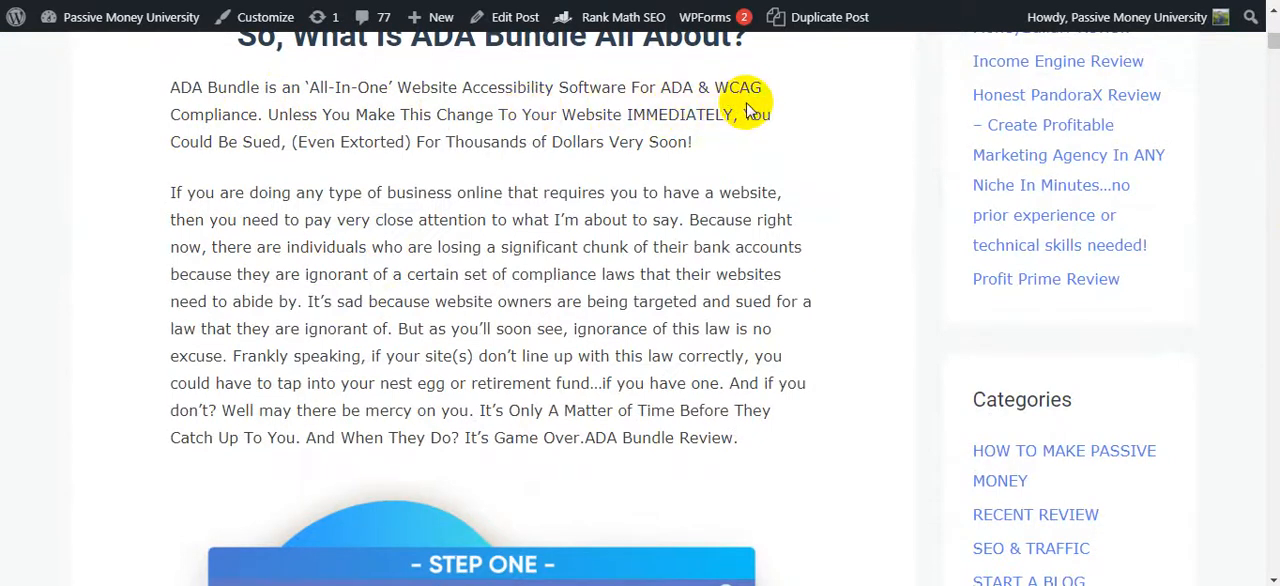
mouse_move(280, 121)
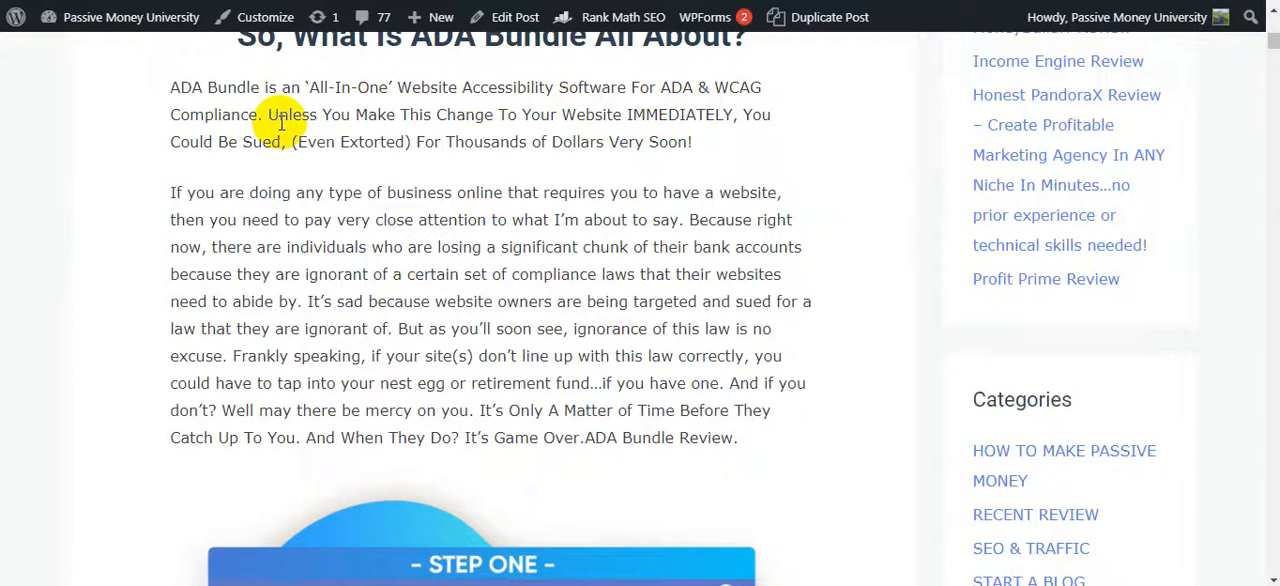
mouse_move(495, 130)
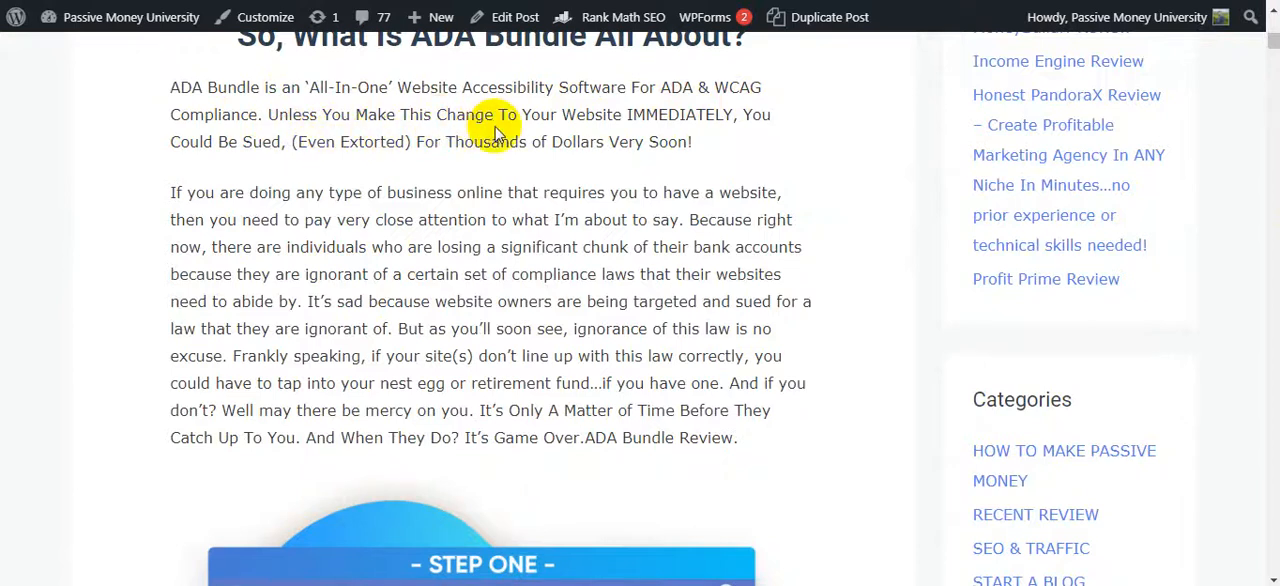
mouse_move(705, 135)
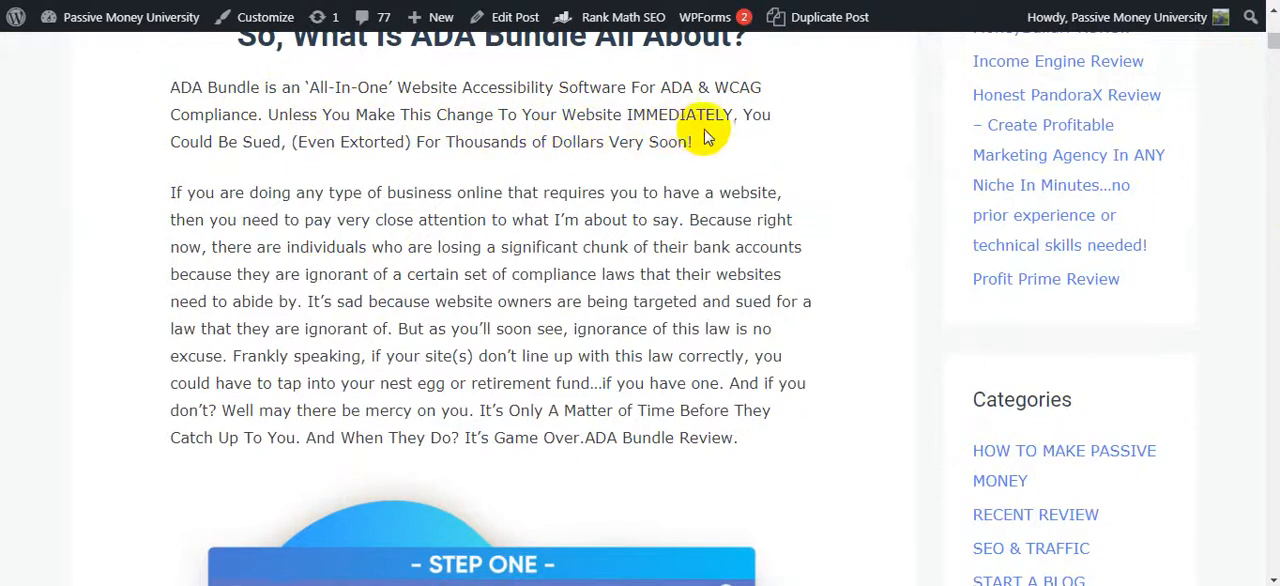
mouse_move(240, 160)
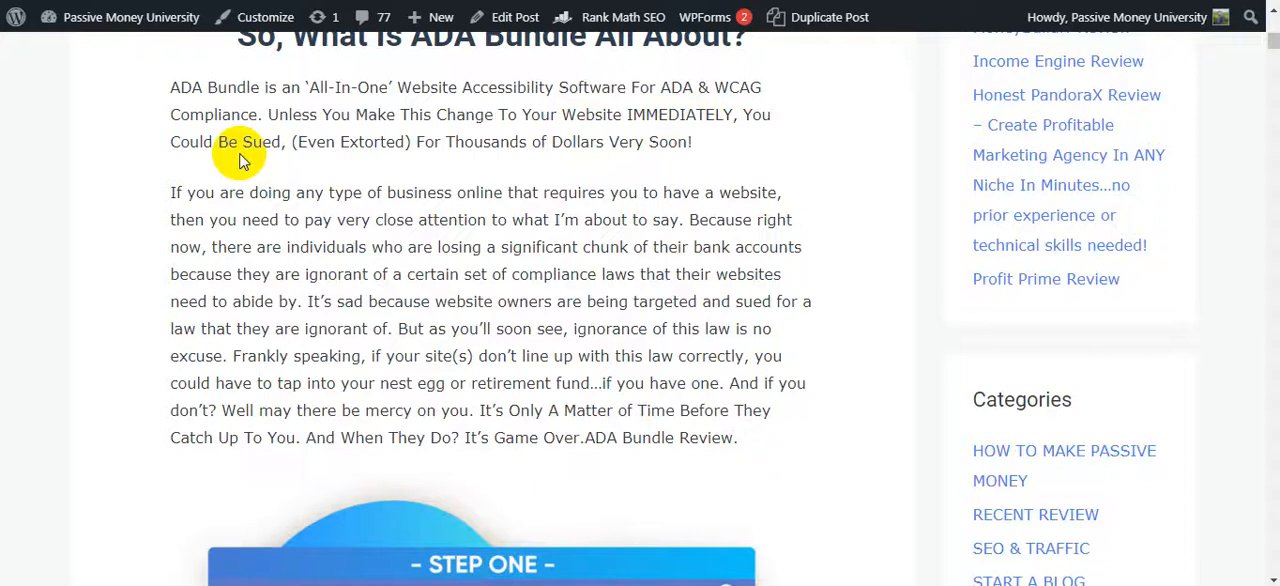
mouse_move(447, 160)
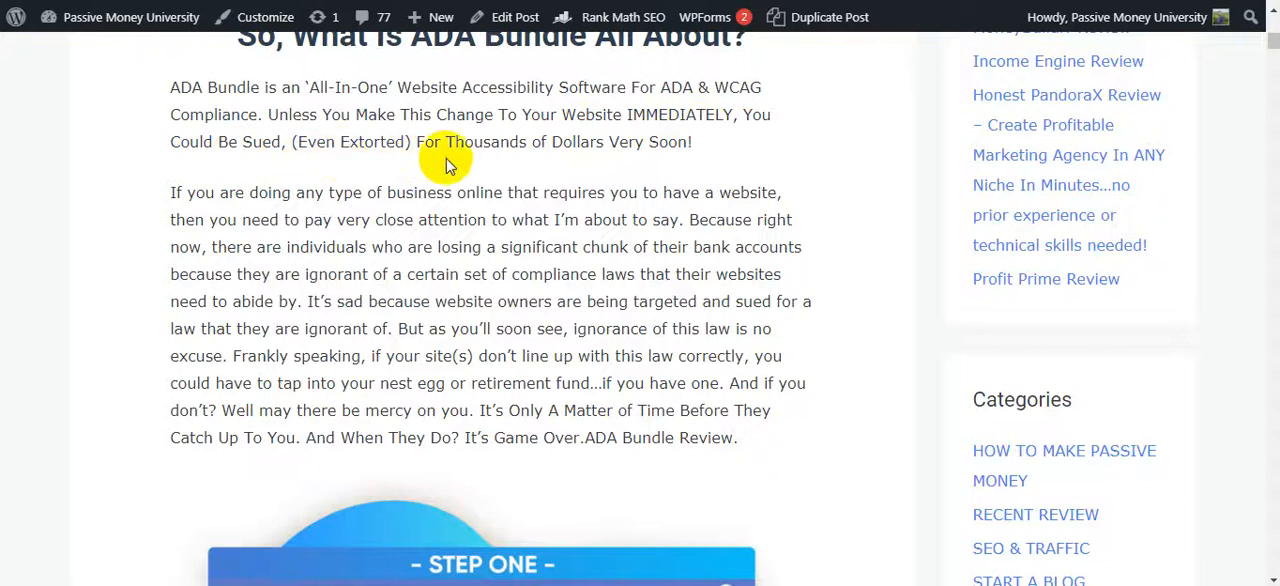
mouse_move(375, 219)
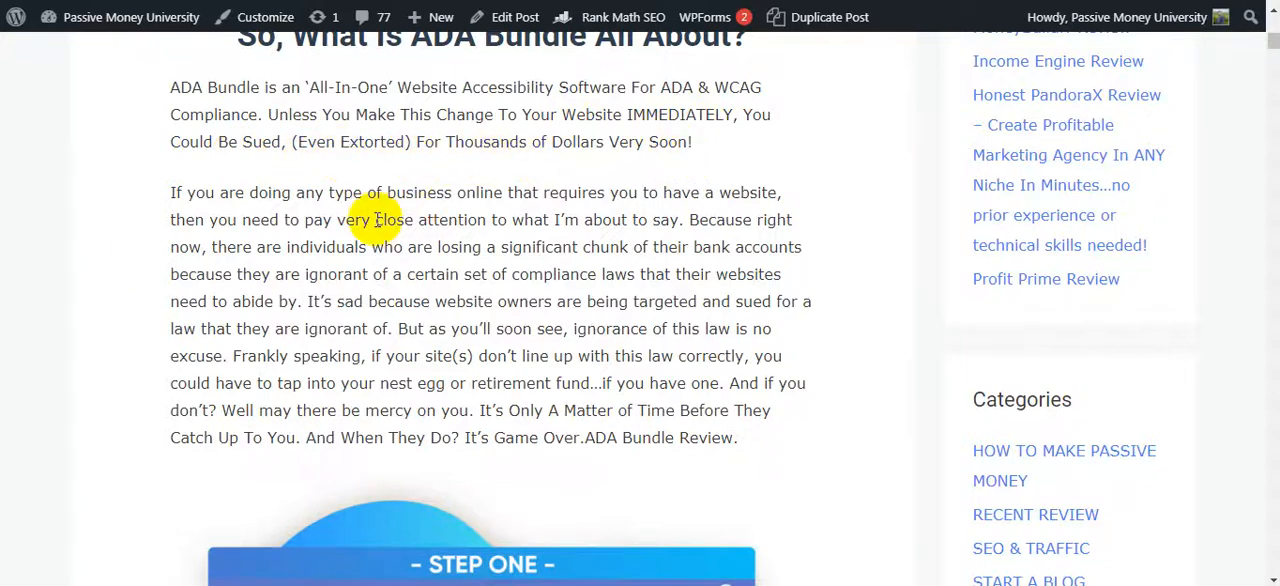
scroll("up", 3)
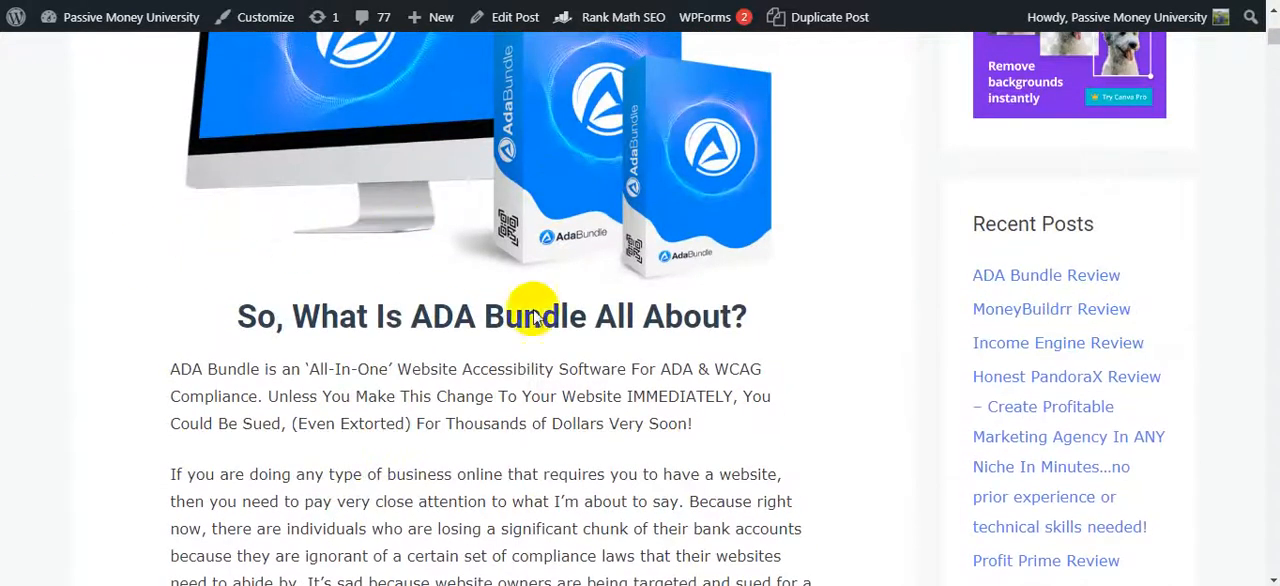
double_click(497, 316)
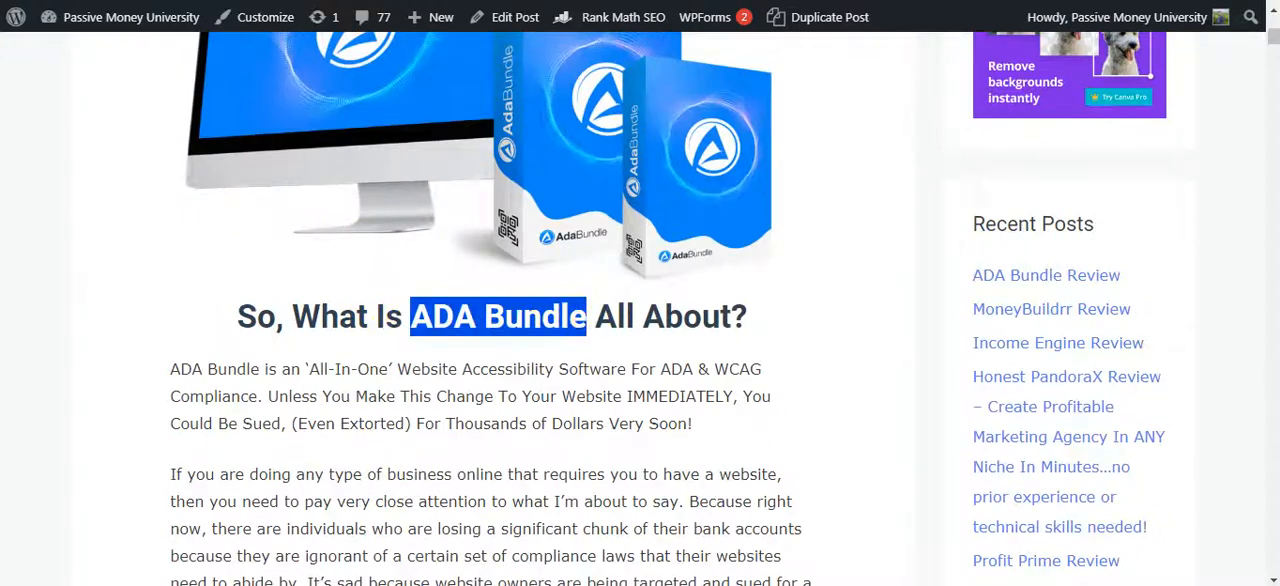
Turn on text to speech on the AdaBundle sales page, then close the accessibility panel
left_click(35, 553)
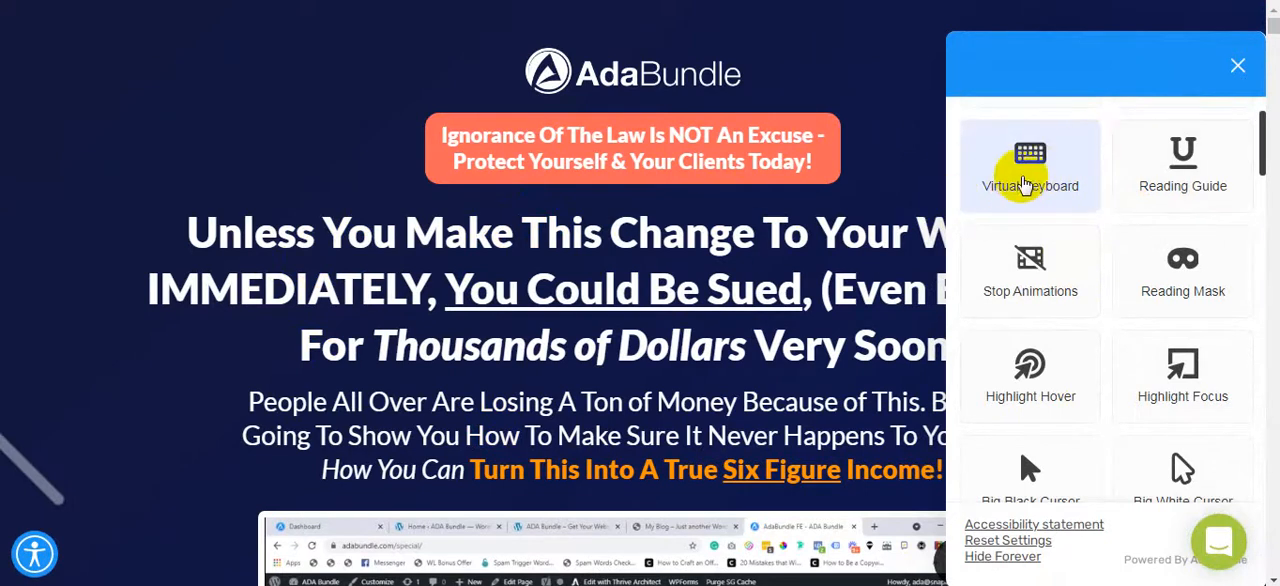
scroll("down", 3)
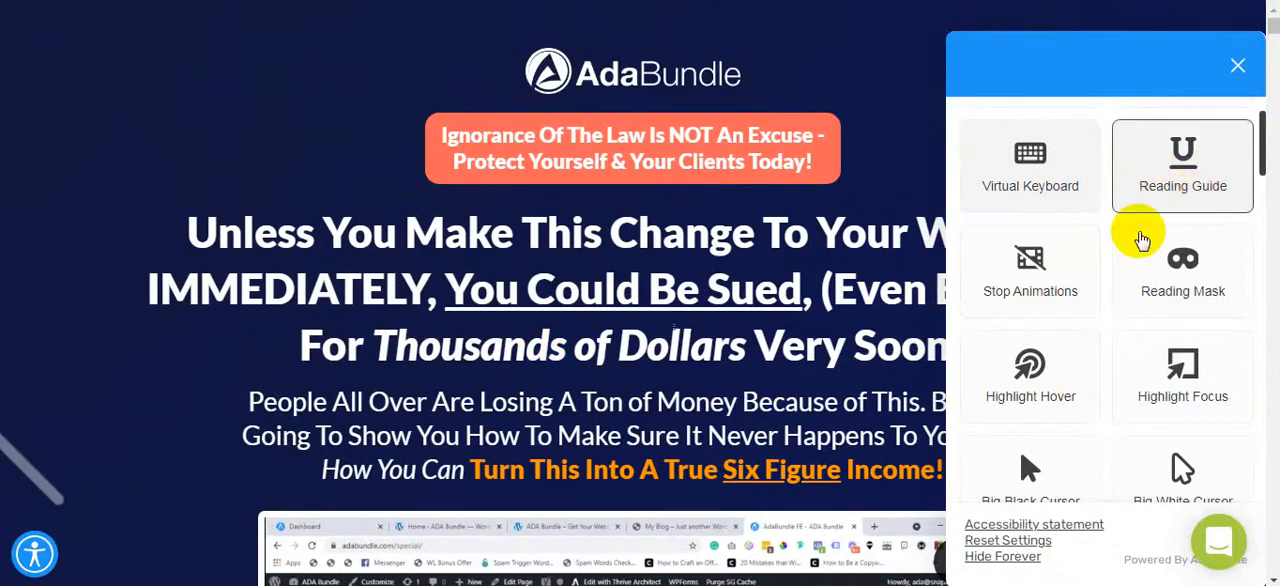
scroll("down", 3)
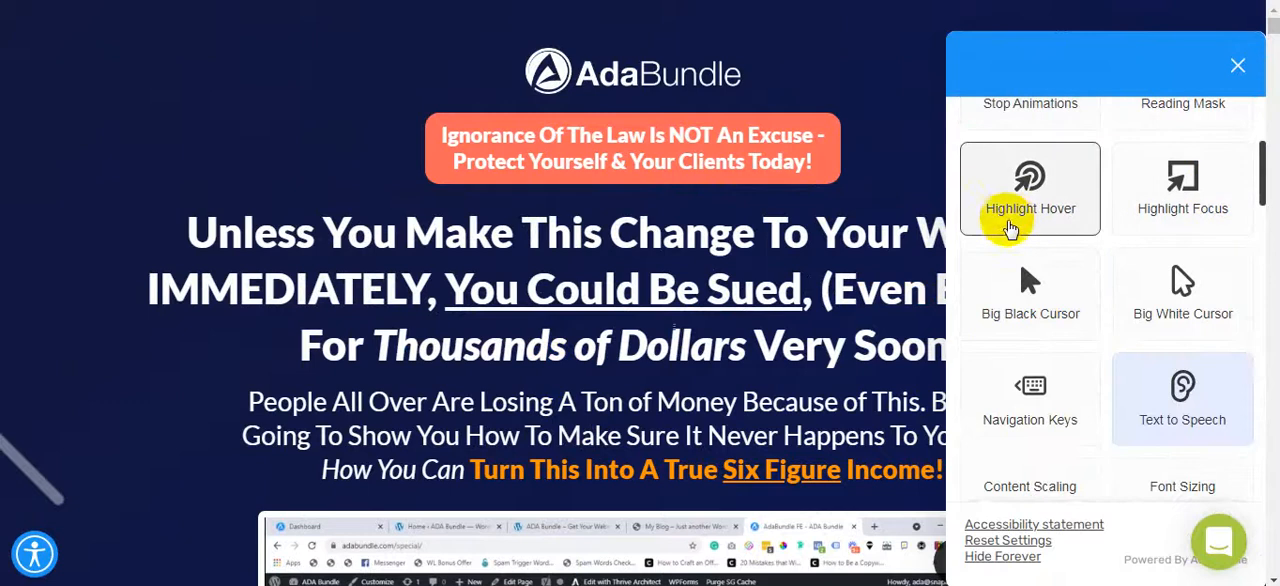
mouse_move(1182, 313)
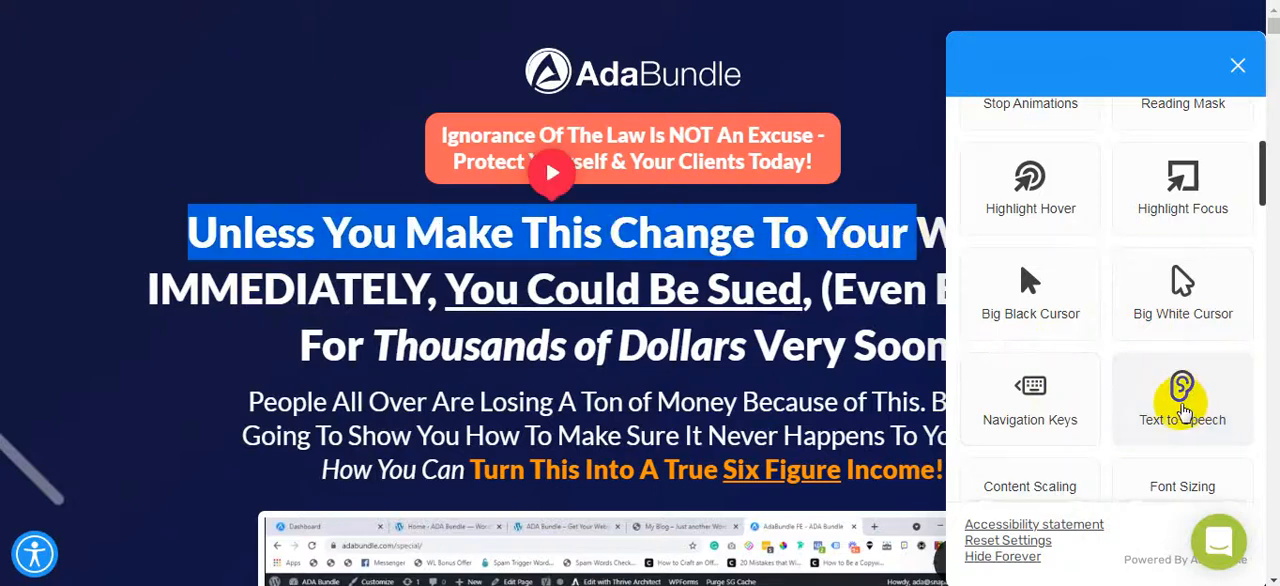
left_click(1182, 398)
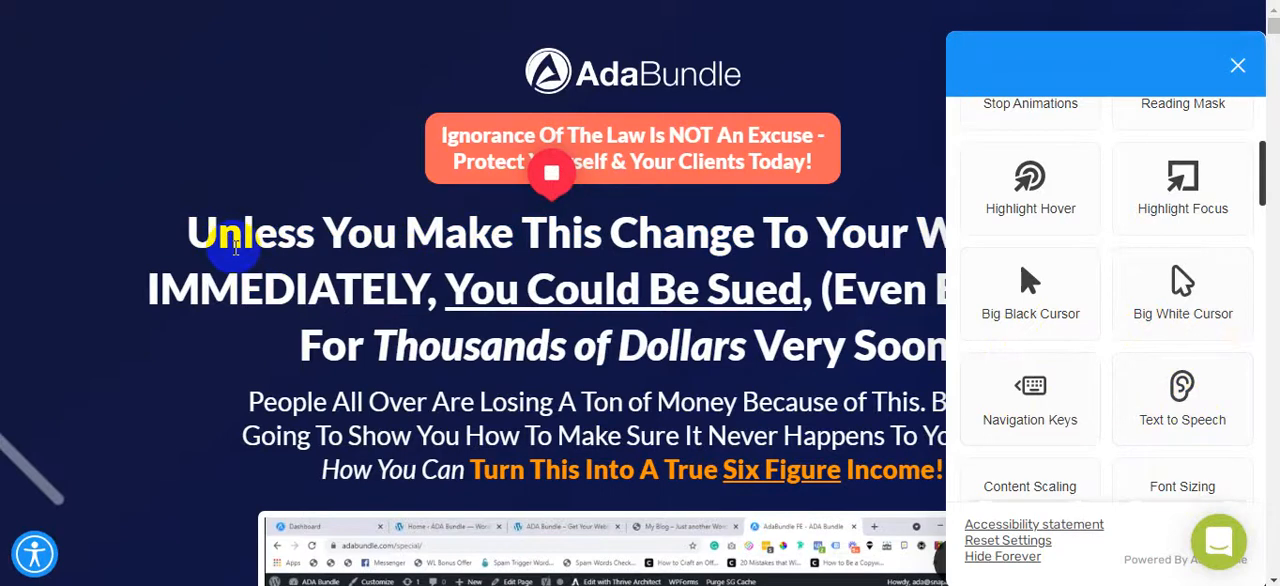
mouse_move(1238, 65)
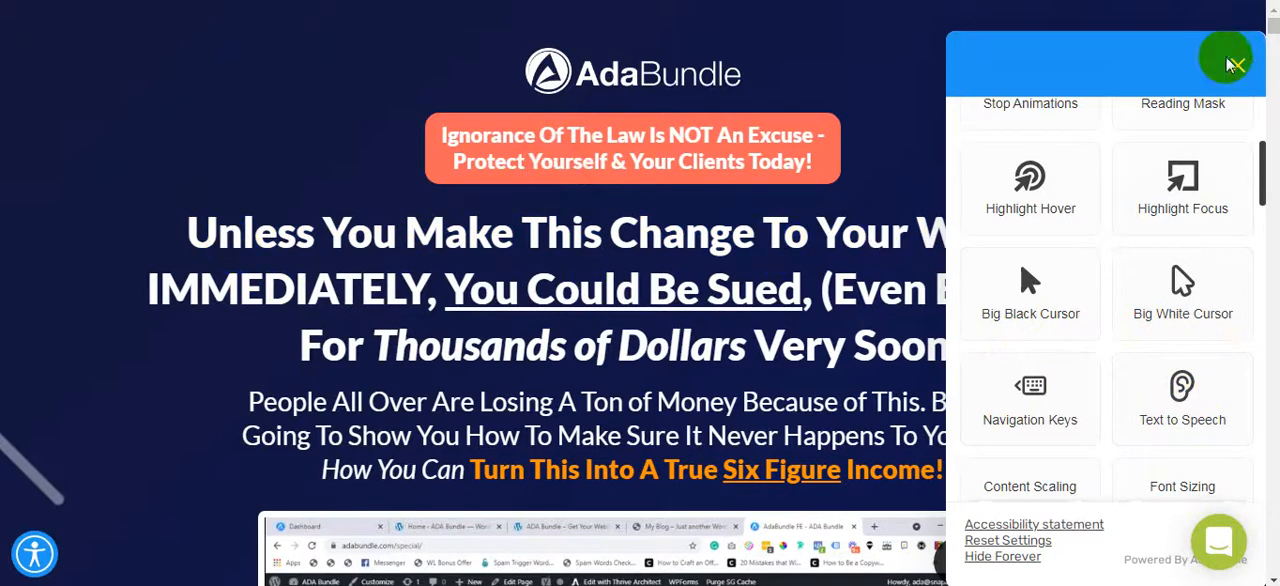
left_click(1227, 57)
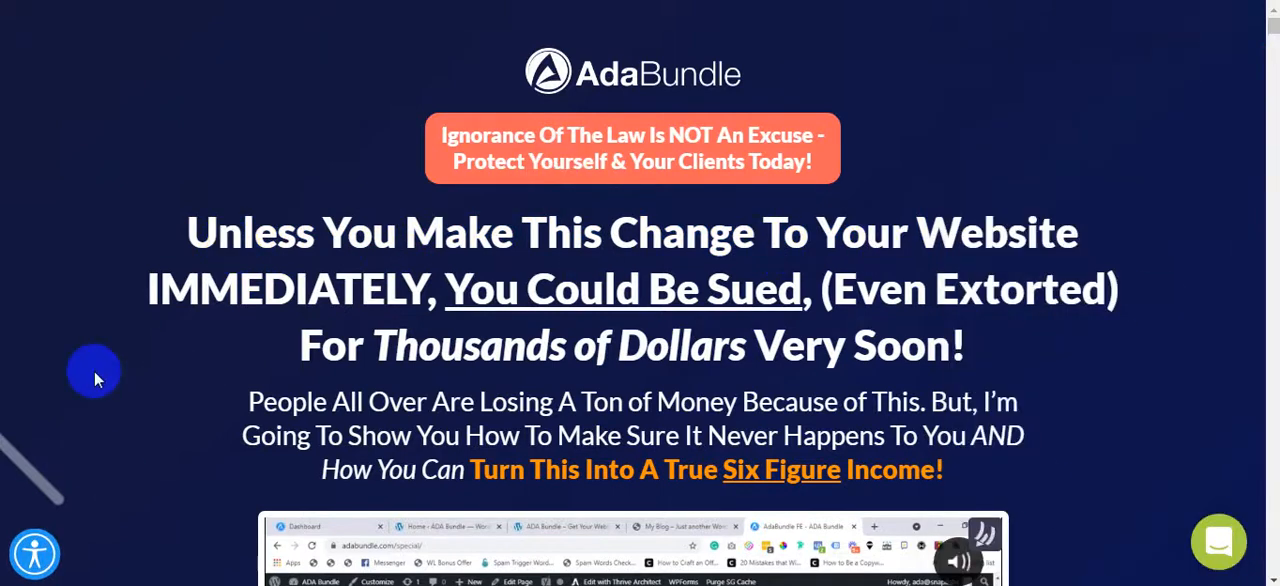
mouse_move(273, 335)
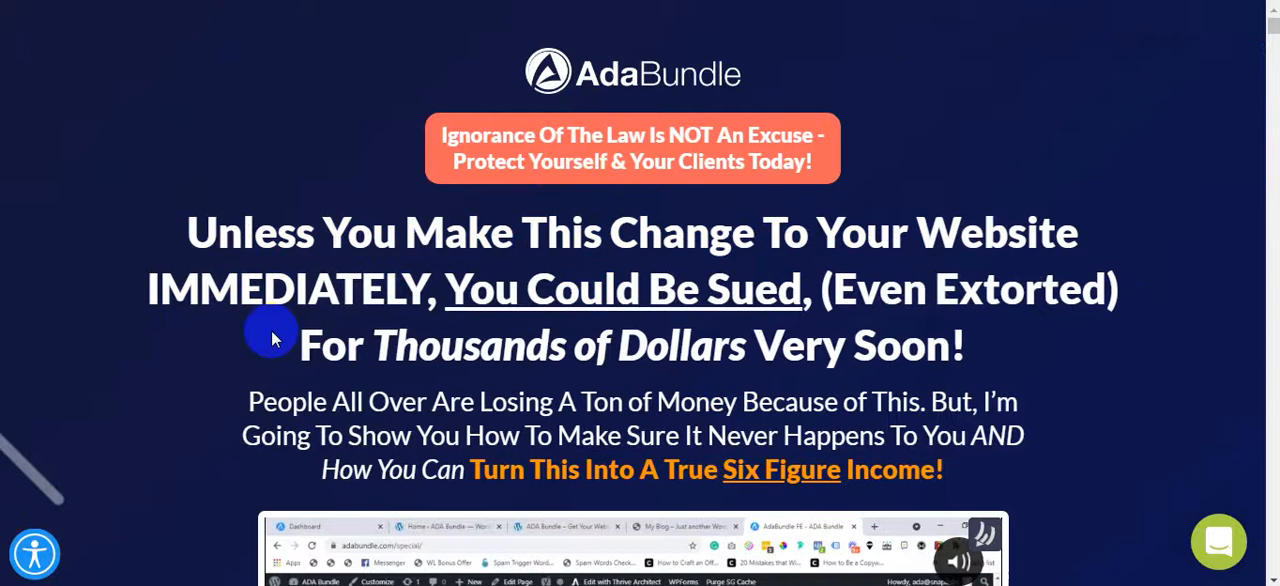
mouse_move(440, 37)
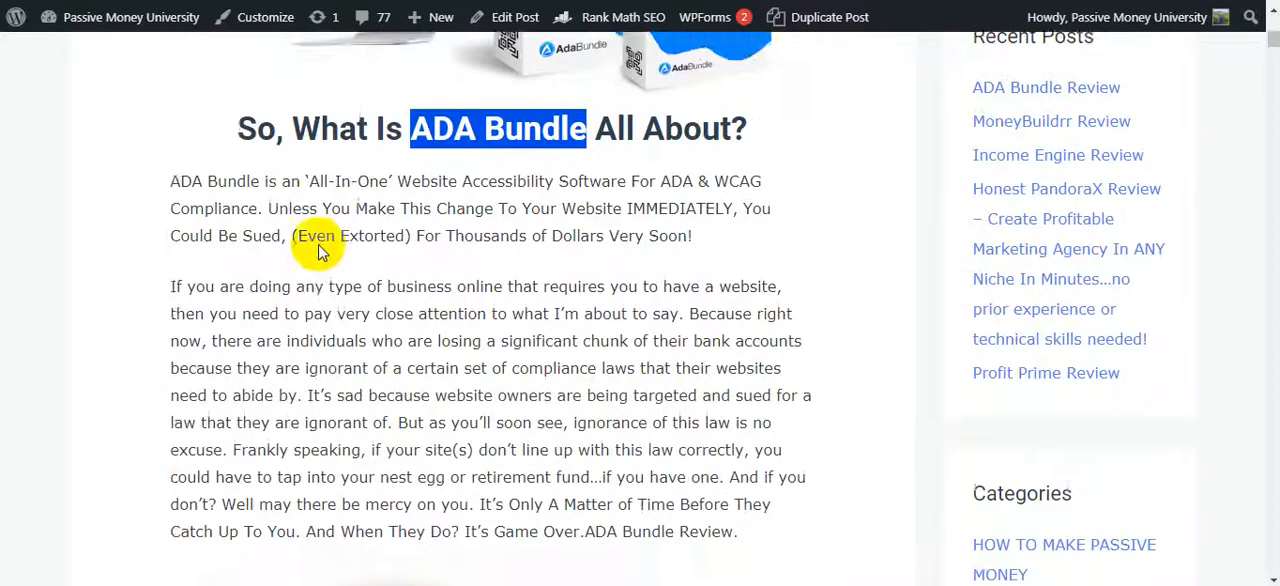
Highlight the website compliance laws paragraph and scroll on to the Step One screenshot
scroll("down", 3)
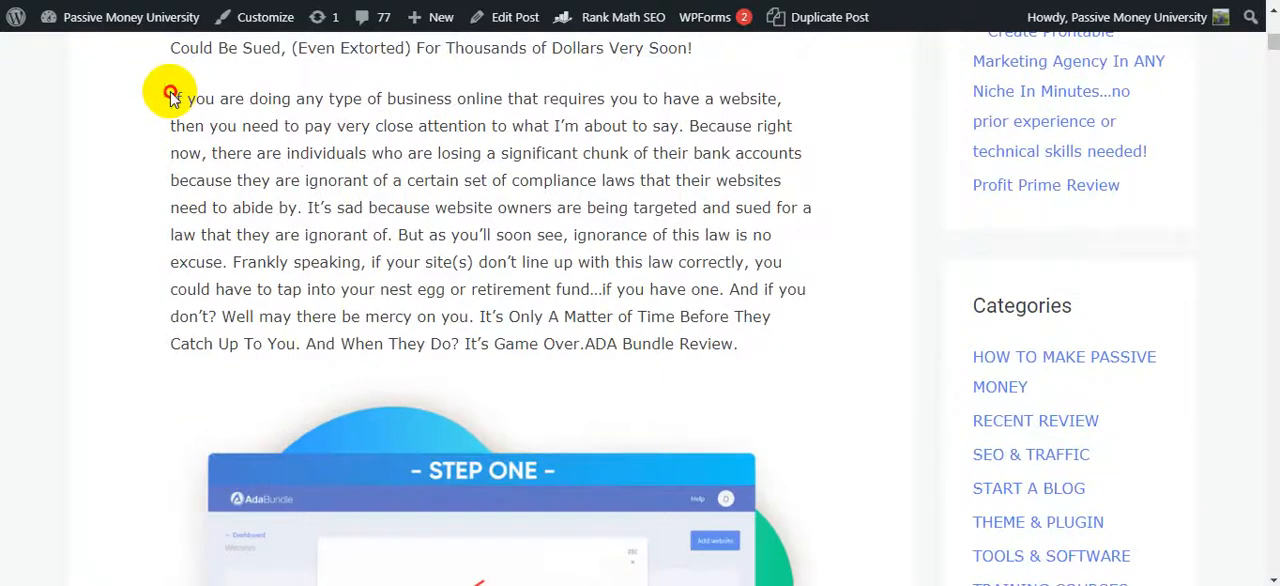
left_click_drag(170, 98, 737, 343)
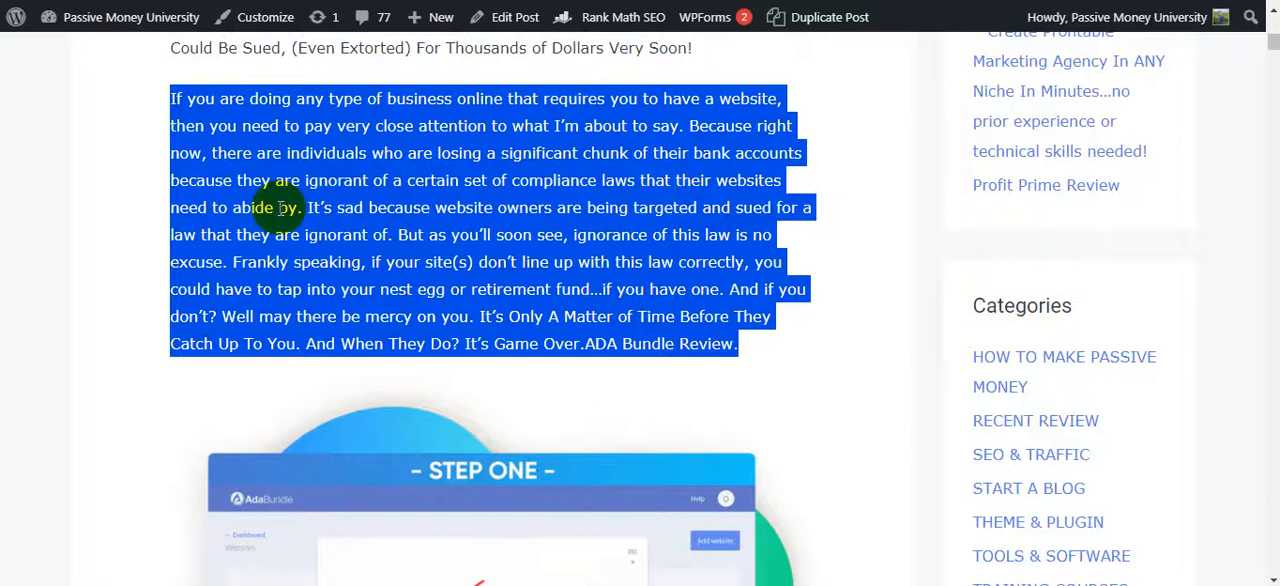
mouse_move(248, 162)
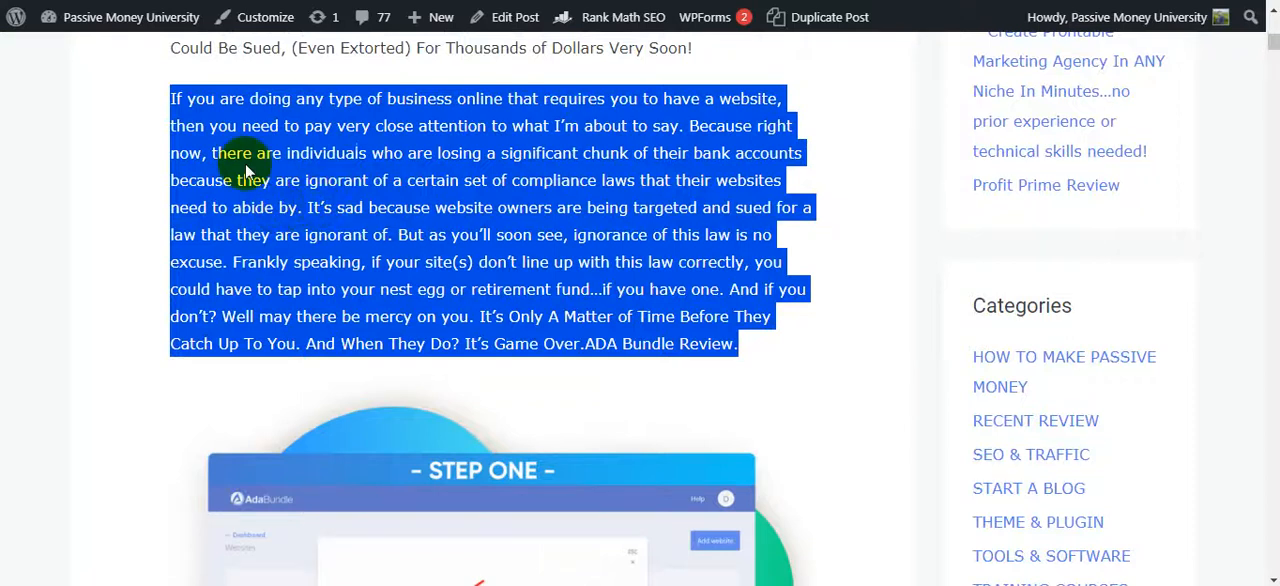
scroll("down", 3)
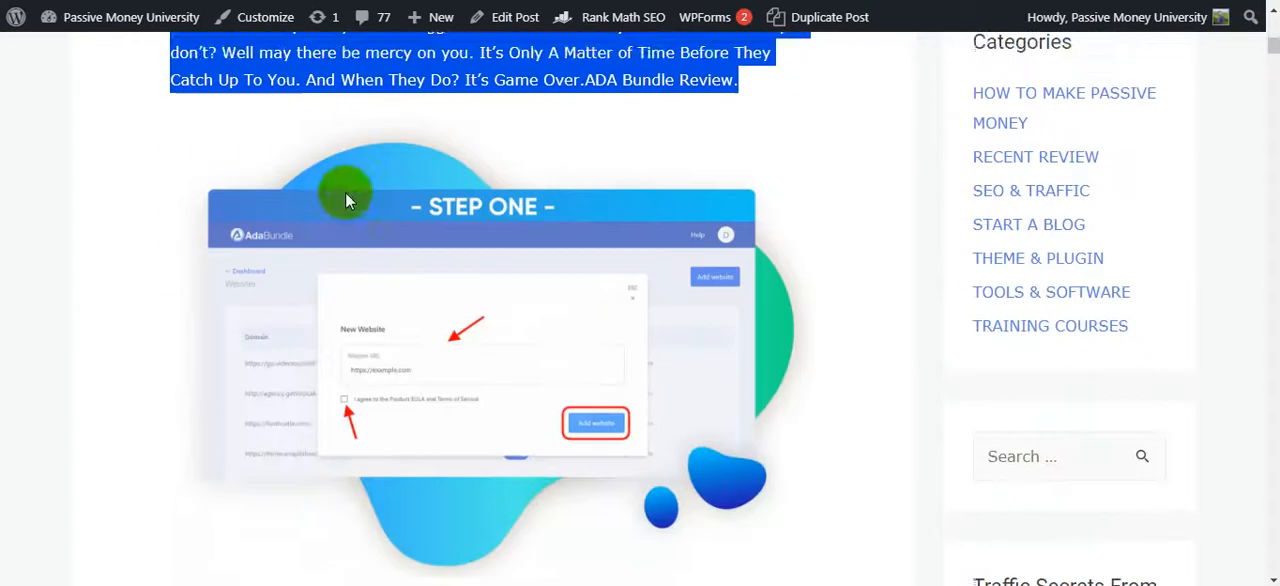
scroll("down", 3)
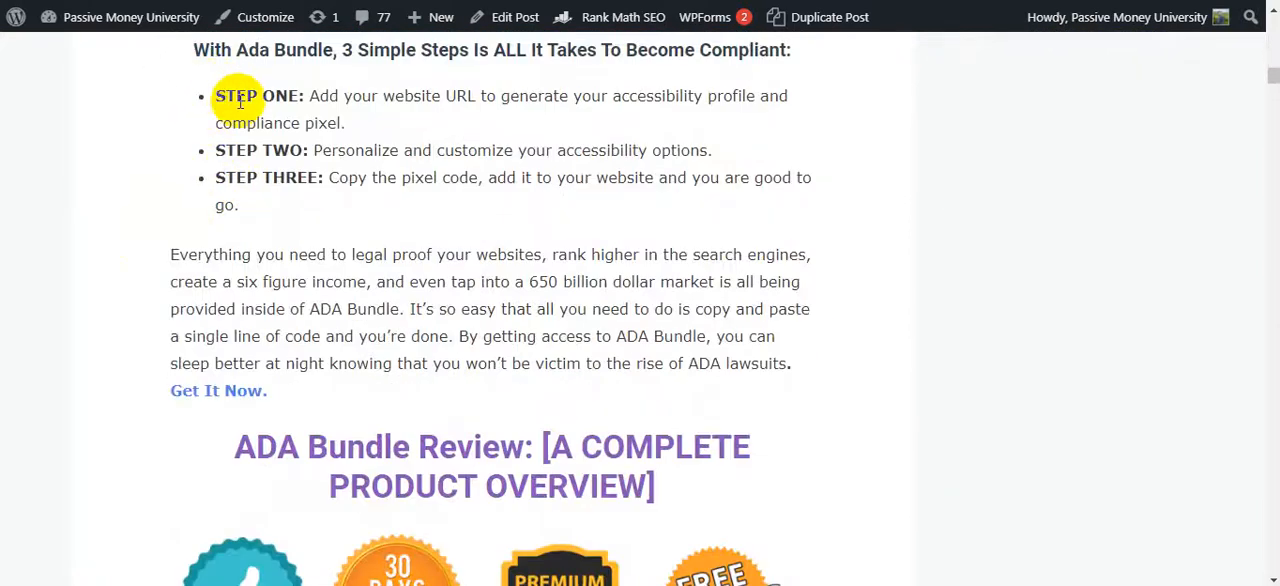
mouse_move(366, 112)
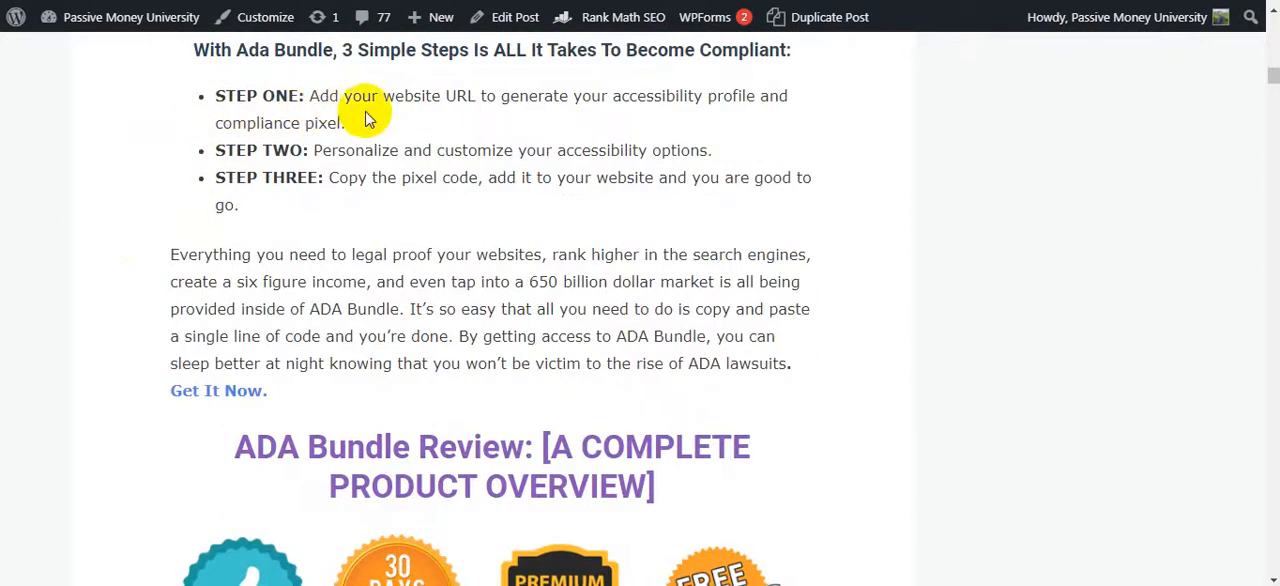
mouse_move(640, 118)
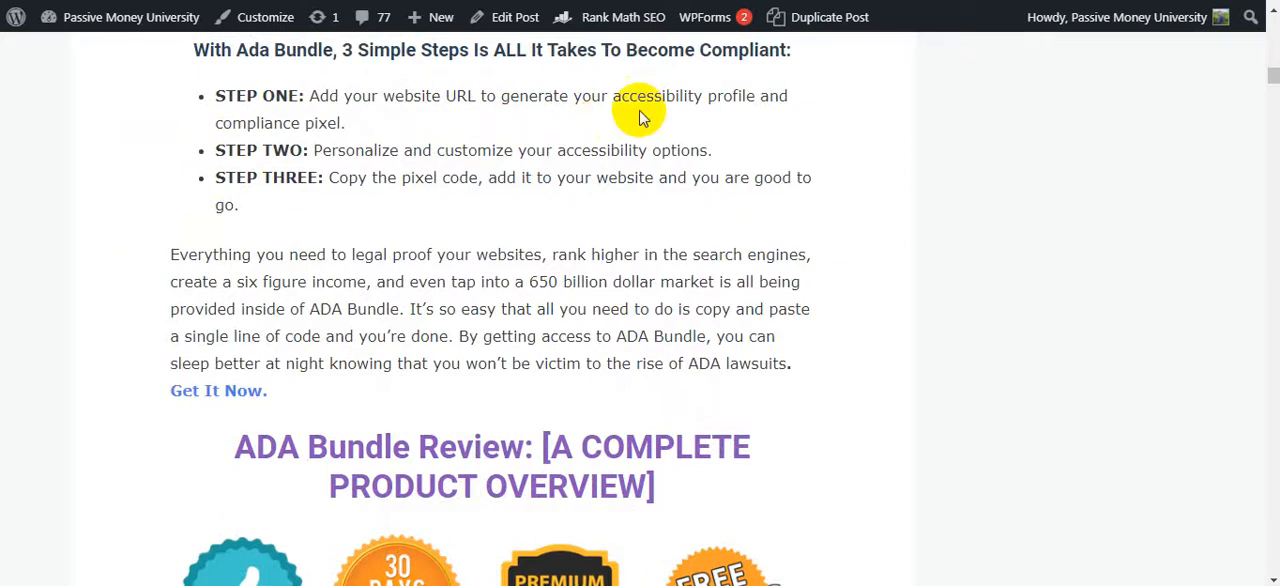
mouse_move(615, 130)
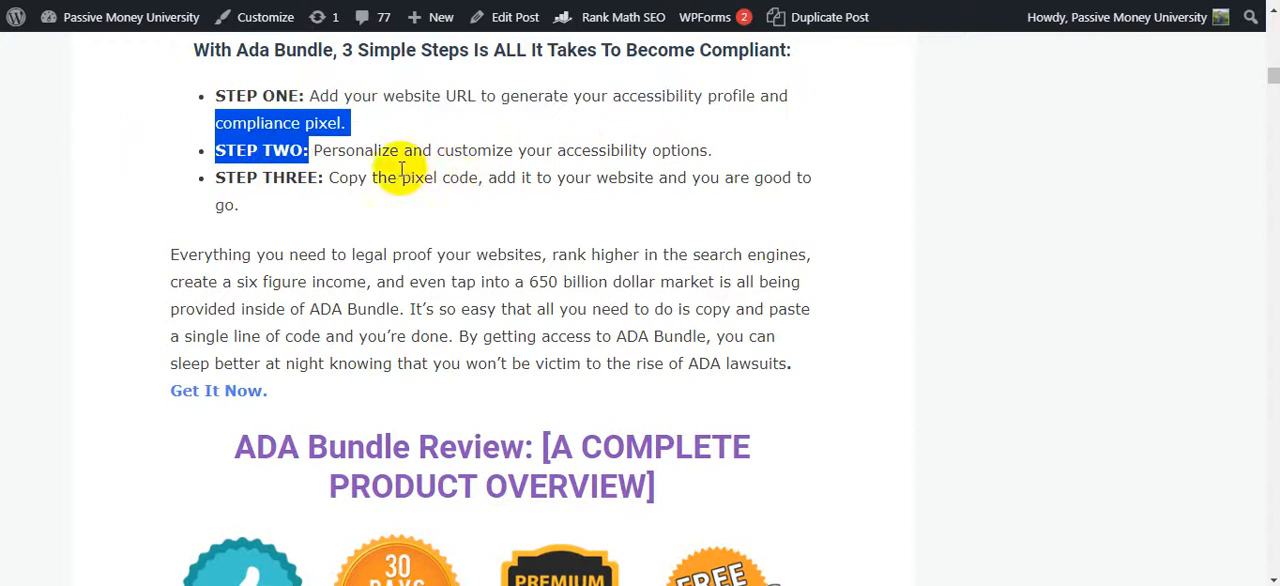
mouse_move(795, 155)
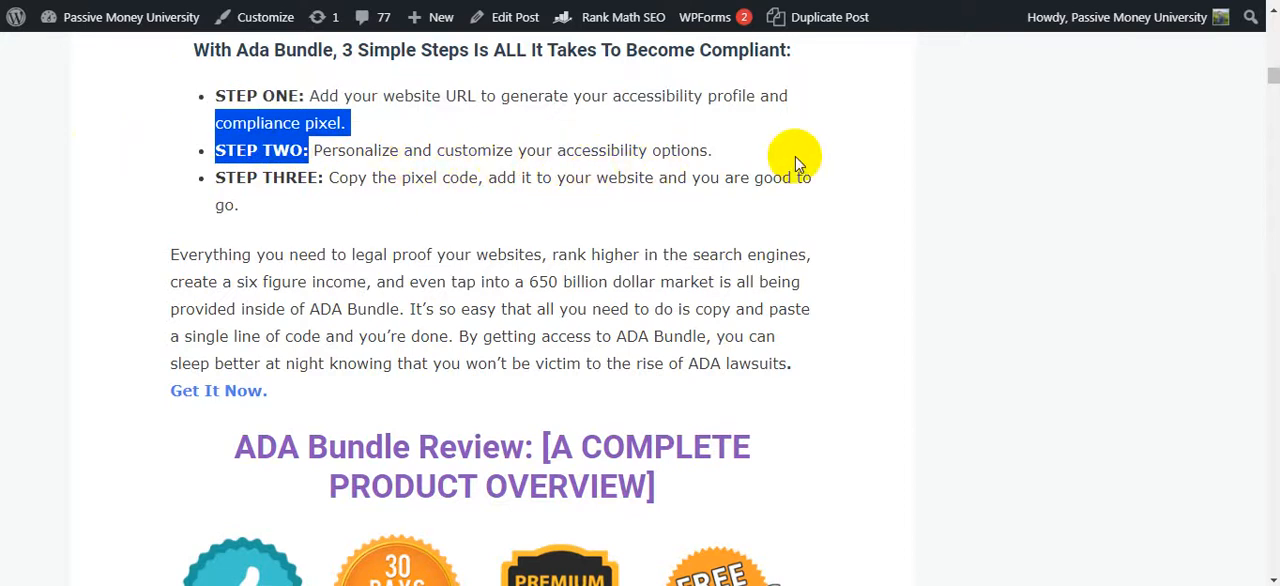
Highlight the STEP TWO line about personalizing accessibility options
left_click_drag(790, 155, 360, 185)
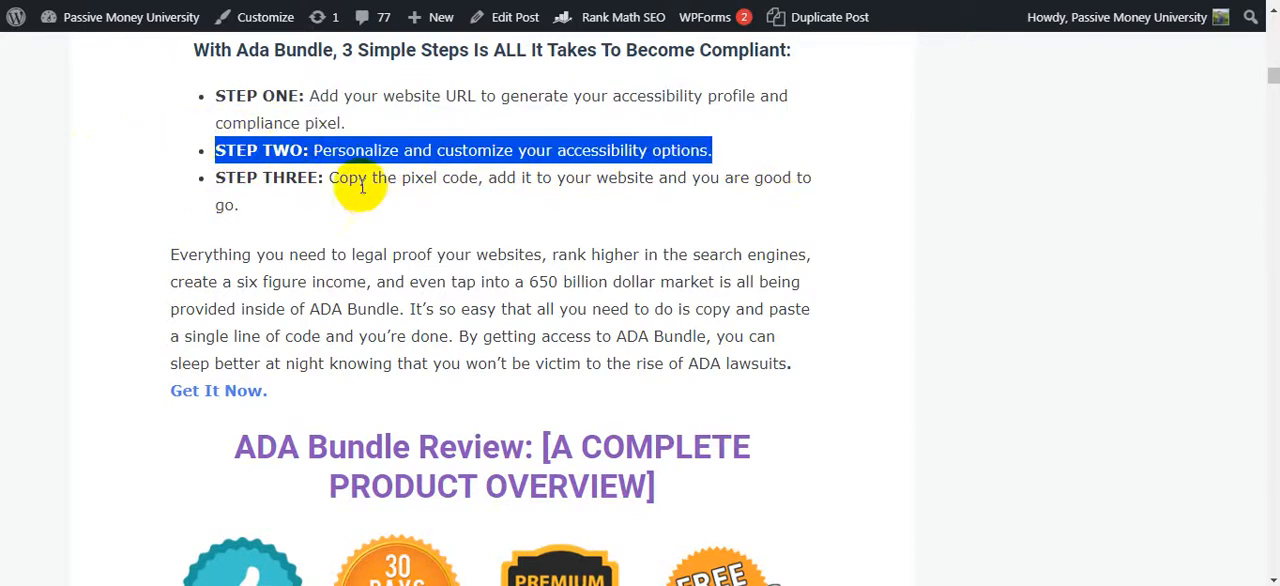
mouse_move(514, 190)
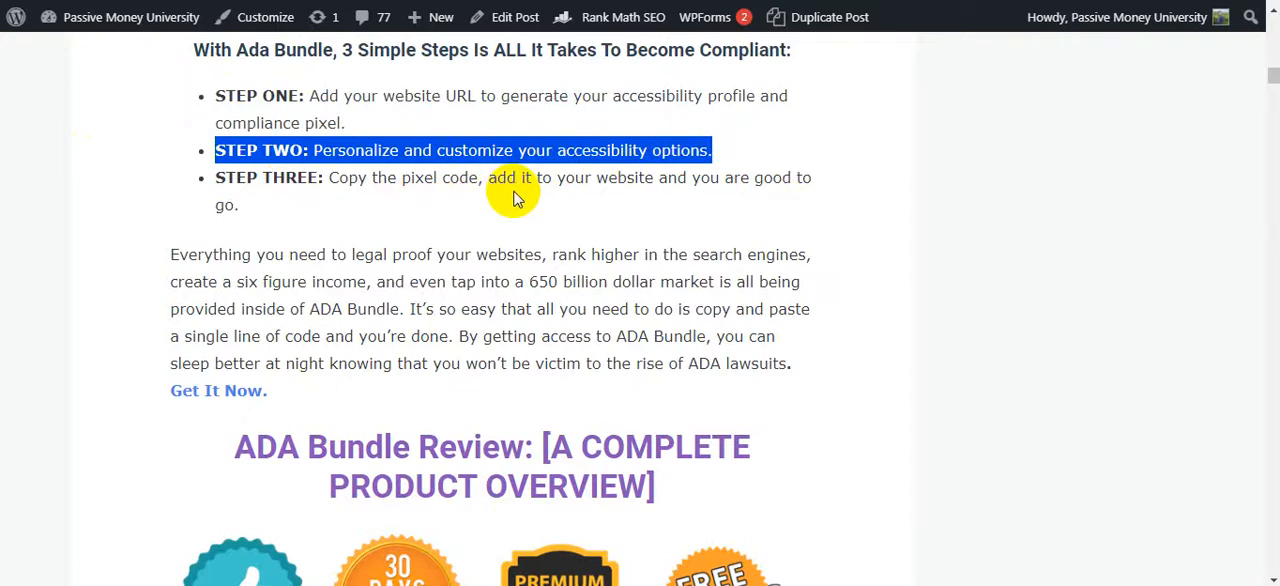
mouse_move(615, 190)
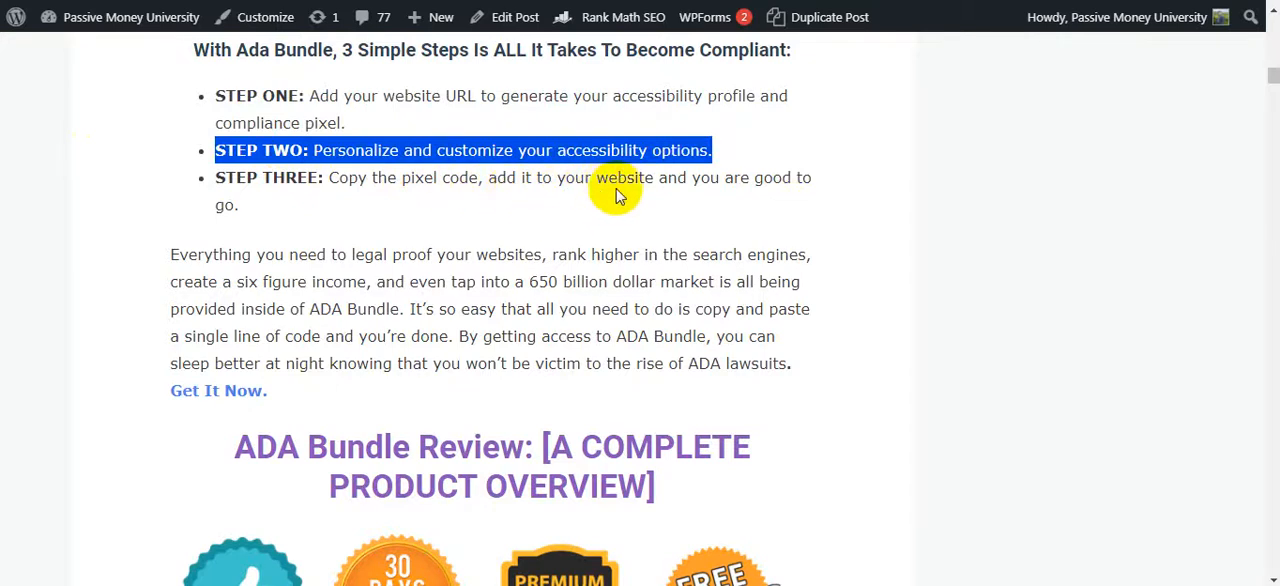
mouse_move(748, 202)
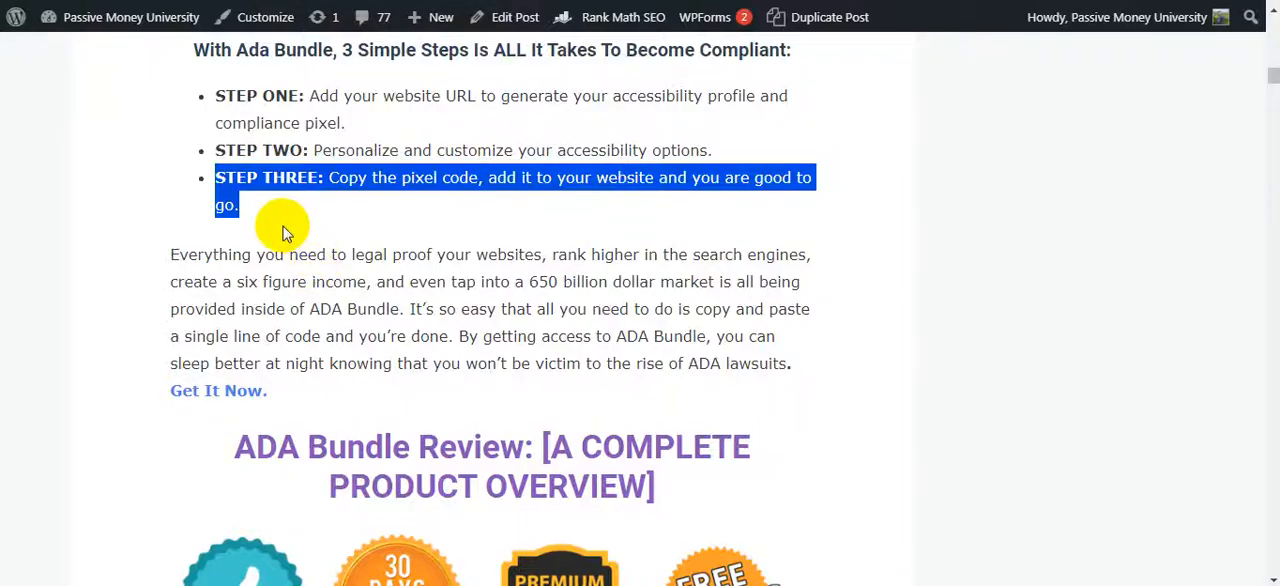
mouse_move(458, 250)
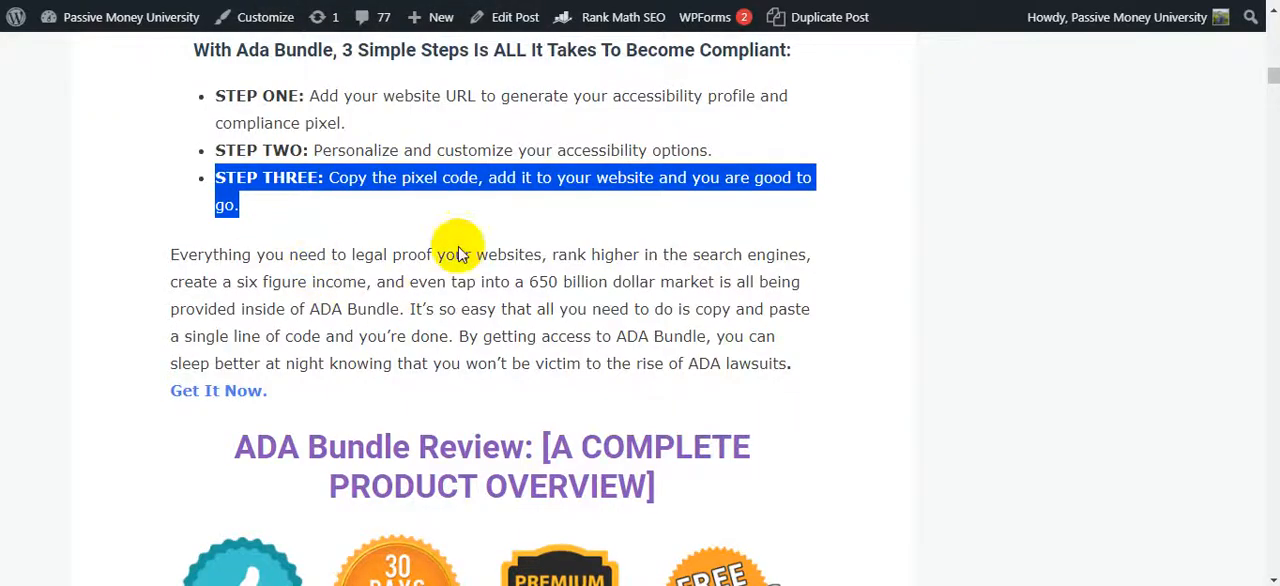
mouse_move(710, 270)
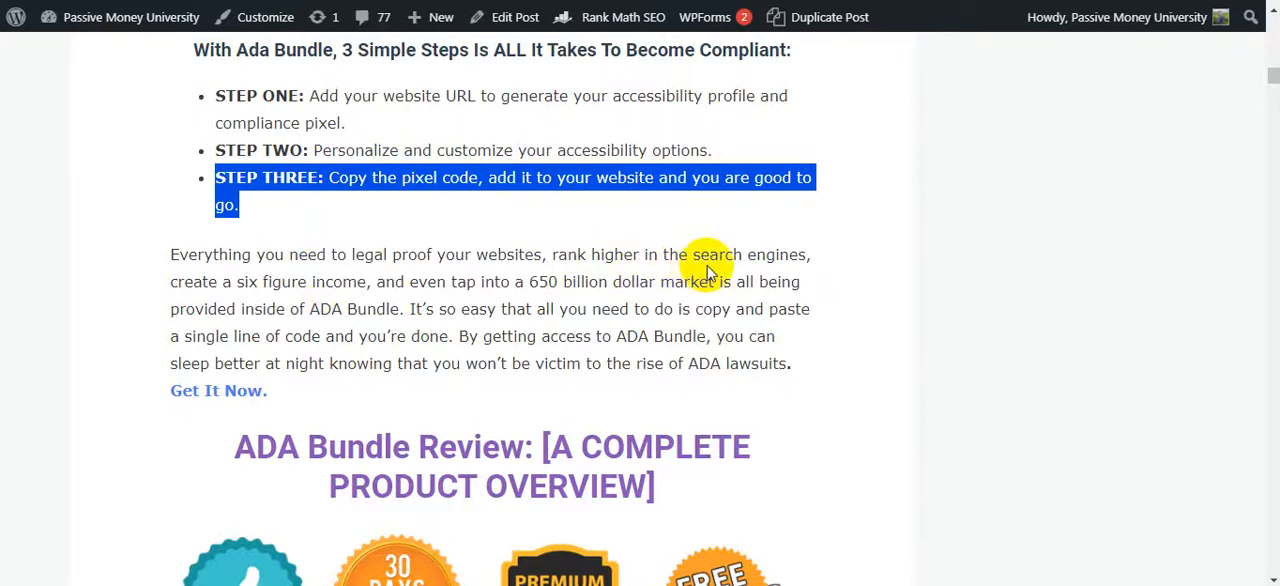
mouse_move(345, 305)
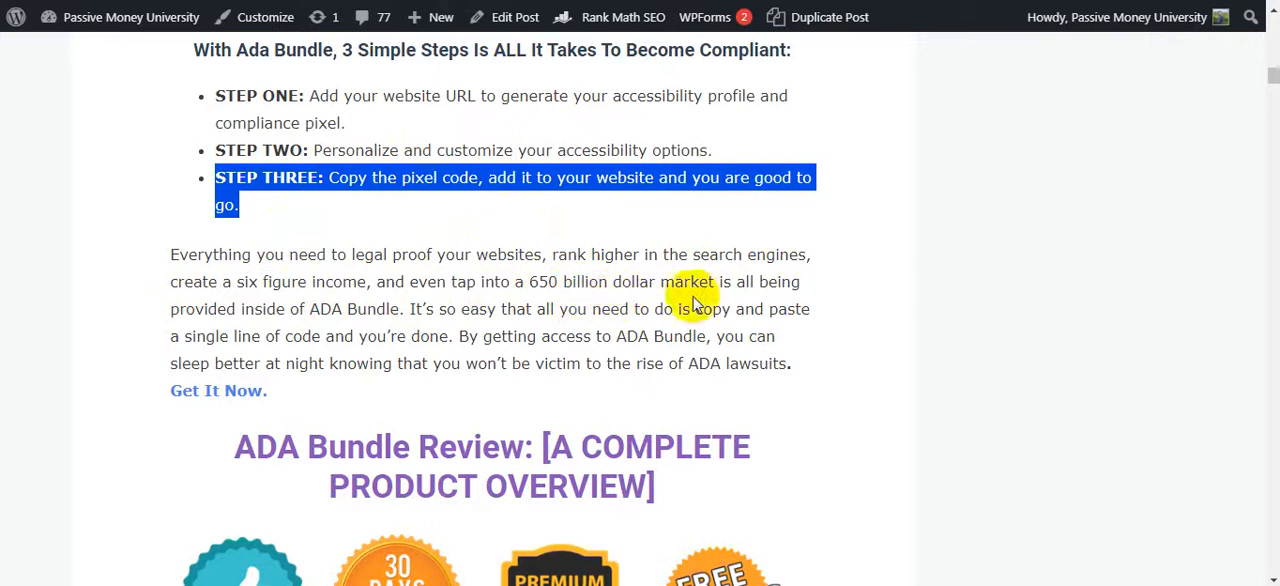
mouse_move(470, 325)
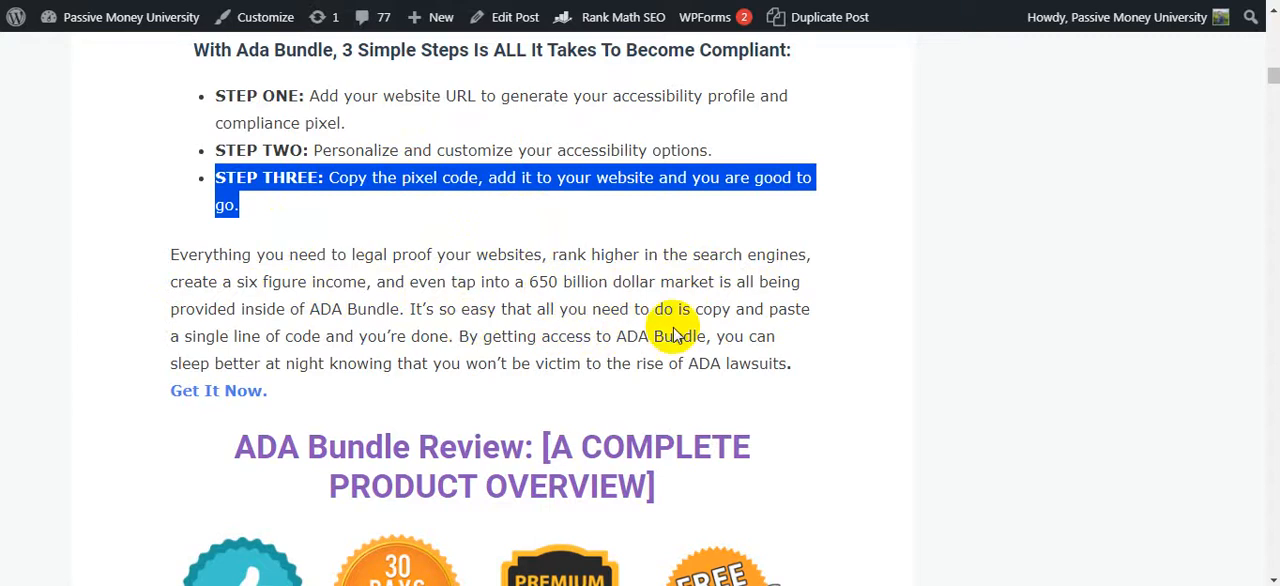
mouse_move(258, 360)
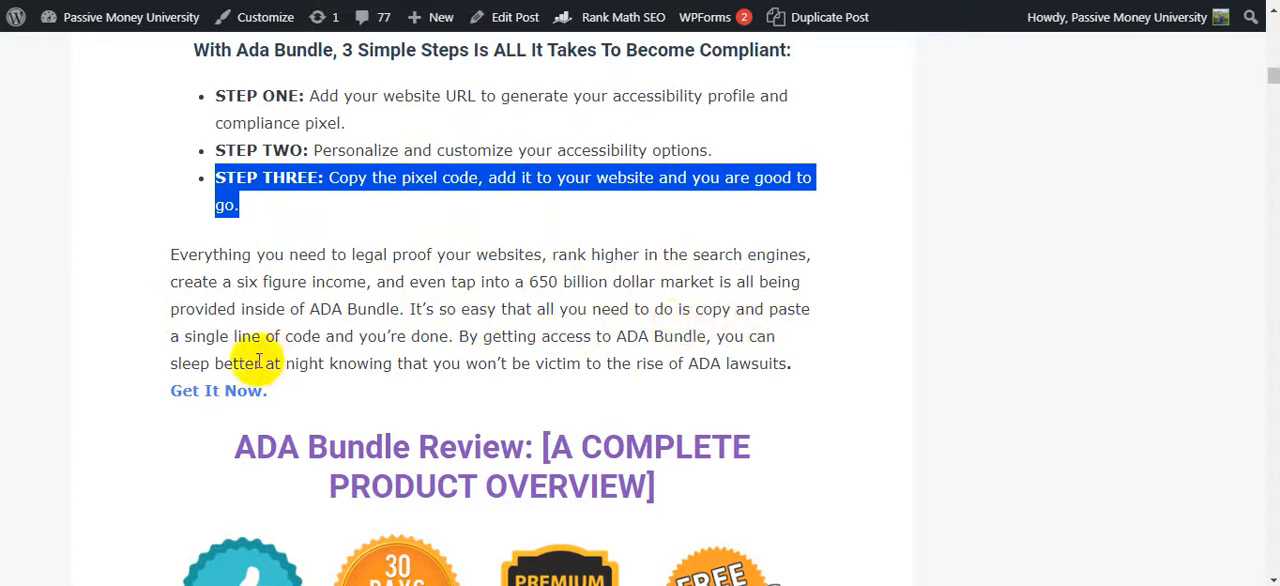
mouse_move(370, 352)
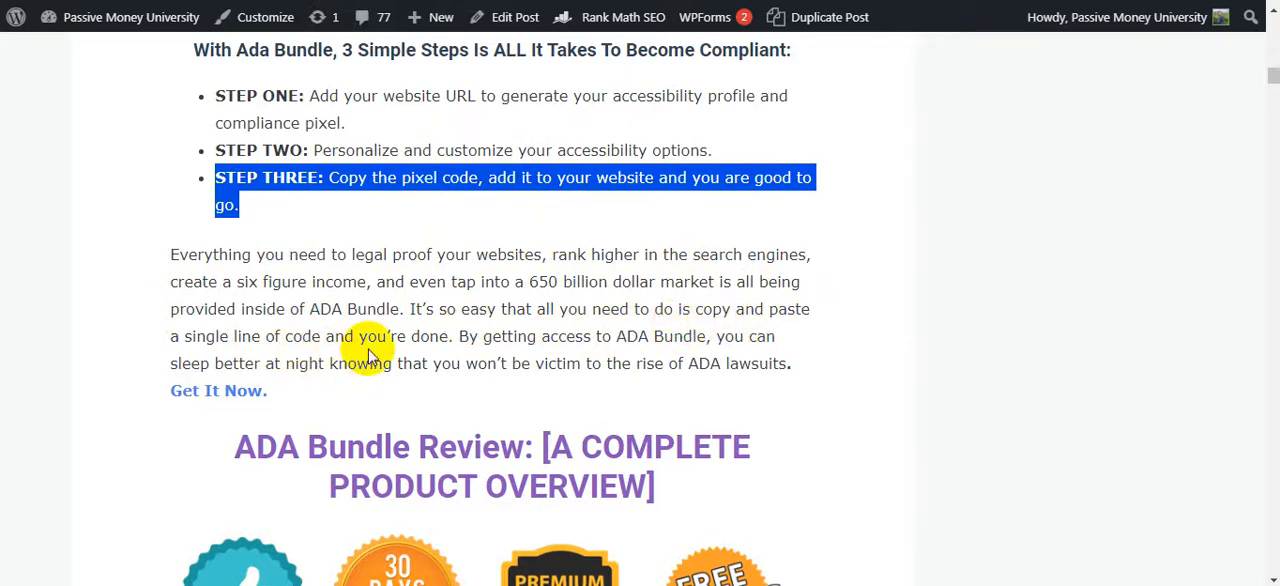
mouse_move(603, 336)
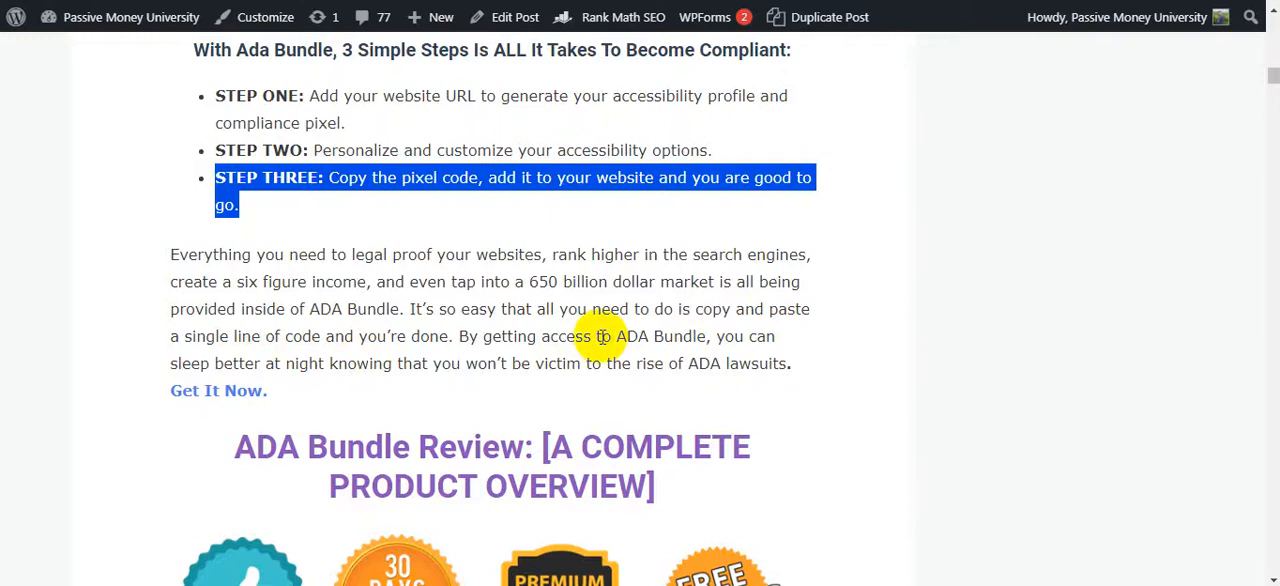
mouse_move(295, 398)
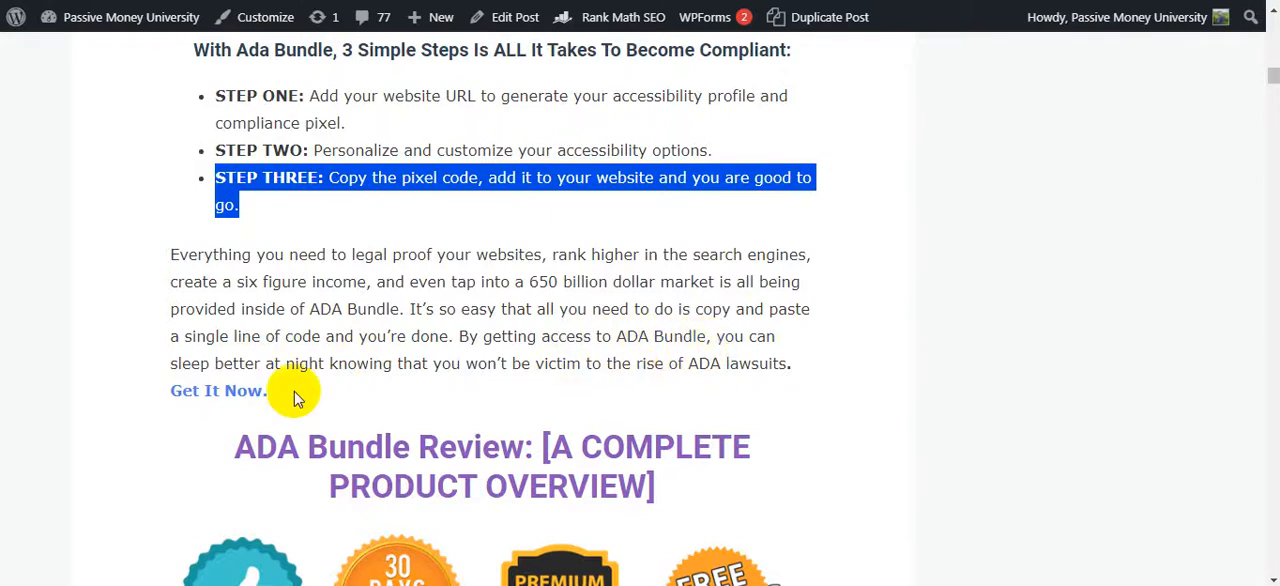
mouse_move(460, 375)
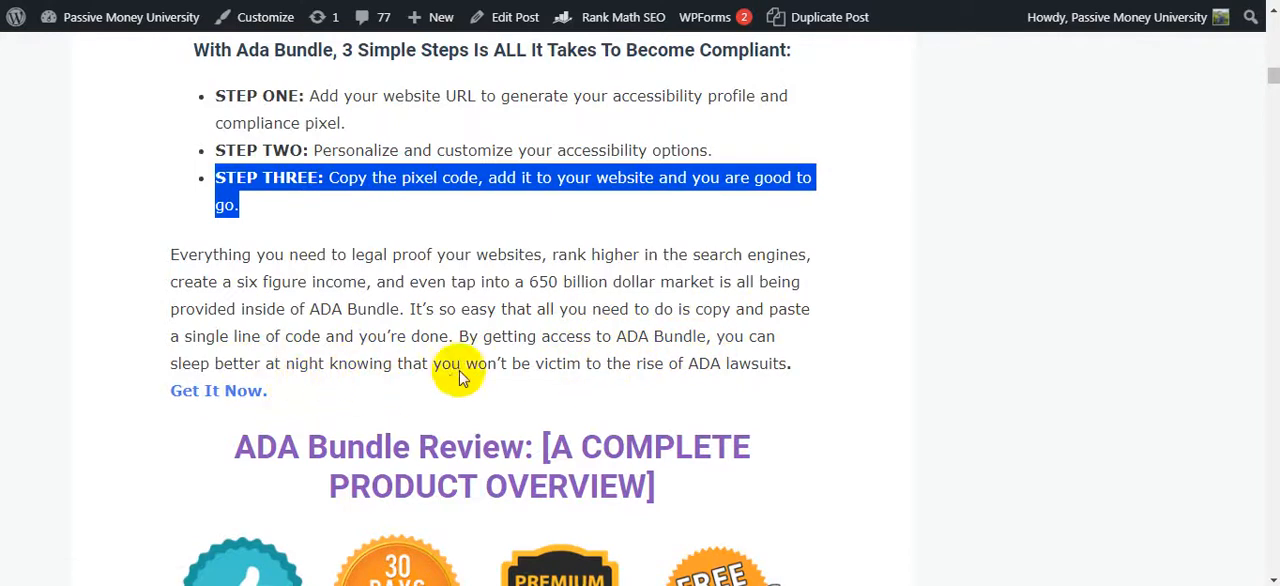
mouse_move(610, 372)
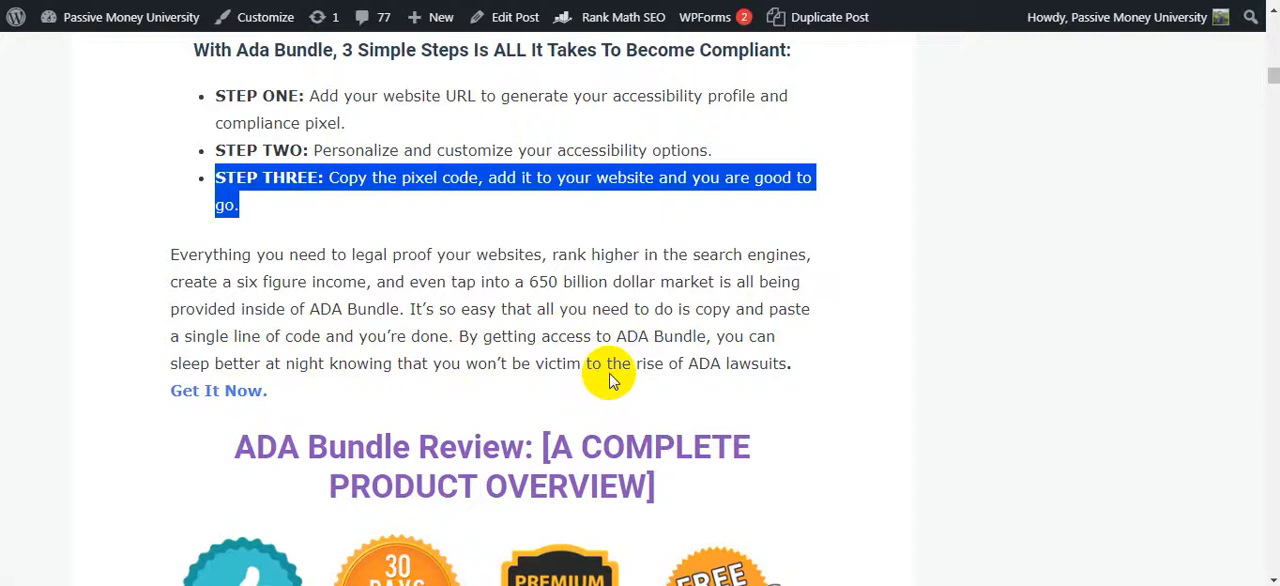
mouse_move(680, 380)
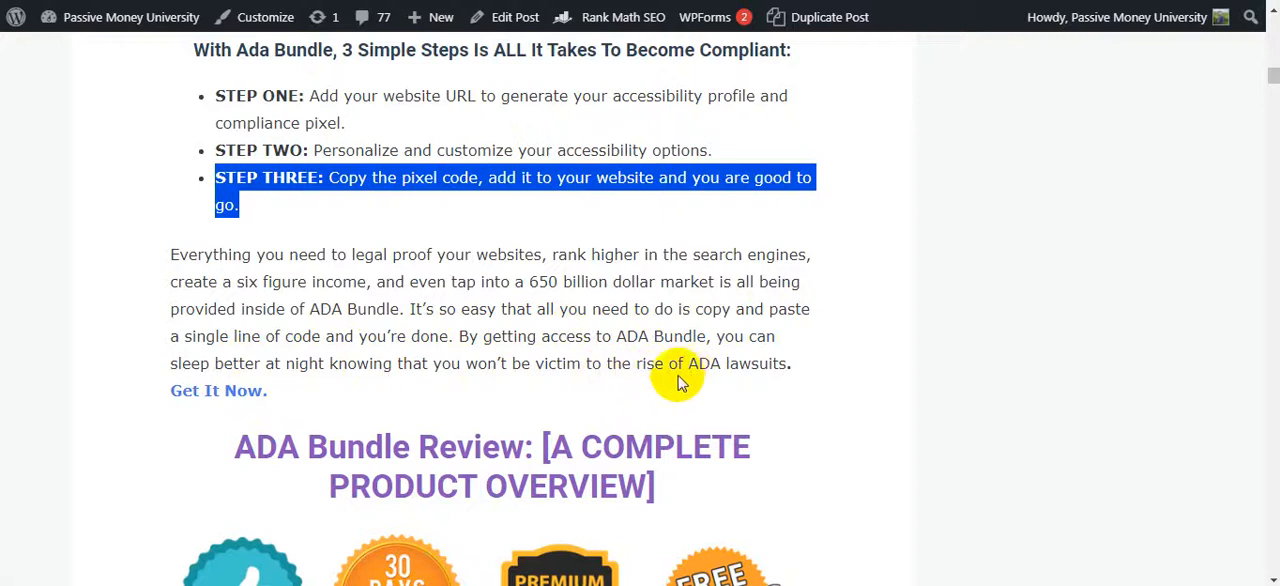
Select the $37 front-end price in the product table, then scroll to the demo video
scroll("down", 3)
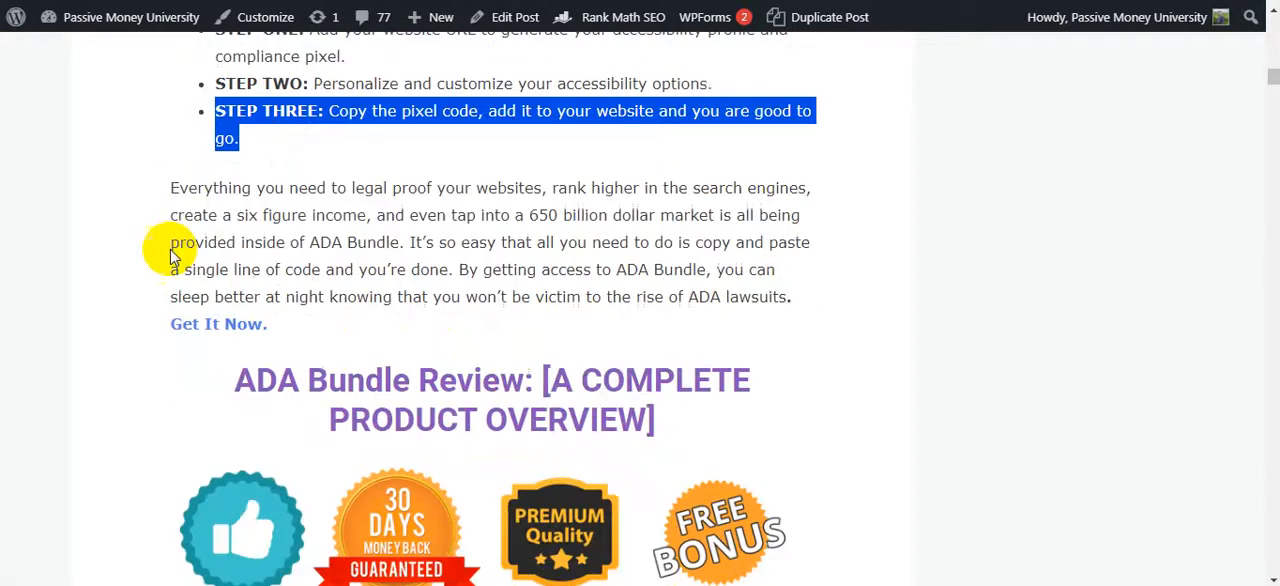
scroll("down", 3)
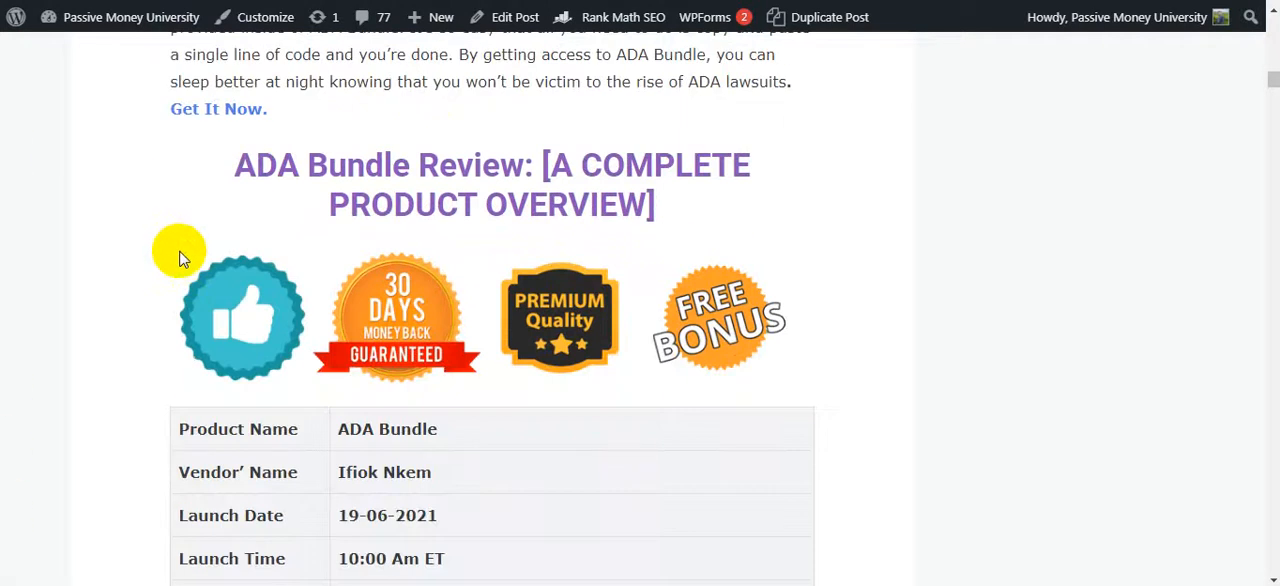
mouse_move(385, 205)
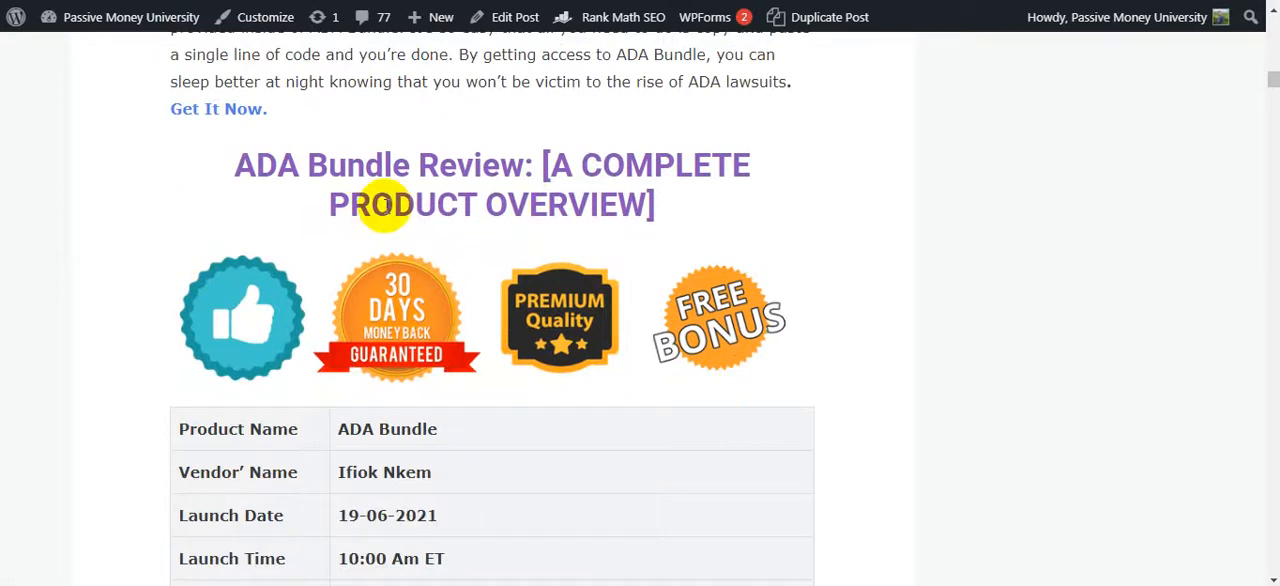
mouse_move(237, 165)
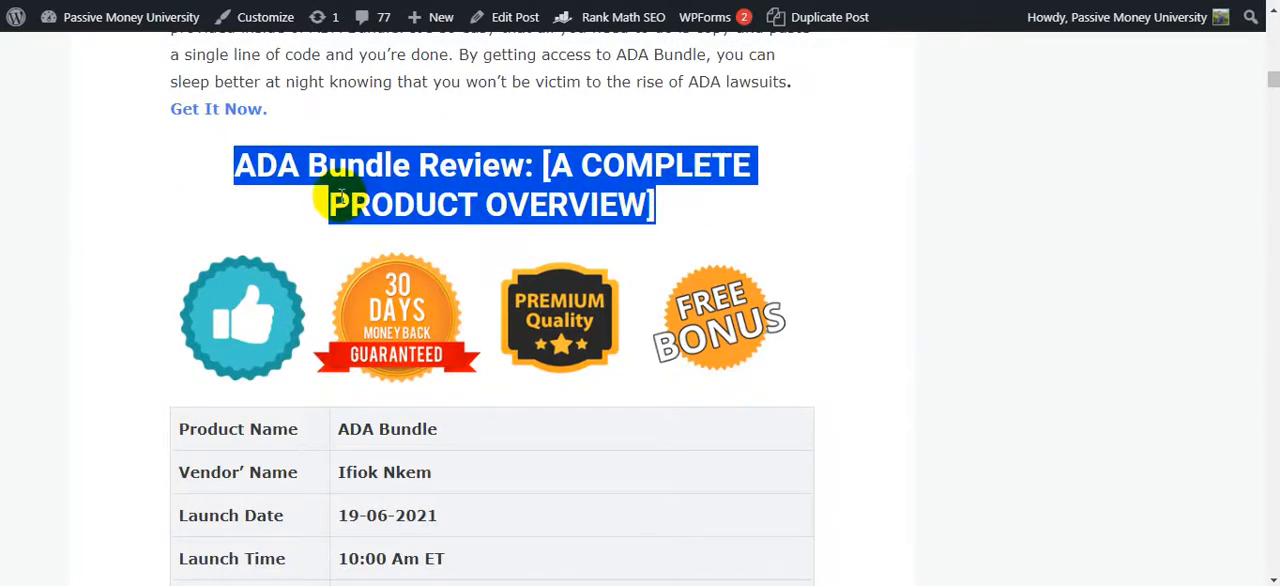
mouse_move(320, 220)
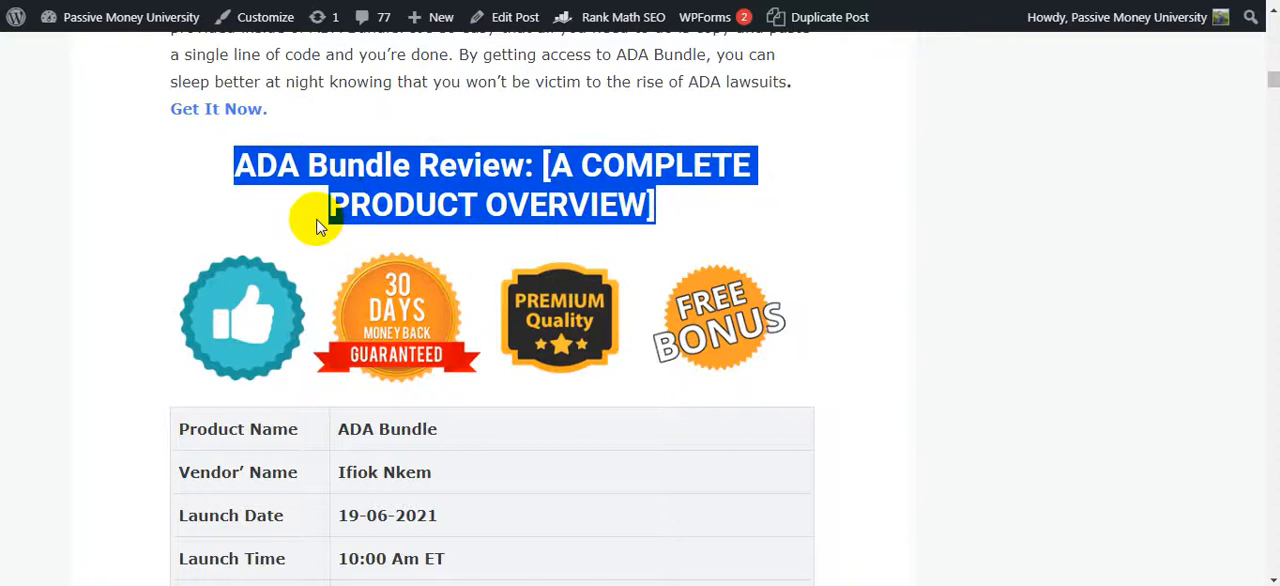
scroll("down", 3)
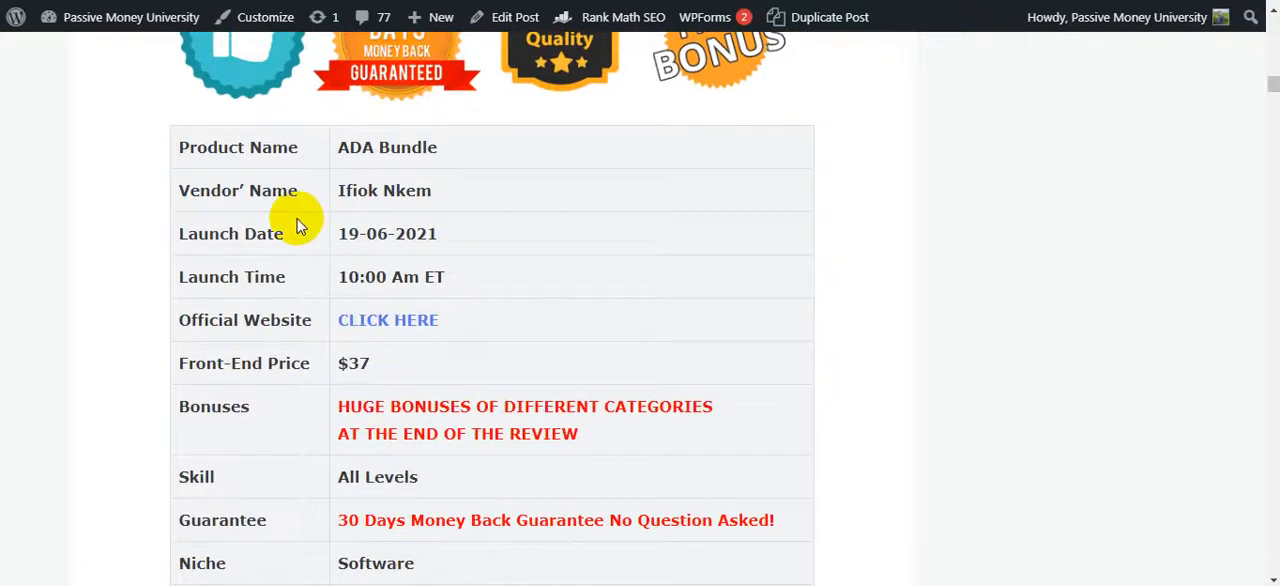
mouse_move(390, 184)
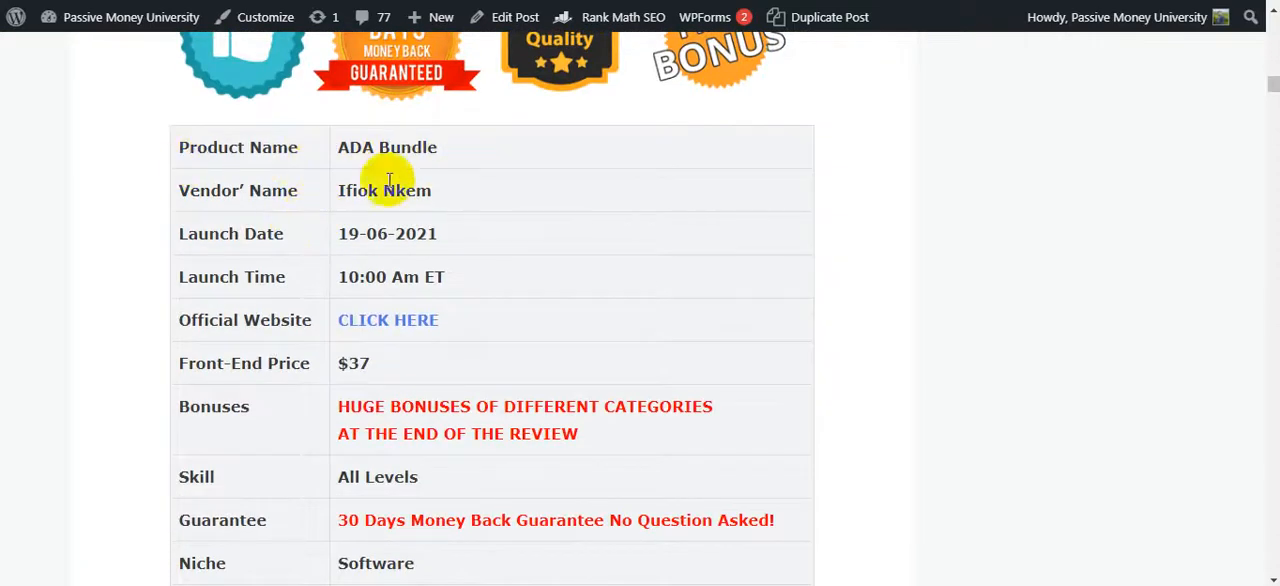
mouse_move(478, 200)
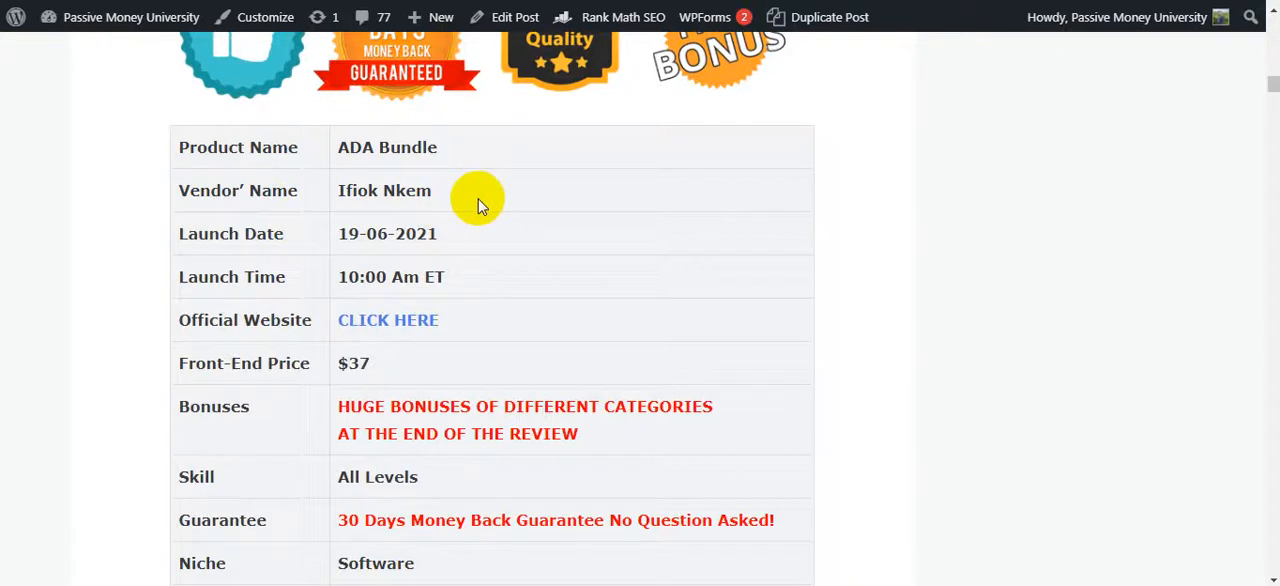
mouse_move(400, 250)
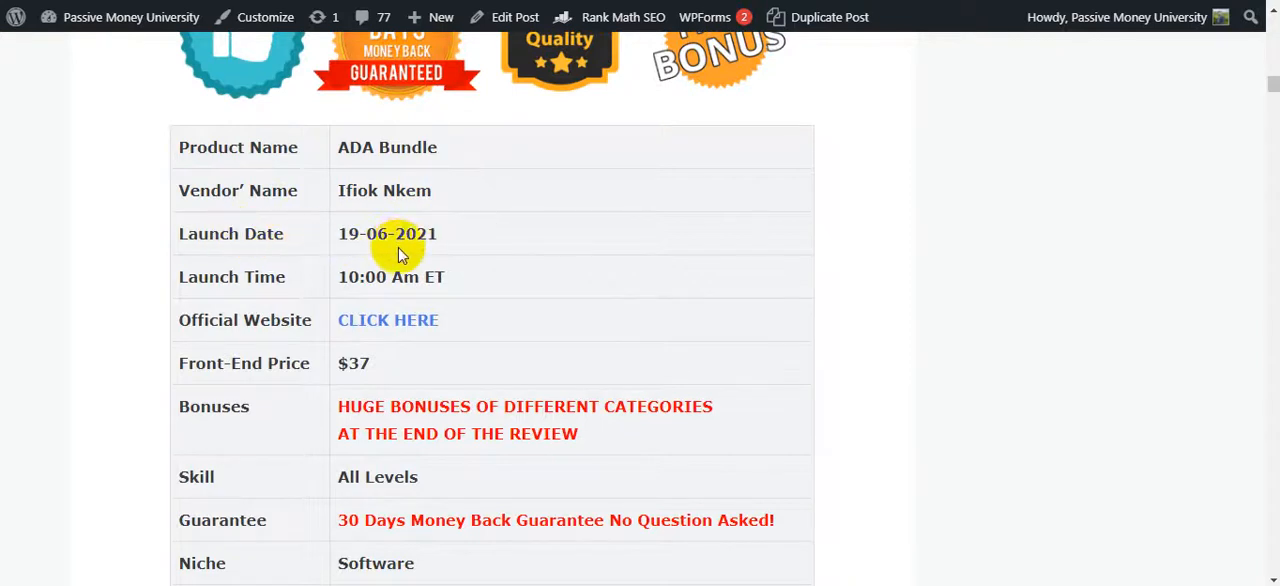
mouse_move(255, 277)
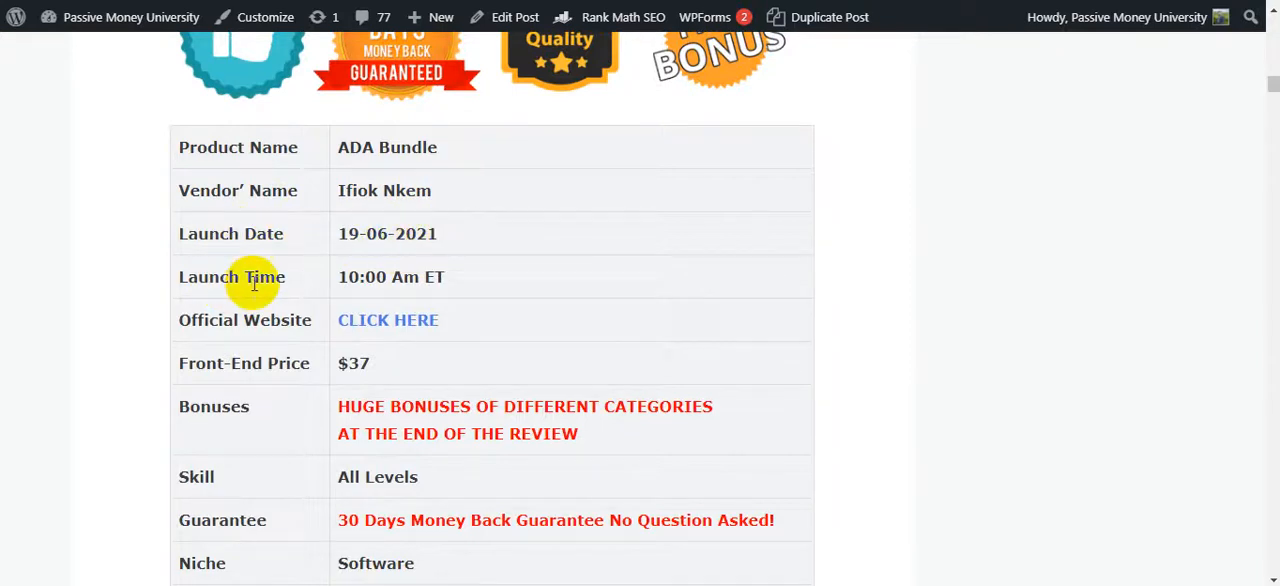
scroll("down", 3)
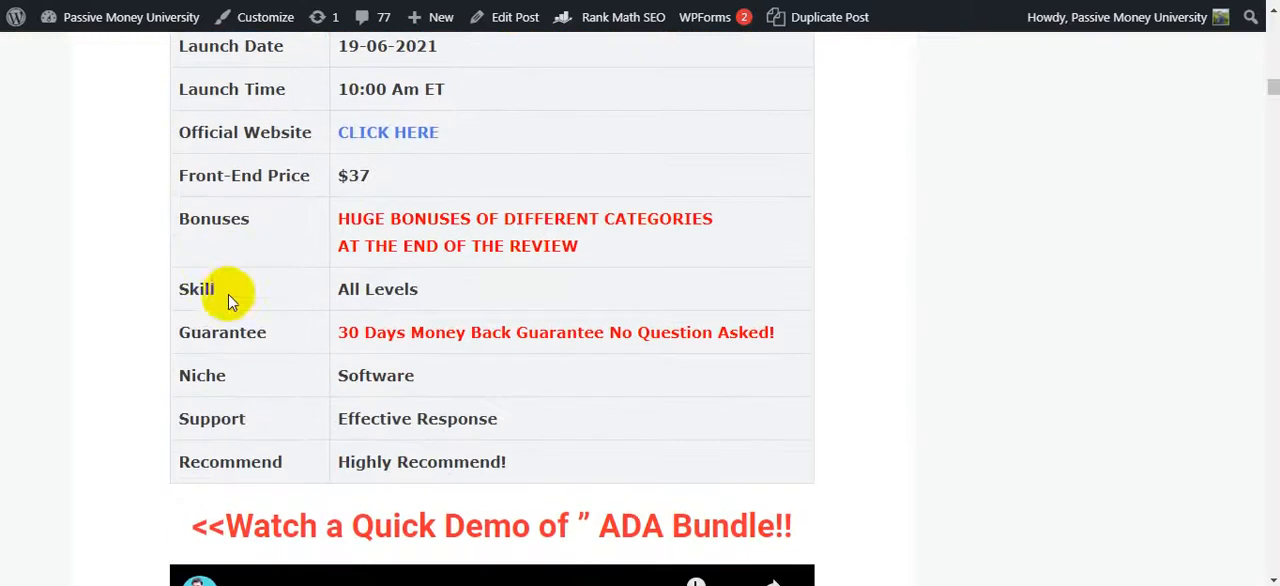
mouse_move(375, 185)
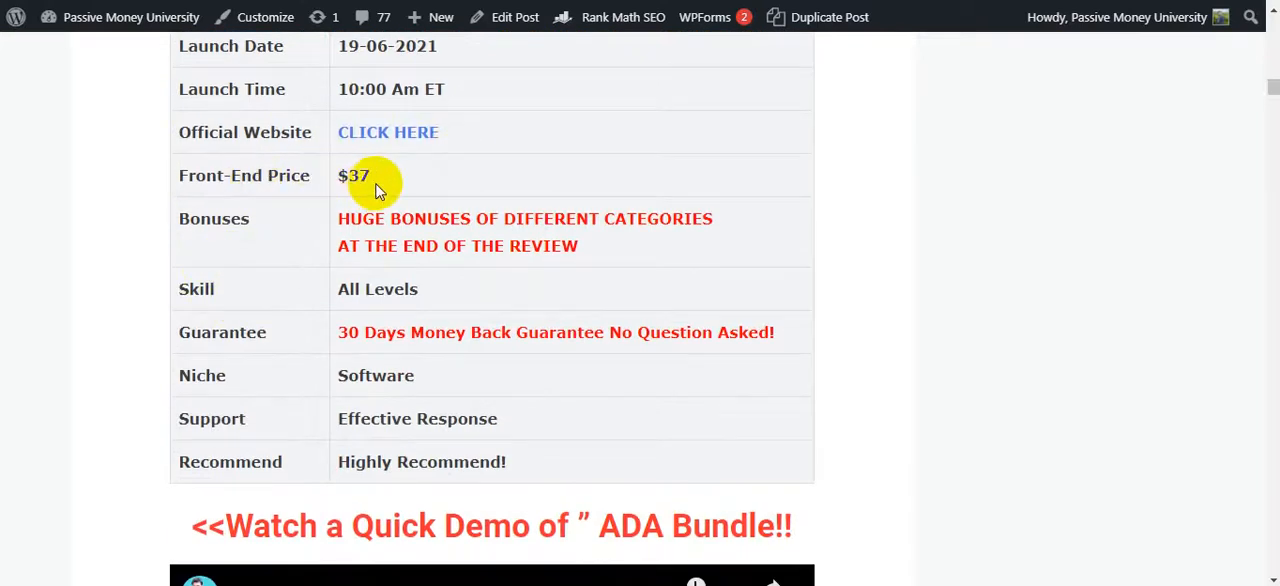
double_click(353, 175)
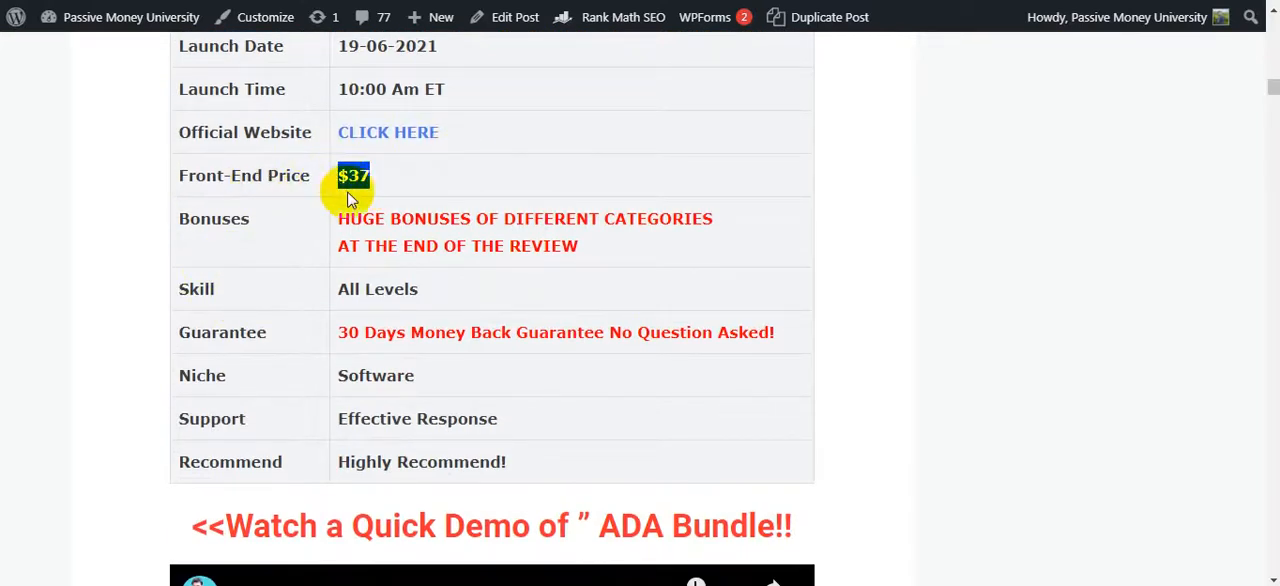
mouse_move(390, 332)
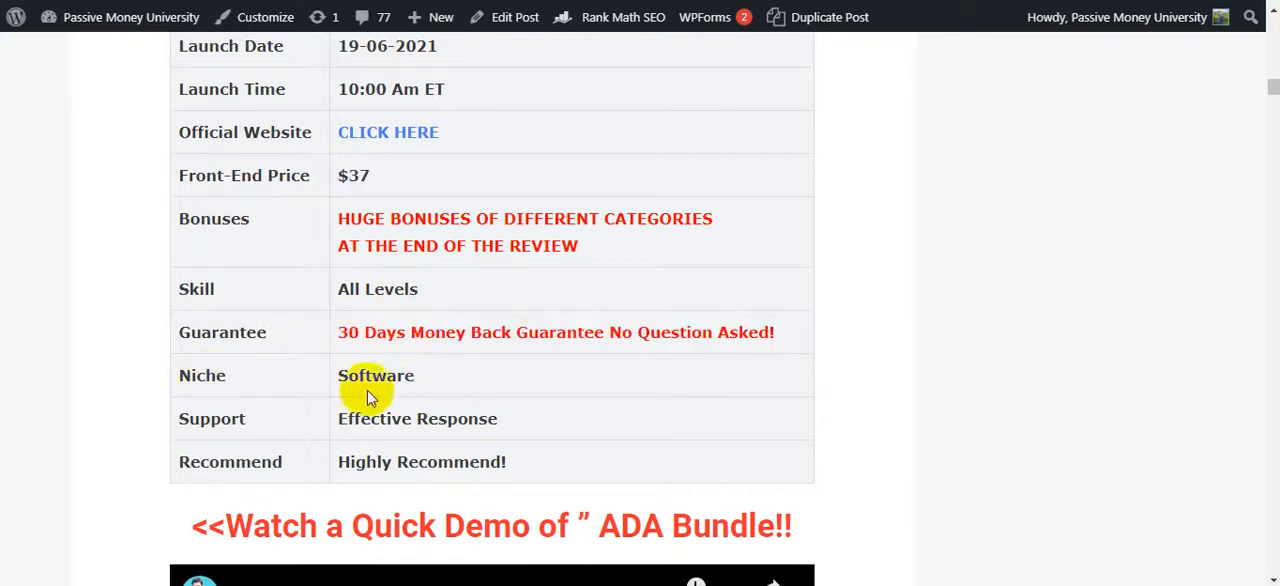
mouse_move(377, 299)
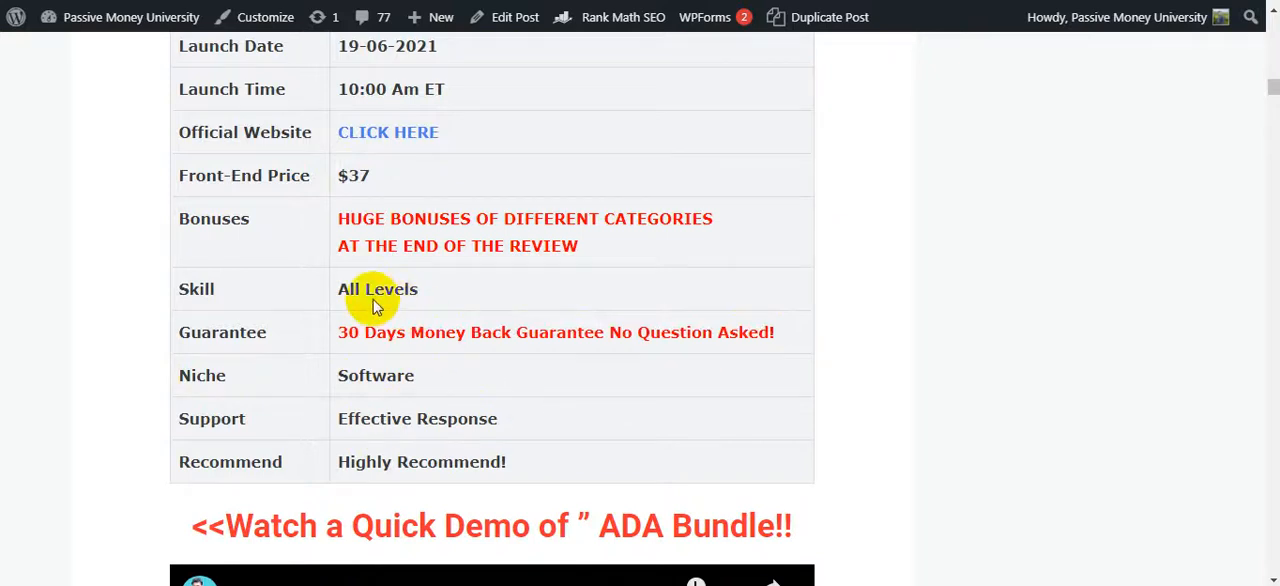
scroll("down", 3)
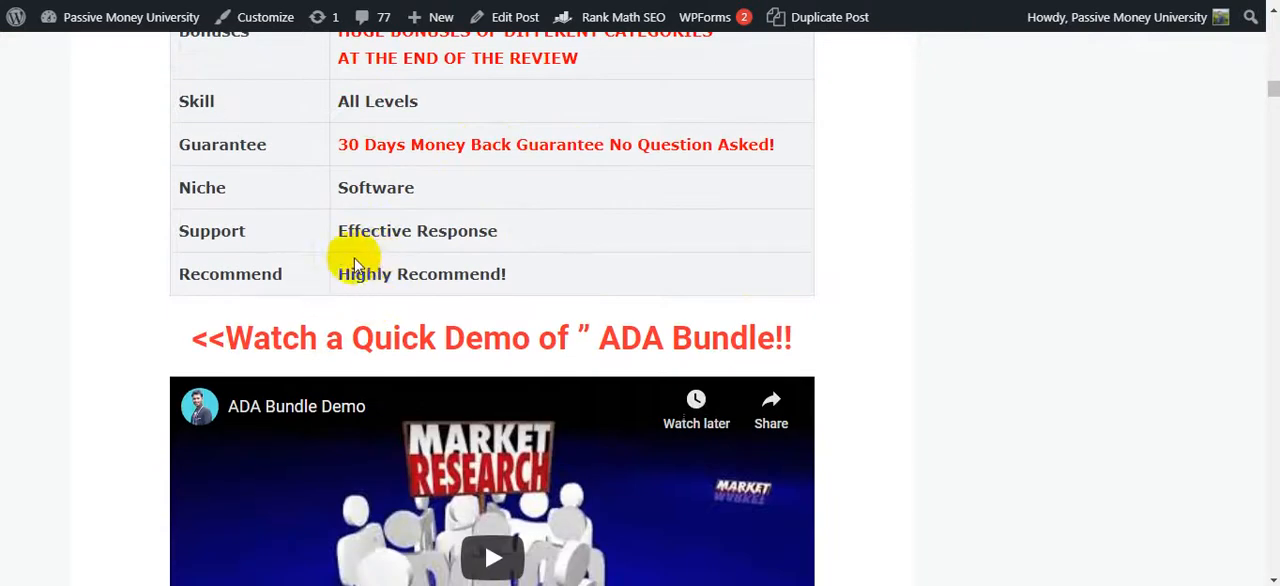
mouse_move(273, 277)
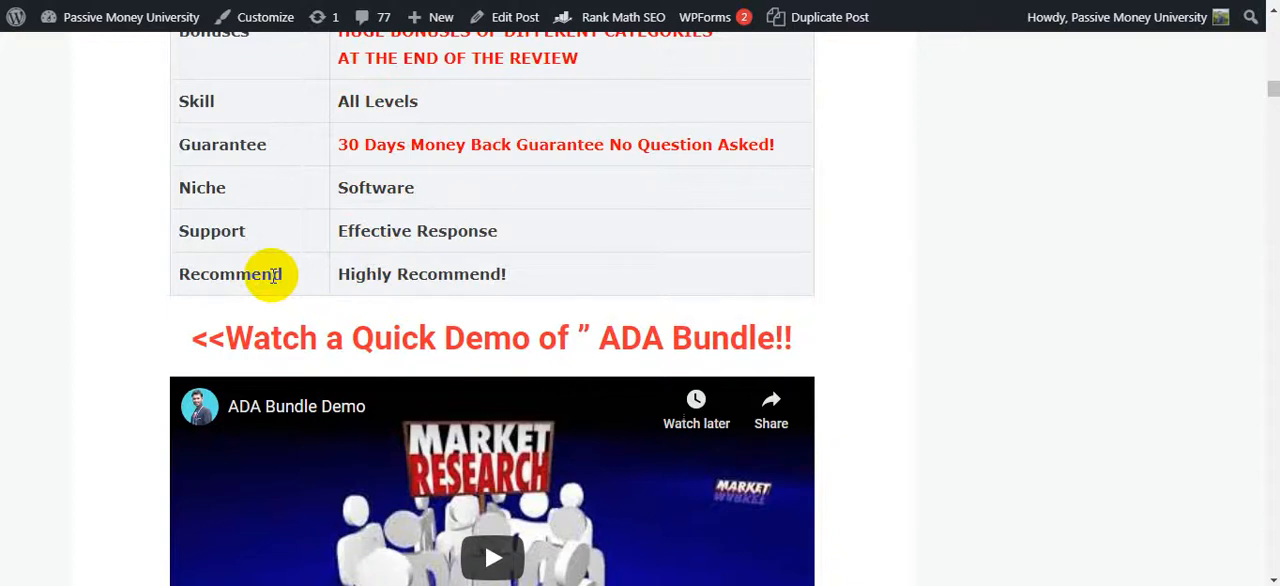
scroll("down", 3)
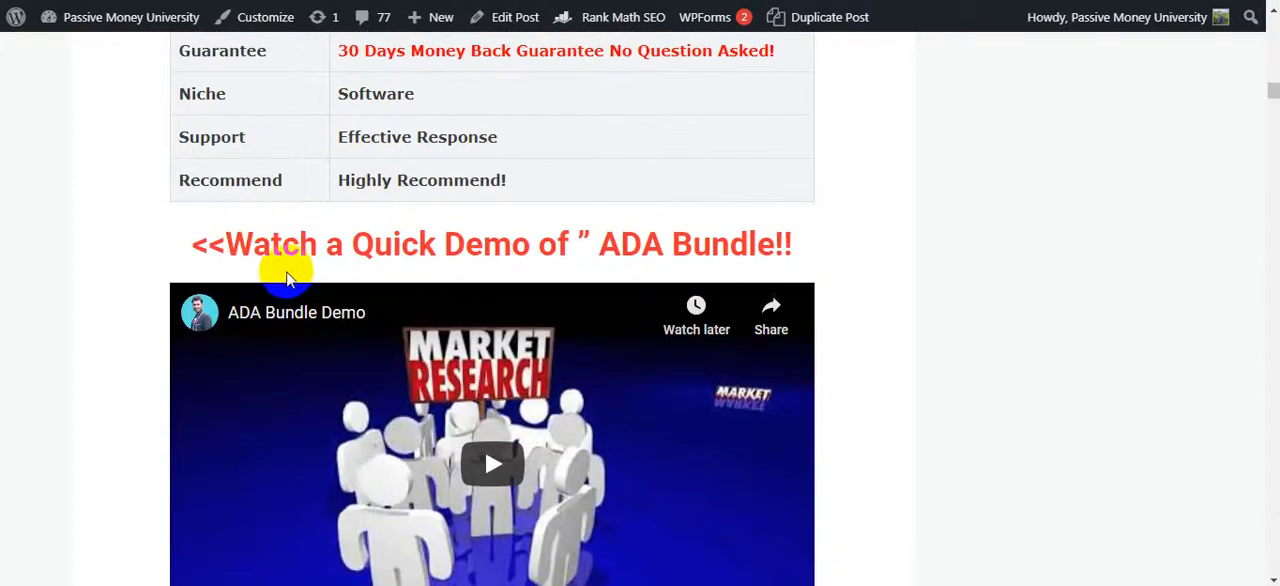
On the AdaBundle sales page, open the accessibility options panel and browse its options
scroll("down", 3)
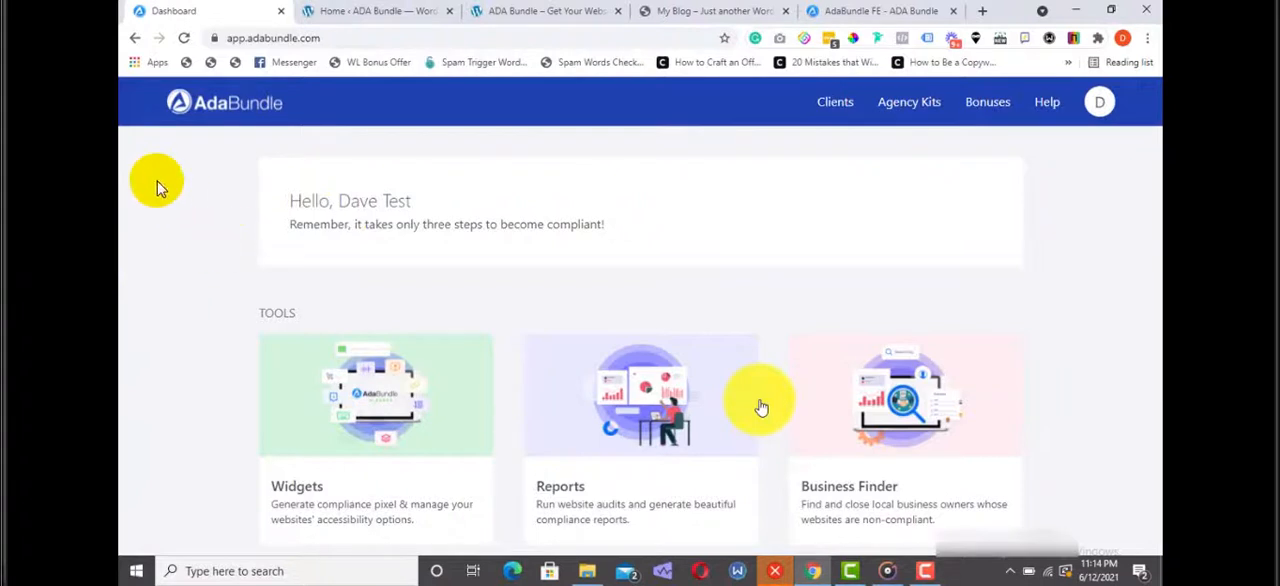
mouse_move(1067, 330)
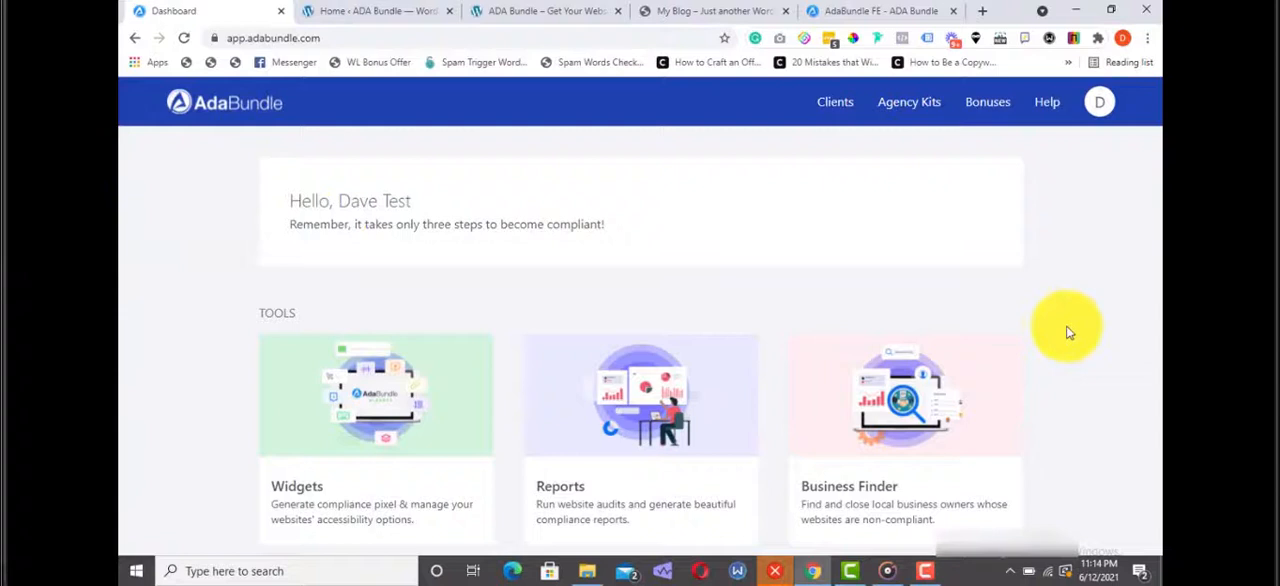
left_click(880, 11)
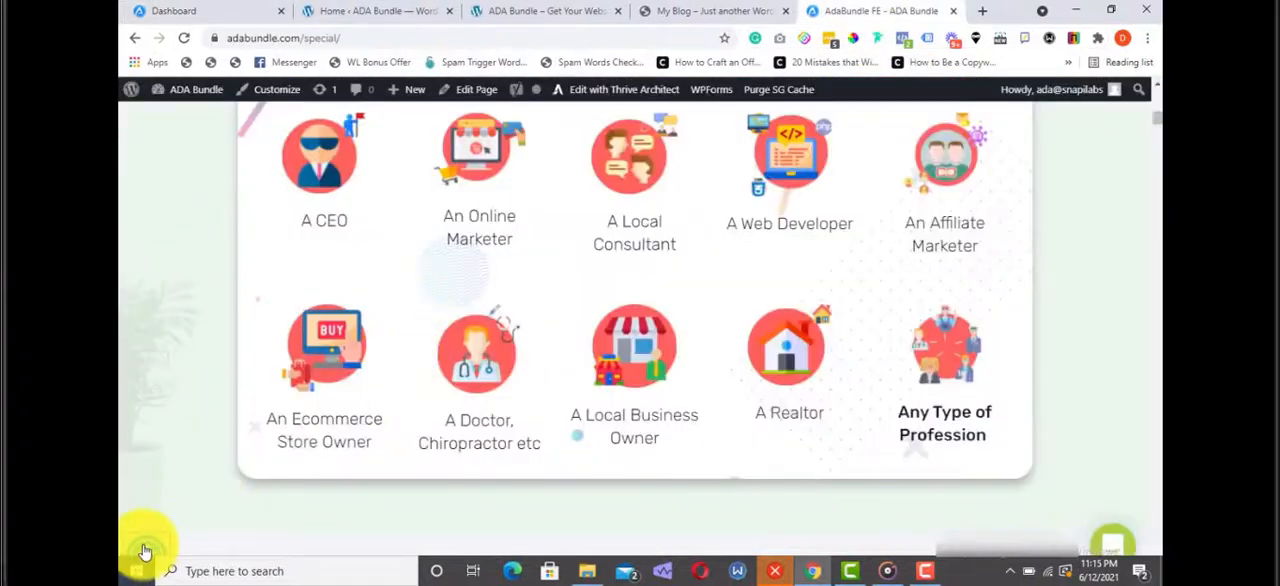
left_click(145, 548)
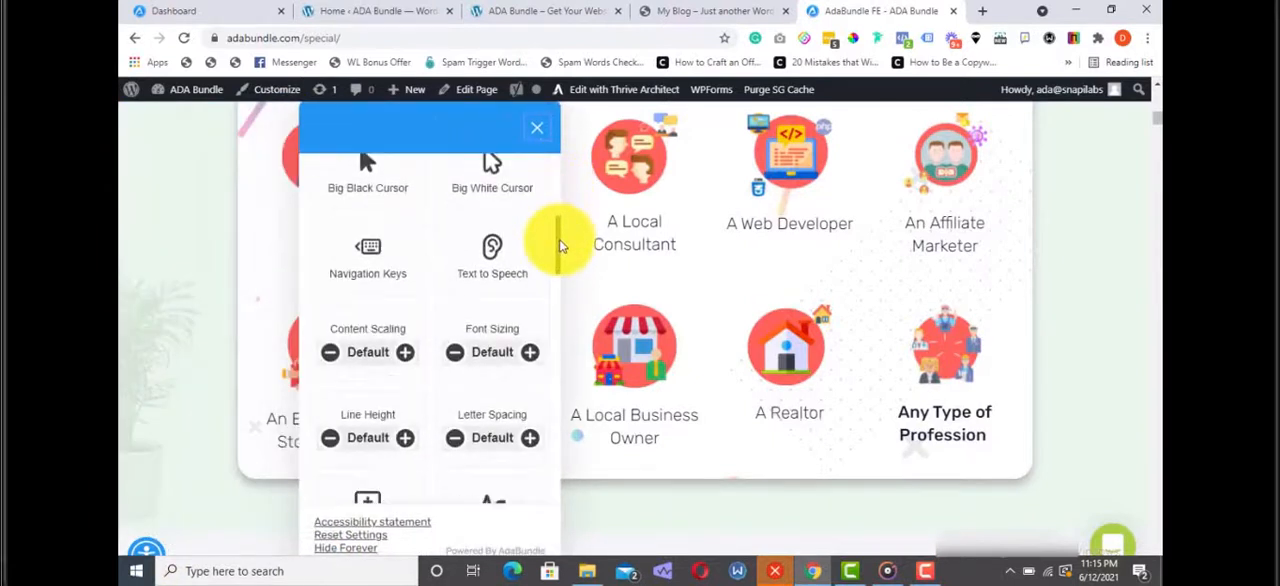
scroll("down", 3)
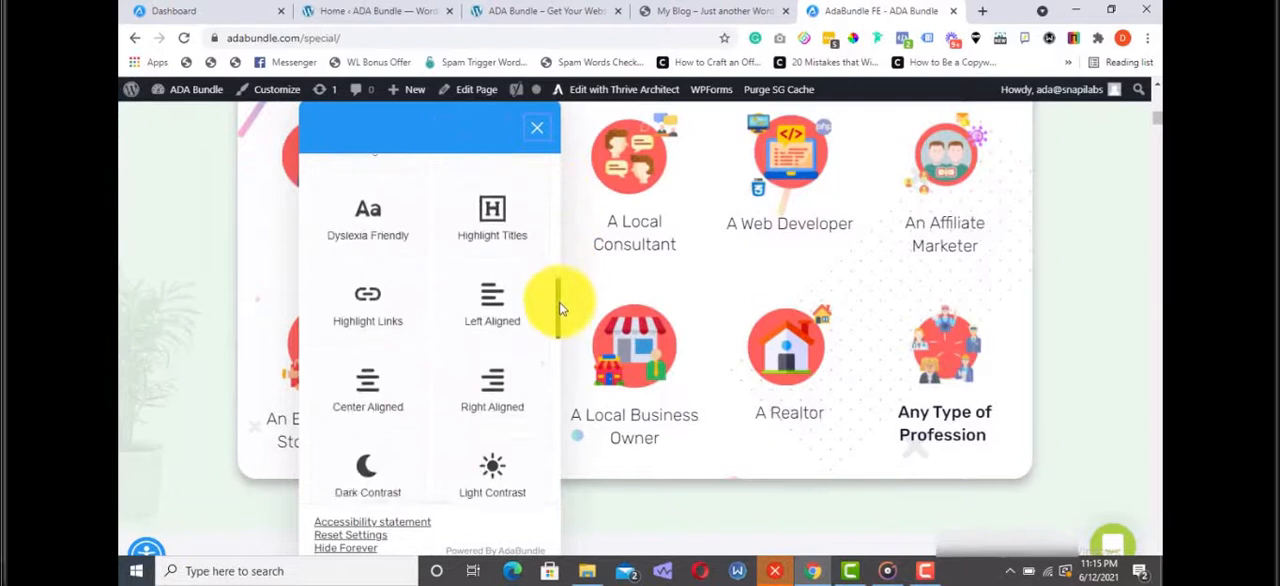
scroll("down", 3)
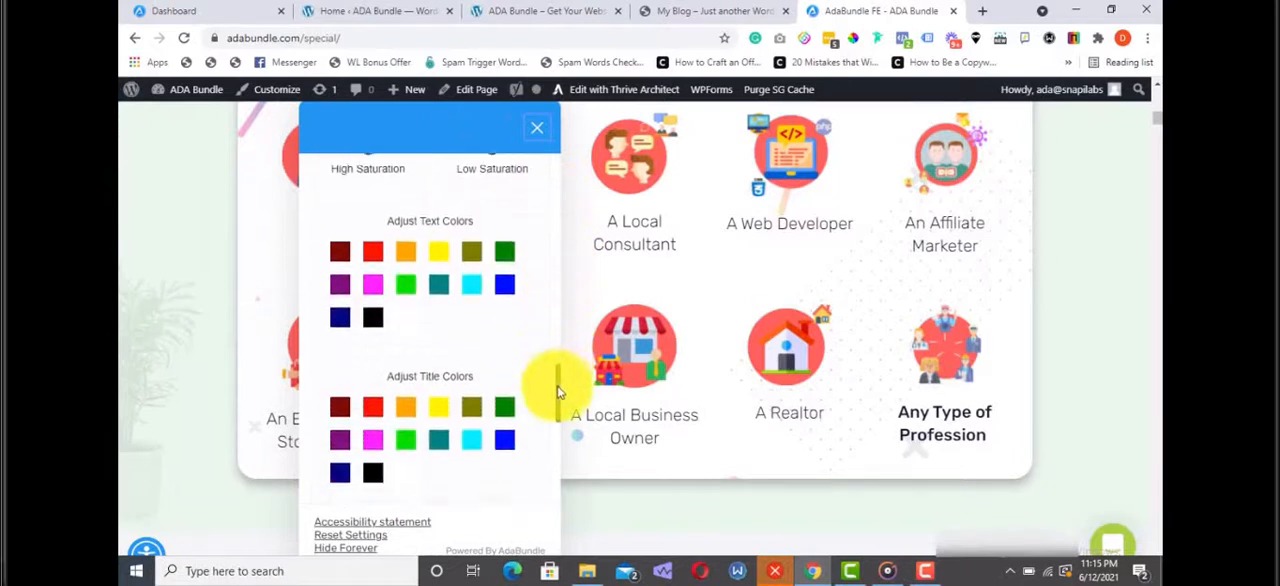
scroll("up", 3)
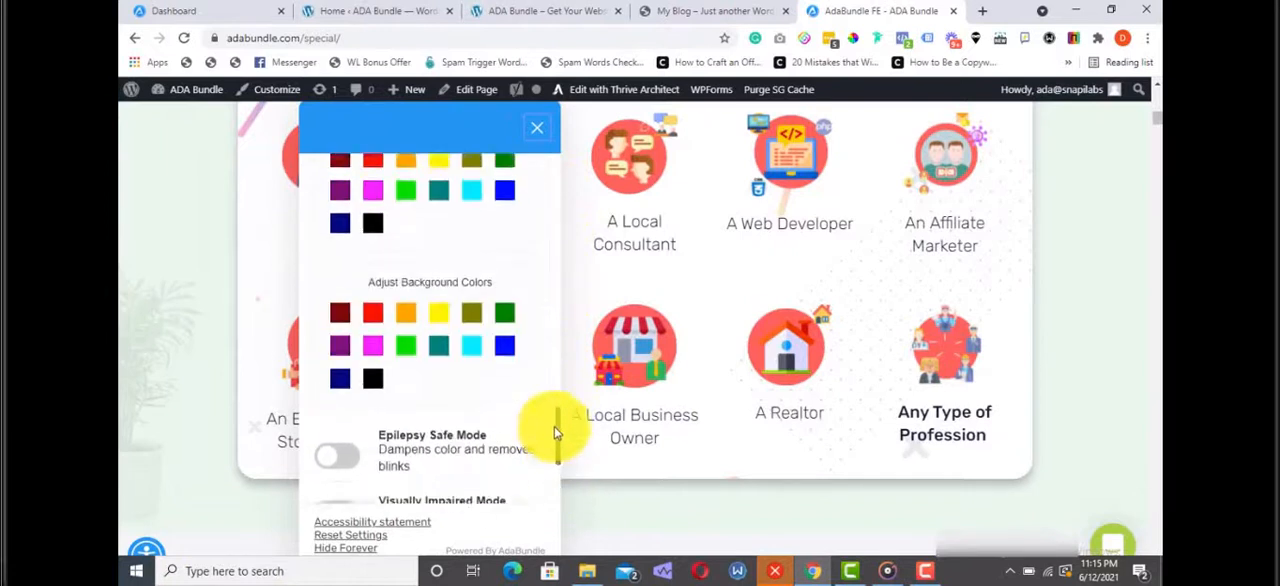
scroll("up", 3)
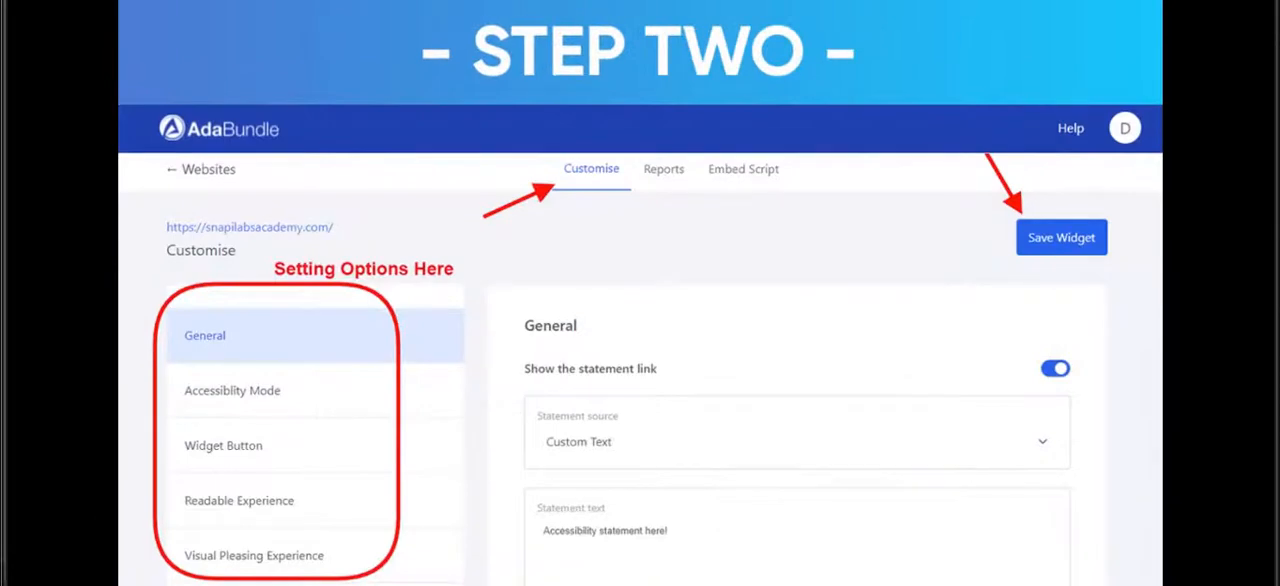
Switch to the agency ADA Bundle site and browse the dashboard's Widgets, Reports and Business Finder tools
left_click(743, 169)
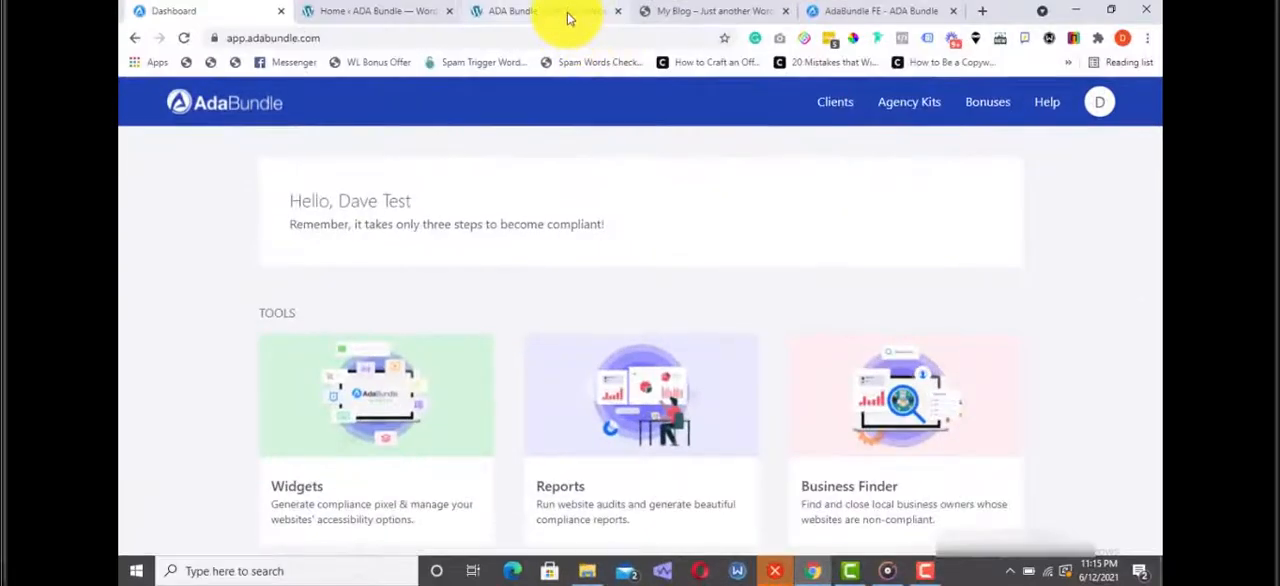
left_click(545, 11)
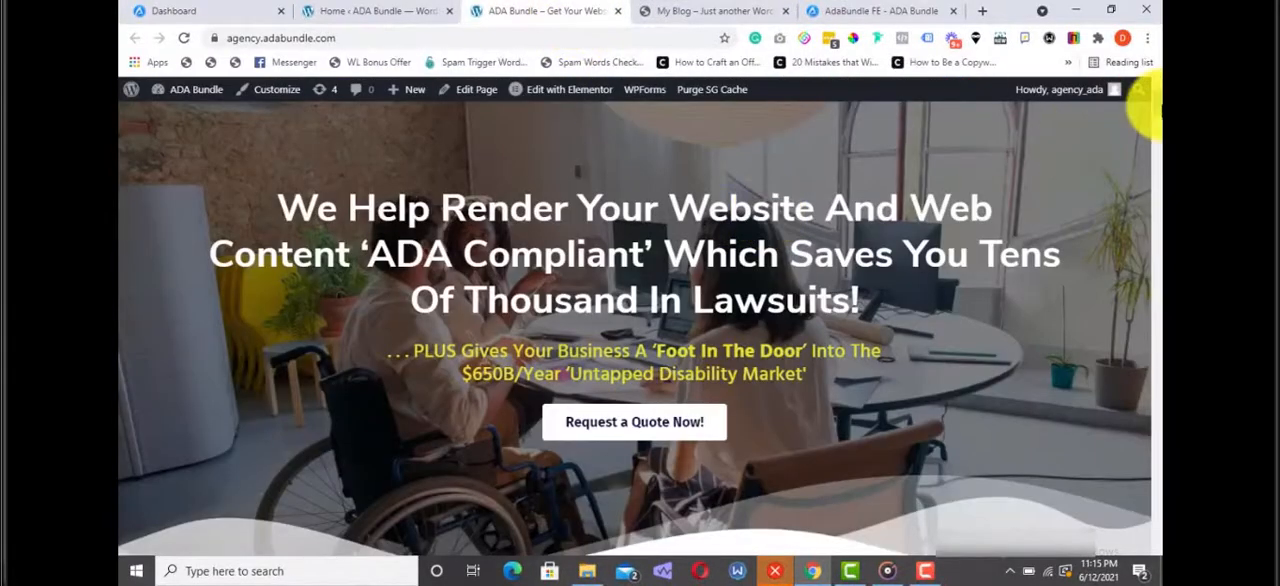
scroll("down", 3)
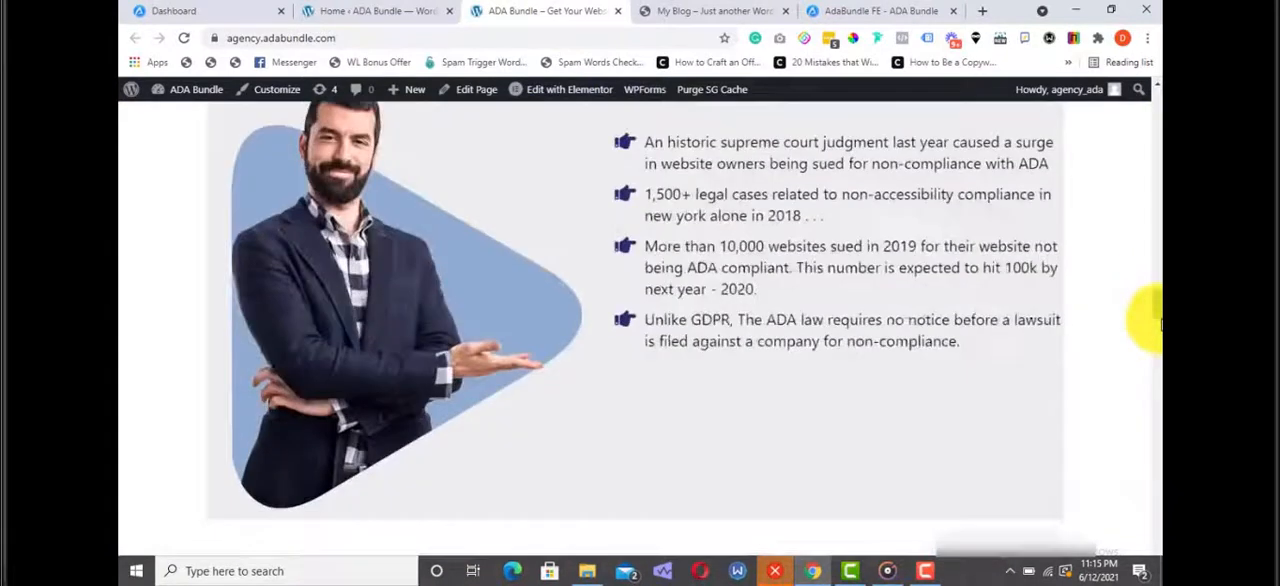
scroll("down", 3)
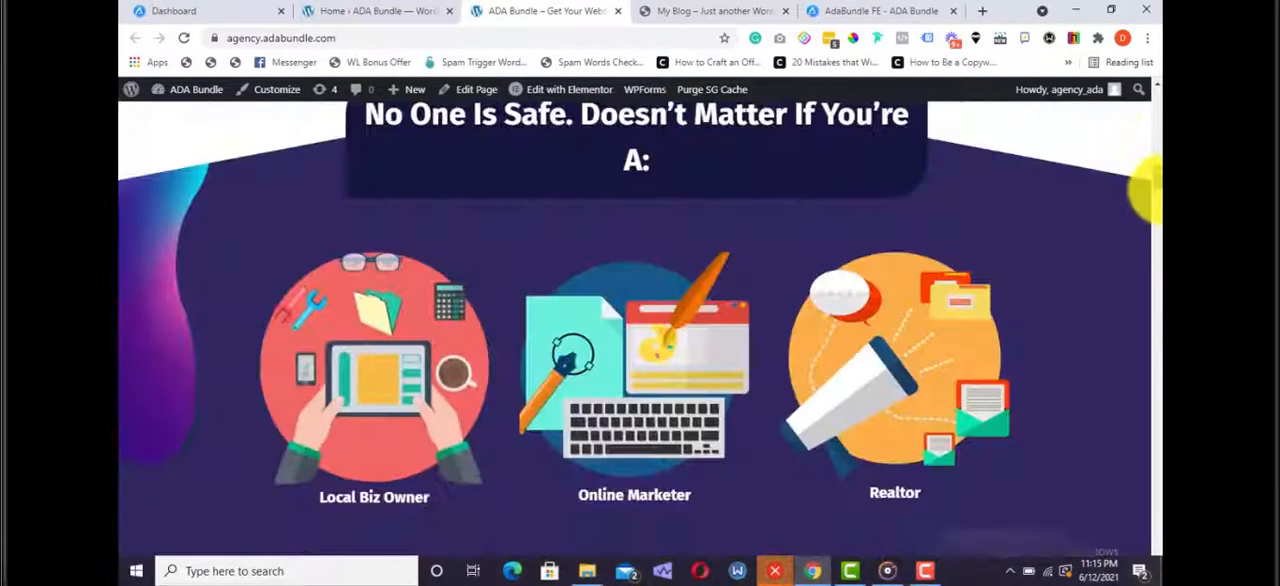
scroll("up", 3)
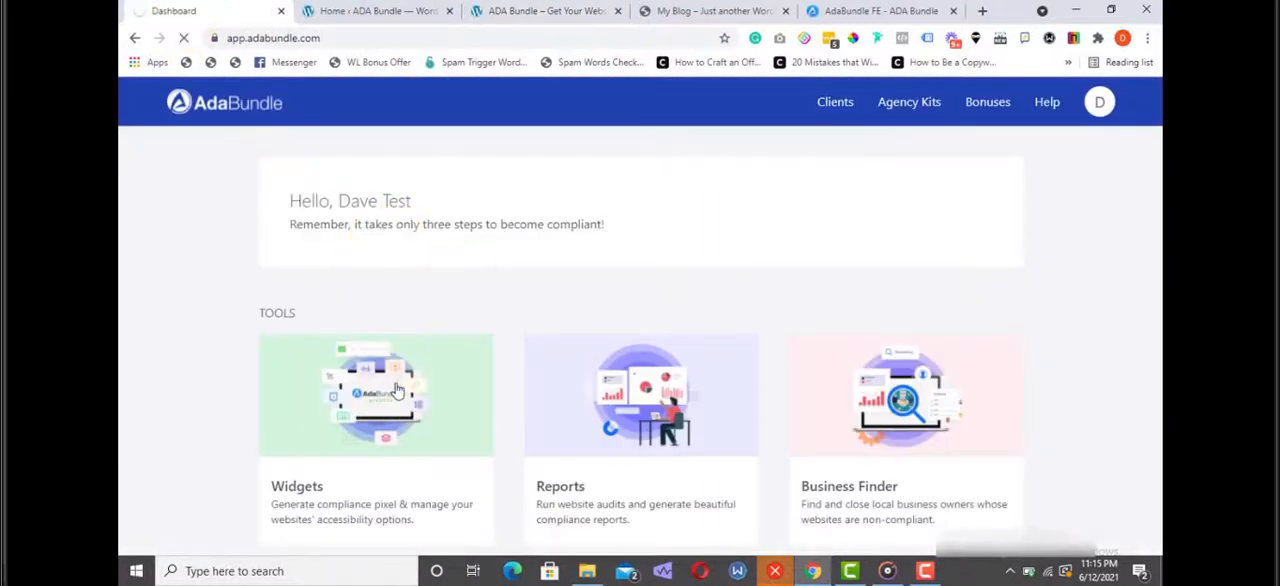
left_click(375, 395)
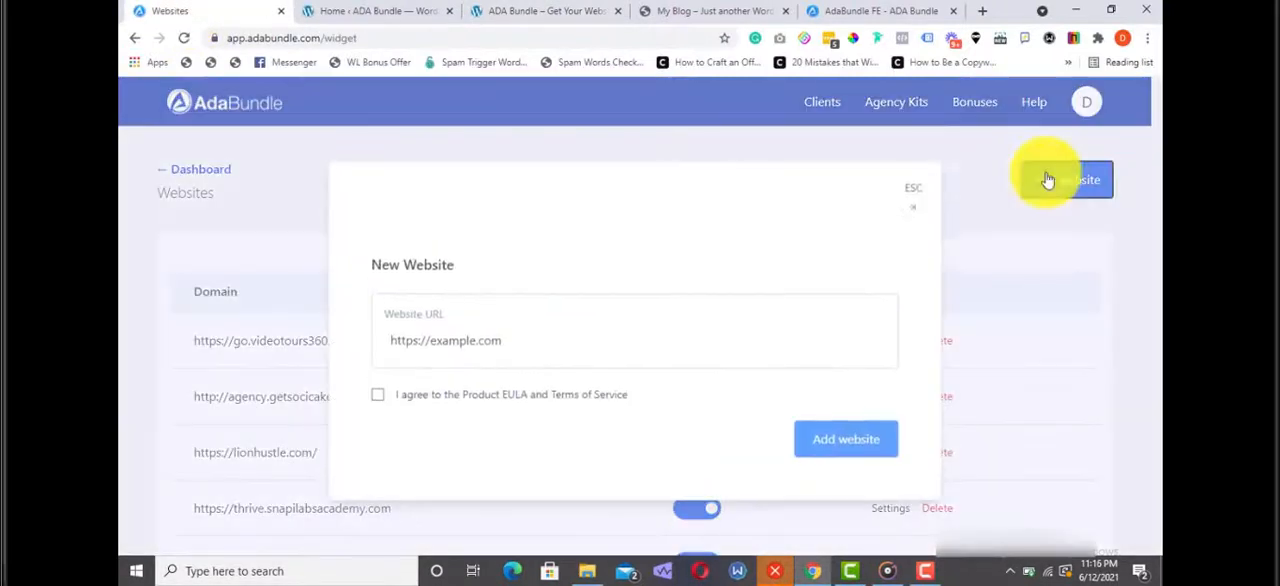
left_click(635, 340)
type("https://agency.adabundle.com/")
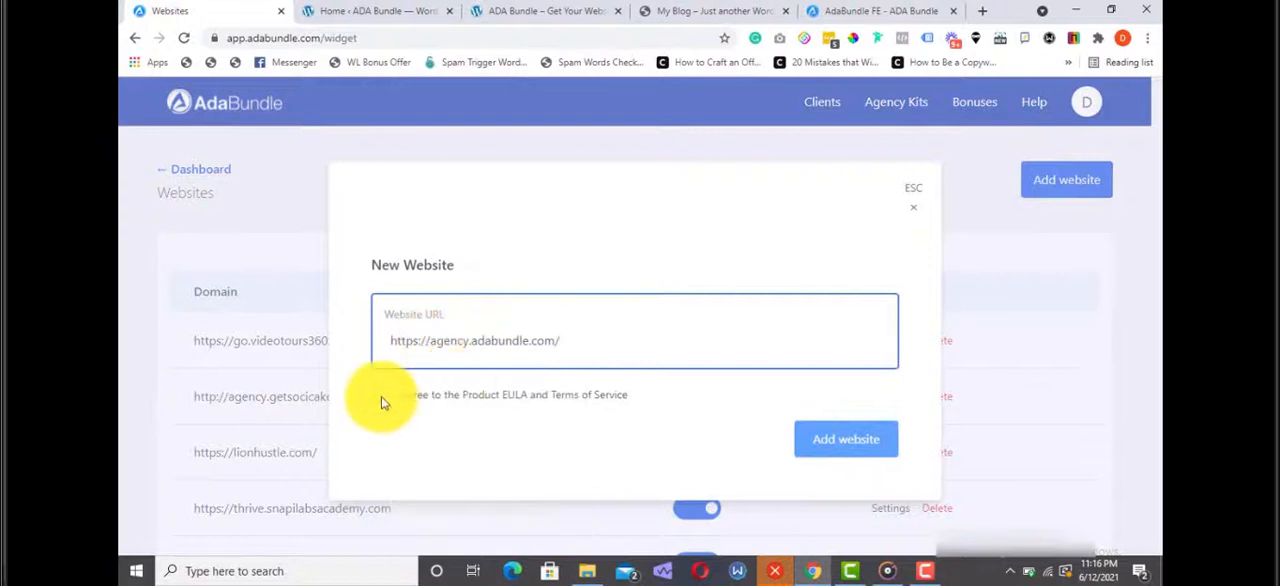
left_click(377, 394)
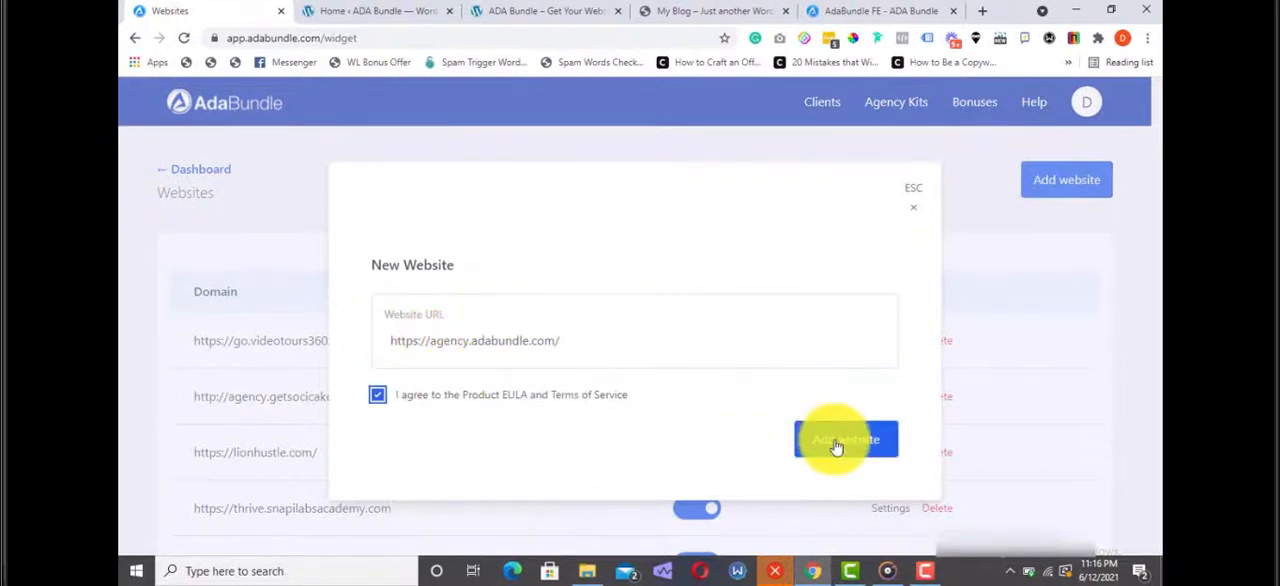
left_click(846, 440)
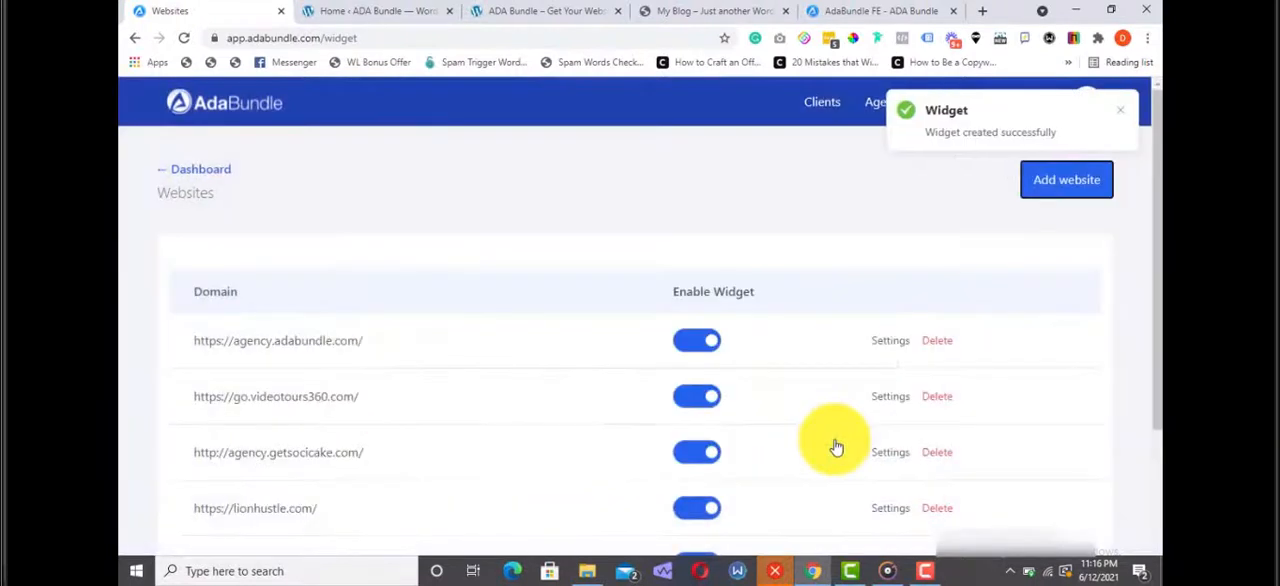
mouse_move(978, 388)
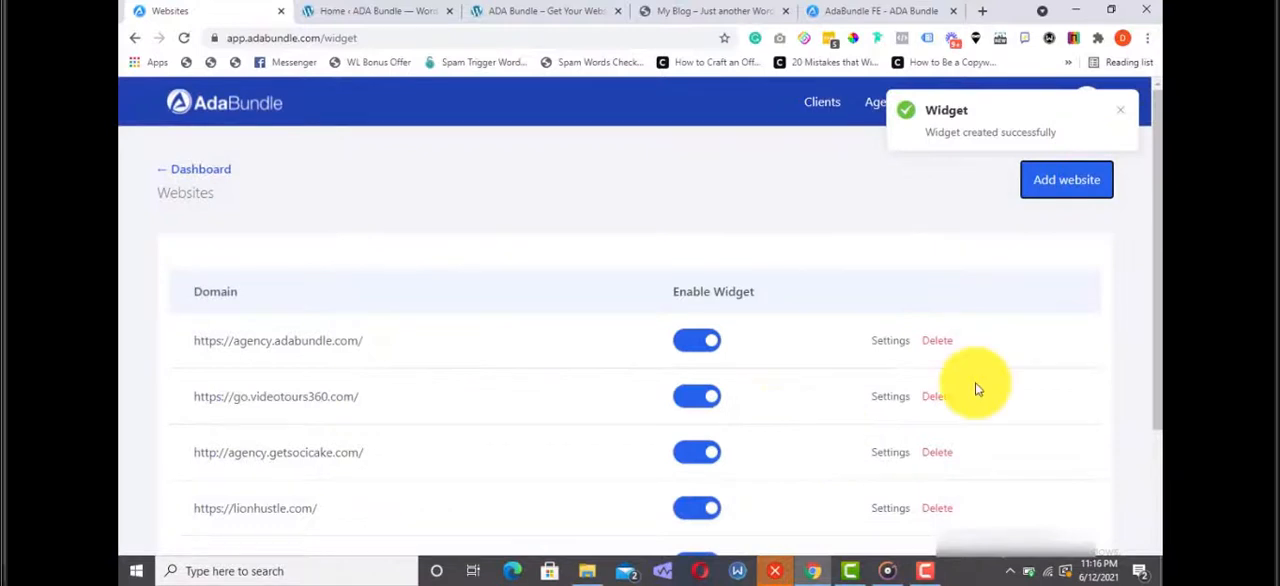
mouse_move(968, 162)
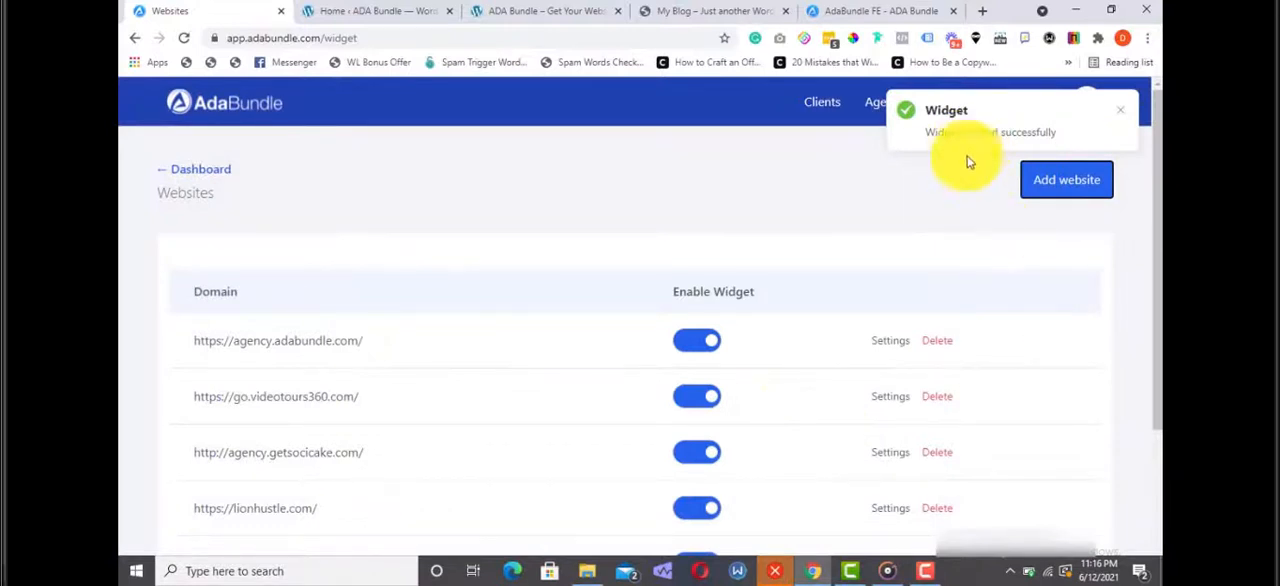
mouse_move(925, 194)
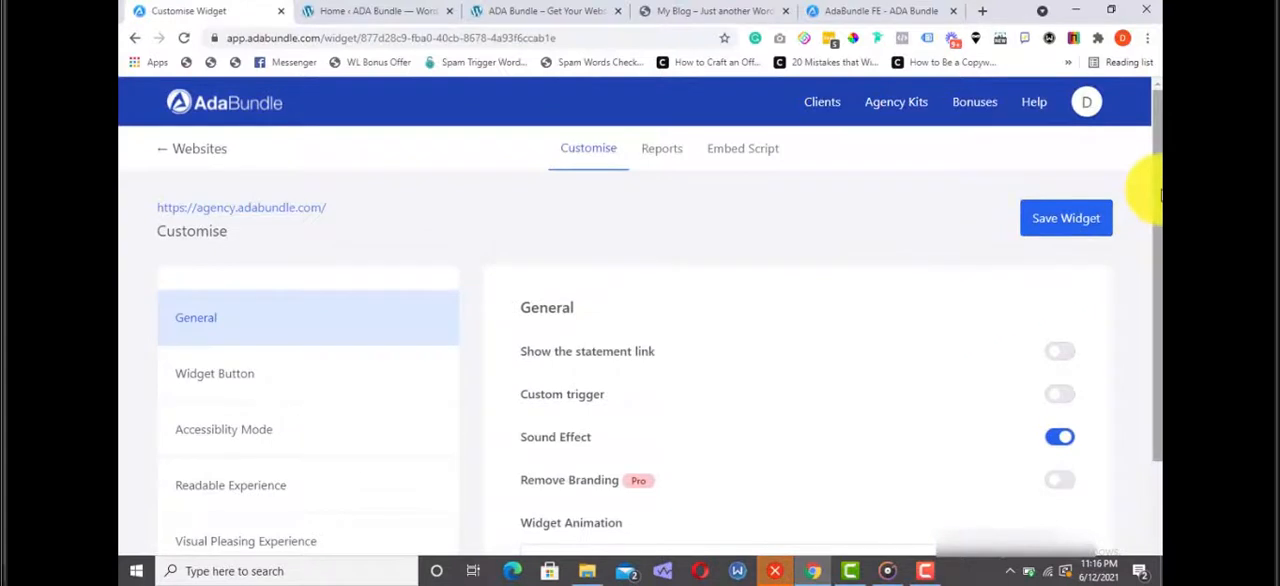
Enable the accessibility statement link and set its source to Custom Text
scroll("down", 3)
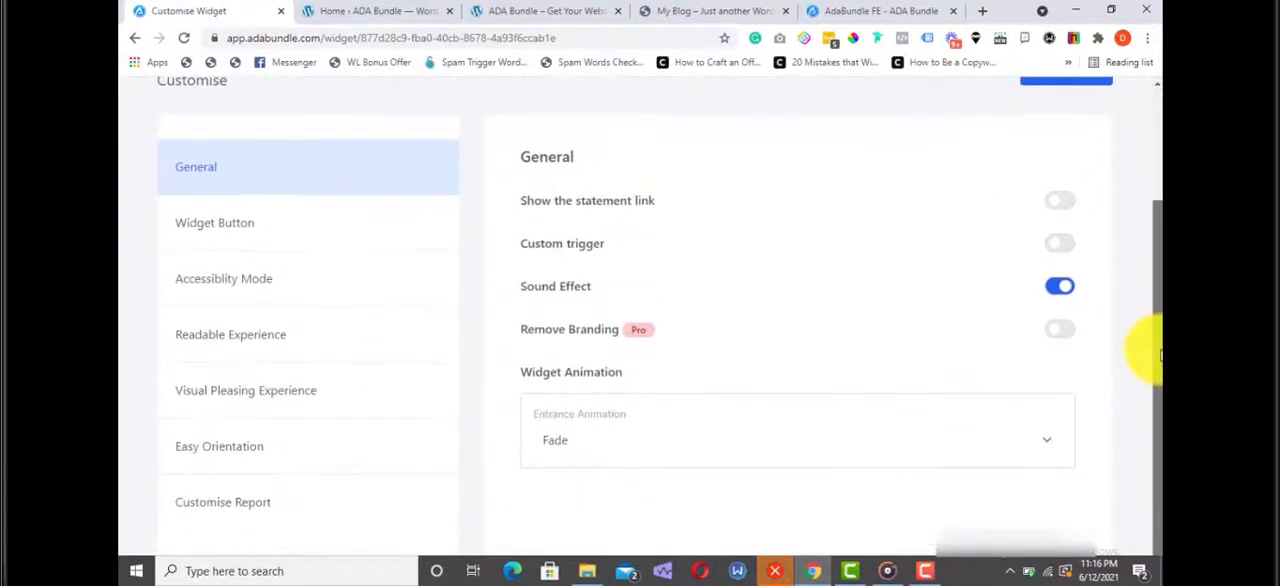
scroll("up", 3)
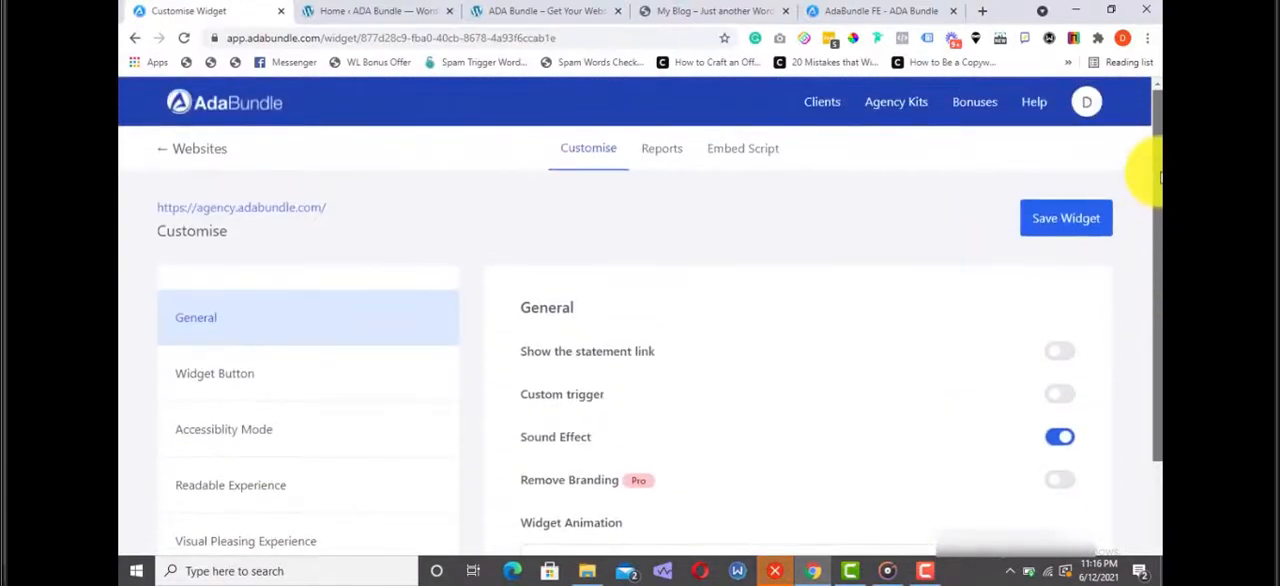
scroll("down", 3)
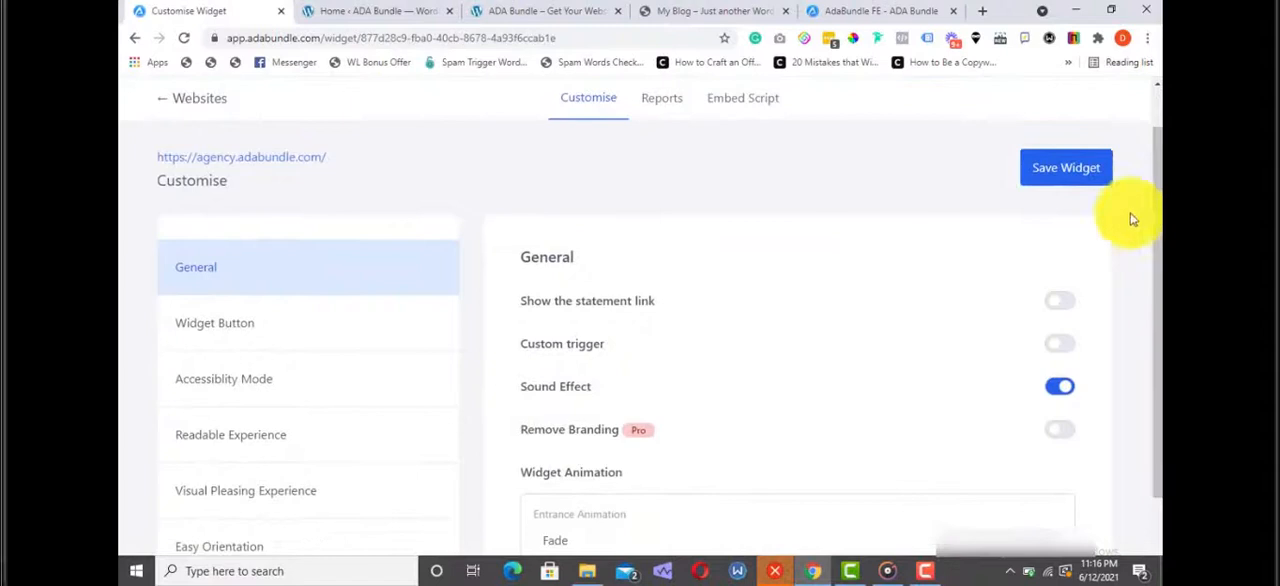
mouse_move(1050, 278)
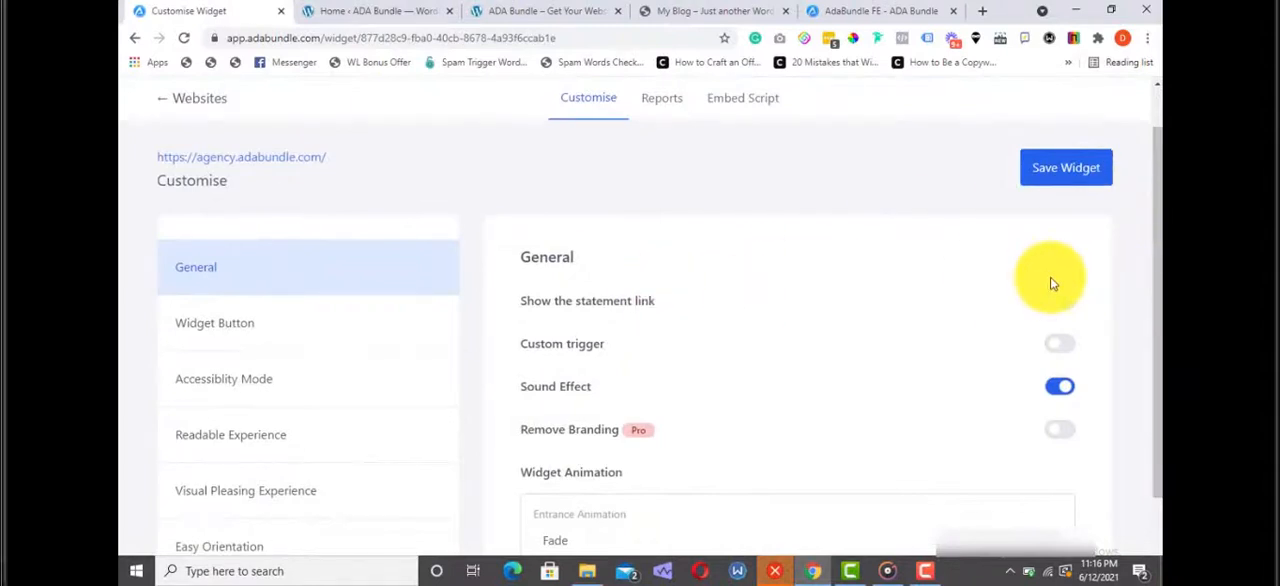
left_click(1059, 300)
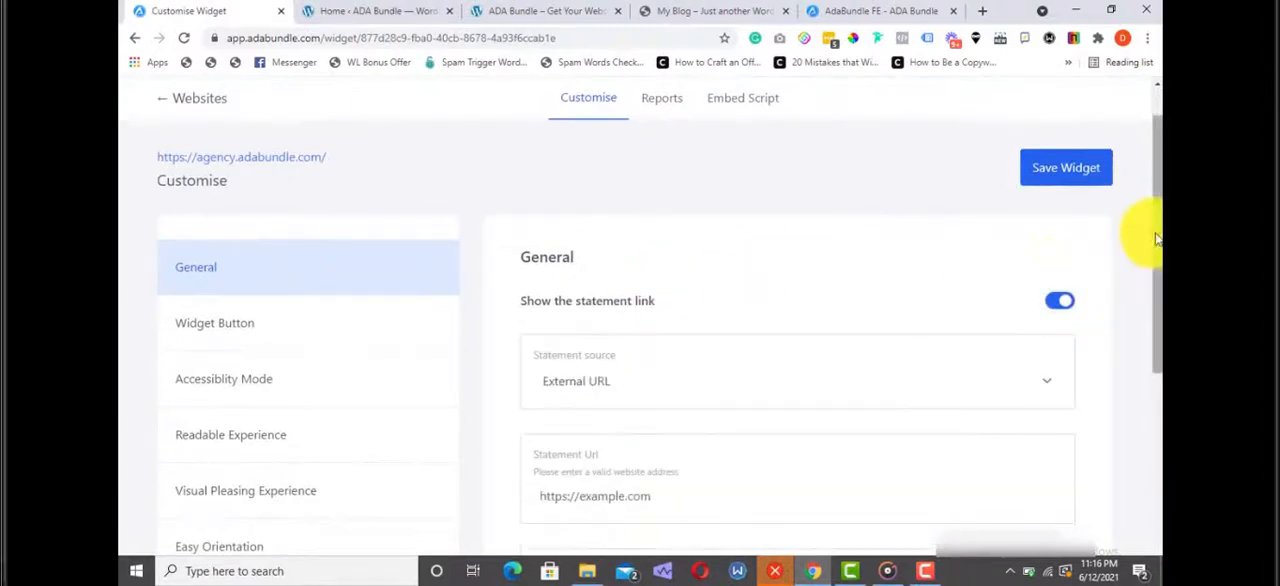
scroll("down", 3)
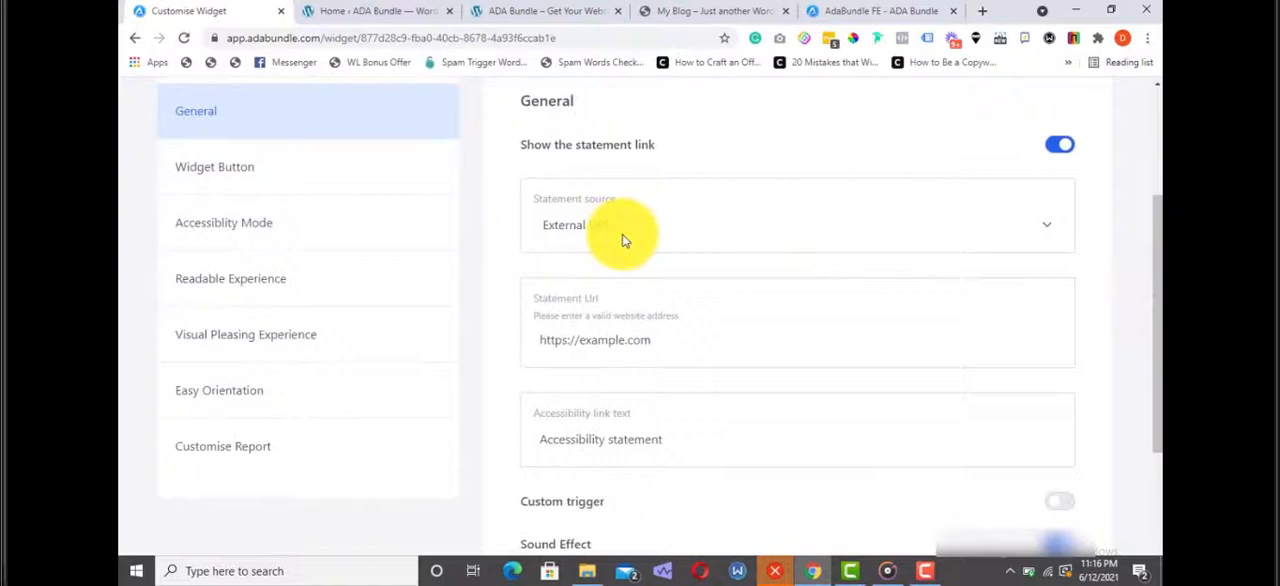
left_click(795, 224)
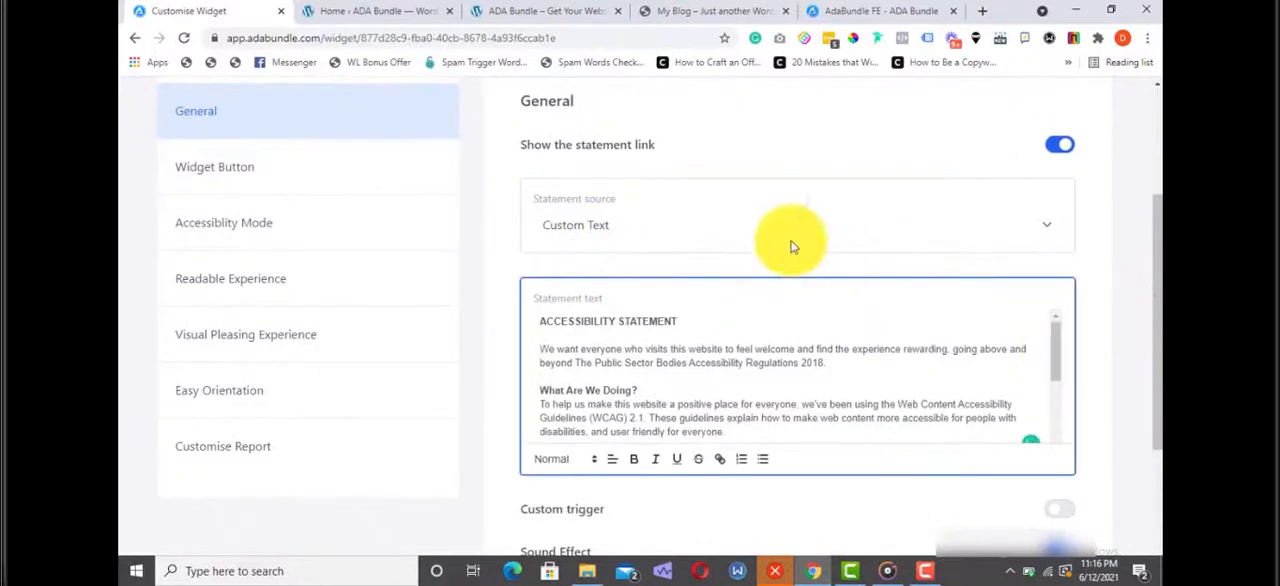
Switch on Epilepsy Safe, Cognitive Disability and ADHD Friendly modes under Accessibility Mode
left_click(214, 166)
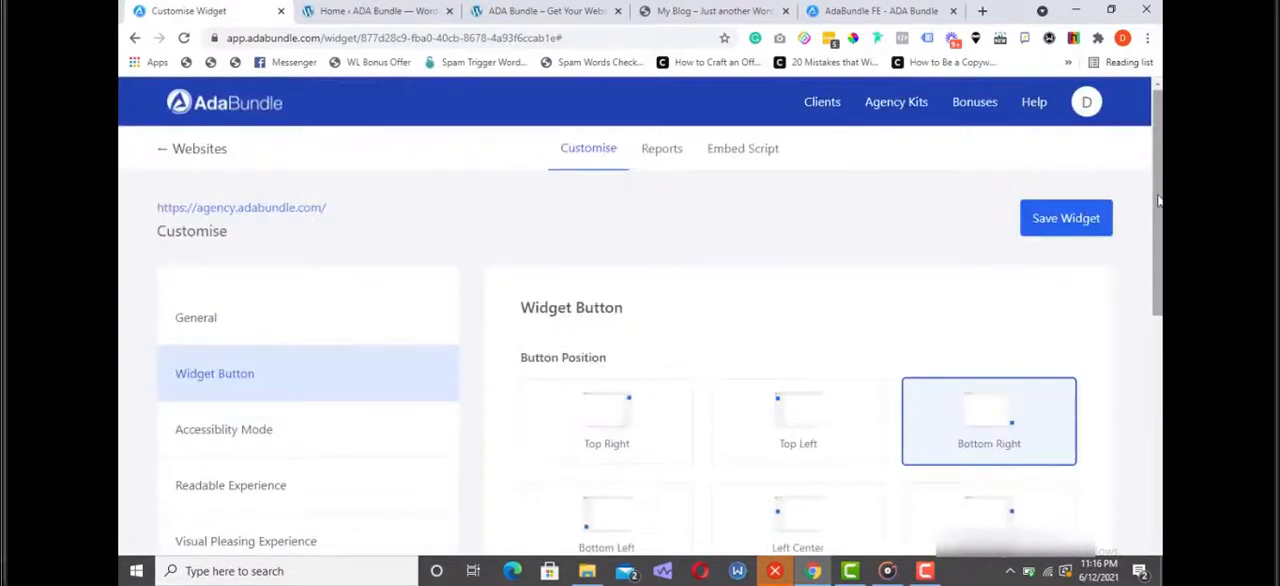
scroll("down", 3)
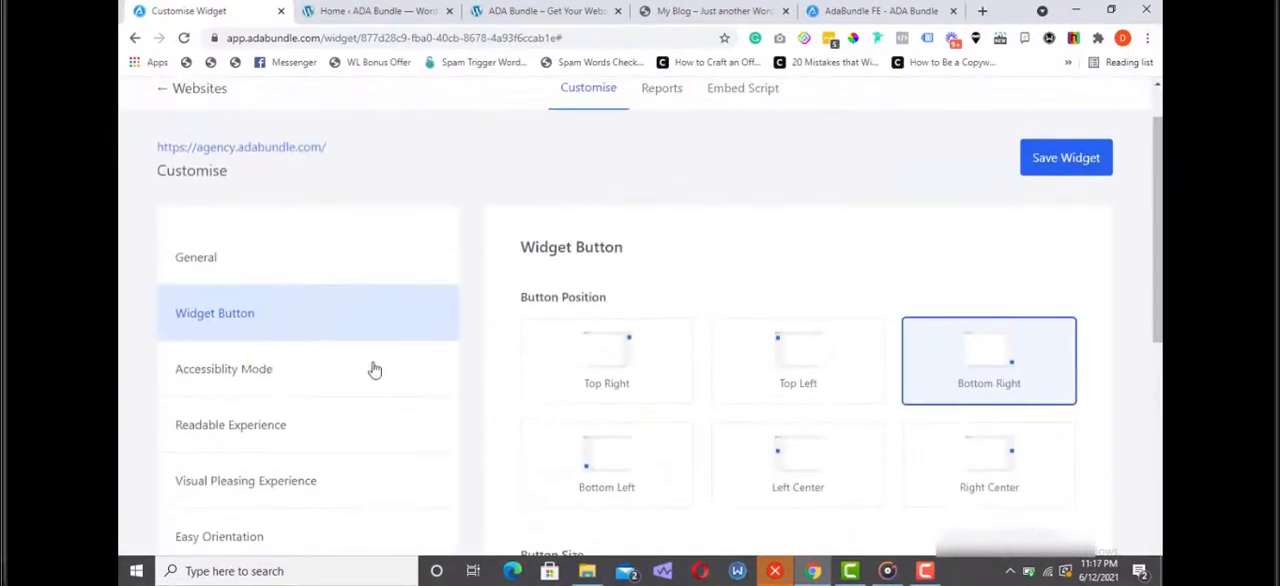
left_click(224, 368)
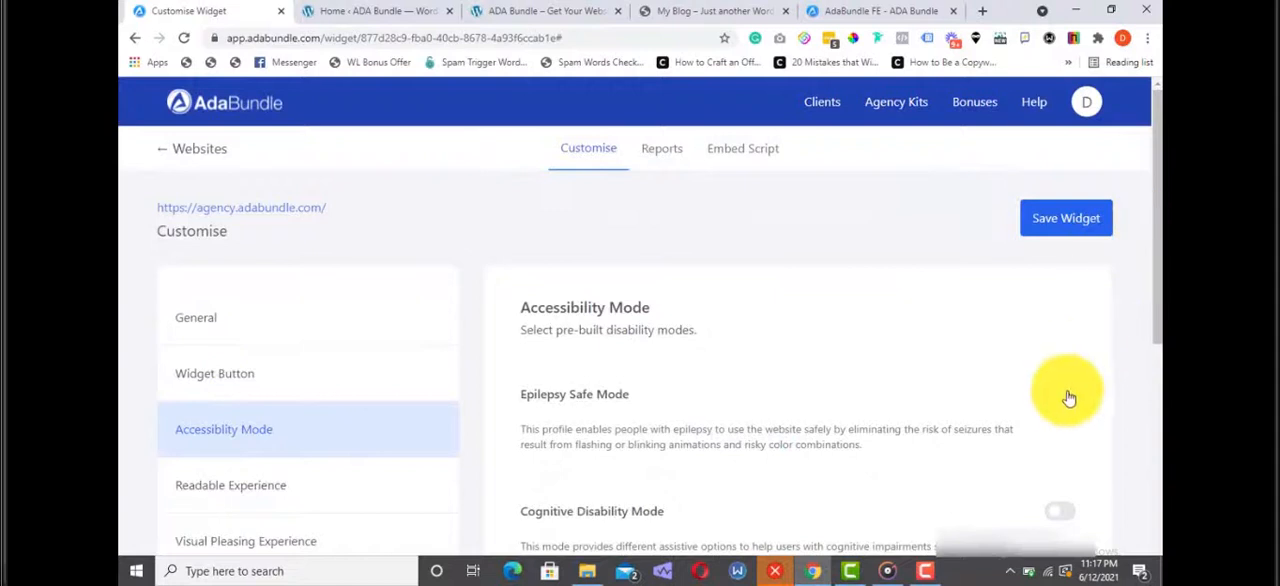
left_click(1060, 393)
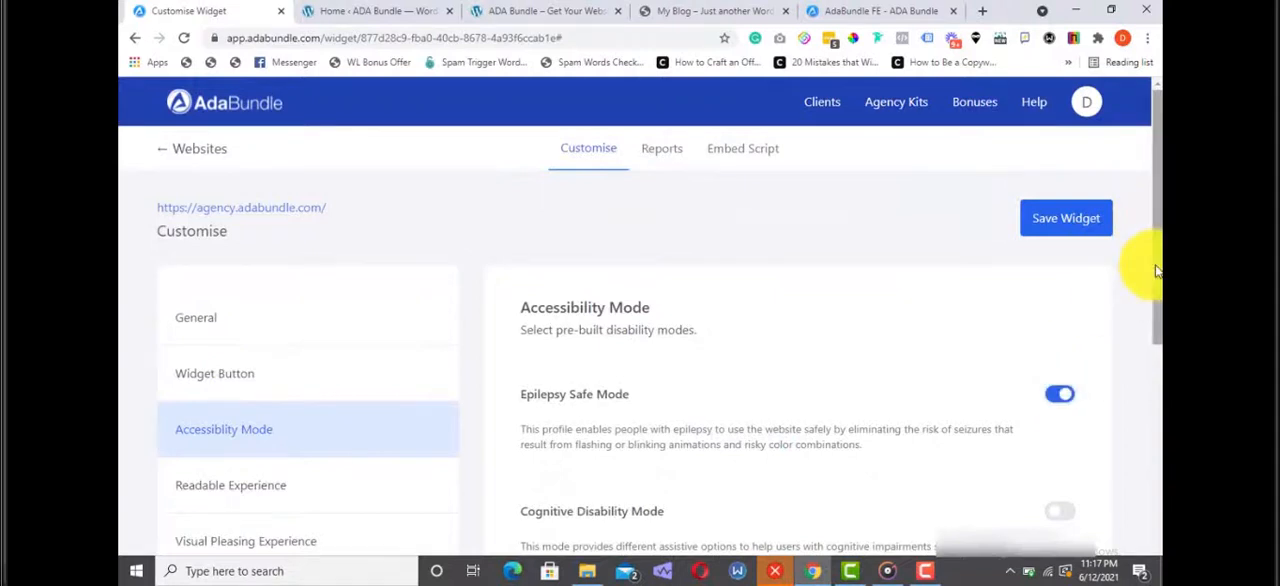
scroll("down", 3)
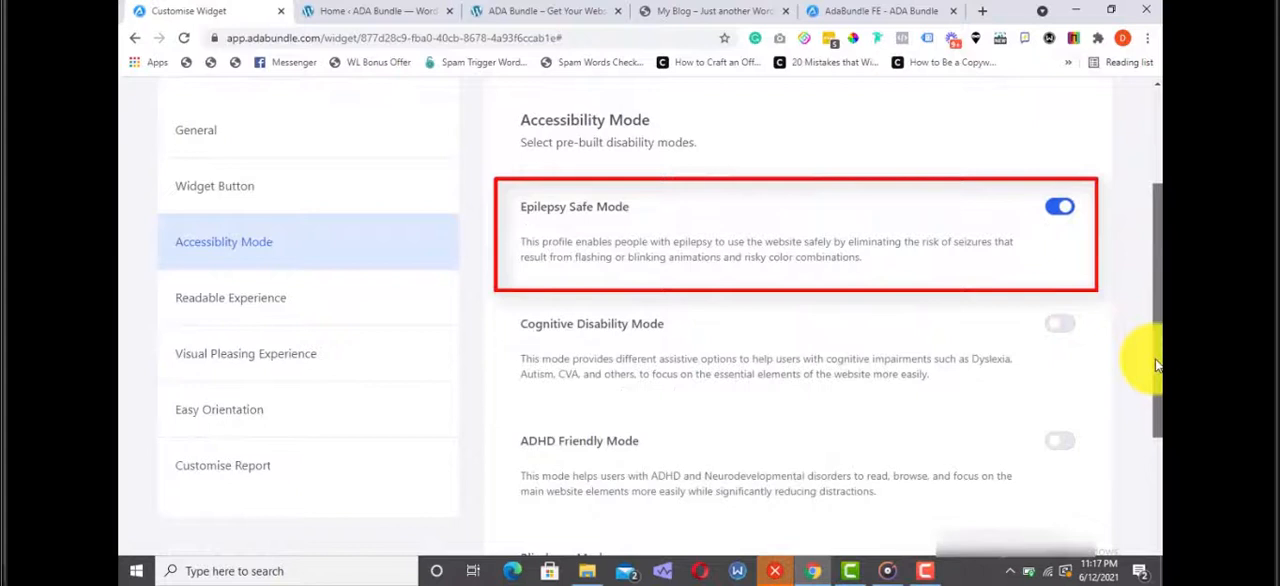
left_click(1059, 322)
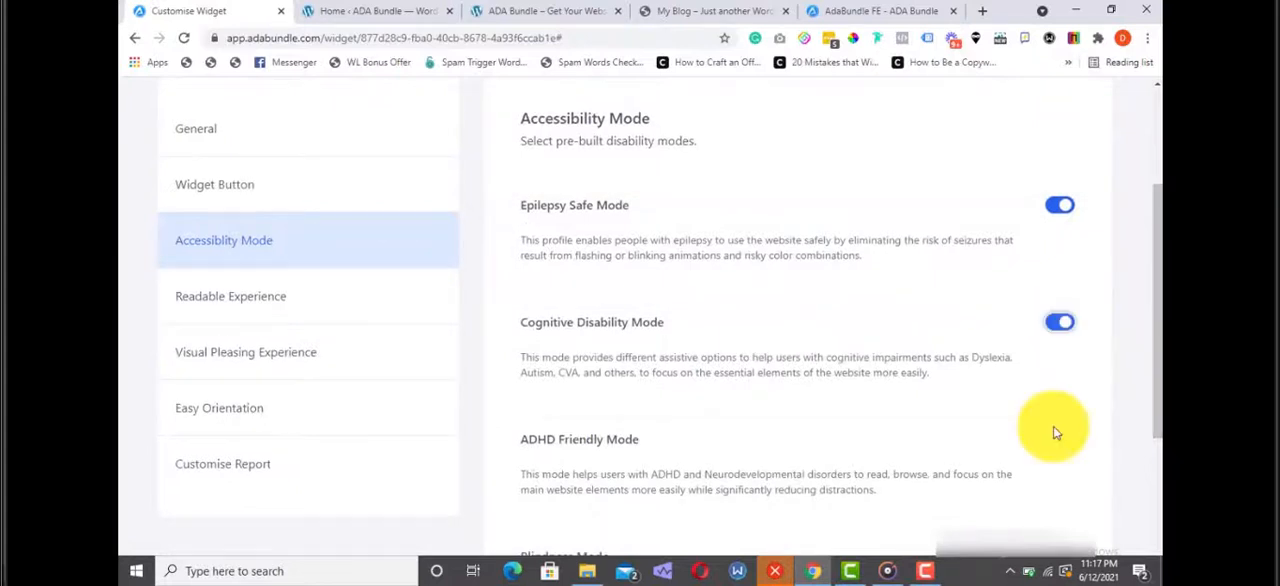
left_click(1059, 439)
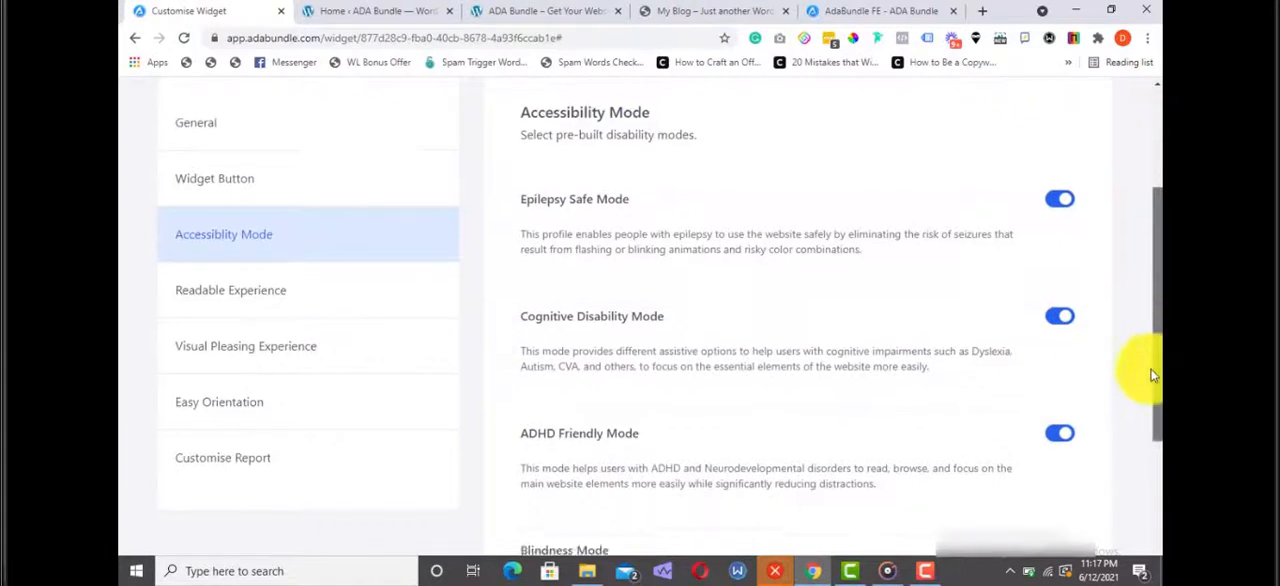
scroll("down", 3)
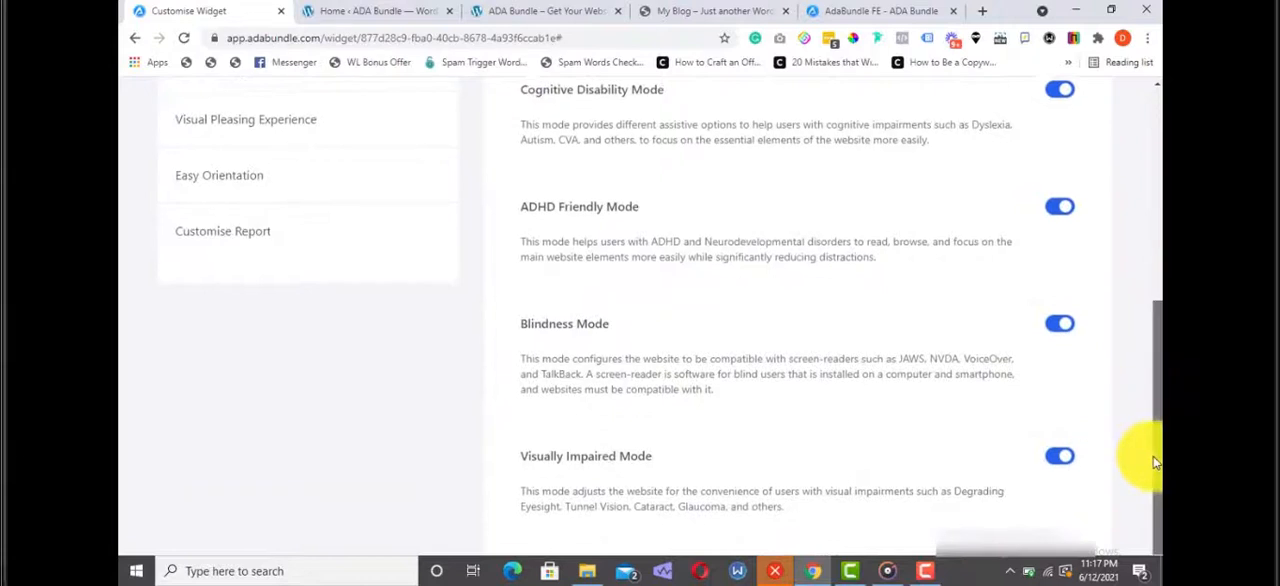
scroll("up", 3)
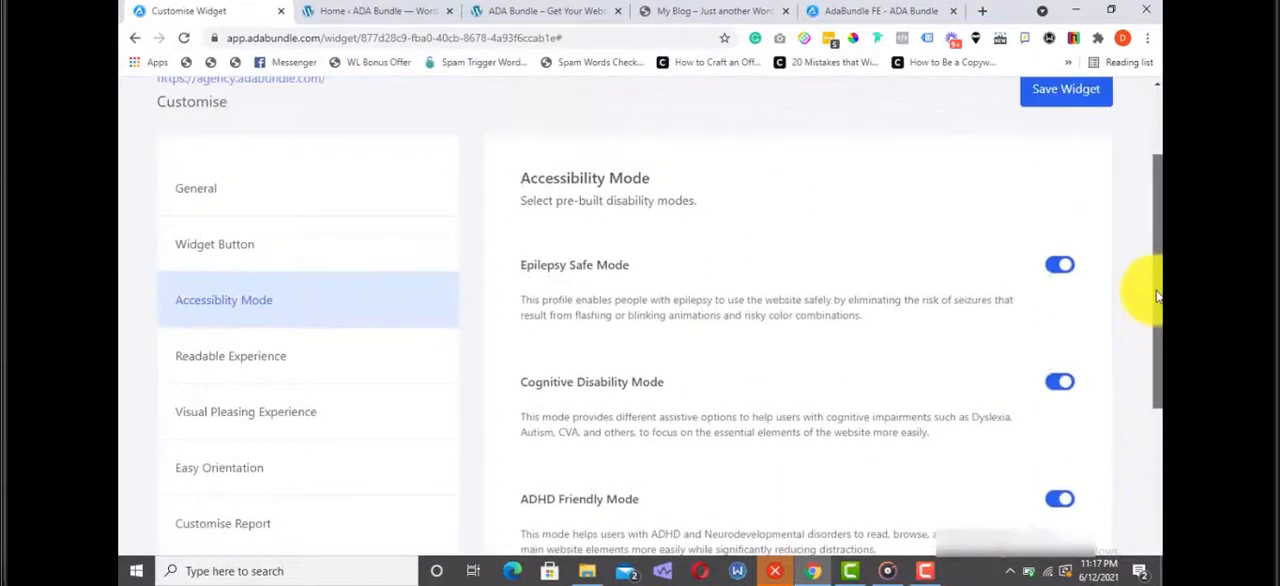
scroll("up", 3)
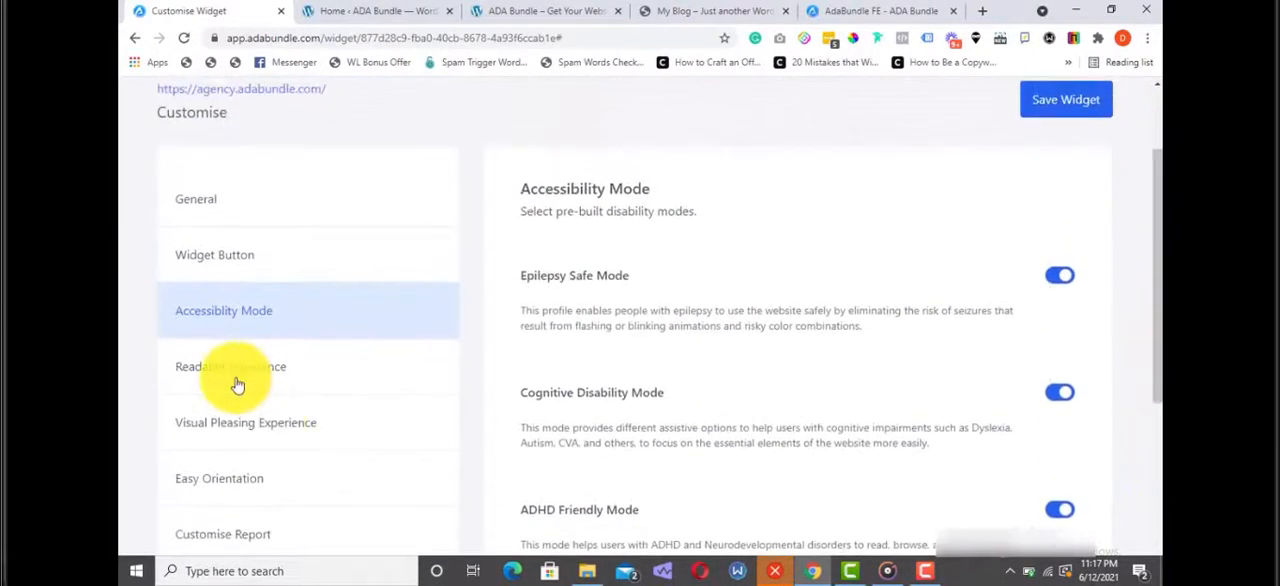
left_click(230, 367)
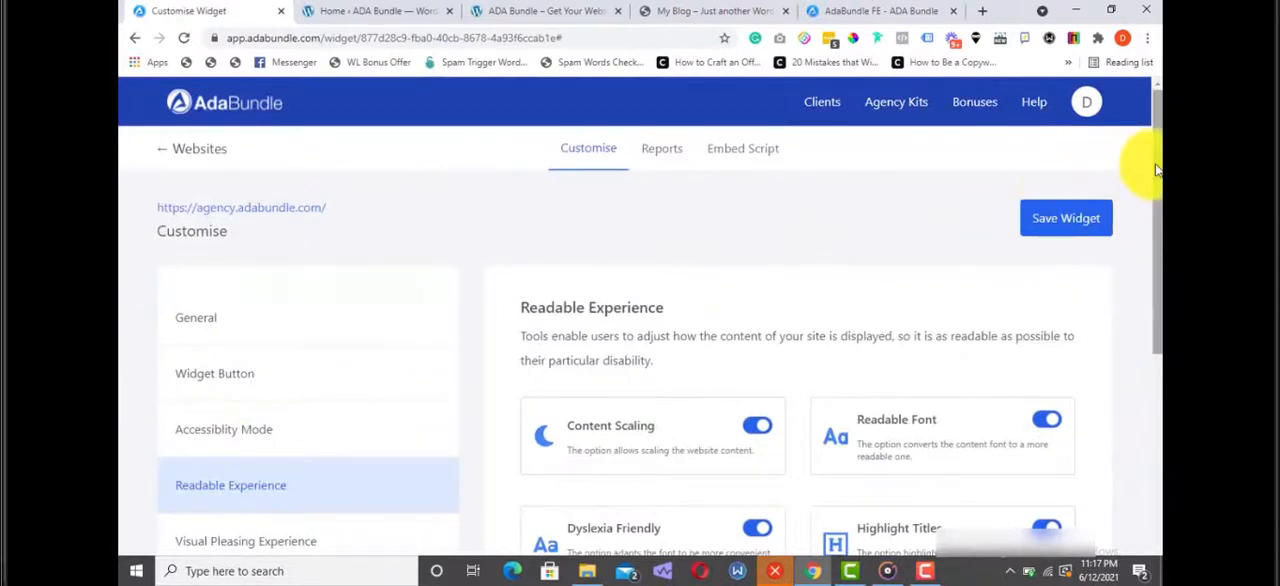
Review the Readable Experience and Visual Pleasing Experience toggles
scroll("down", 3)
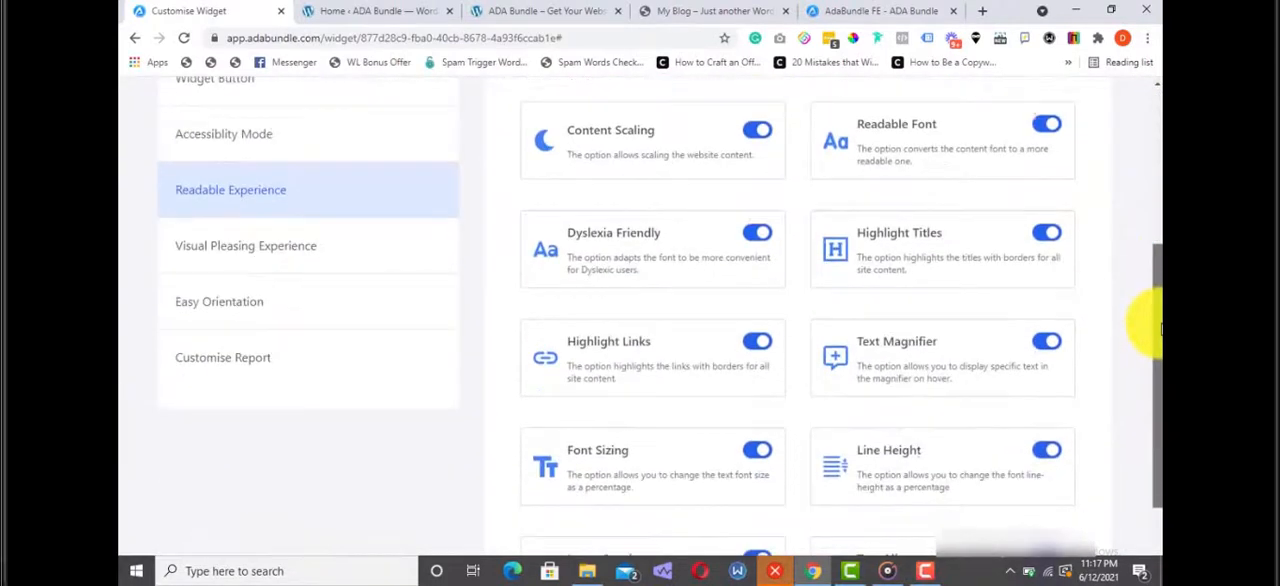
scroll("down", 3)
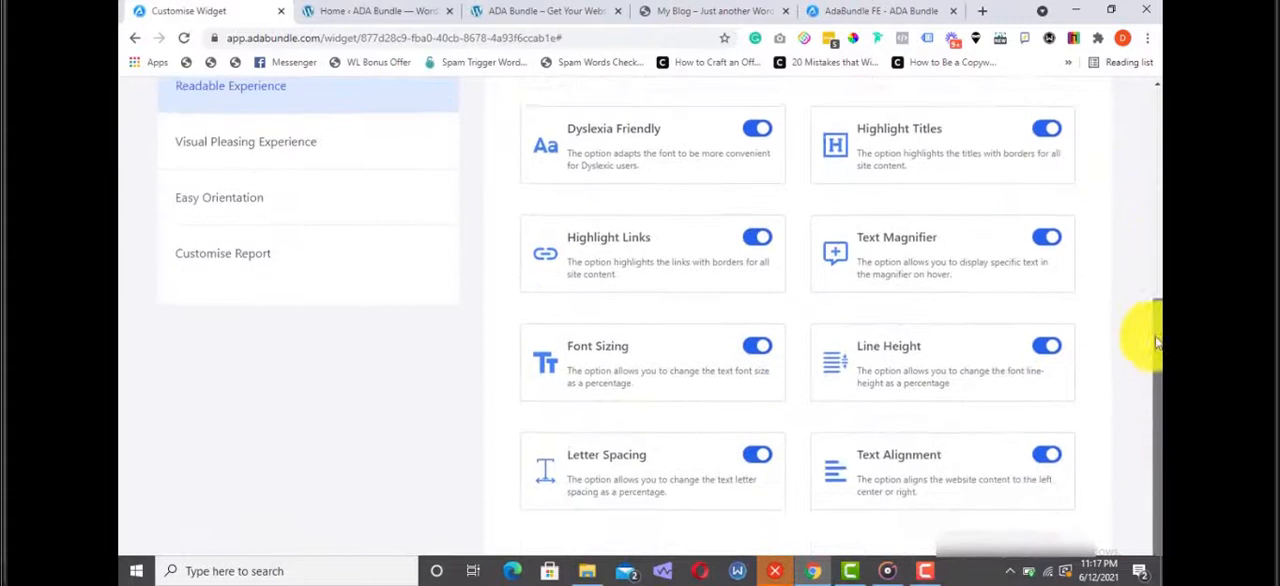
scroll("up", 3)
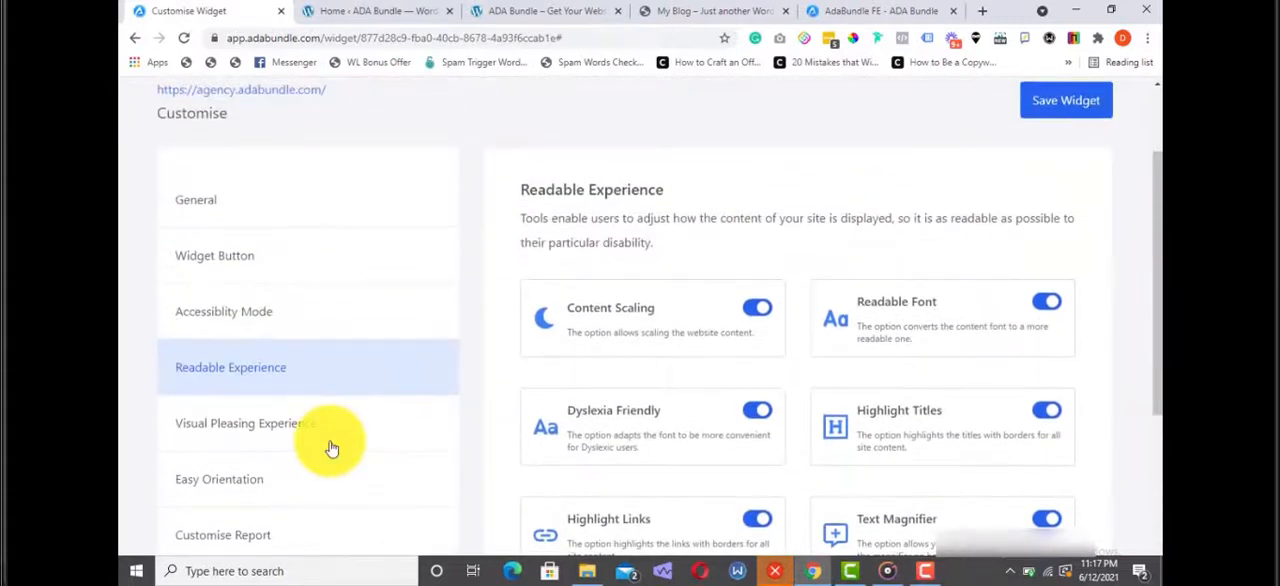
left_click(243, 423)
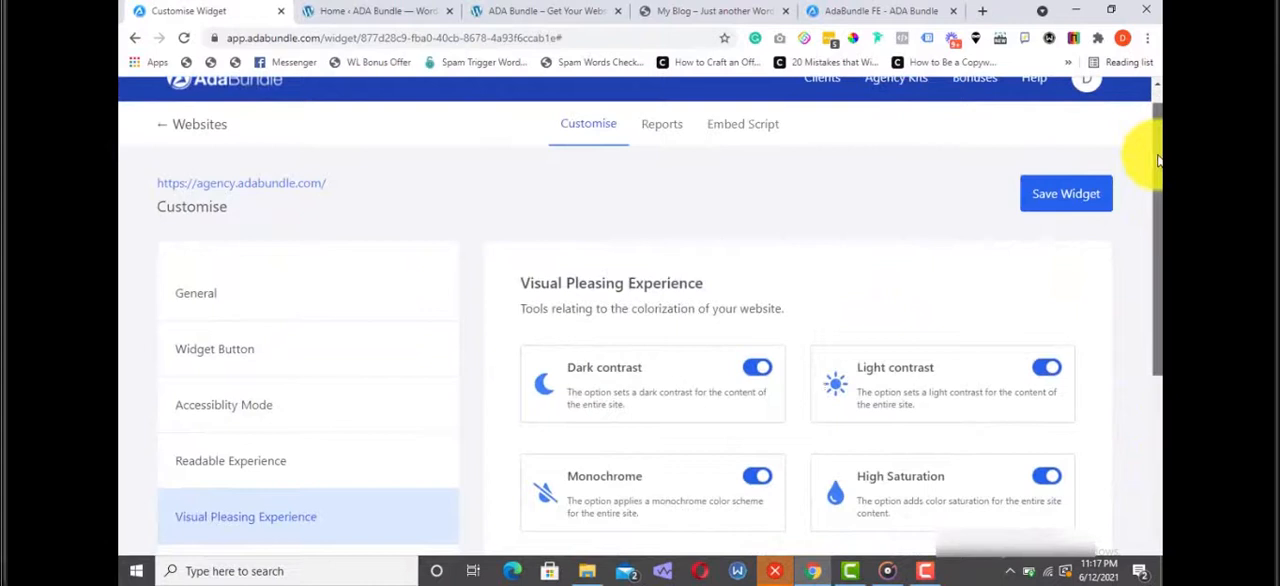
scroll("down", 3)
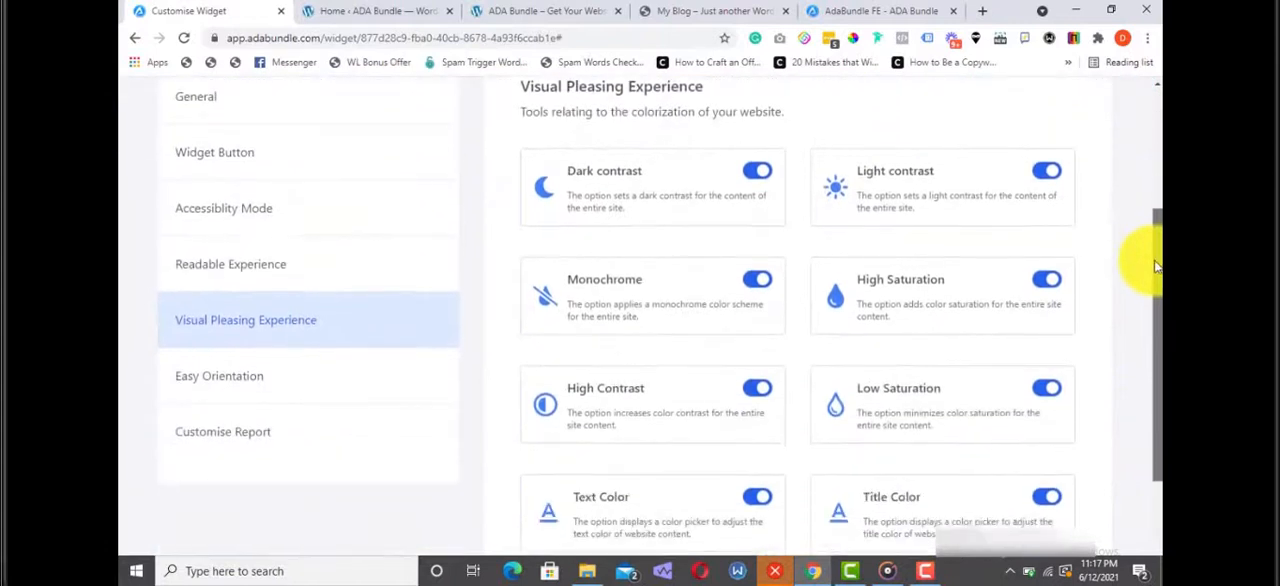
scroll("down", 3)
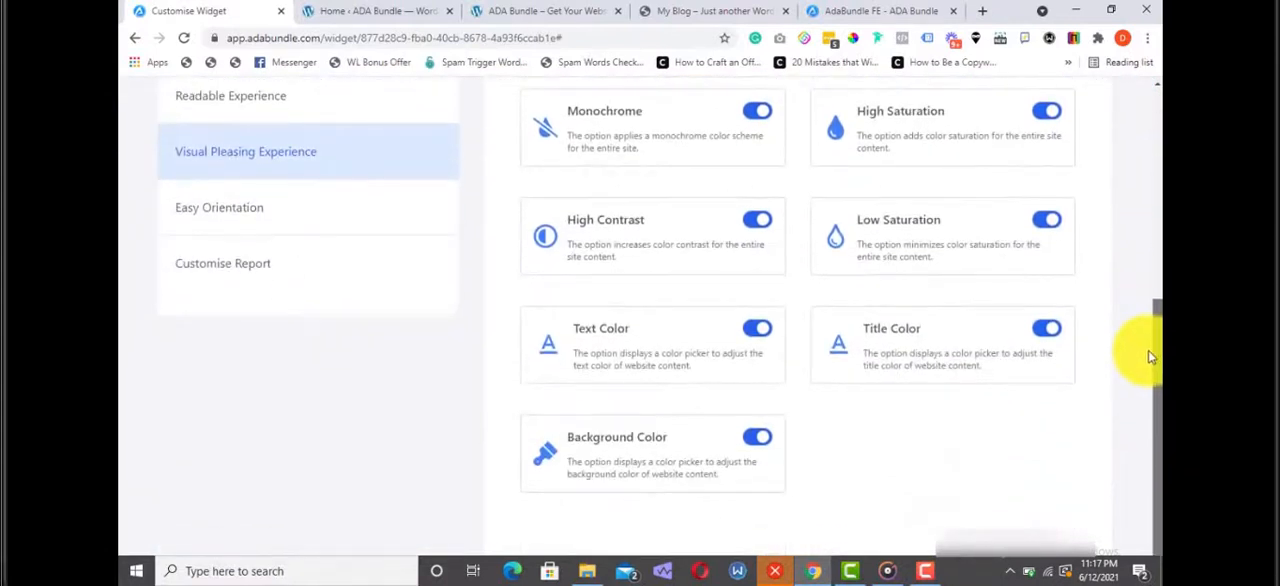
scroll("up", 3)
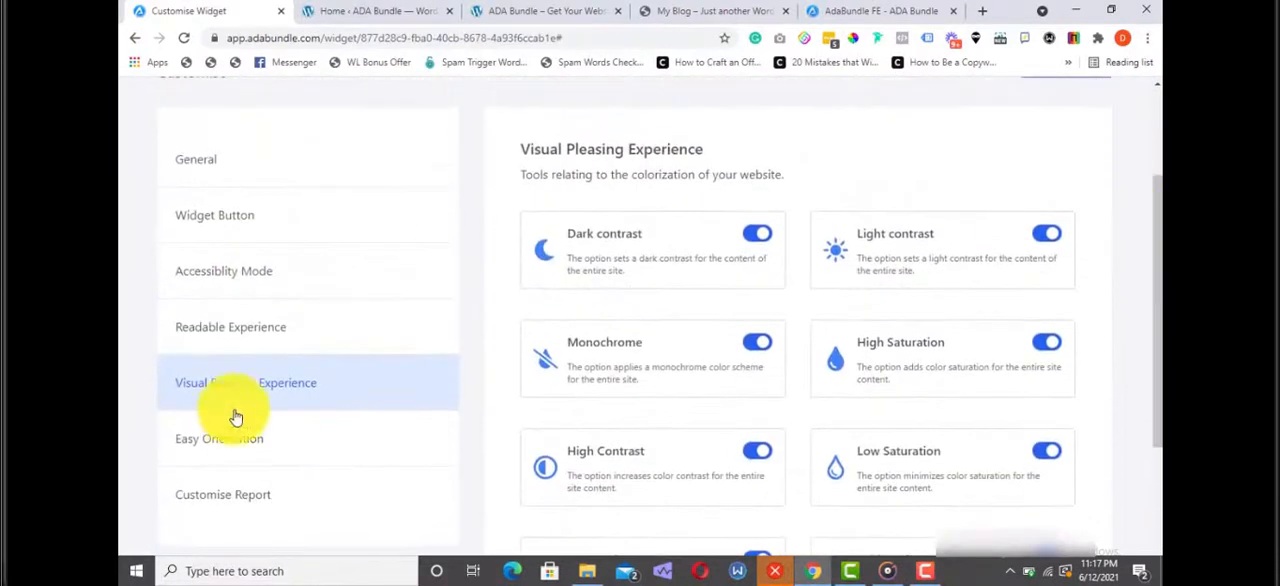
scroll("up", 3)
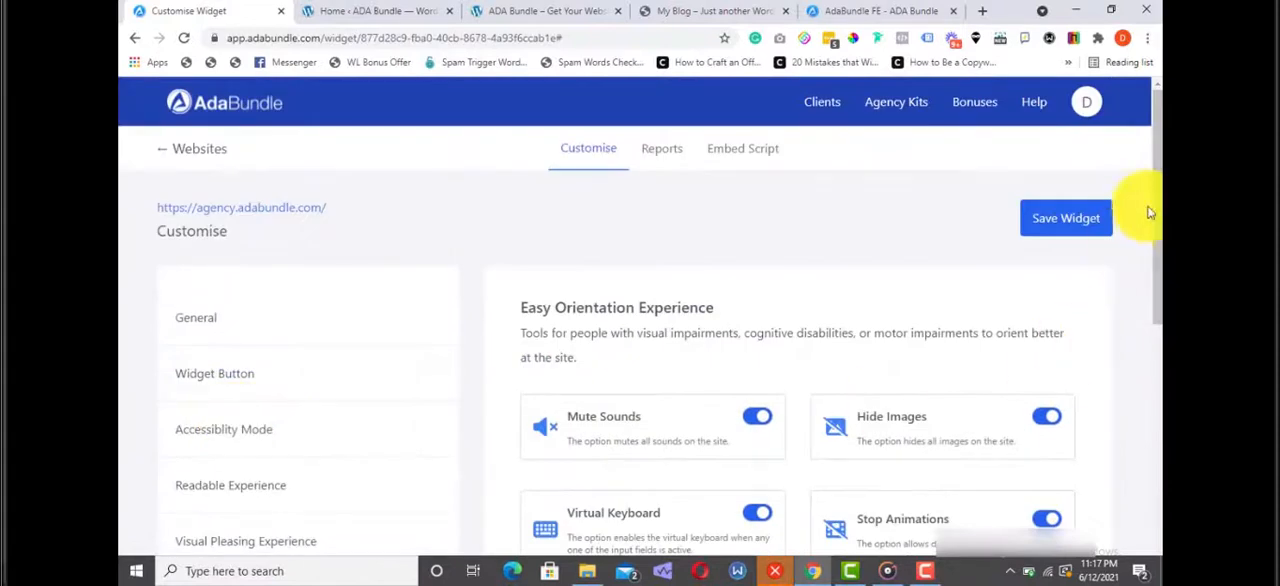
Check the Easy Orientation tools from Mute Sounds to Text To Speech, then return to General settings
scroll("down", 3)
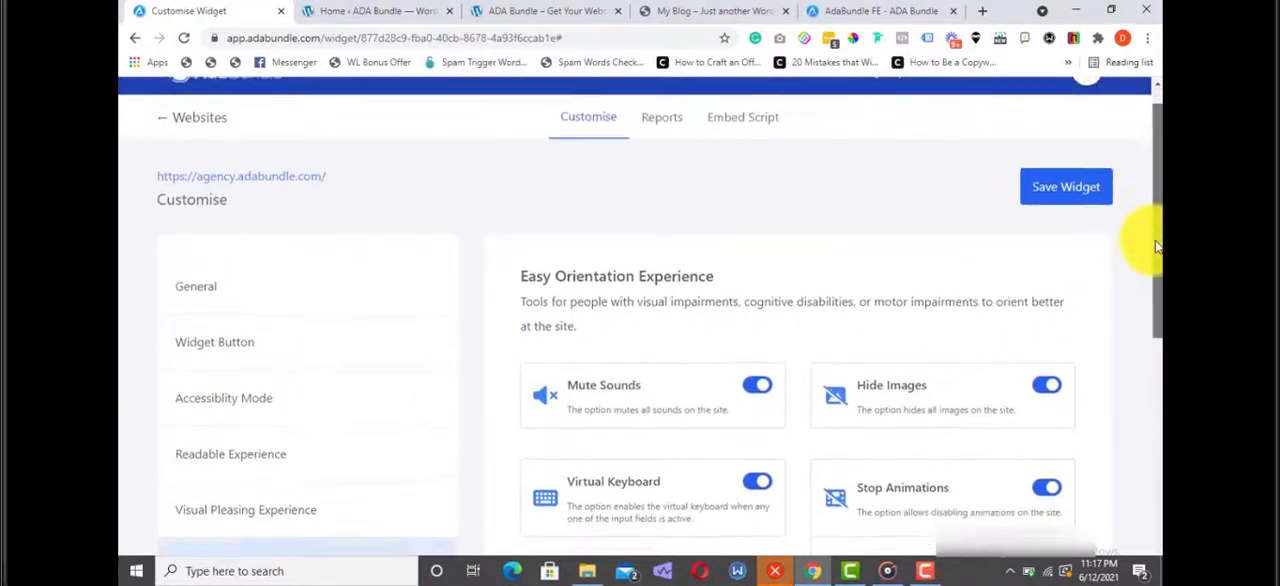
scroll("down", 3)
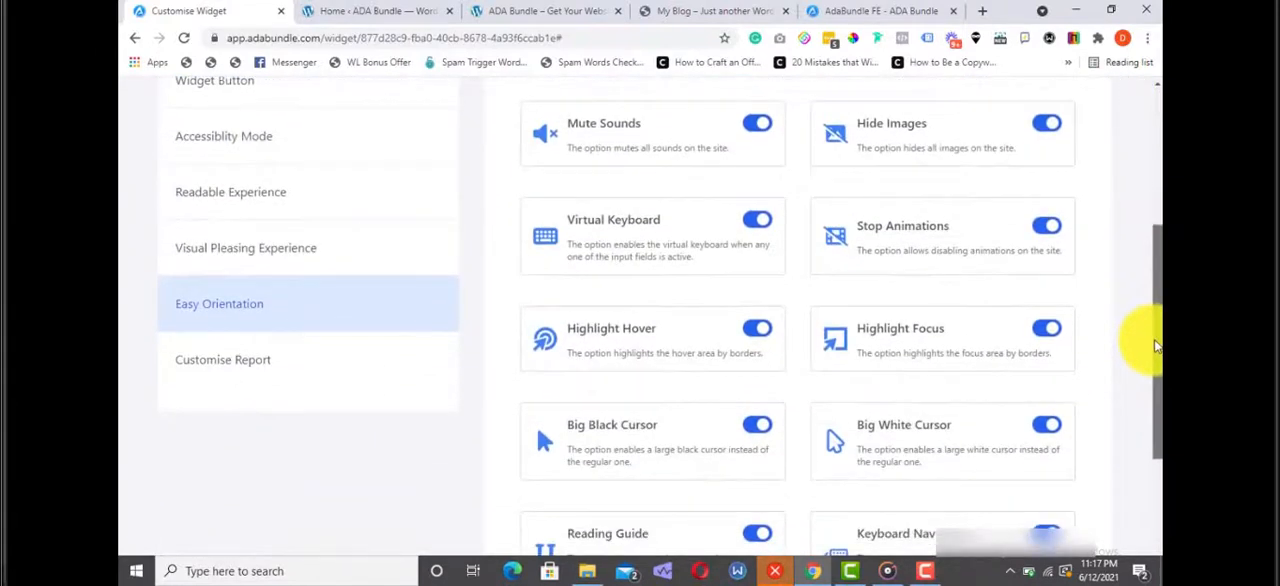
scroll("down", 3)
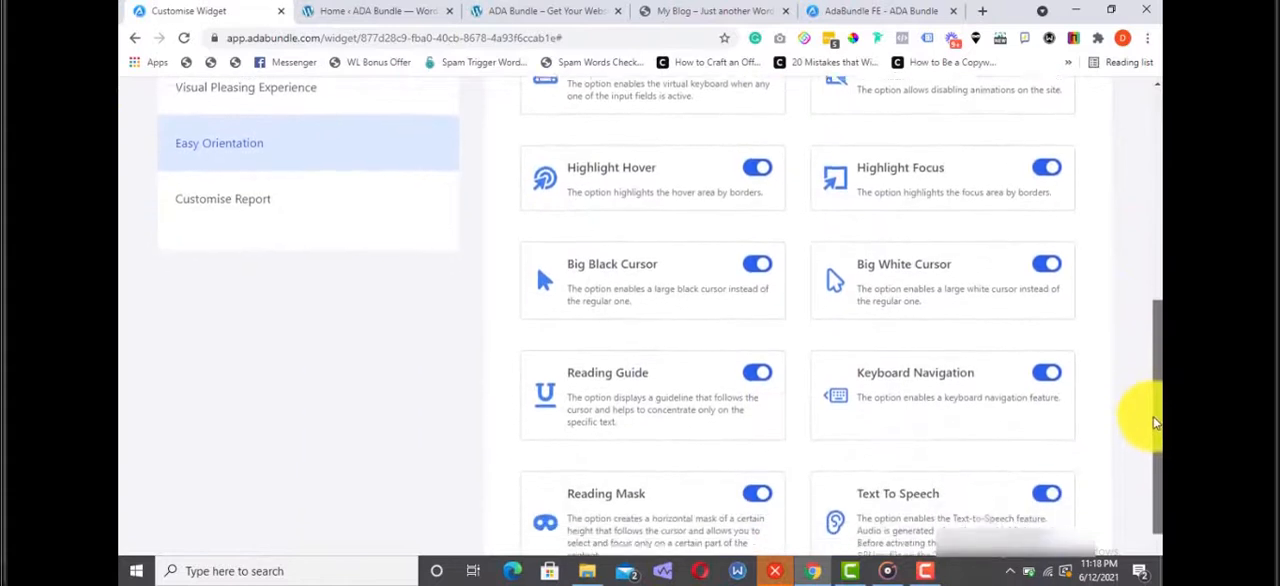
scroll("down", 3)
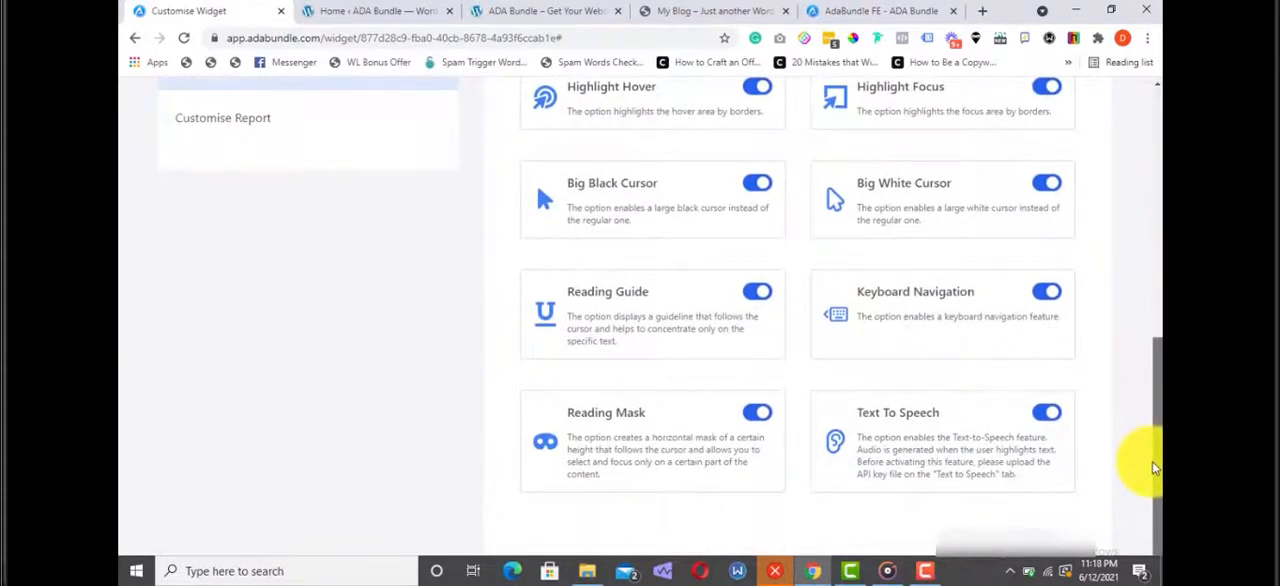
scroll("up", 3)
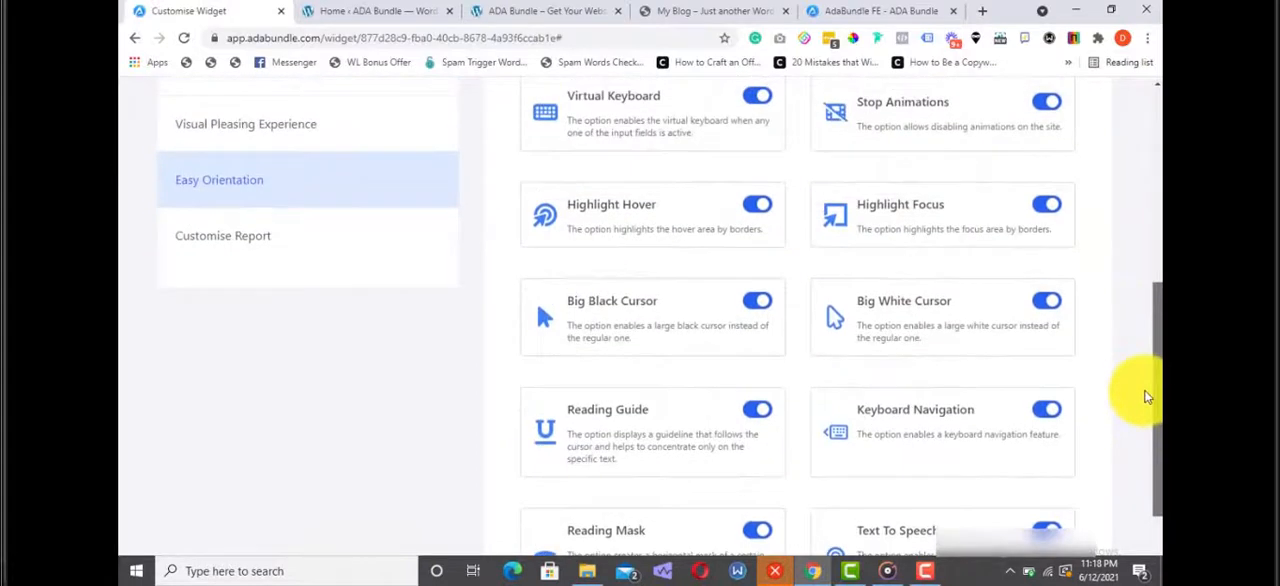
scroll("up", 3)
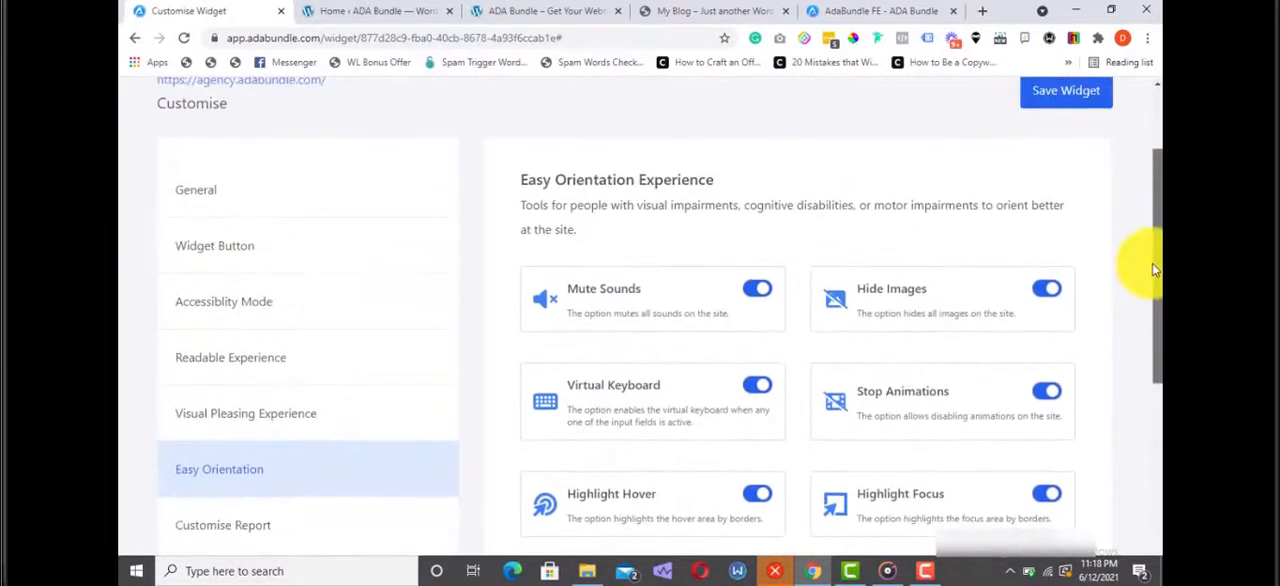
scroll("up", 3)
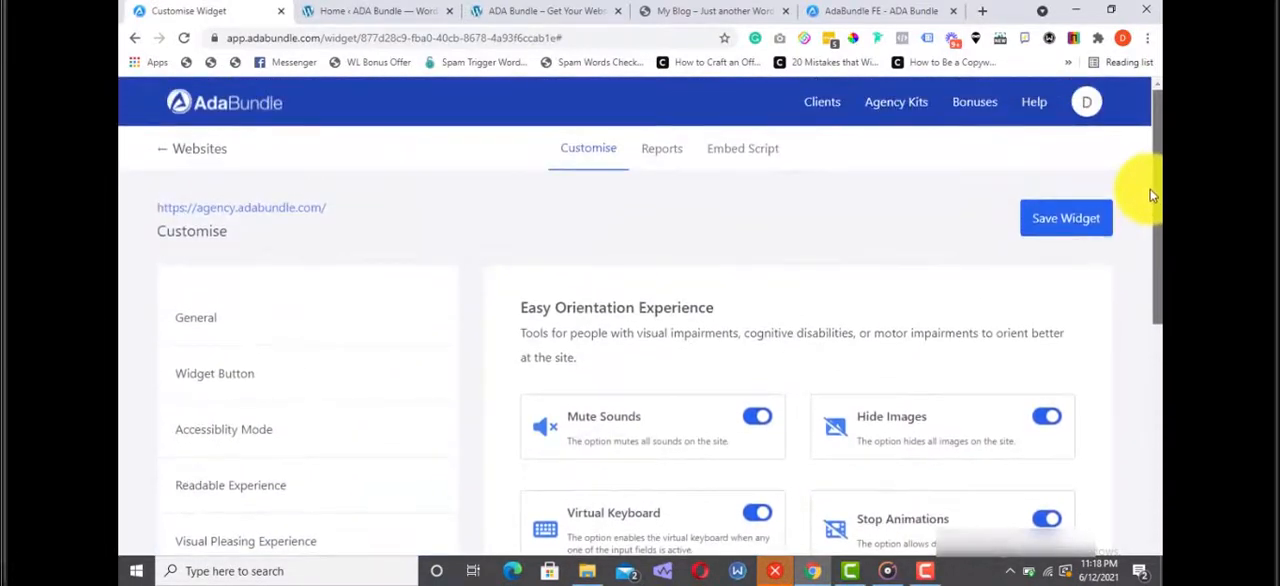
left_click(196, 317)
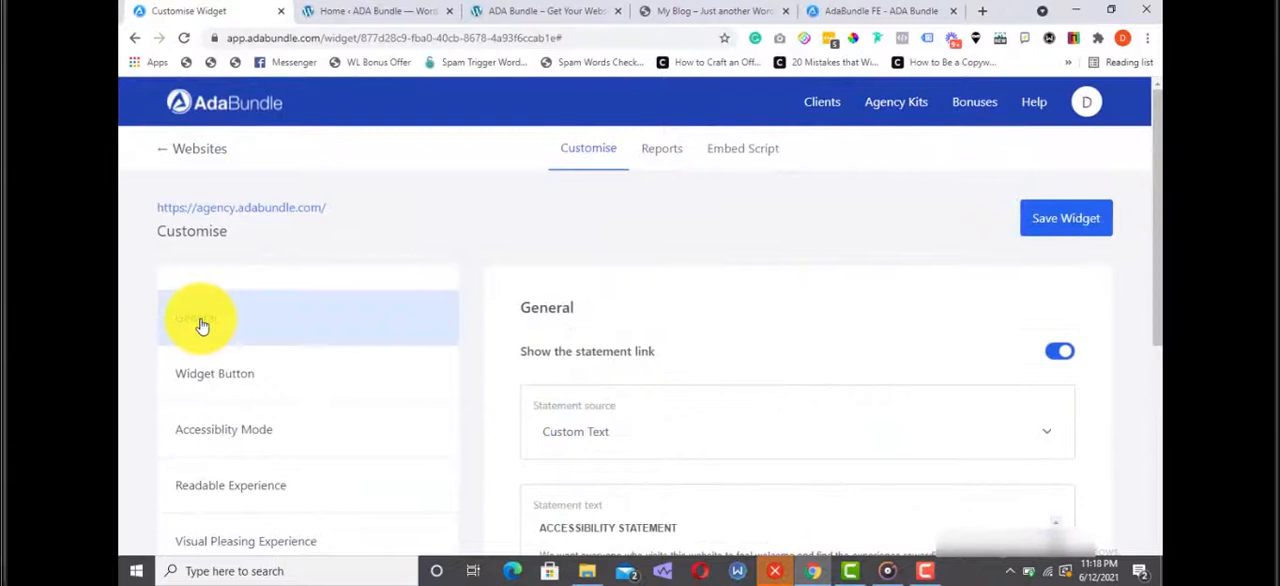
mouse_move(1065, 218)
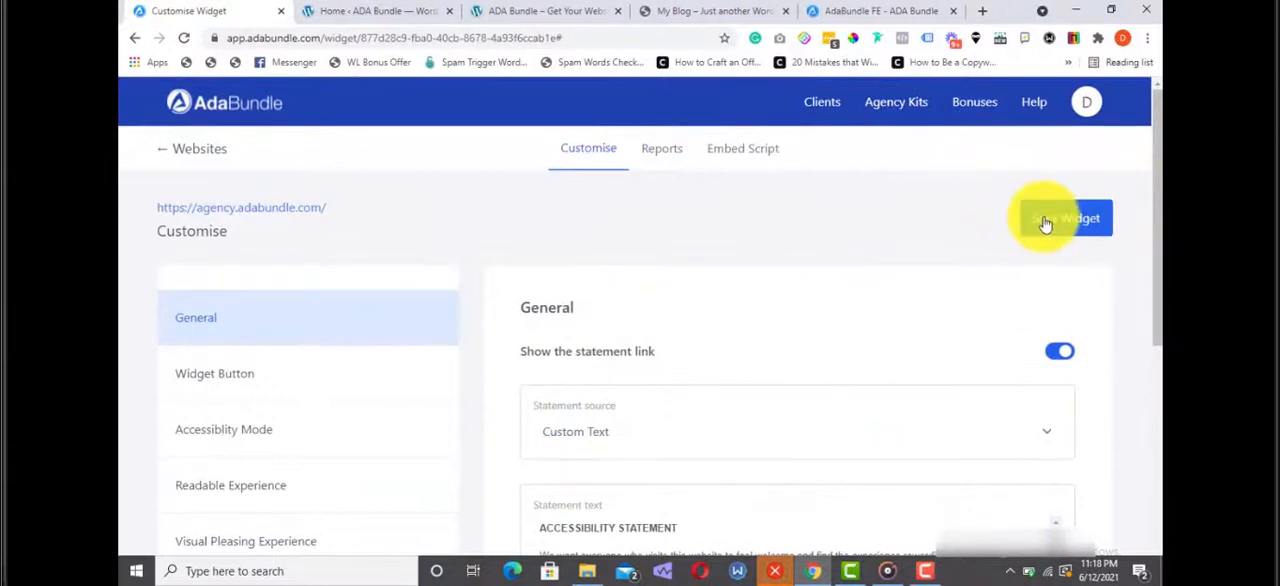
Save the widget customisation, copy its embed script, and go to the WordPress dashboard
left_click(1060, 218)
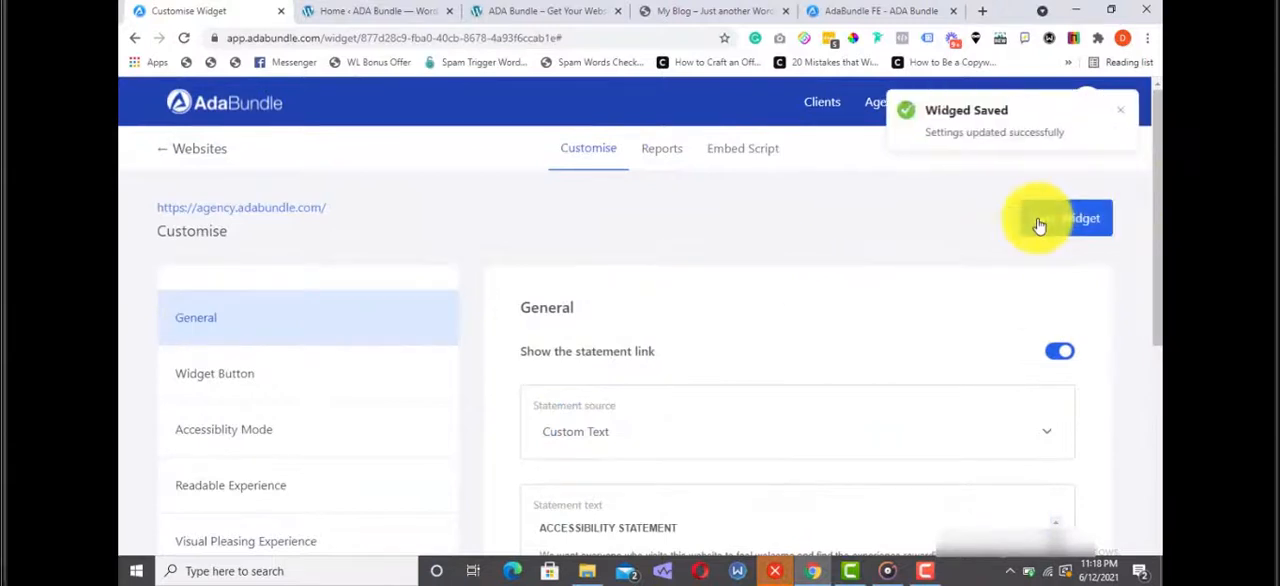
mouse_move(897, 223)
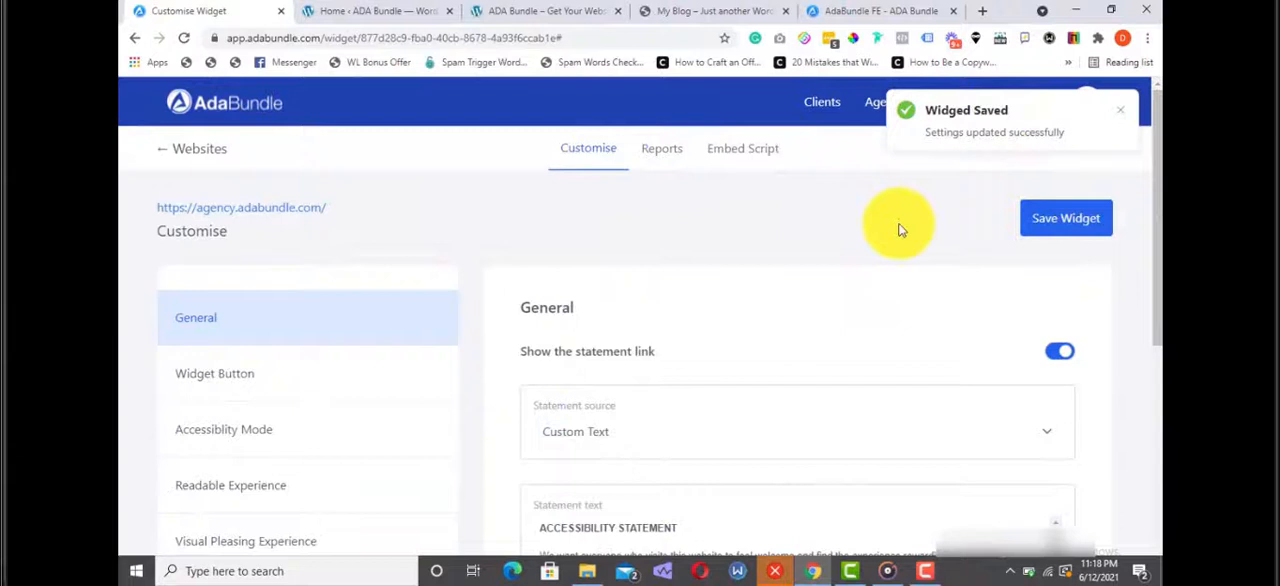
left_click(742, 148)
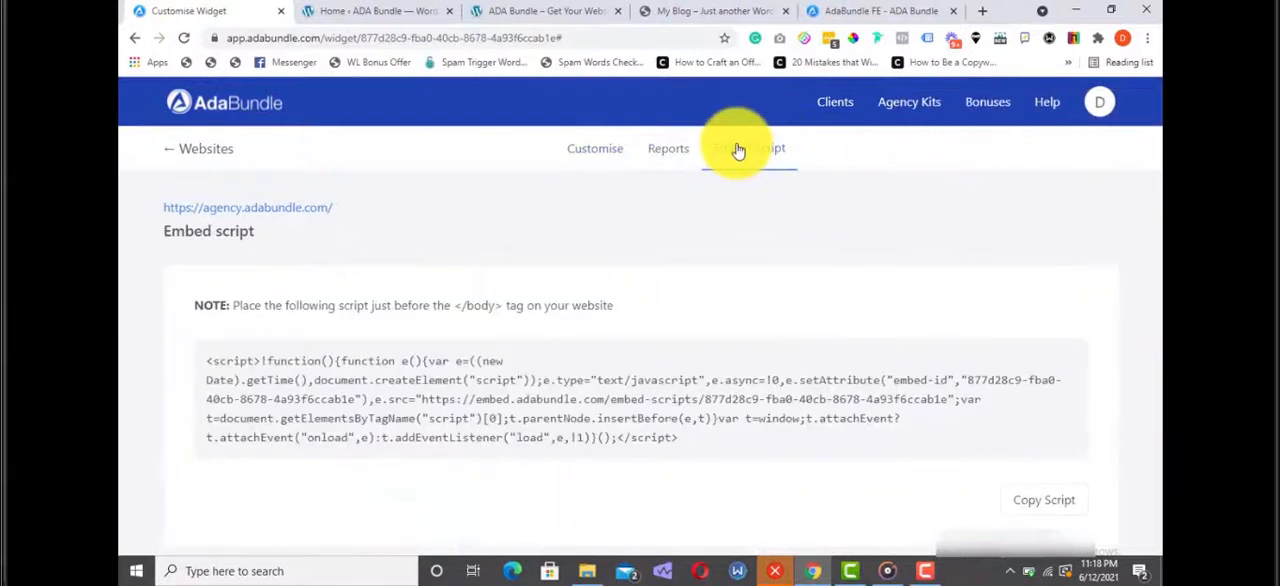
left_click(1043, 500)
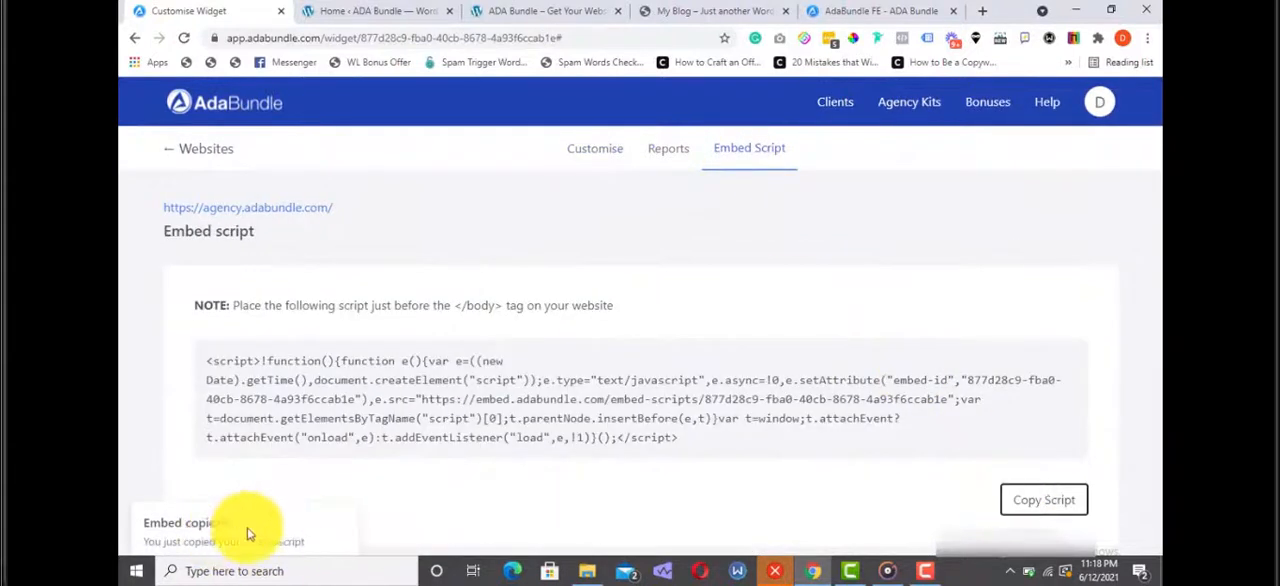
mouse_move(640, 130)
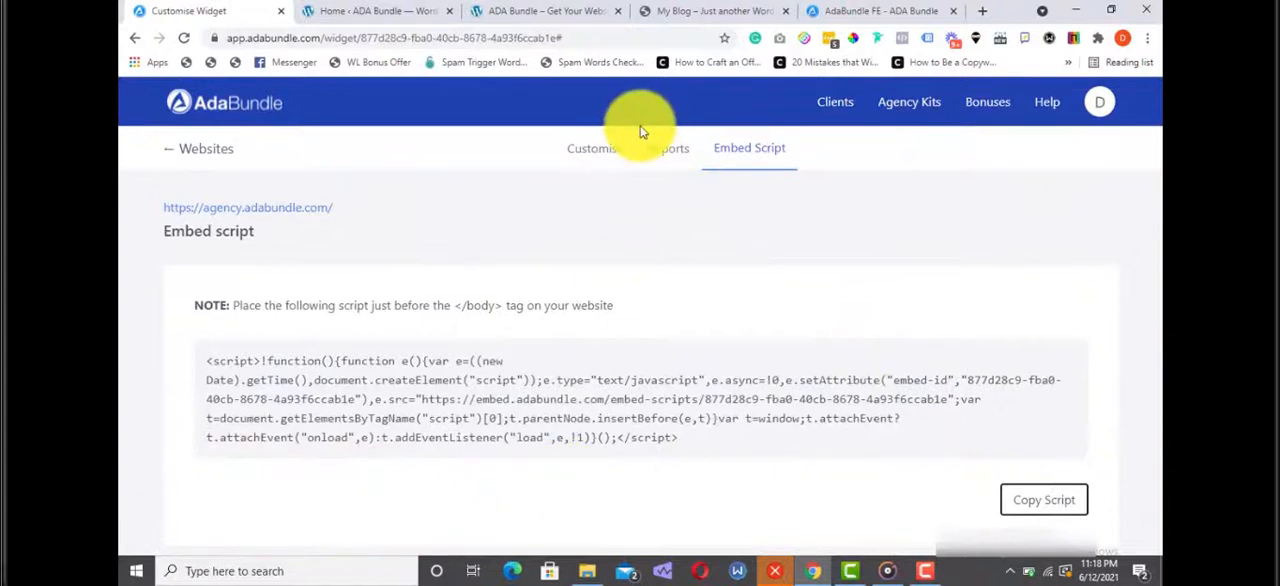
left_click(378, 11)
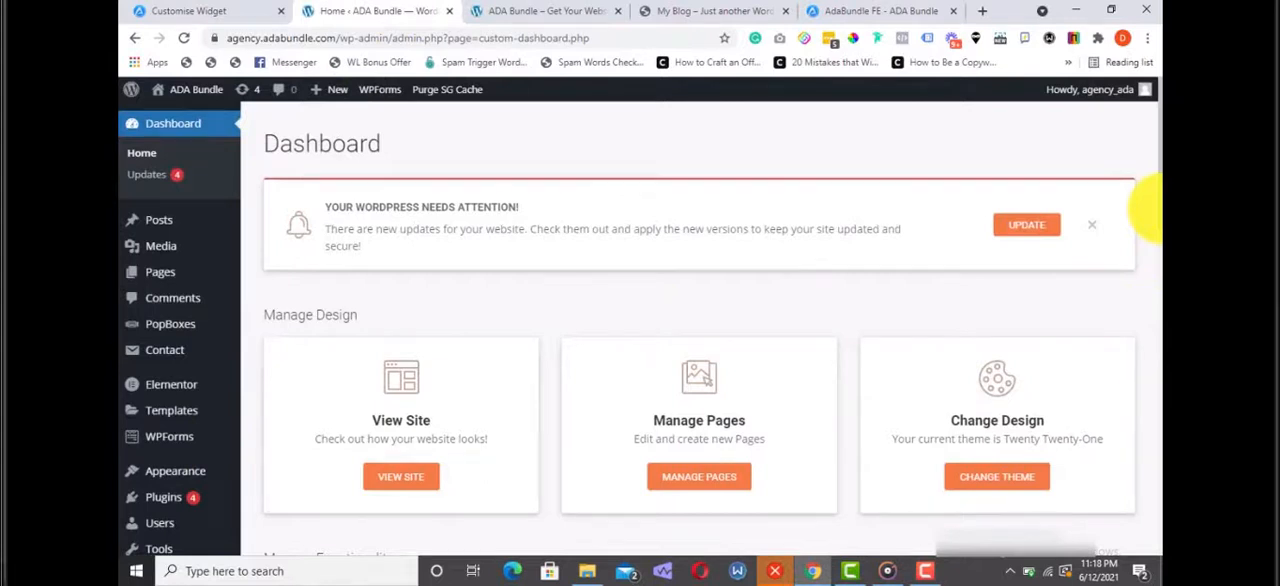
Paste the AdaBundle embed script into Scripts in footer and save the Header and Footer Scripts settings
scroll("down", 3)
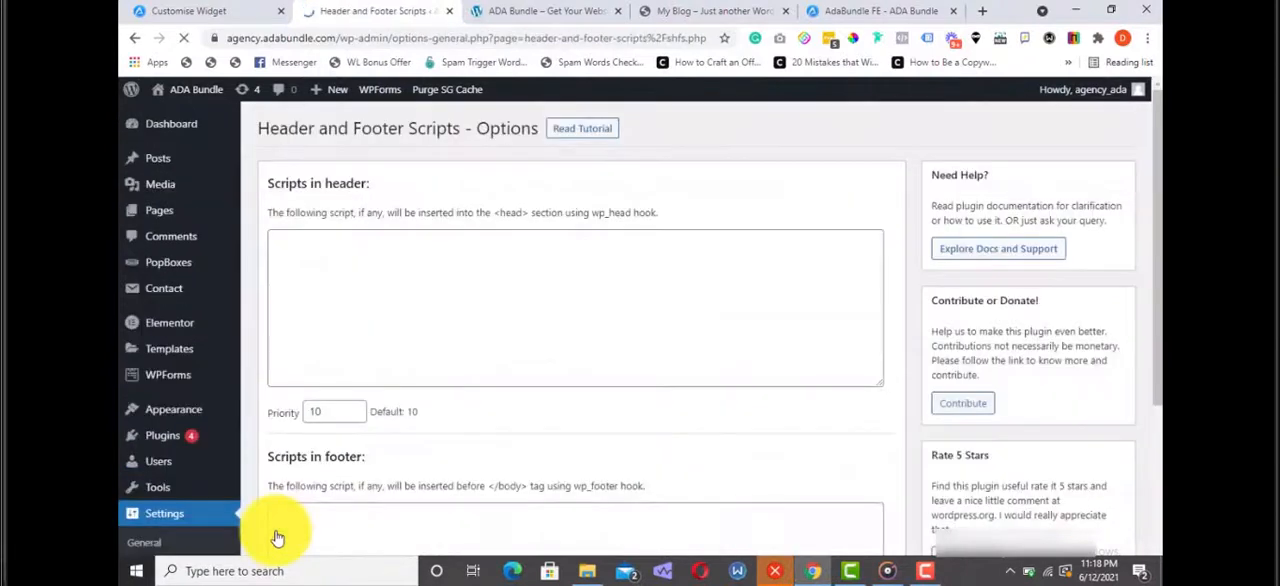
scroll("down", 3)
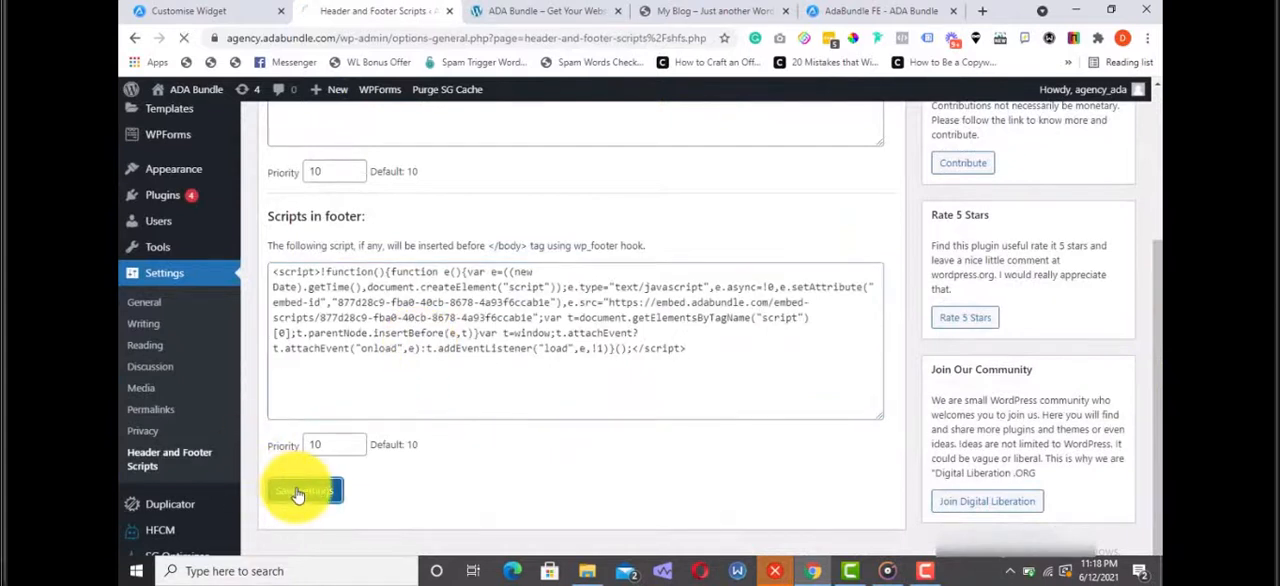
left_click(303, 491)
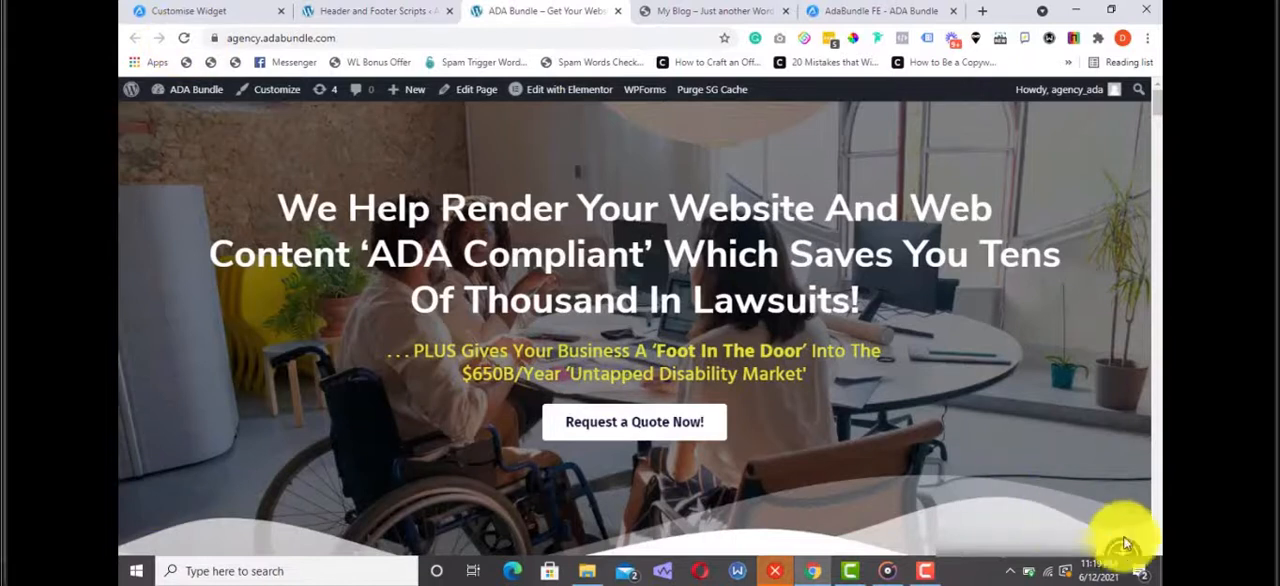
Open the live site's accessibility menu and scroll through its options
left_click(1122, 550)
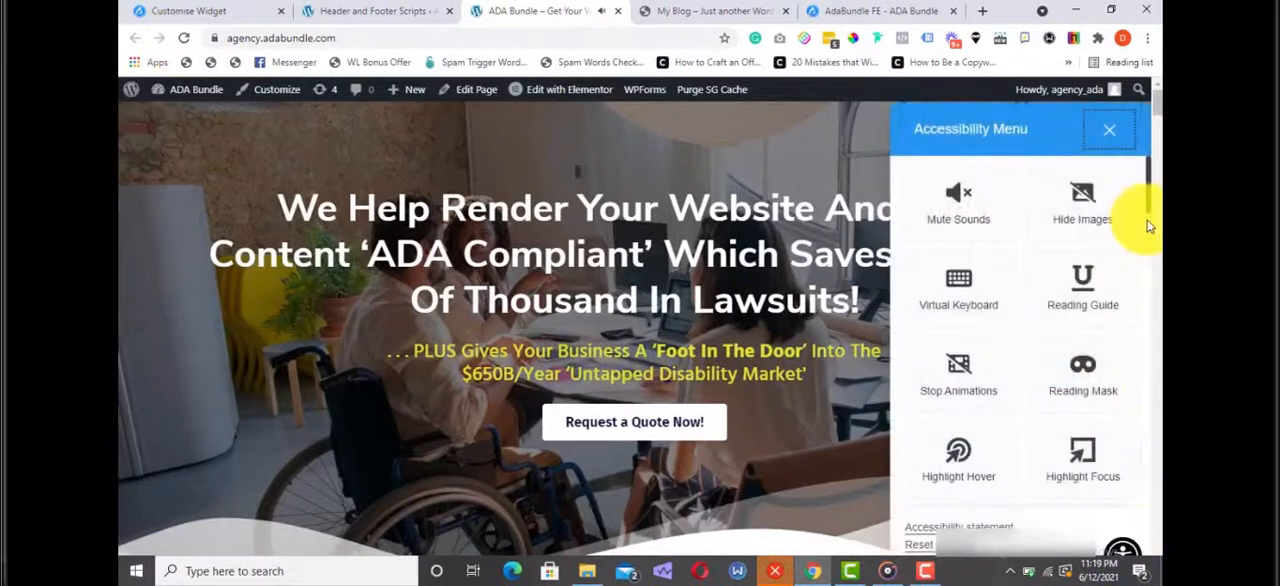
scroll("down", 3)
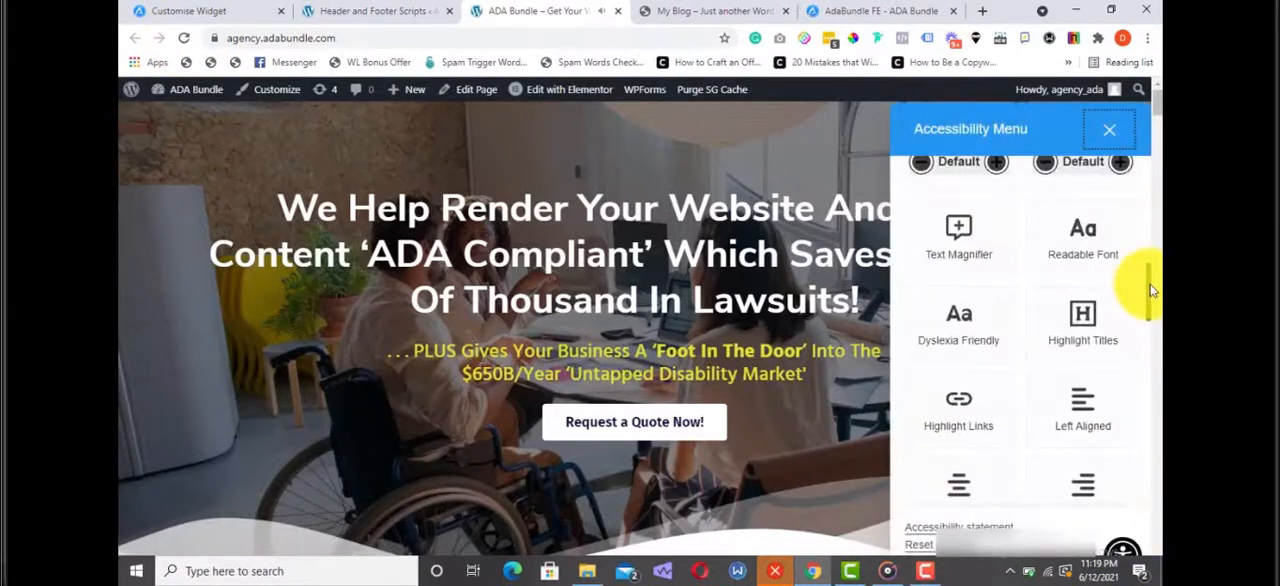
scroll("up", 3)
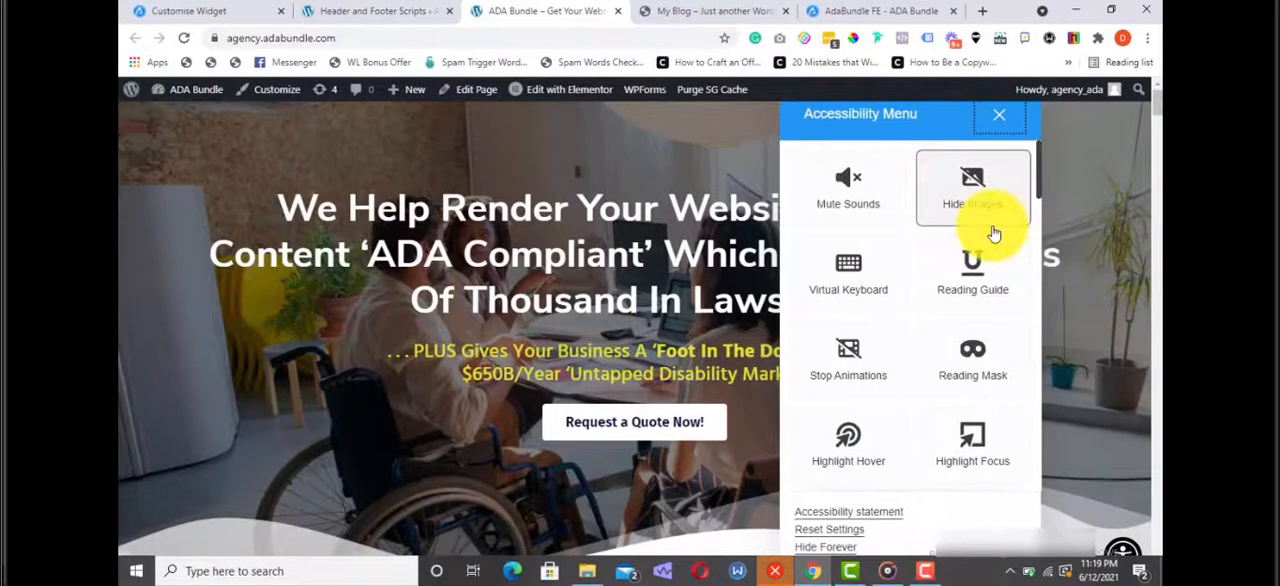
mouse_move(1135, 248)
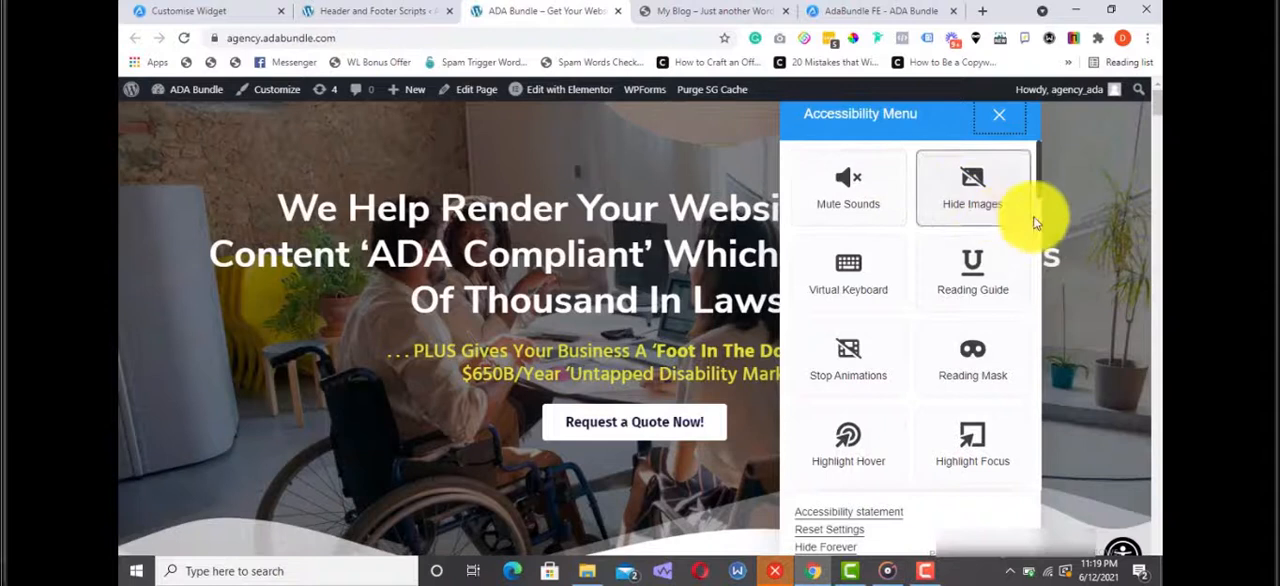
scroll("down", 3)
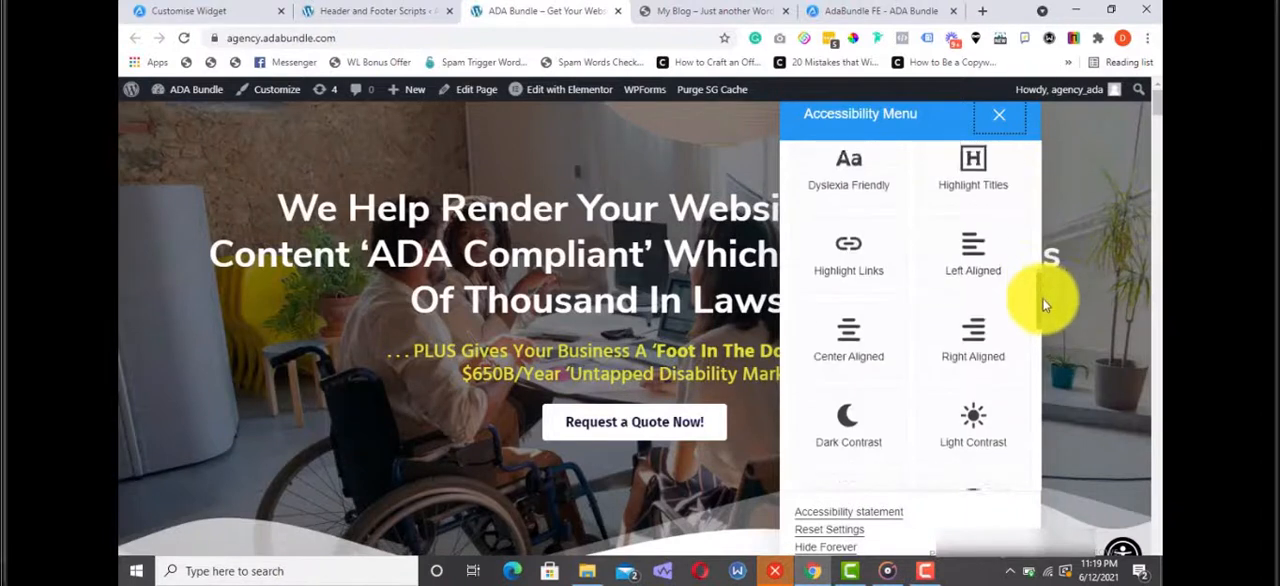
scroll("up", 3)
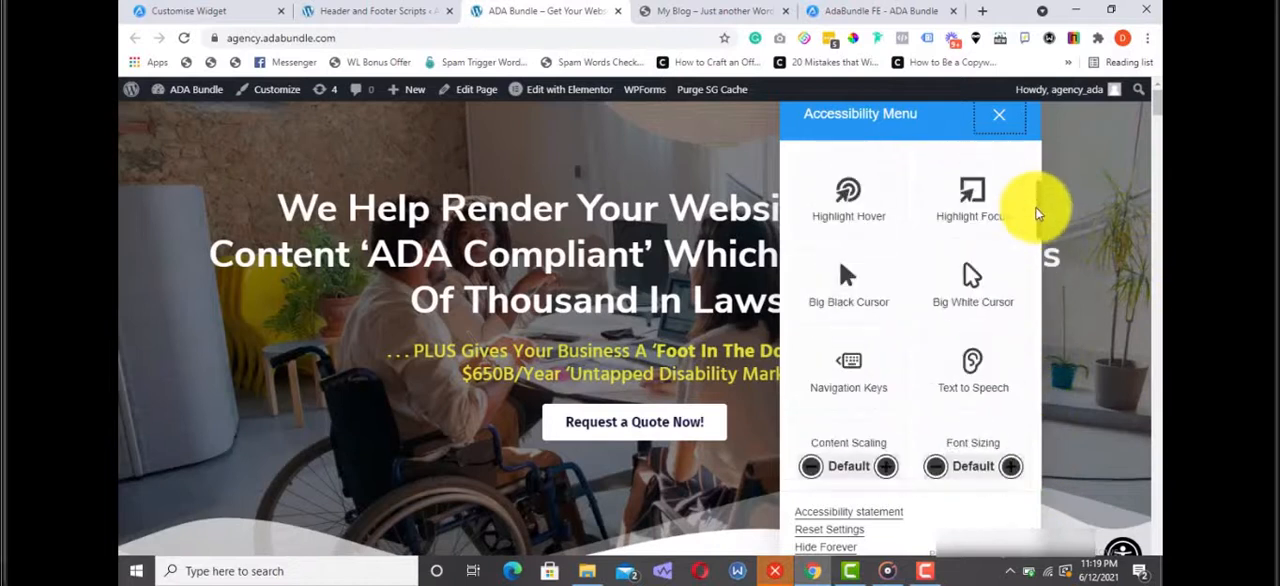
scroll("up", 3)
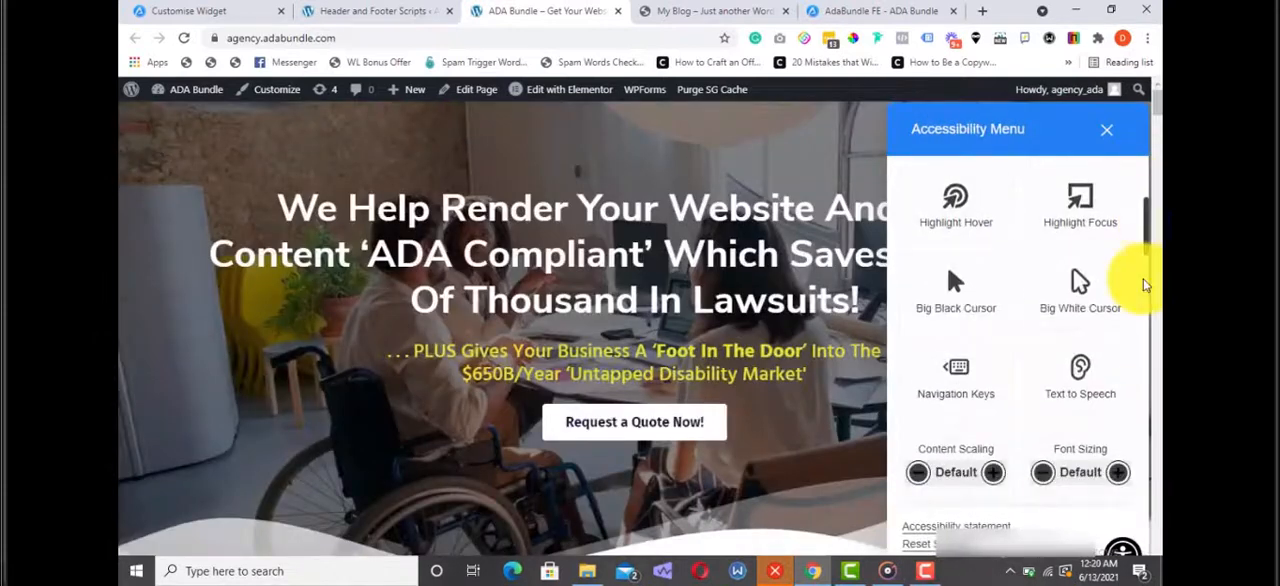
Turn on text to speech, browse the remaining options, and close the menu
left_click(1080, 375)
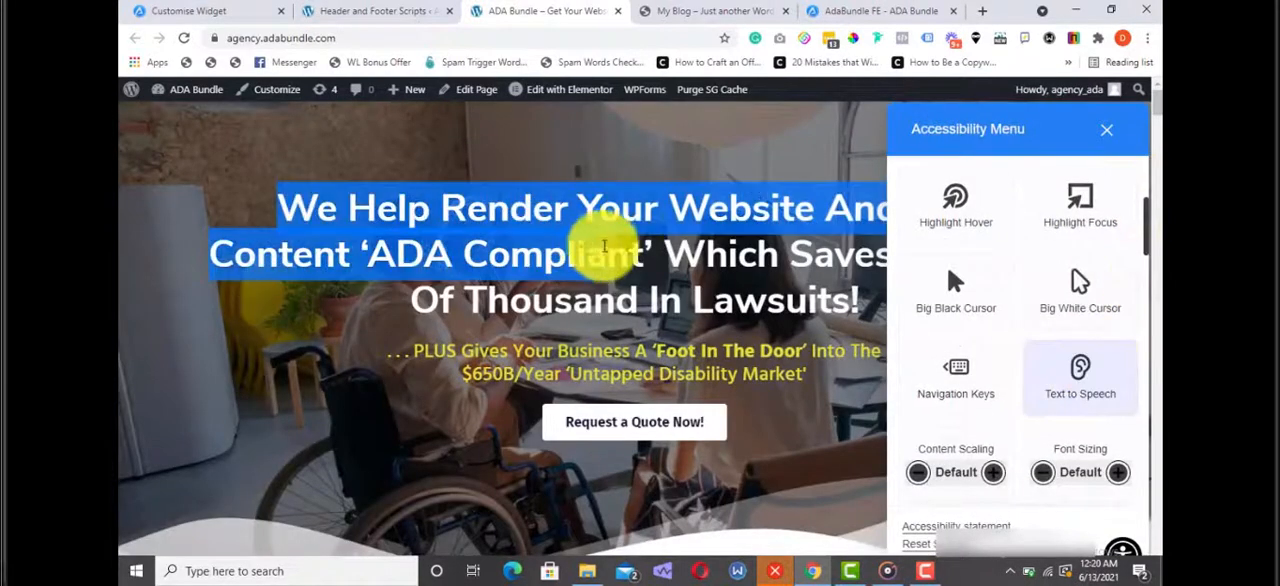
mouse_move(600, 160)
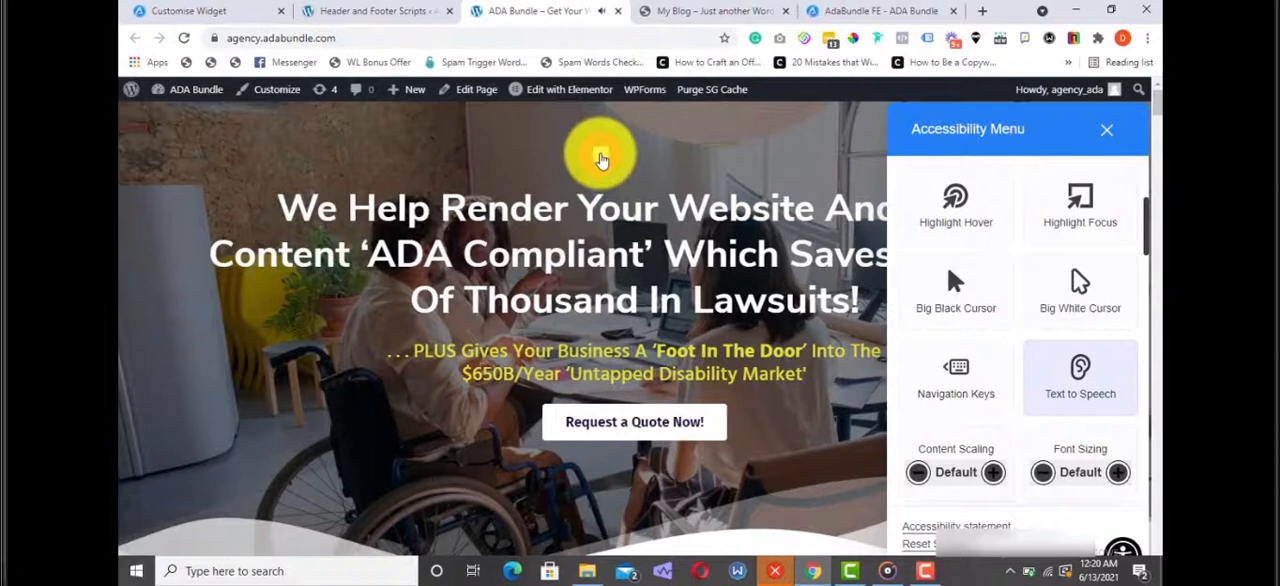
mouse_move(1080, 370)
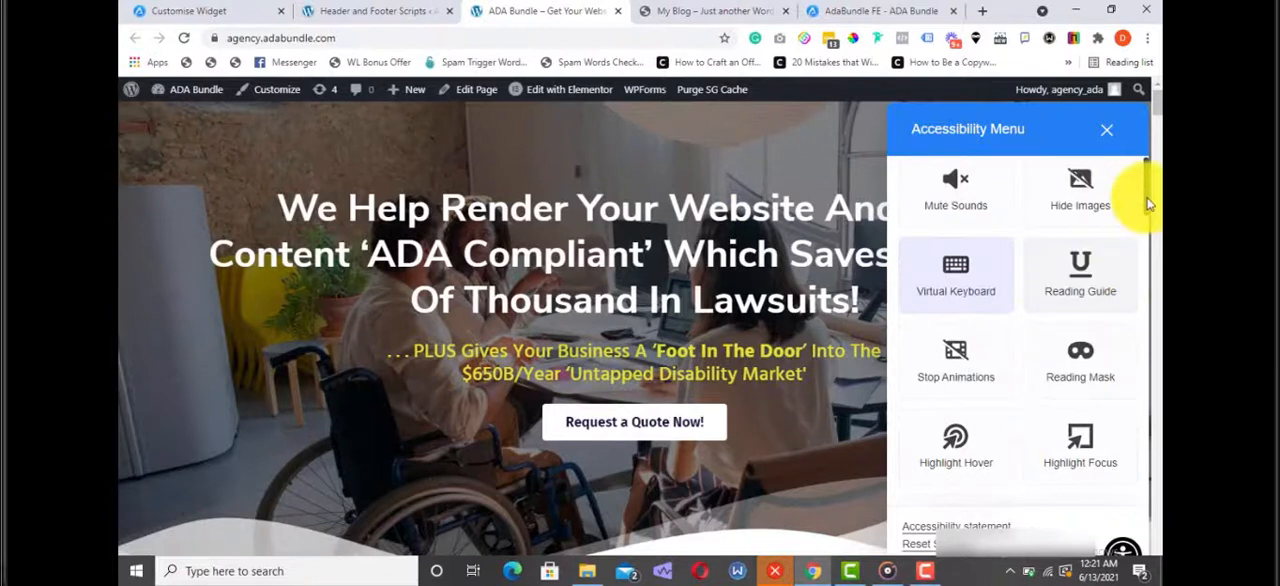
scroll("down", 3)
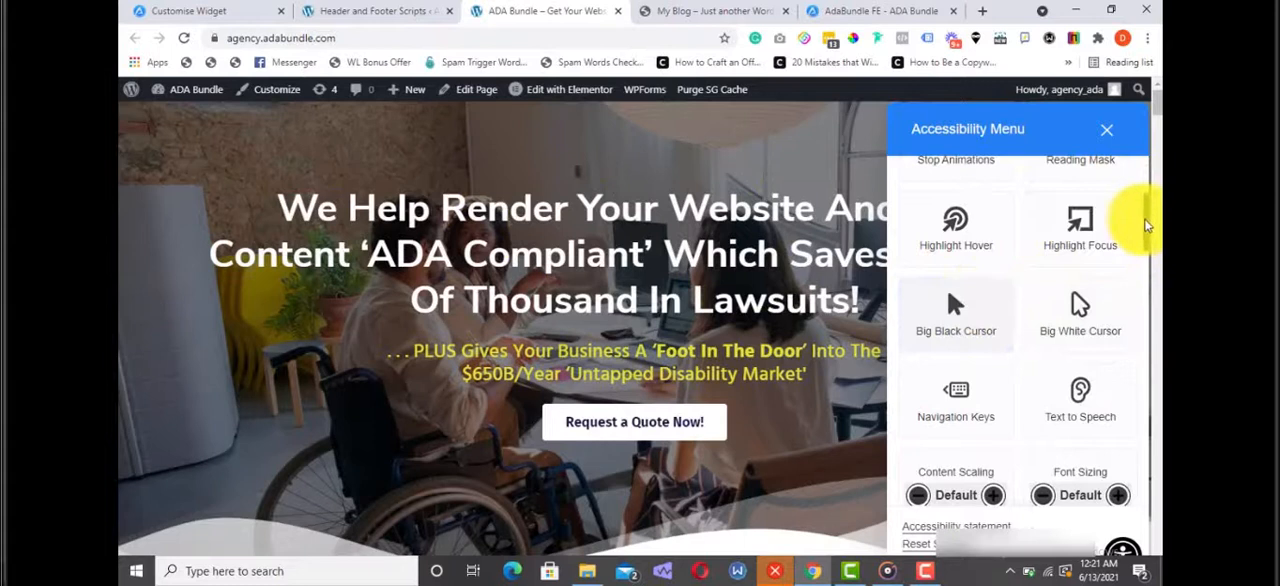
scroll("up", 3)
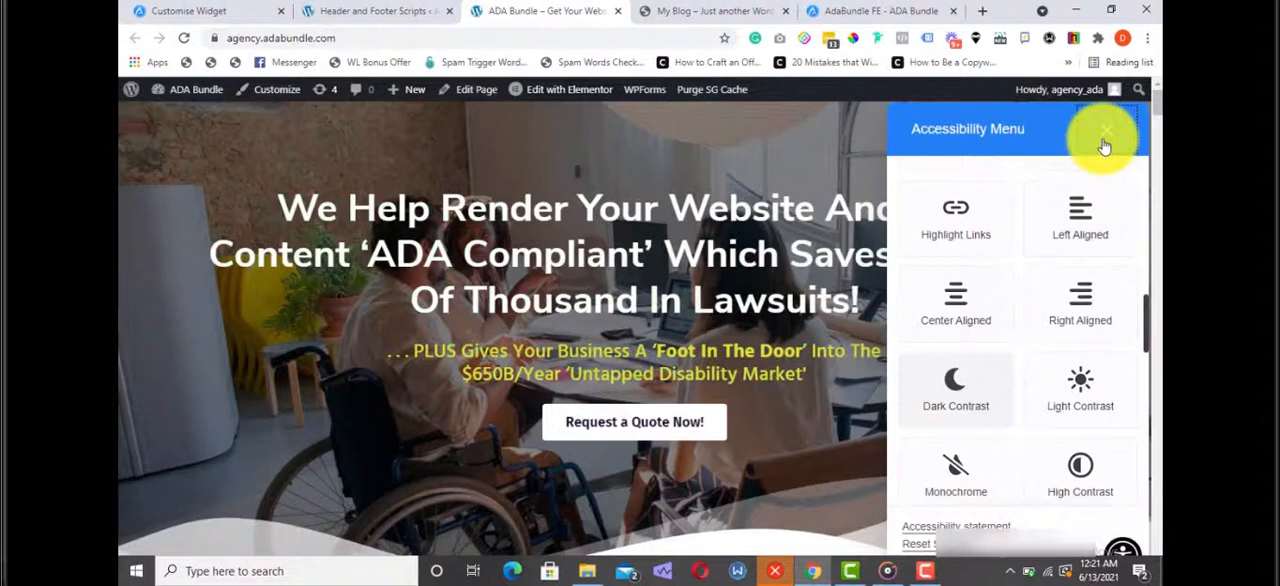
left_click(1106, 131)
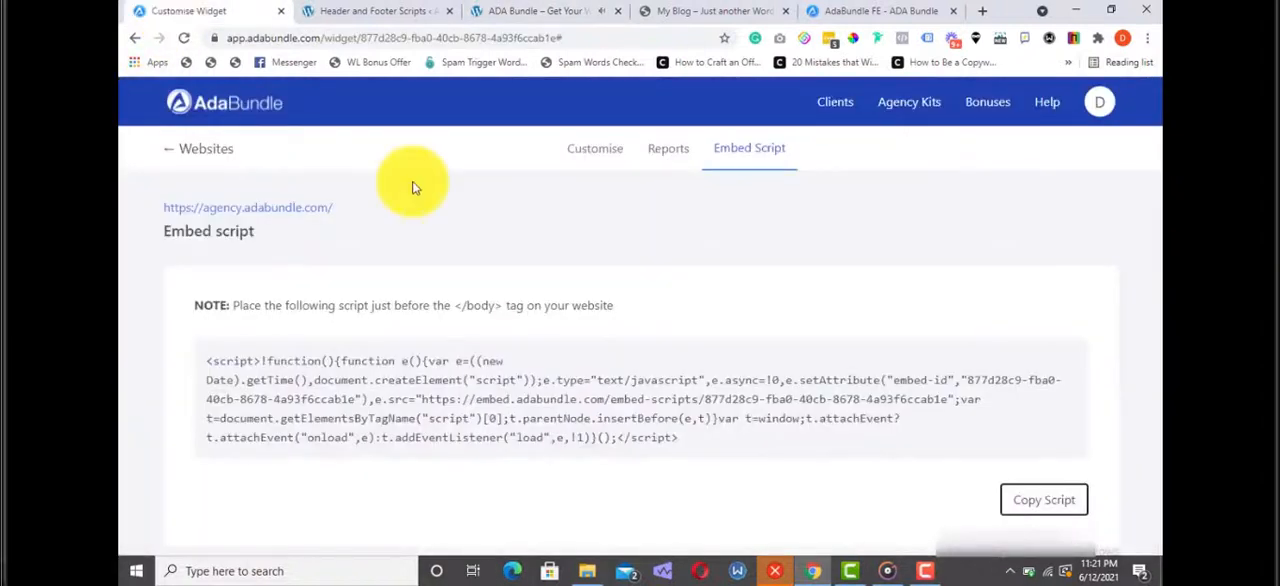
mouse_move(836, 221)
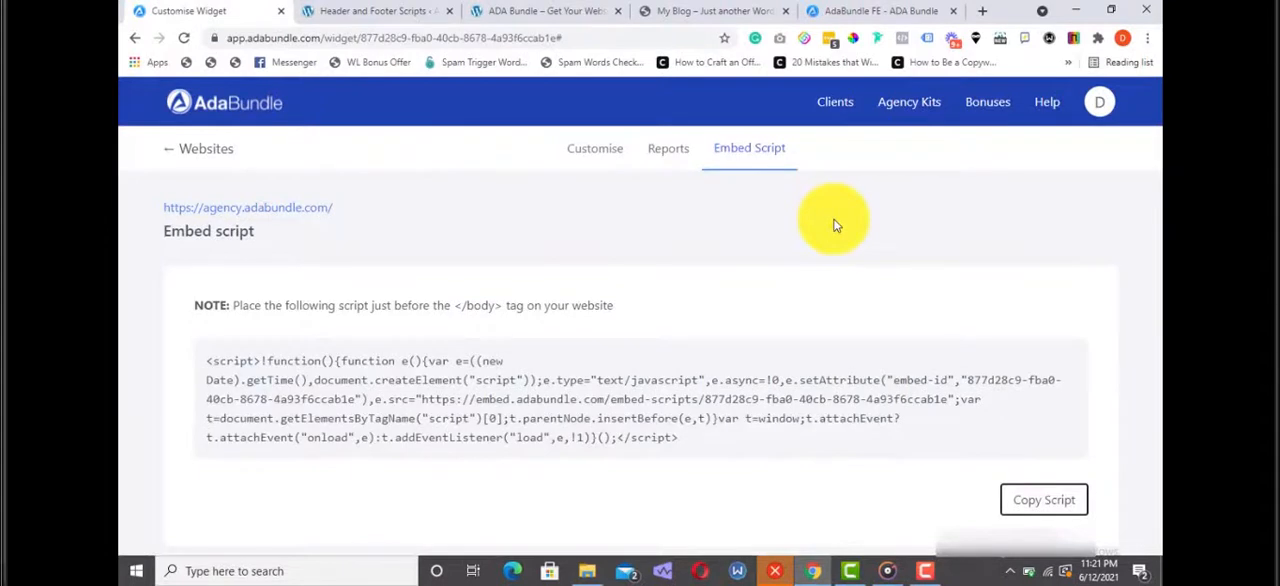
mouse_move(600, 155)
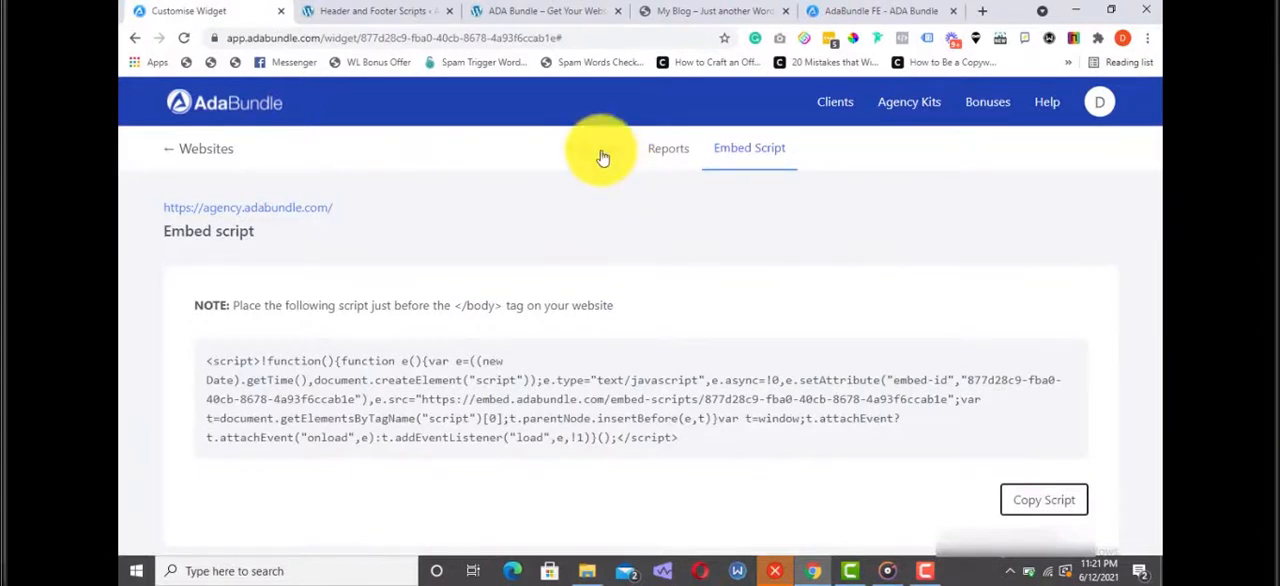
Make the widget button large, bottom left and red, and open the Entrance Animation list
left_click(588, 148)
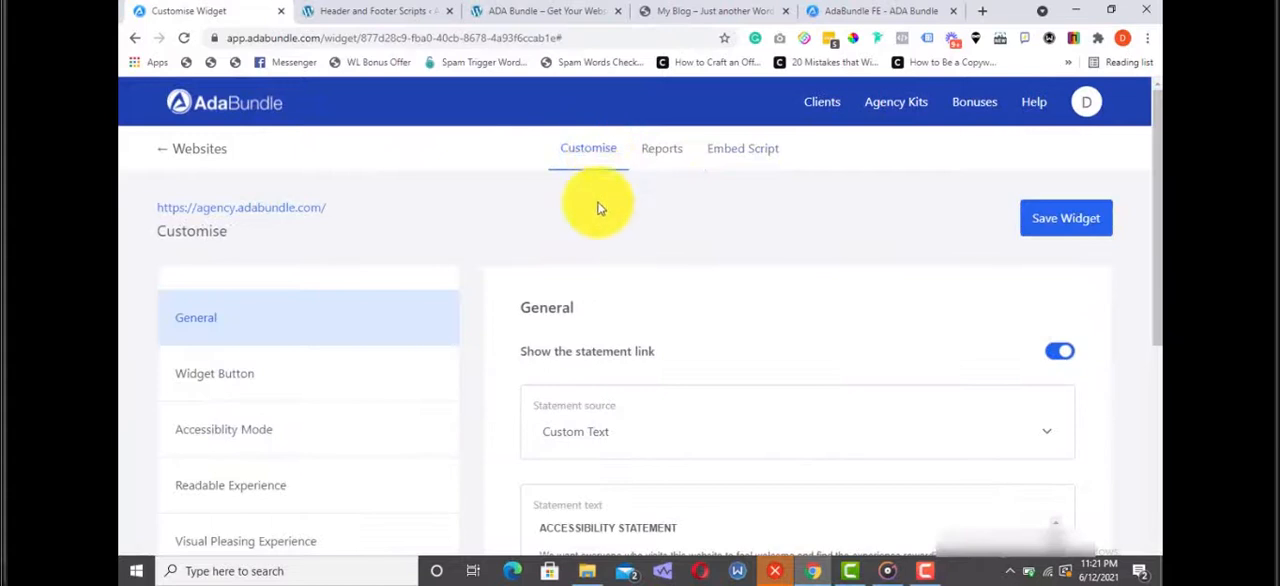
left_click(214, 373)
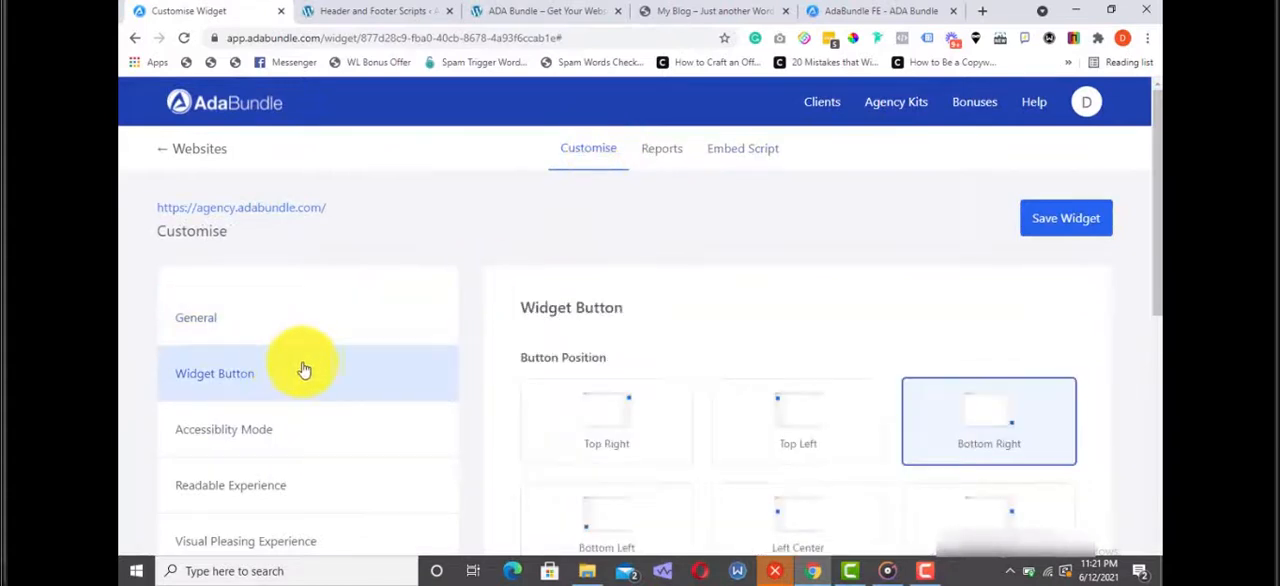
scroll("down", 3)
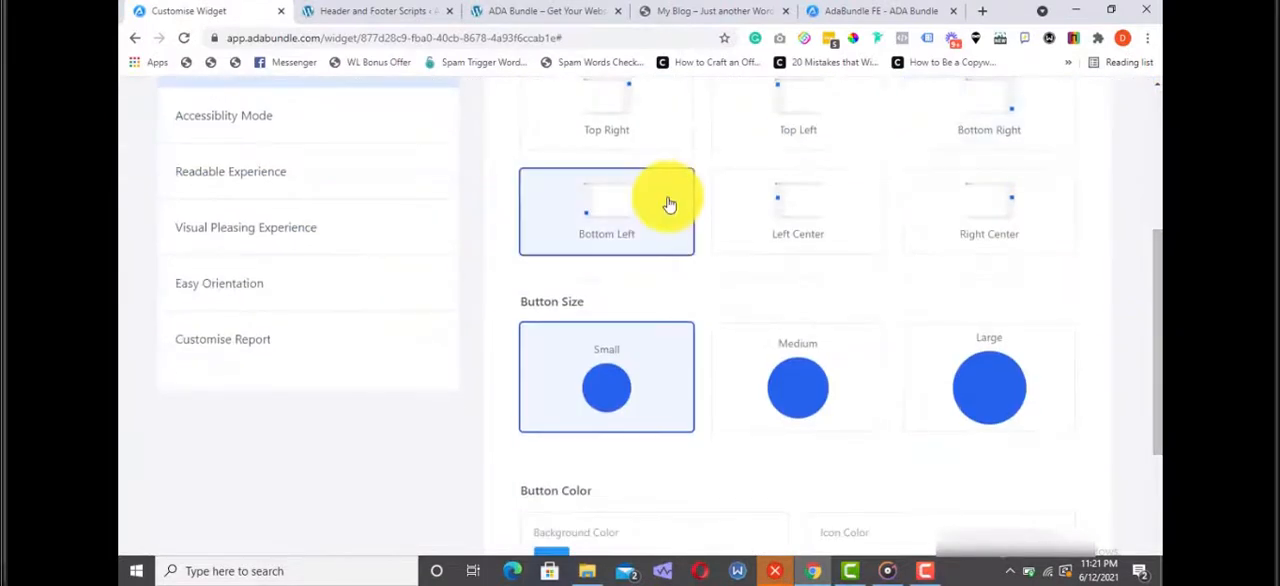
left_click(988, 377)
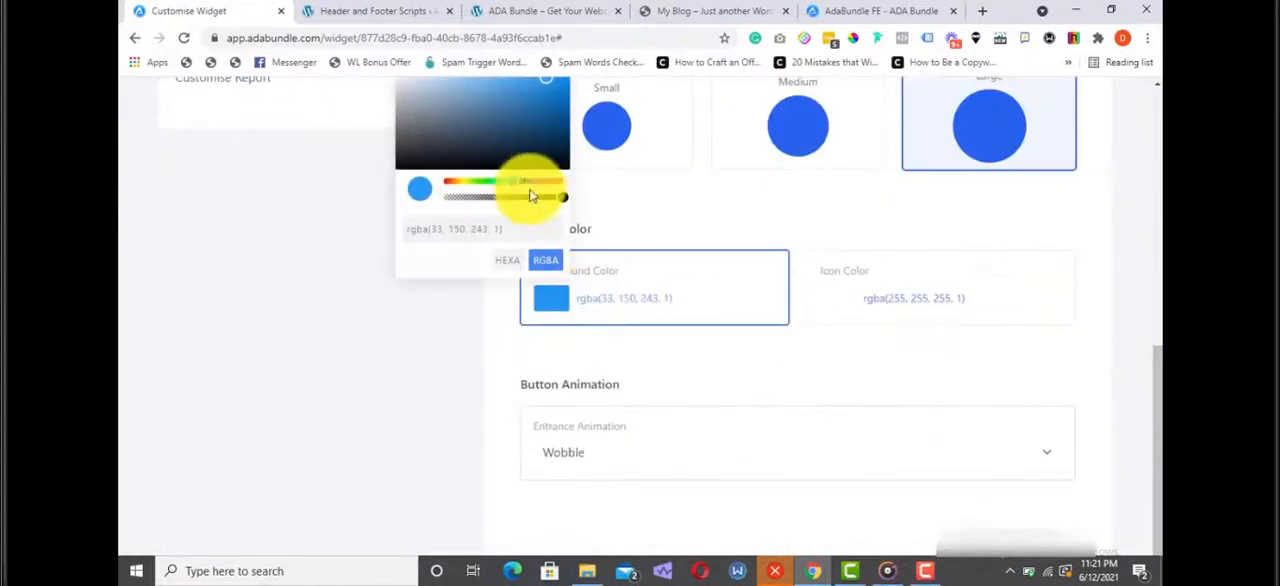
left_click(677, 420)
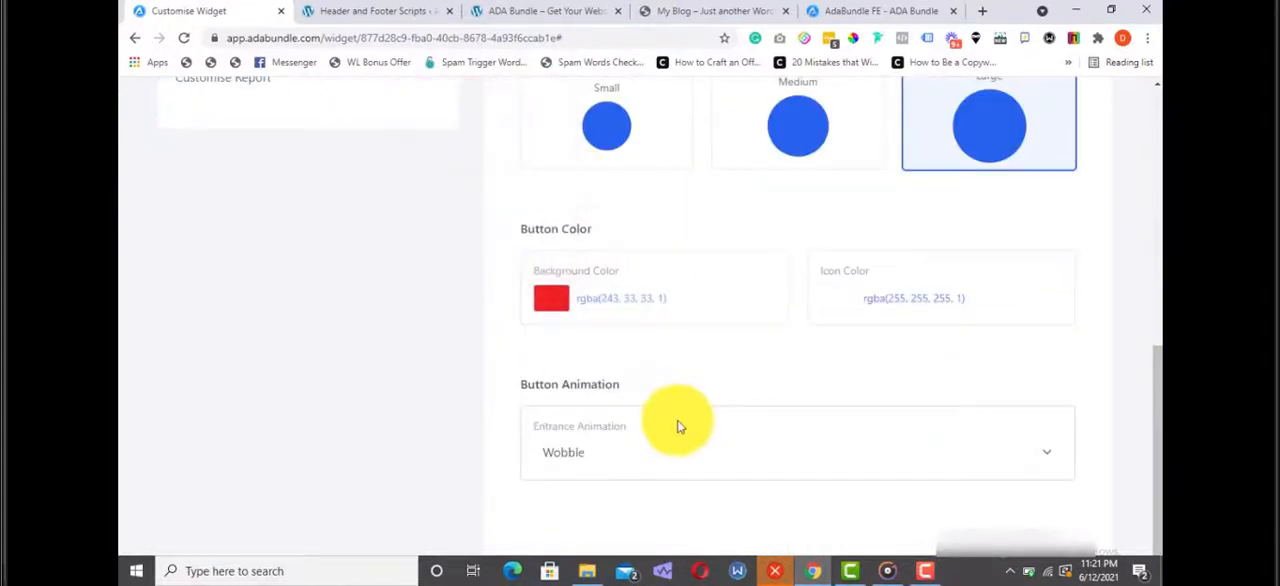
left_click(797, 452)
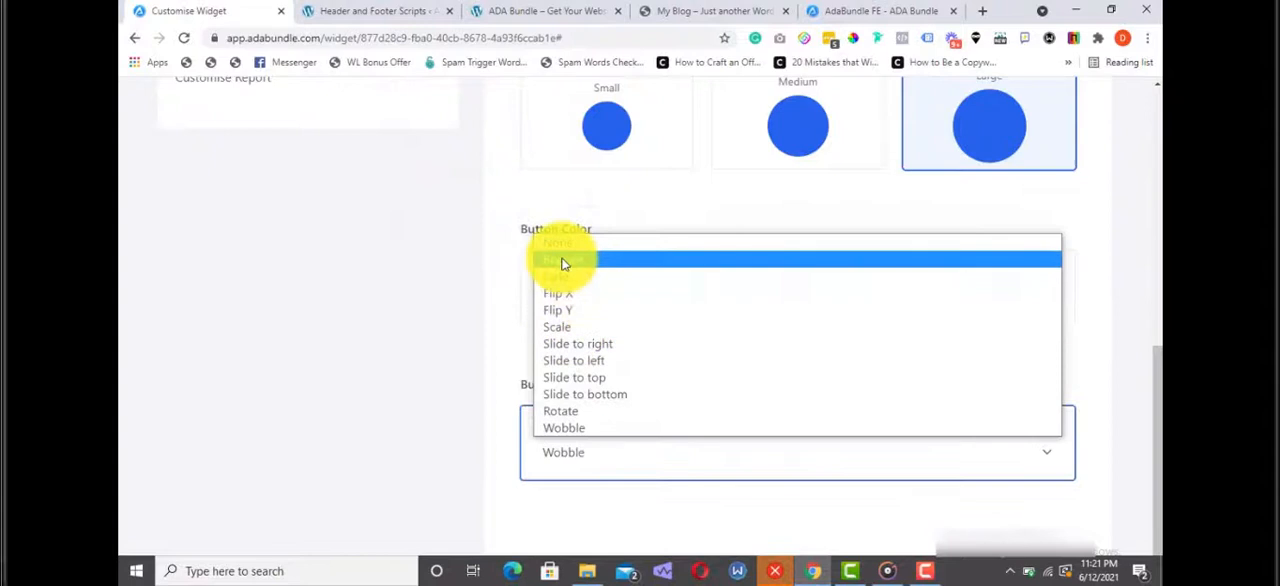
scroll("up", 3)
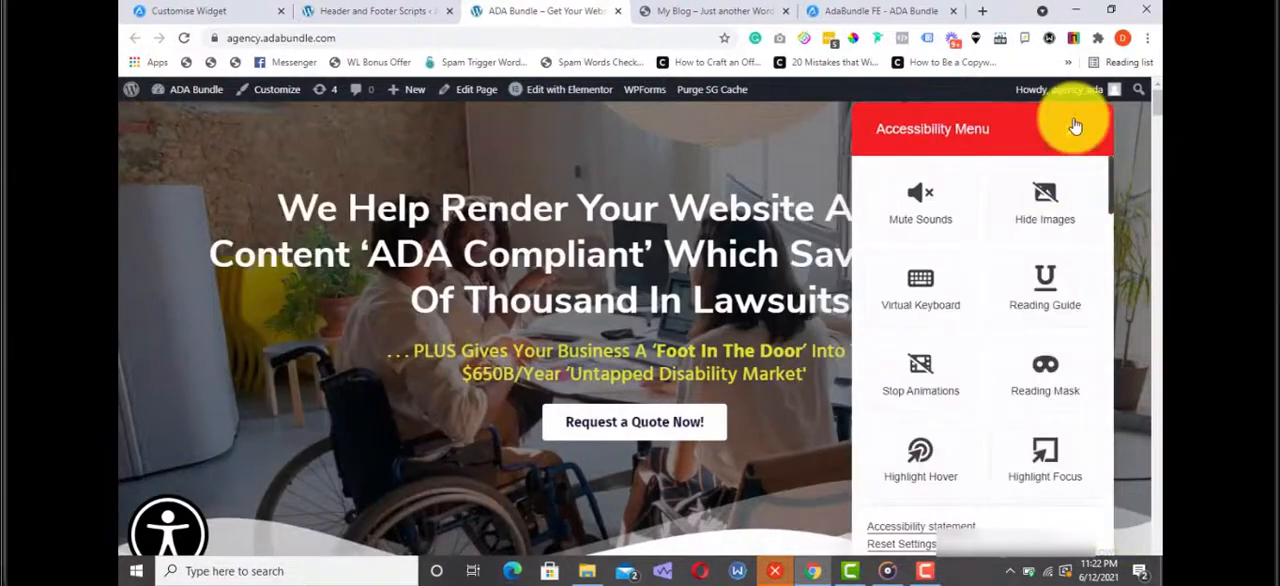
Return to the Customise Widget tab and click the AdaBundle logo to reach the dashboard
left_click(200, 11)
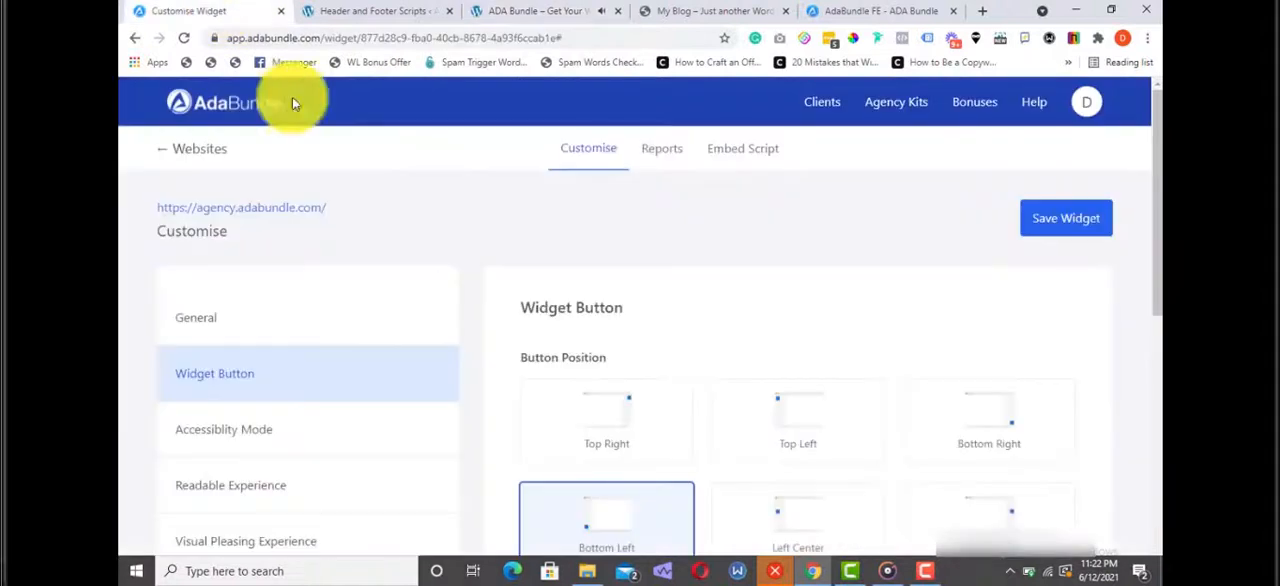
left_click(225, 102)
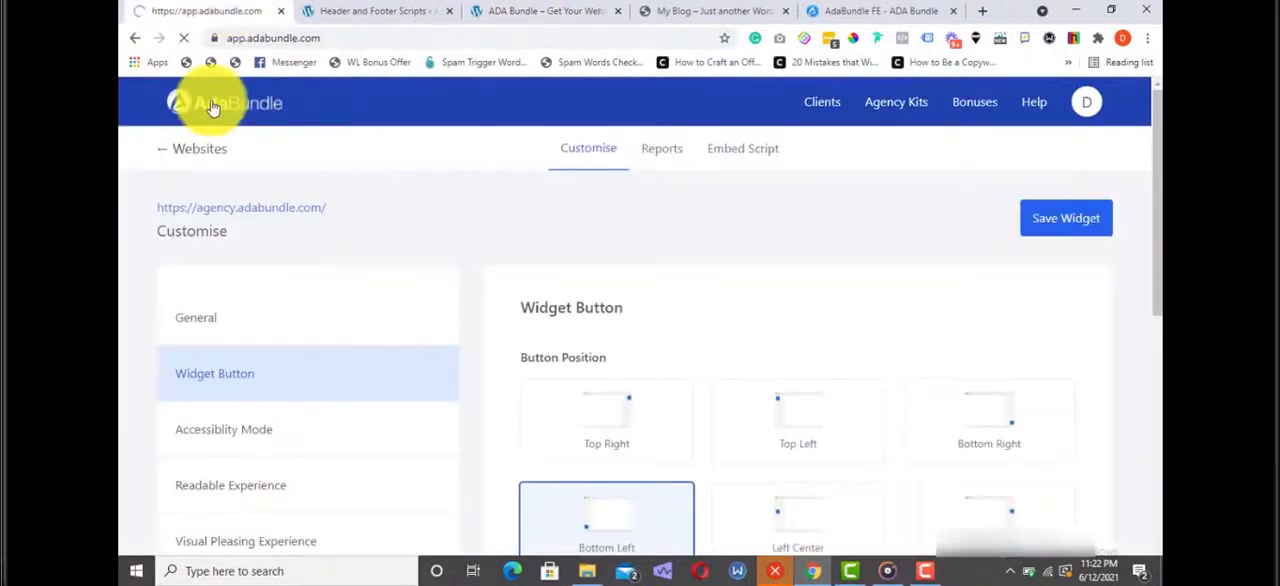
left_click(223, 102)
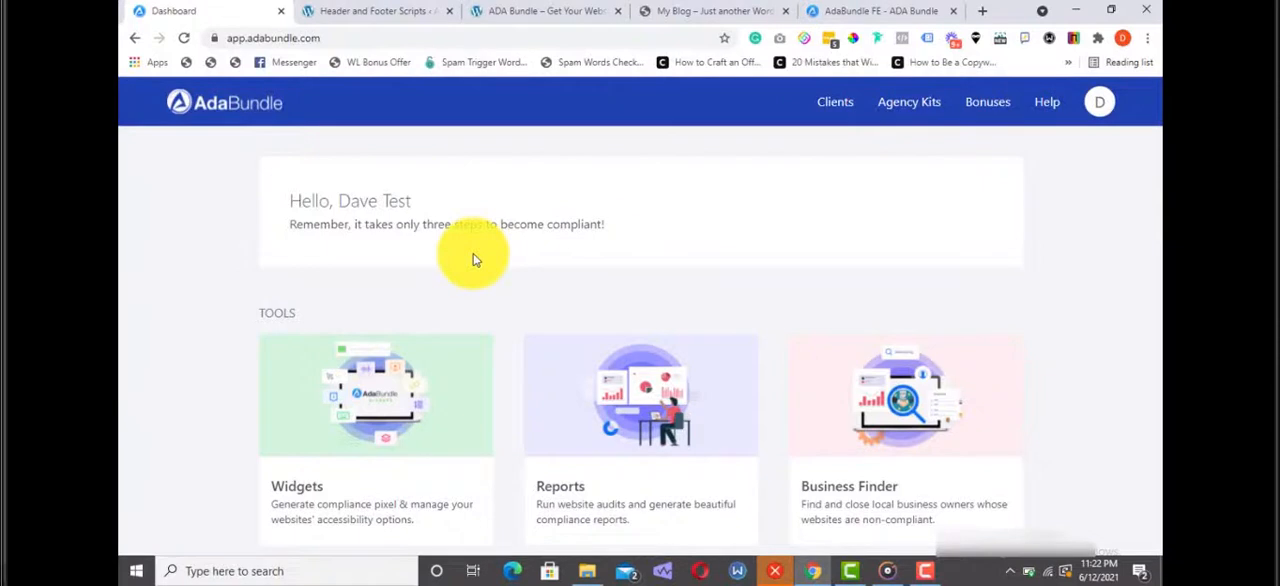
mouse_move(885, 410)
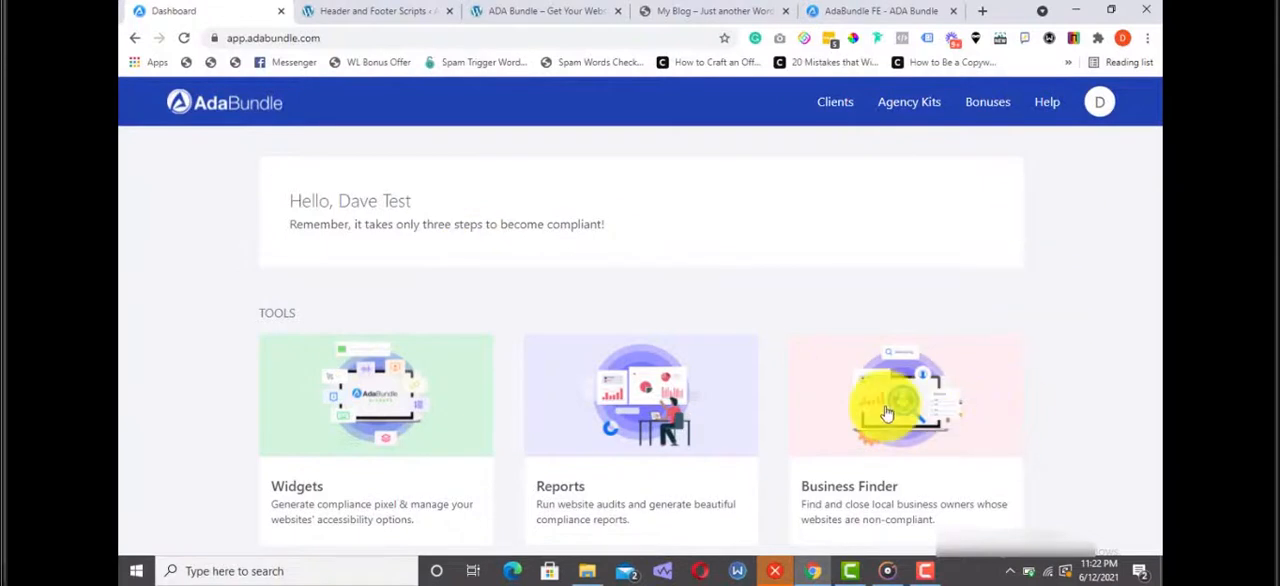
Search Business Finder for hotel, preview Every Pets Dream's details and website, then close them
left_click(904, 395)
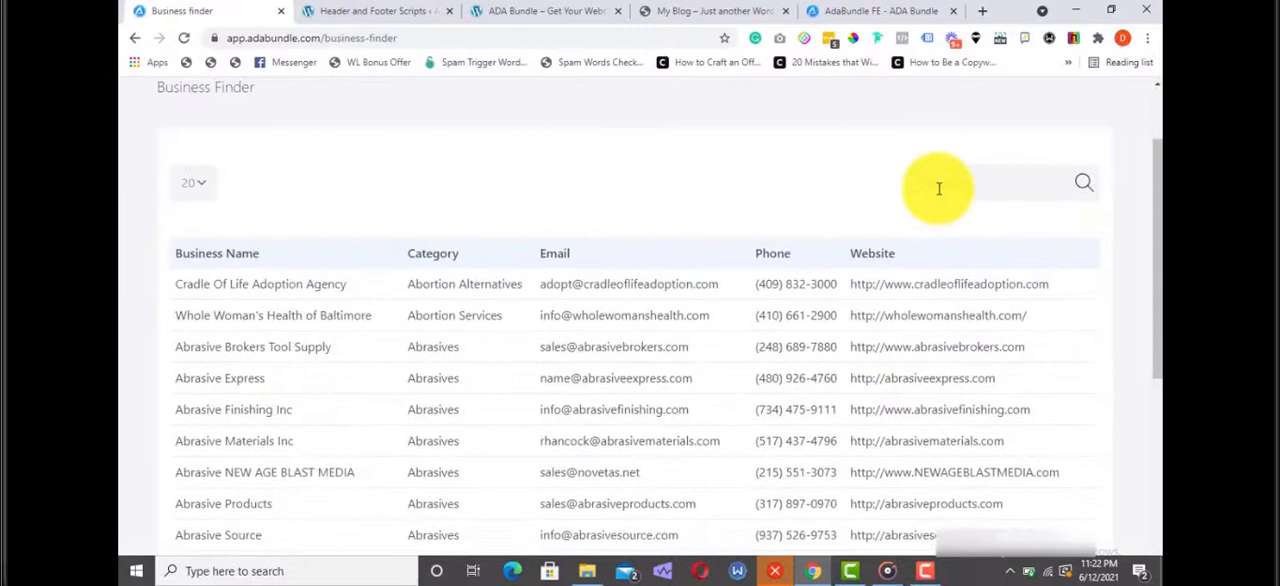
left_click(1084, 182)
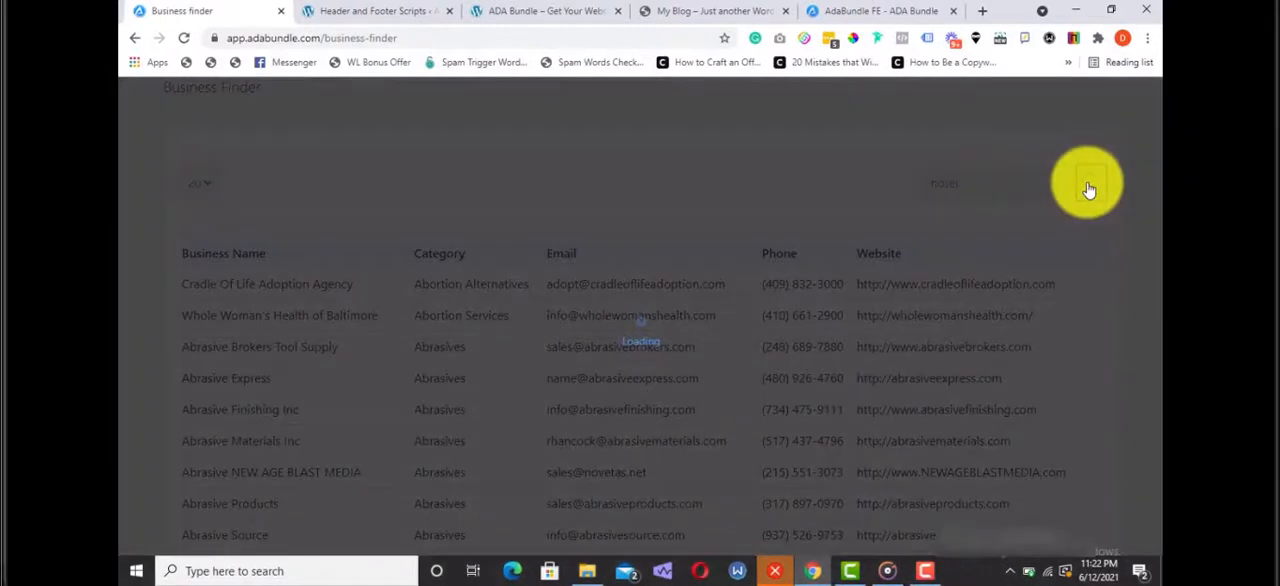
scroll("down", 3)
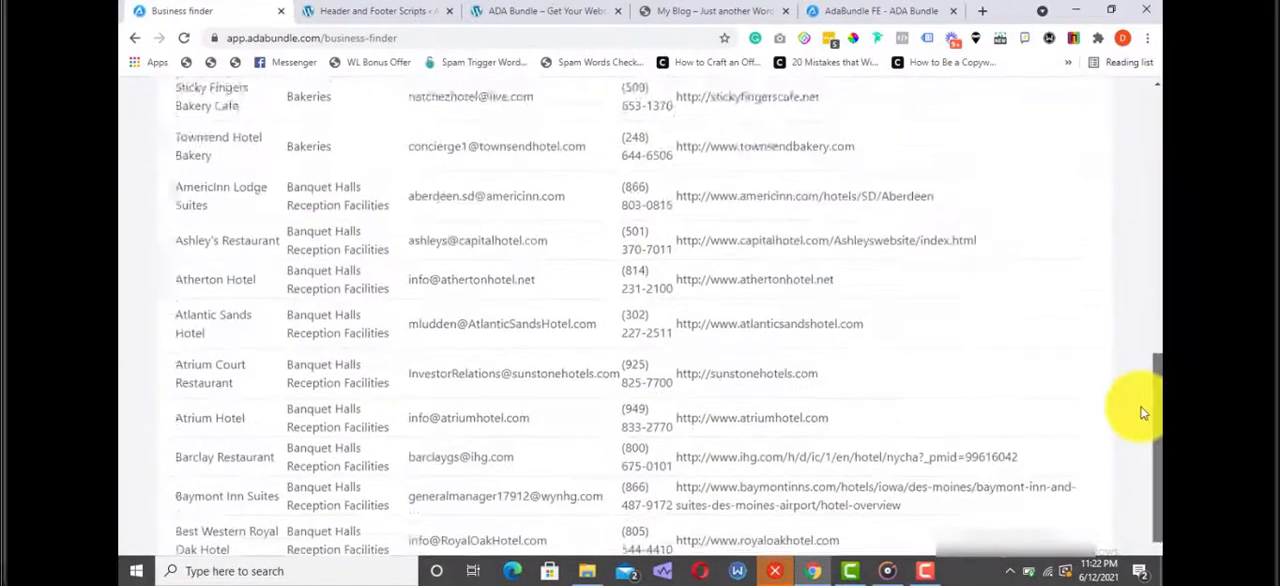
scroll("up", 3)
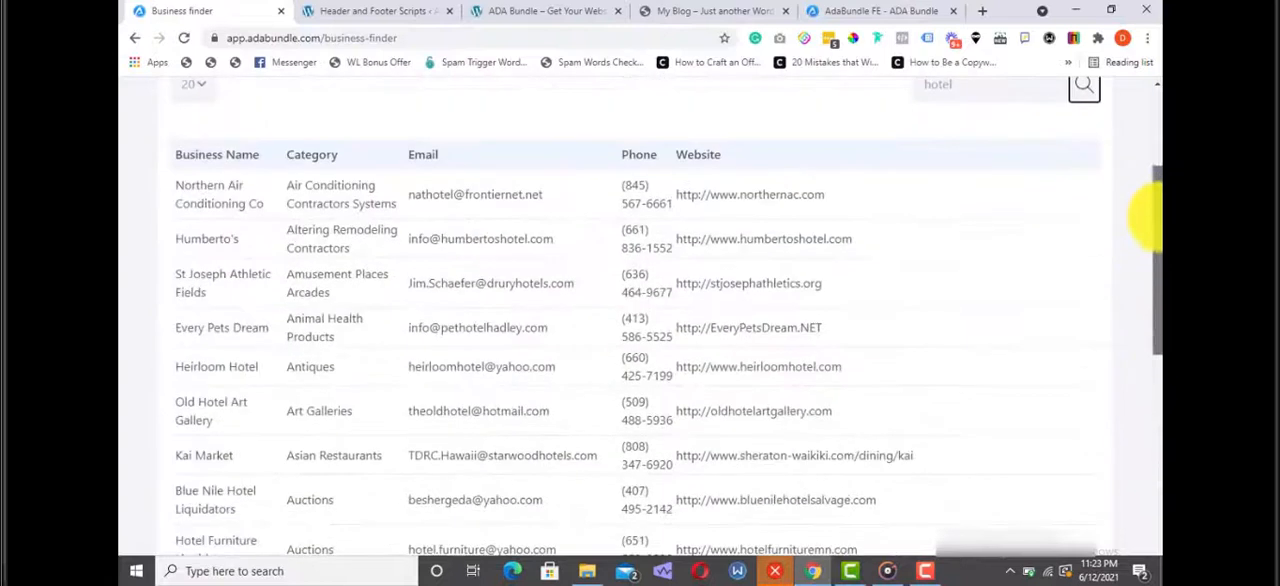
left_click(221, 327)
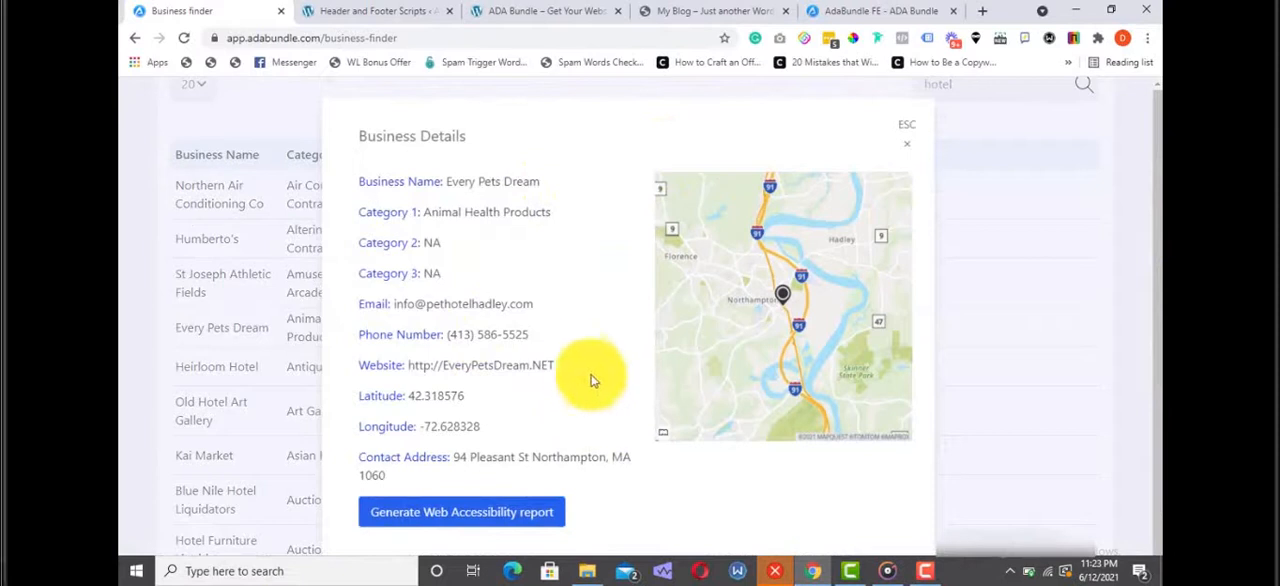
mouse_move(458, 518)
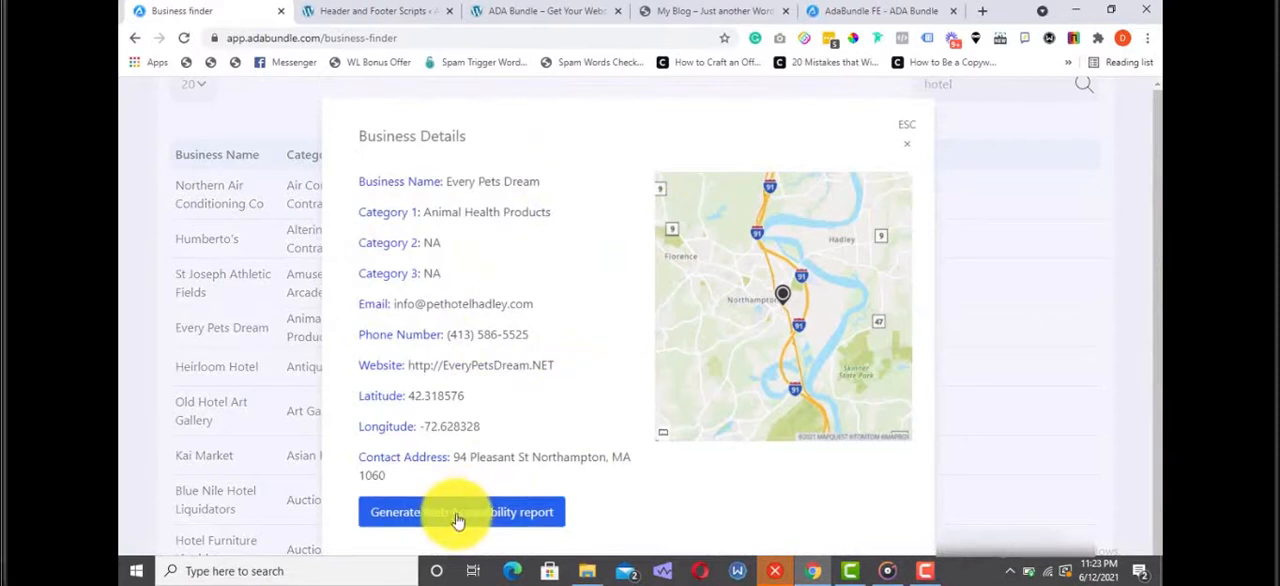
double_click(480, 365)
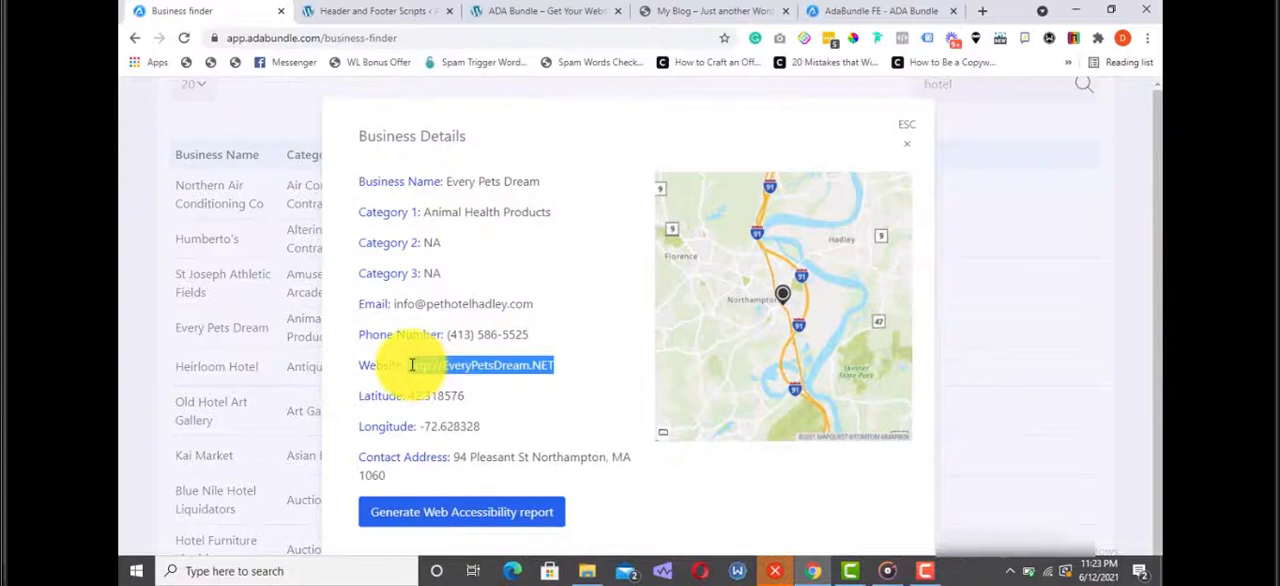
left_click(906, 144)
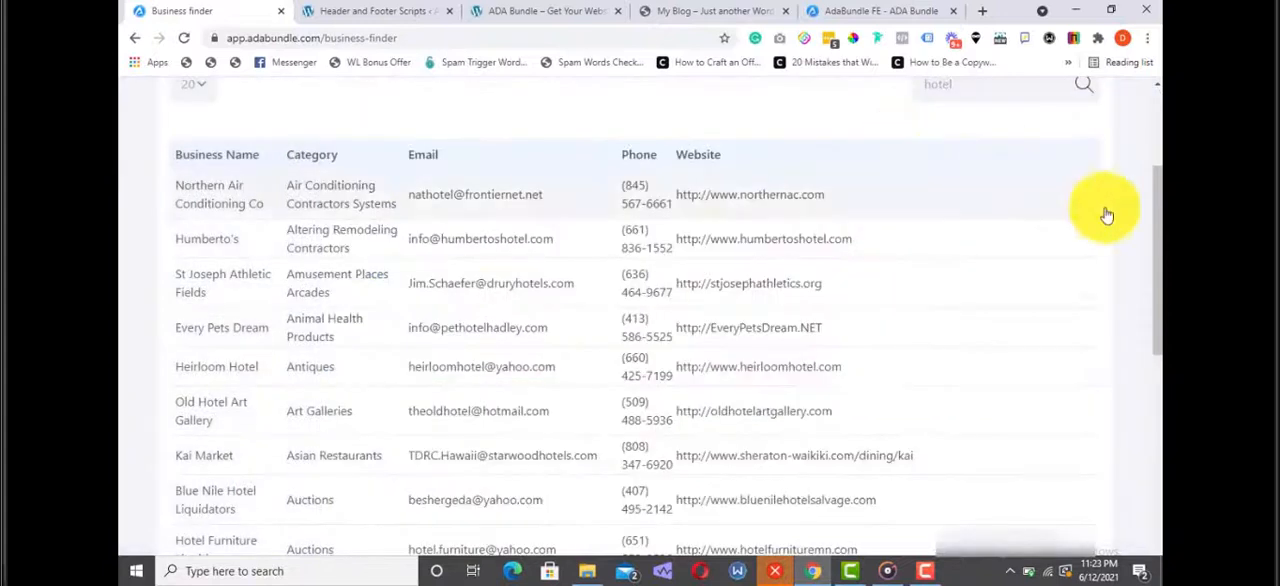
scroll("up", 3)
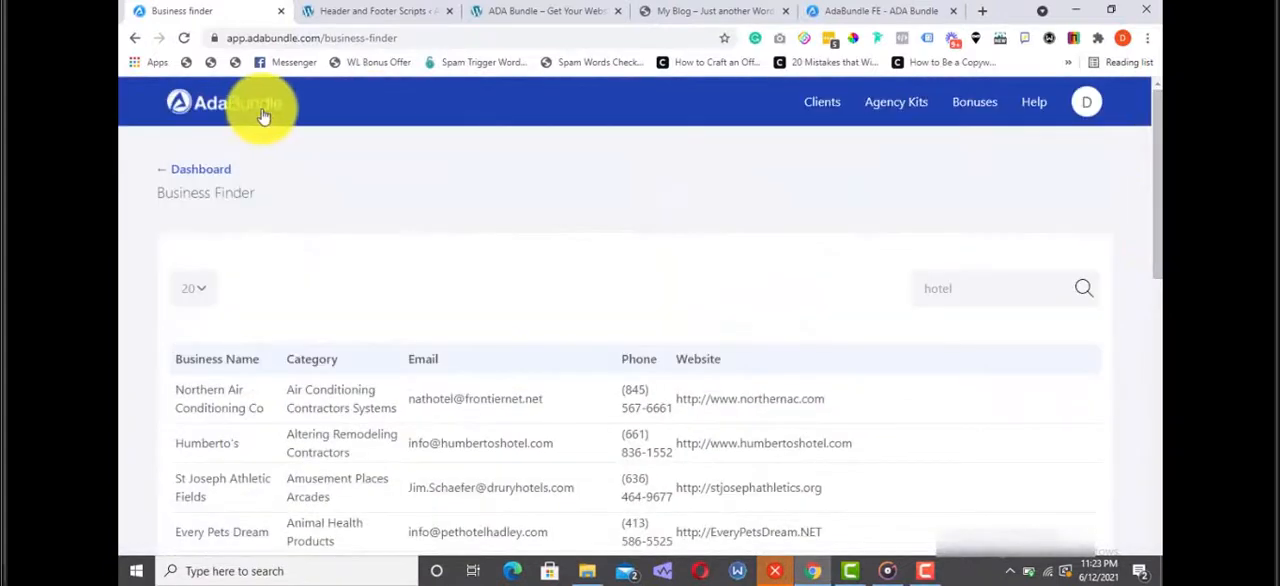
left_click(200, 169)
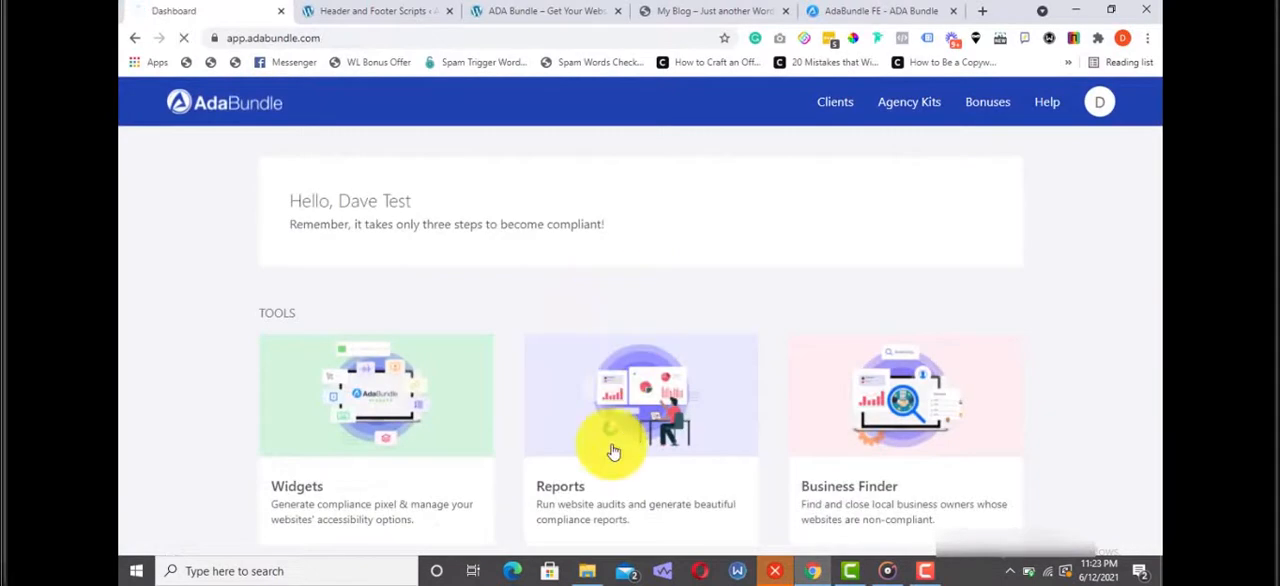
left_click(640, 393)
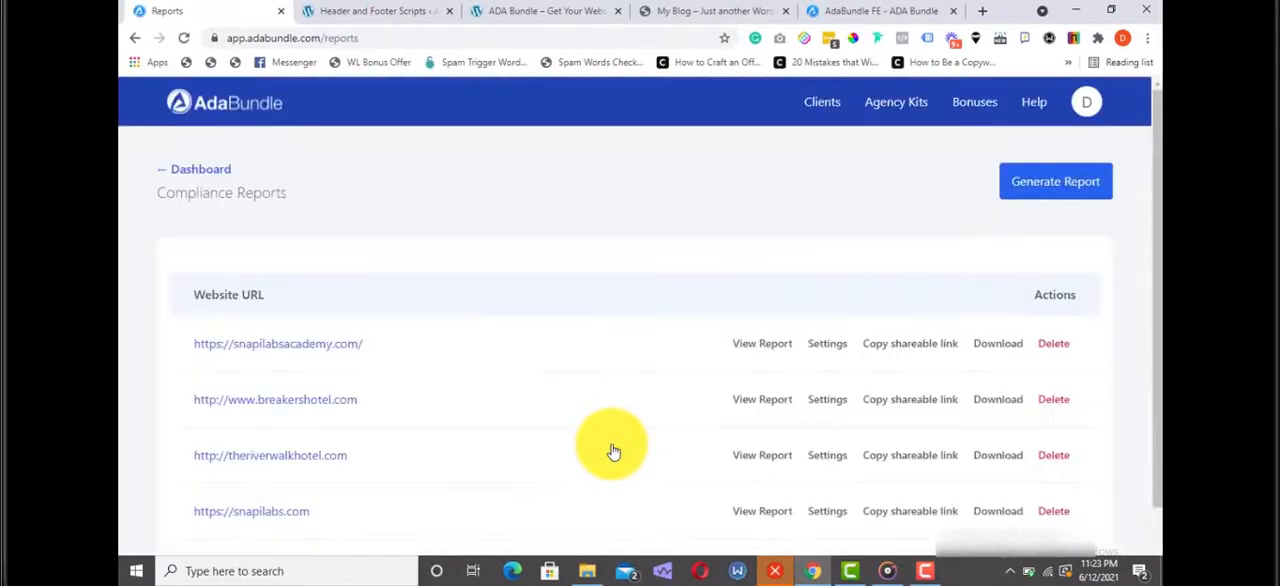
left_click(1055, 181)
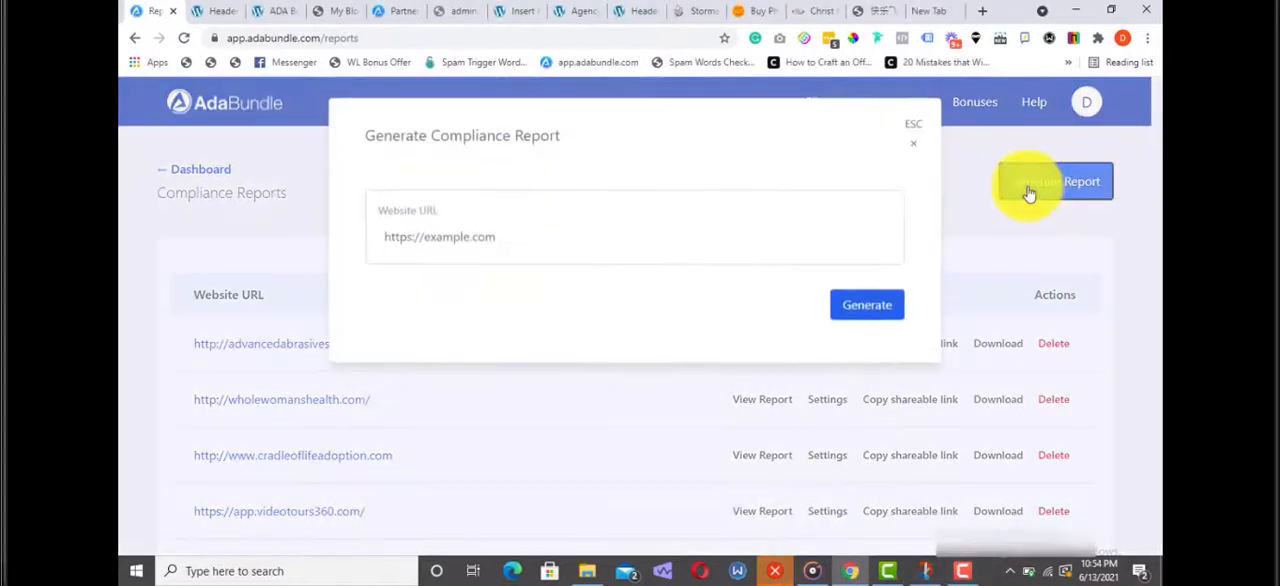
type("http://www.cradleoflifeadoption.com")
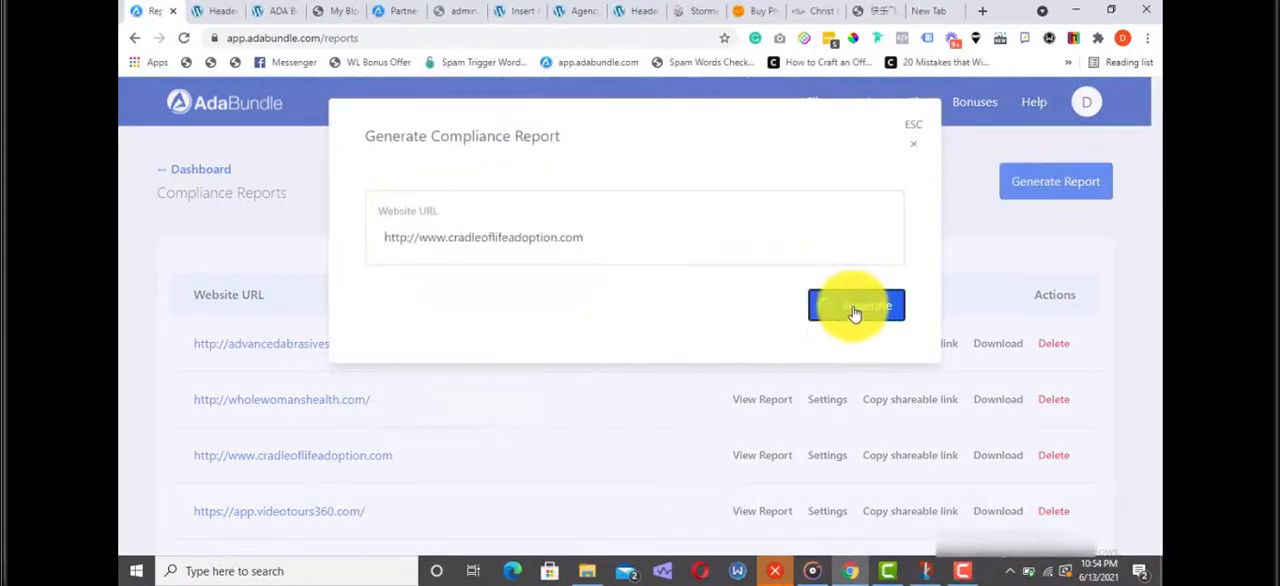
left_click(855, 305)
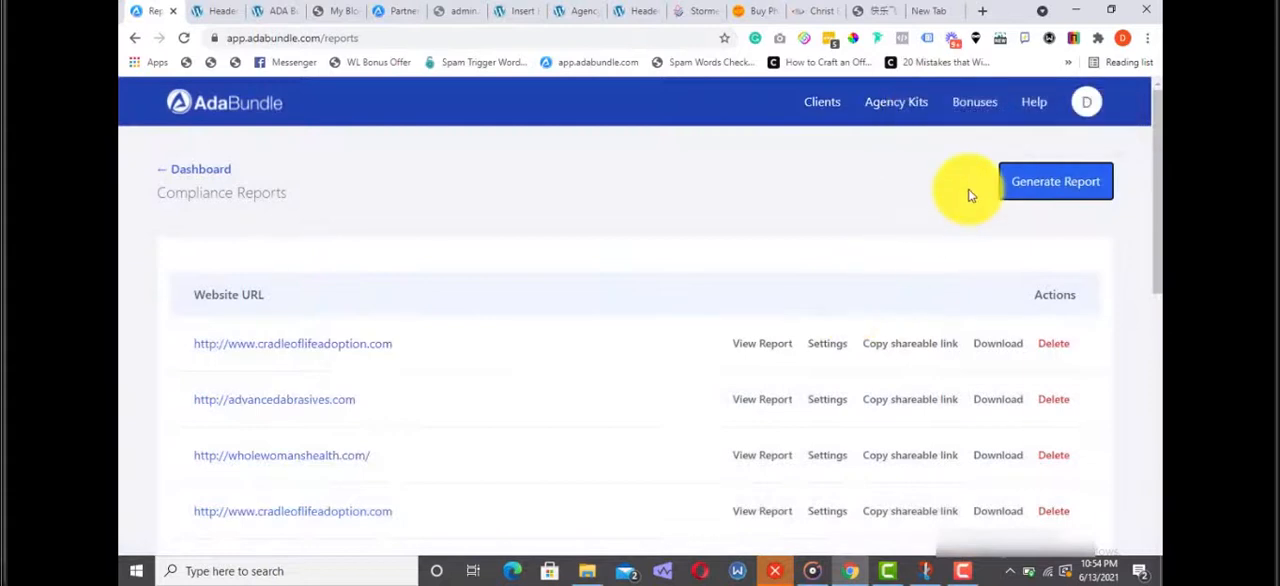
mouse_move(835, 275)
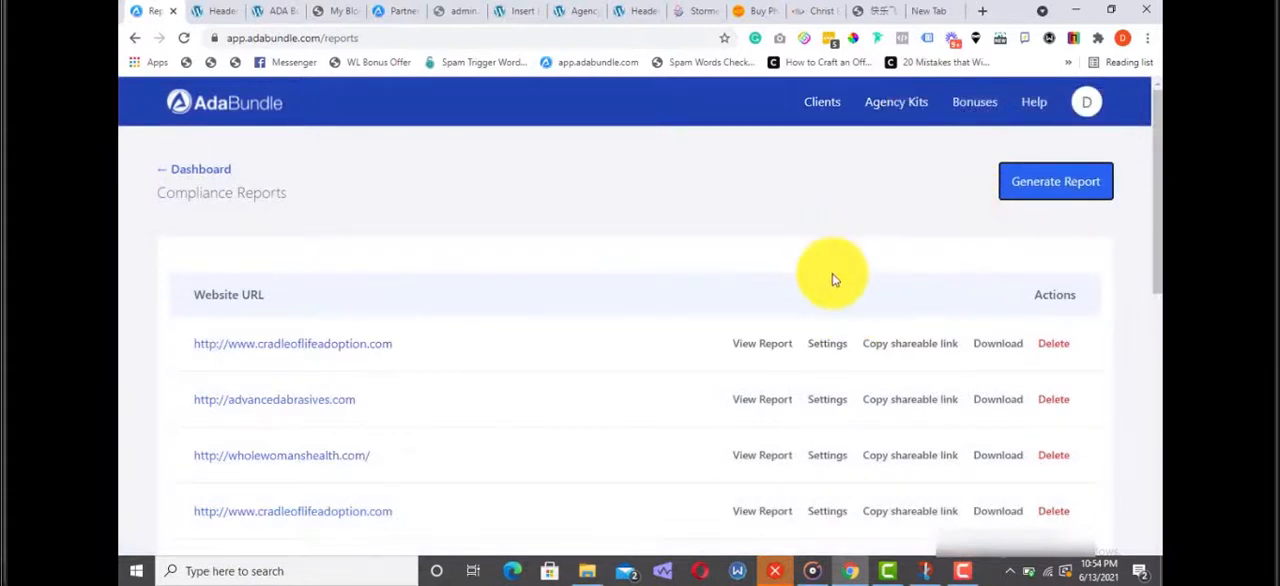
mouse_move(800, 316)
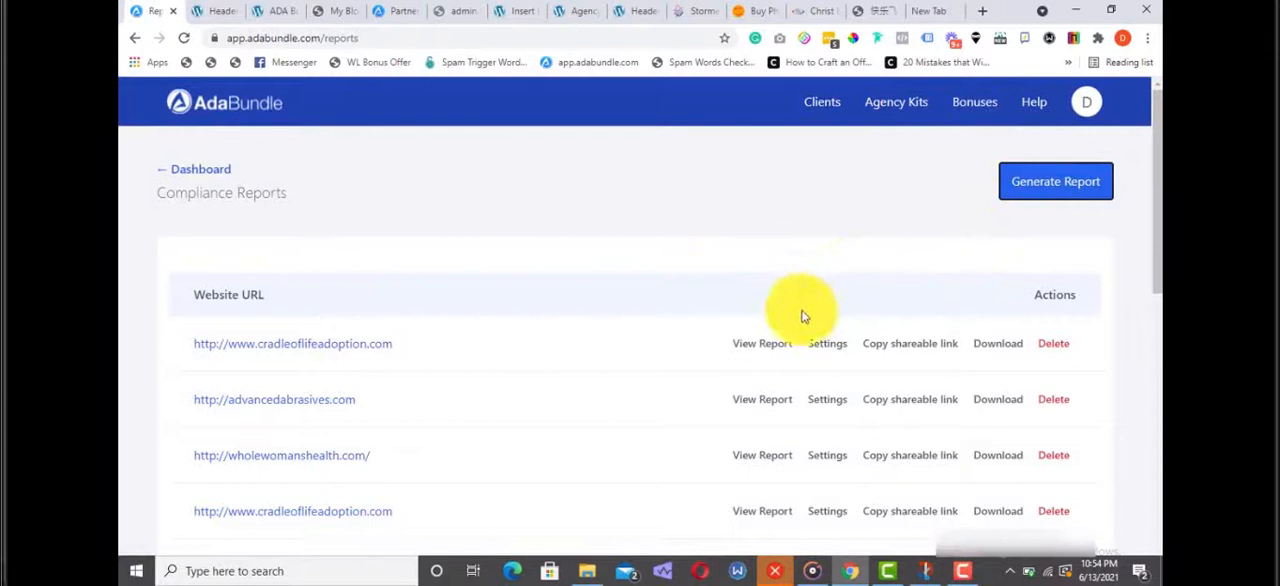
mouse_move(760, 352)
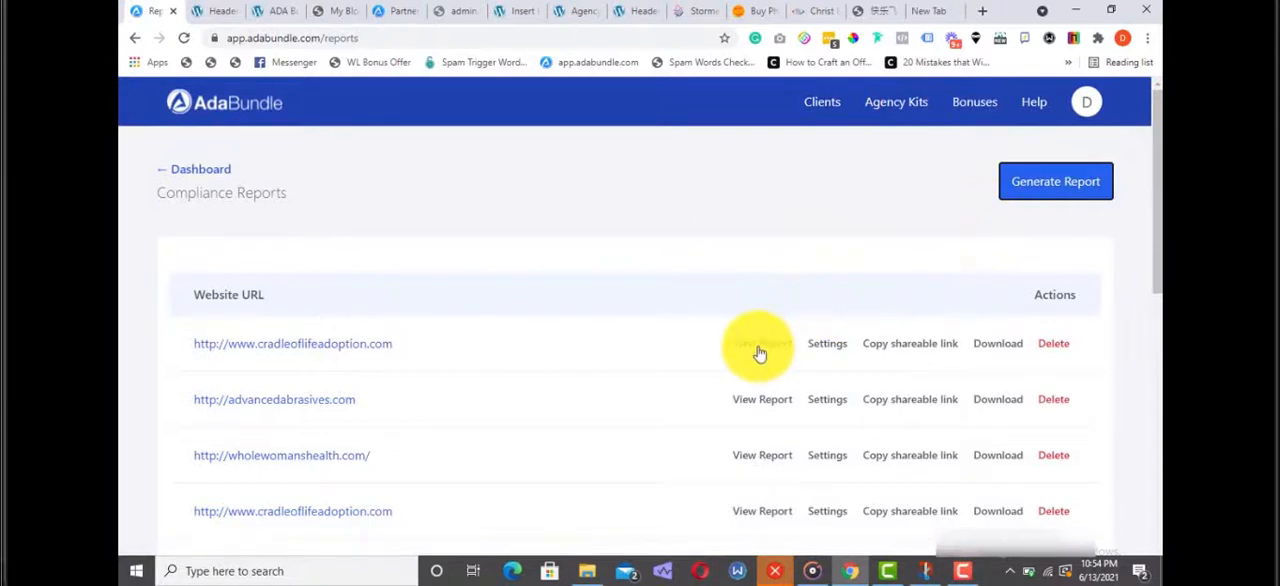
mouse_move(889, 348)
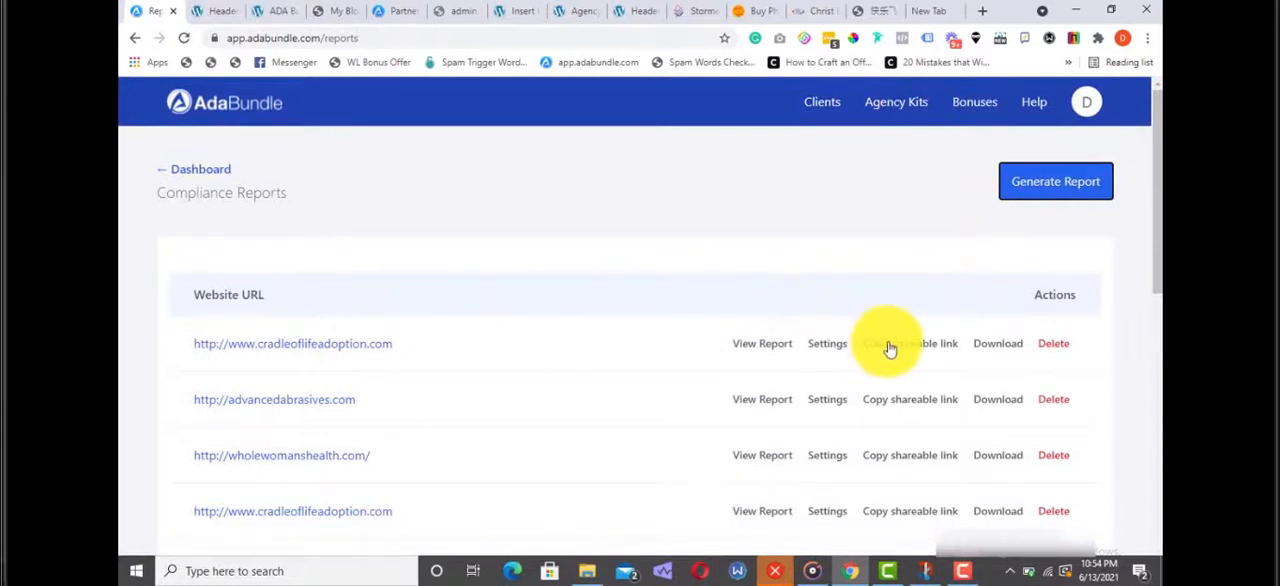
Start downloading the first report, cancel the save dialog, and open its violation report
left_click(997, 343)
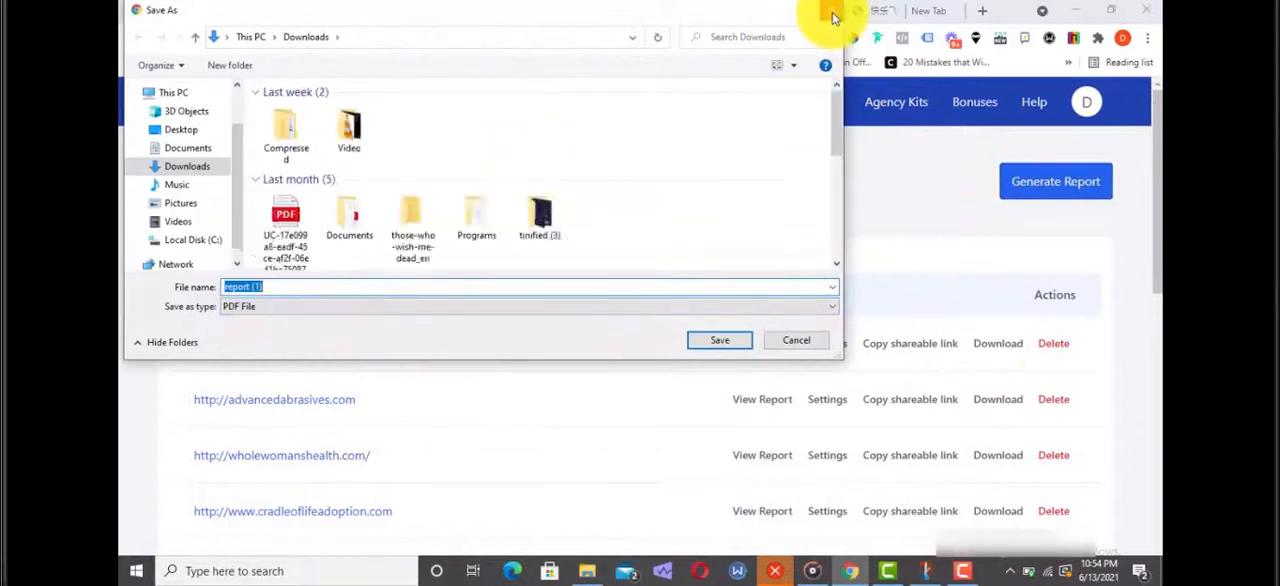
left_click(719, 340)
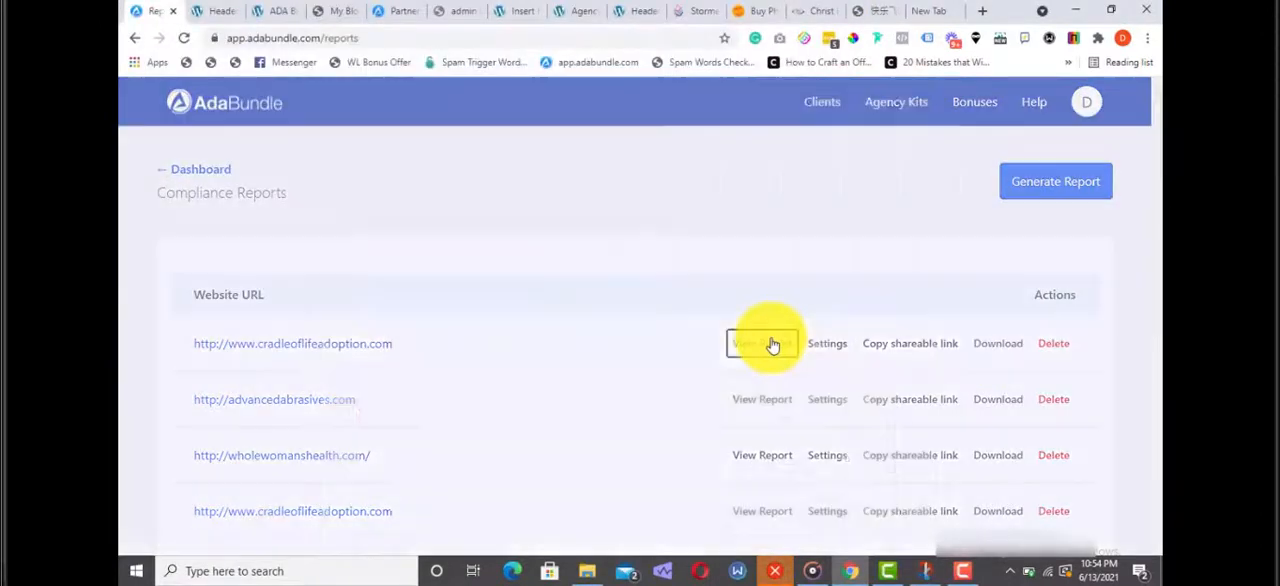
left_click(762, 343)
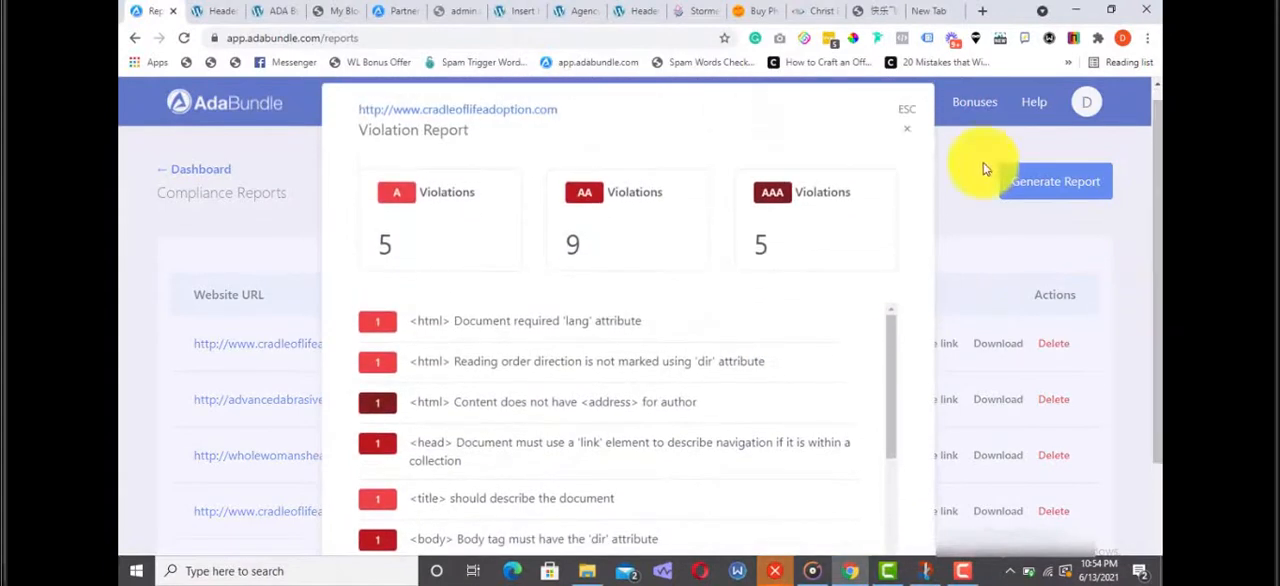
Scroll the violation report, then reopen Every Pets Dream's details in Business Finder
scroll("down", 3)
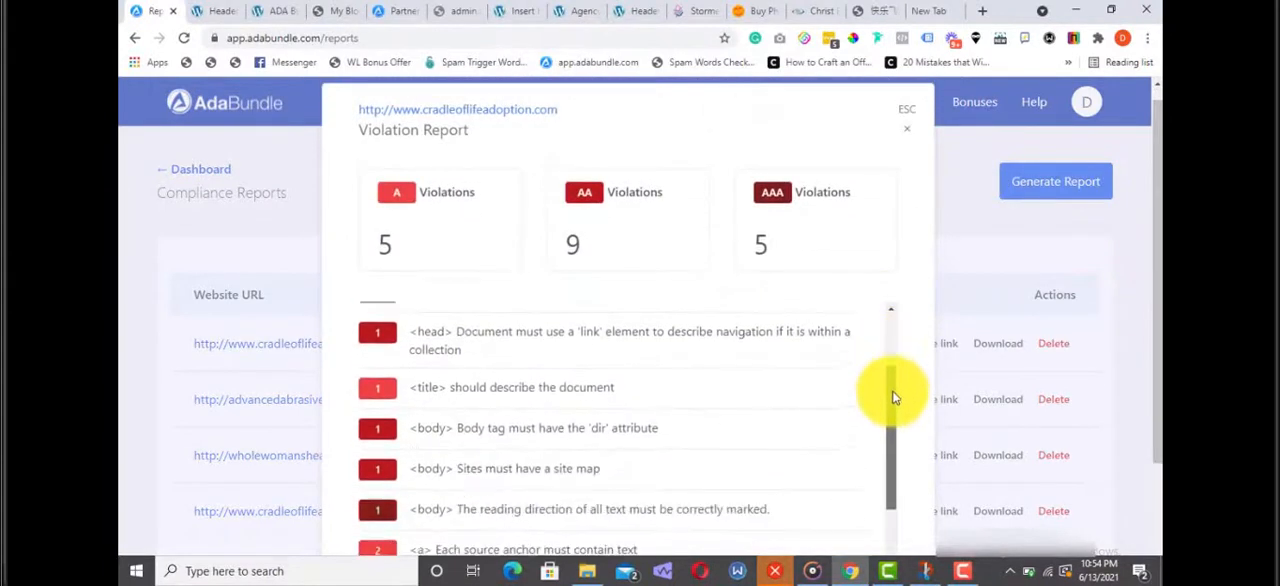
scroll("down", 3)
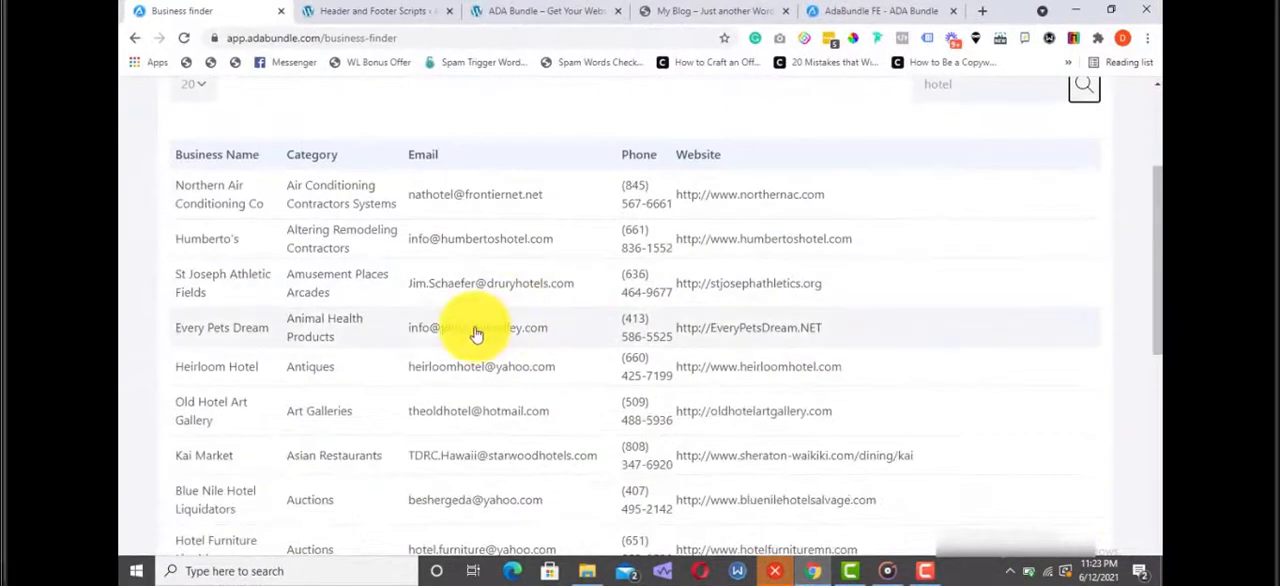
left_click(221, 327)
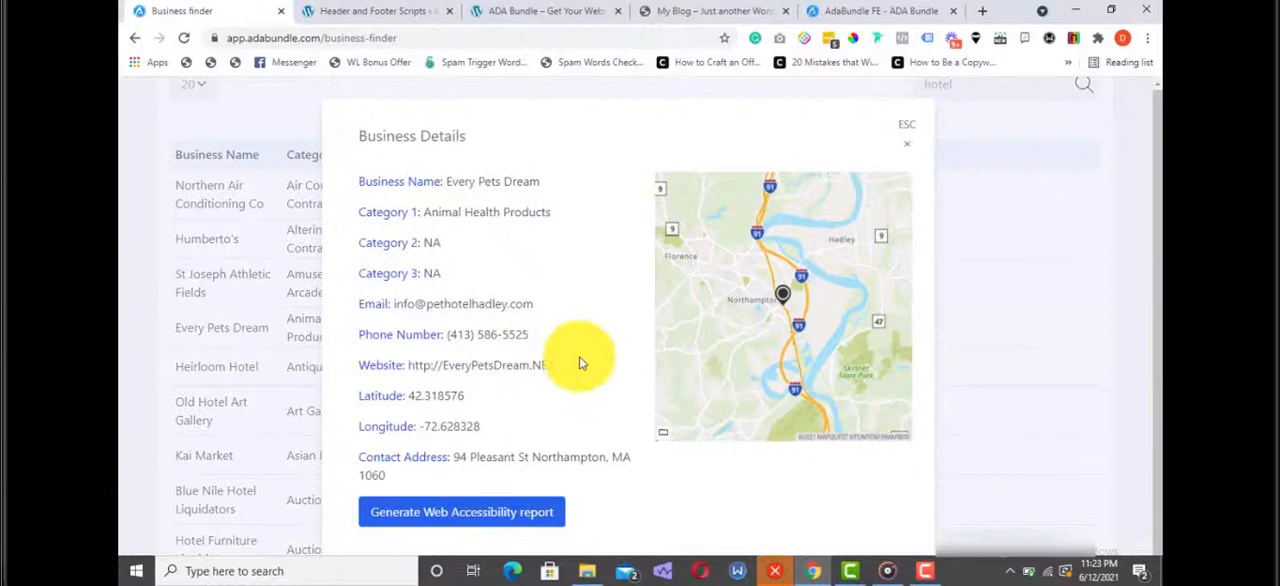
mouse_move(520, 458)
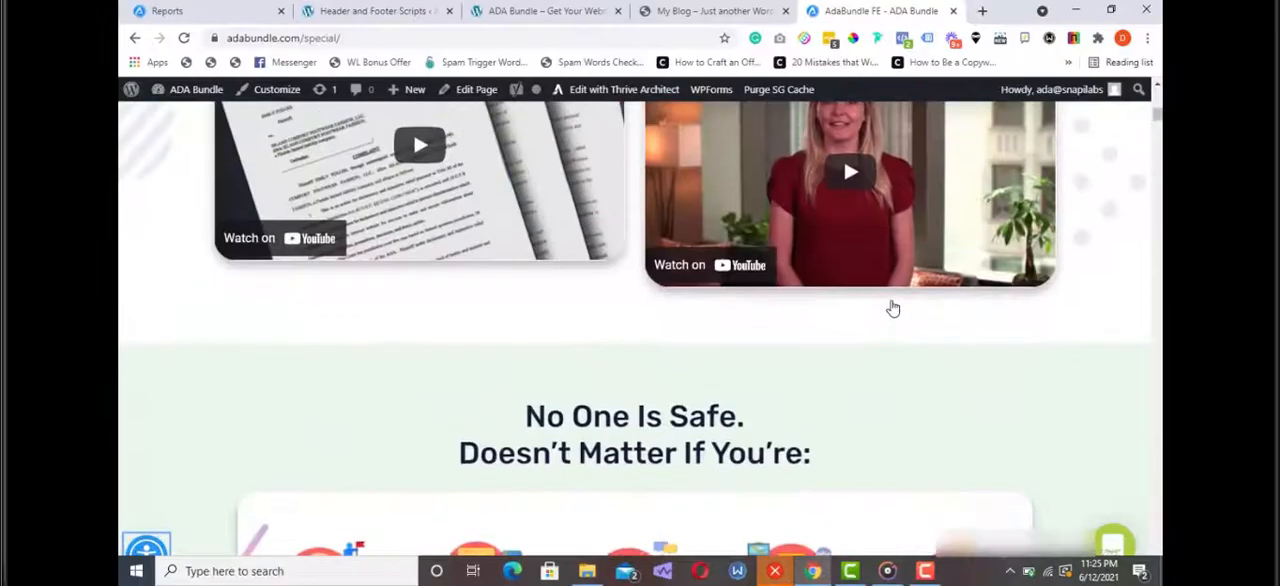
Scroll through the sales page's ADA news videos section
scroll("up", 3)
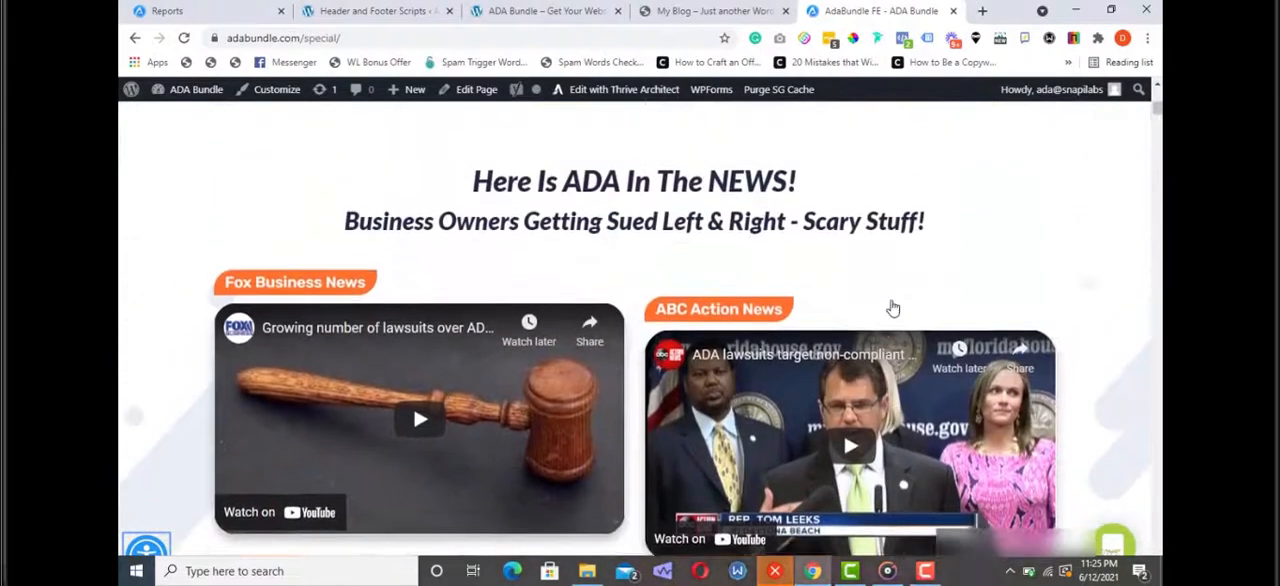
scroll("down", 3)
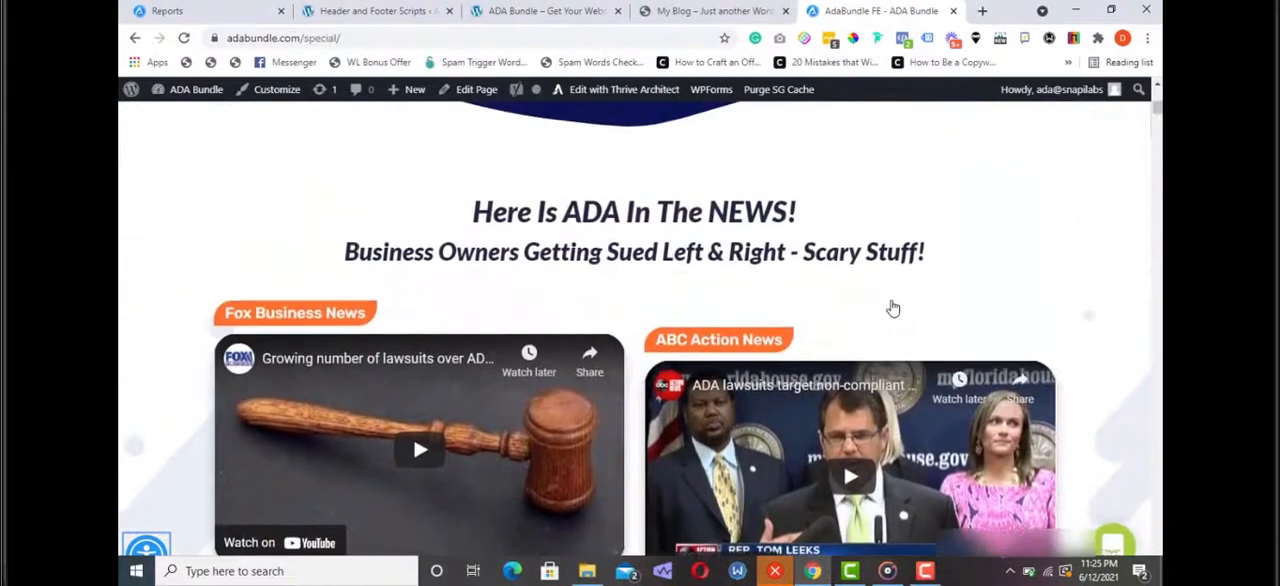
scroll("down", 3)
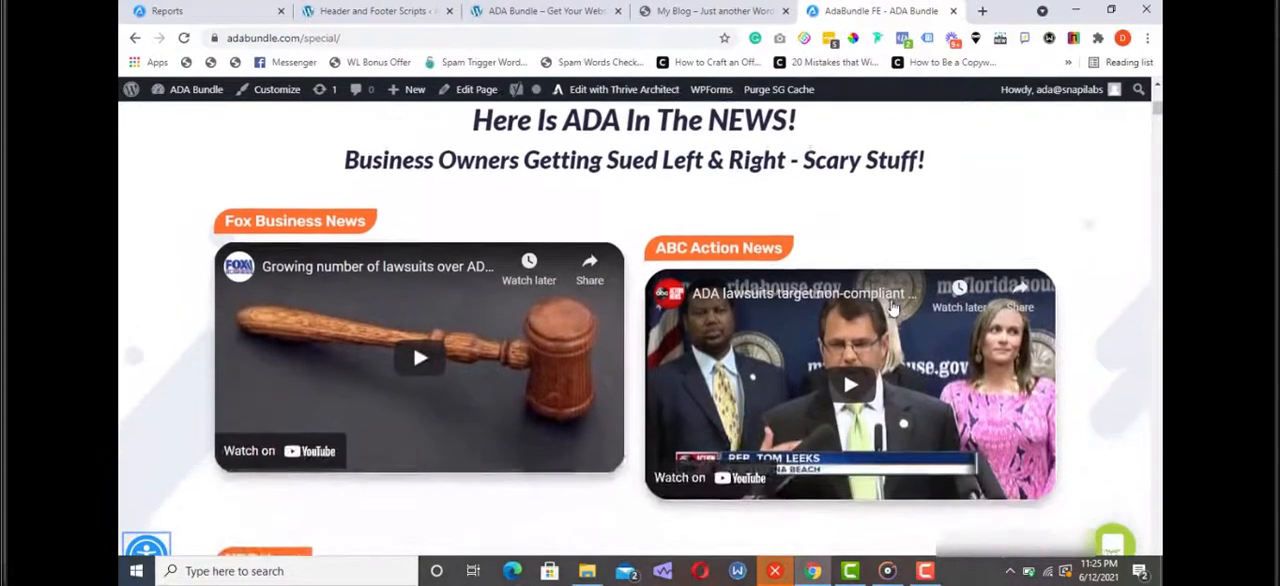
scroll("down", 3)
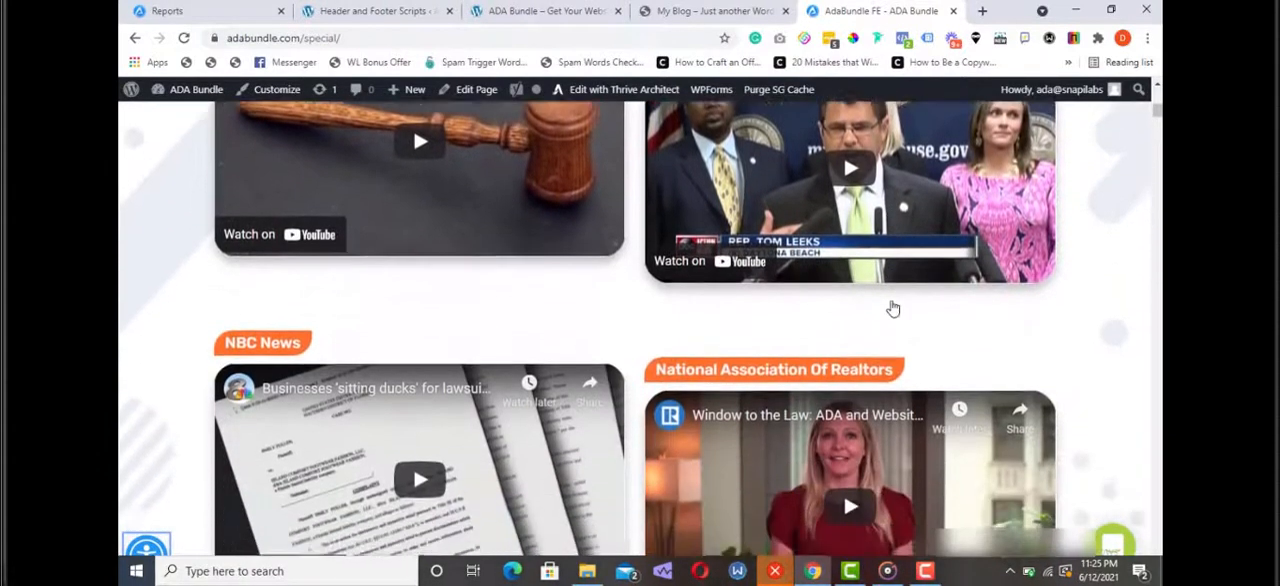
scroll("down", 3)
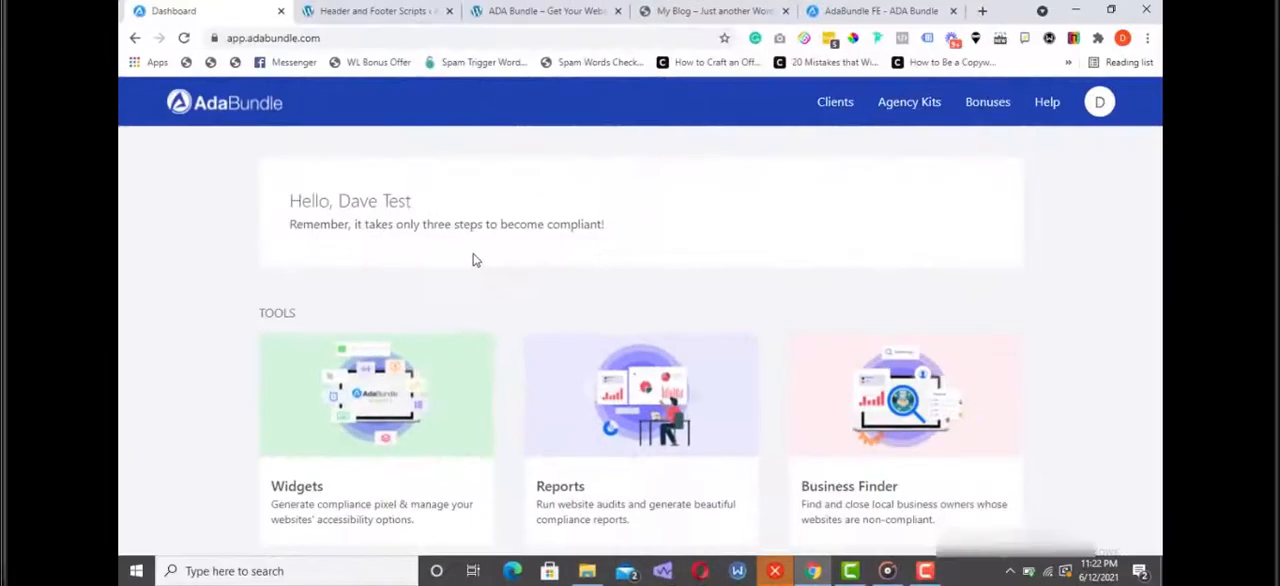
left_click(713, 11)
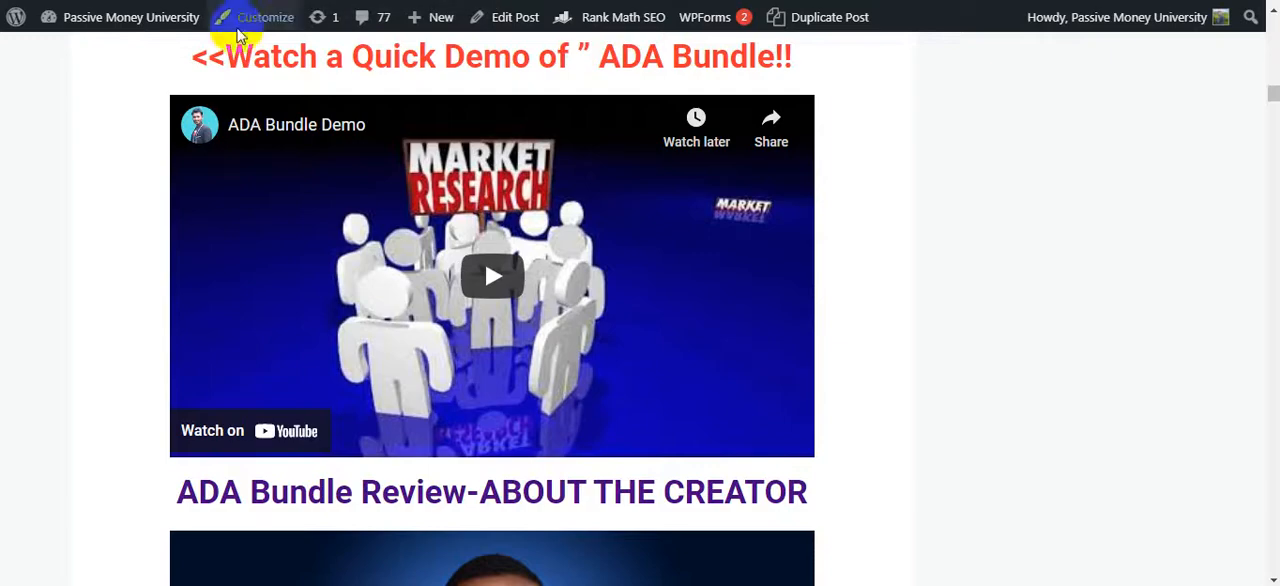
mouse_move(190, 50)
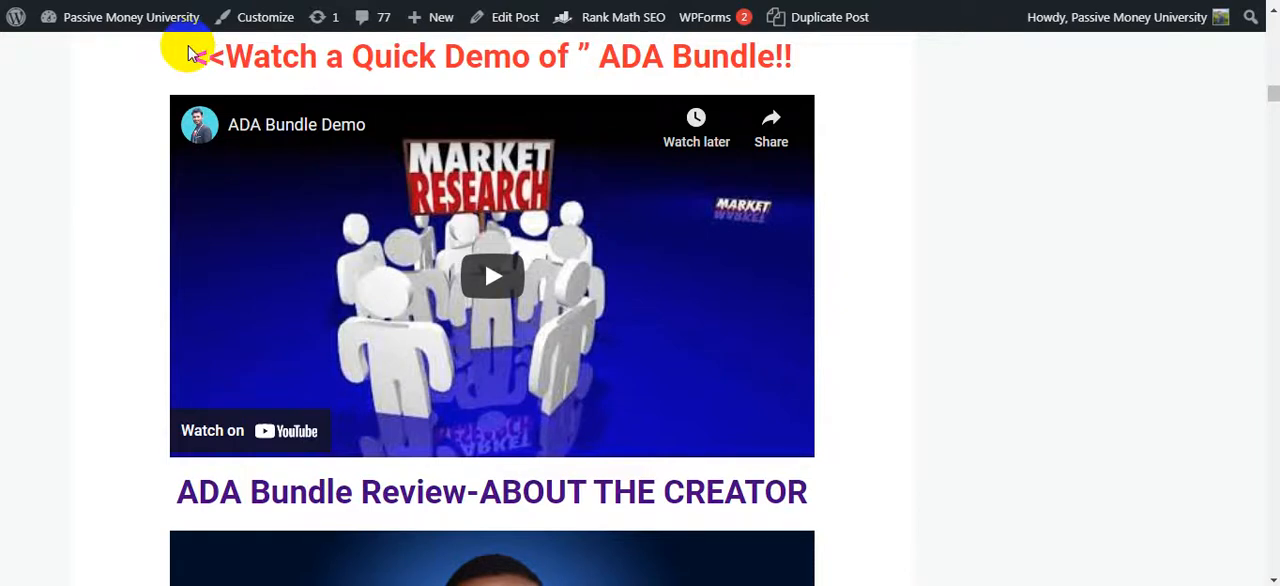
mouse_move(483, 187)
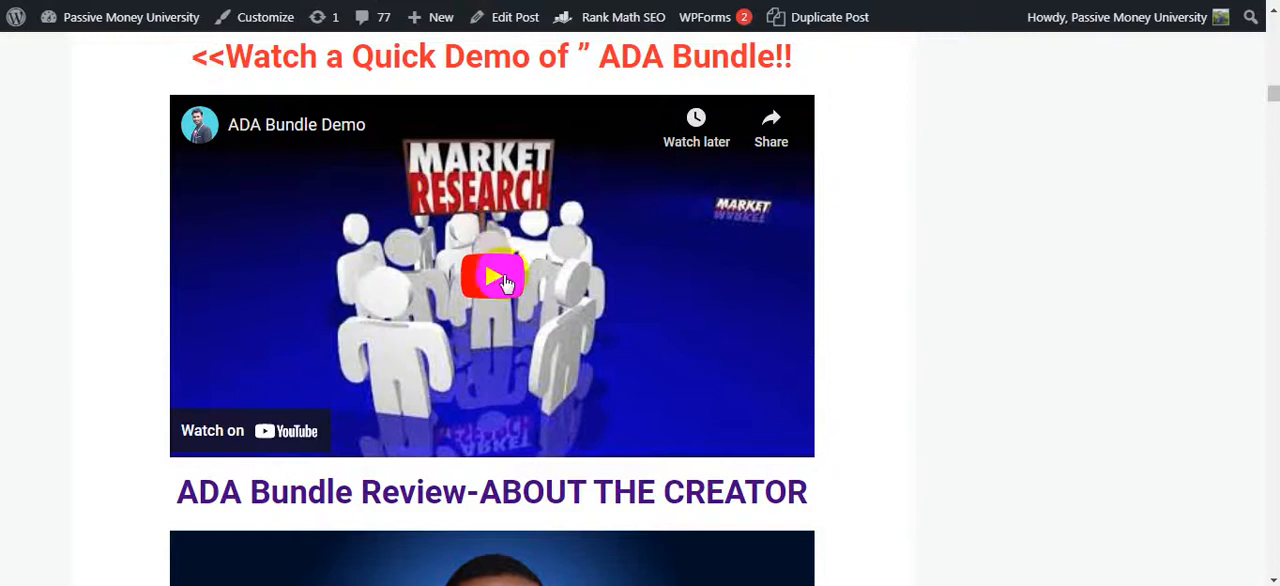
mouse_move(365, 225)
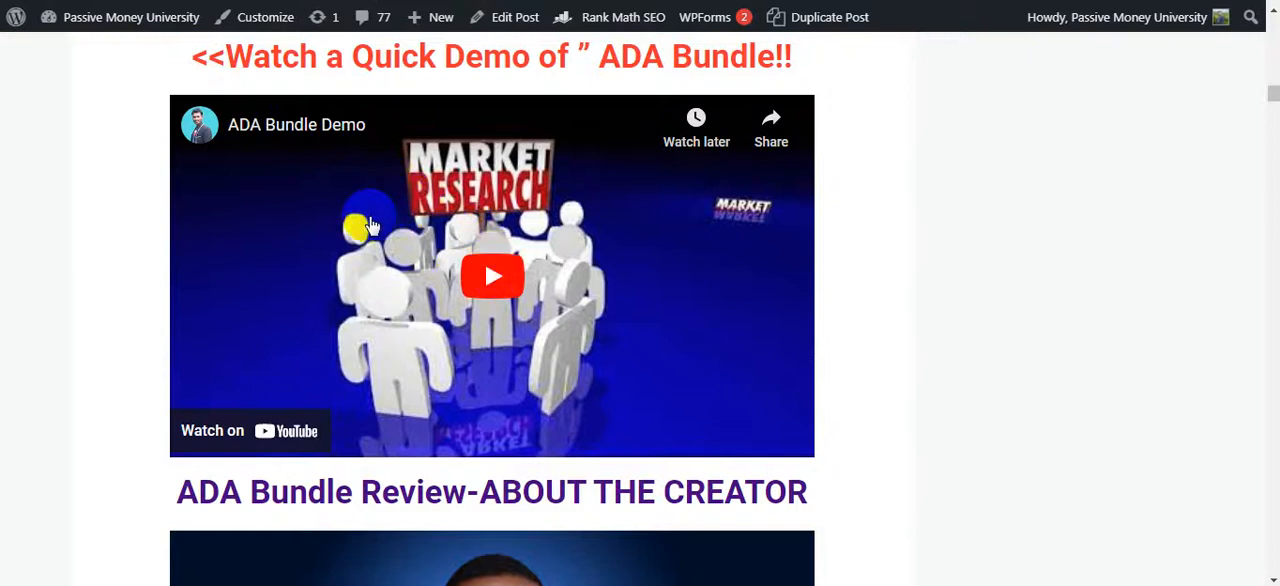
scroll("down", 3)
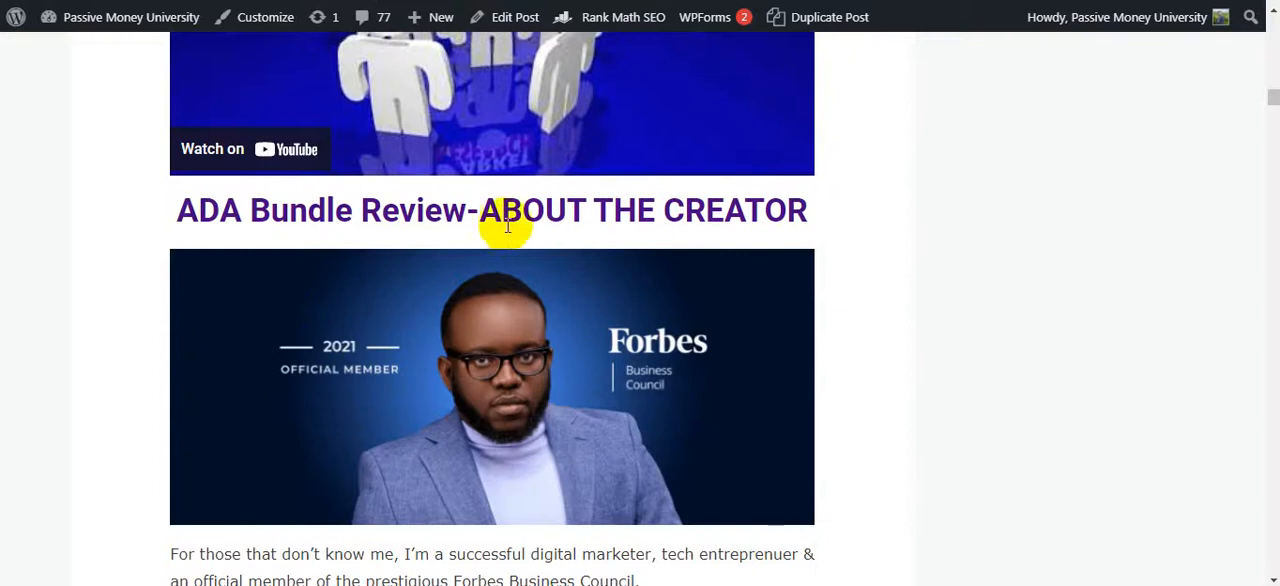
scroll("down", 3)
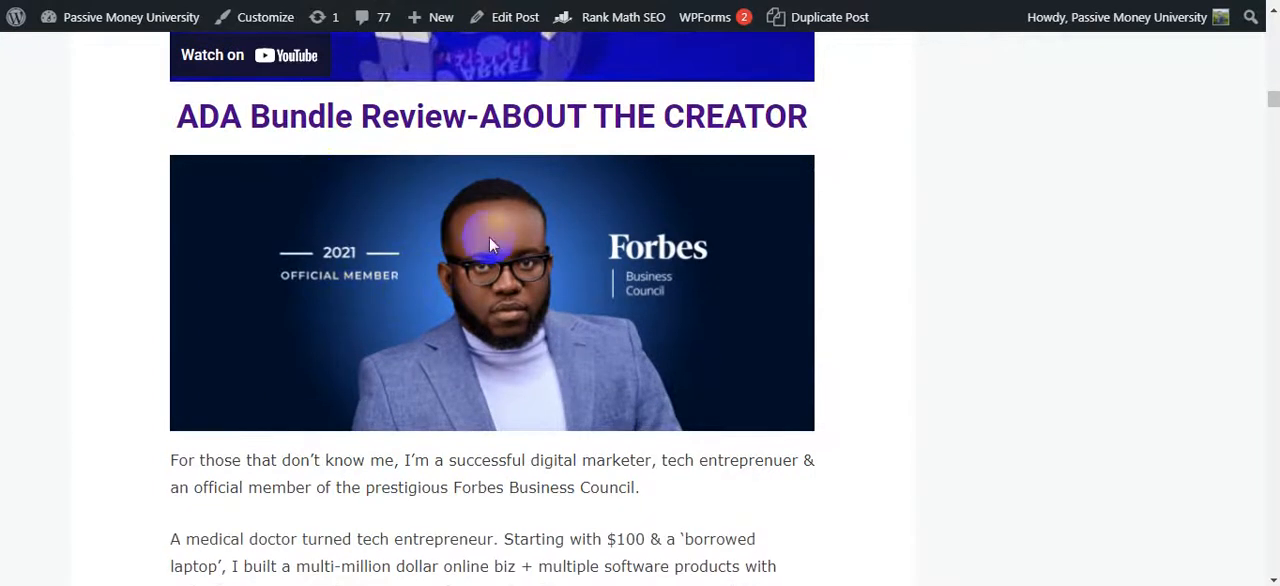
scroll("down", 3)
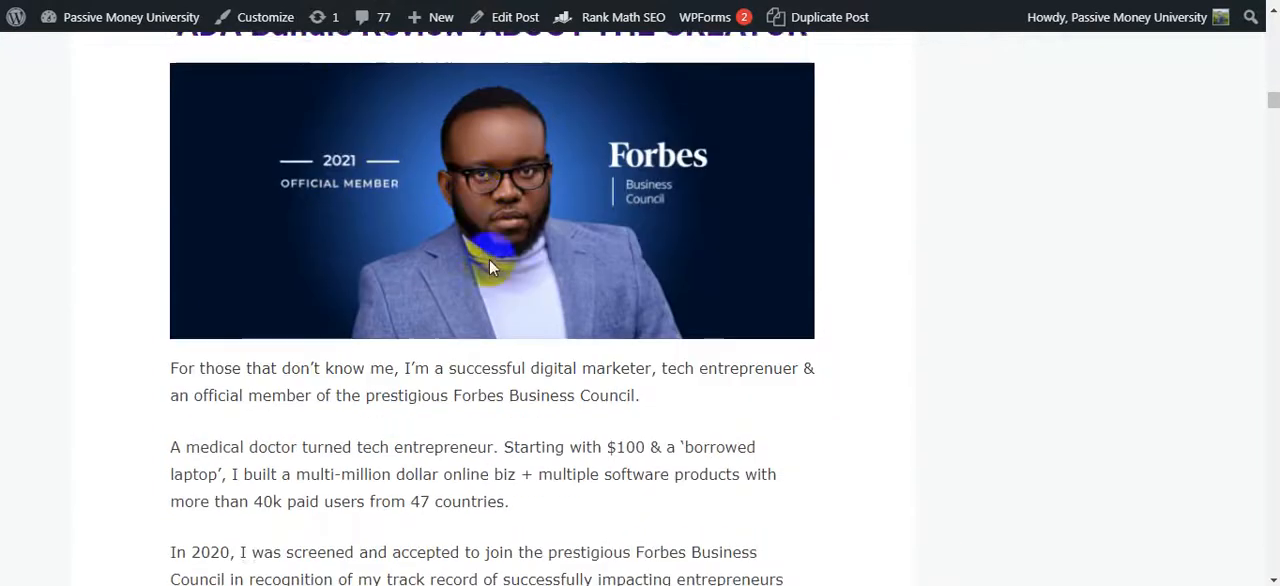
scroll("down", 3)
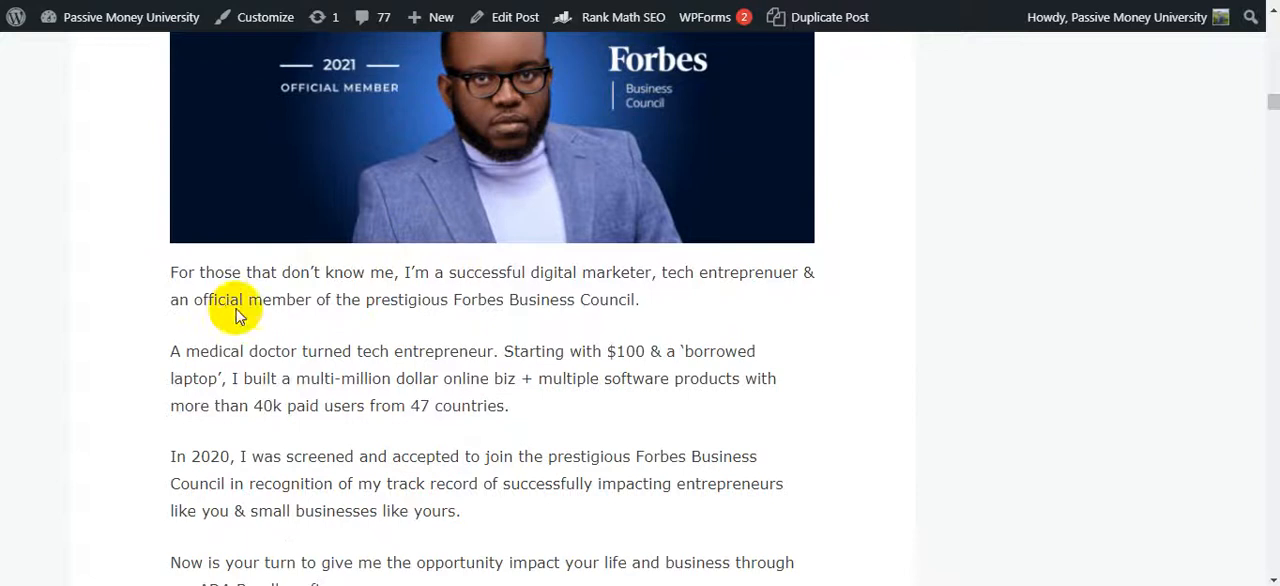
mouse_move(345, 293)
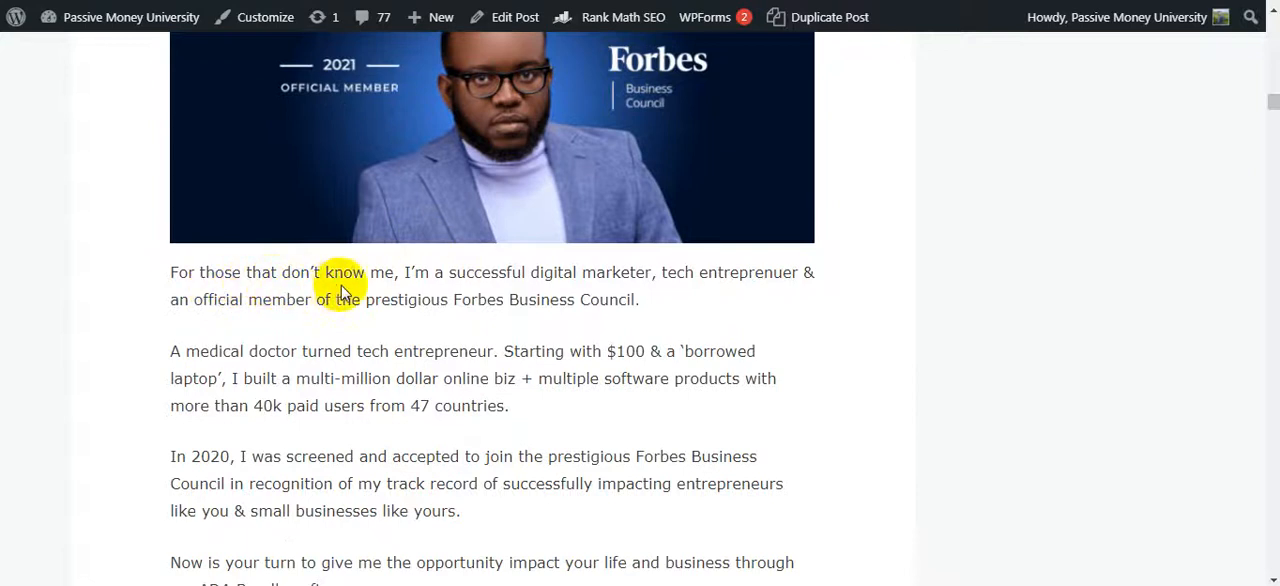
mouse_move(658, 290)
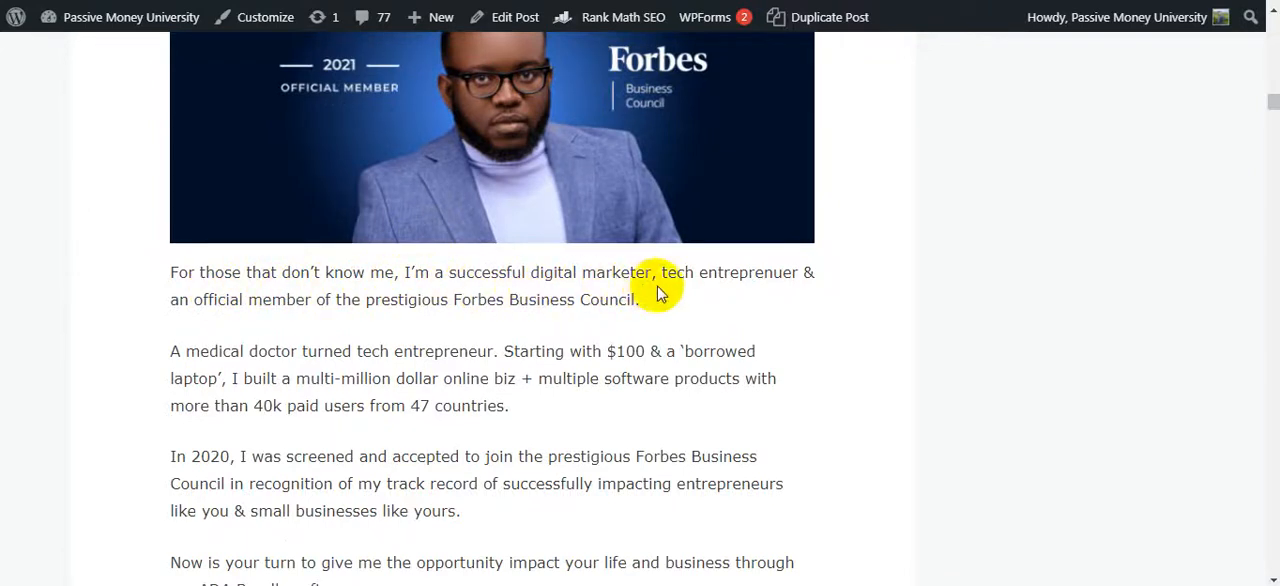
mouse_move(243, 305)
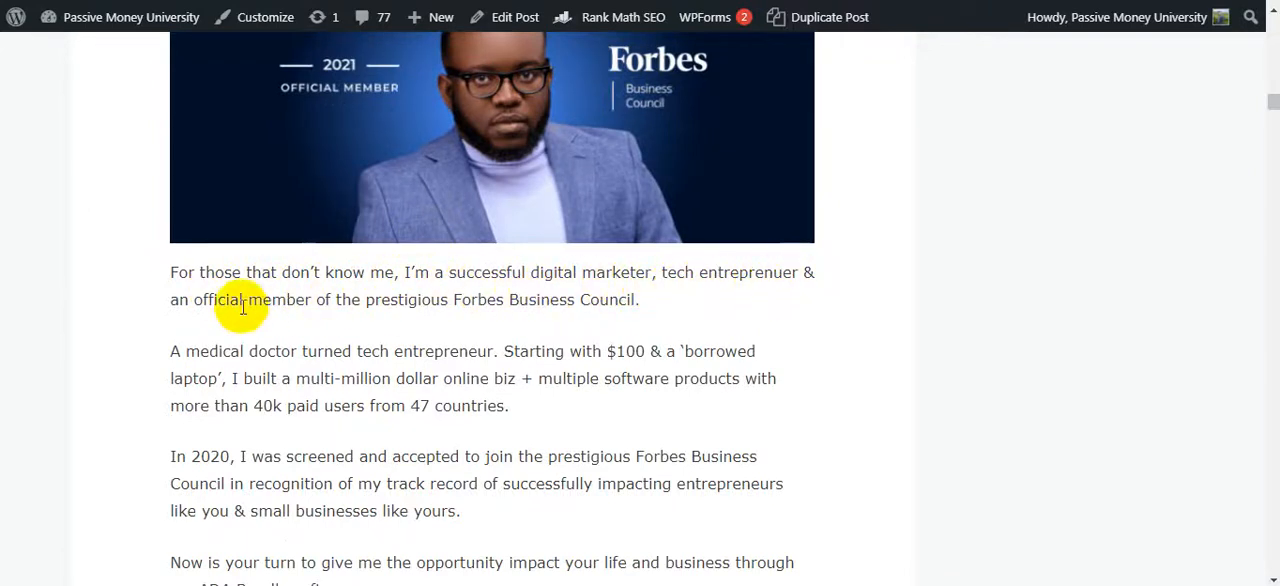
mouse_move(418, 322)
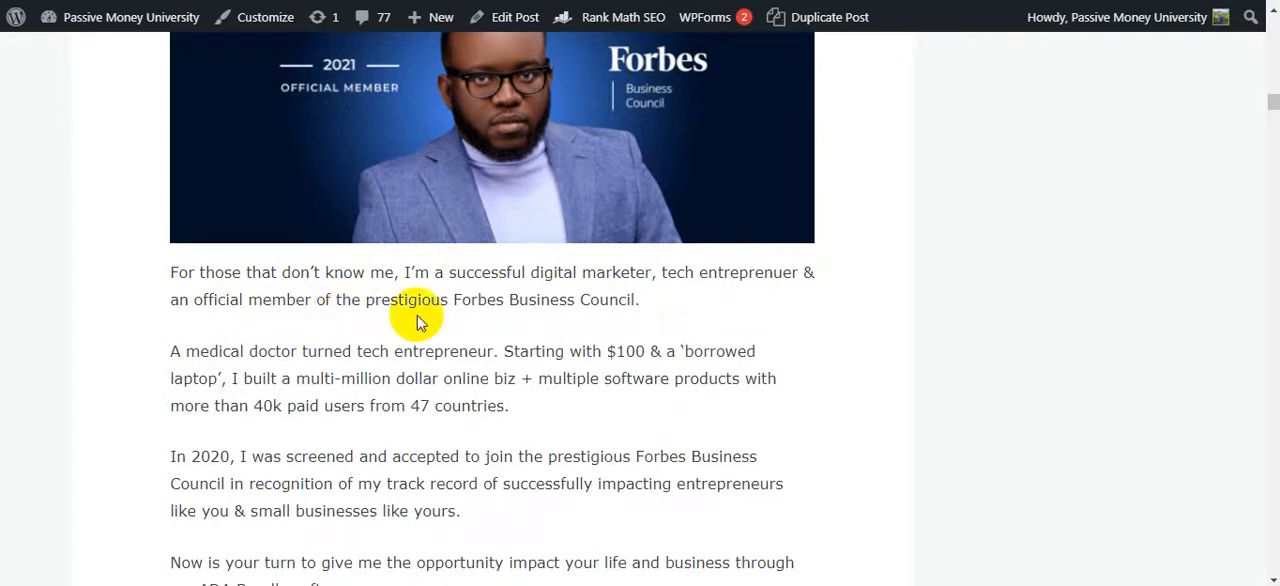
mouse_move(670, 313)
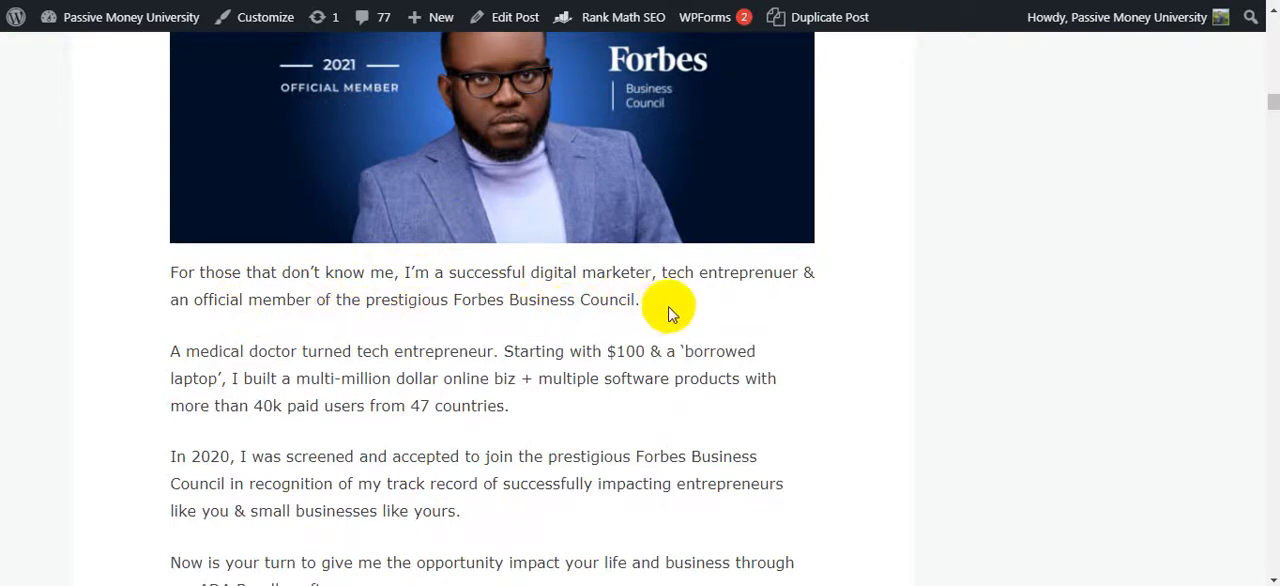
mouse_move(365, 365)
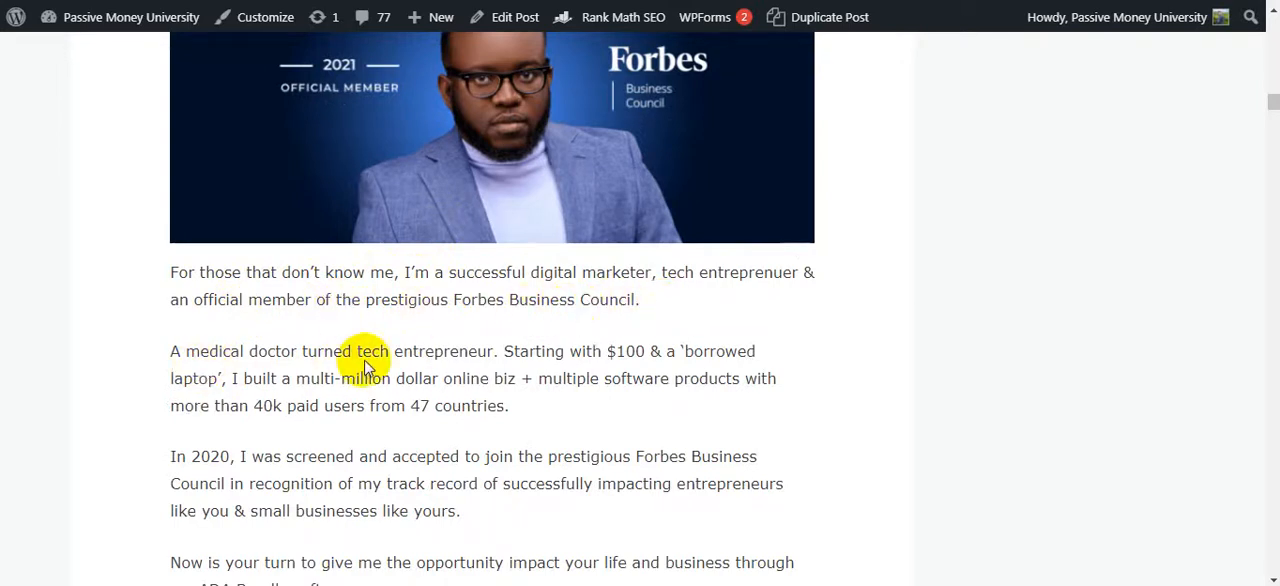
mouse_move(573, 373)
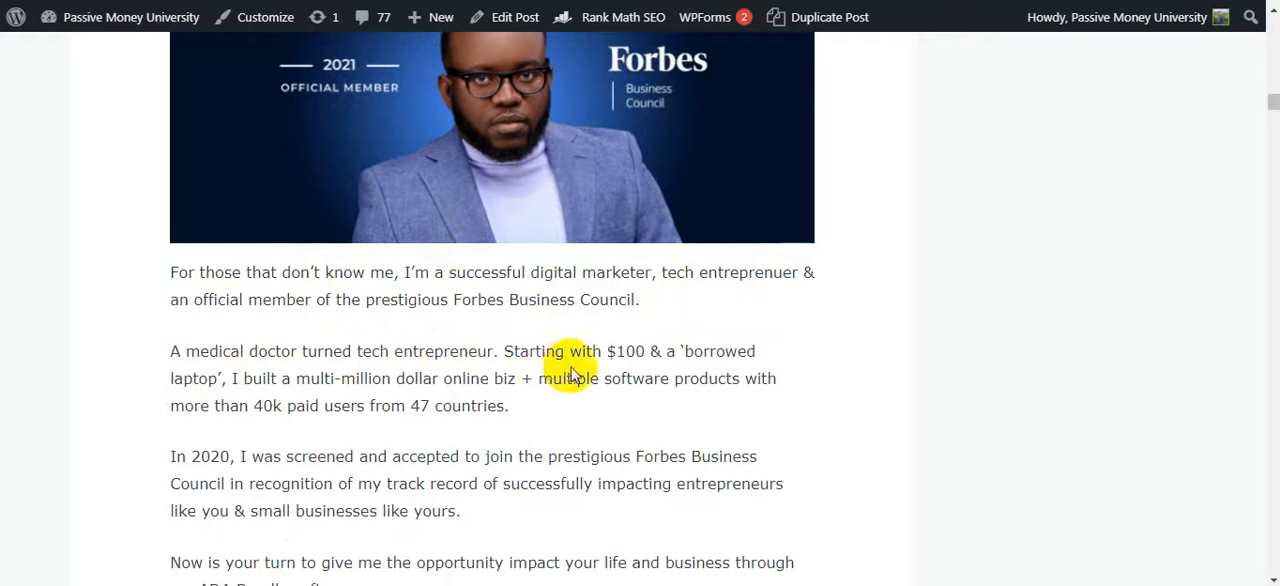
mouse_move(660, 372)
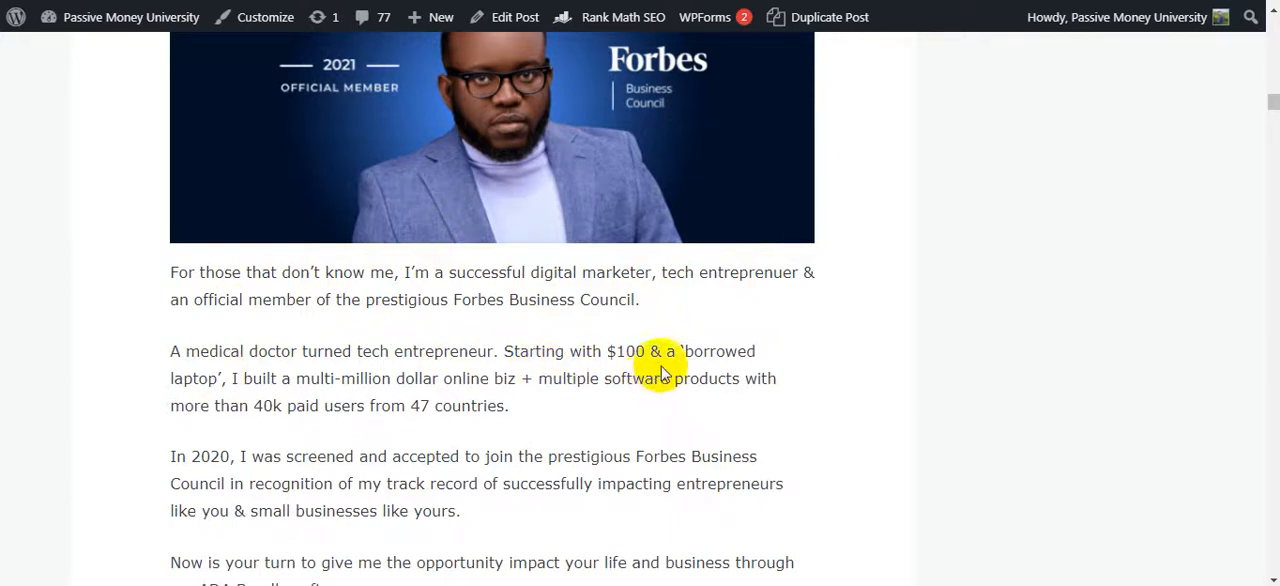
mouse_move(265, 400)
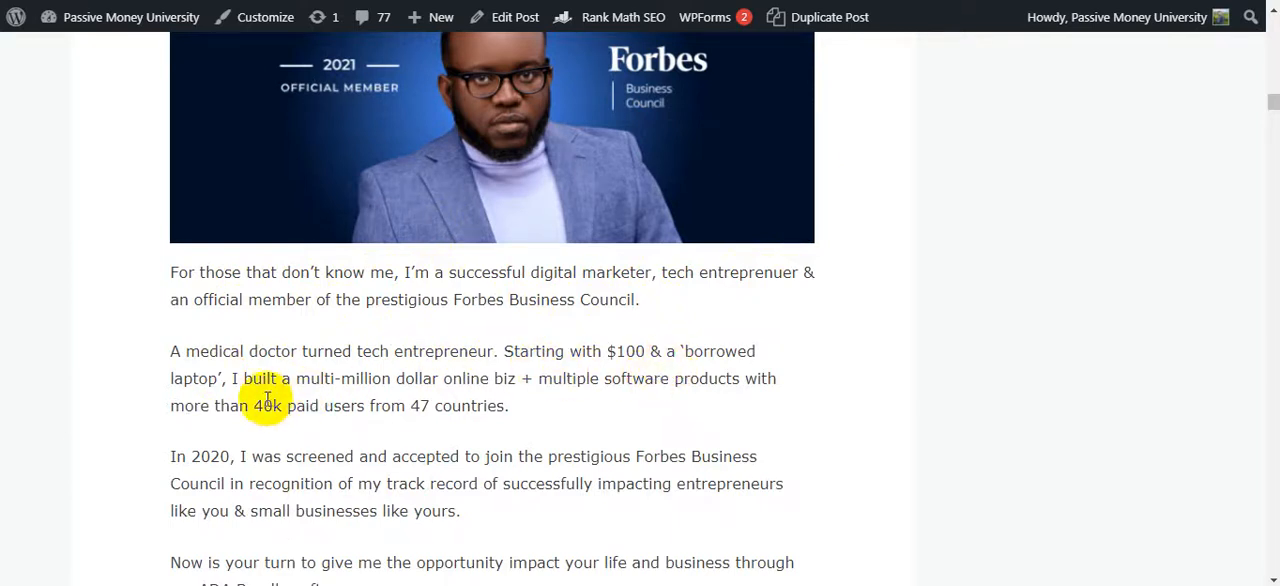
mouse_move(520, 405)
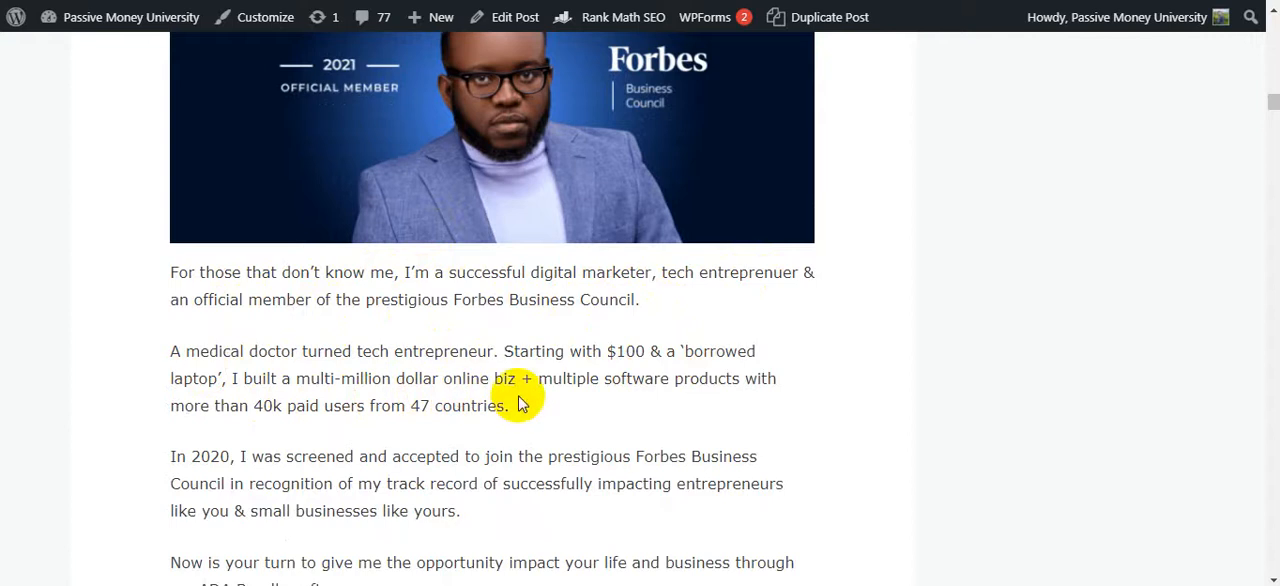
mouse_move(637, 390)
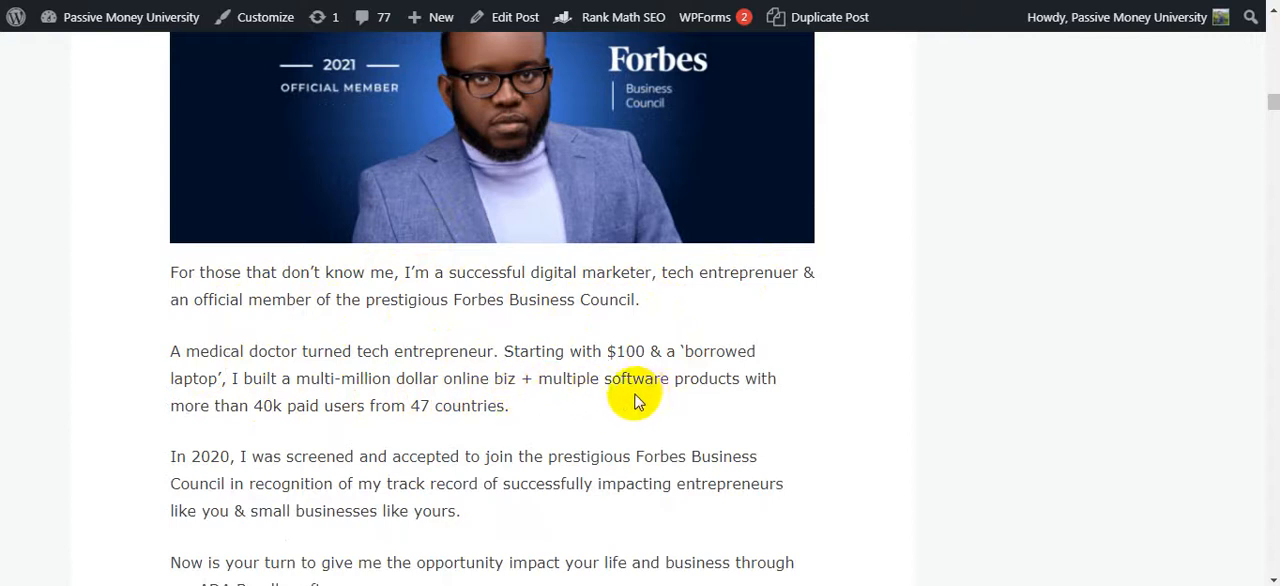
mouse_move(248, 413)
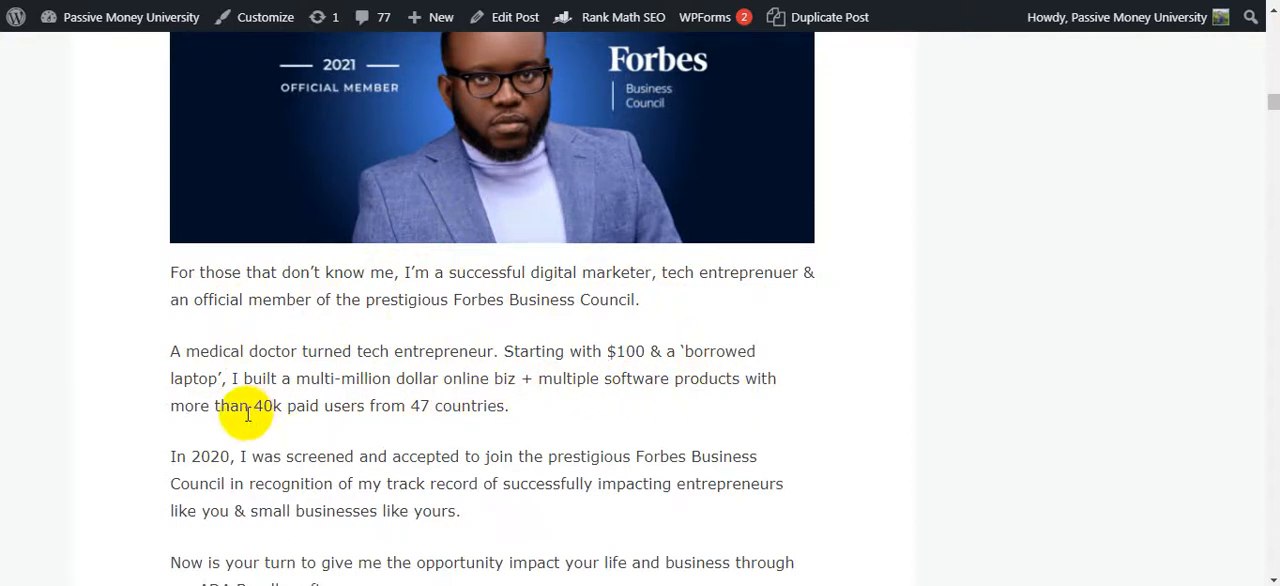
mouse_move(418, 418)
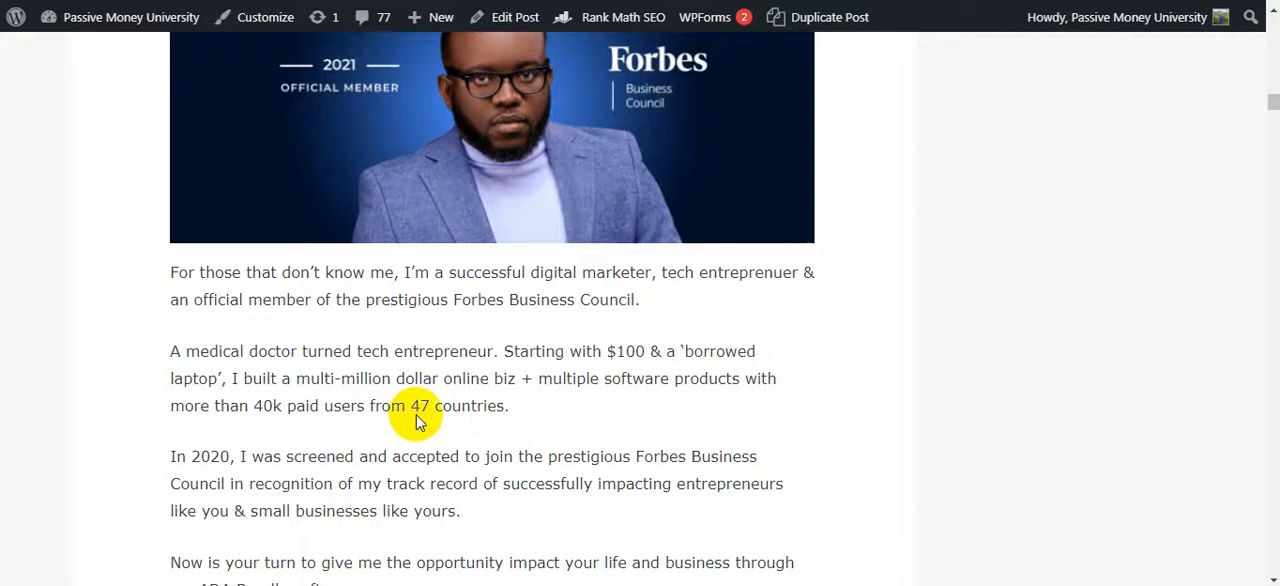
mouse_move(57, 416)
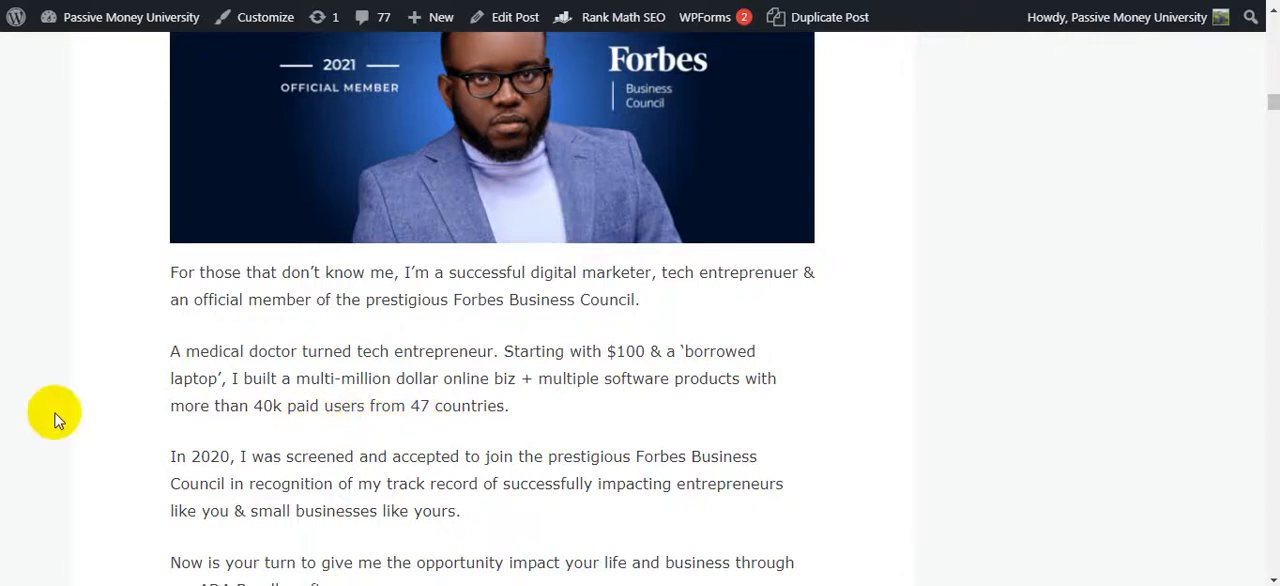
mouse_move(498, 194)
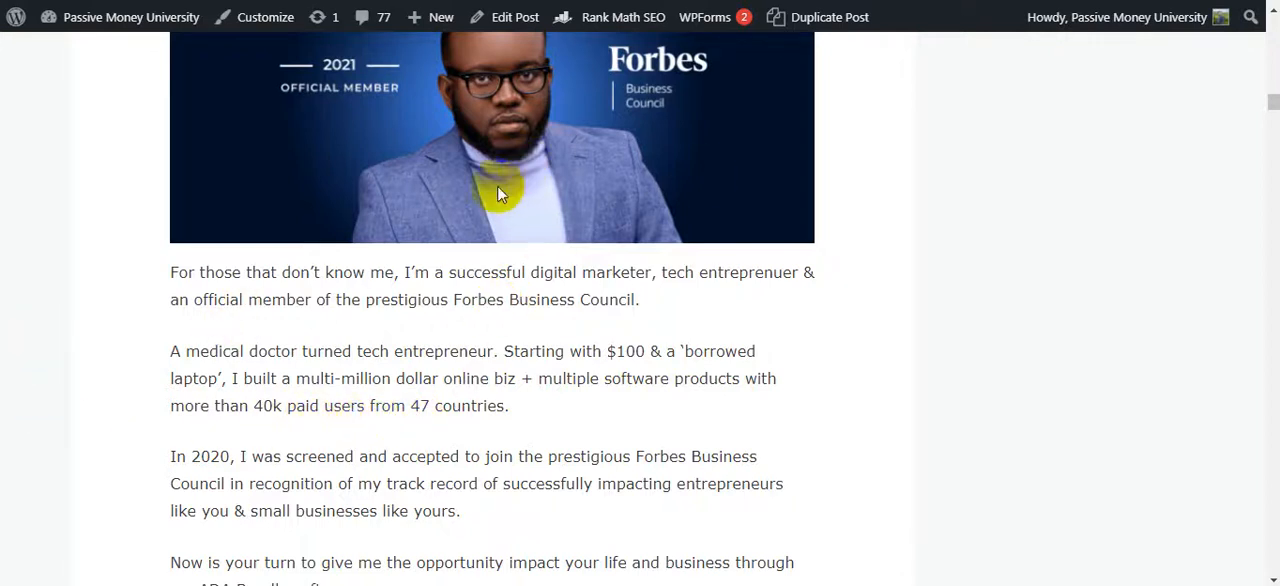
Scroll the review post, highlighting the Forbes Business Council paragraph, down to ADA Bundle Features
scroll("down", 3)
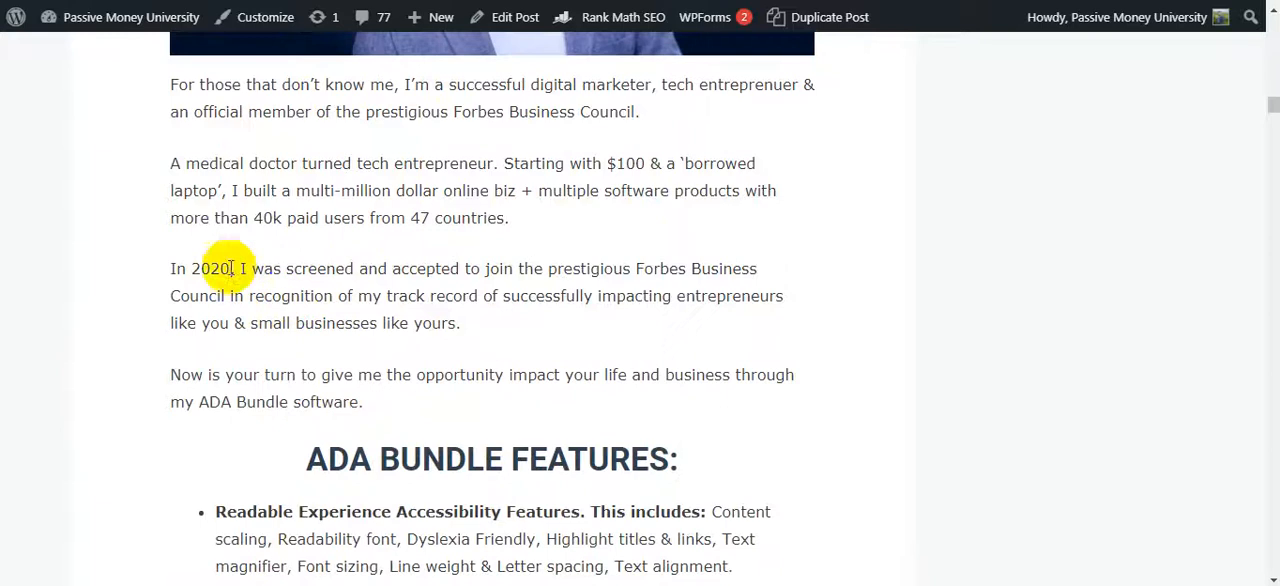
left_click_drag(200, 268, 413, 374)
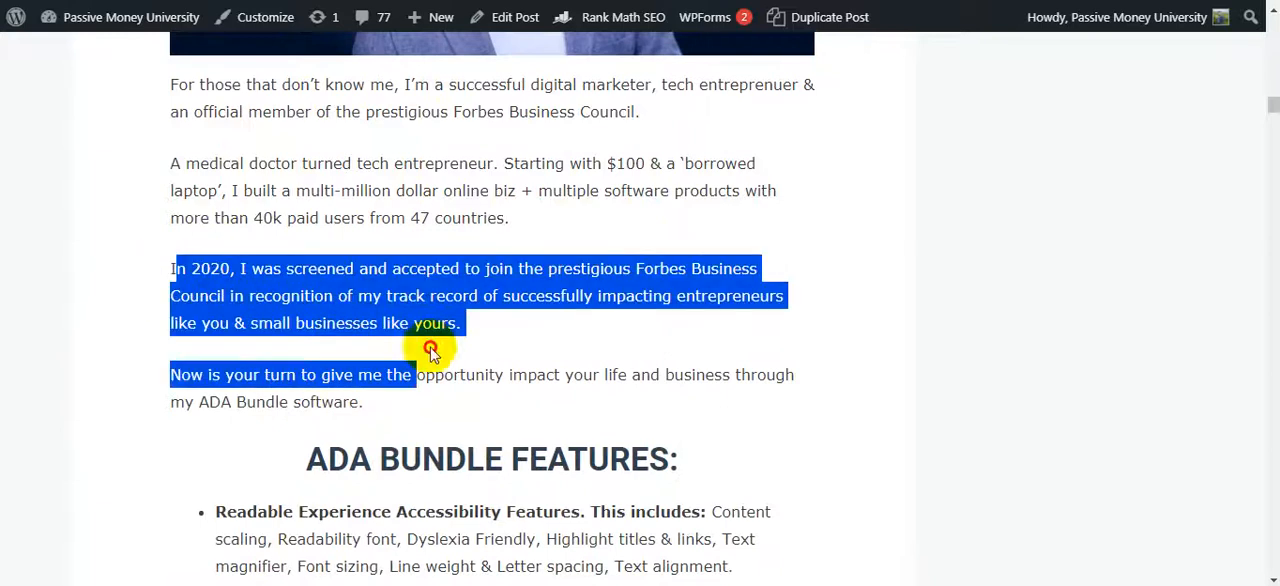
scroll("down", 3)
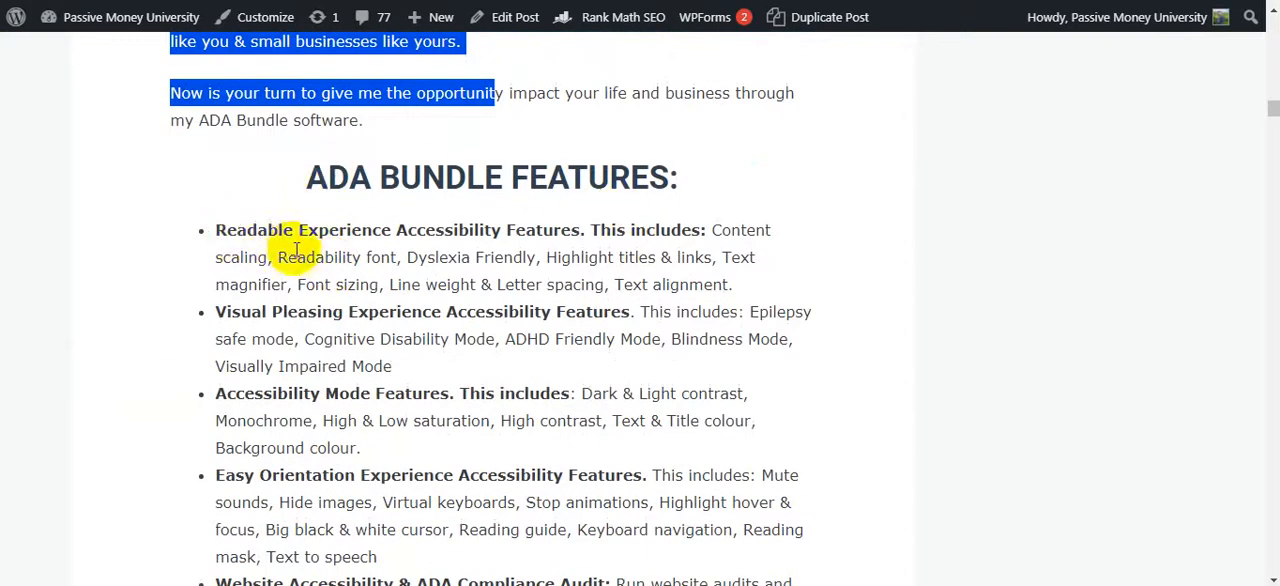
mouse_move(585, 245)
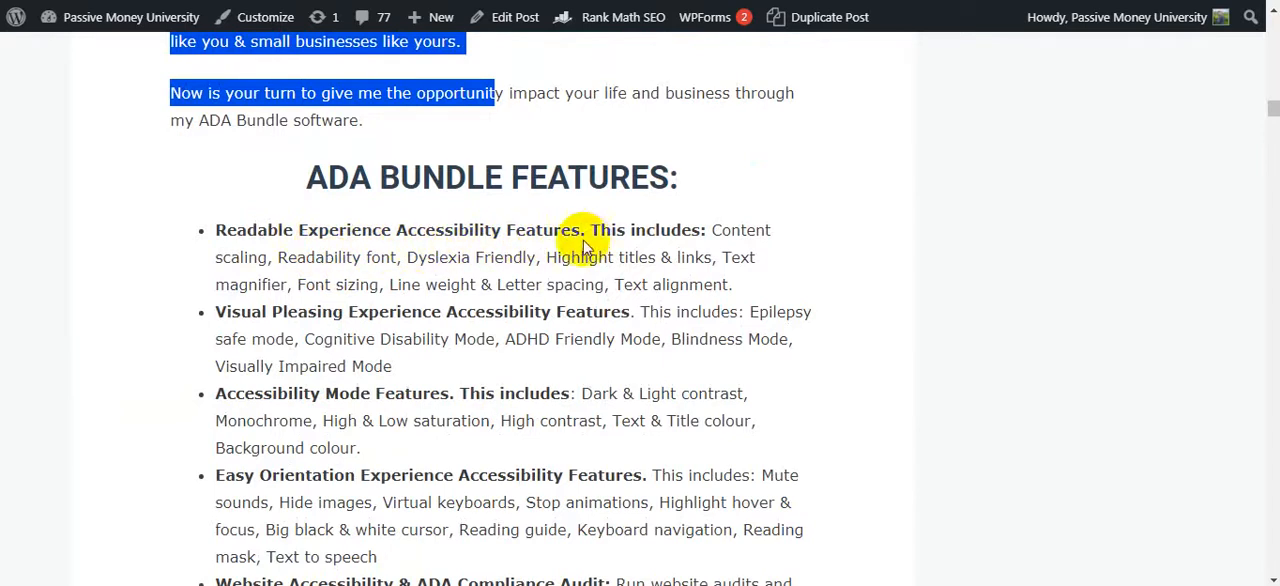
mouse_move(408, 275)
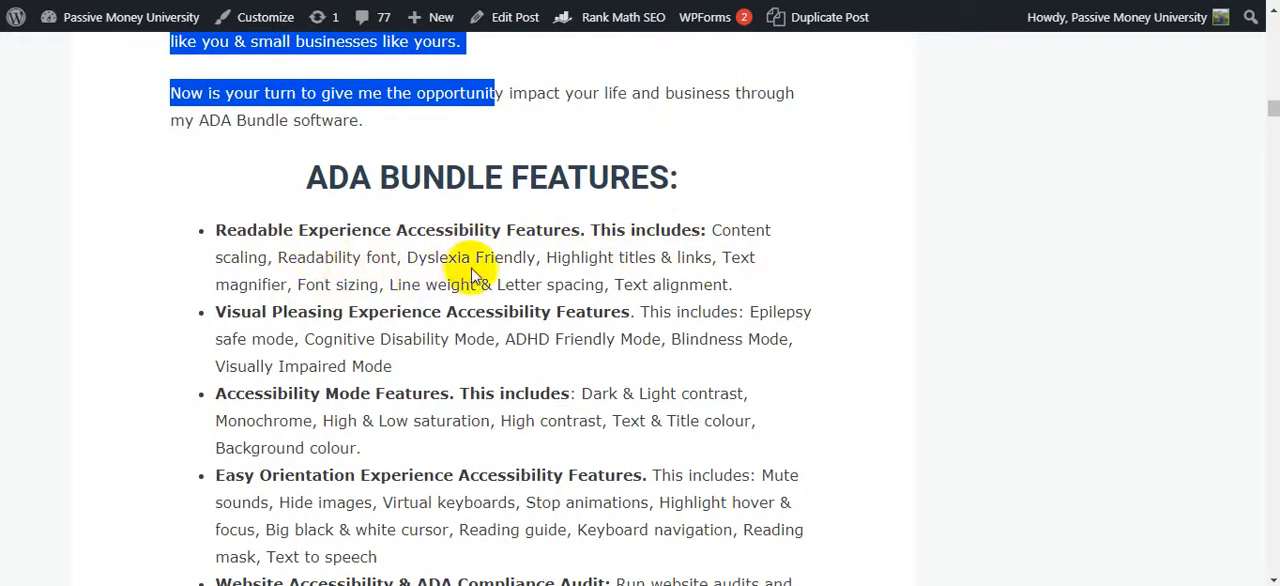
mouse_move(555, 270)
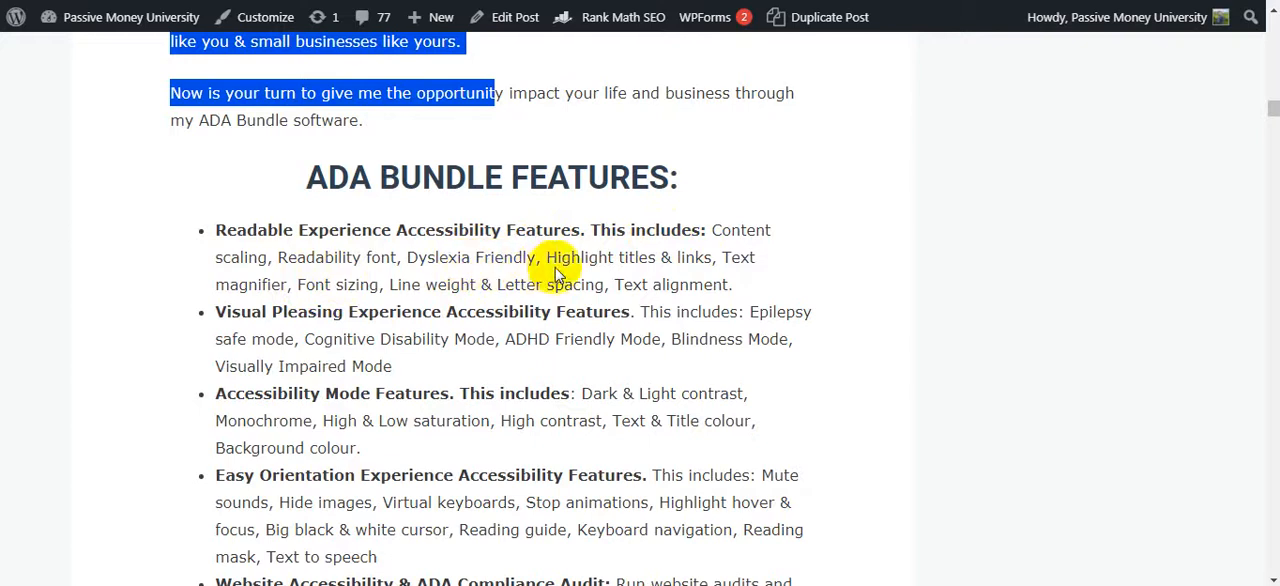
mouse_move(660, 290)
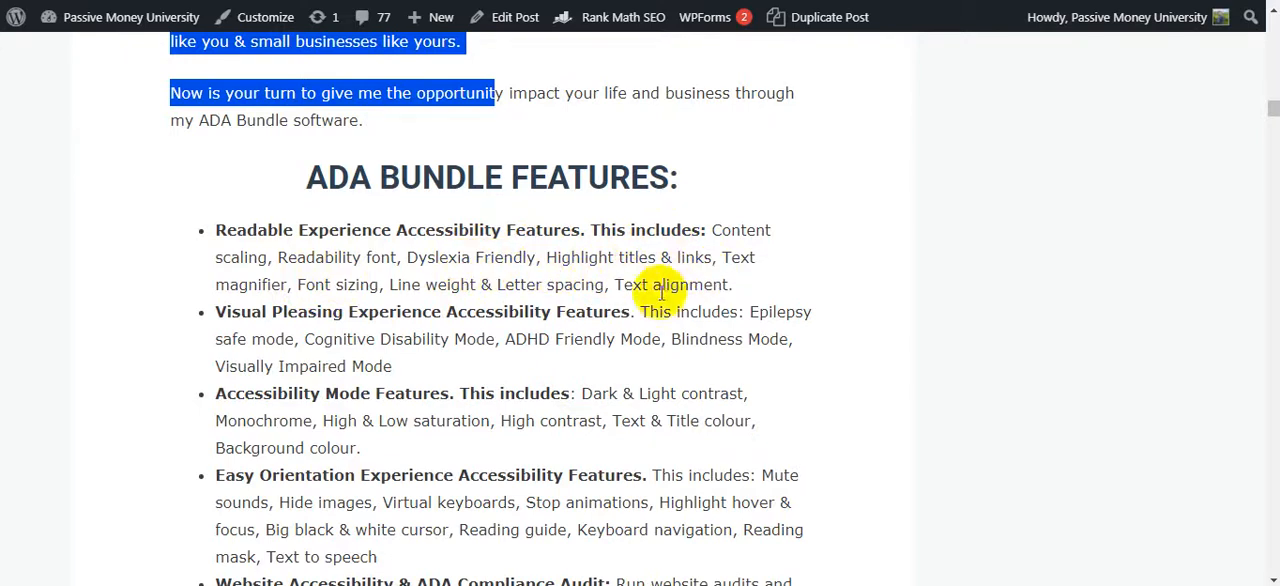
mouse_move(448, 295)
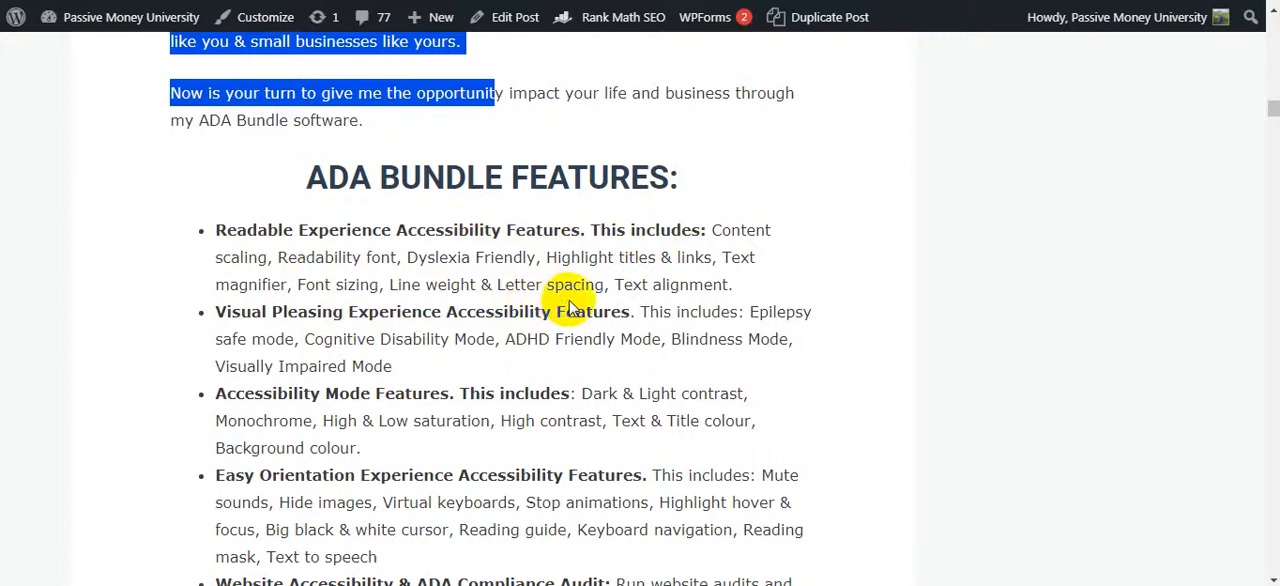
scroll("down", 3)
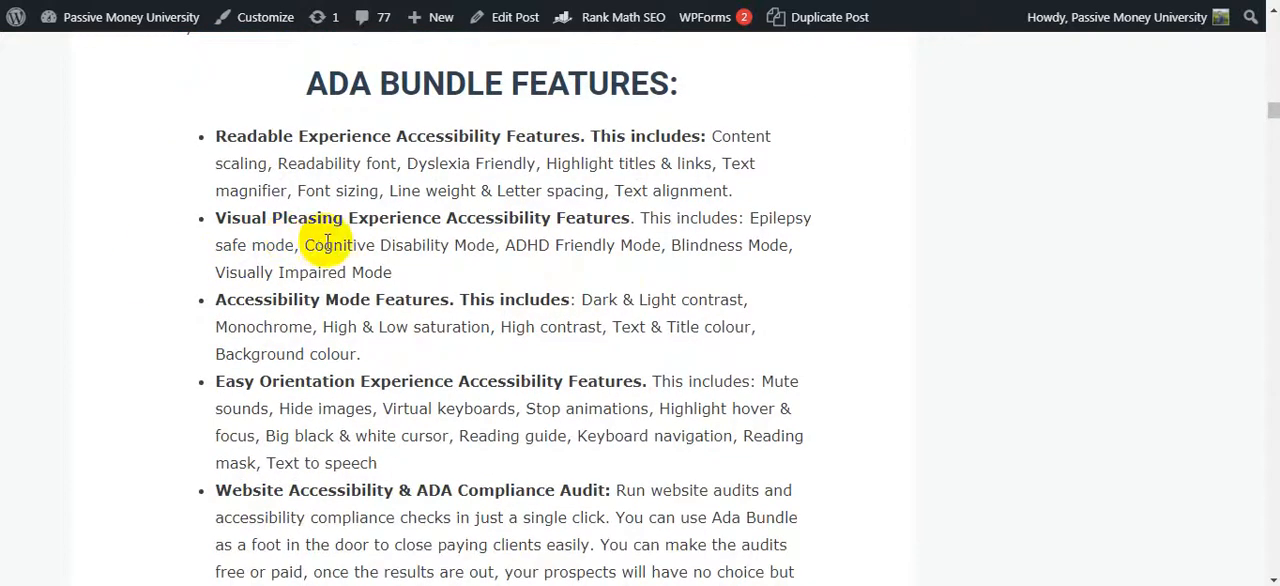
mouse_move(605, 226)
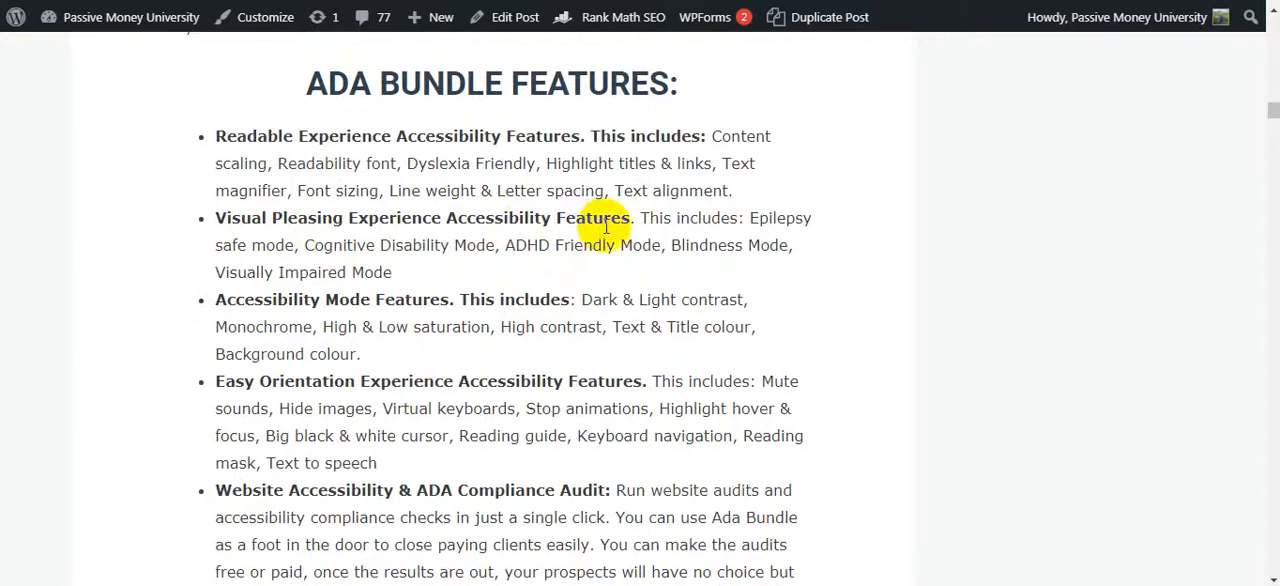
scroll("down", 3)
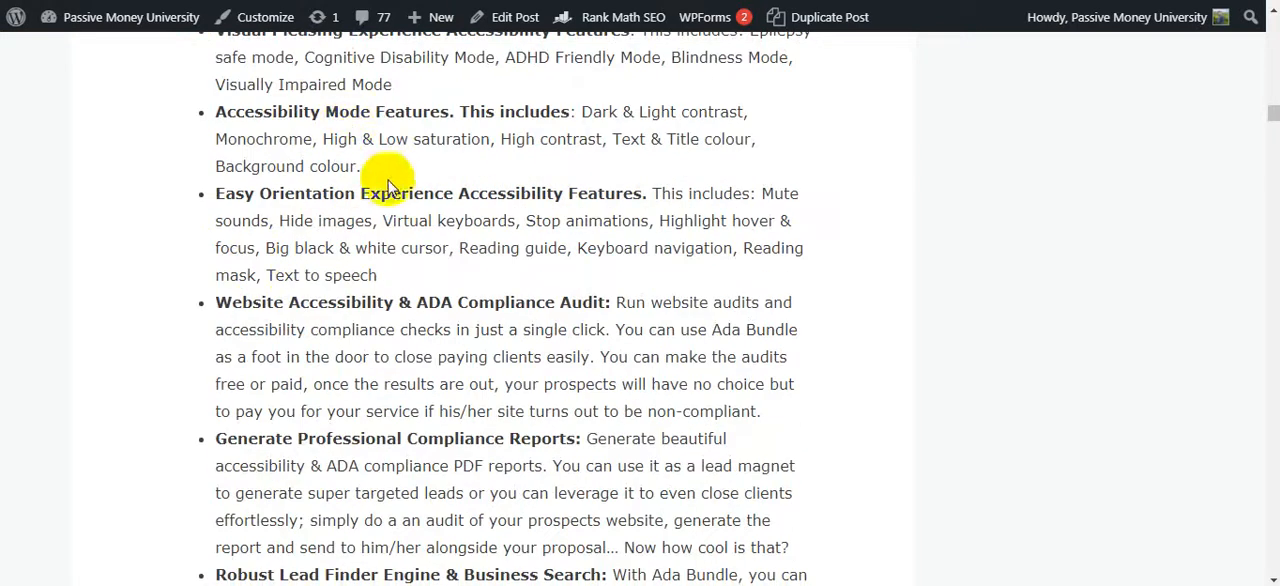
mouse_move(478, 125)
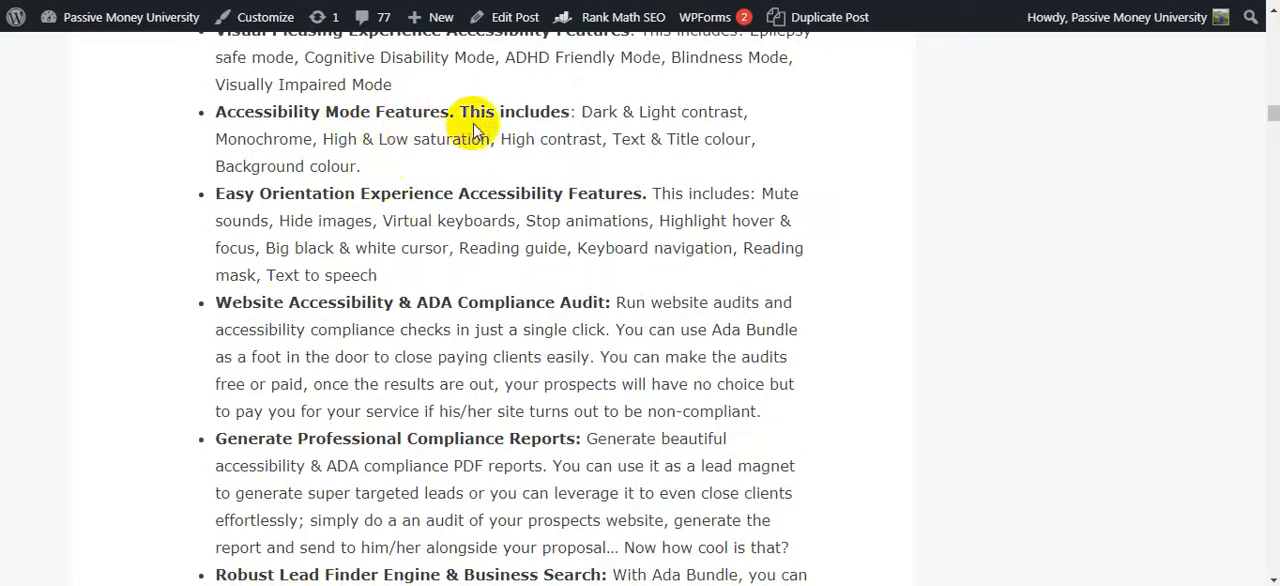
scroll("down", 3)
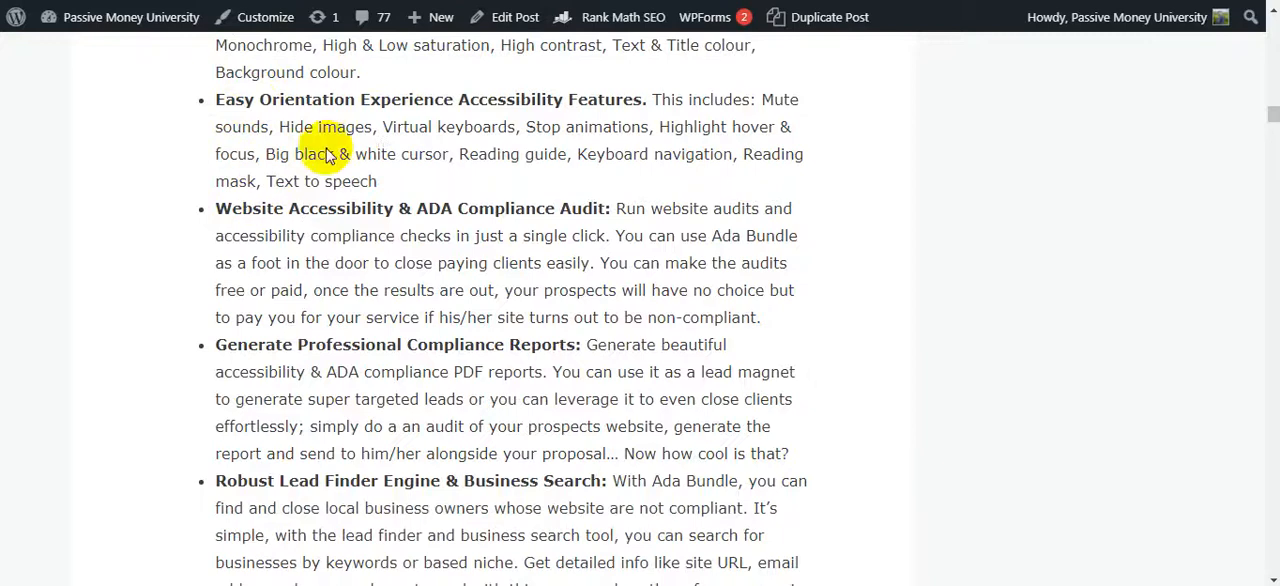
mouse_move(643, 99)
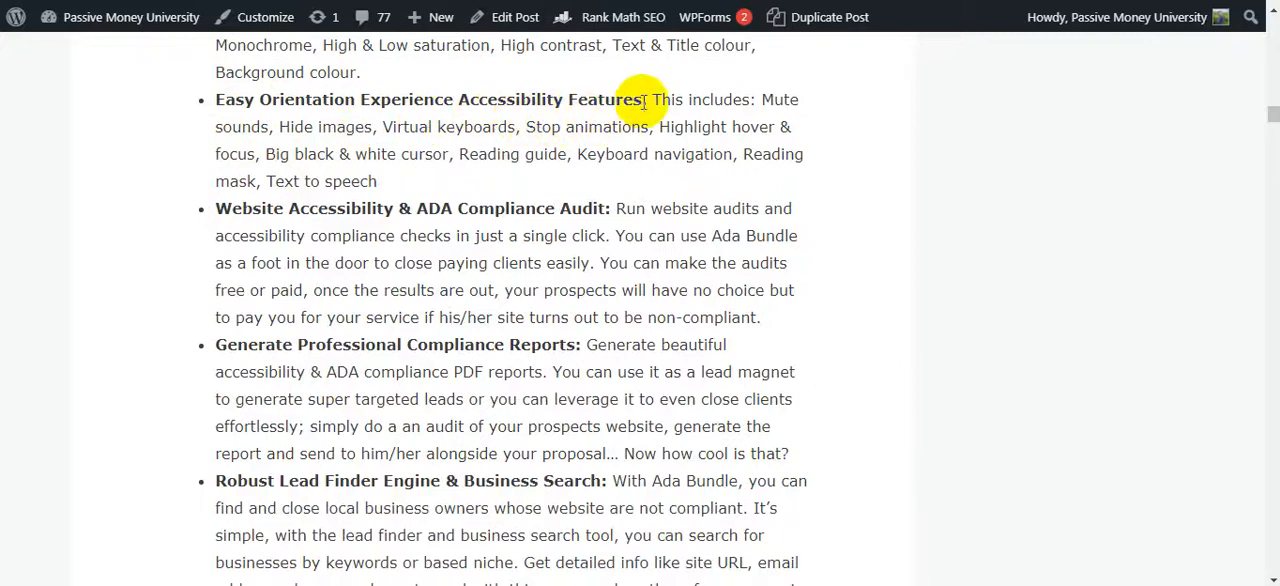
mouse_move(655, 99)
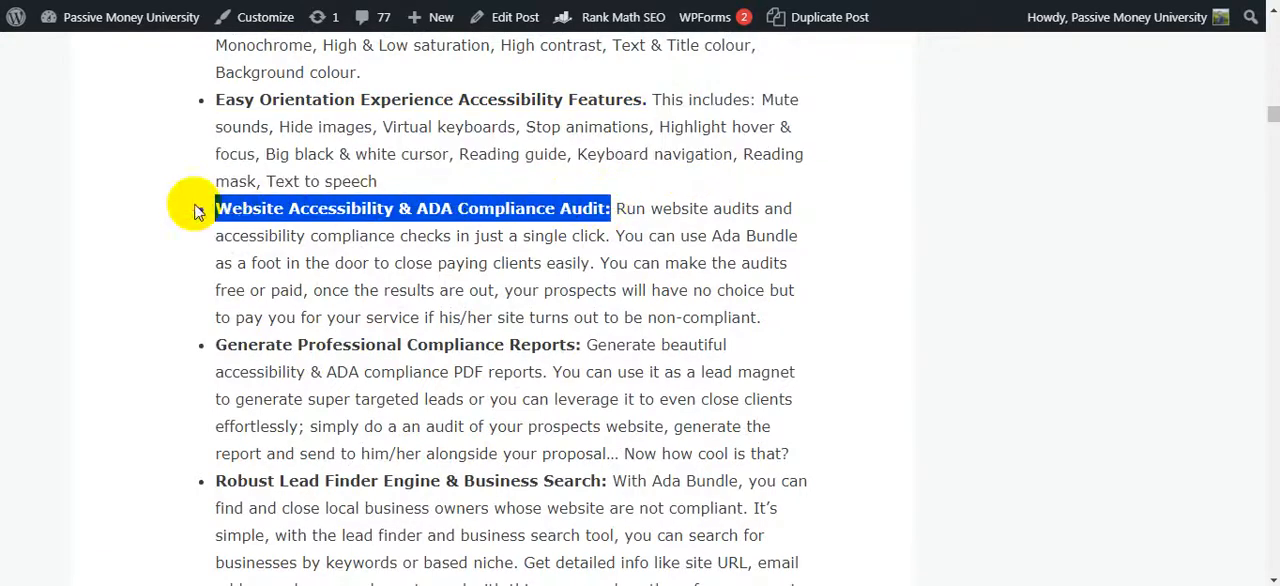
mouse_move(262, 212)
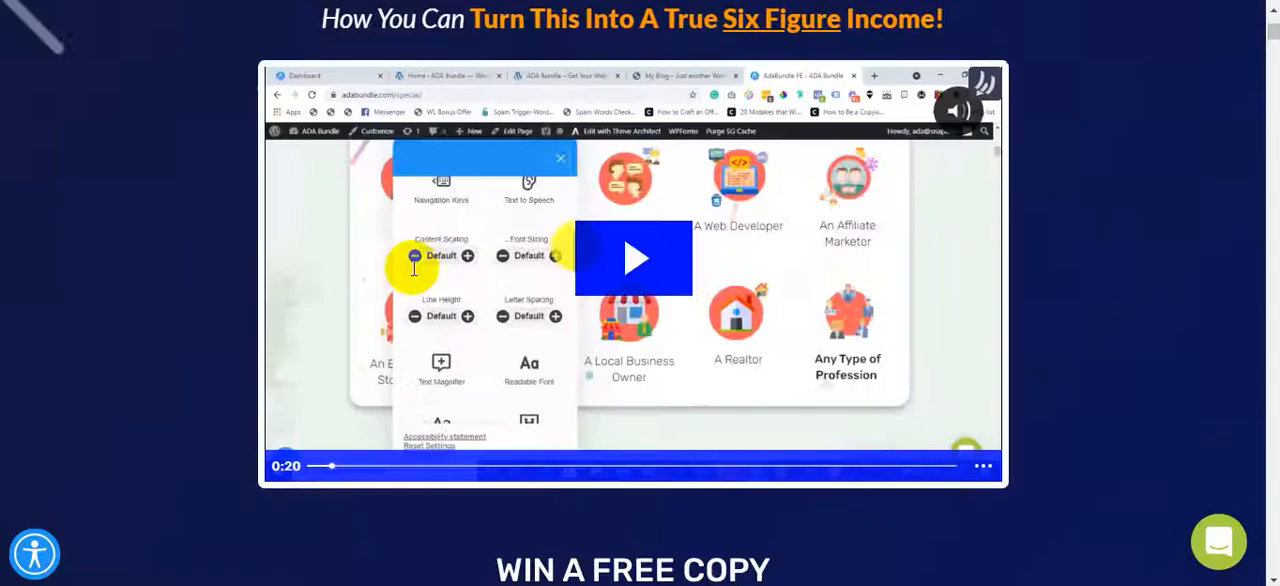
scroll("down", 3)
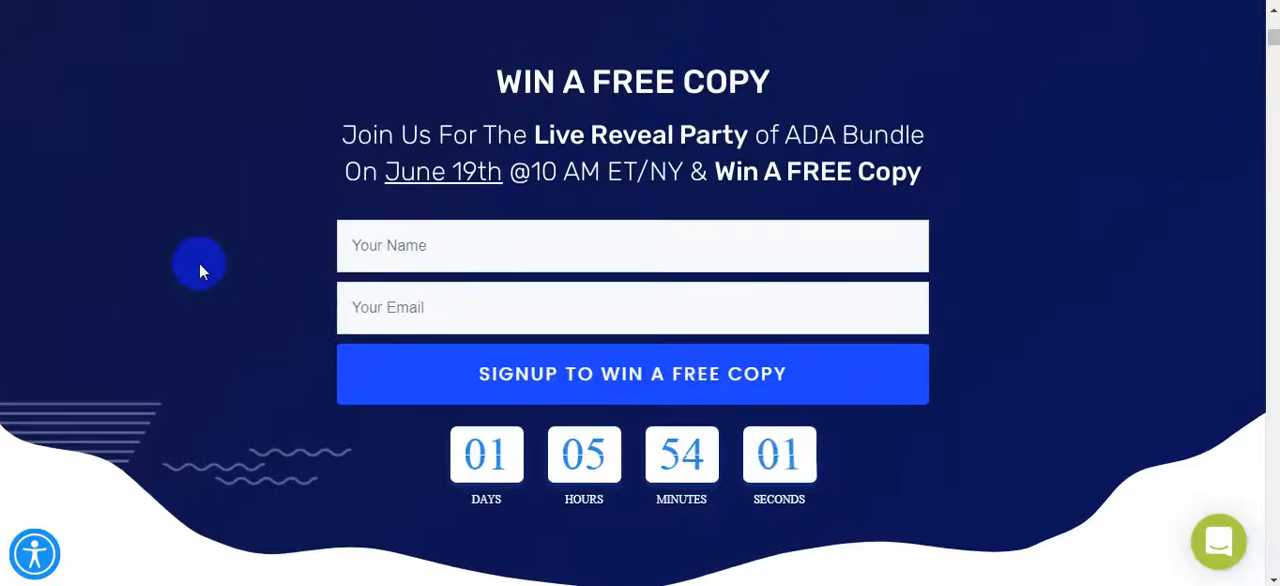
scroll("up", 3)
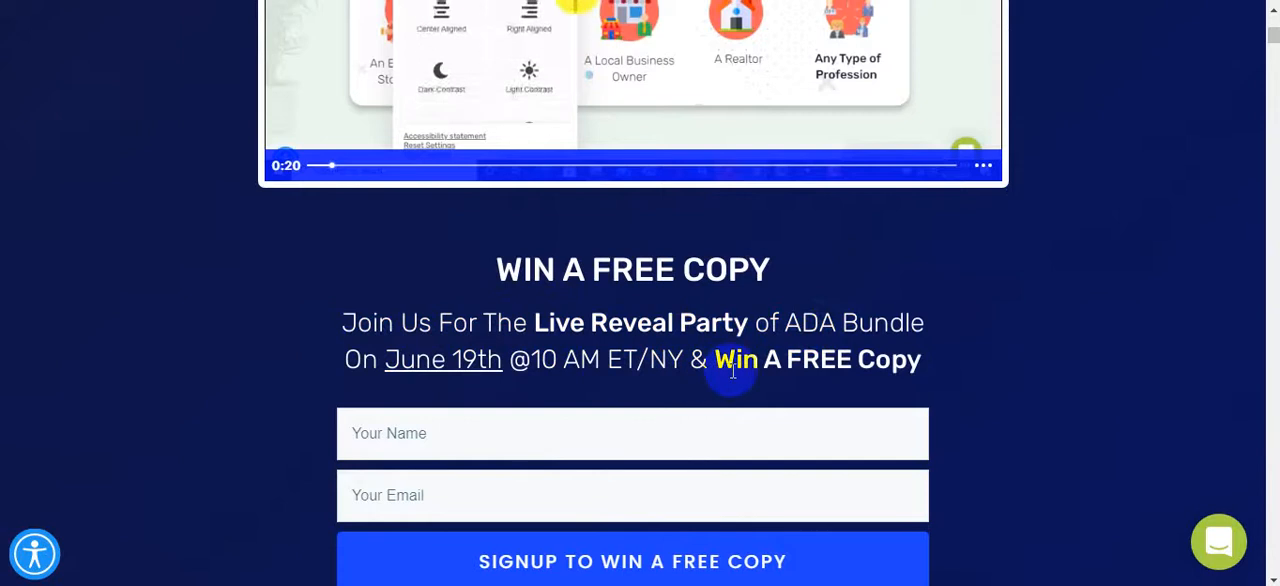
scroll("up", 3)
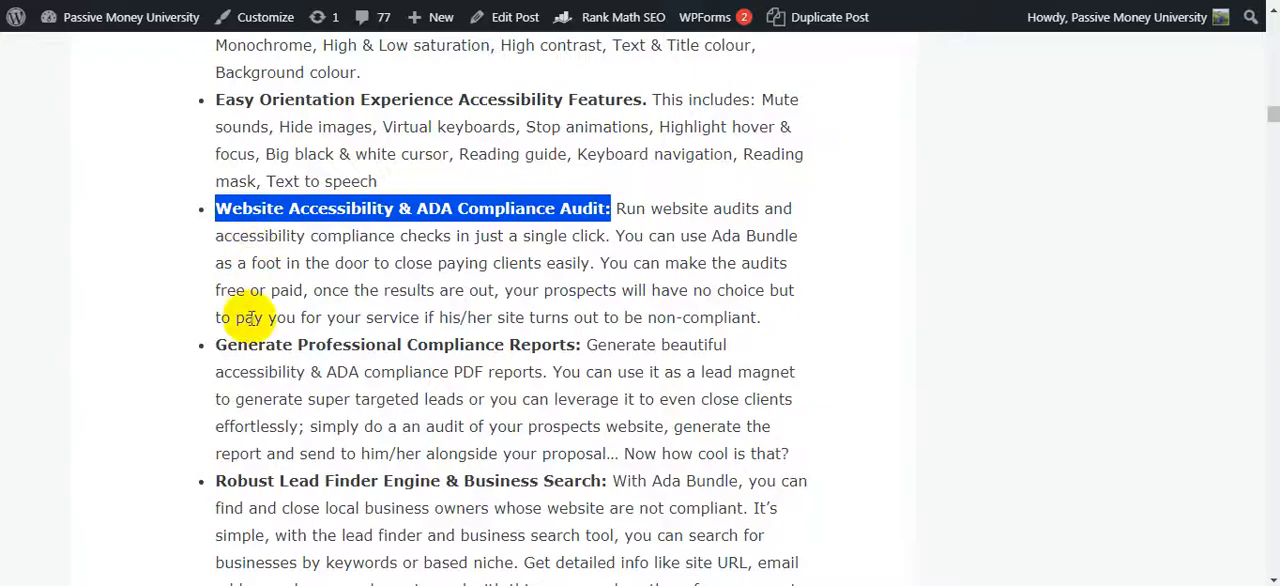
Scroll the review post to the Accessibility Policy Statement Creator and 'What ADA Bundle Can Do For You' list
scroll("down", 3)
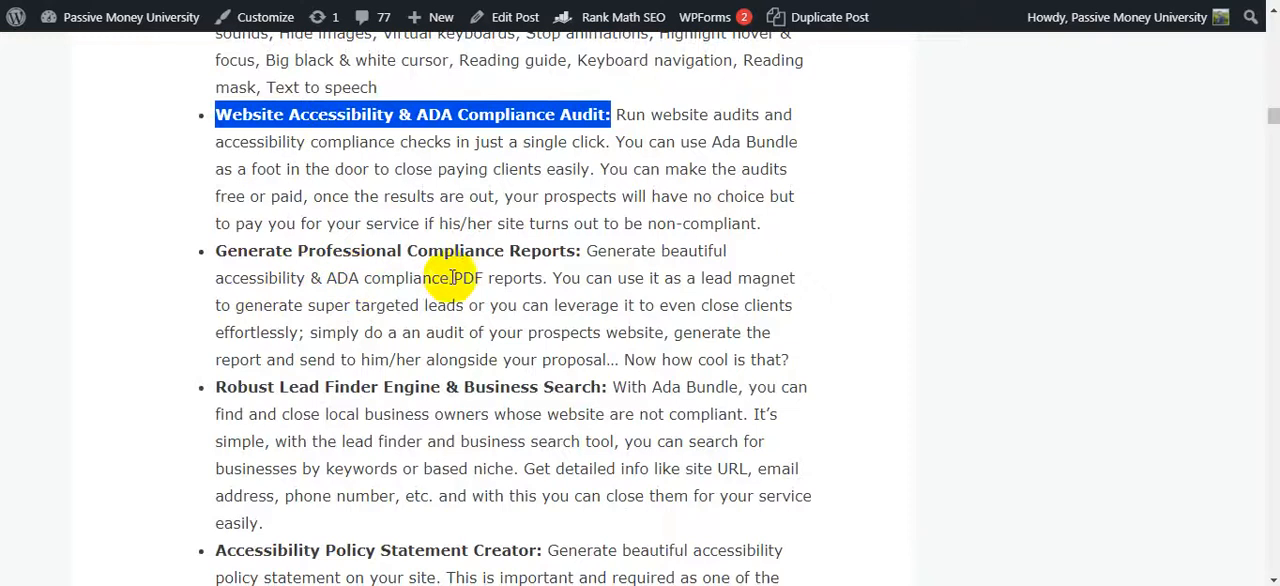
scroll("down", 3)
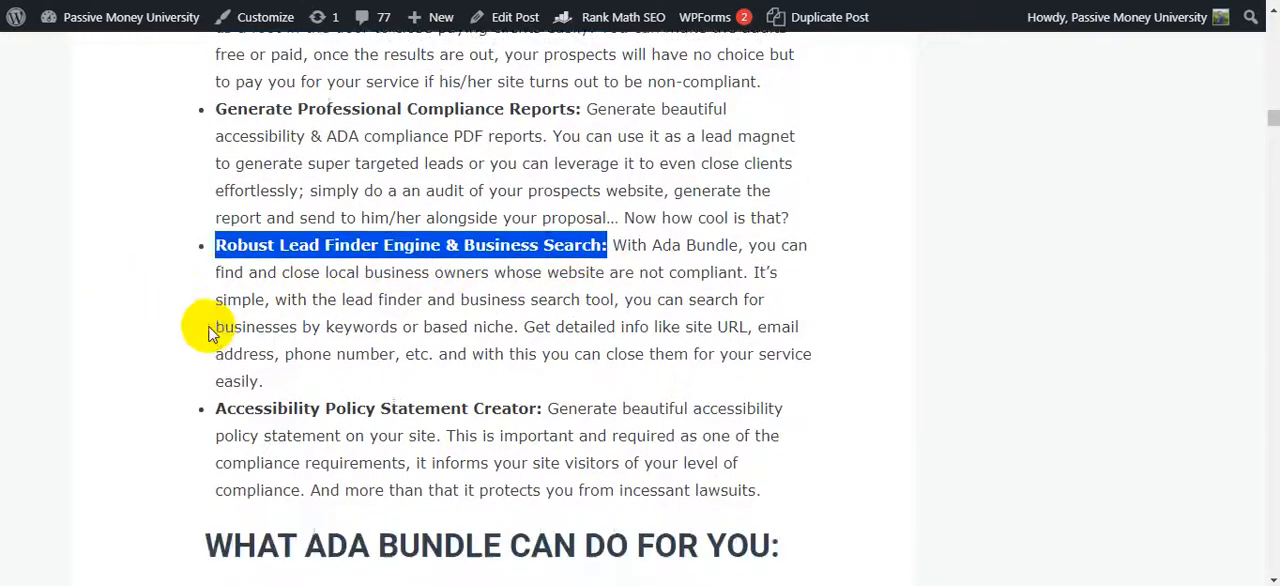
scroll("down", 3)
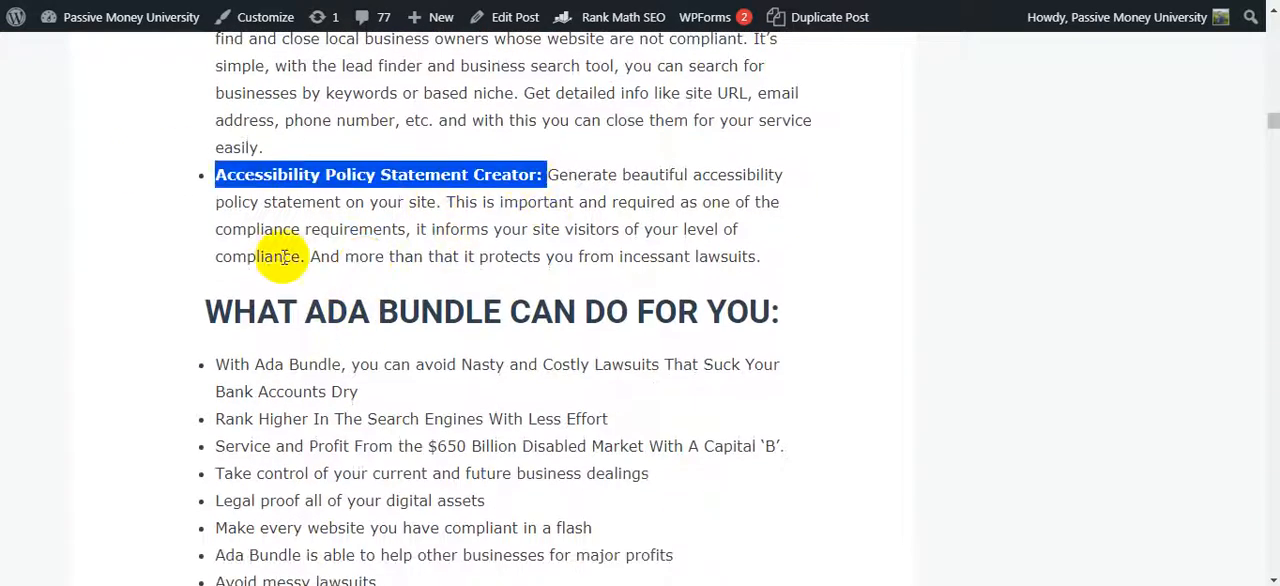
scroll("down", 3)
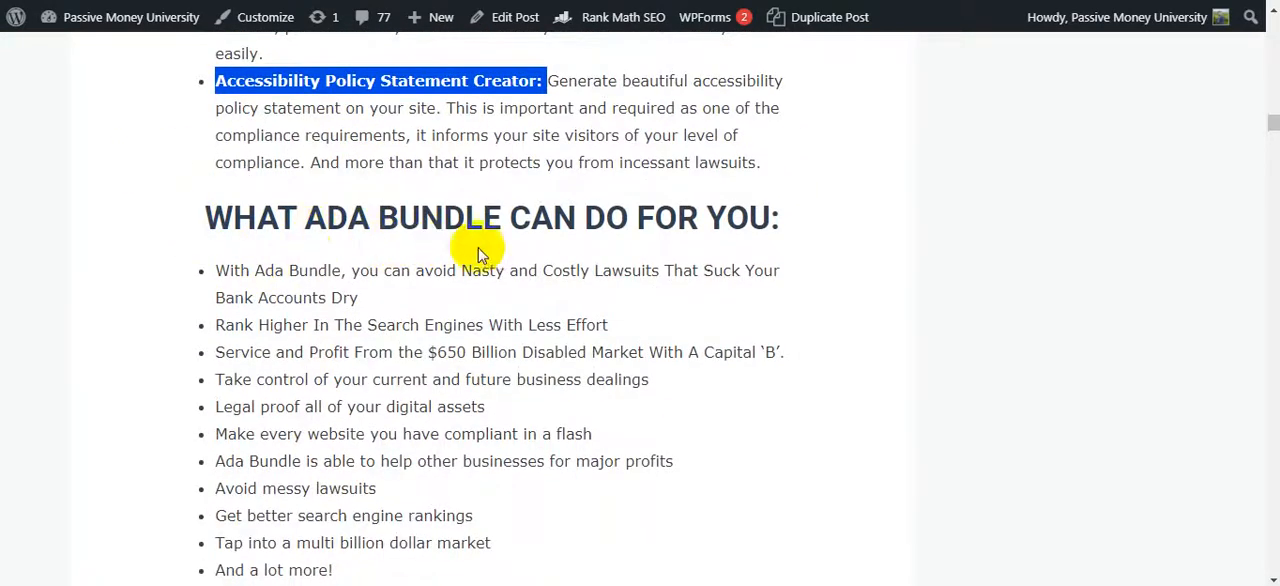
scroll("down", 3)
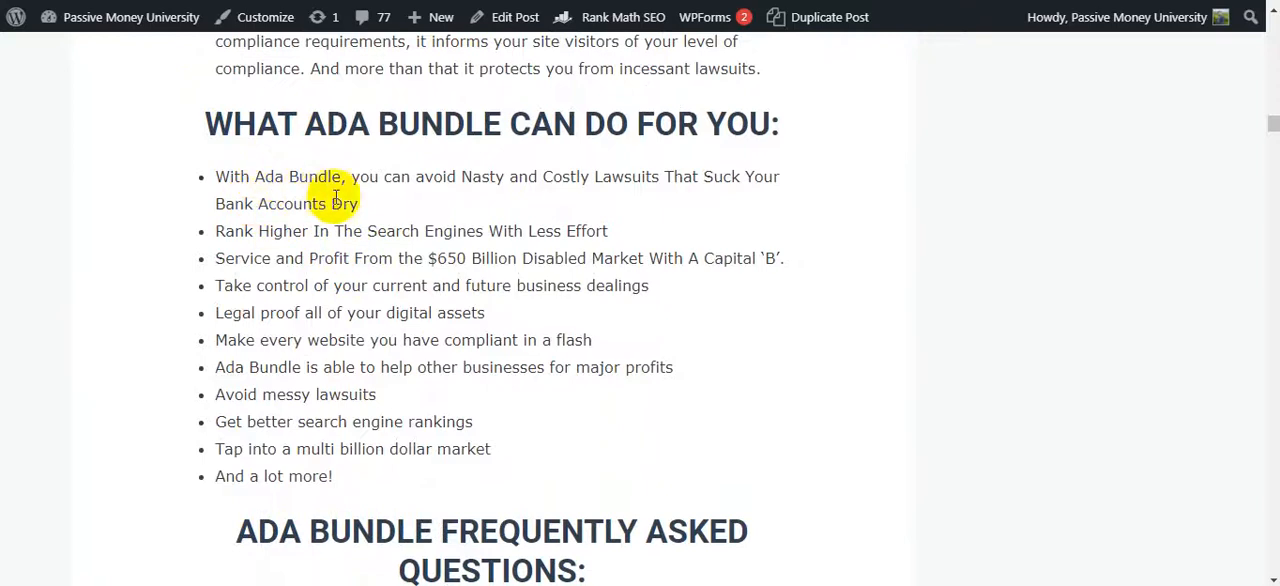
mouse_move(625, 197)
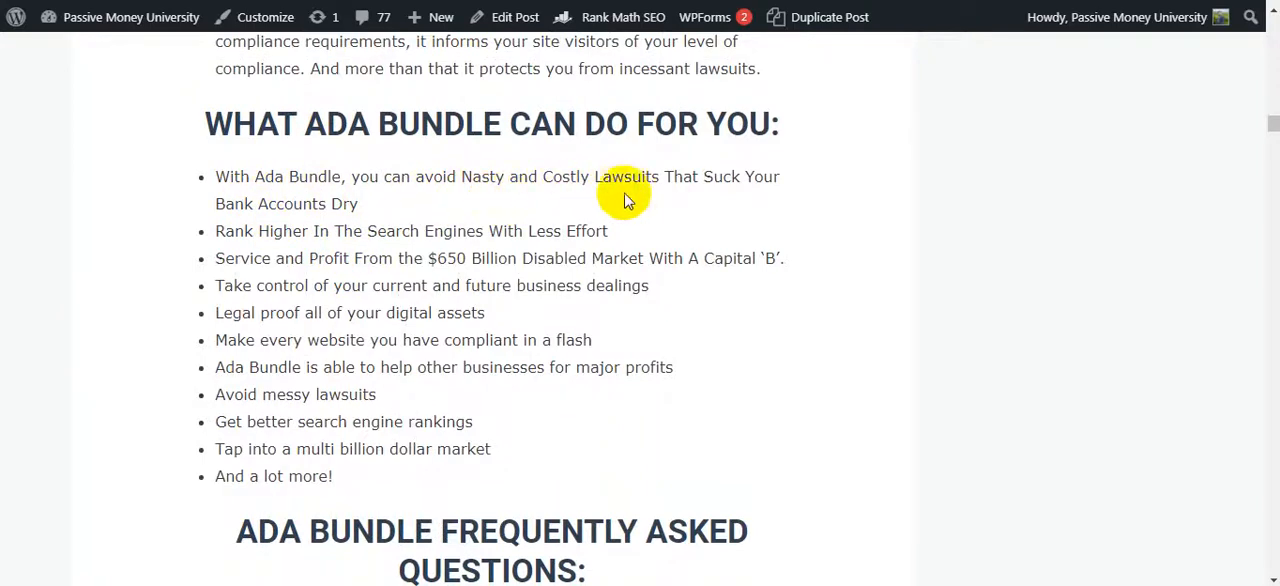
mouse_move(445, 215)
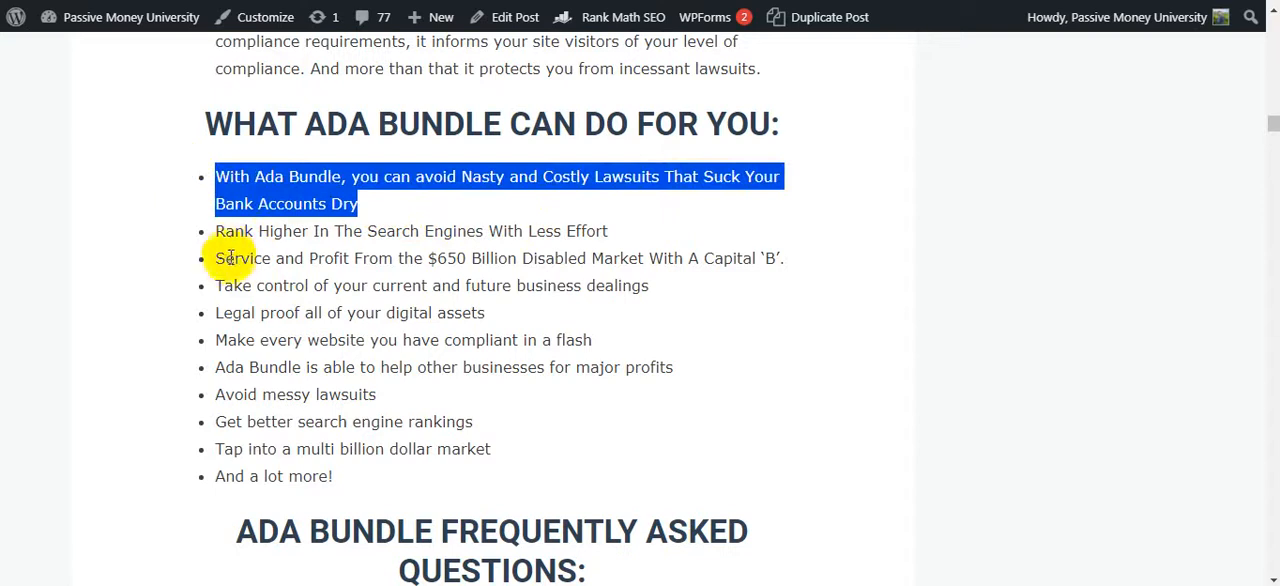
mouse_move(495, 258)
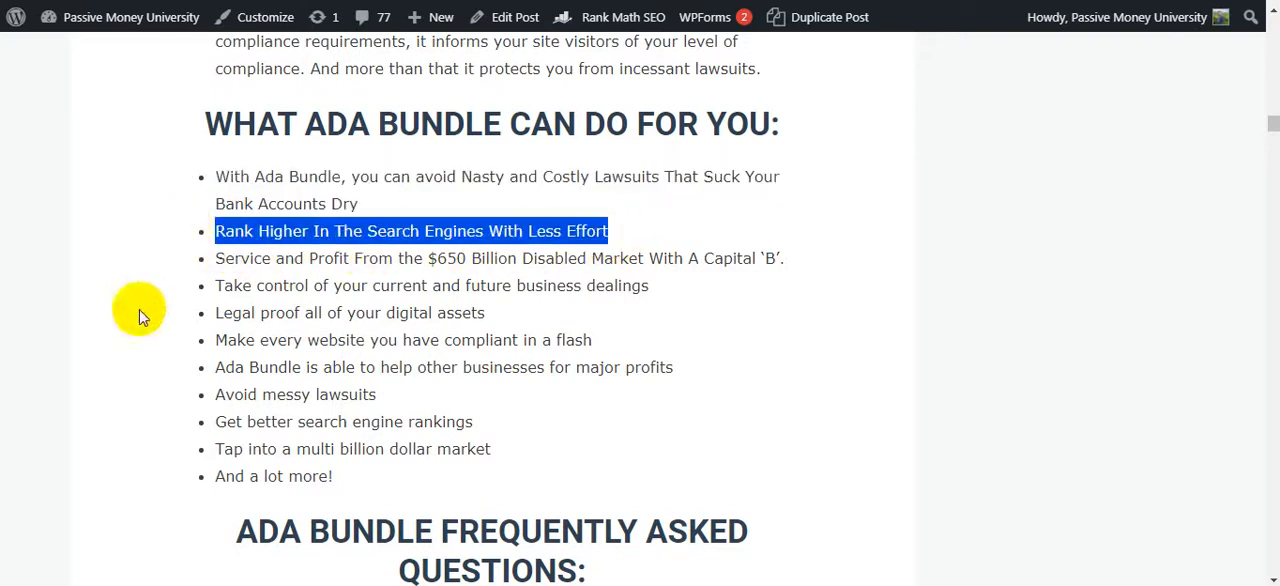
mouse_move(480, 285)
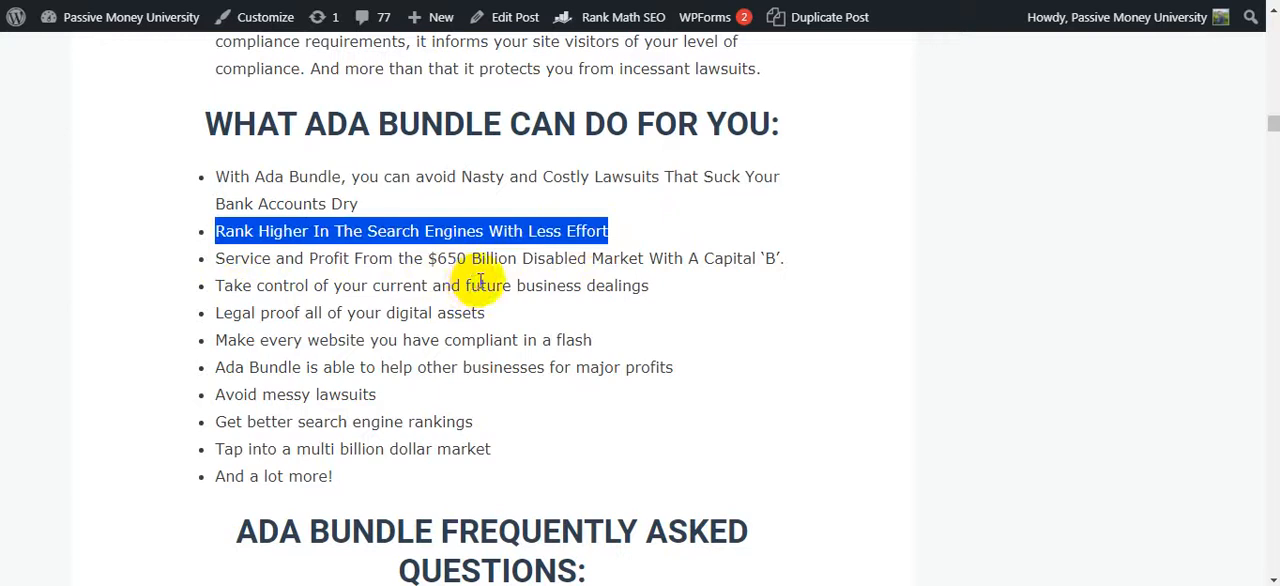
mouse_move(620, 285)
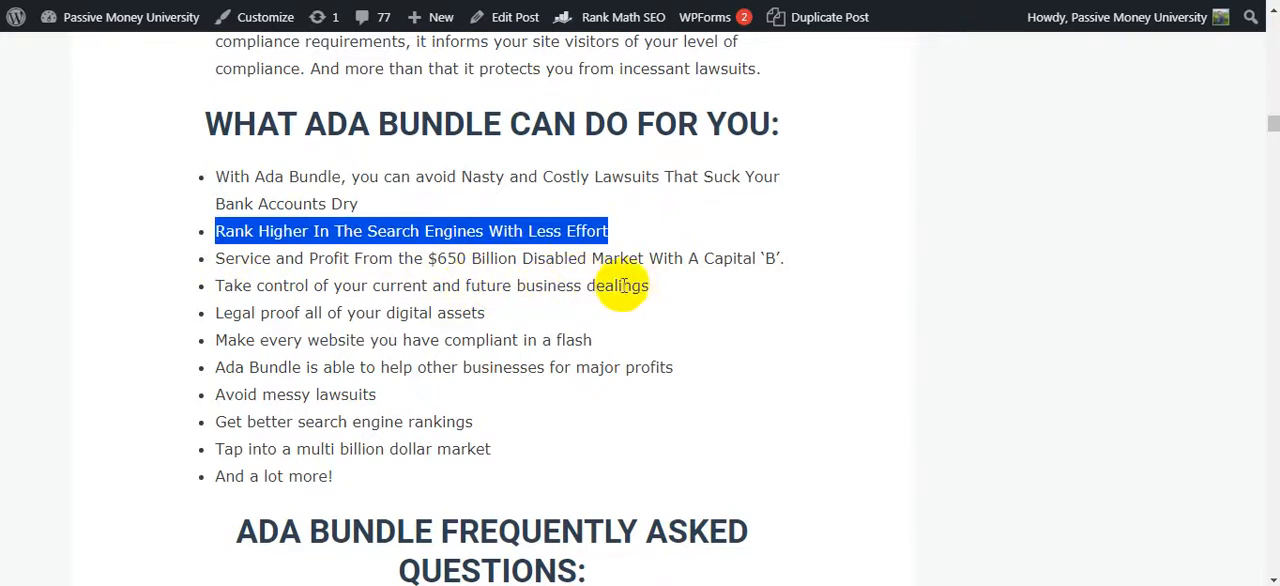
mouse_move(345, 293)
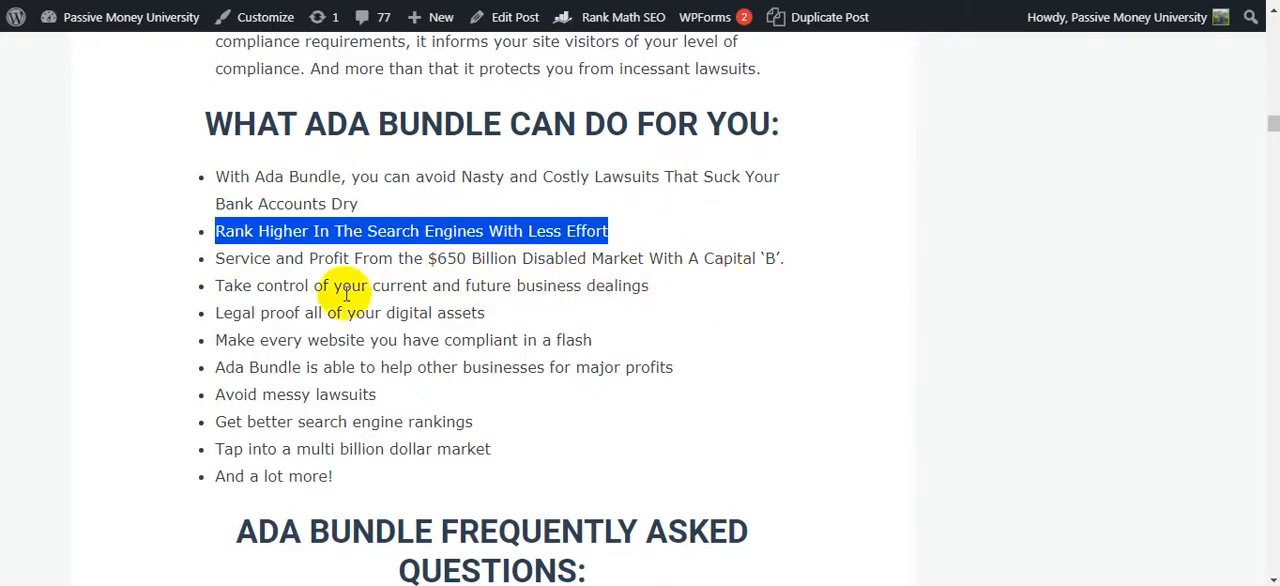
mouse_move(483, 293)
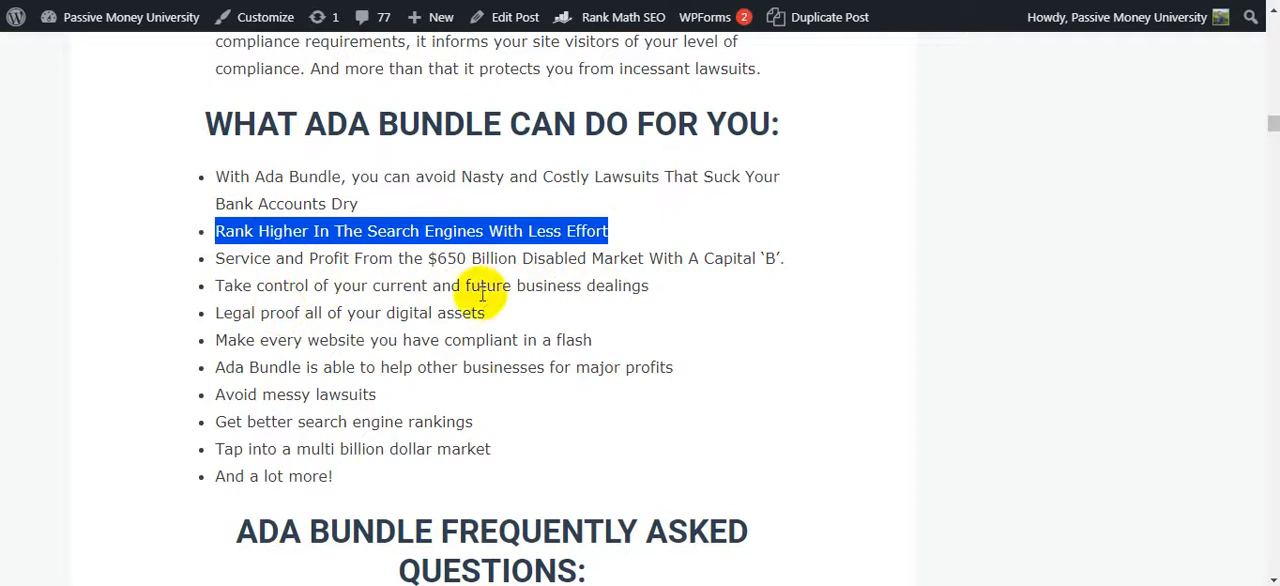
mouse_move(648, 293)
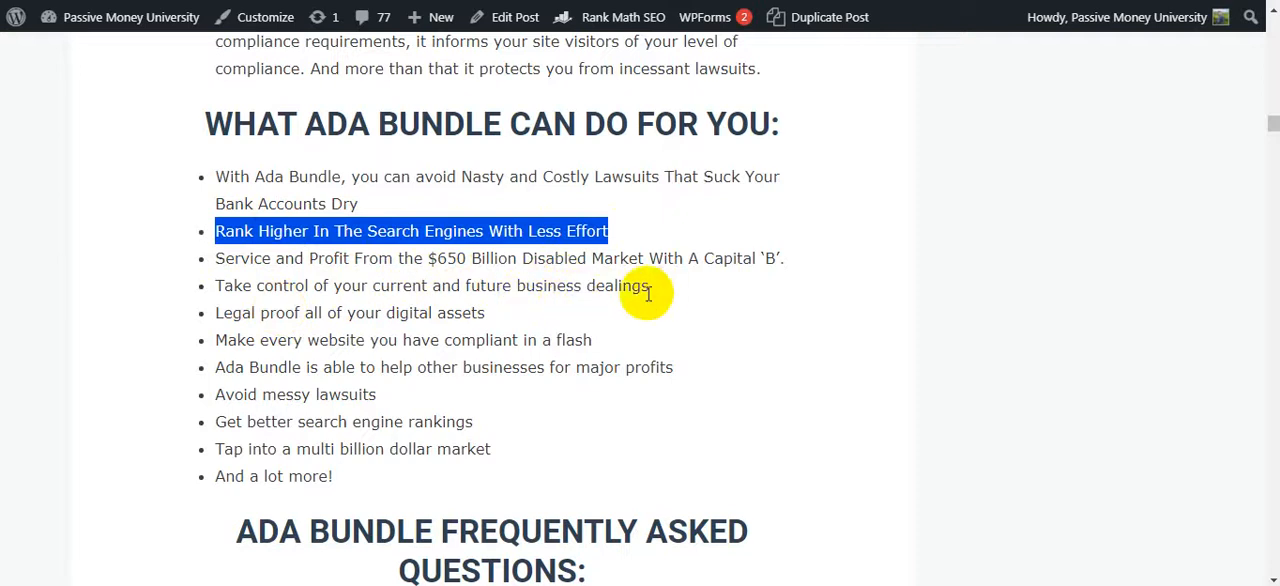
mouse_move(310, 332)
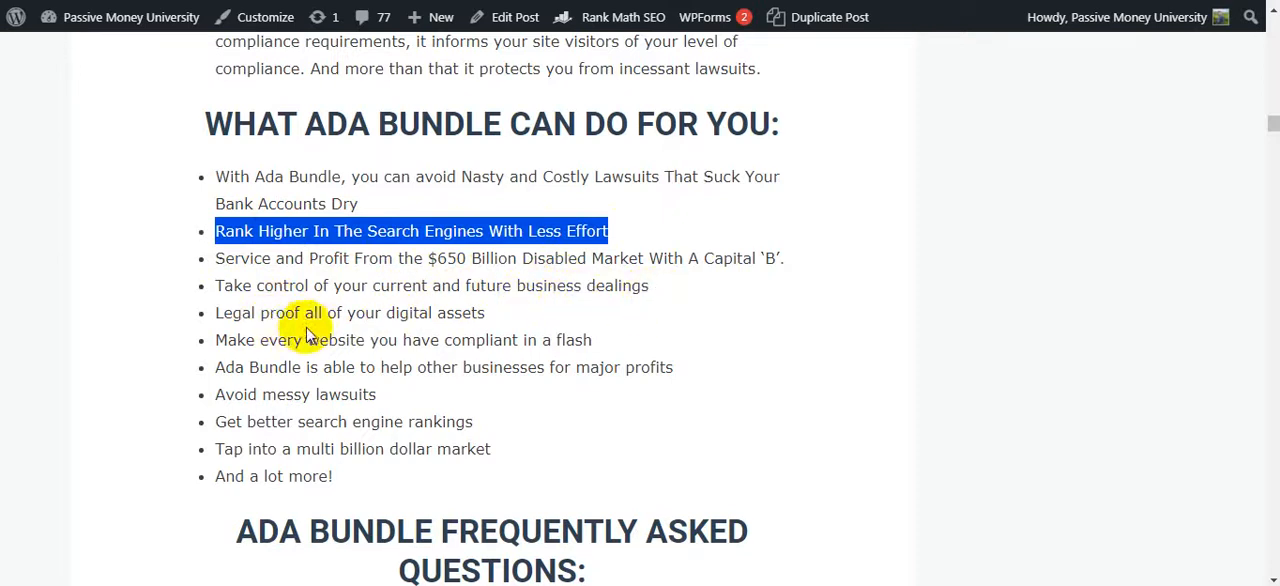
mouse_move(470, 332)
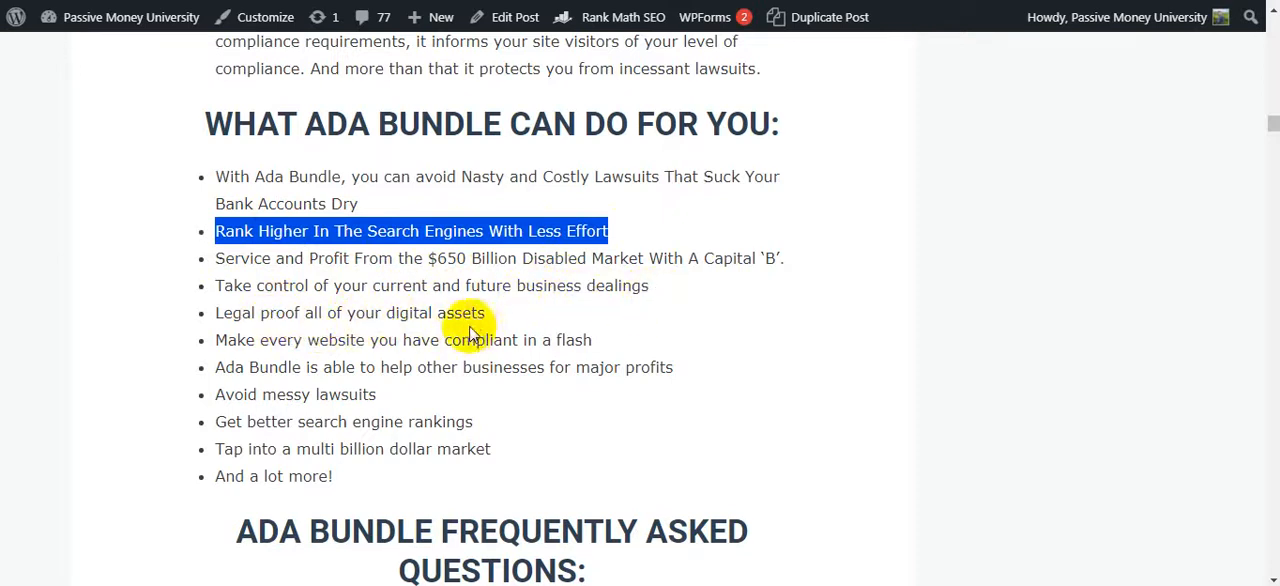
mouse_move(458, 345)
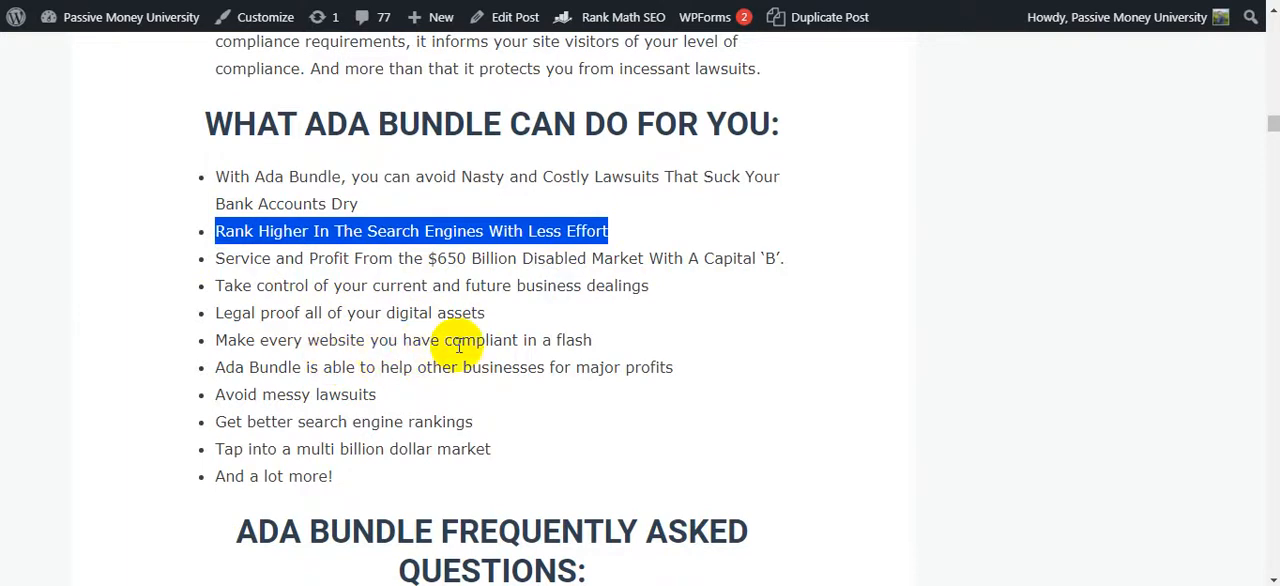
mouse_move(305, 325)
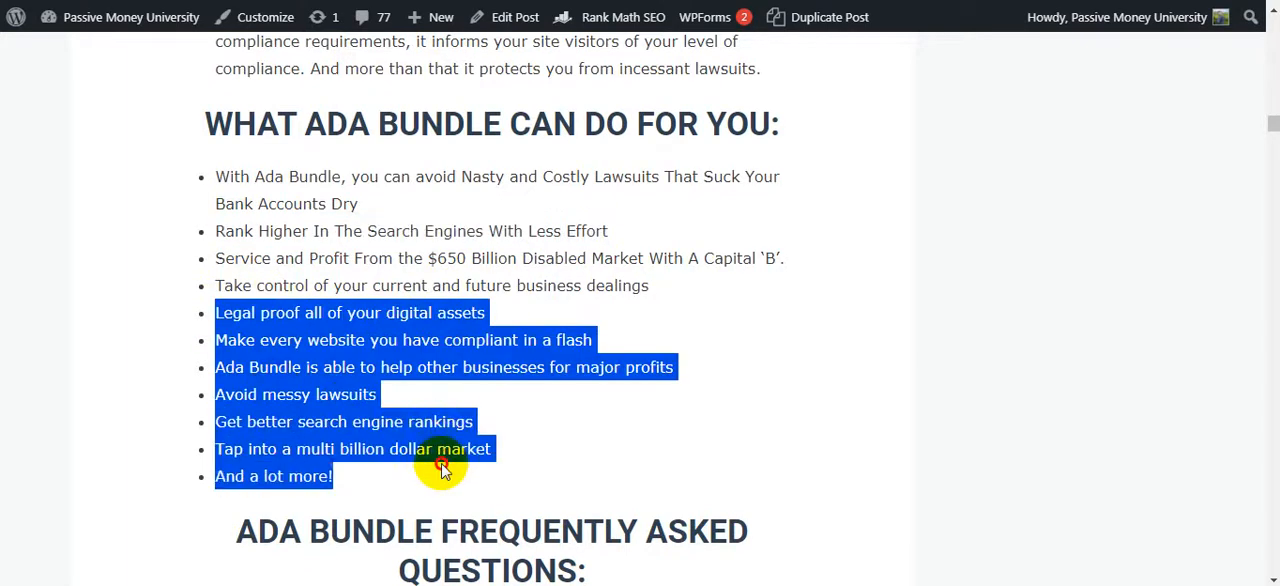
Scroll past the FAQ answers on supported websites and installation to the BONUS PACKAGE heading and VIP Bonus 1
scroll("down", 3)
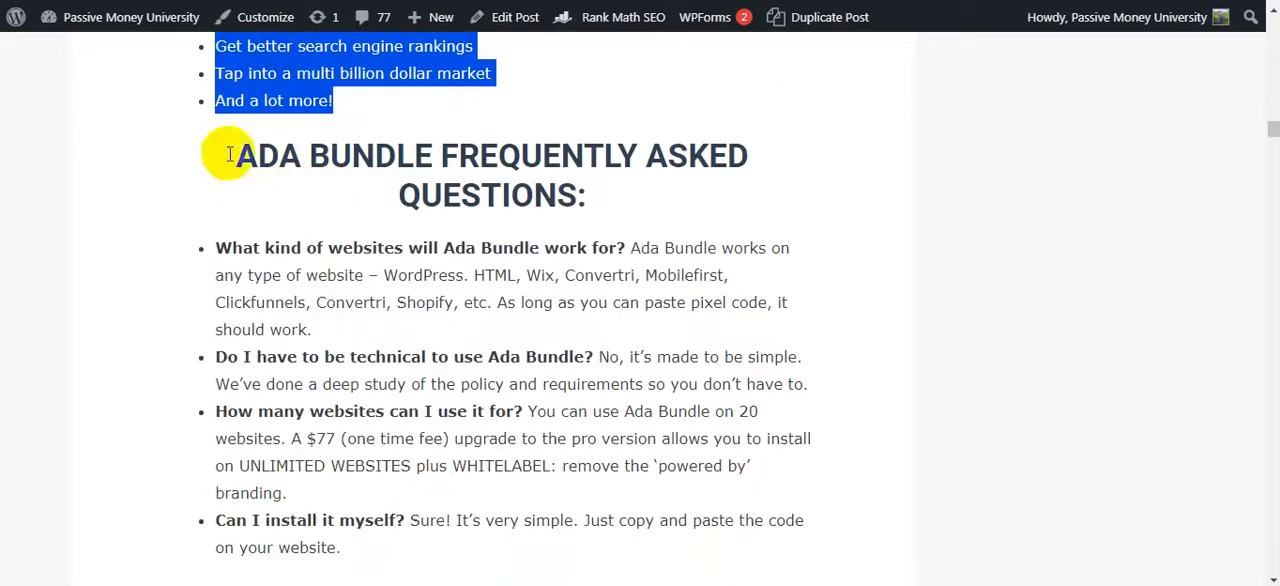
mouse_move(388, 196)
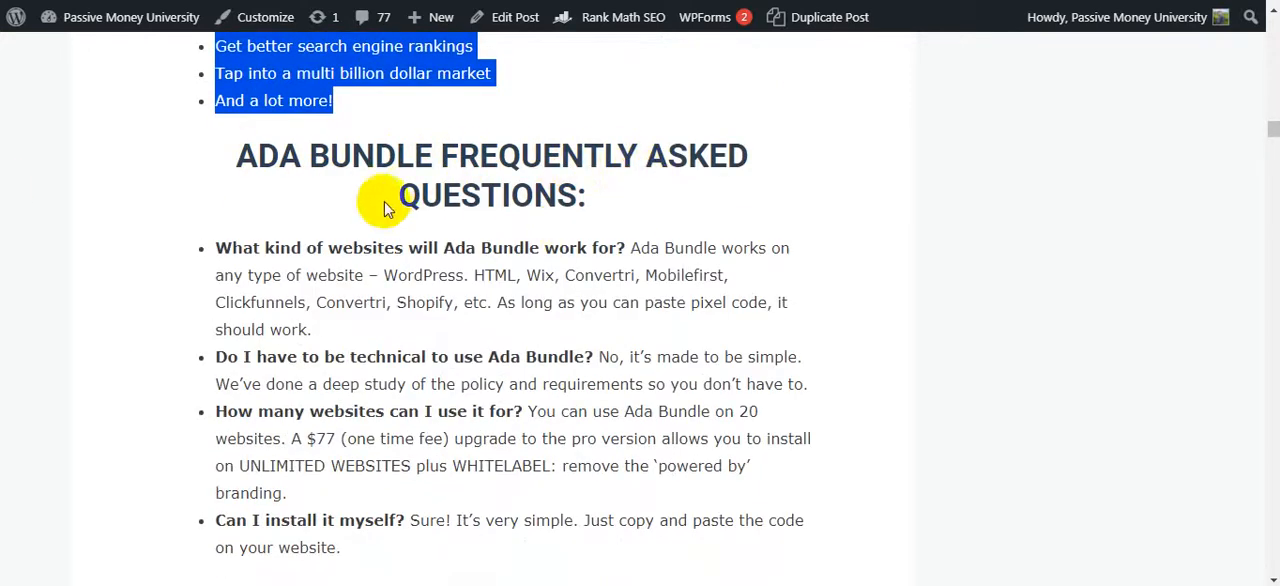
mouse_move(238, 247)
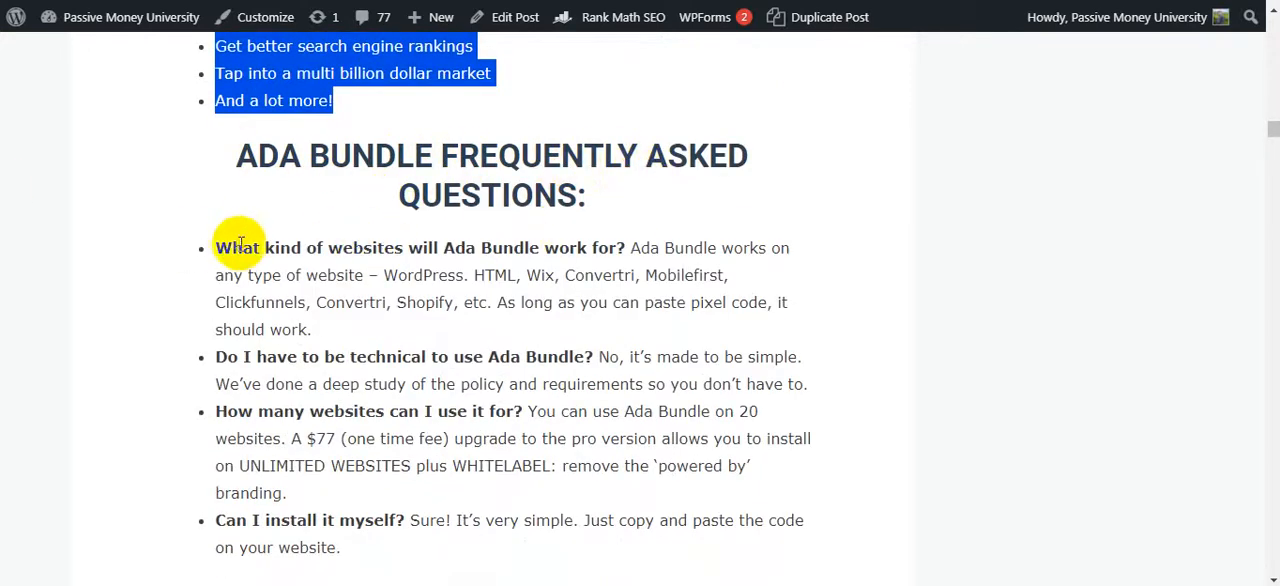
mouse_move(450, 270)
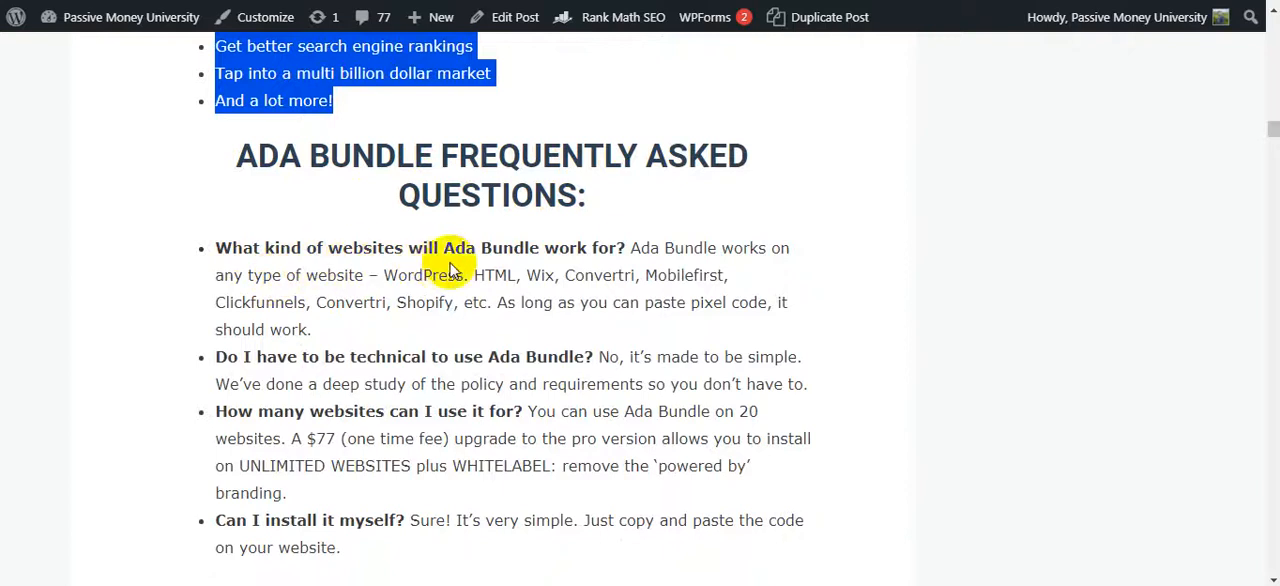
mouse_move(685, 270)
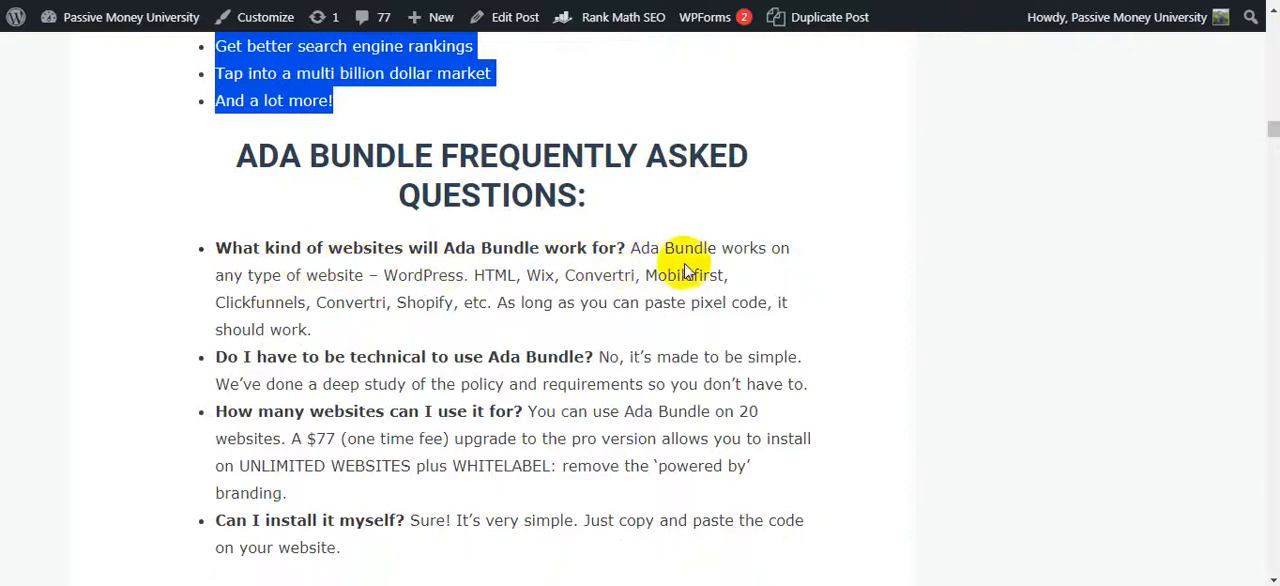
mouse_move(478, 293)
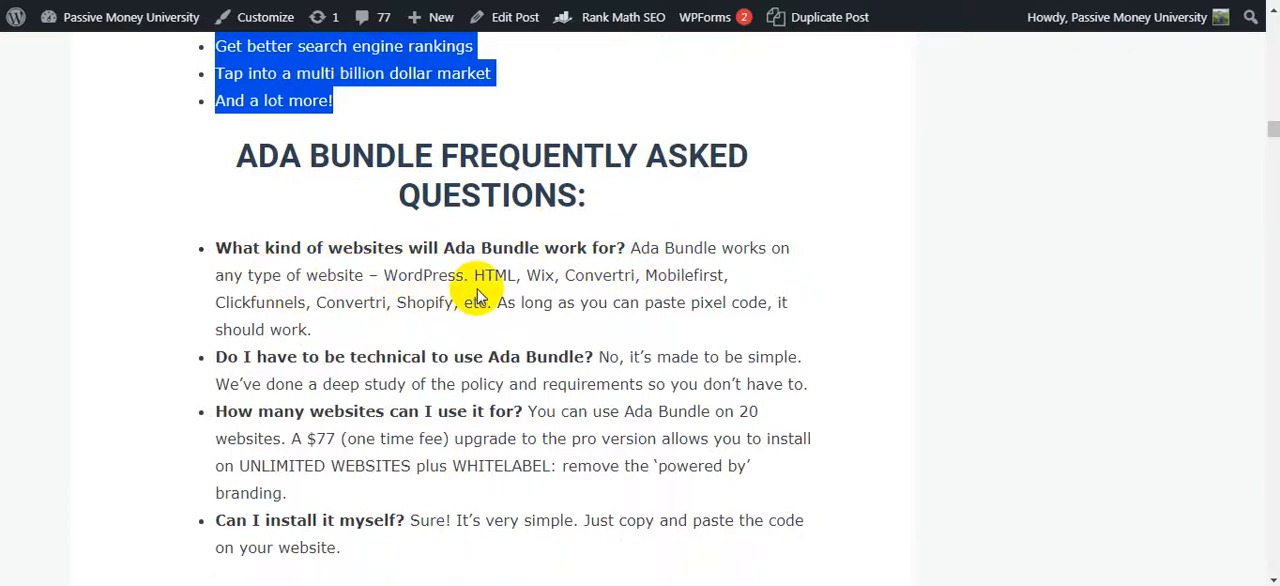
mouse_move(678, 294)
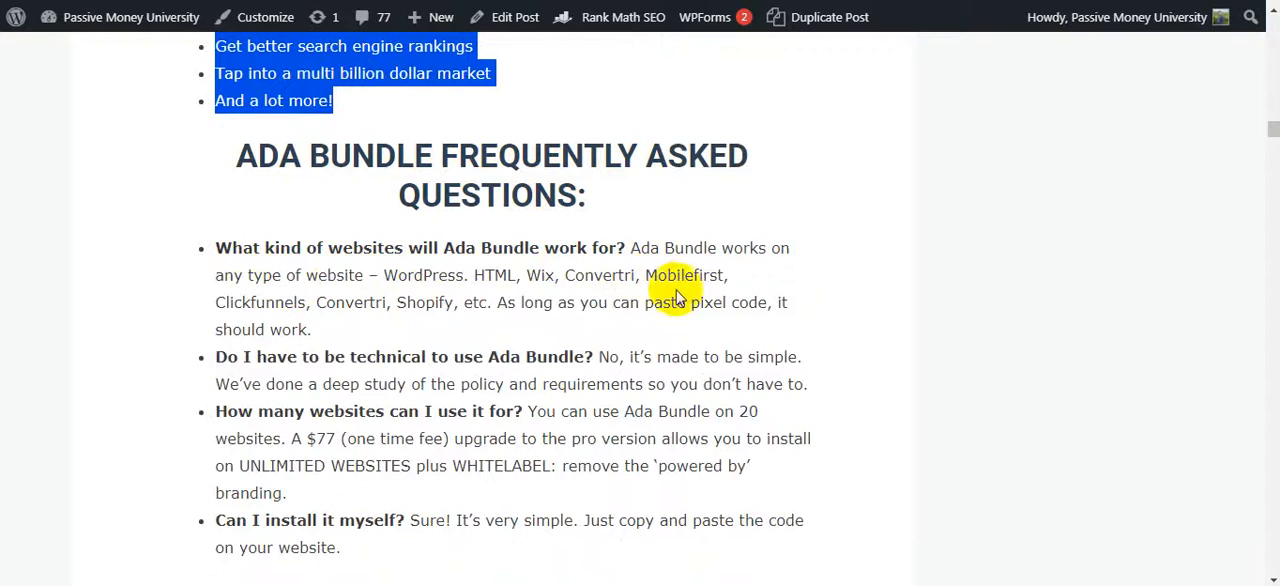
mouse_move(355, 335)
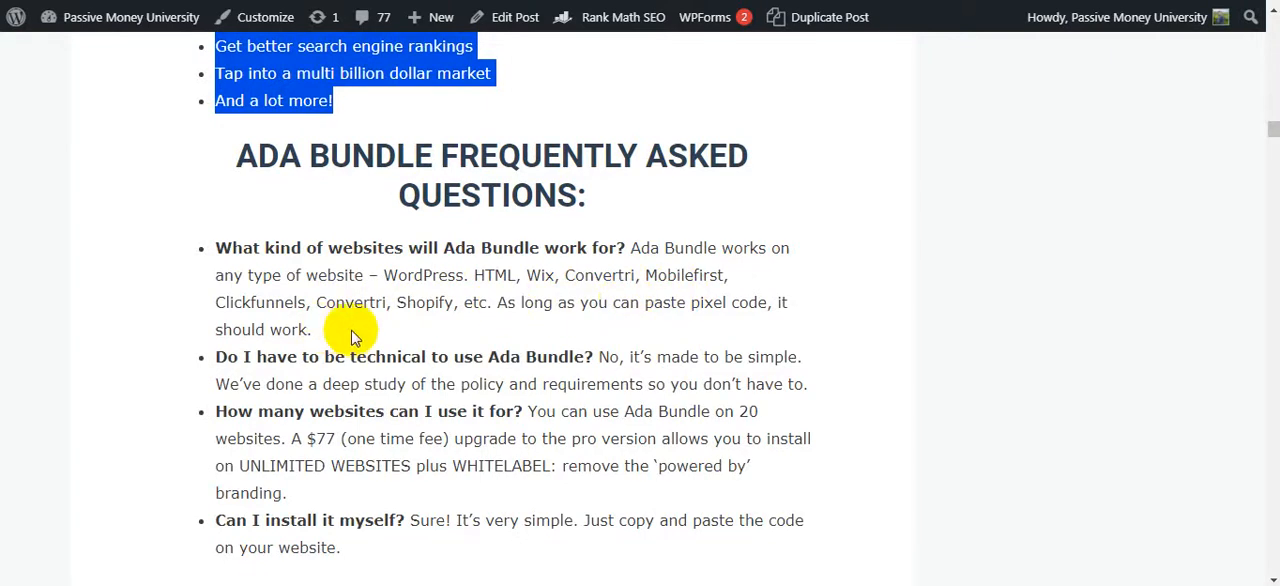
mouse_move(343, 330)
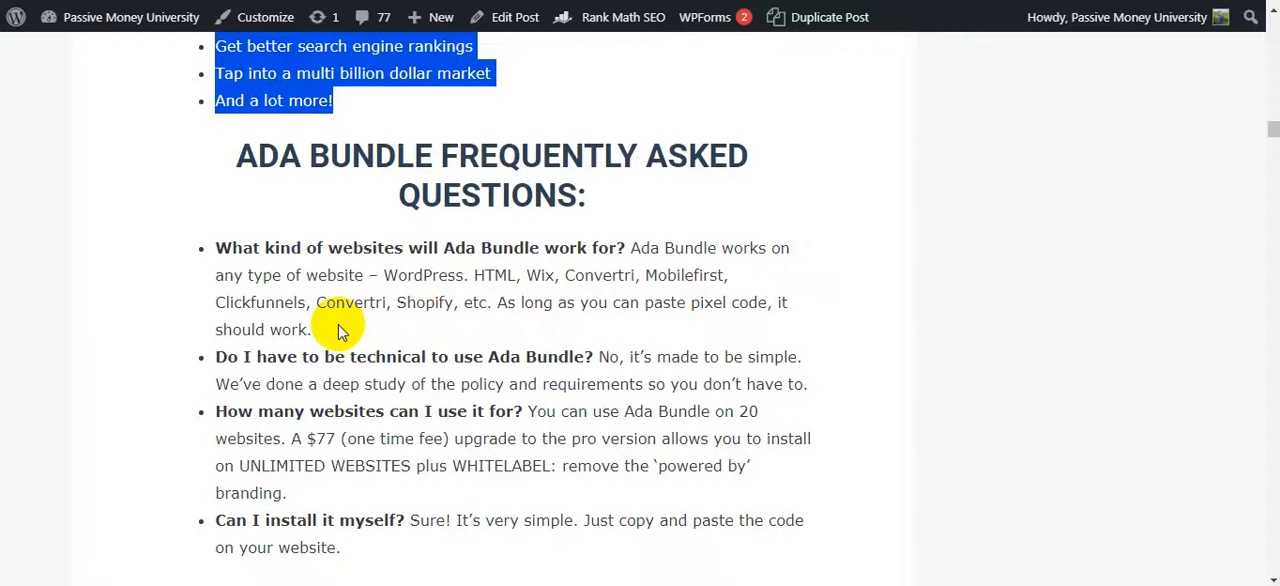
scroll("down", 3)
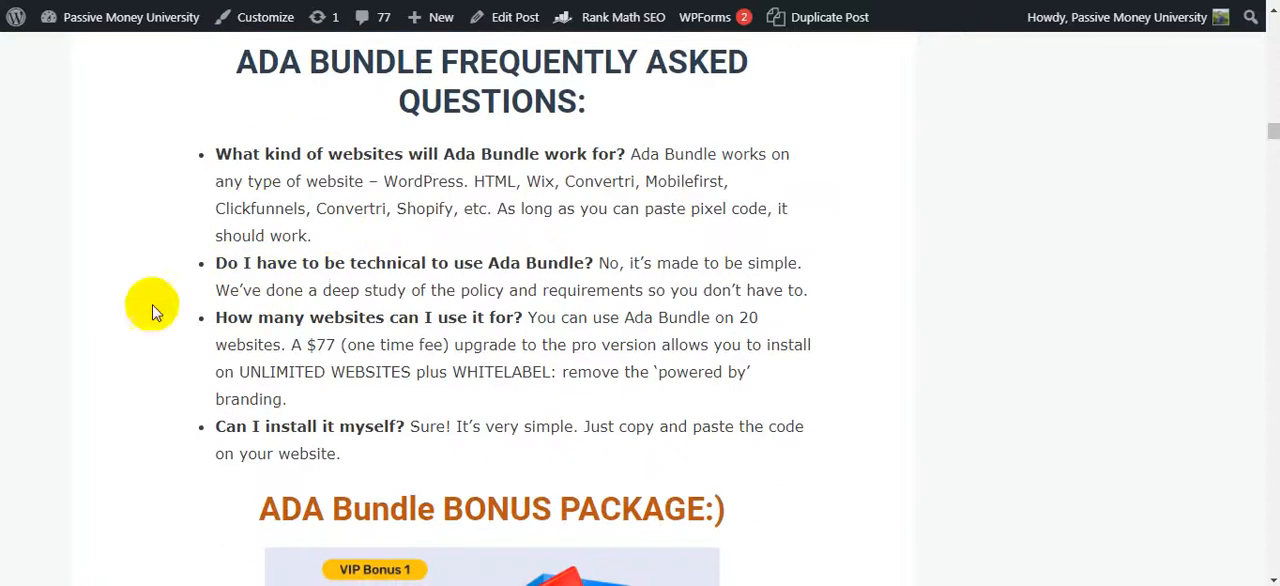
mouse_move(475, 283)
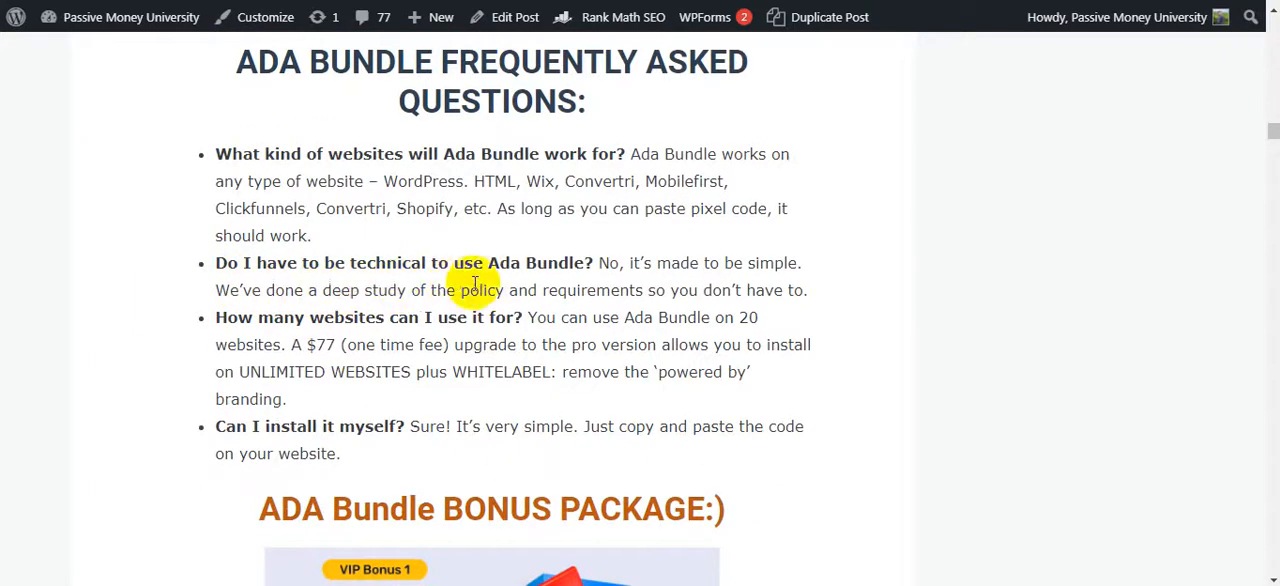
mouse_move(150, 270)
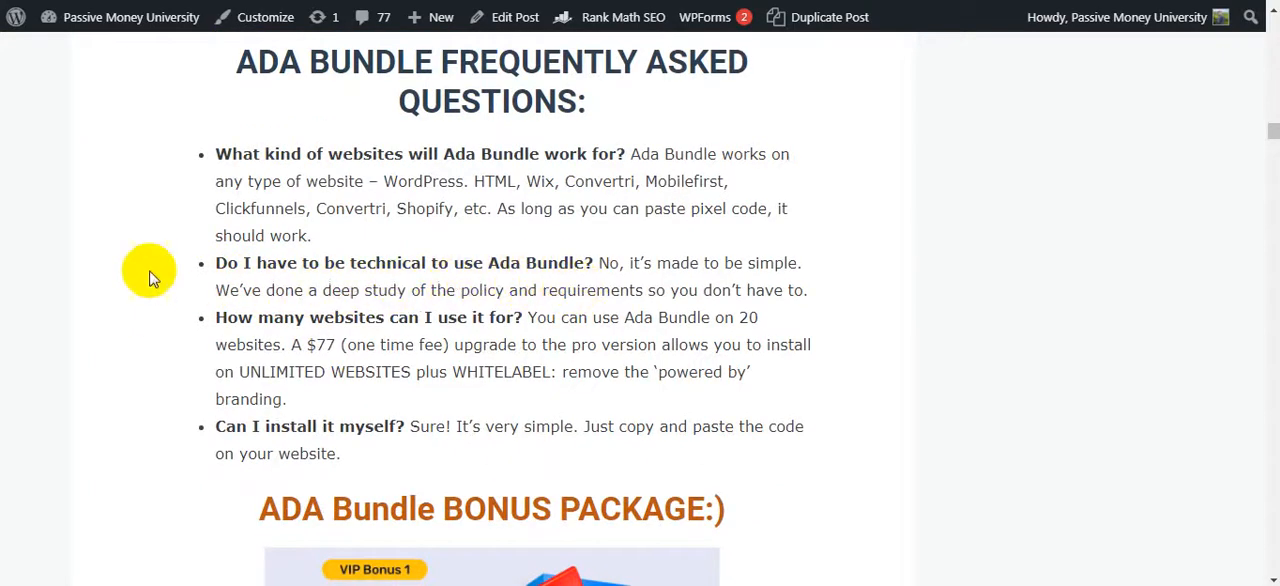
scroll("down", 3)
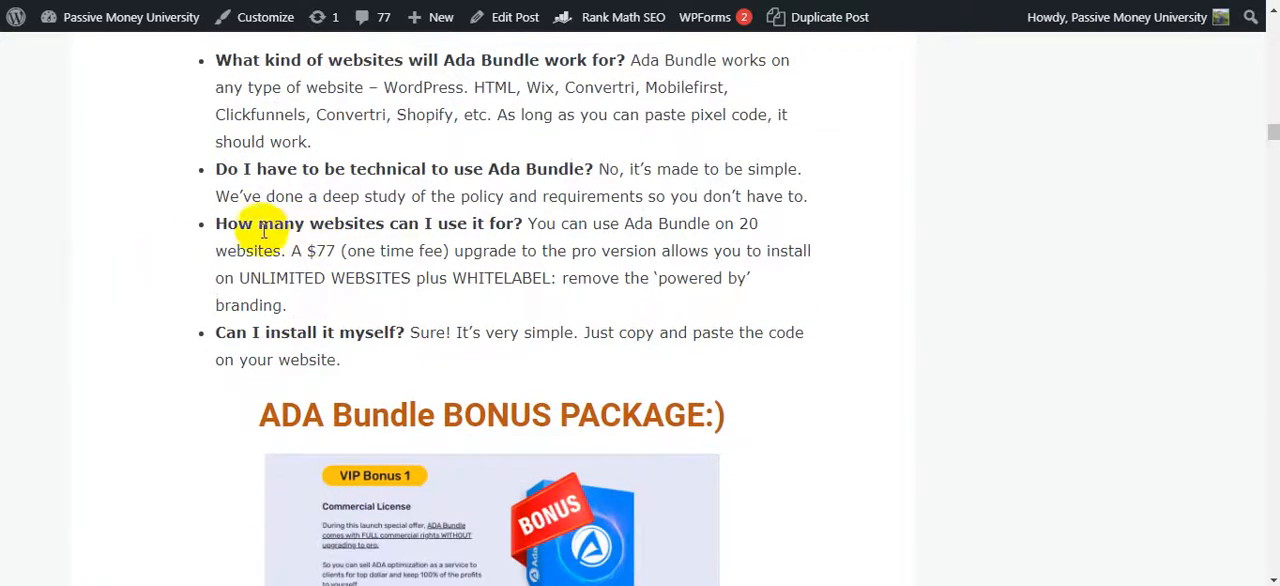
mouse_move(500, 223)
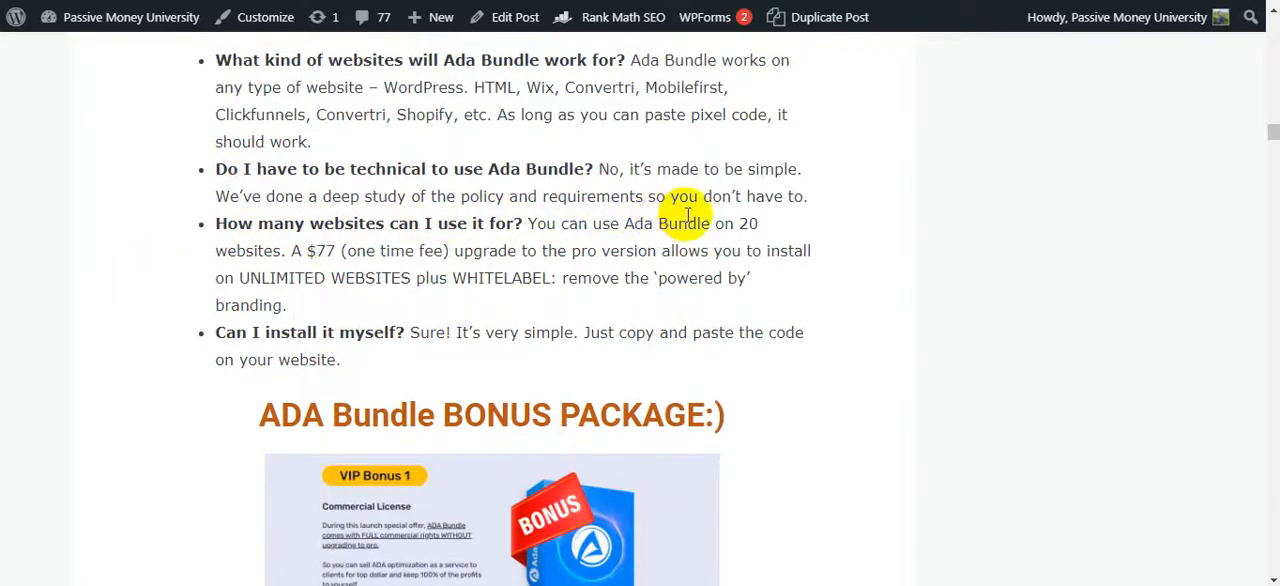
mouse_move(485, 235)
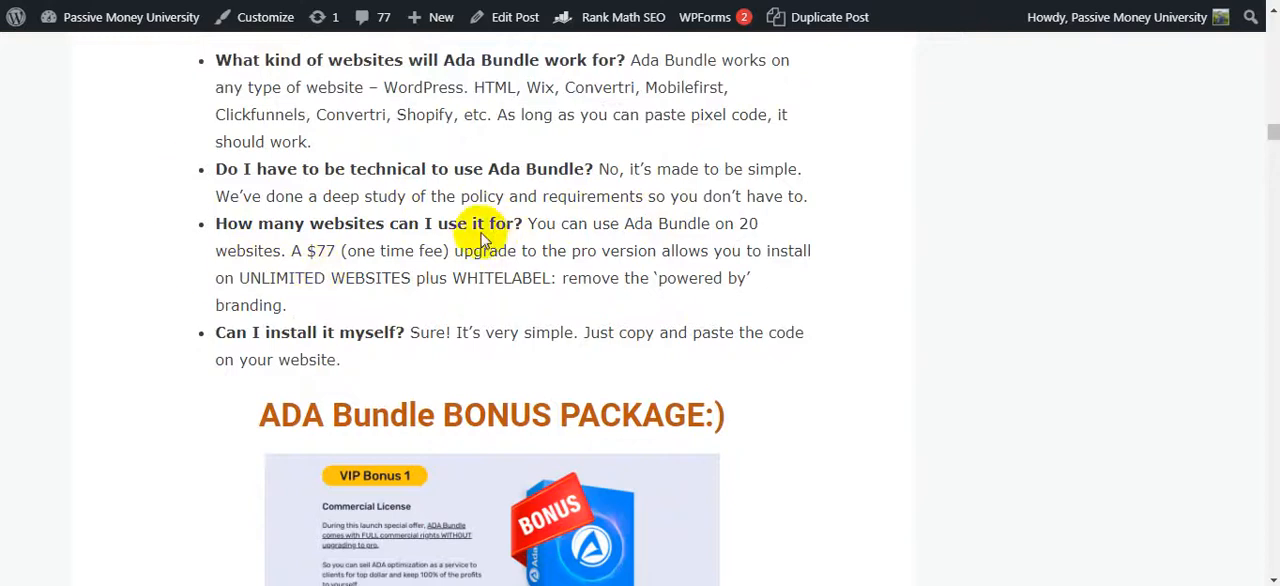
mouse_move(585, 245)
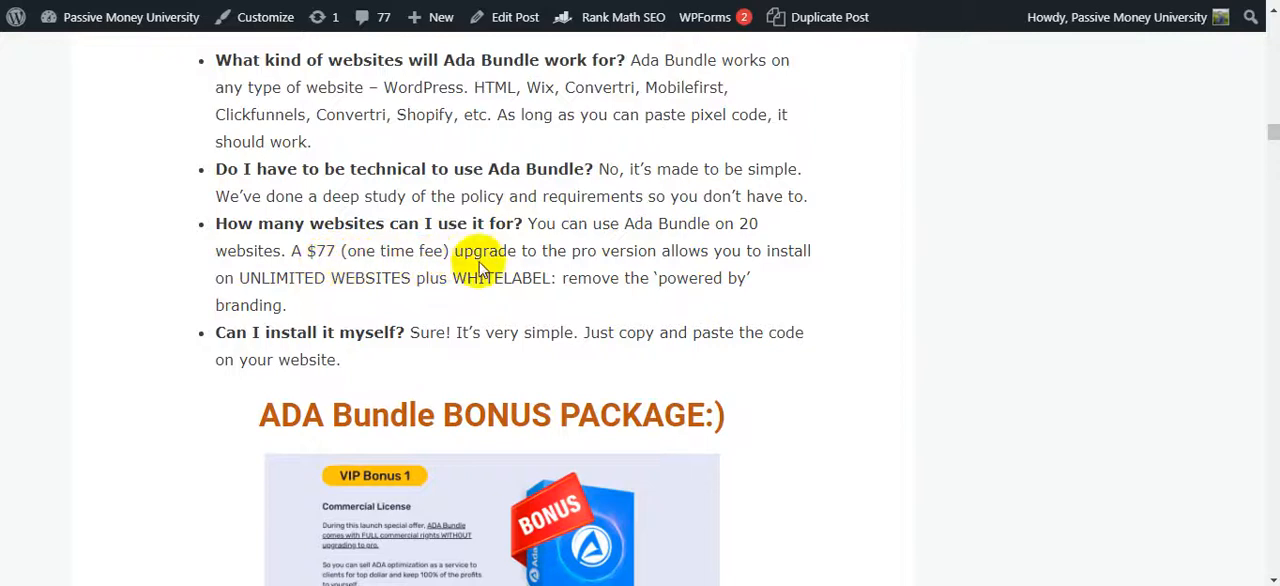
mouse_move(745, 278)
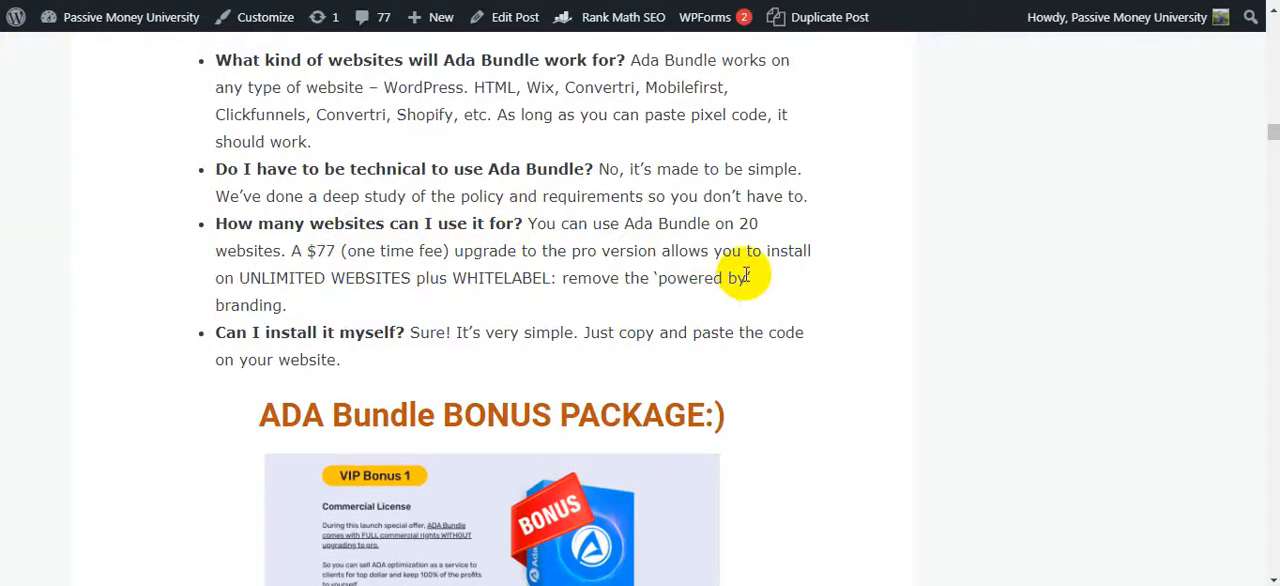
mouse_move(372, 296)
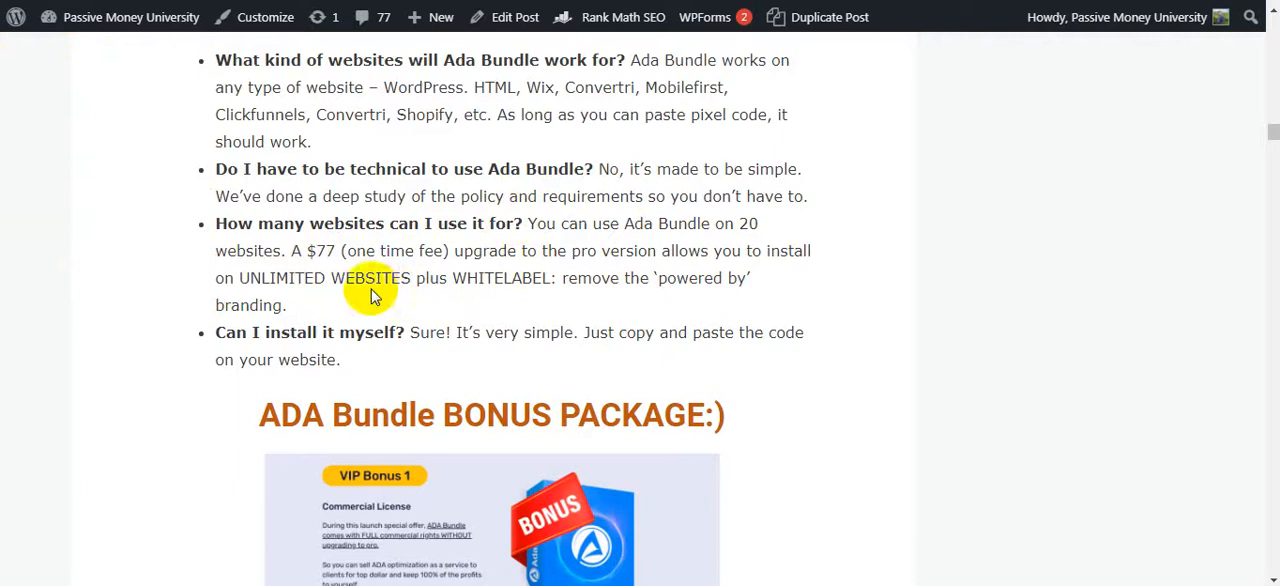
mouse_move(372, 270)
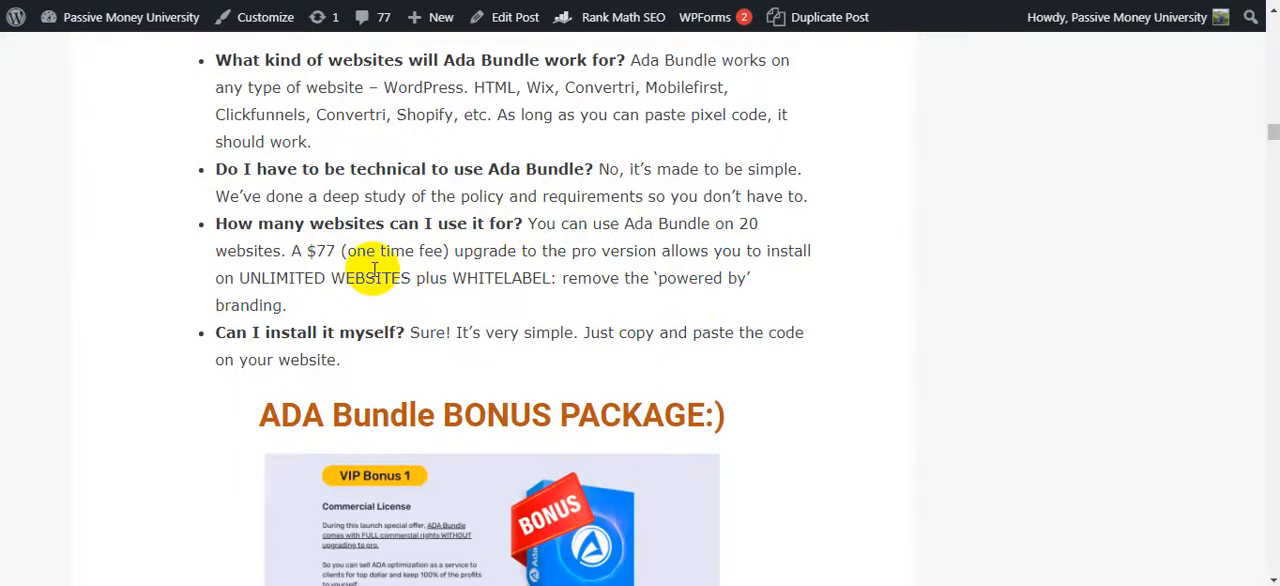
mouse_move(438, 302)
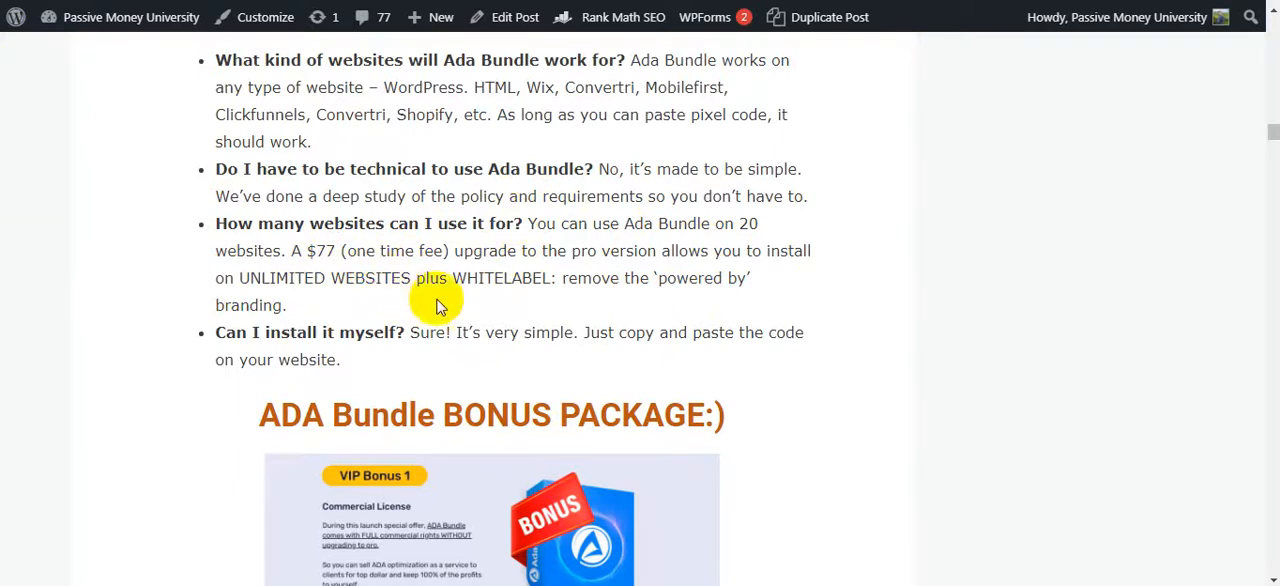
mouse_move(570, 300)
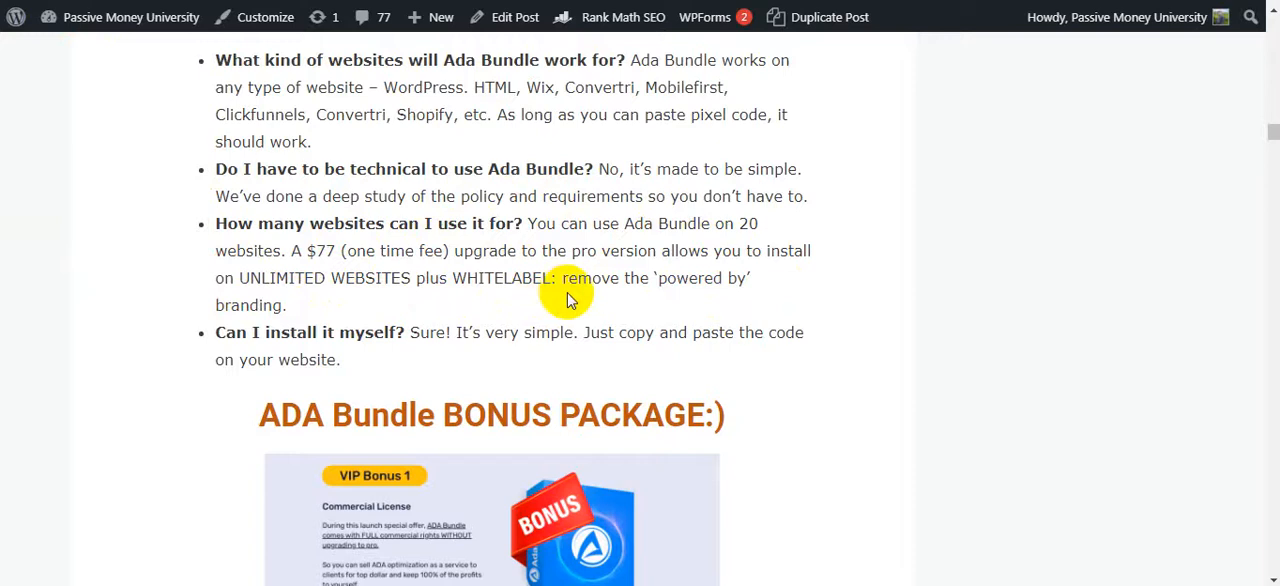
mouse_move(653, 298)
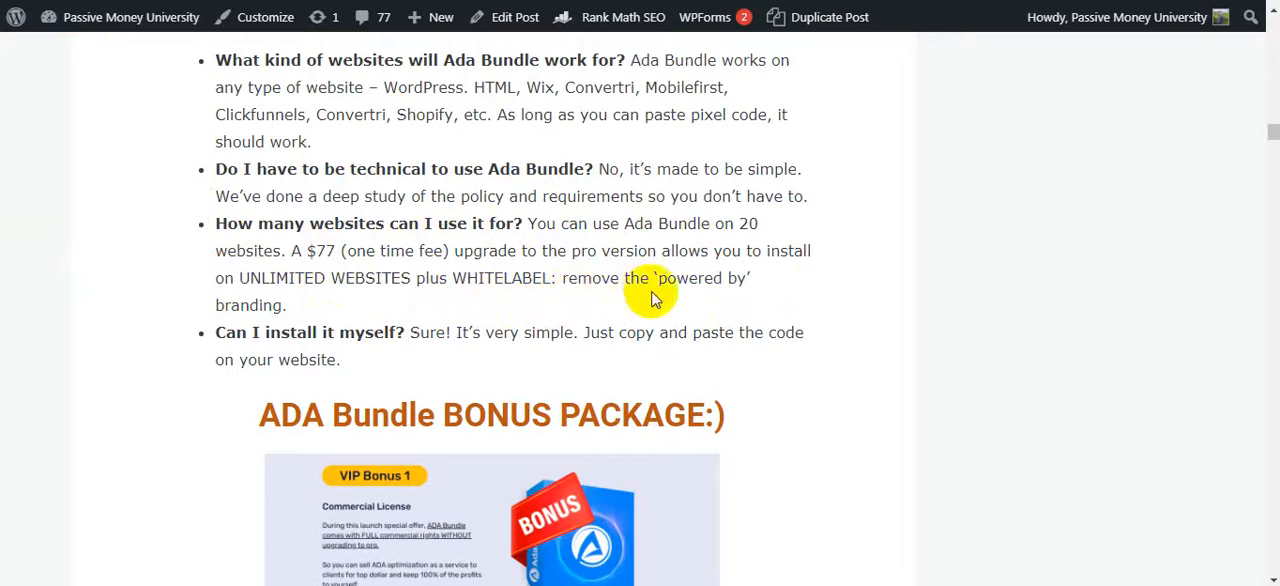
scroll("down", 3)
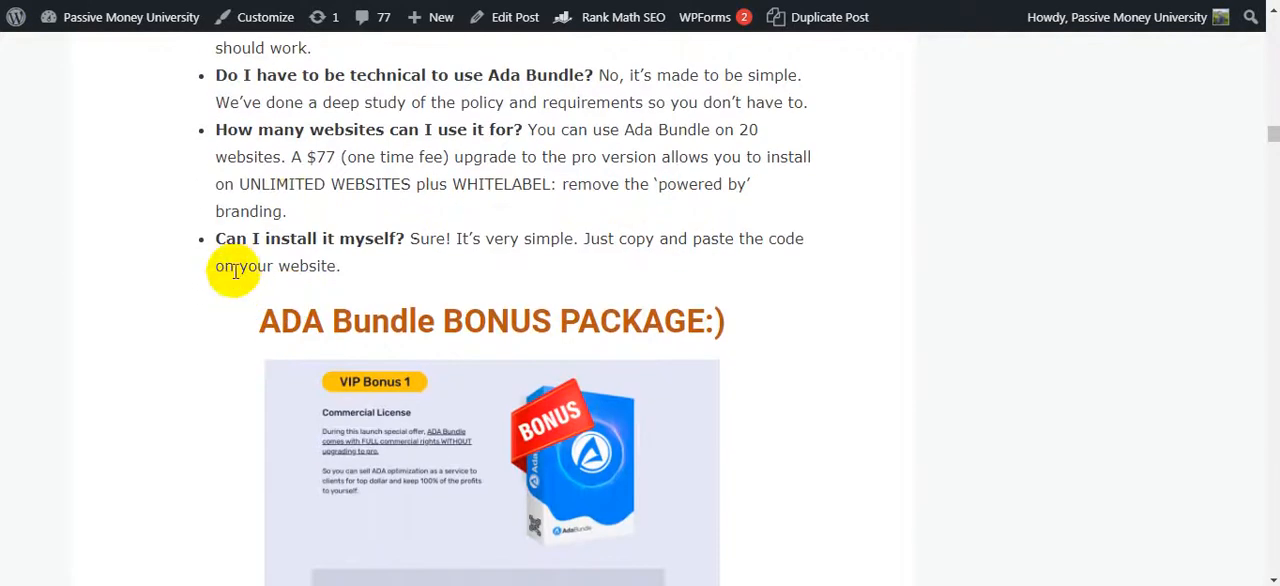
mouse_move(452, 258)
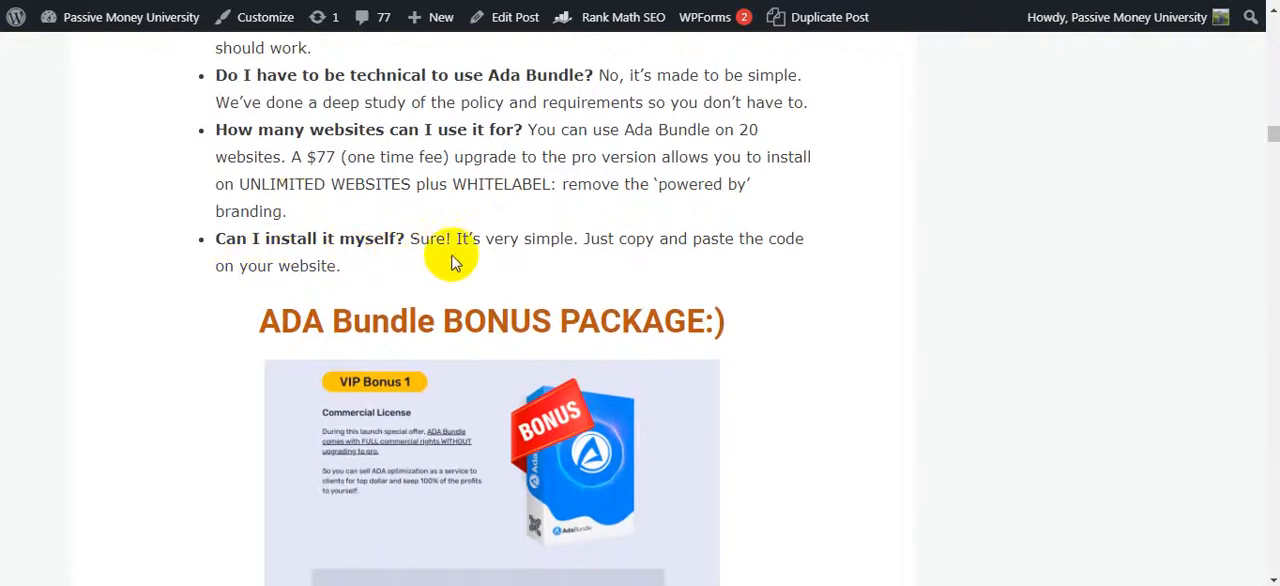
mouse_move(558, 258)
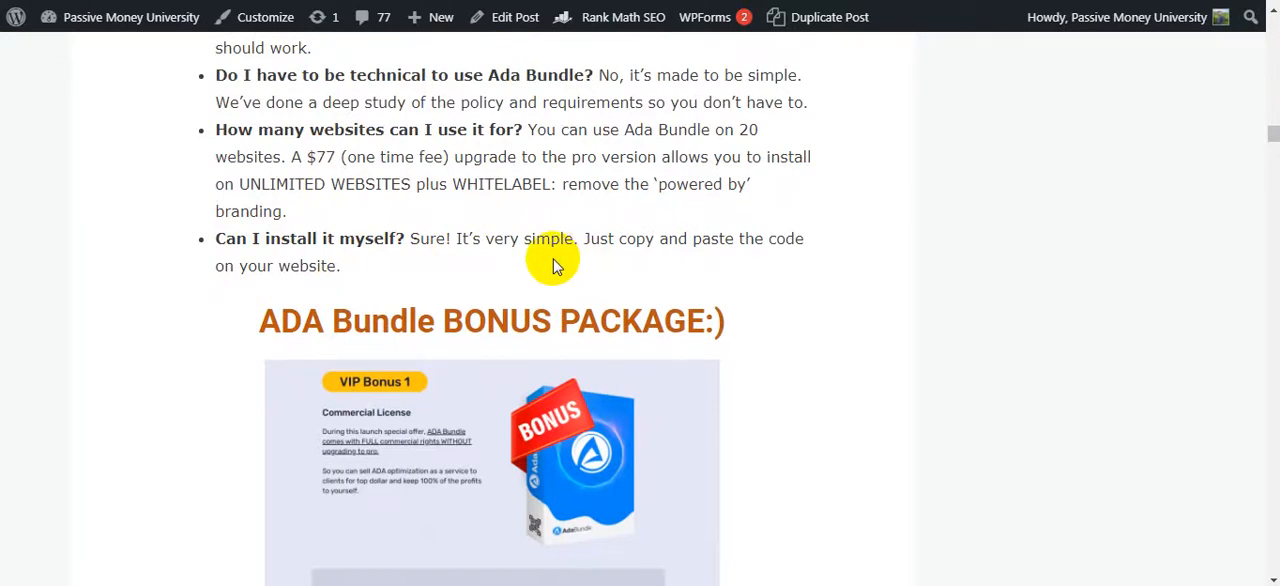
mouse_move(330, 263)
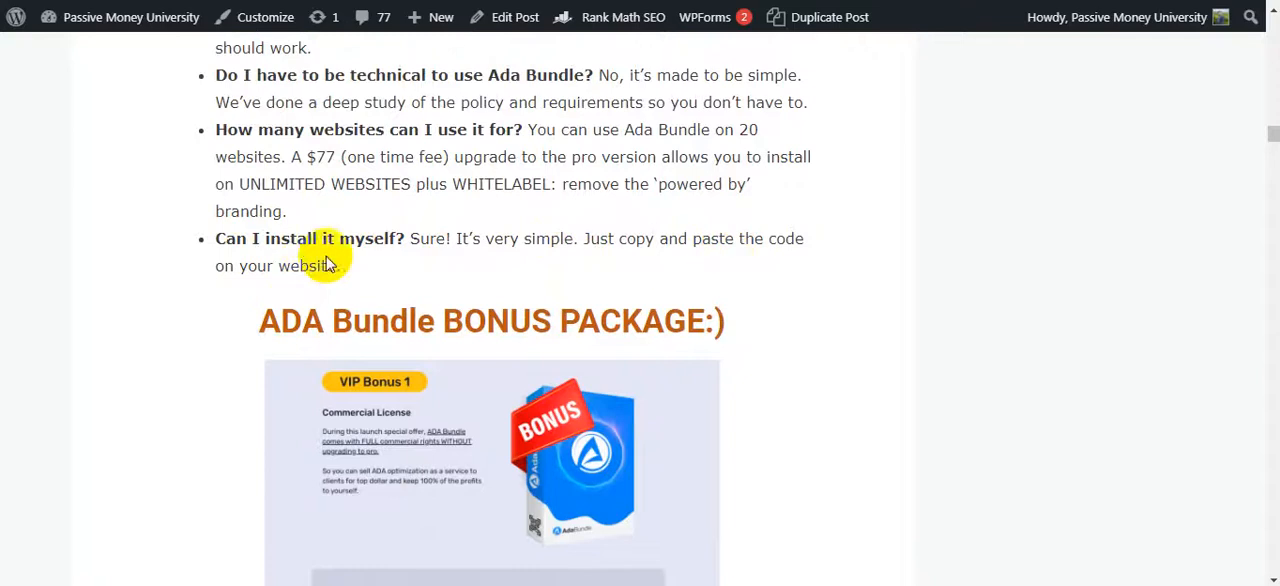
Scroll past VIP Bonuses 2 through 7 to the 'Exclusive Bonuses NOT AVAILABLE Anywhere Else!' banner
scroll("down", 3)
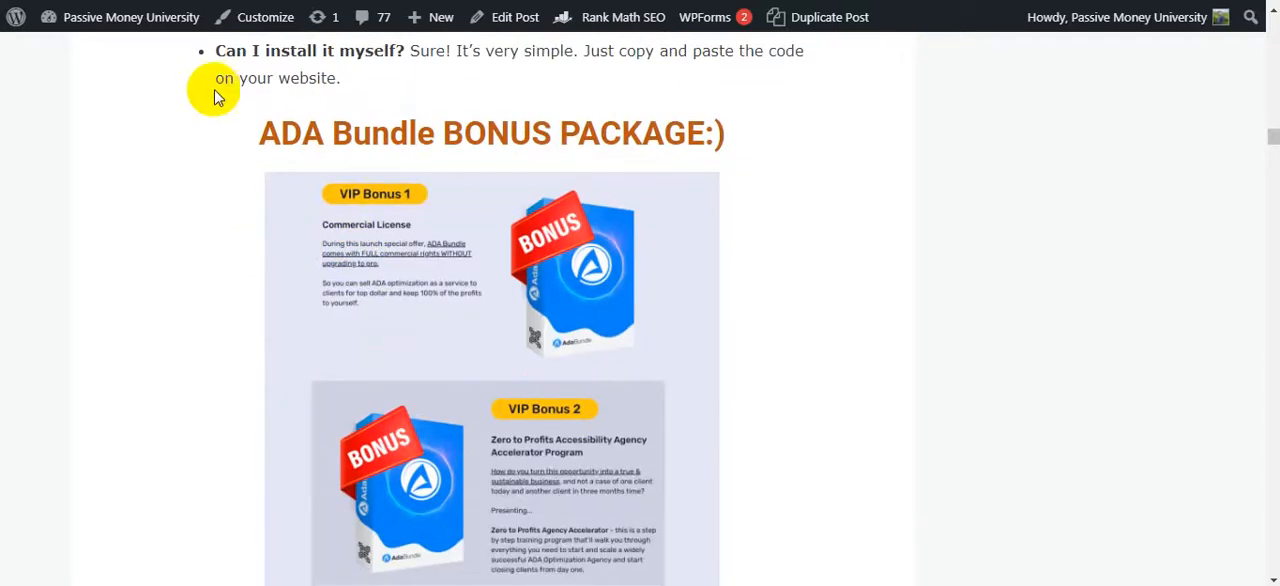
mouse_move(310, 10)
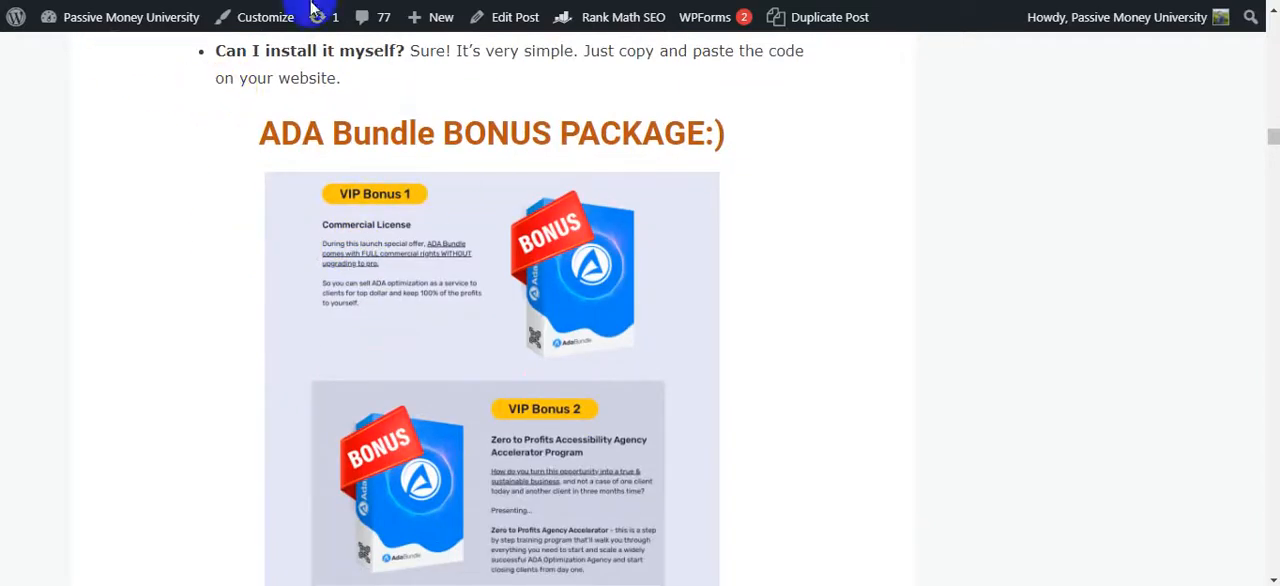
scroll("down", 3)
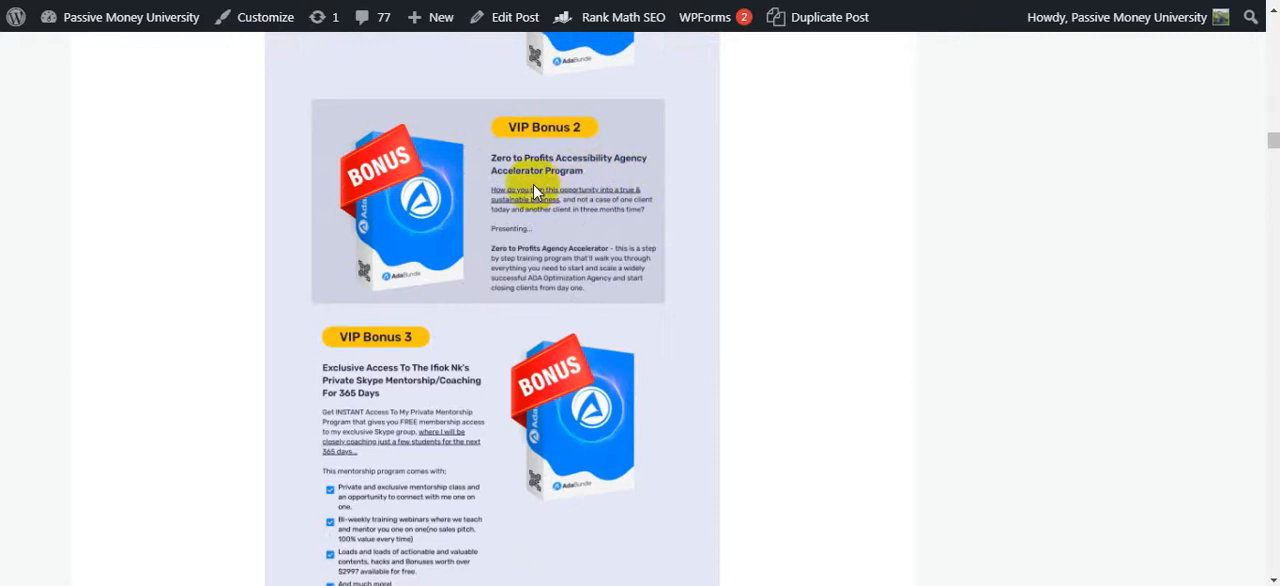
scroll("down", 3)
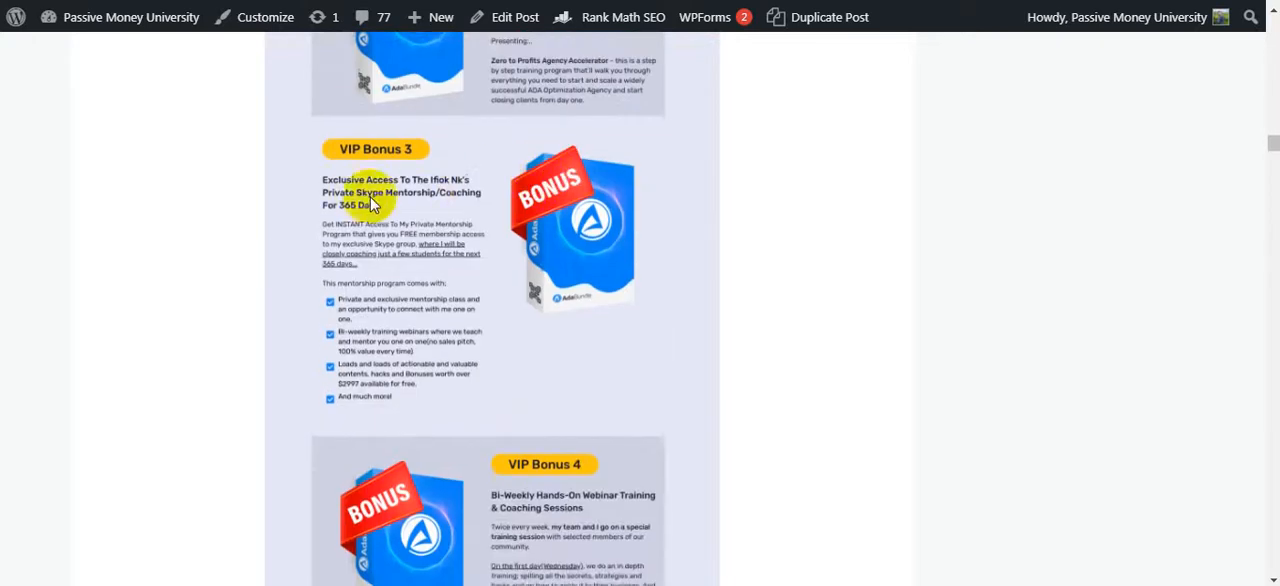
mouse_move(476, 196)
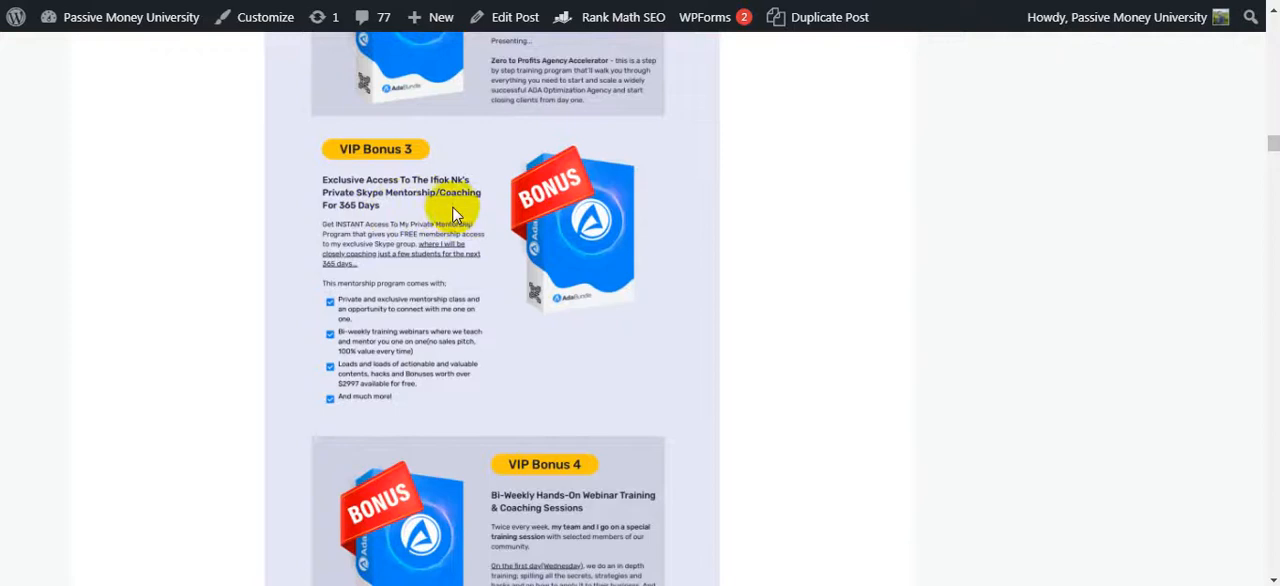
scroll("down", 3)
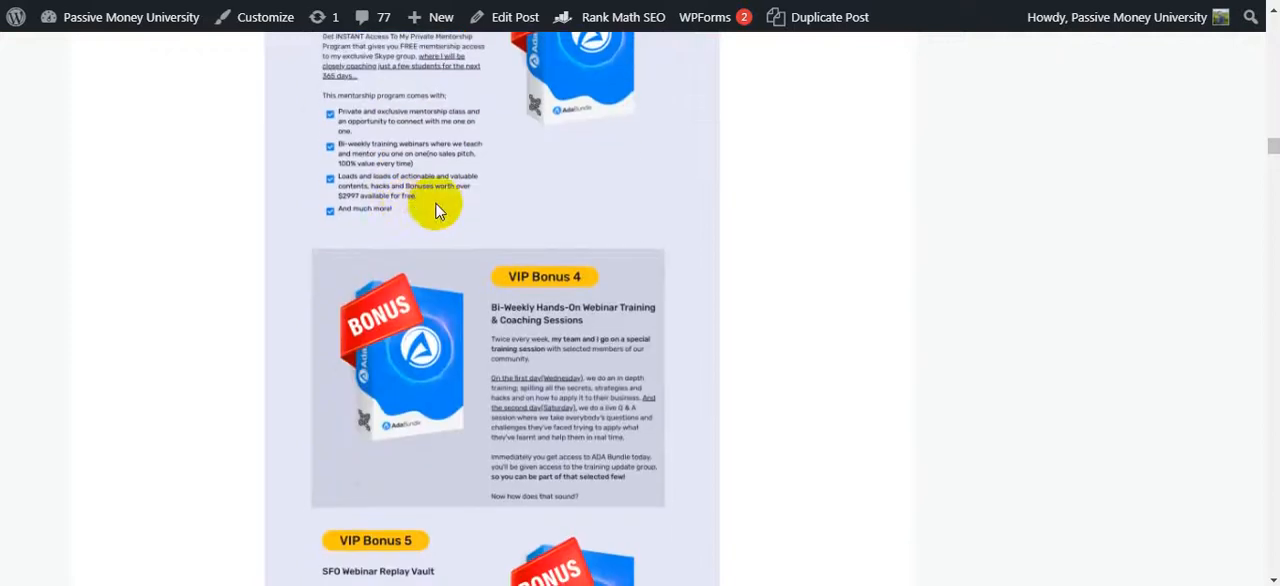
scroll("down", 3)
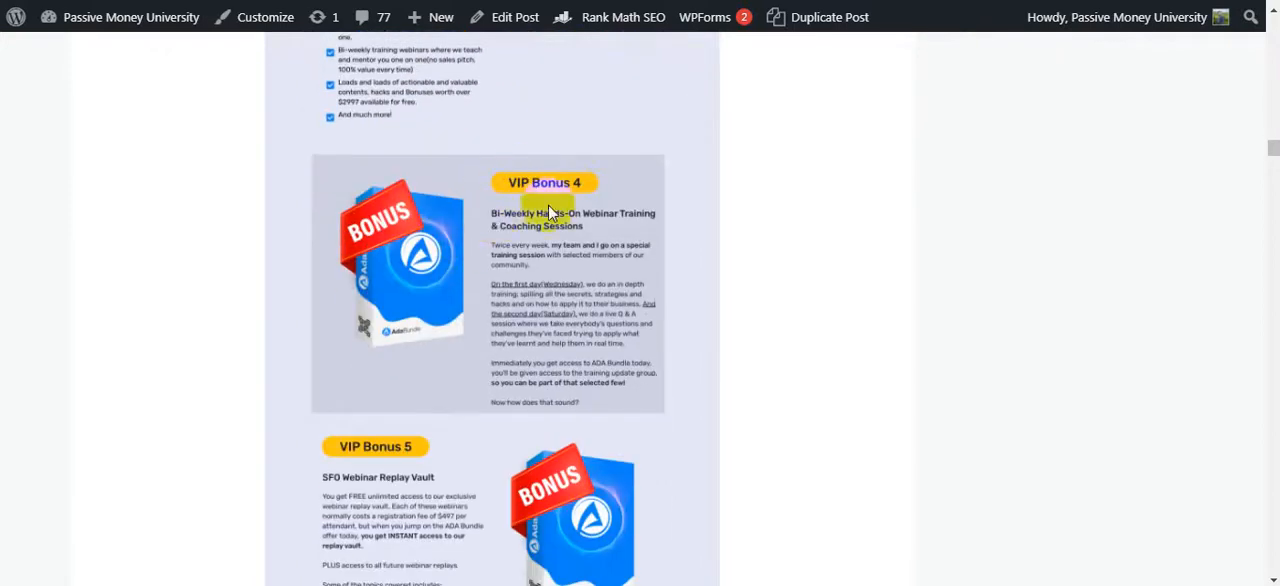
scroll("down", 3)
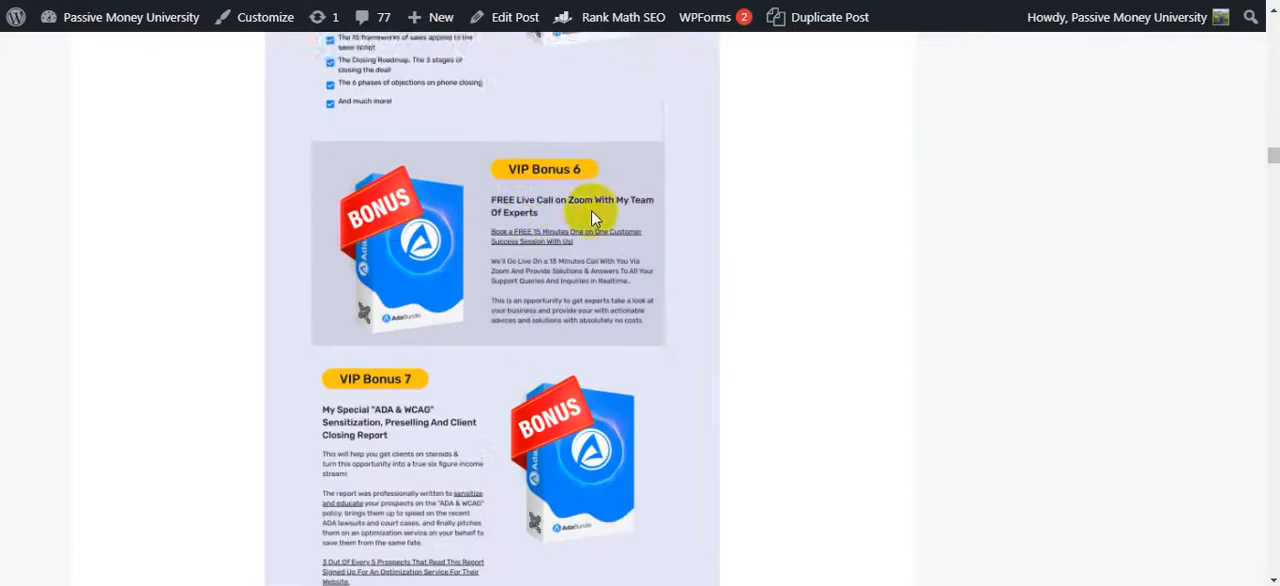
scroll("down", 3)
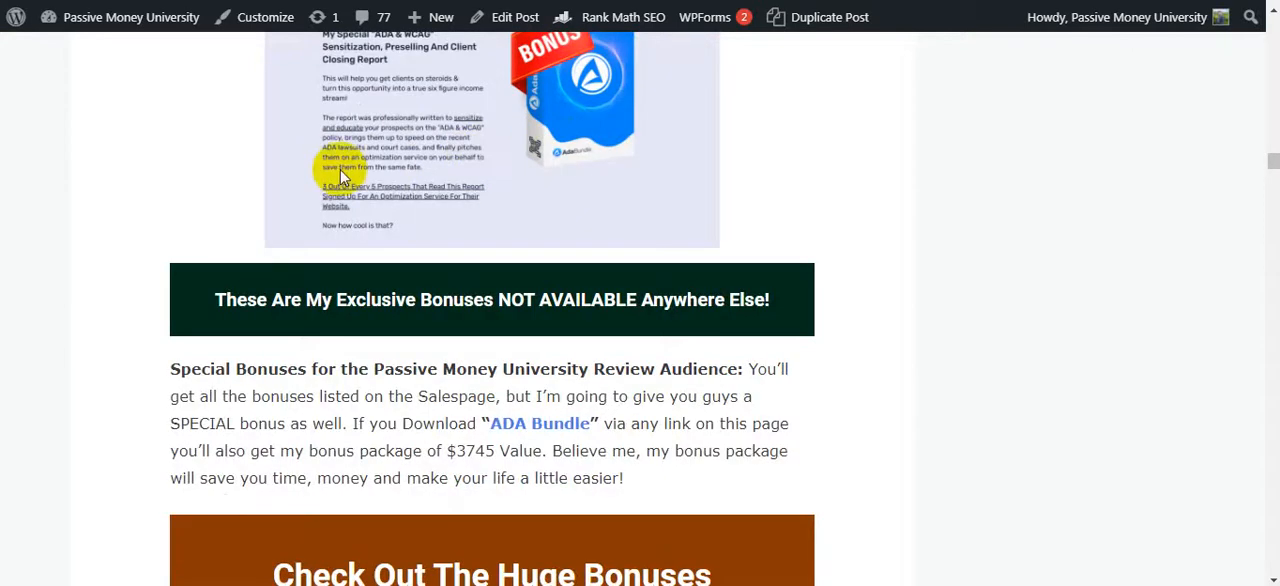
Scroll the exclusive bonuses from Bonus #6 down to Bonus #17: 100 Mobile Web Templates
scroll("down", 3)
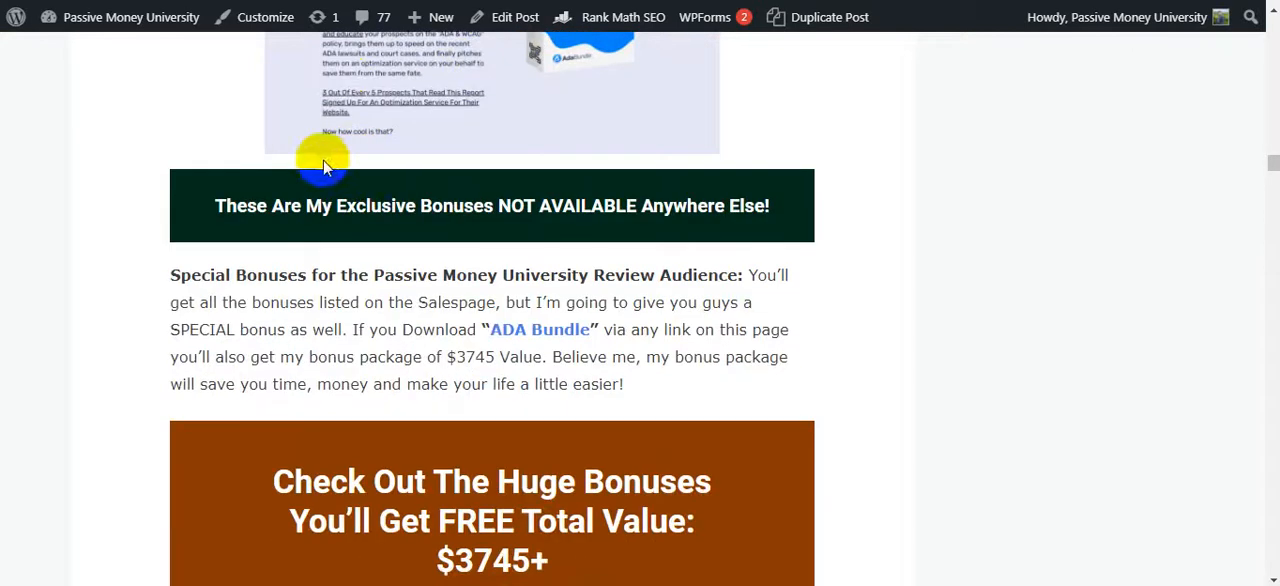
scroll("down", 3)
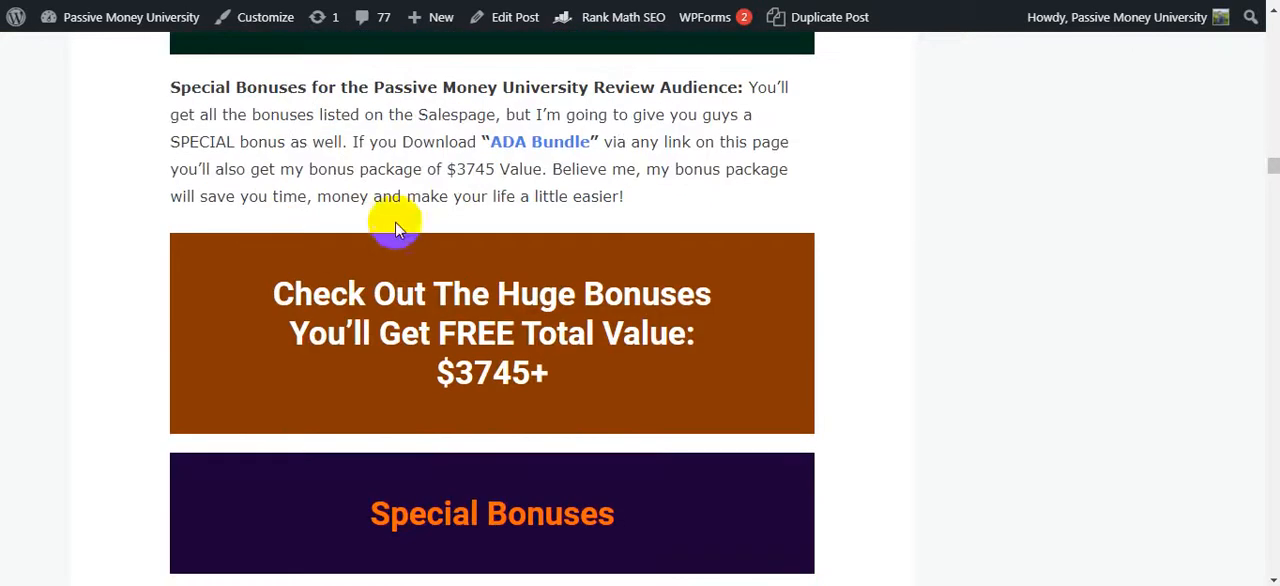
scroll("down", 3)
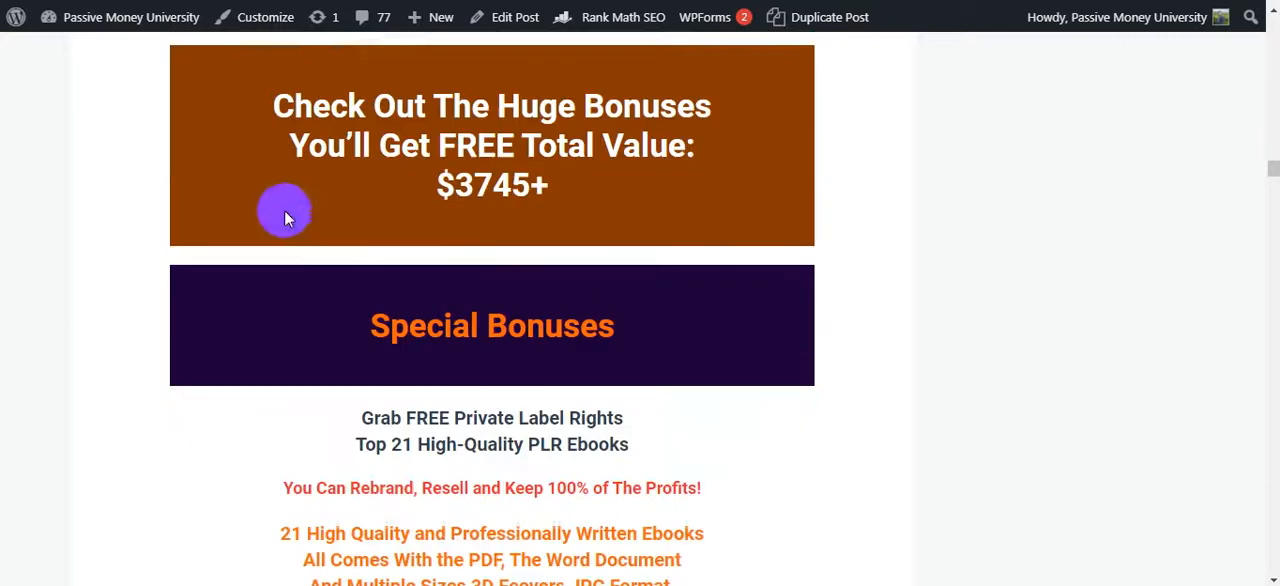
scroll("down", 3)
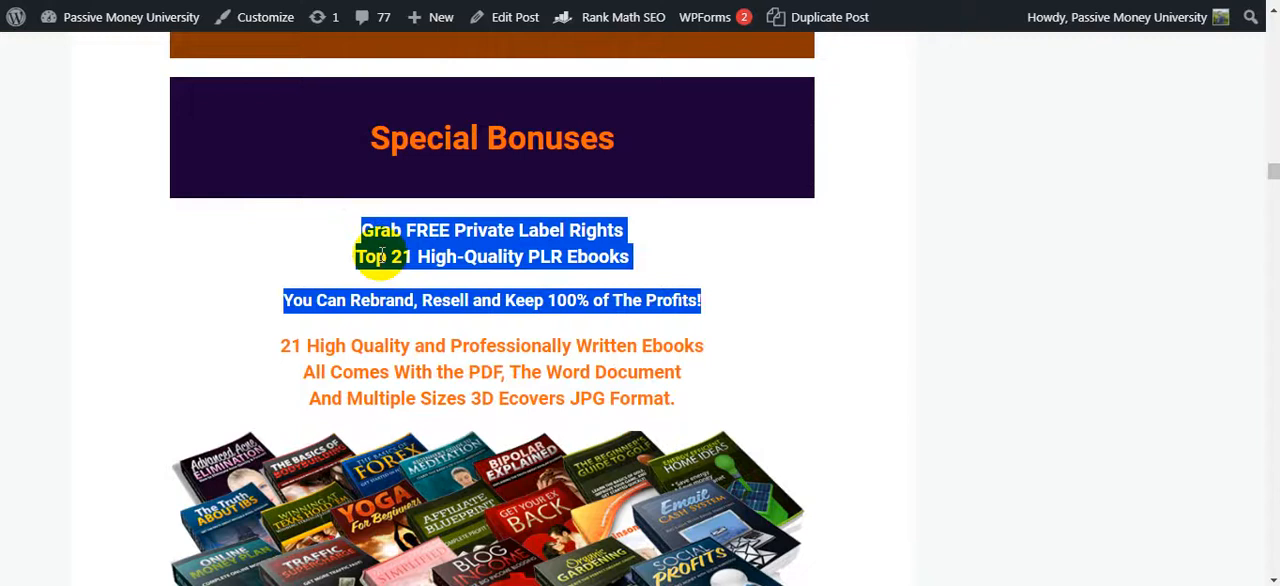
scroll("down", 3)
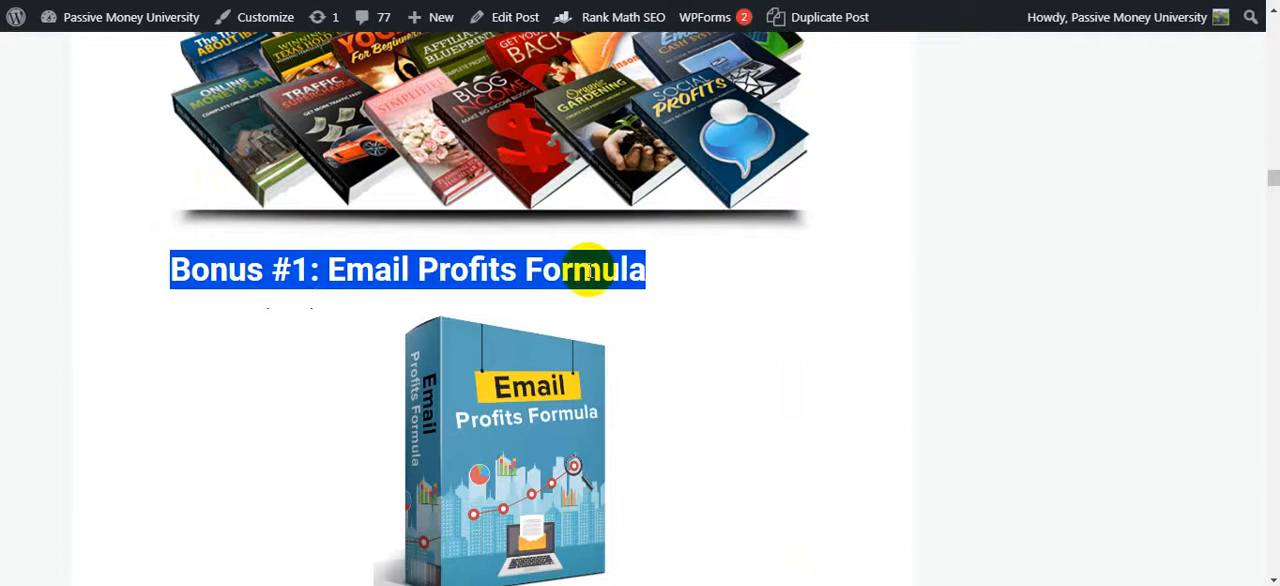
scroll("down", 3)
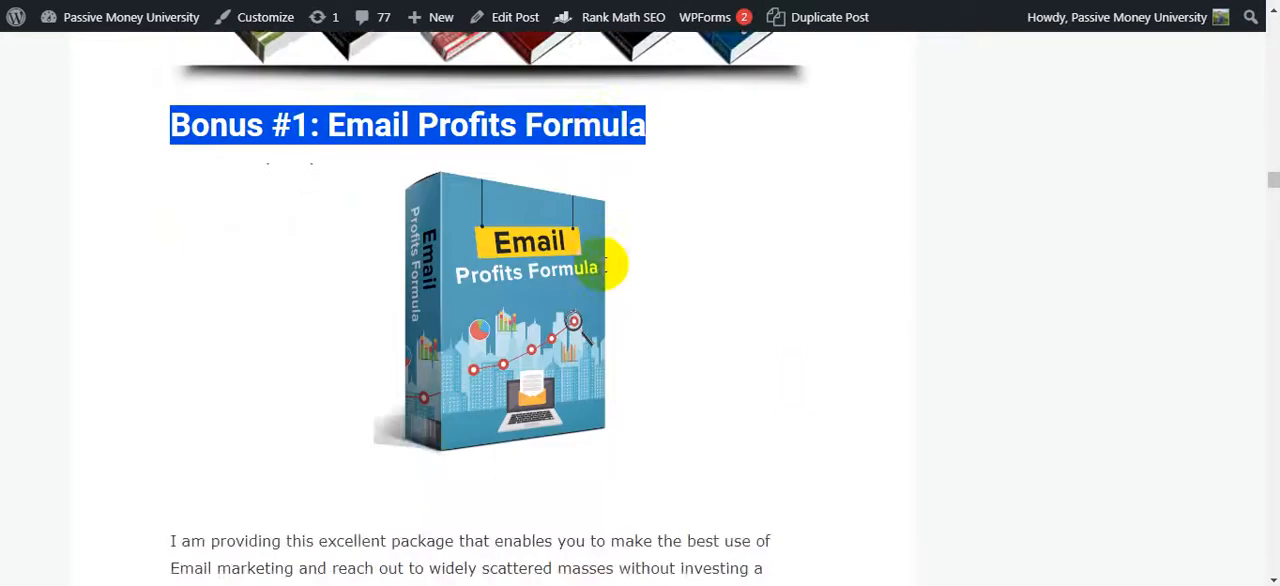
scroll("down", 3)
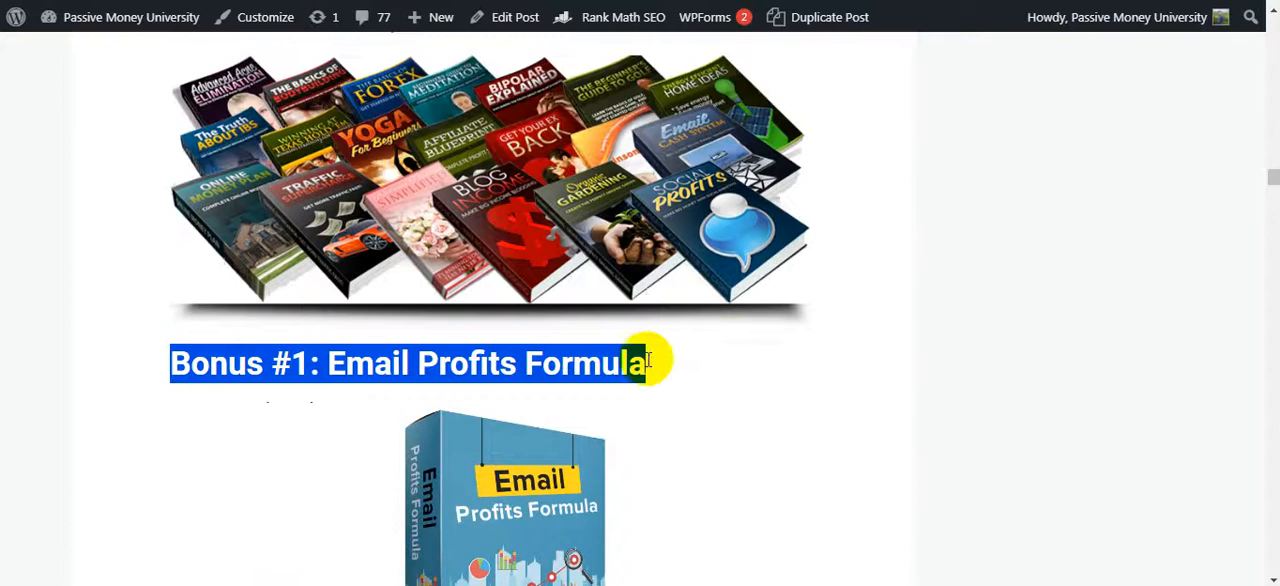
scroll("down", 3)
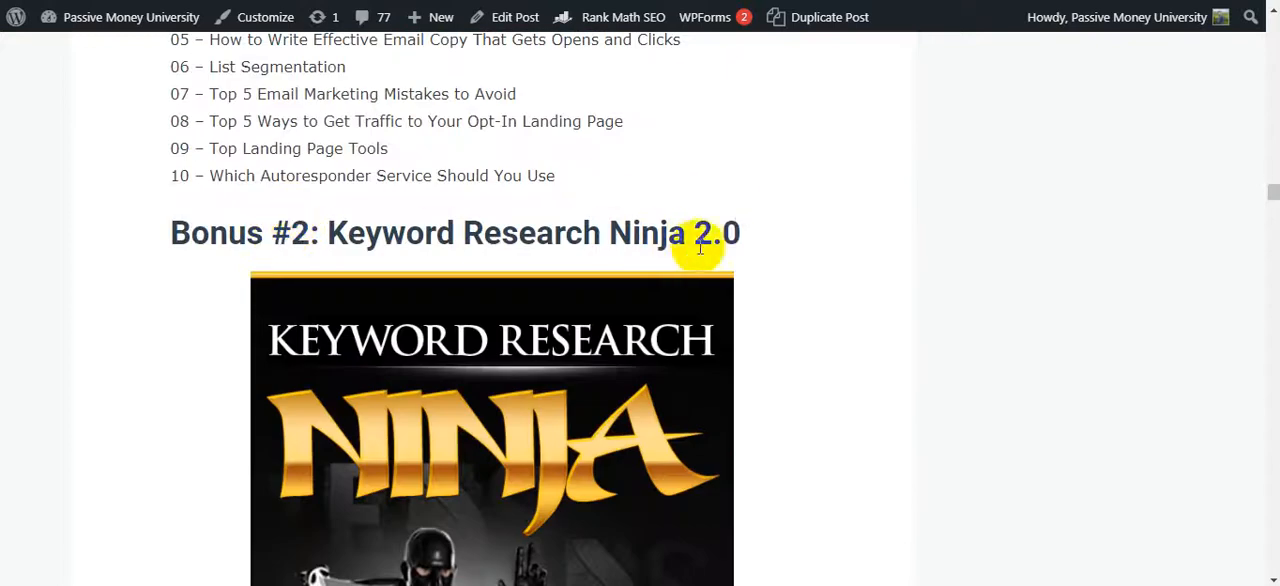
scroll("down", 3)
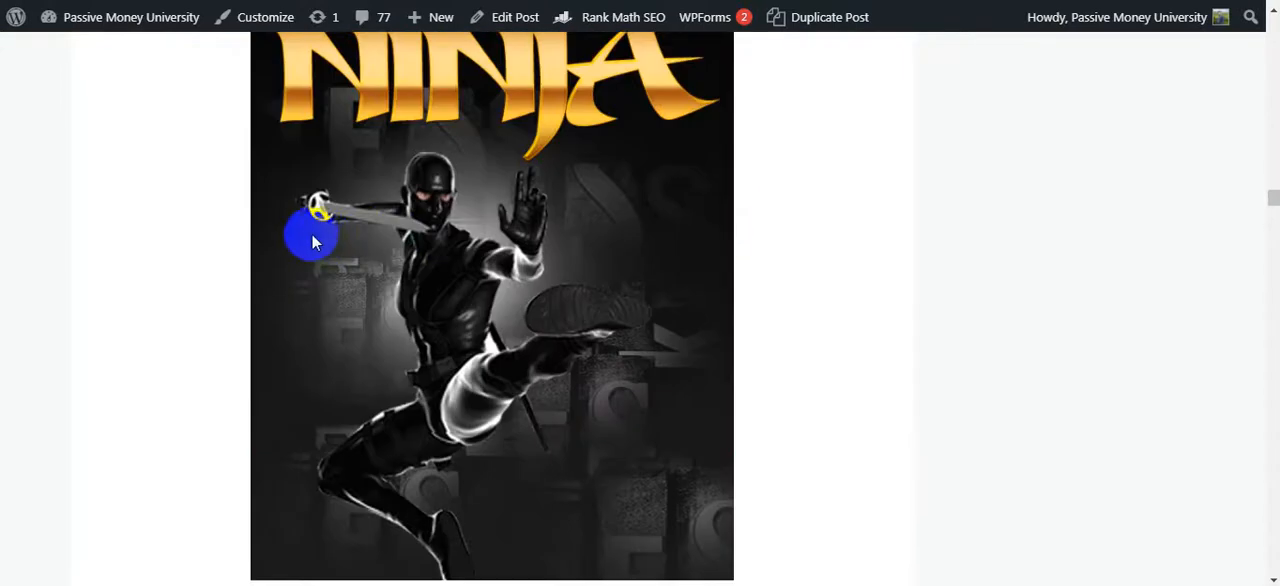
scroll("down", 3)
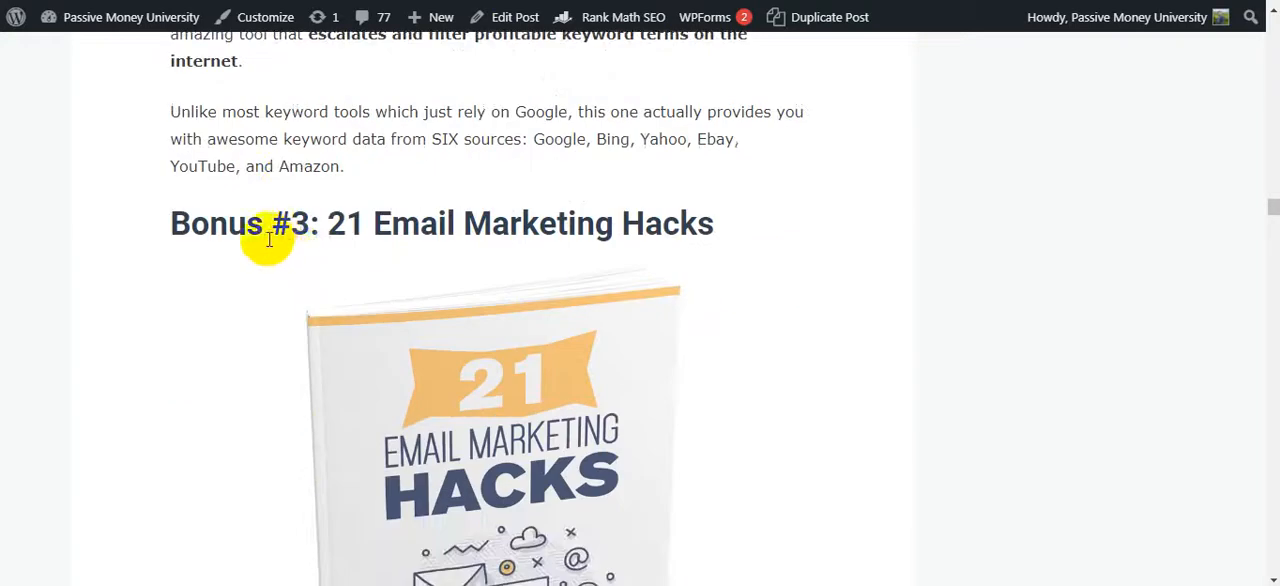
scroll("down", 3)
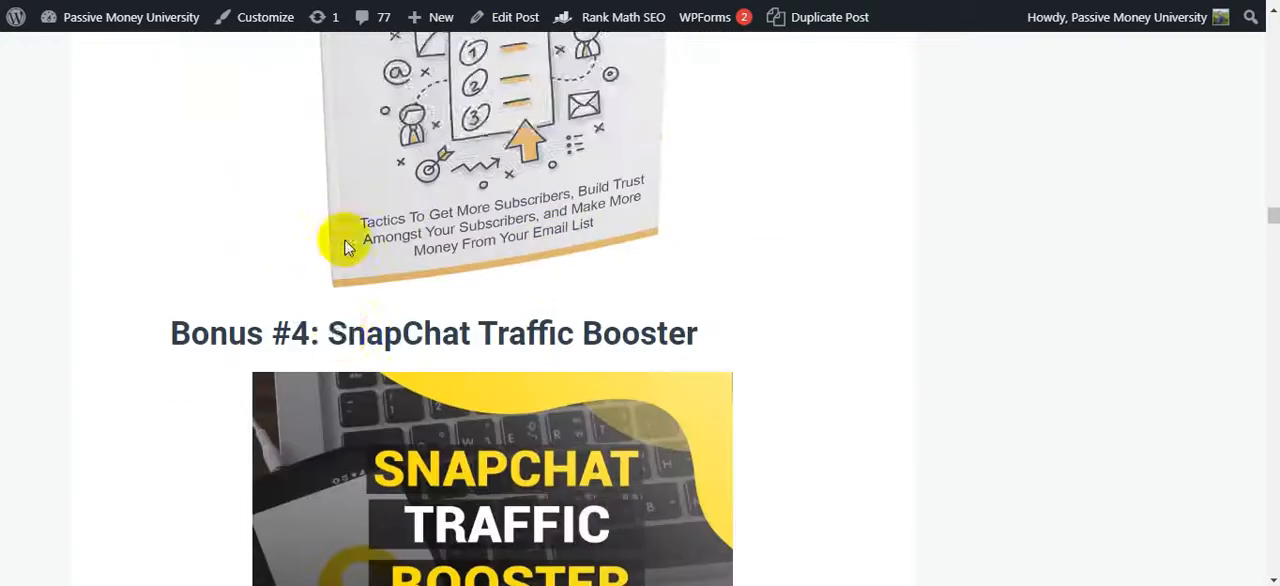
scroll("down", 3)
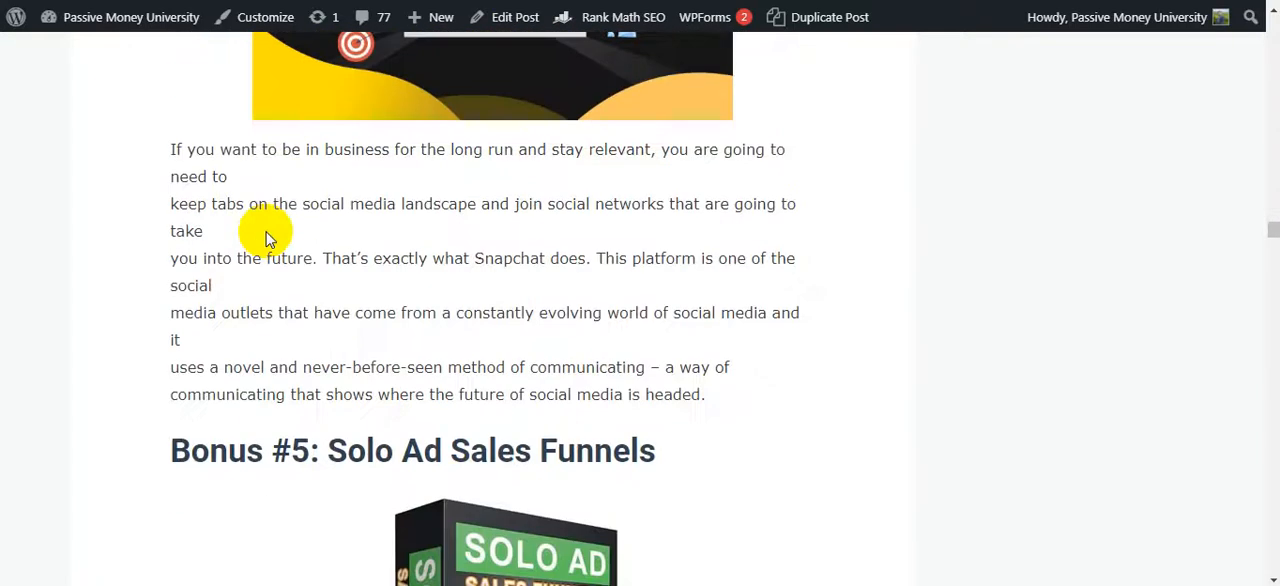
scroll("down", 3)
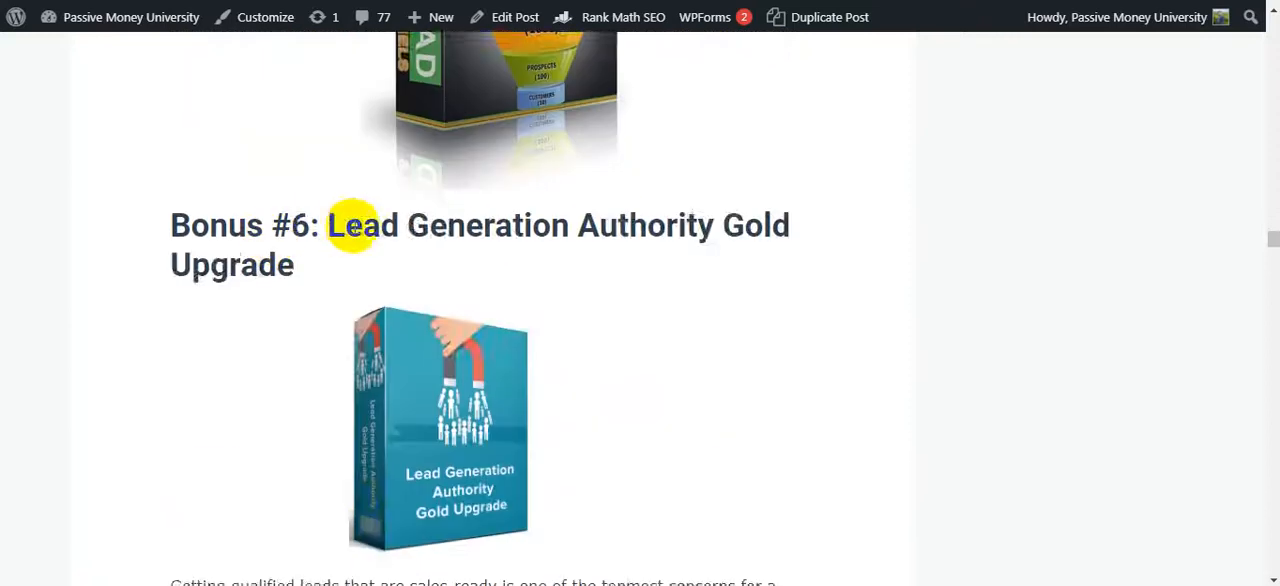
scroll("down", 3)
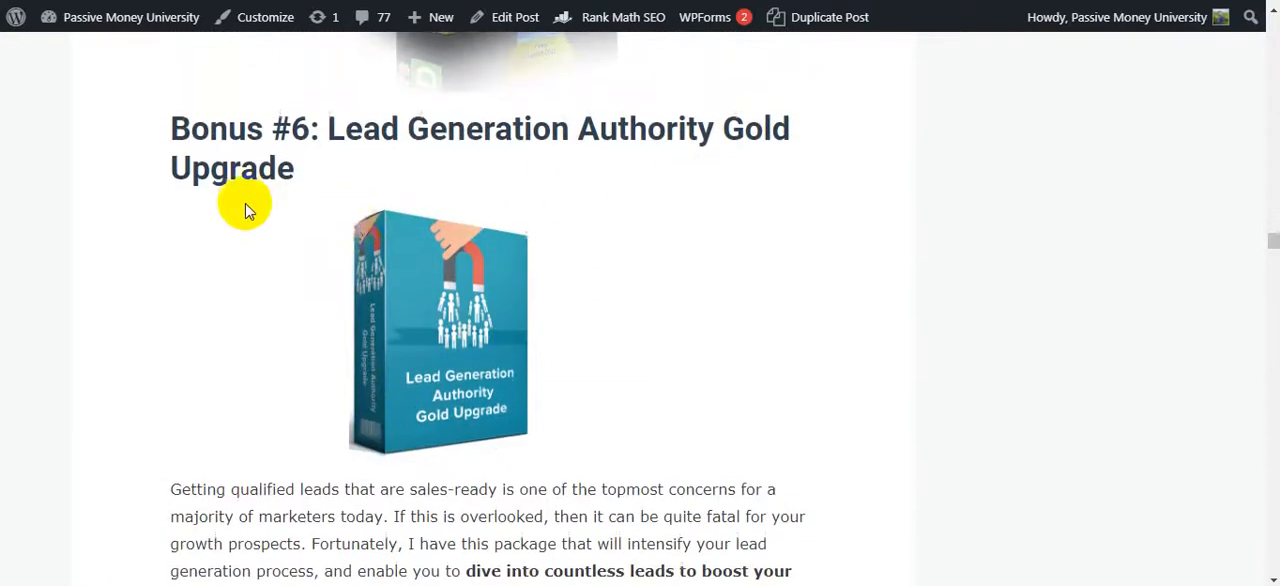
scroll("down", 3)
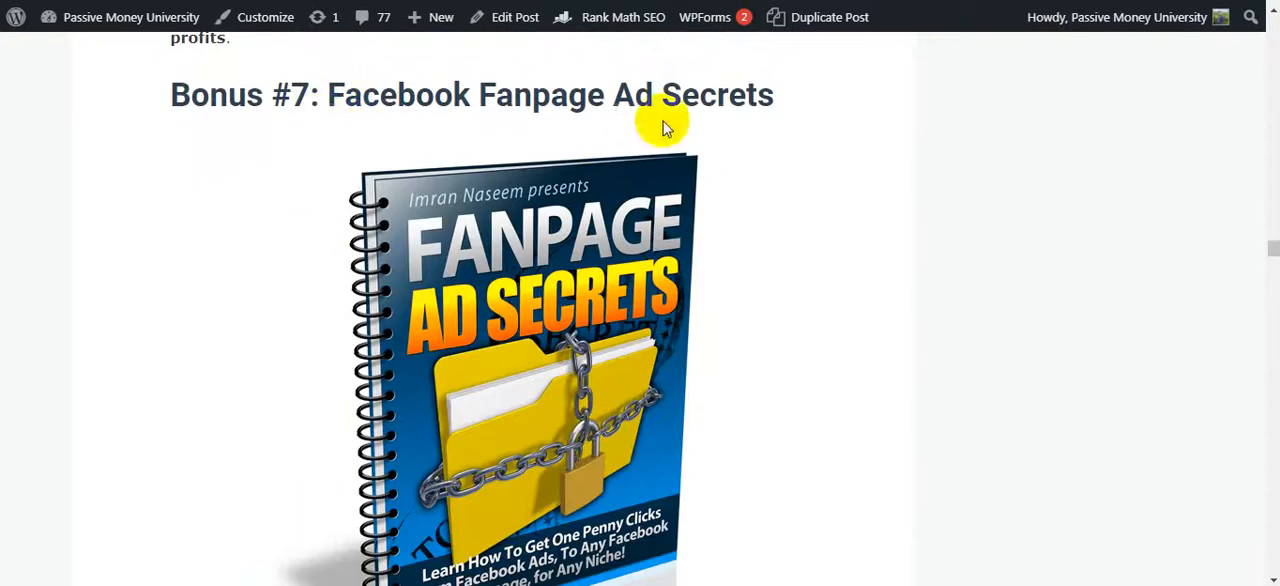
scroll("down", 3)
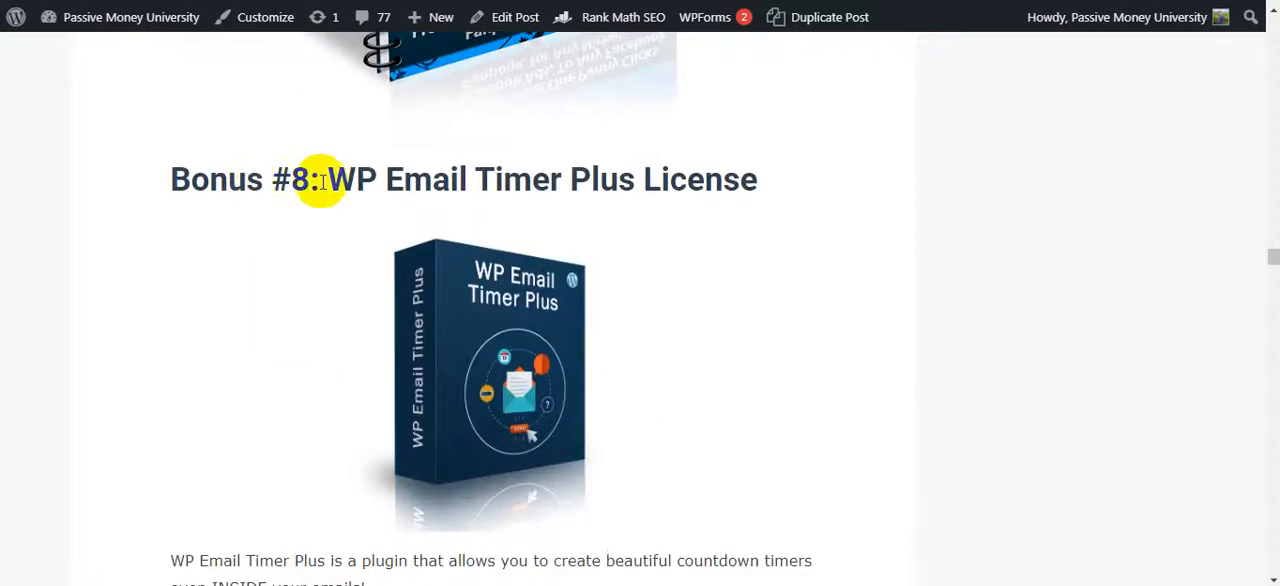
scroll("down", 3)
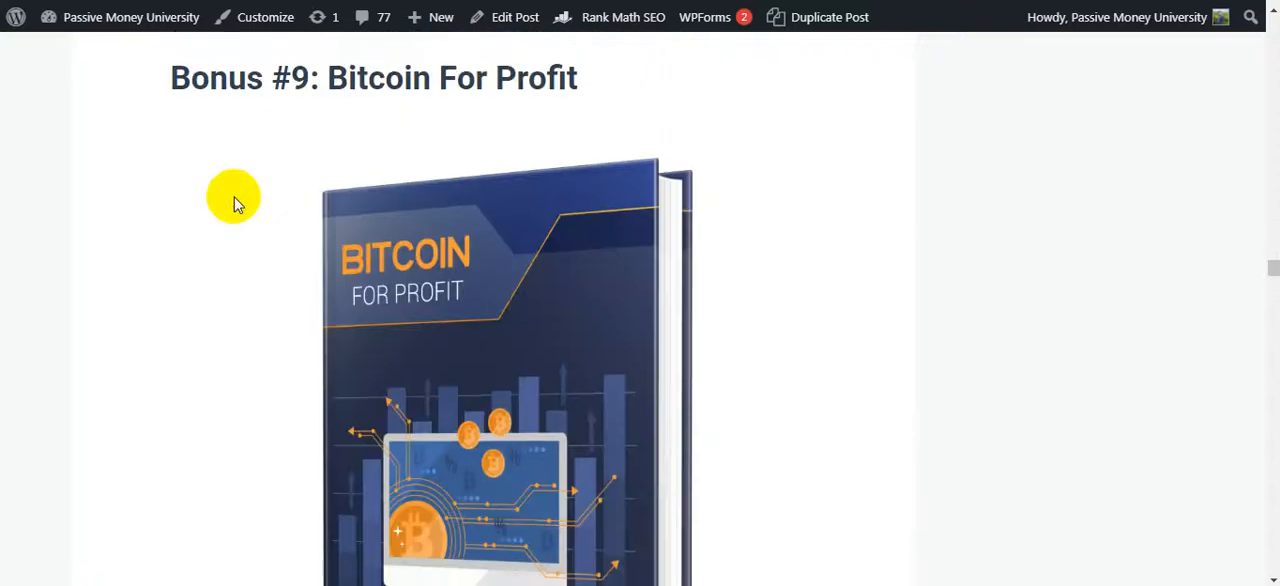
scroll("down", 3)
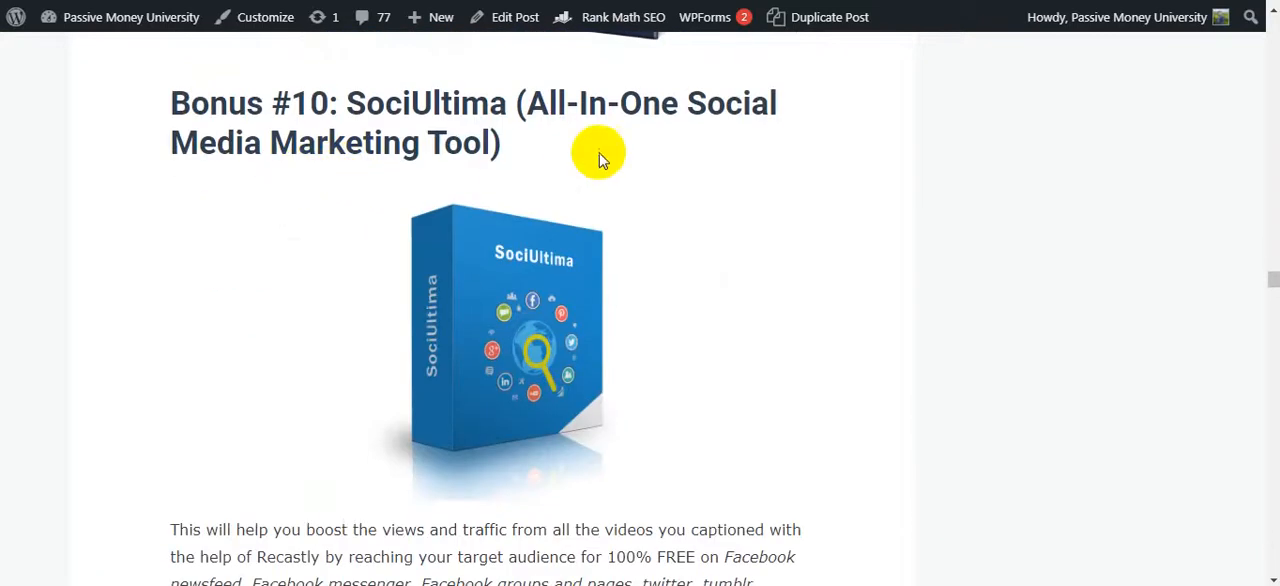
scroll("down", 3)
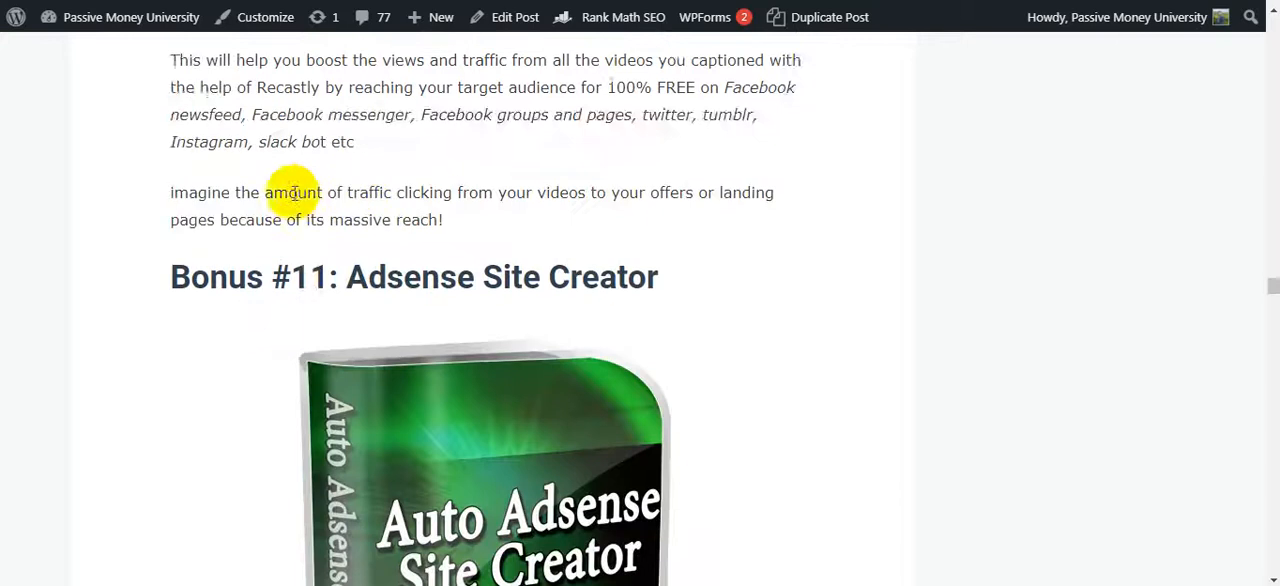
scroll("down", 3)
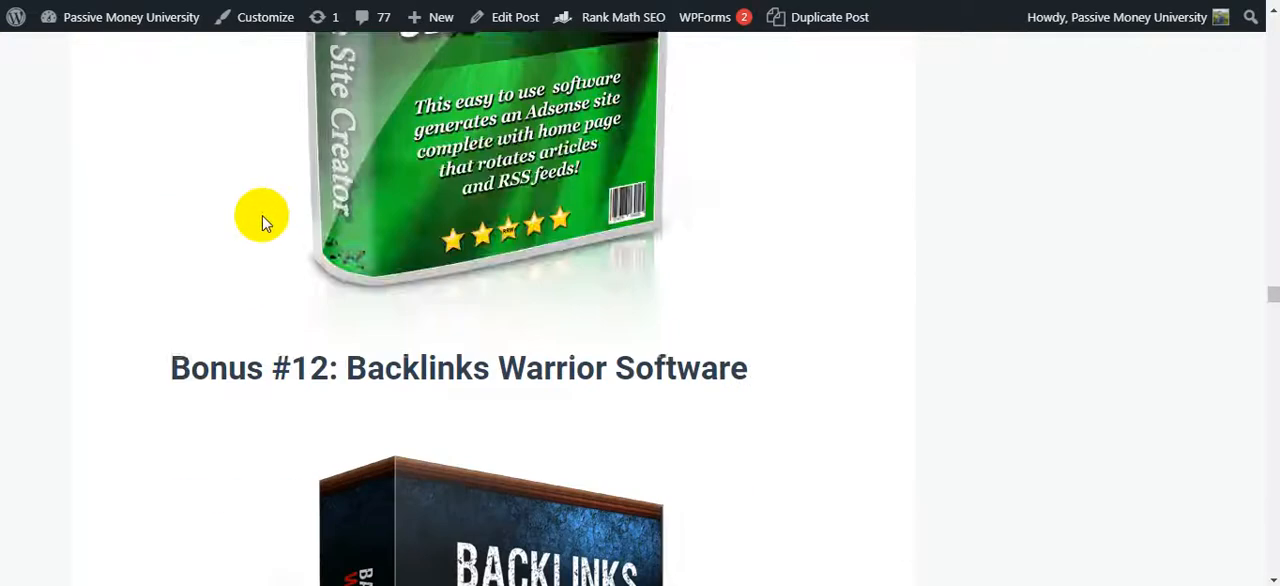
scroll("down", 3)
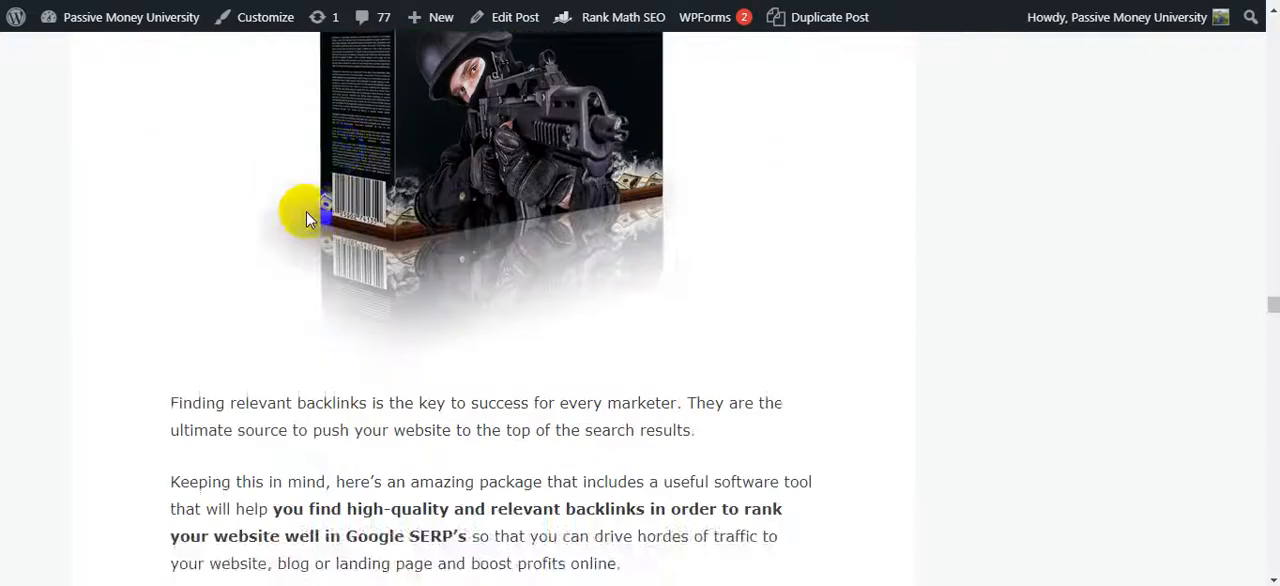
scroll("down", 3)
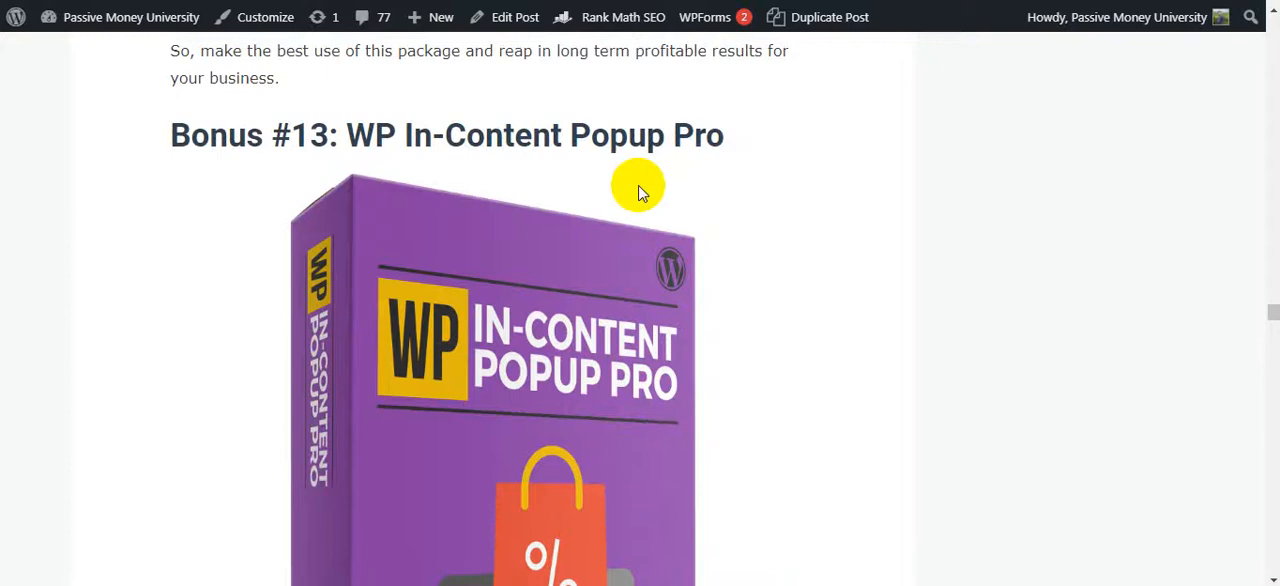
scroll("down", 3)
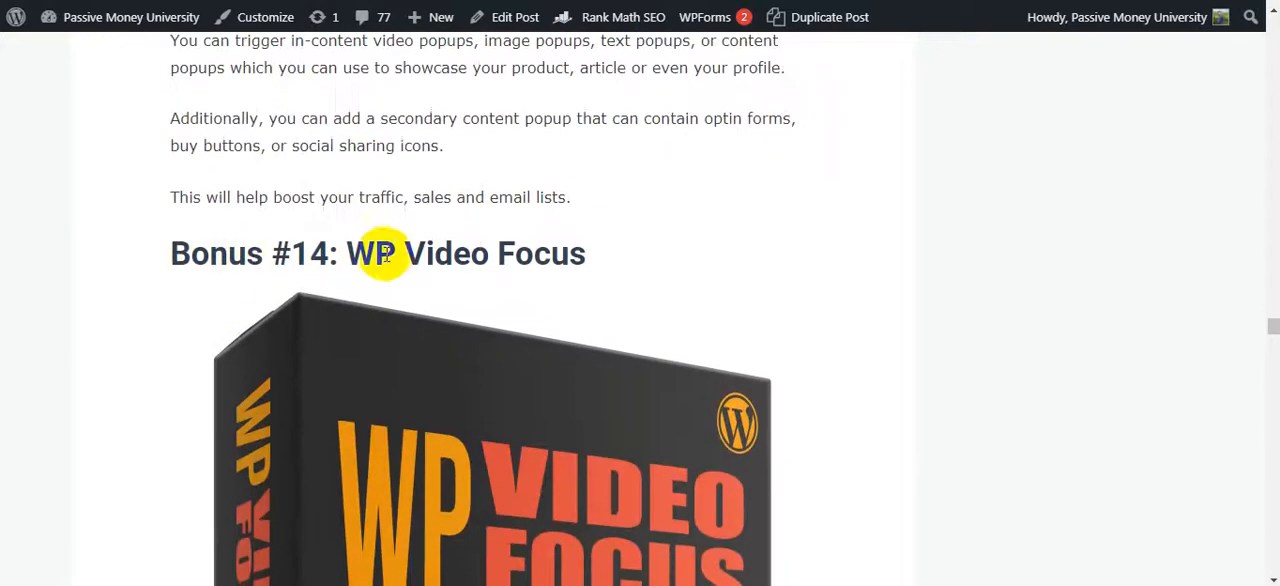
scroll("down", 3)
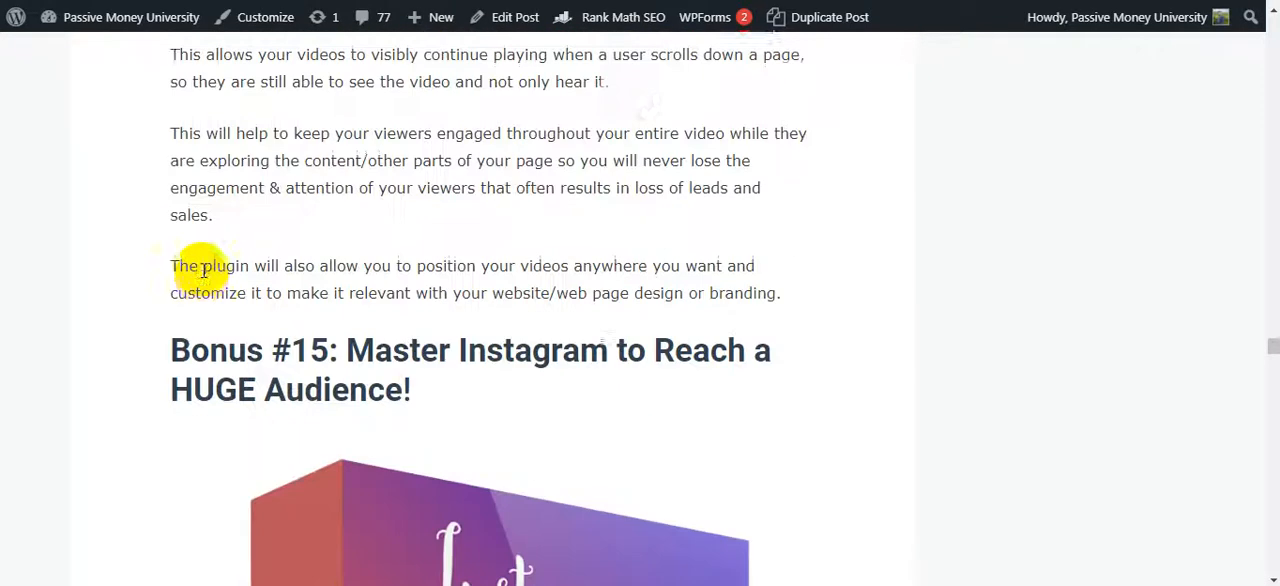
scroll("down", 3)
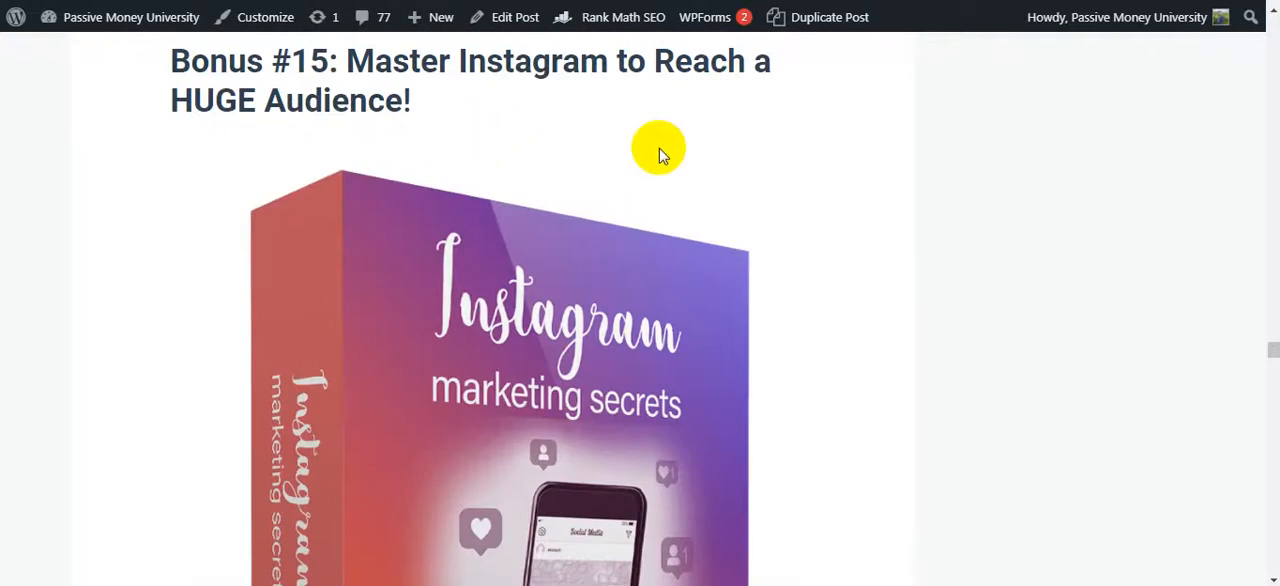
scroll("down", 3)
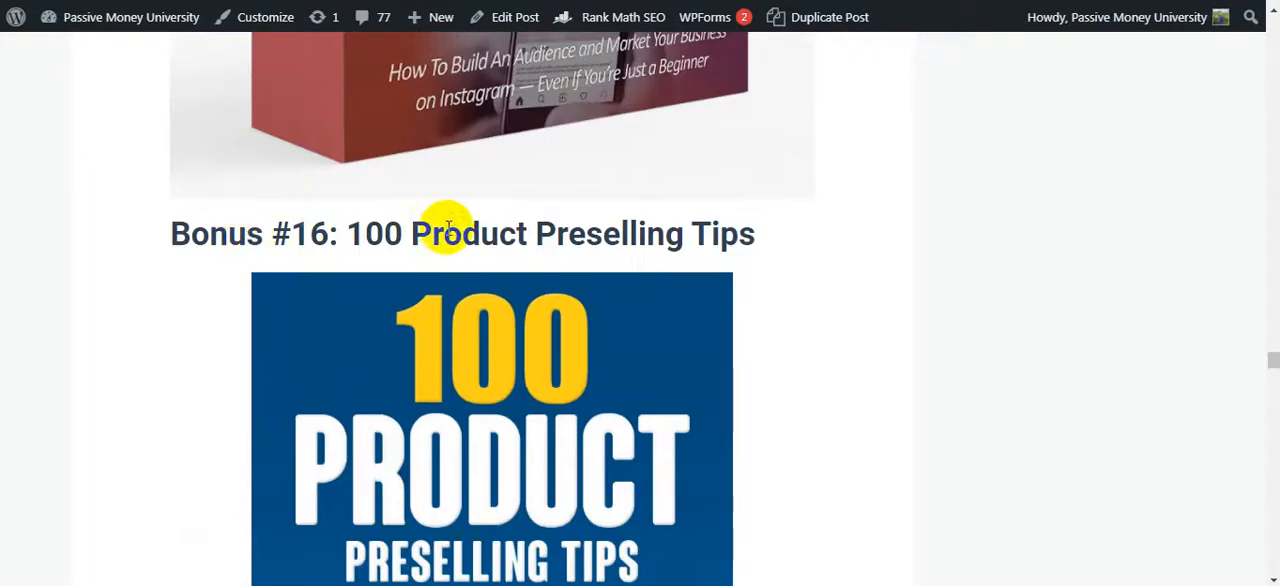
scroll("down", 3)
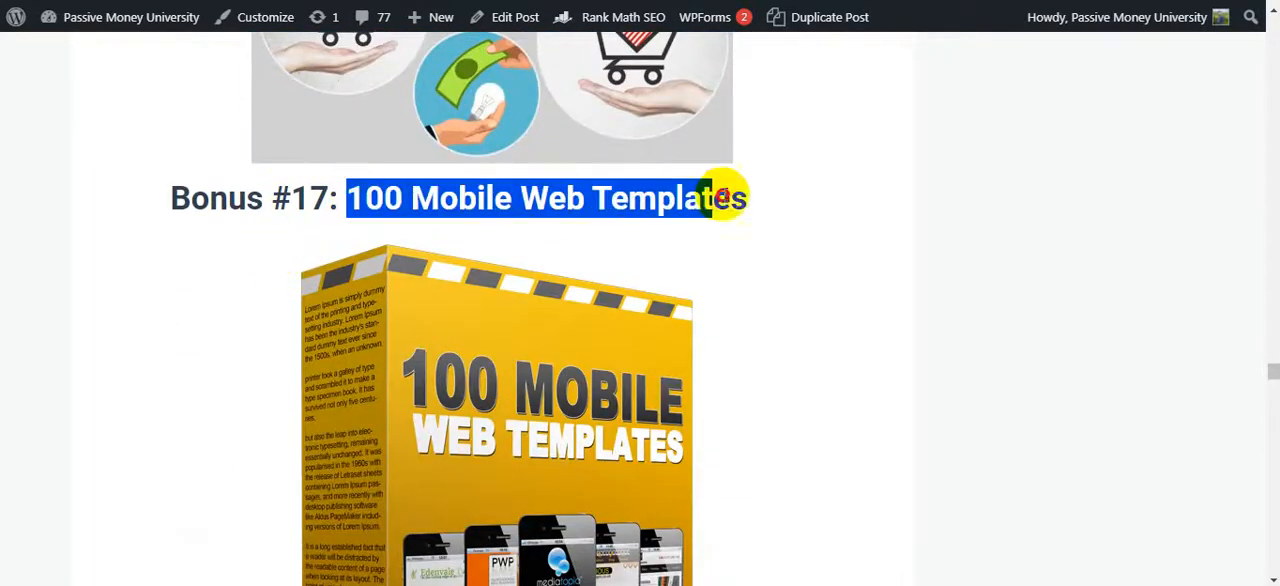
mouse_move(510, 240)
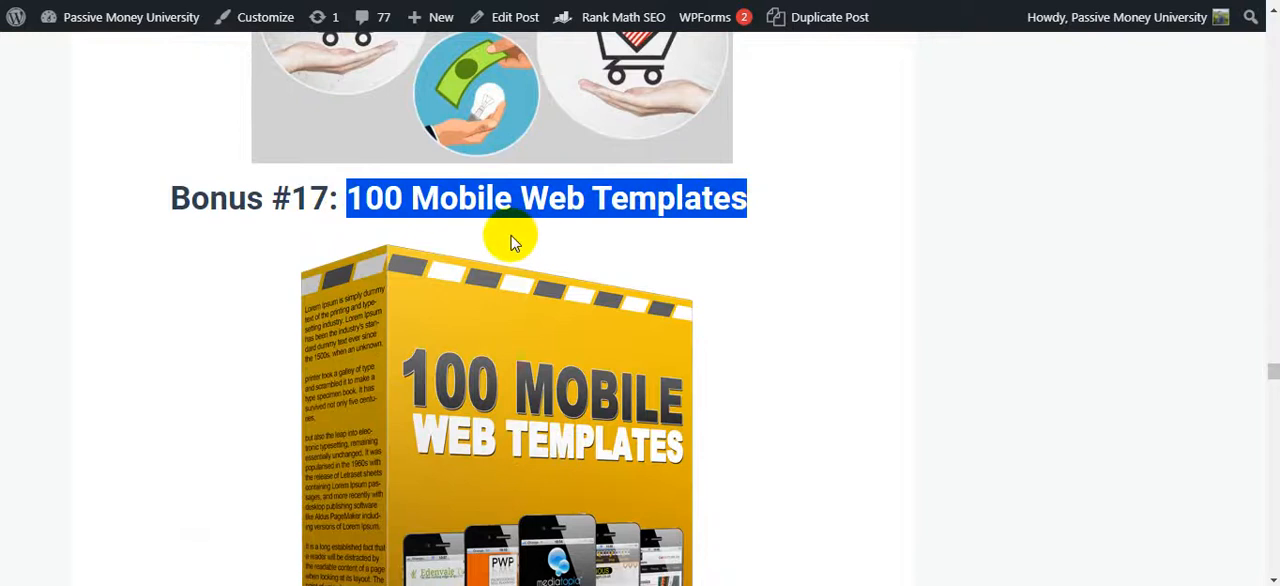
Scroll past the LinkedIn script features list down to the Bonus #28 heading
scroll("down", 3)
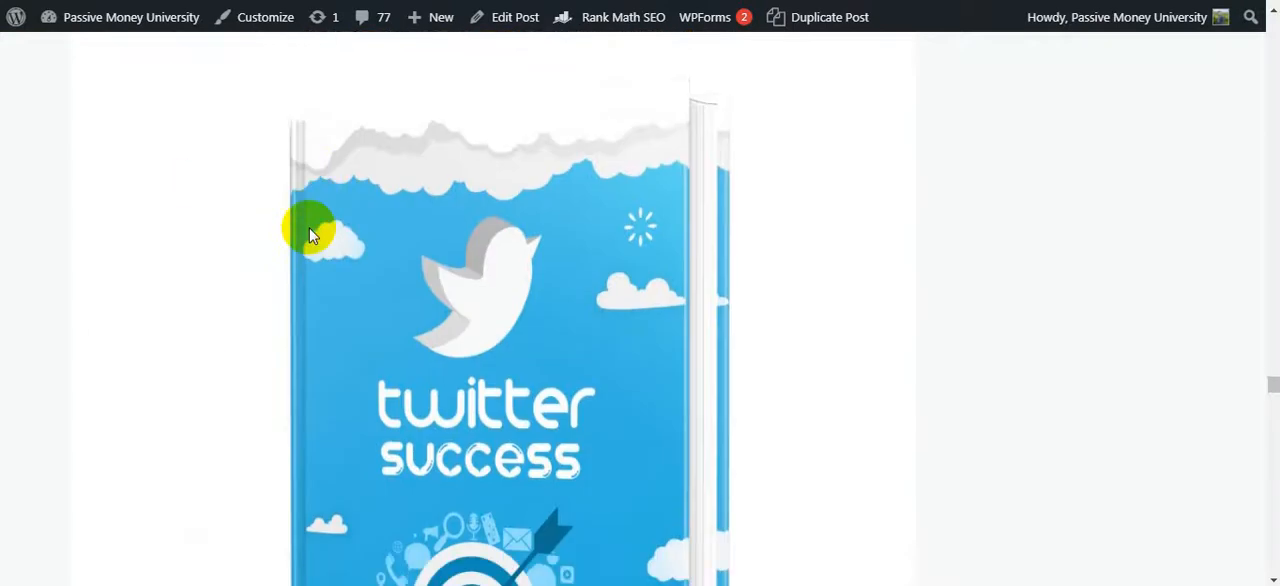
scroll("down", 3)
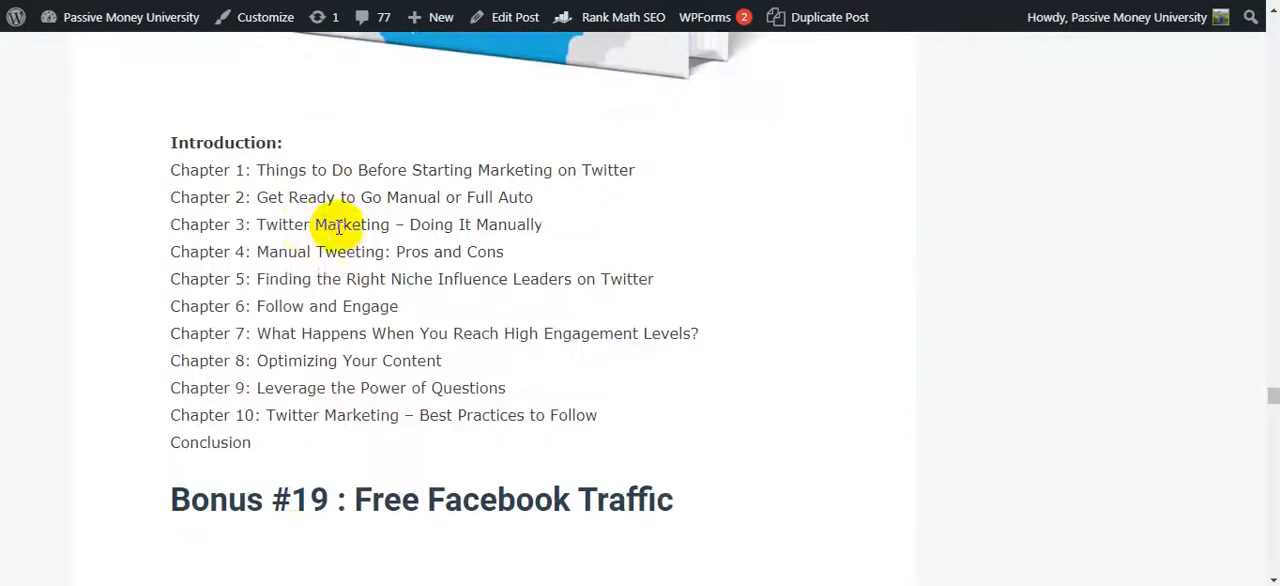
scroll("down", 3)
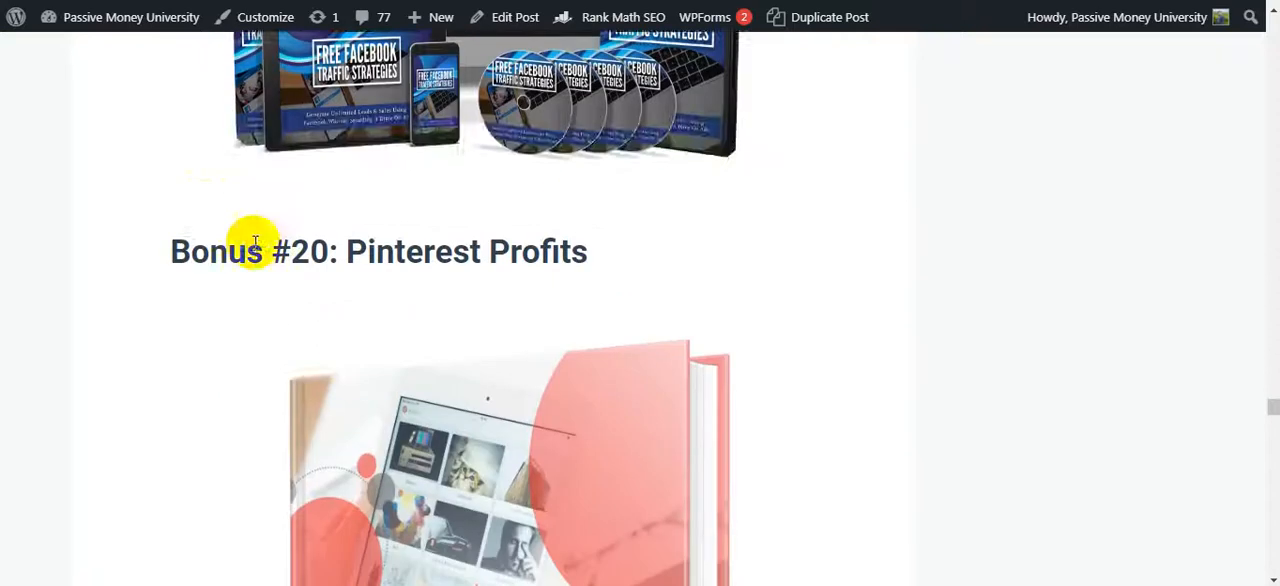
scroll("down", 3)
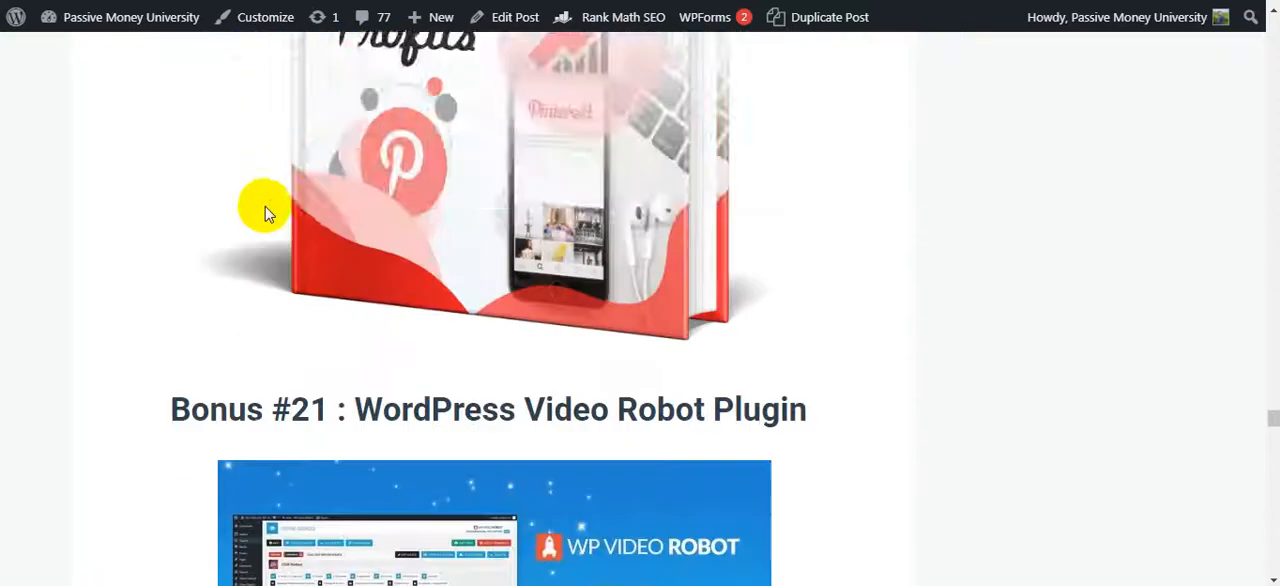
scroll("down", 3)
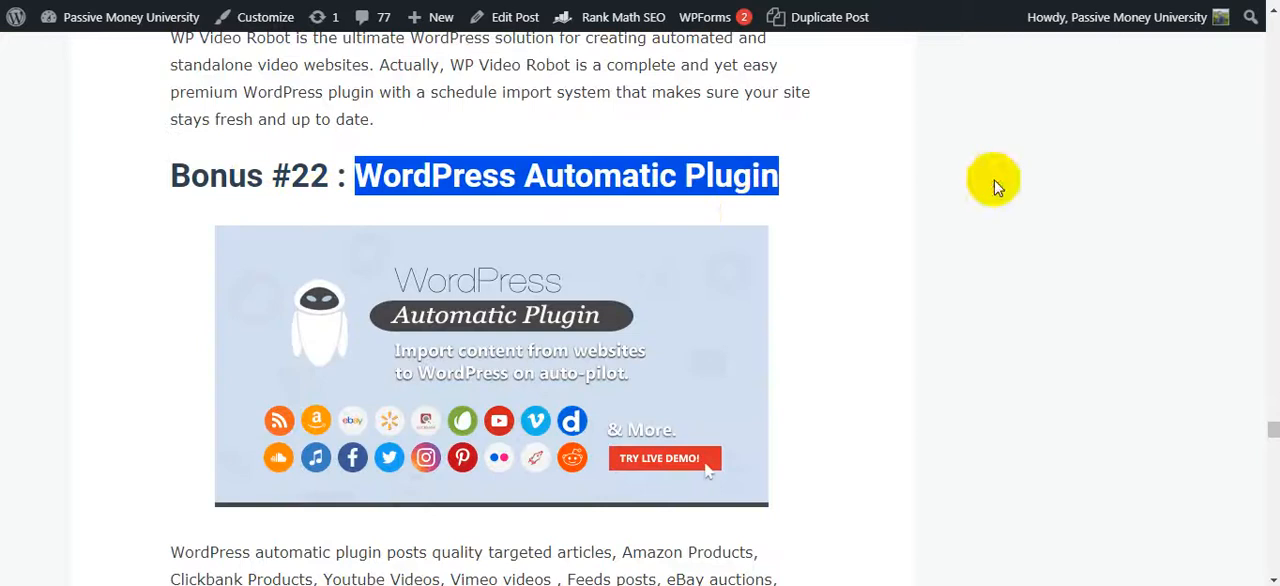
scroll("down", 3)
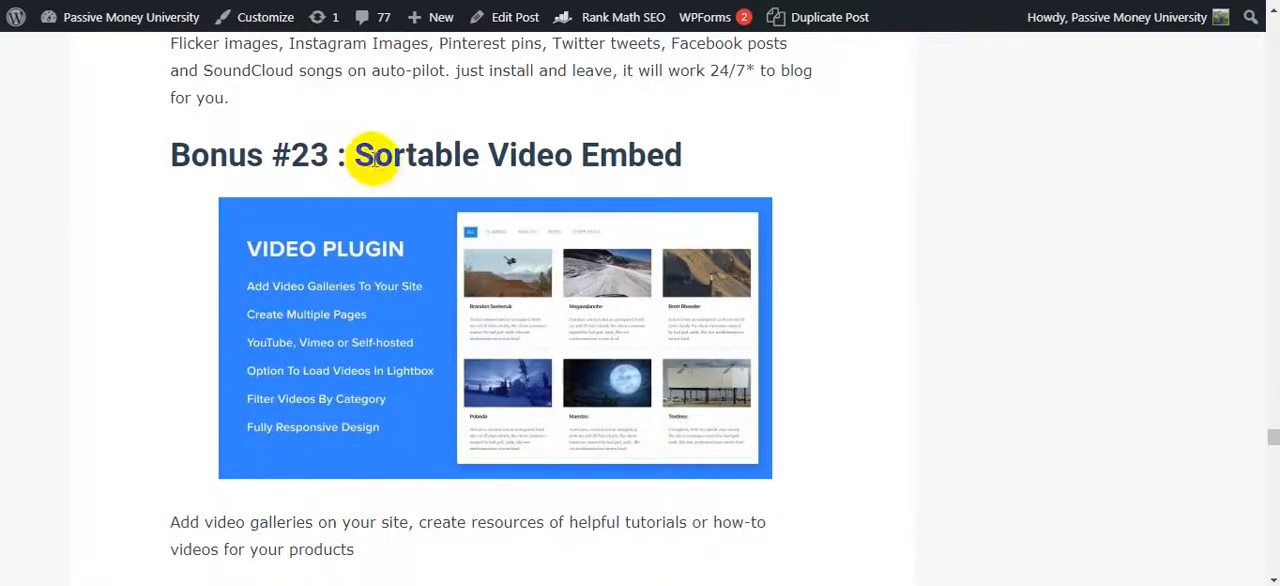
scroll("down", 3)
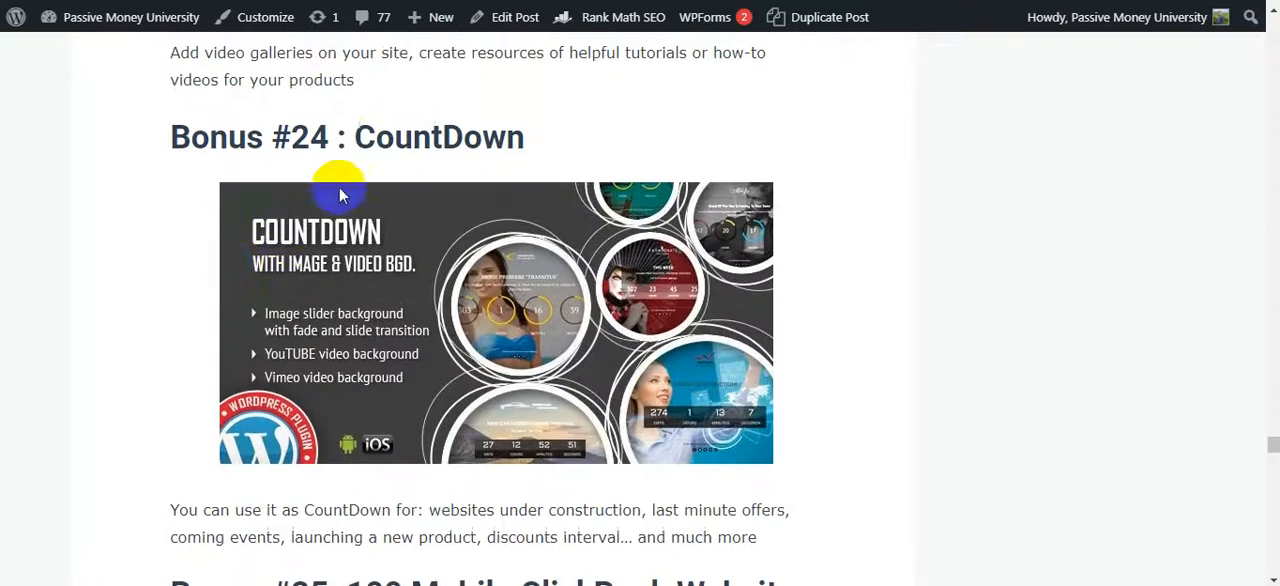
scroll("down", 3)
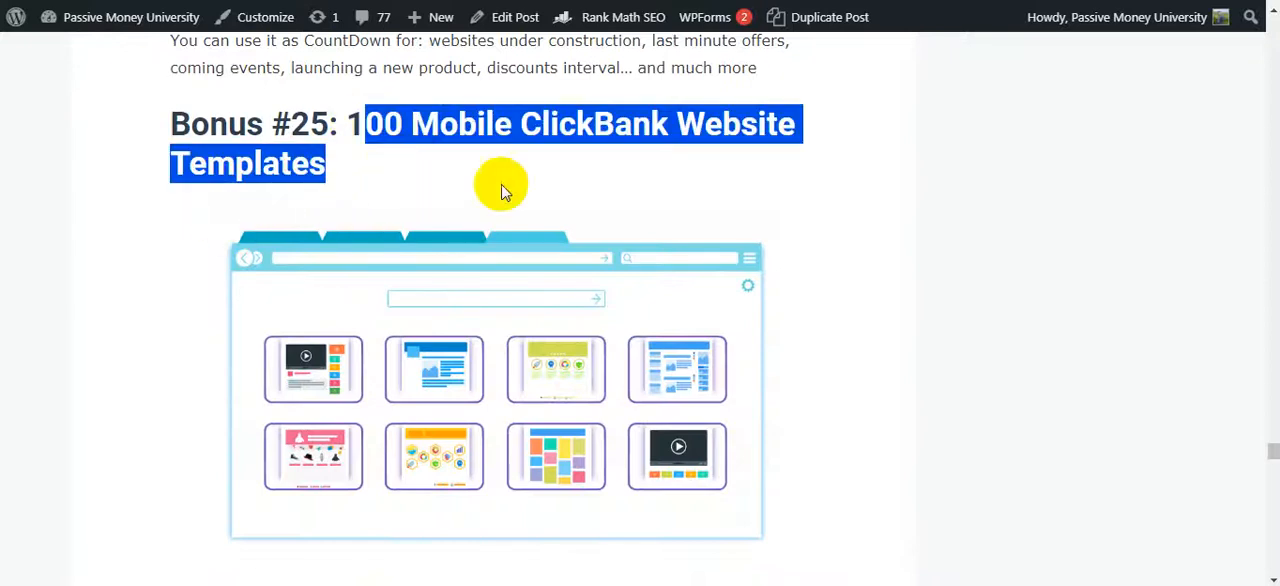
scroll("down", 3)
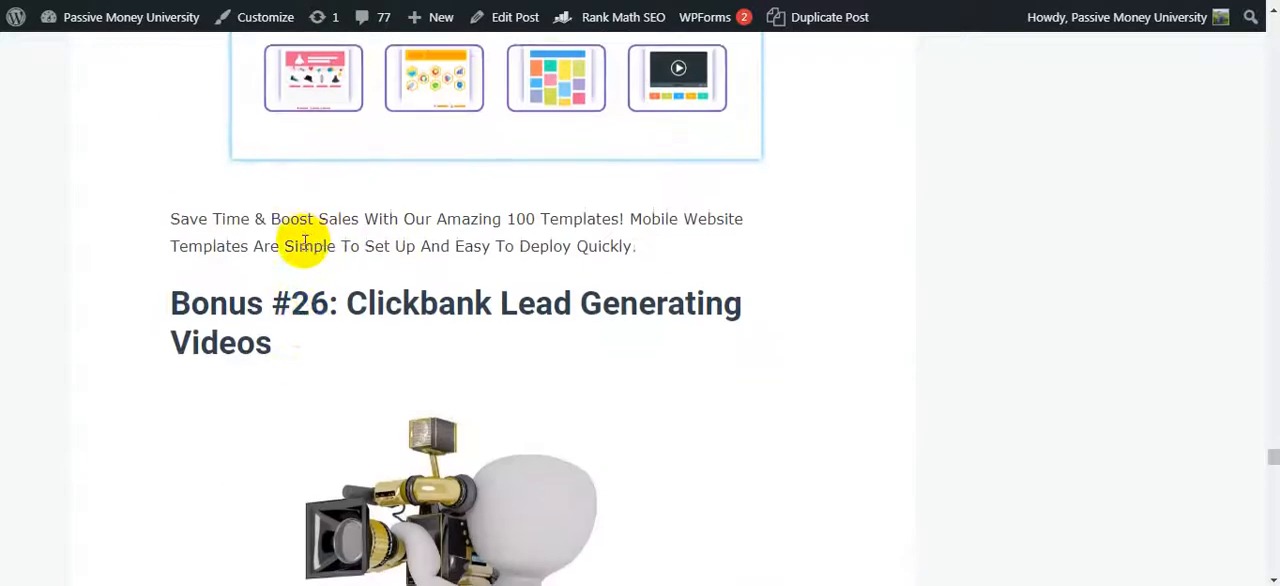
scroll("down", 3)
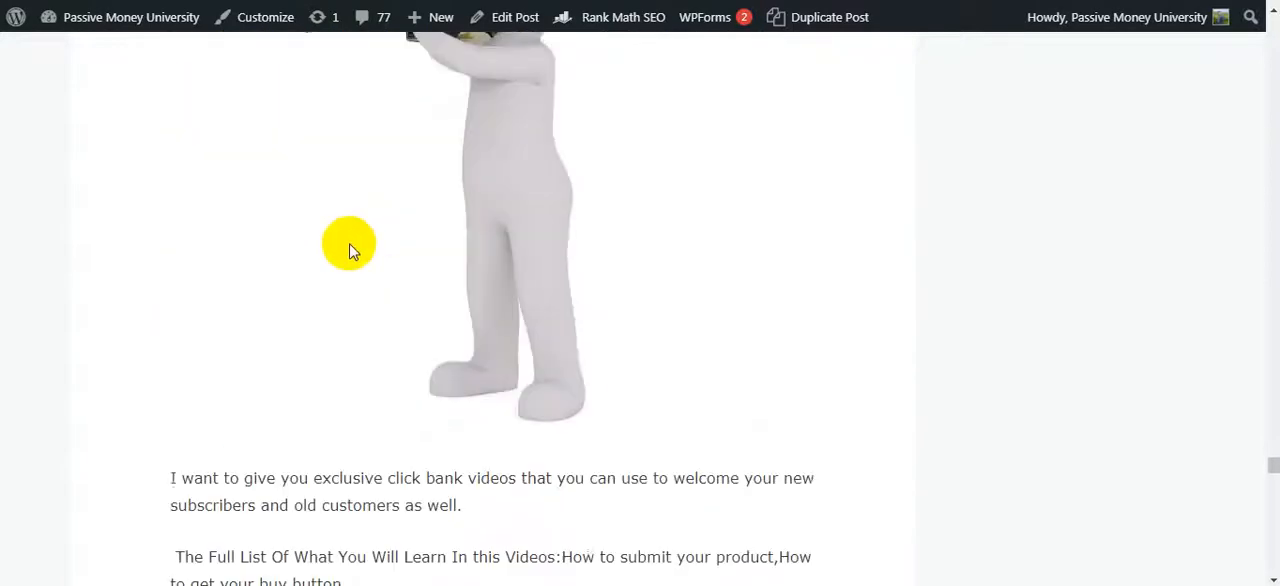
scroll("down", 3)
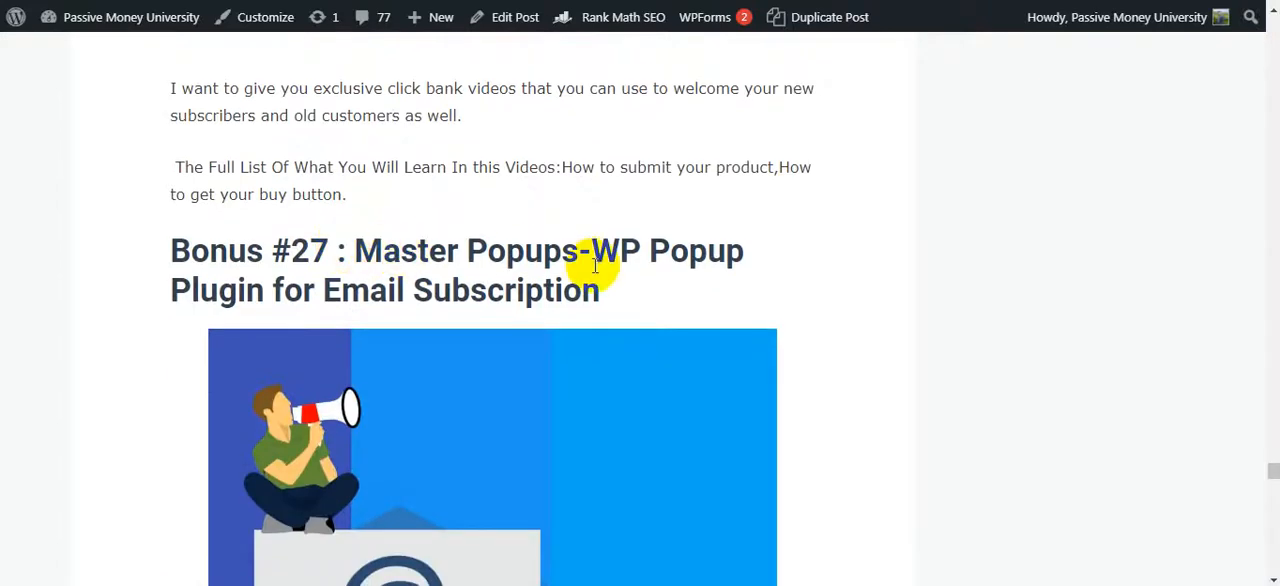
mouse_move(350, 278)
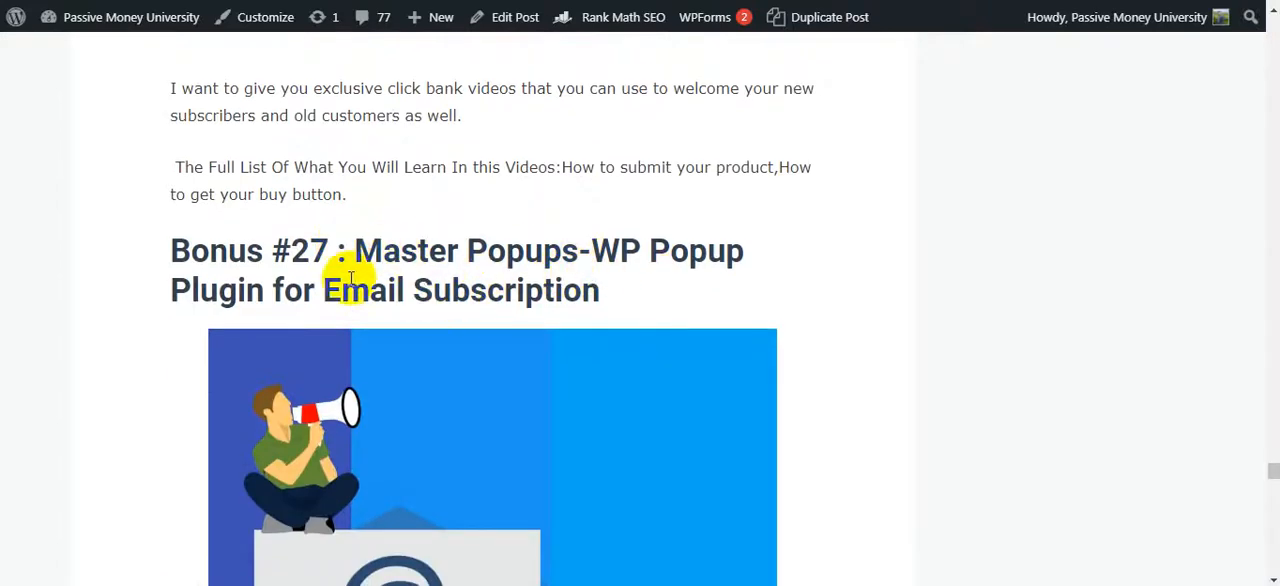
scroll("down", 3)
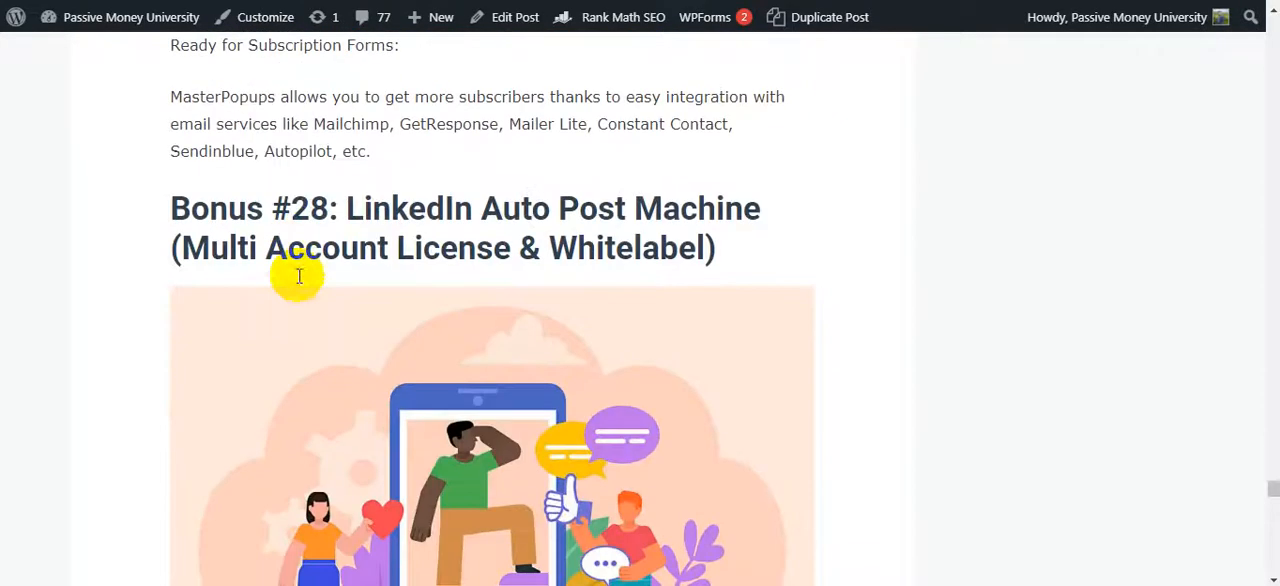
mouse_move(337, 195)
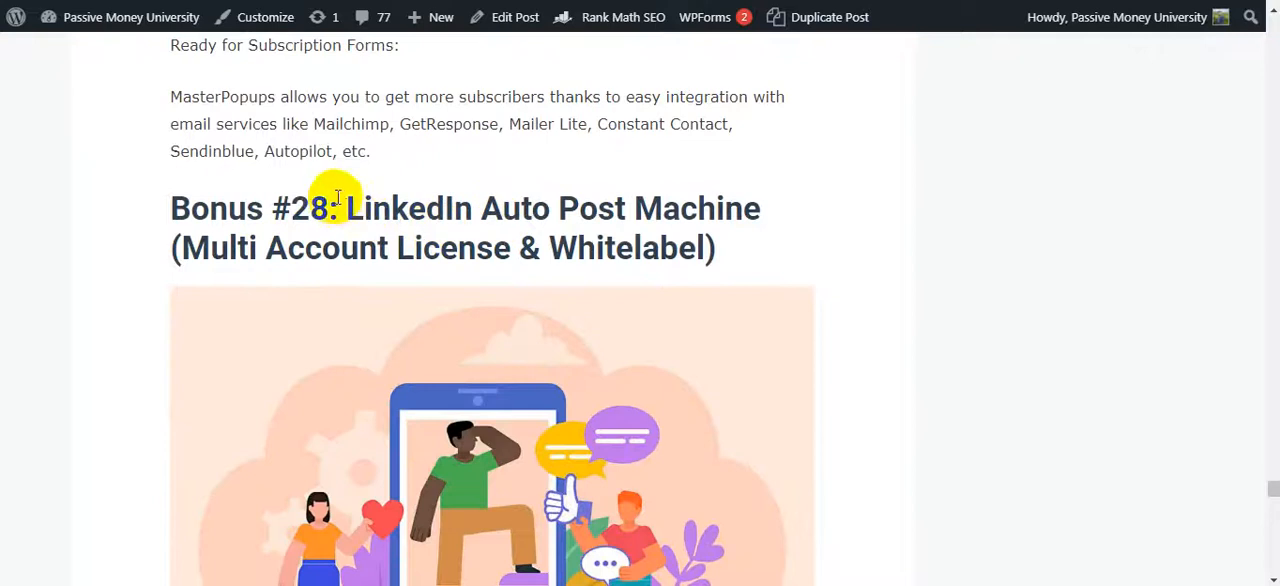
Highlight the Bonus #28 label, then scroll past Bonus #29 to 'Just 2 Simple Steps'
double_click(250, 208)
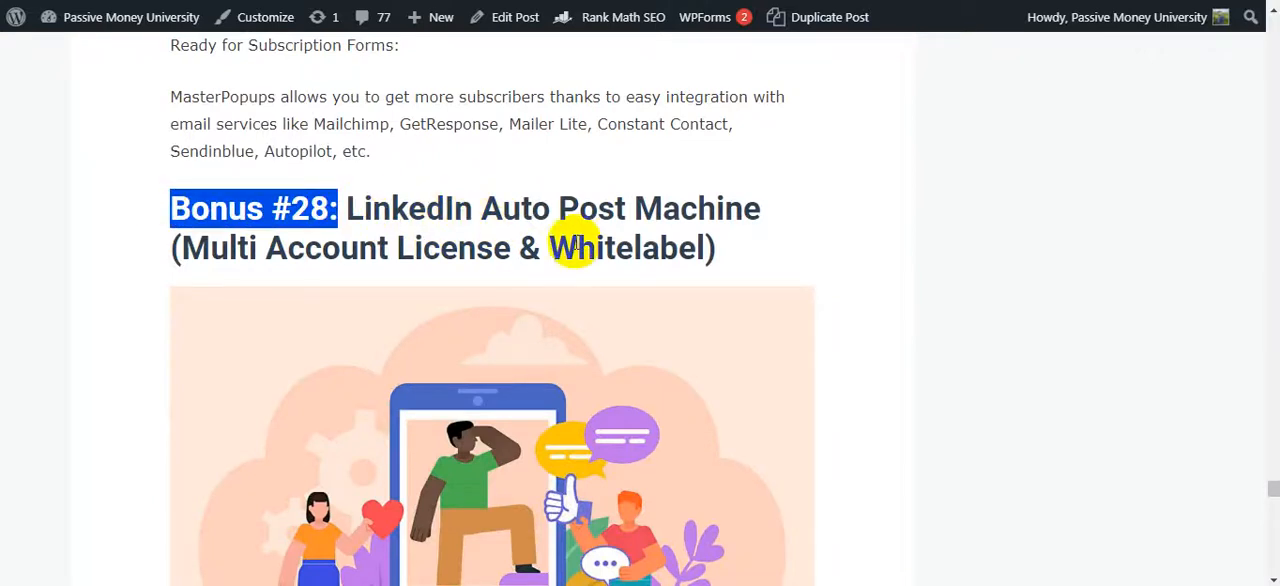
mouse_move(400, 275)
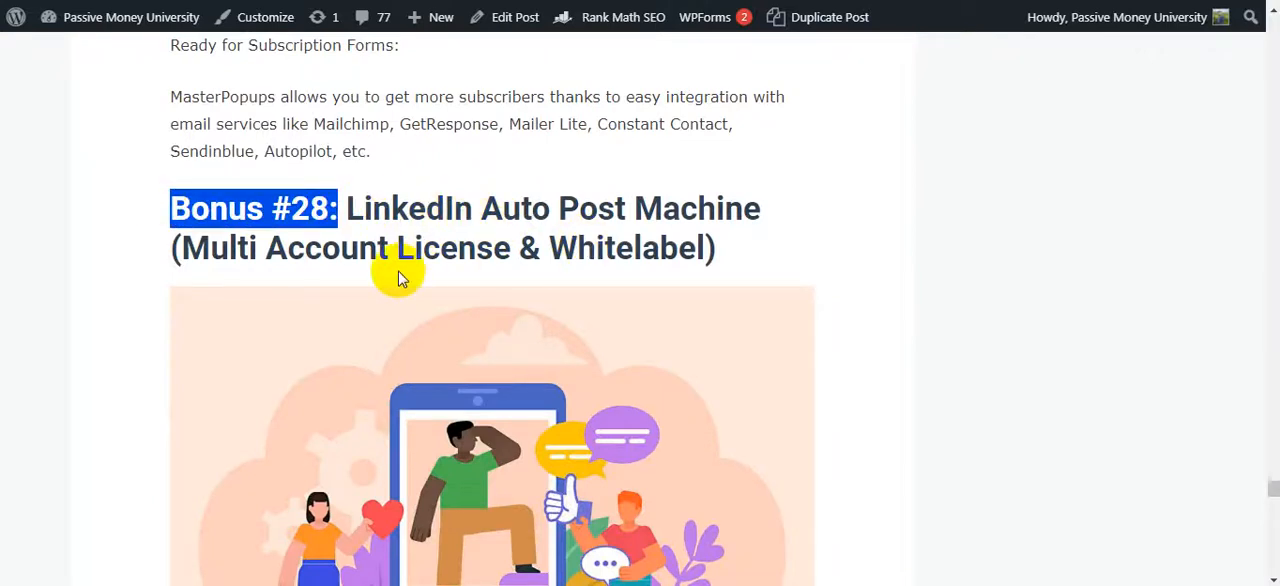
scroll("down", 3)
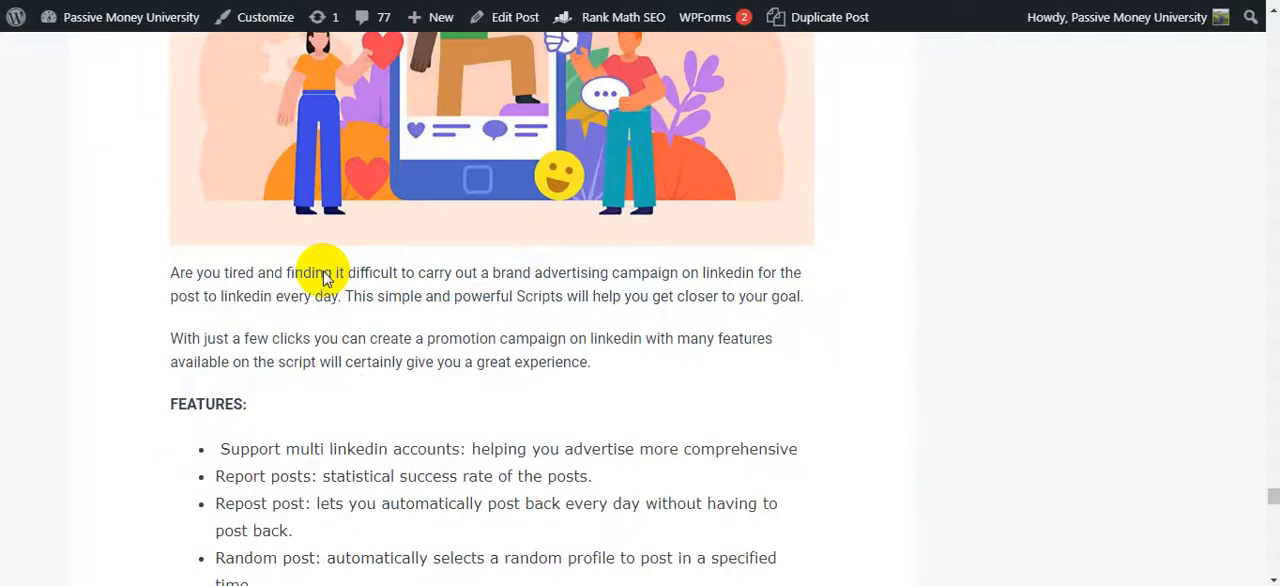
scroll("down", 3)
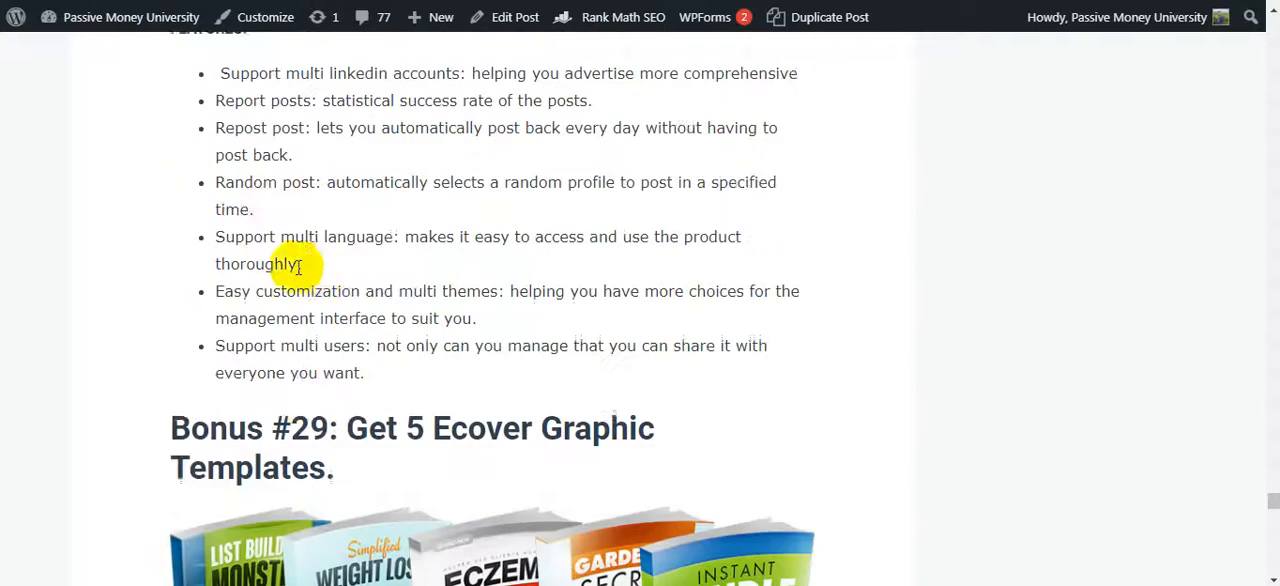
scroll("down", 3)
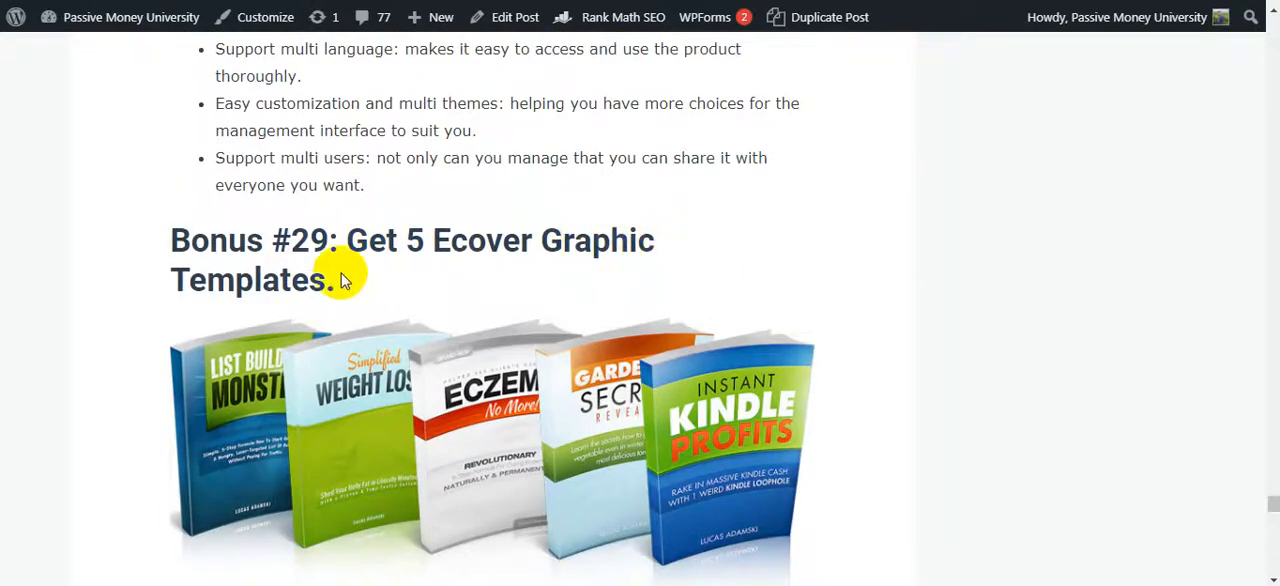
scroll("down", 3)
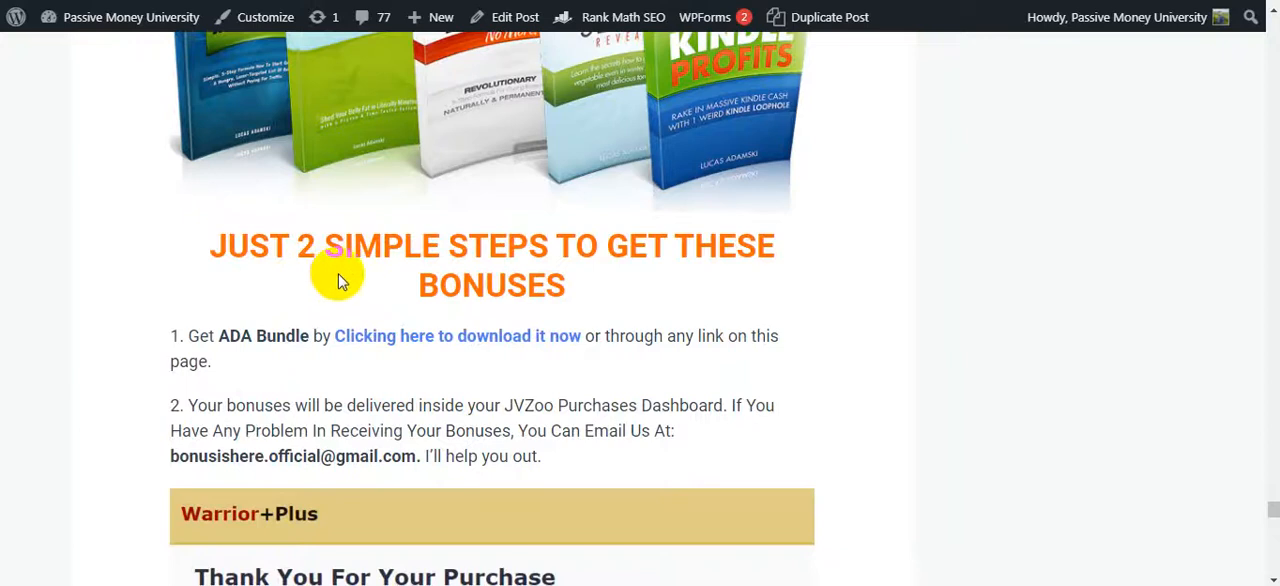
mouse_move(322, 282)
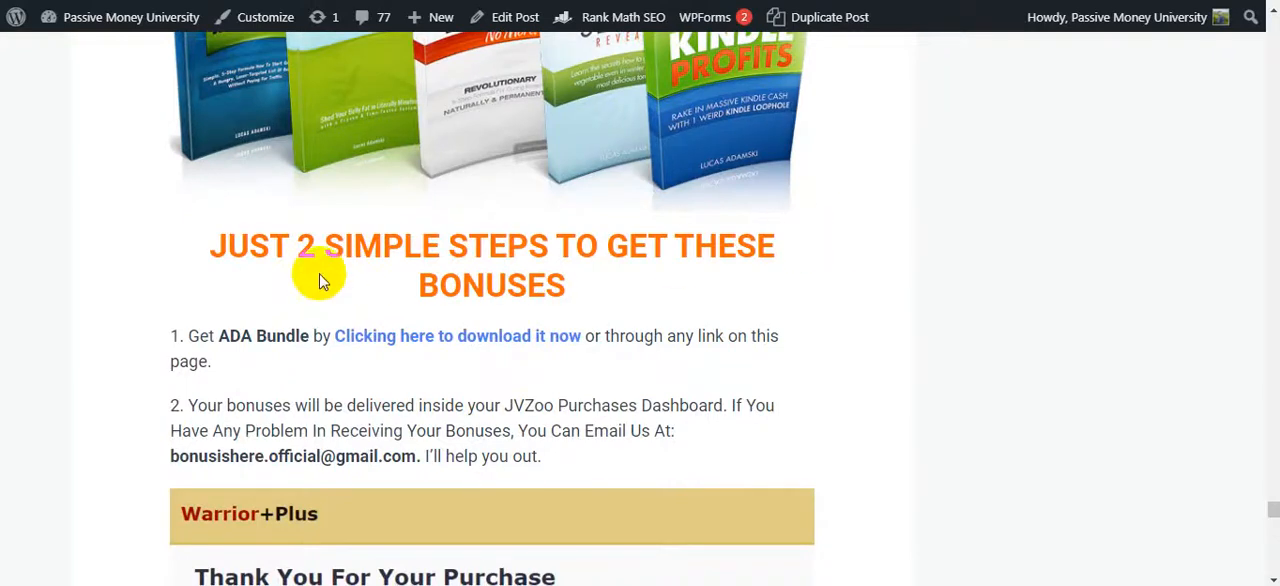
Scroll through the purchase example and 'Your Turn' section to the Download Now banner and author box
scroll("down", 3)
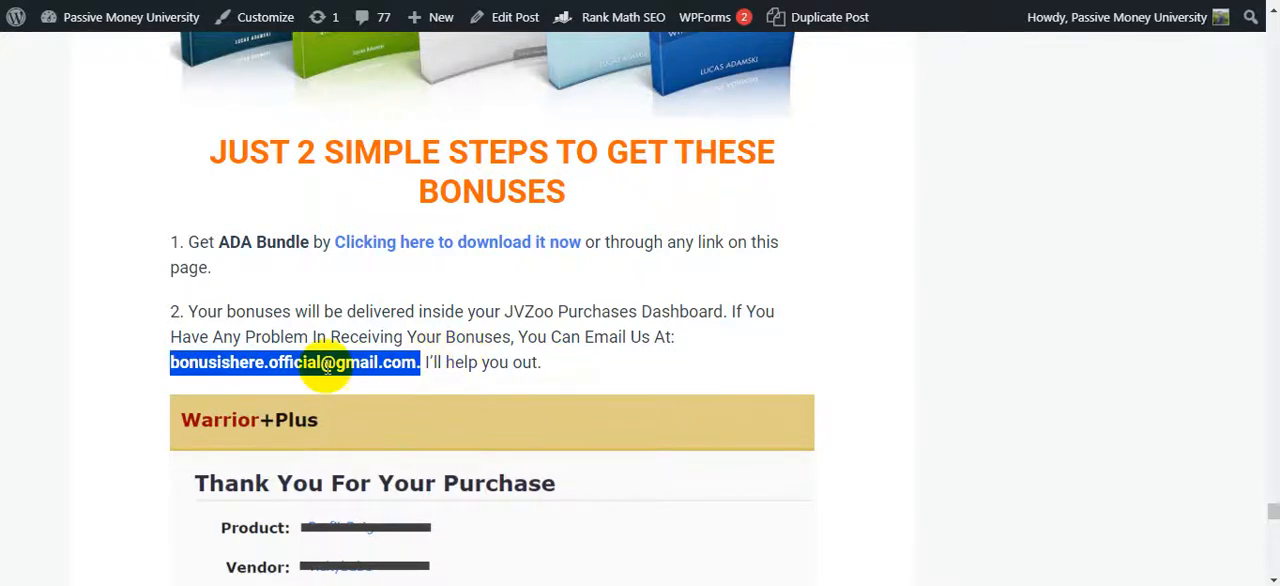
scroll("up", 3)
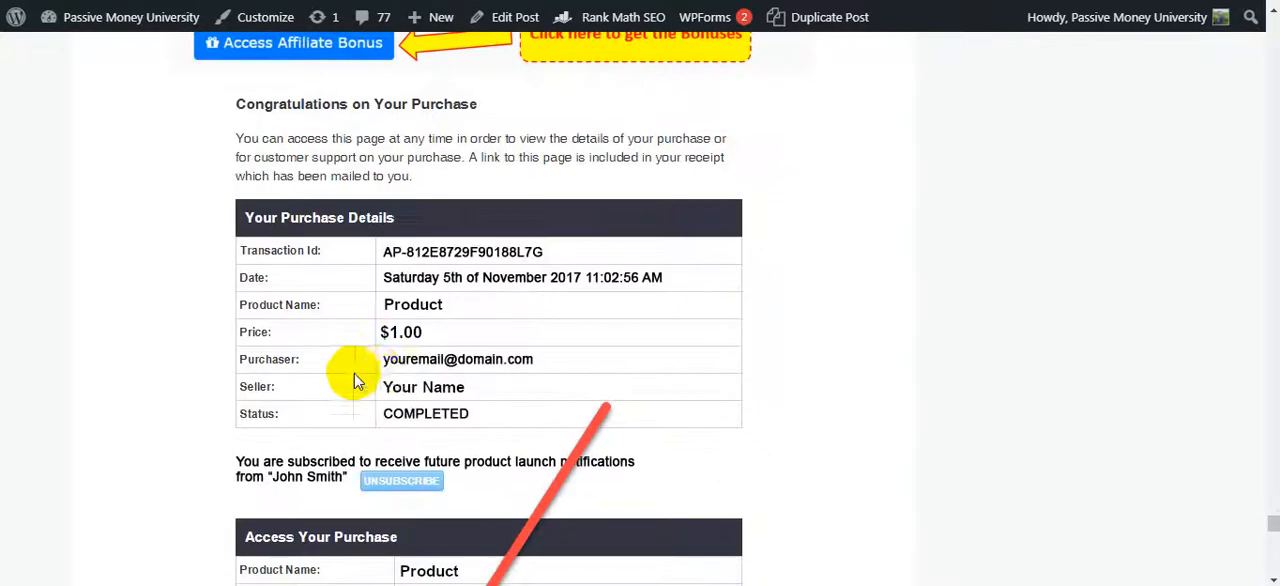
scroll("down", 3)
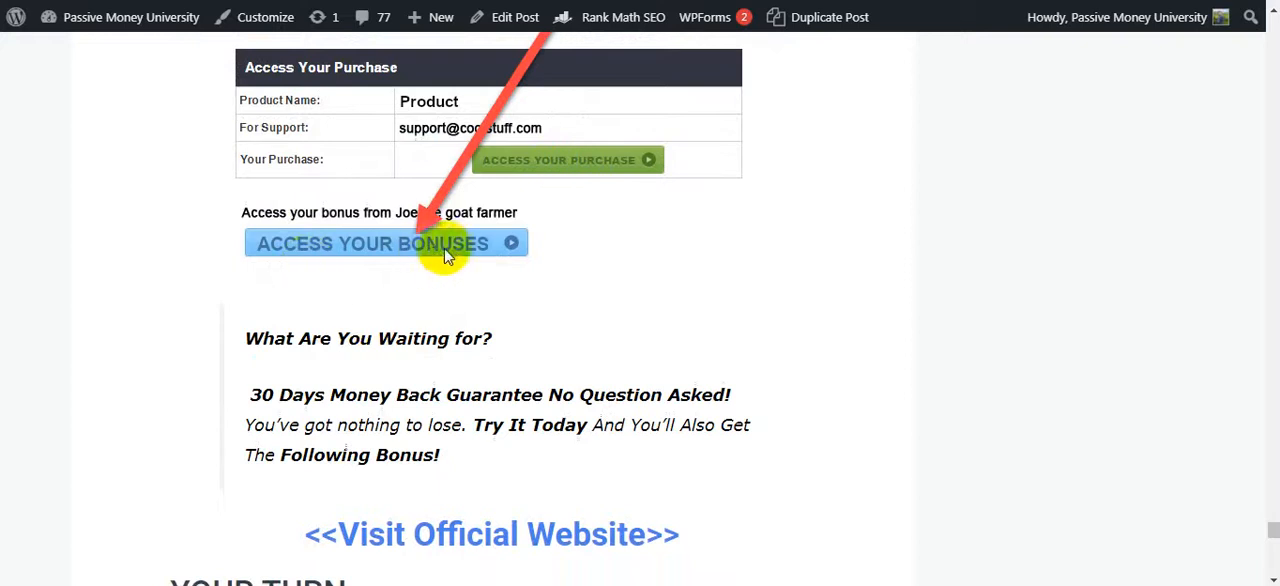
scroll("down", 3)
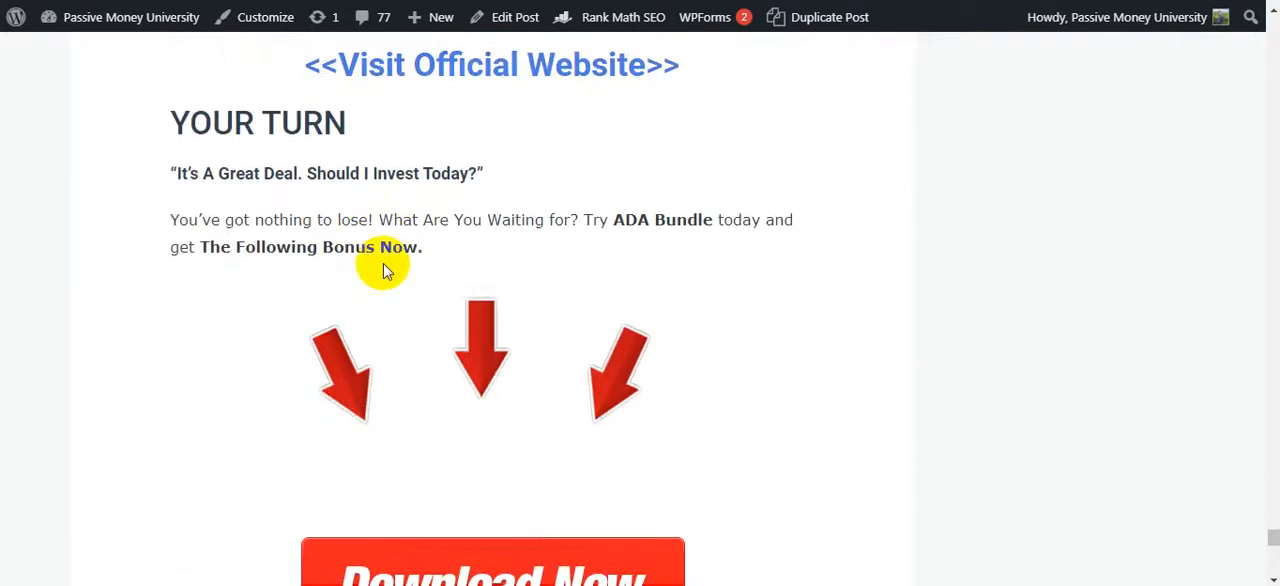
scroll("down", 3)
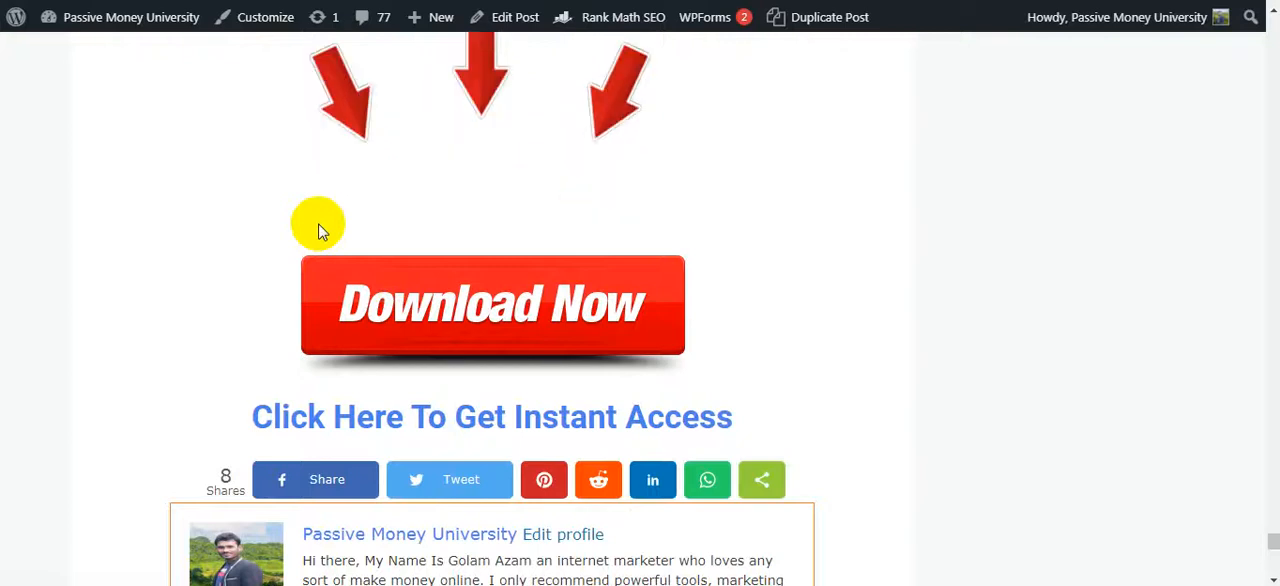
mouse_move(320, 225)
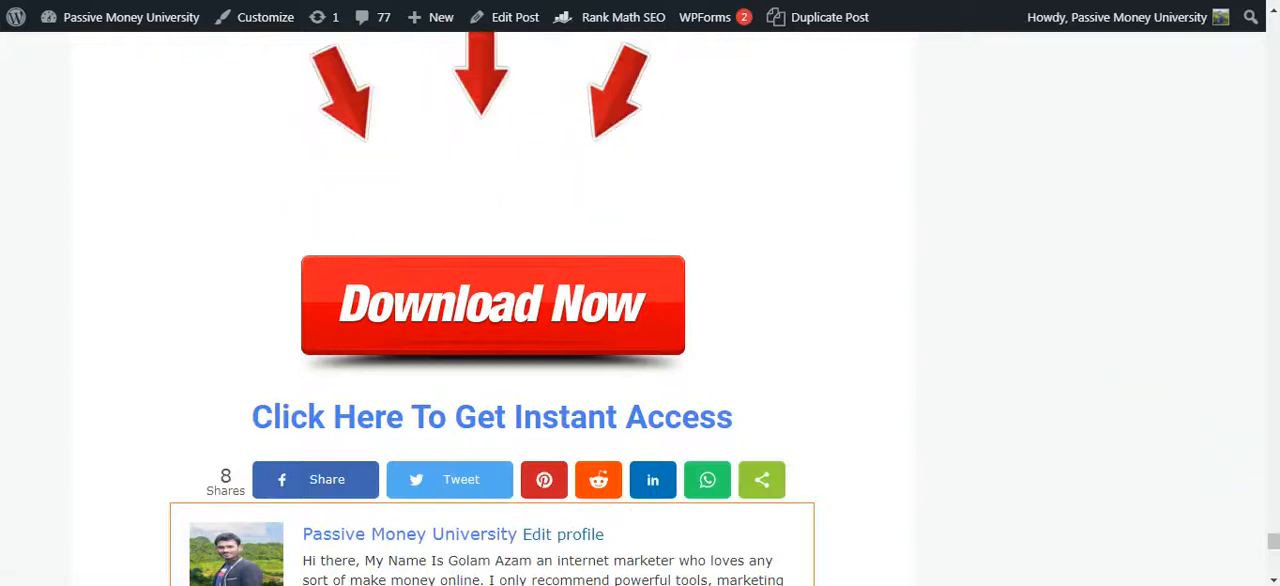
scroll("up", 3)
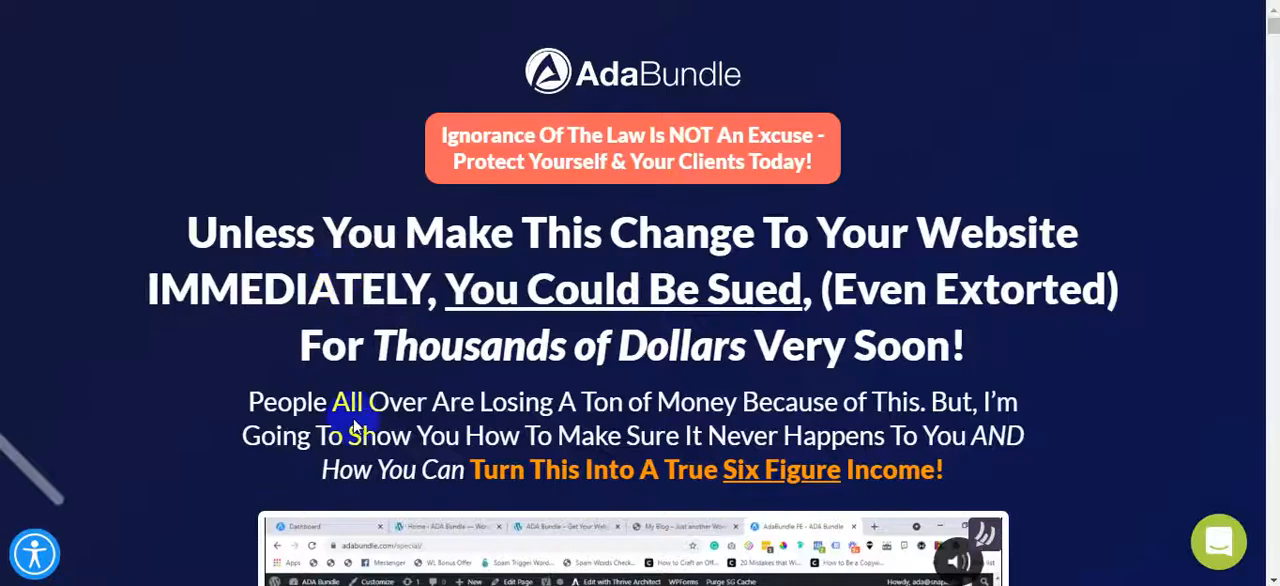
Scroll the sales page past the Win A Free Copy countdown to the NBC and Realtors news clips
scroll("down", 3)
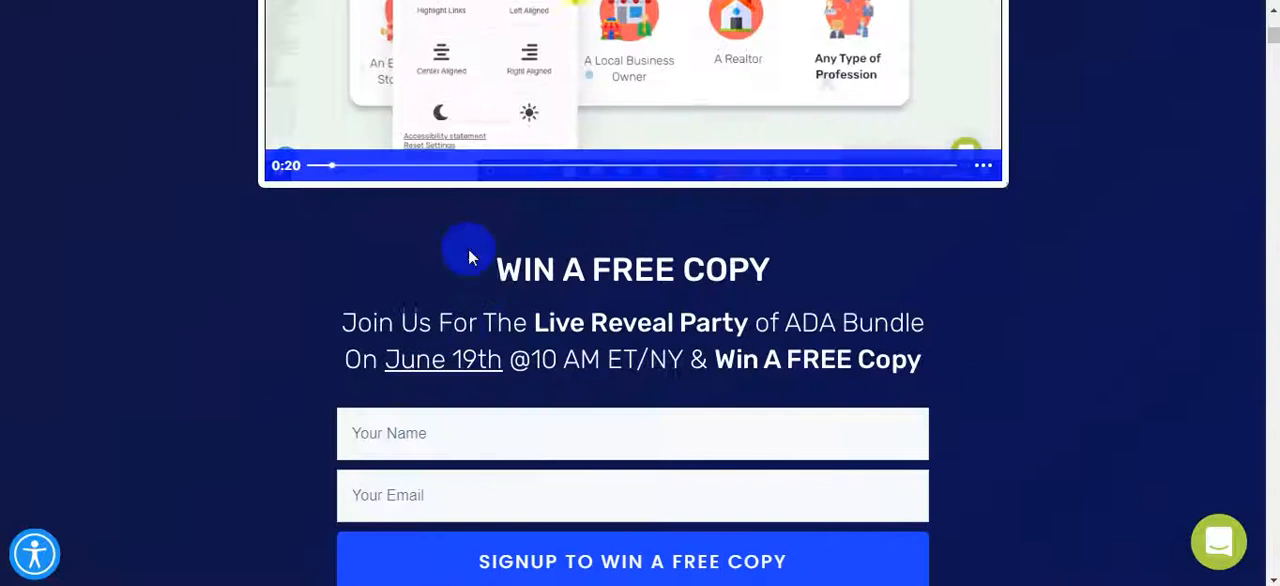
scroll("down", 3)
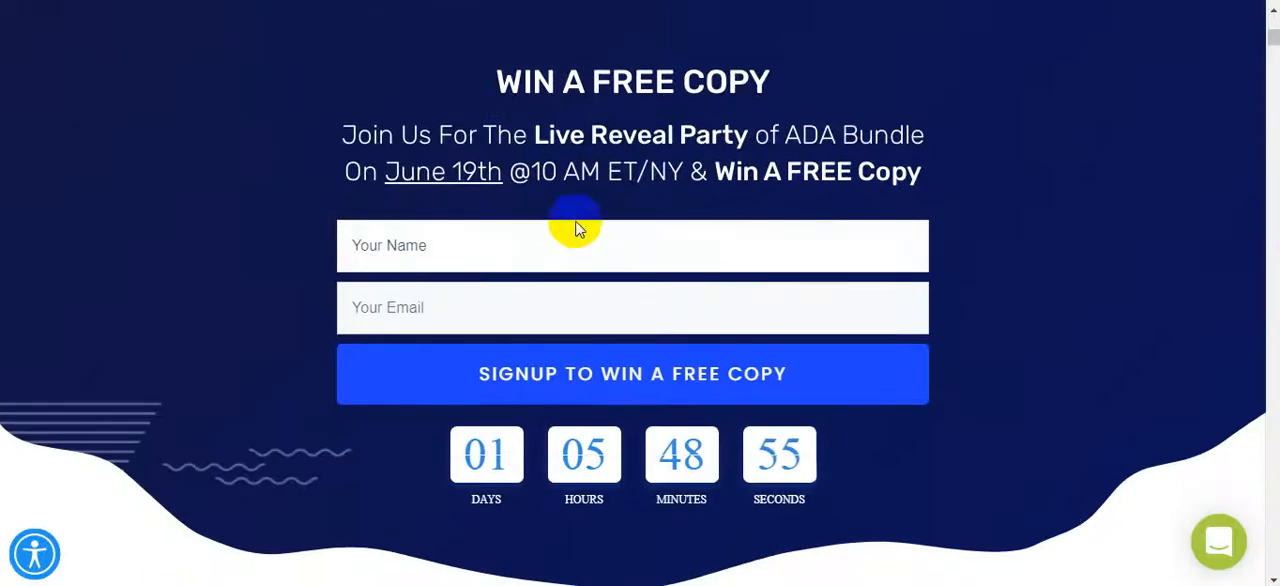
mouse_move(508, 228)
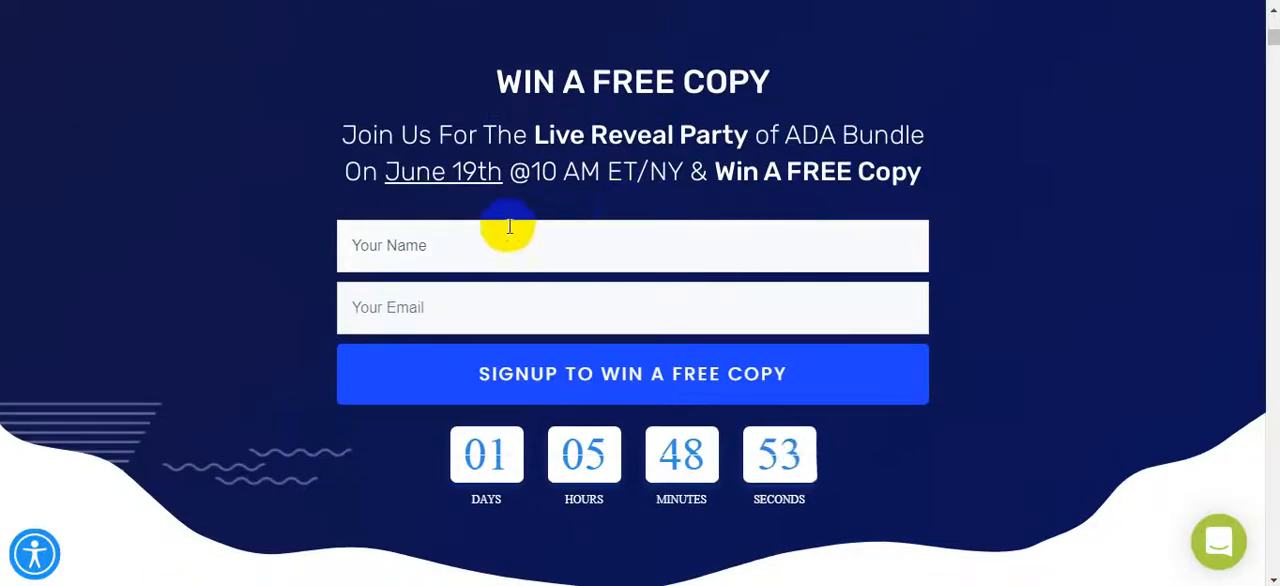
scroll("down", 3)
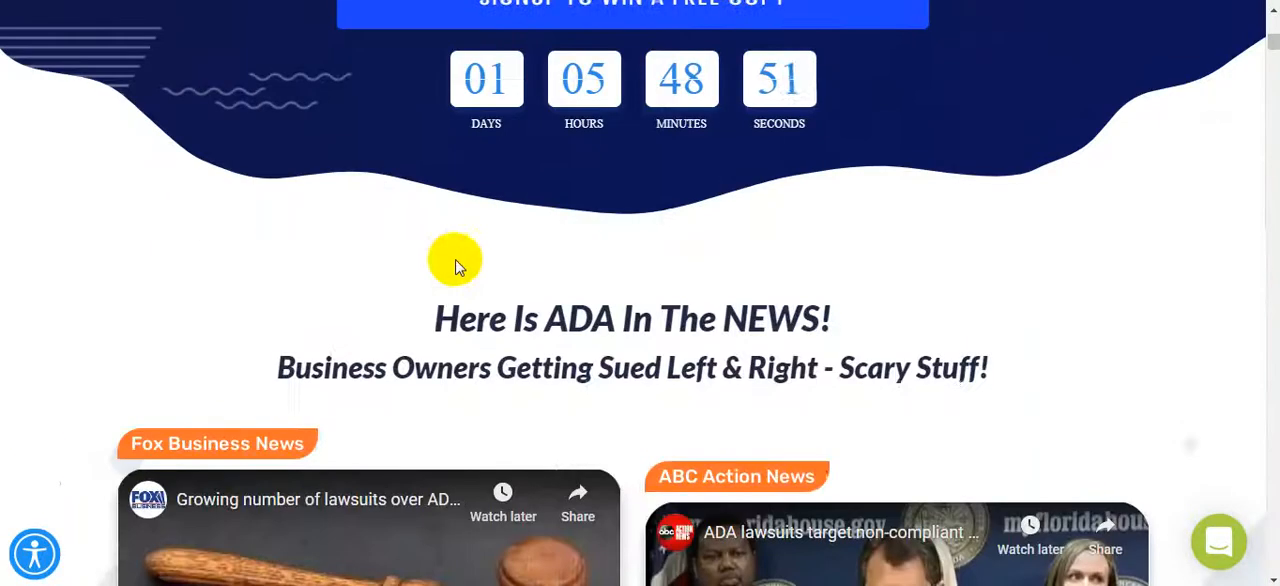
scroll("up", 3)
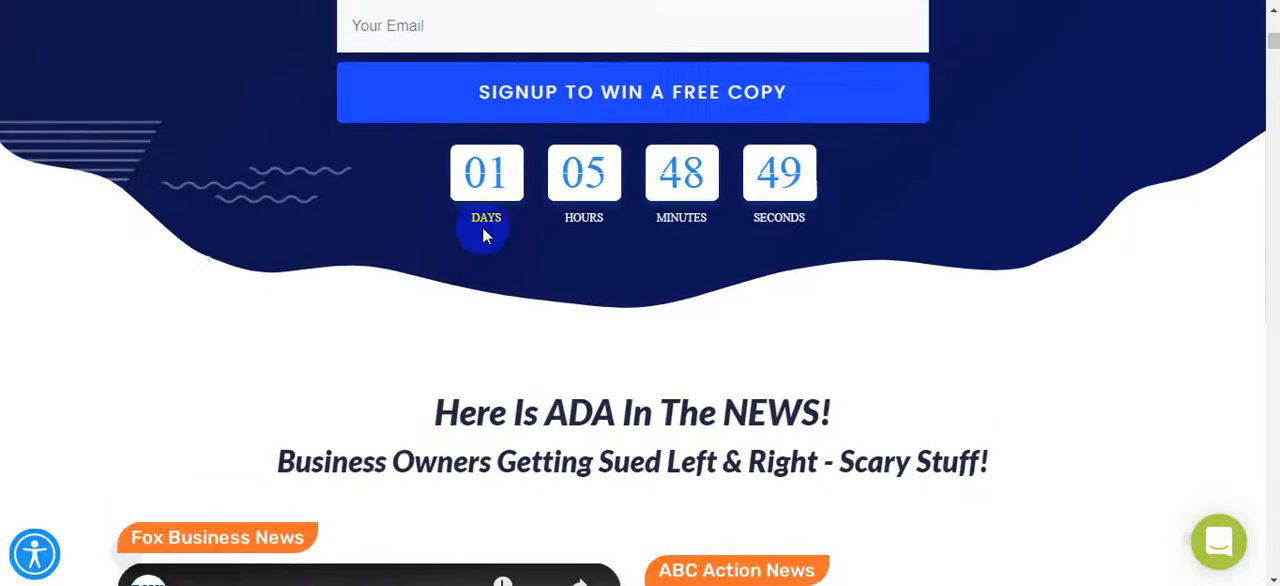
mouse_move(383, 227)
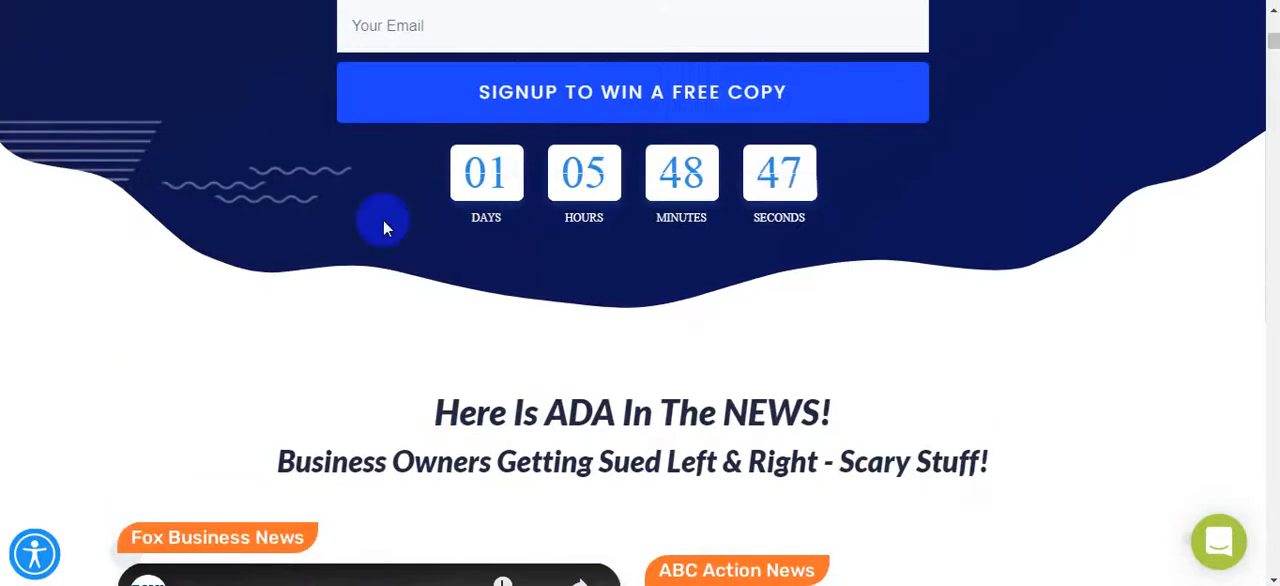
mouse_move(470, 218)
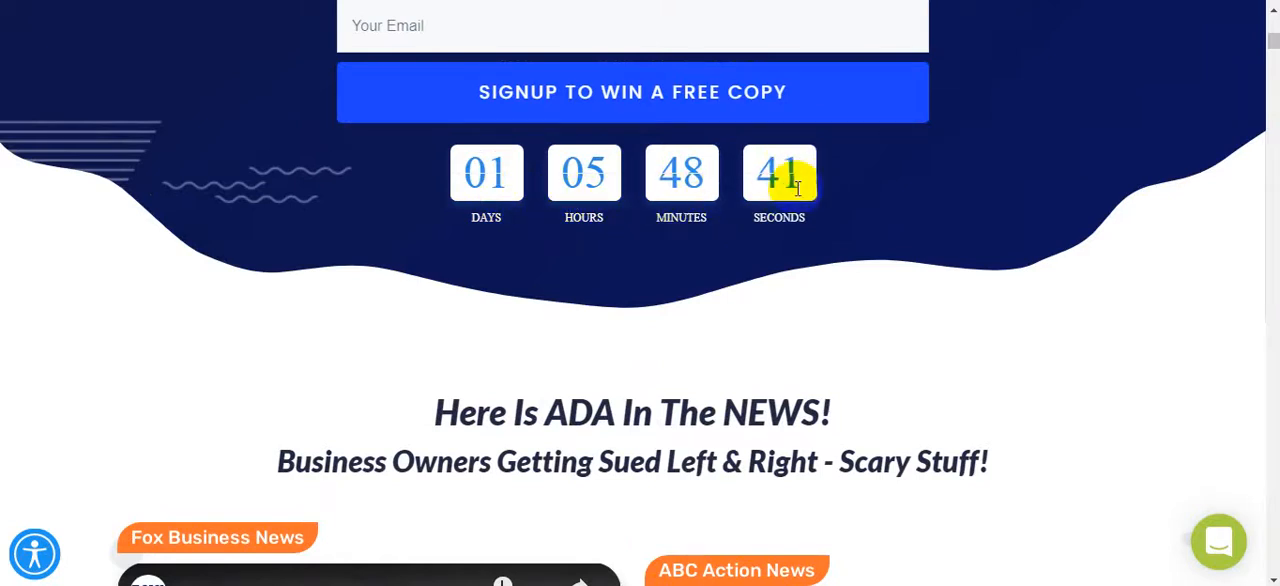
scroll("down", 3)
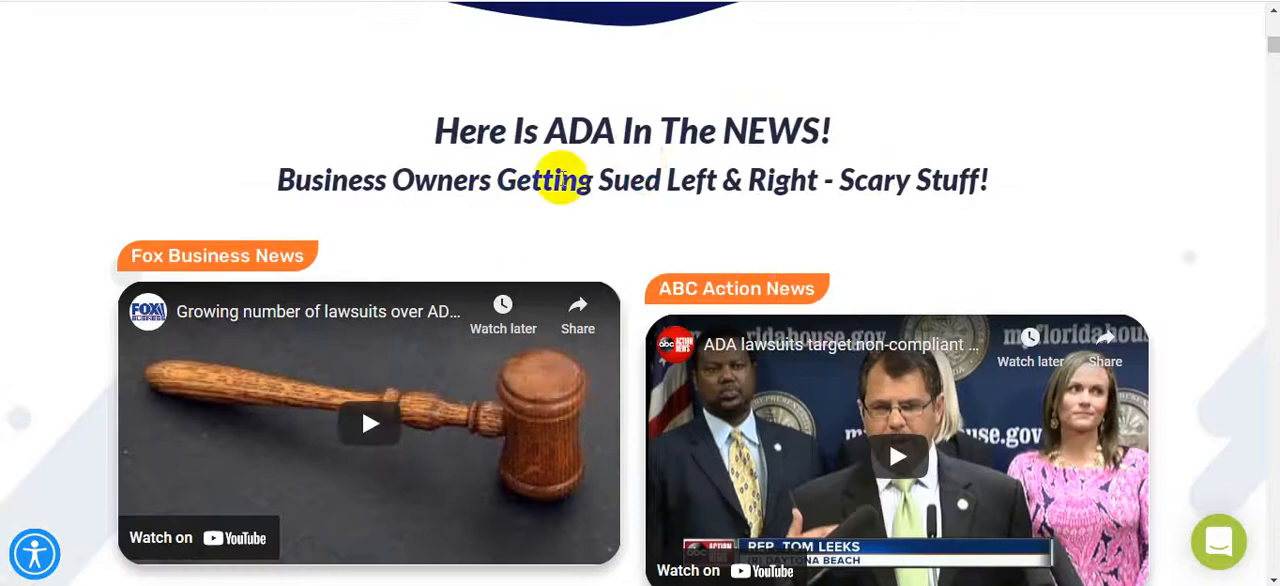
mouse_move(560, 217)
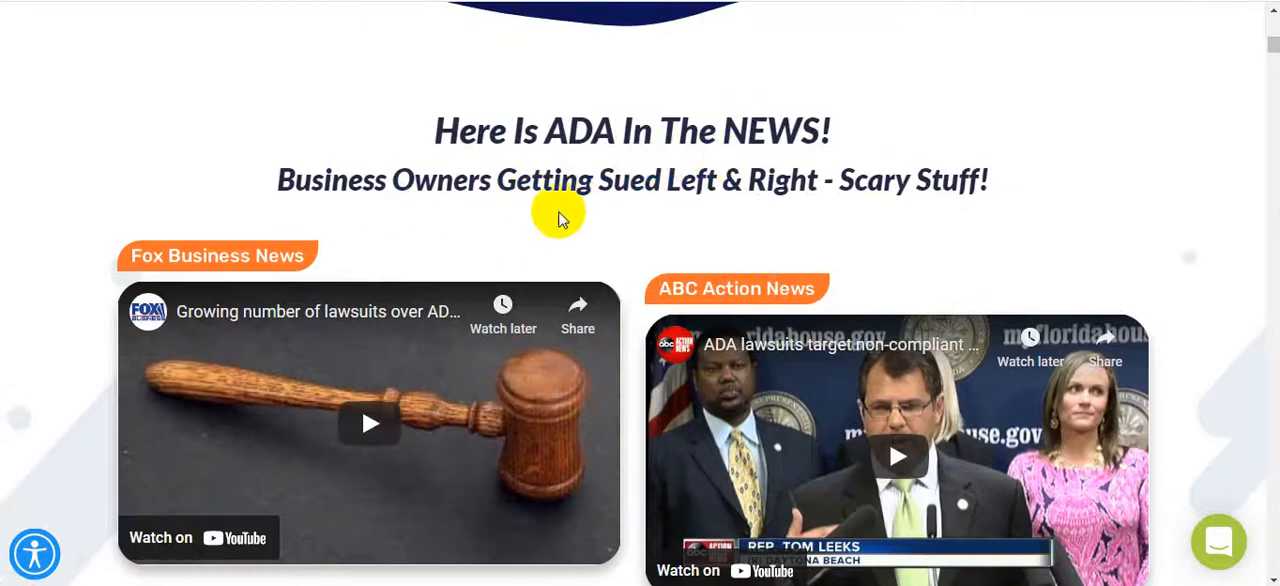
mouse_move(840, 195)
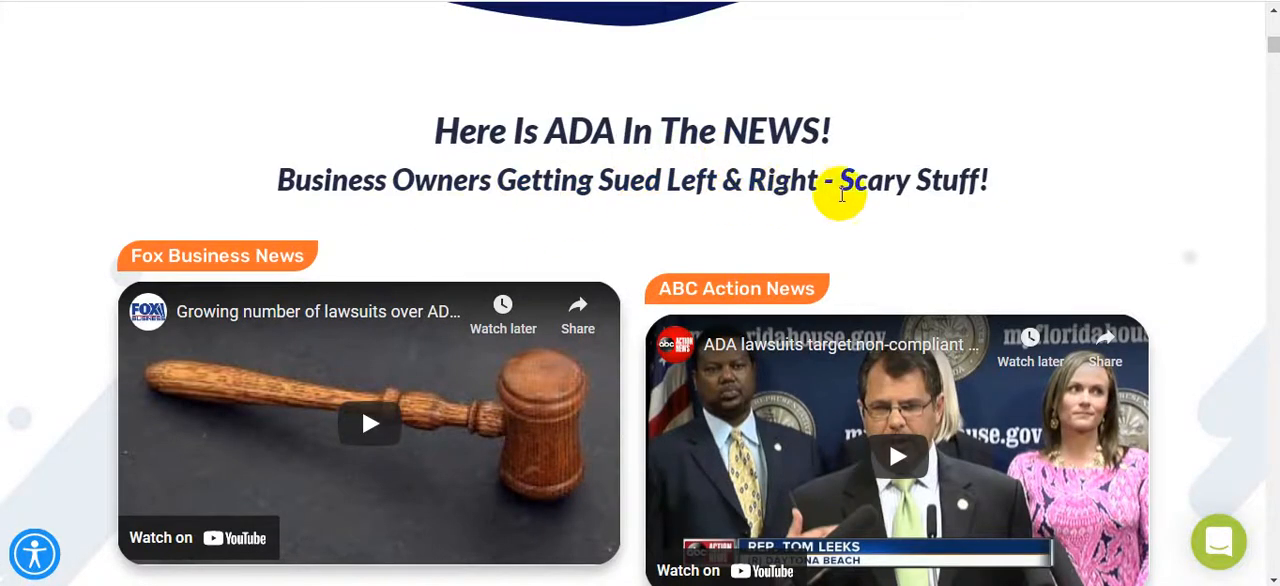
scroll("down", 3)
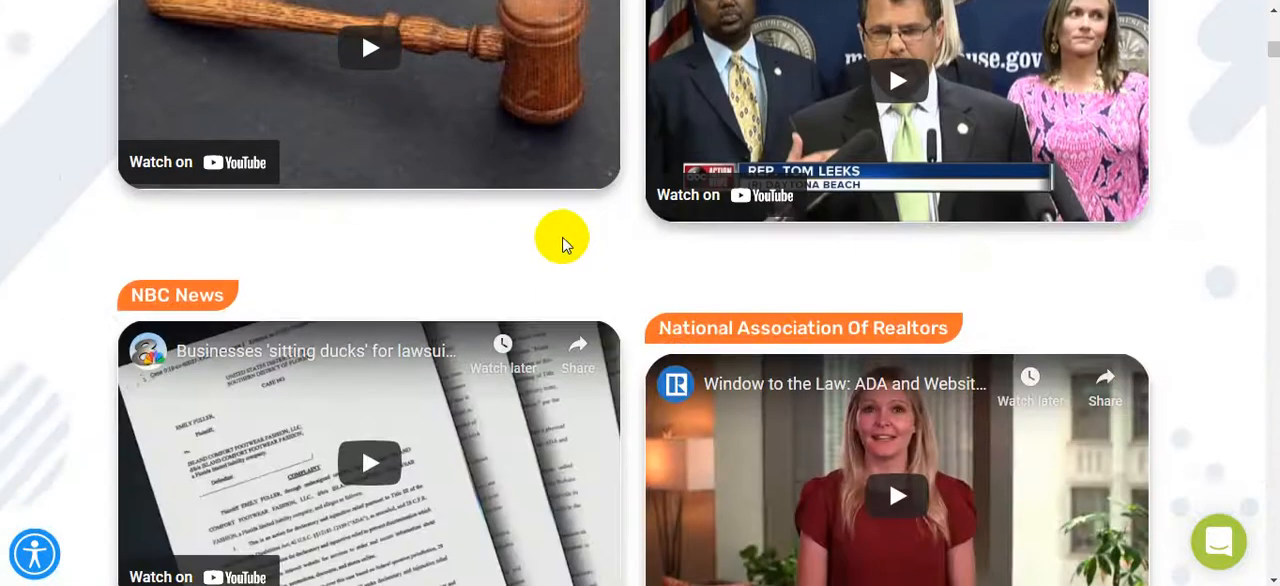
Scroll past the professions grid and 'Why Should You Invest' section to the accessibility-modes comparison table
scroll("up", 3)
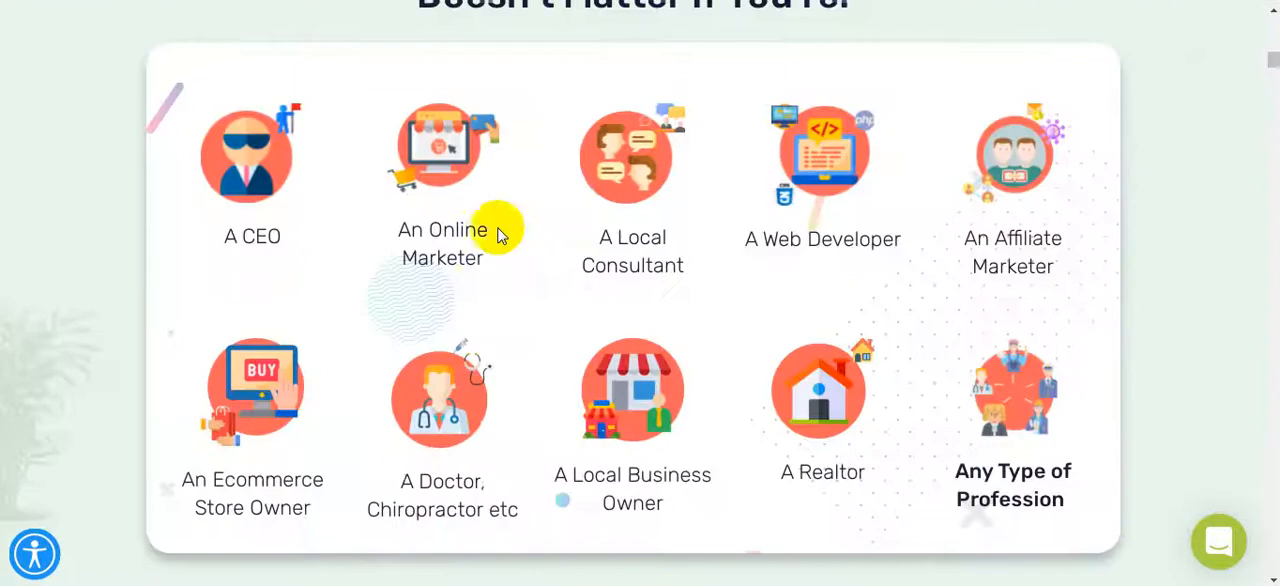
scroll("down", 3)
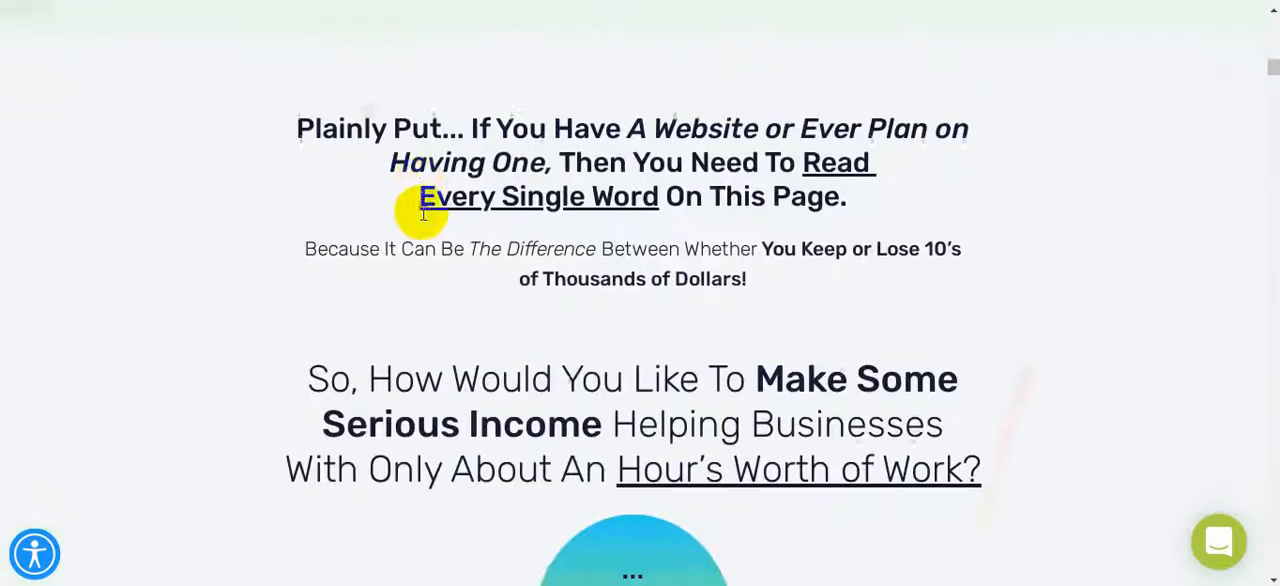
scroll("down", 3)
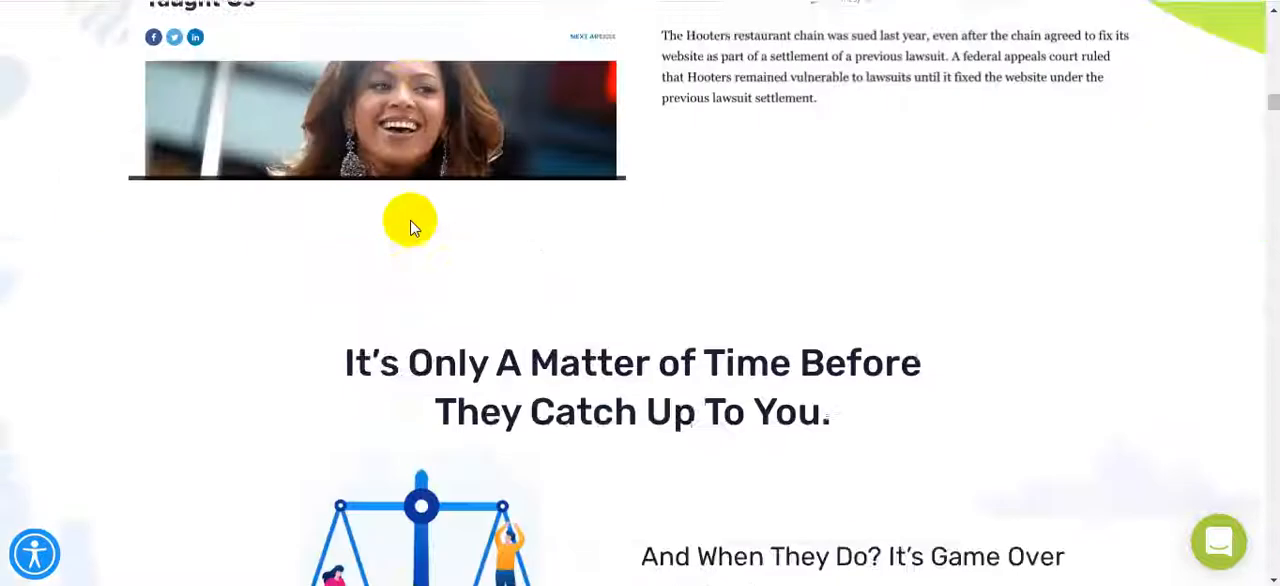
scroll("down", 3)
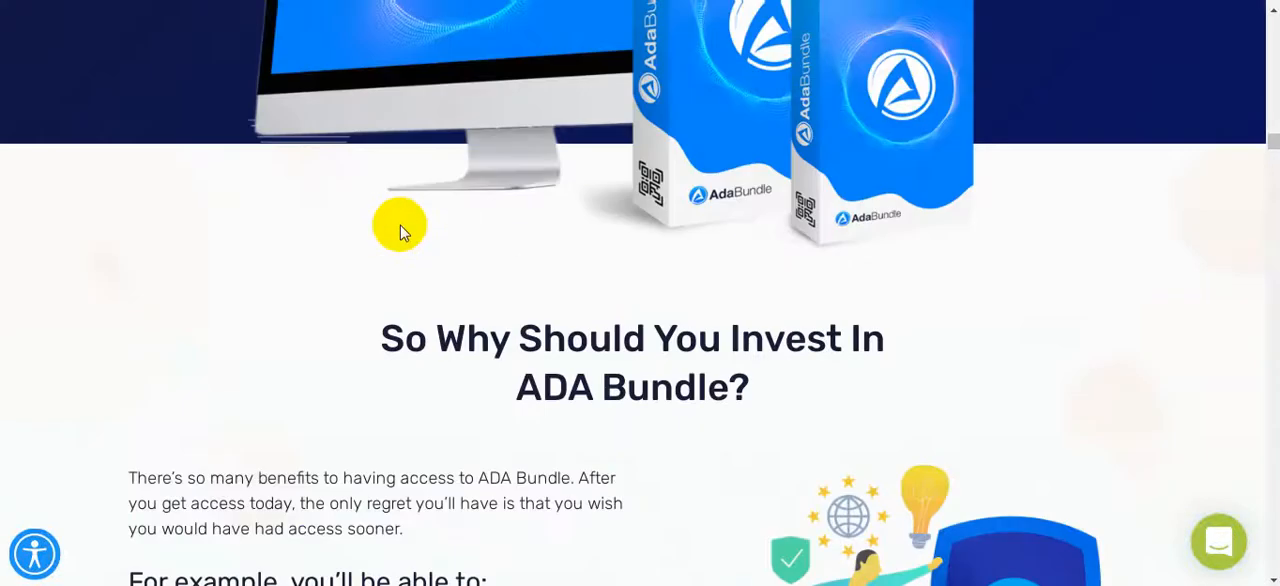
scroll("down", 3)
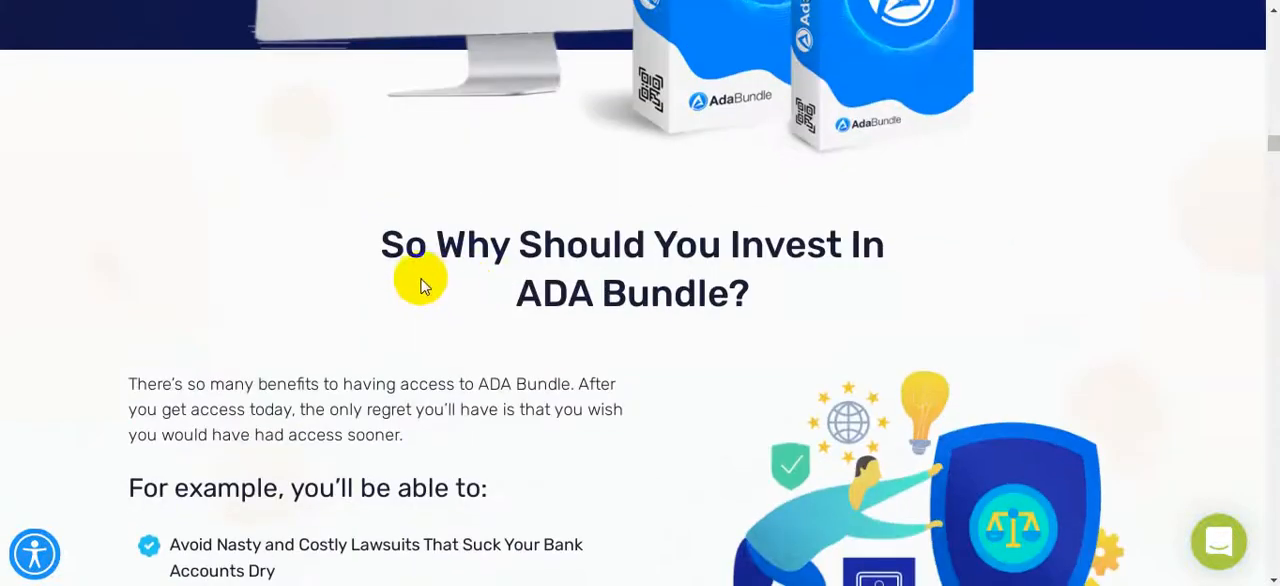
scroll("down", 3)
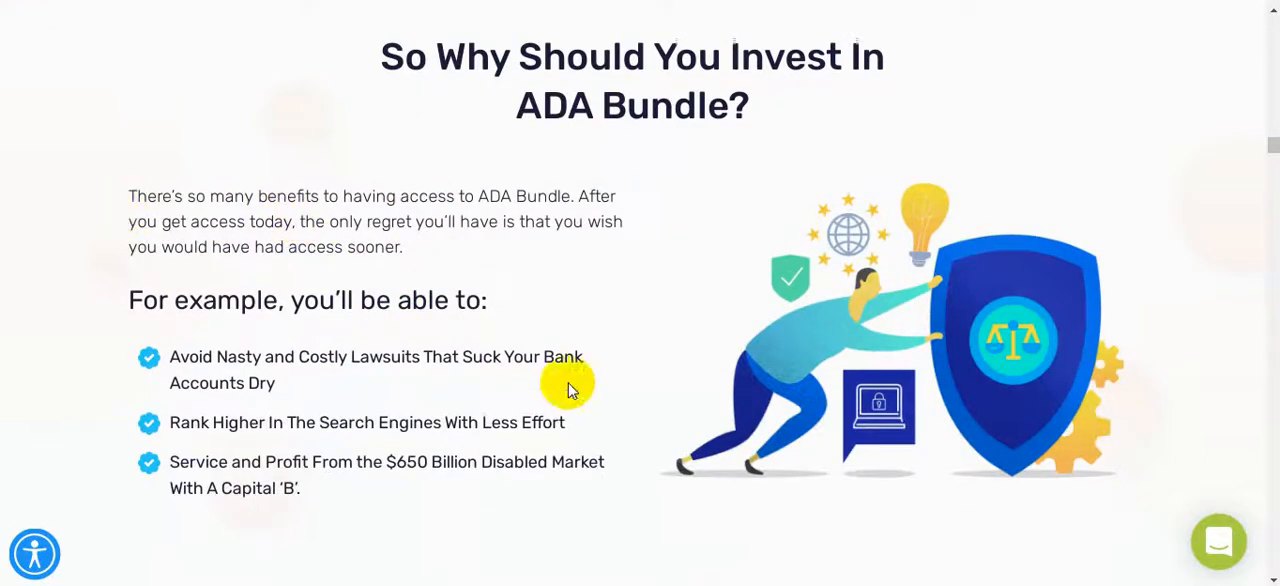
scroll("down", 3)
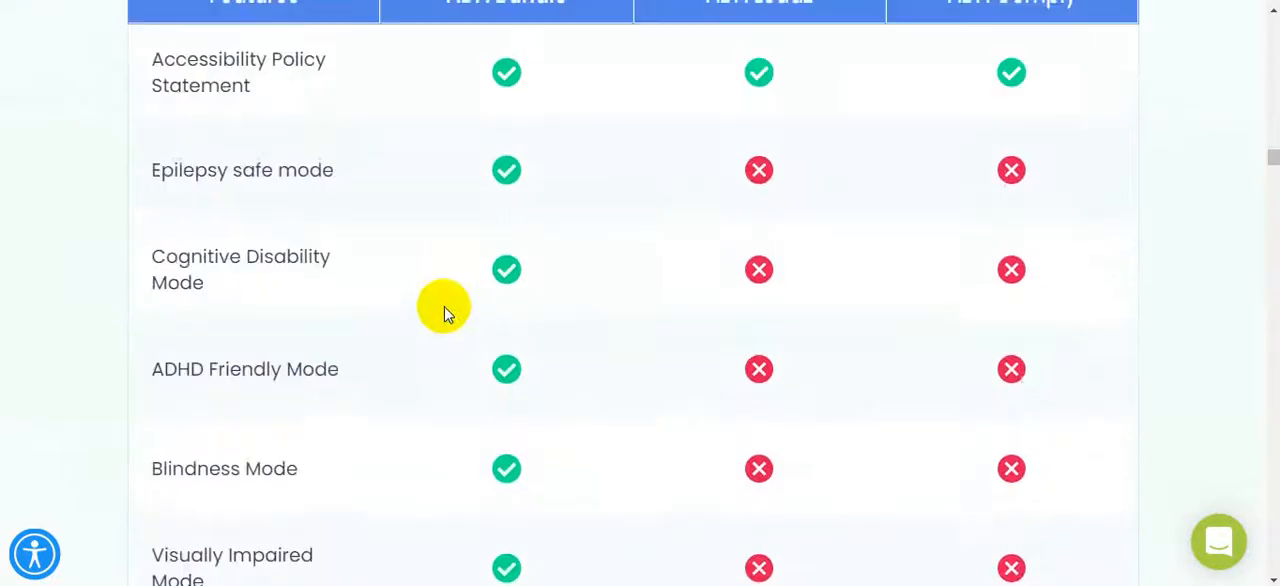
Scroll through the comparison table's pricing row down to the user testimonials
scroll("up", 3)
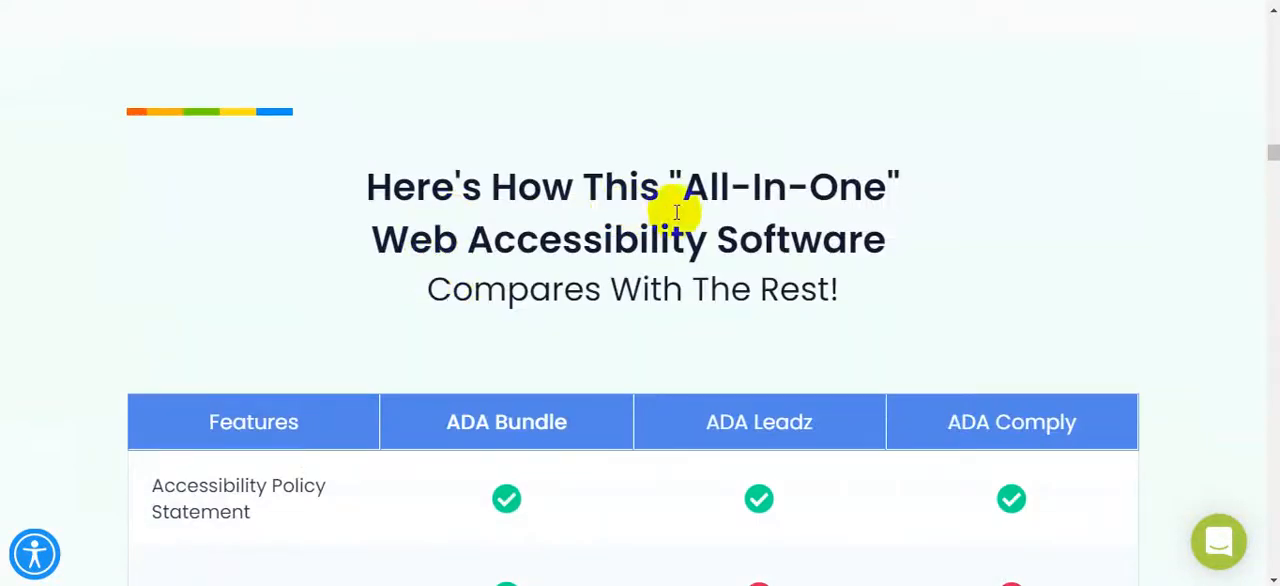
mouse_move(680, 300)
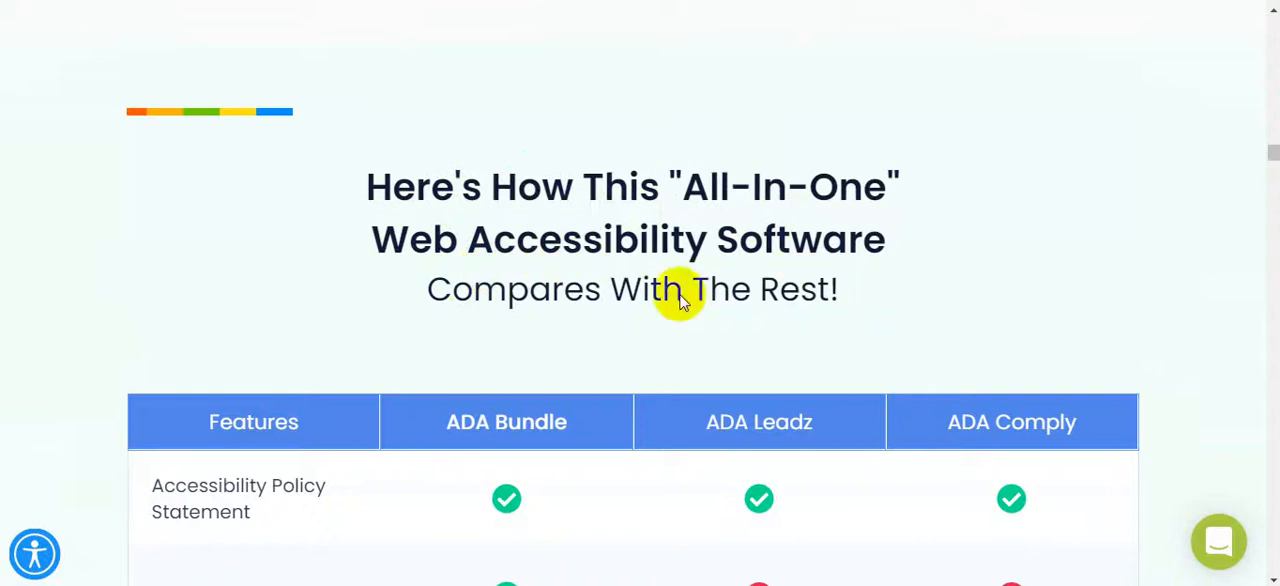
scroll("down", 3)
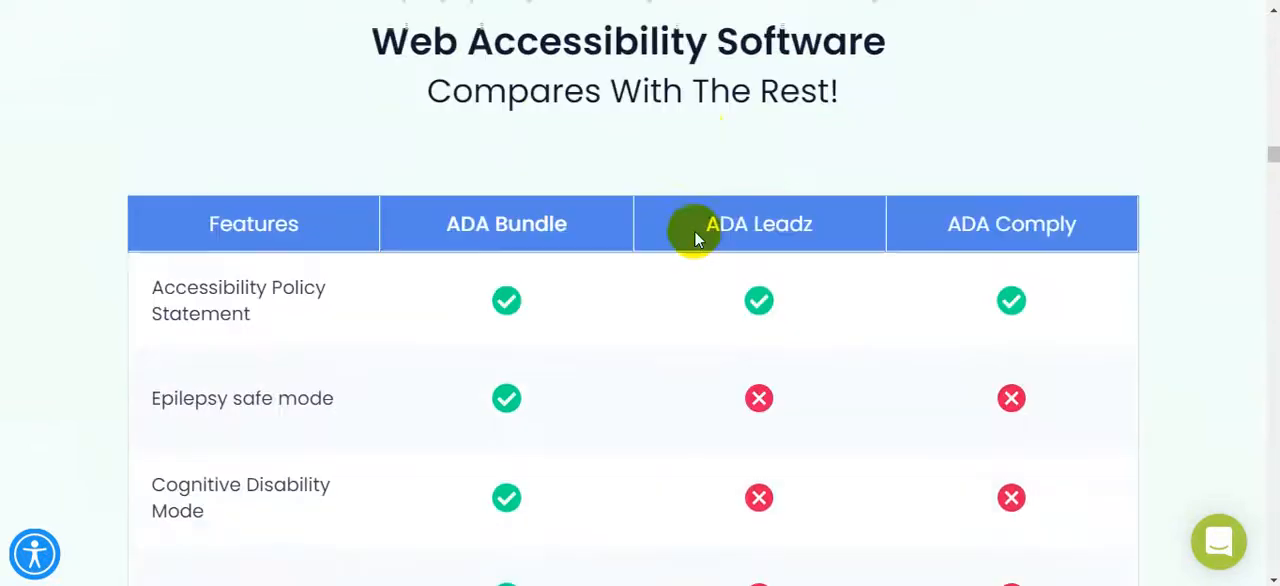
scroll("down", 3)
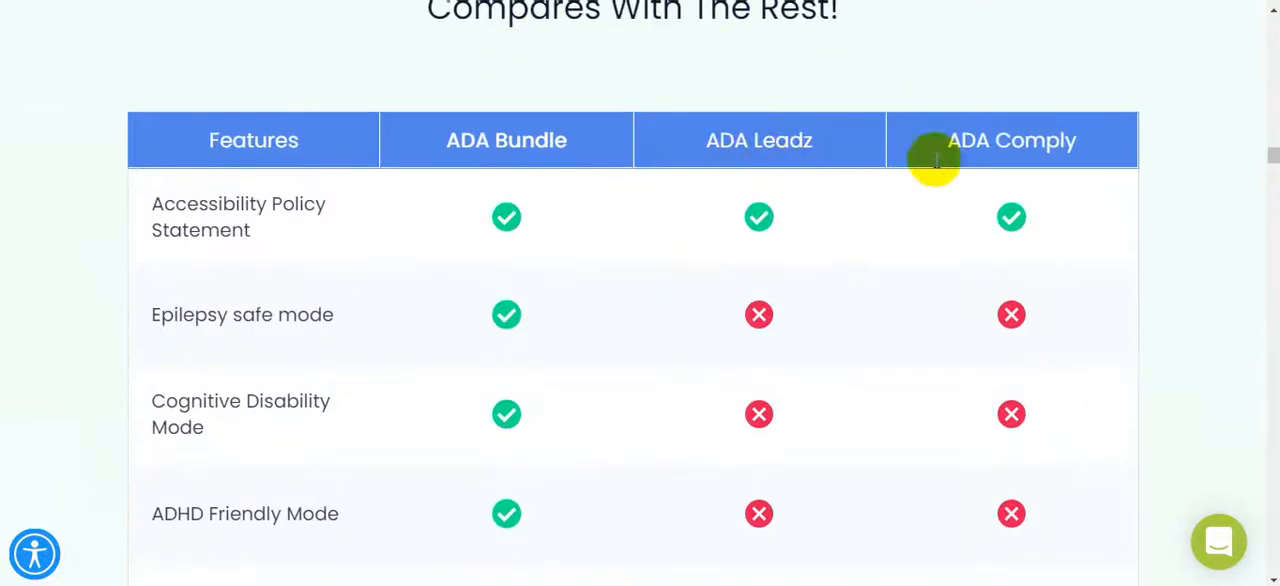
mouse_move(560, 163)
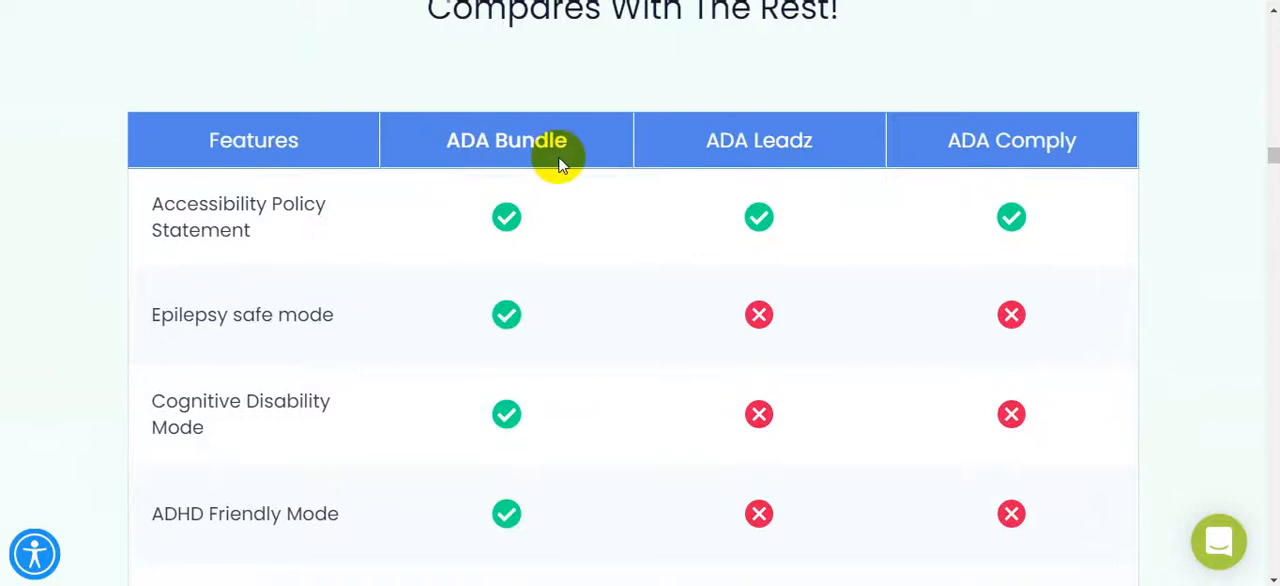
scroll("down", 3)
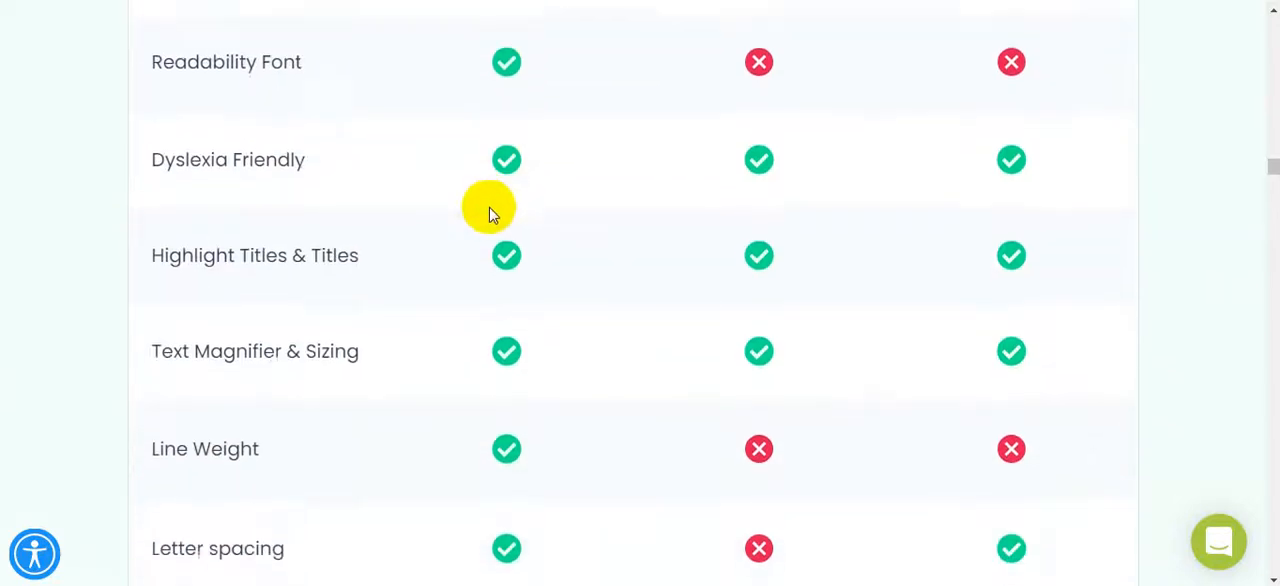
scroll("down", 3)
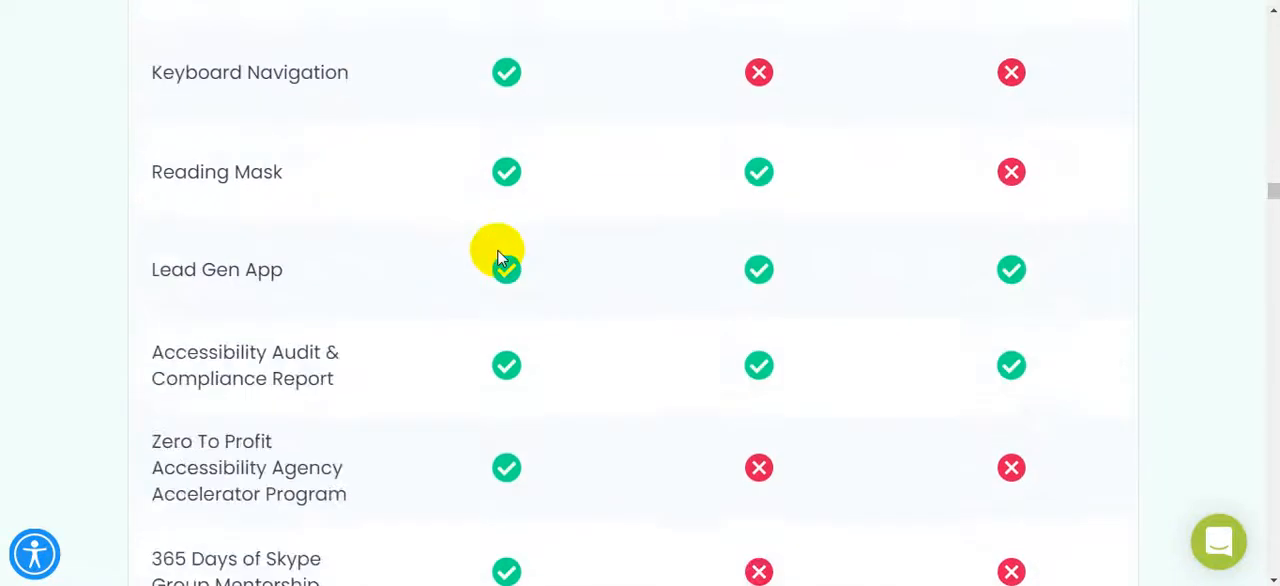
scroll("down", 3)
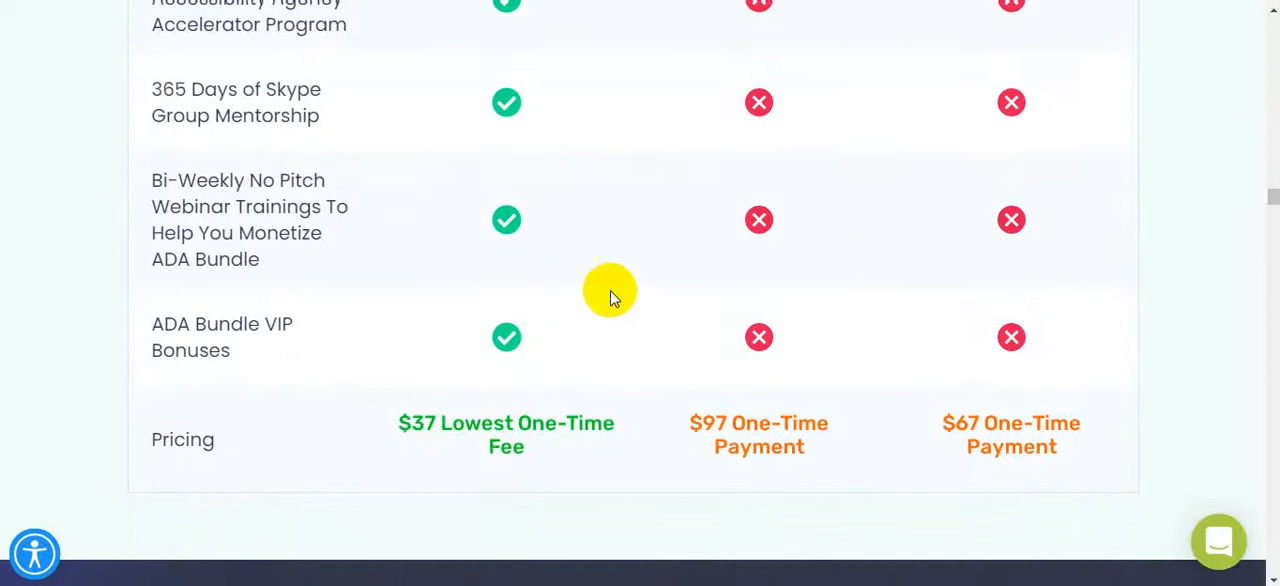
scroll("down", 3)
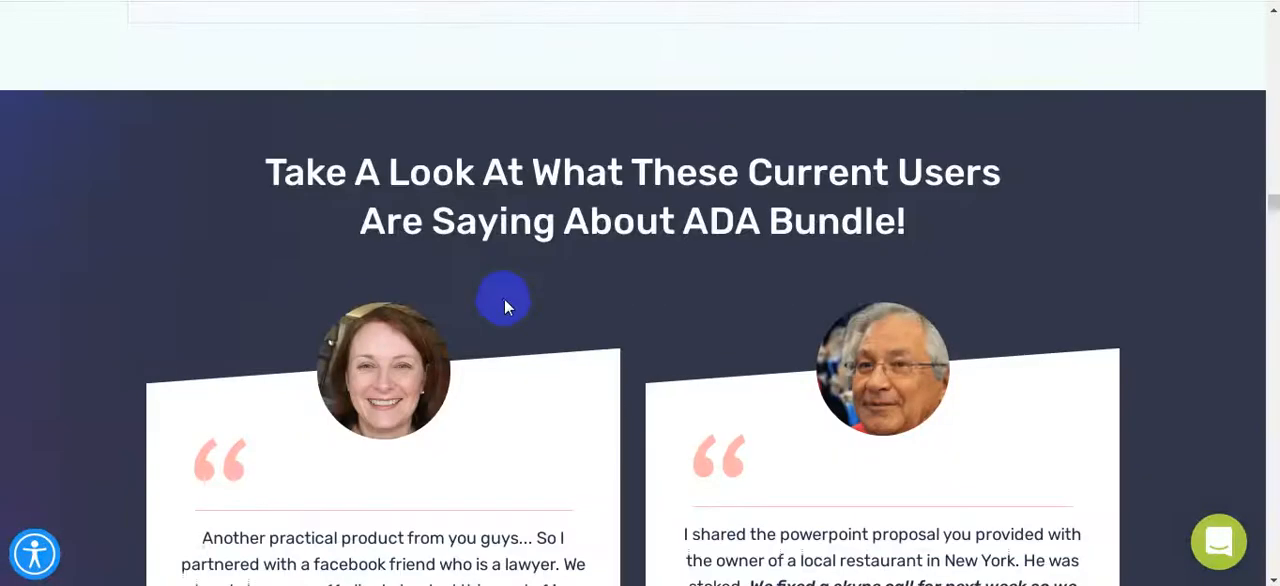
mouse_move(615, 195)
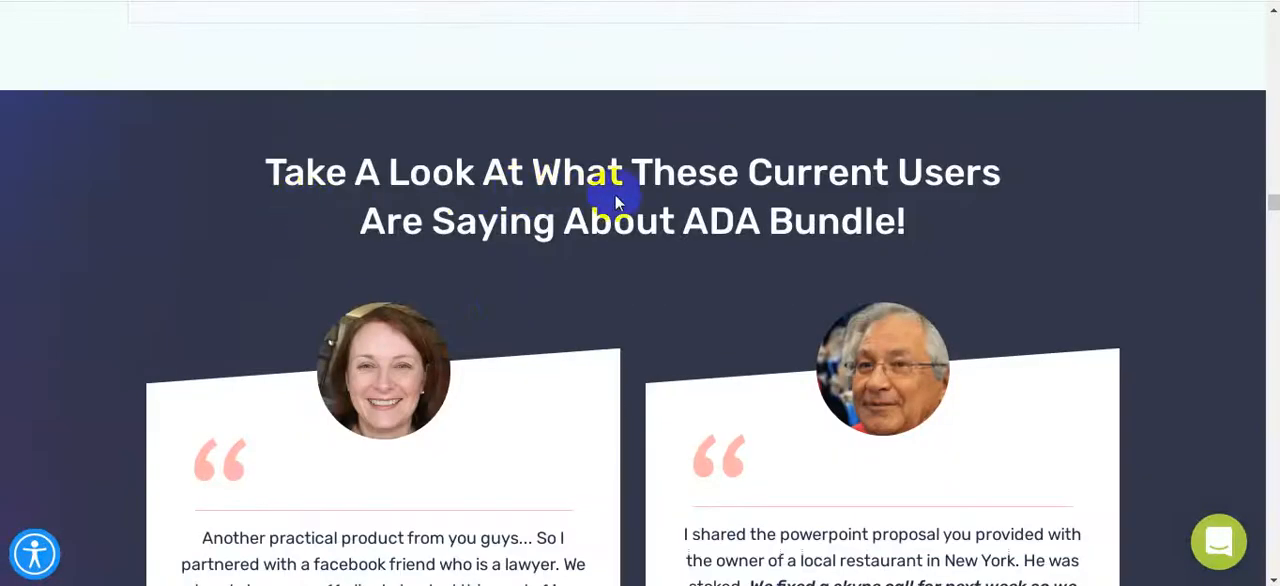
mouse_move(810, 253)
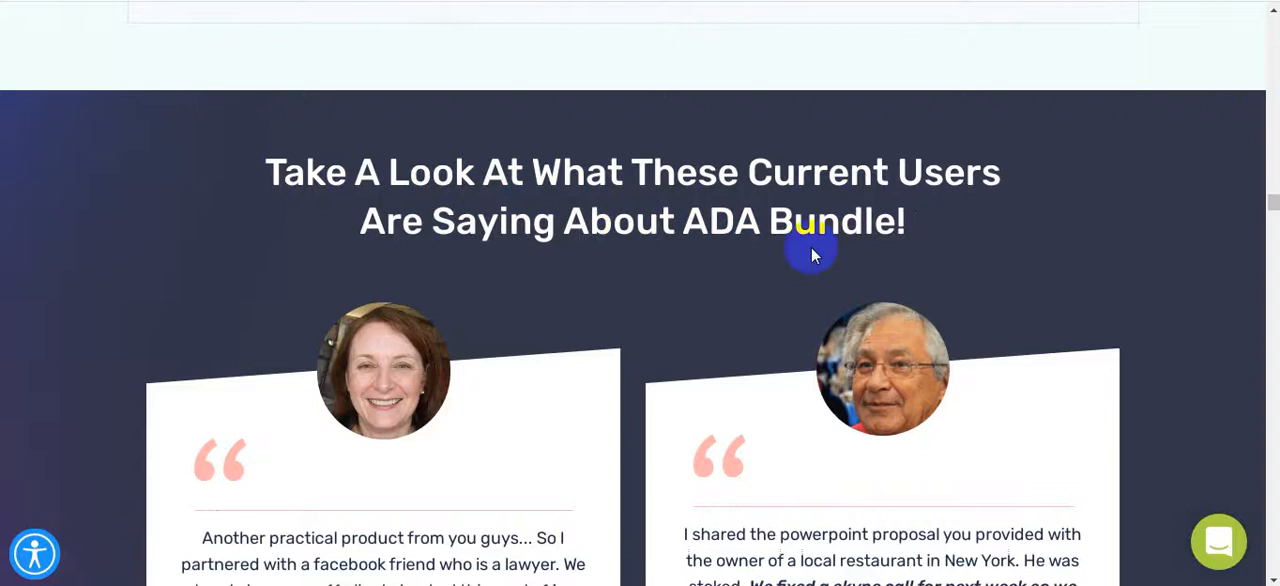
Scroll past the steps, feature cards and integrations diagram to the demo video and Win A Free Copy section
scroll("down", 3)
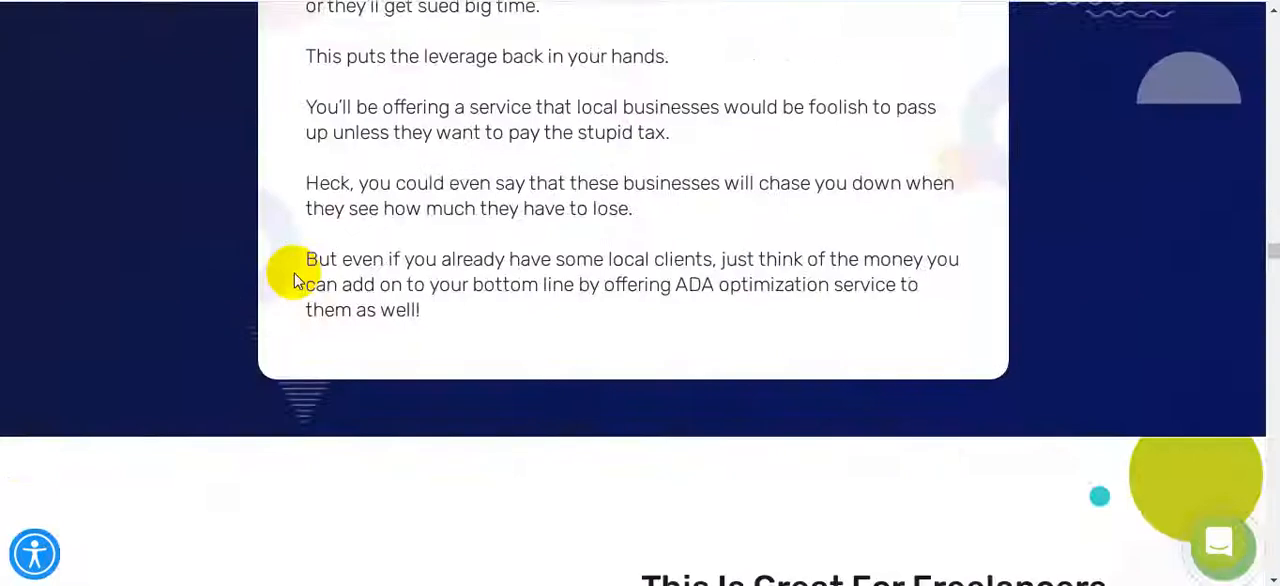
scroll("down", 3)
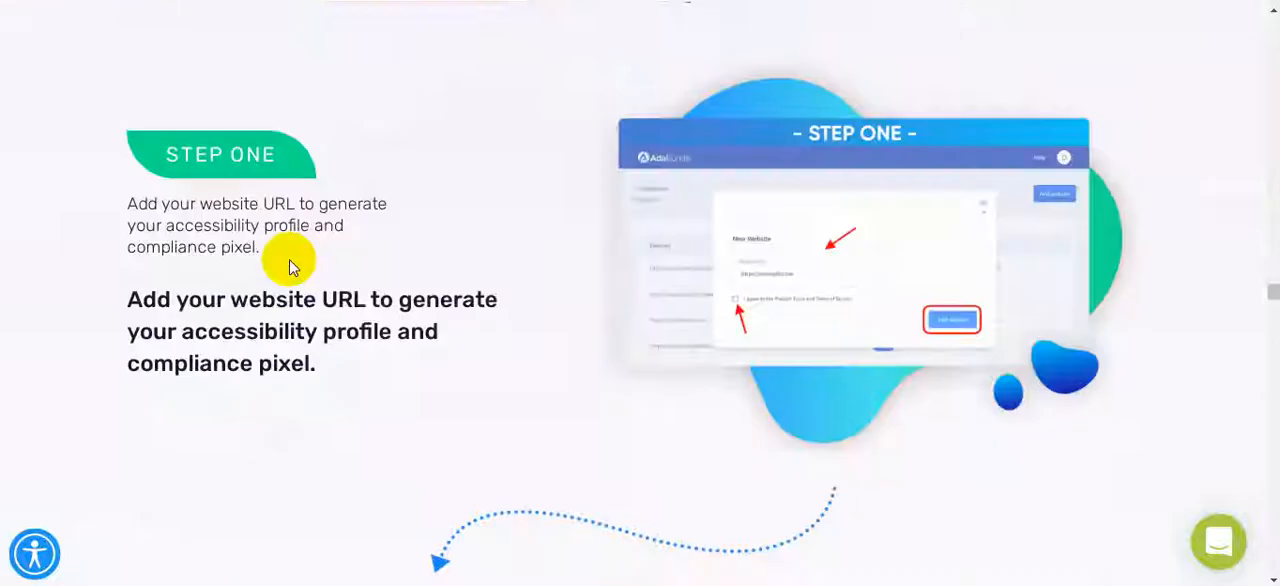
scroll("down", 3)
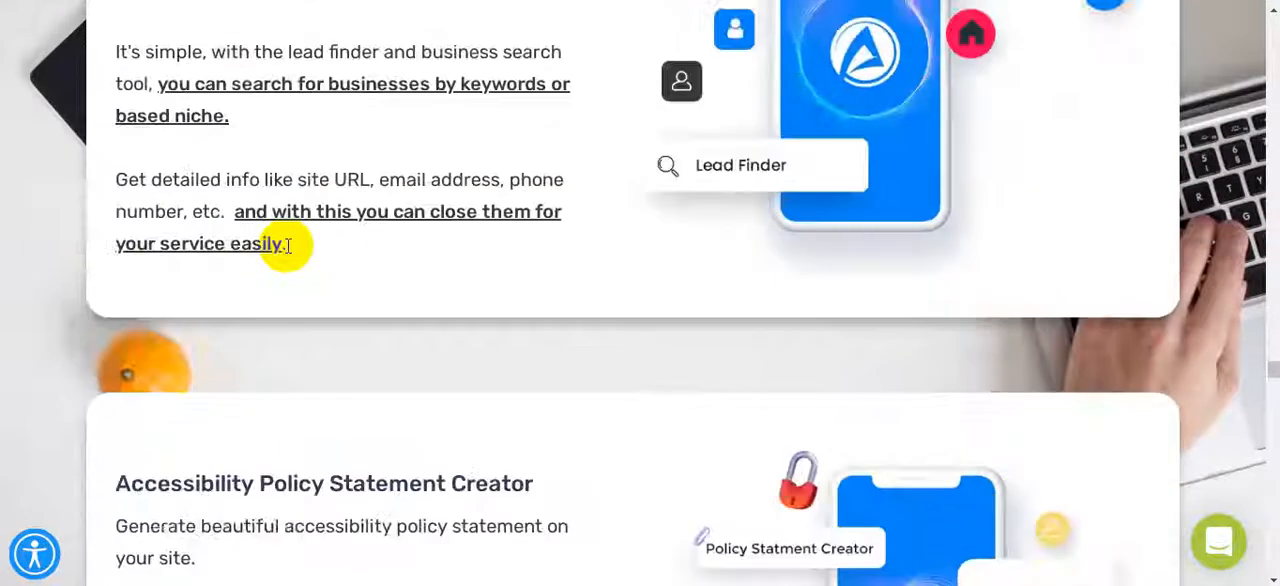
scroll("down", 3)
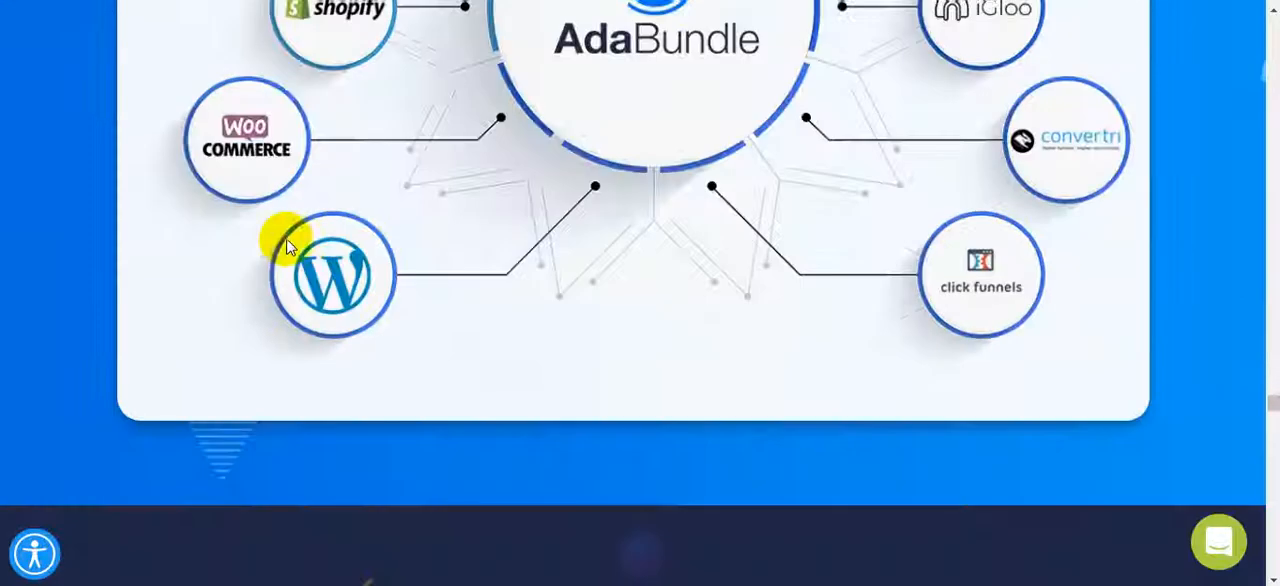
scroll("up", 3)
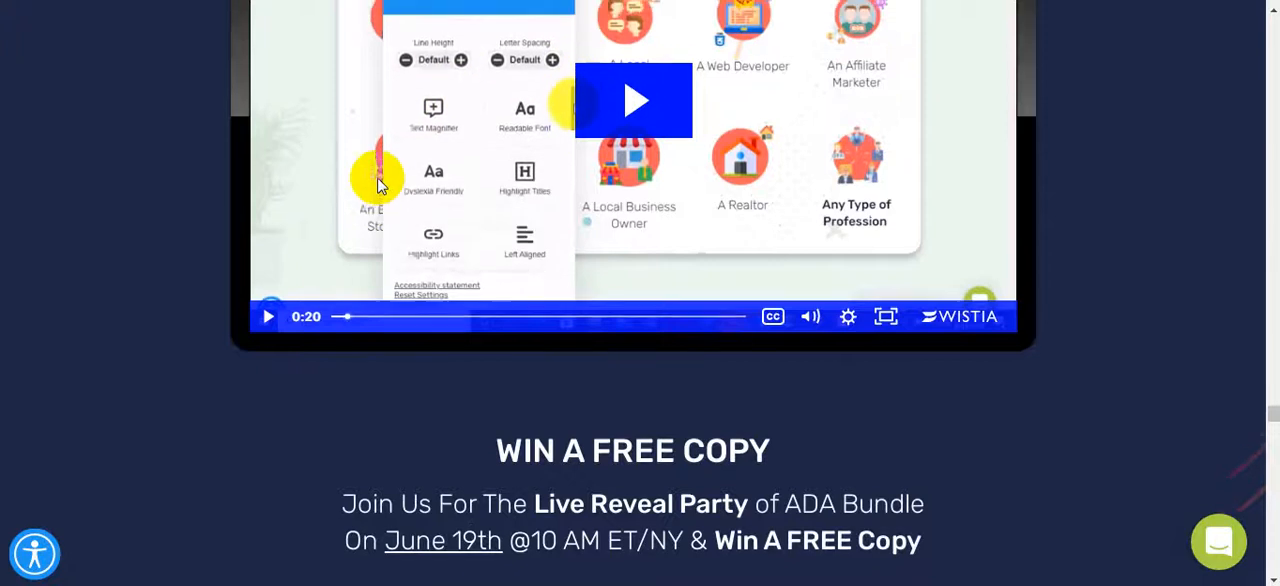
Scroll past the signup countdown and SEO section to the VIP webinar replay vault bonus
scroll("down", 3)
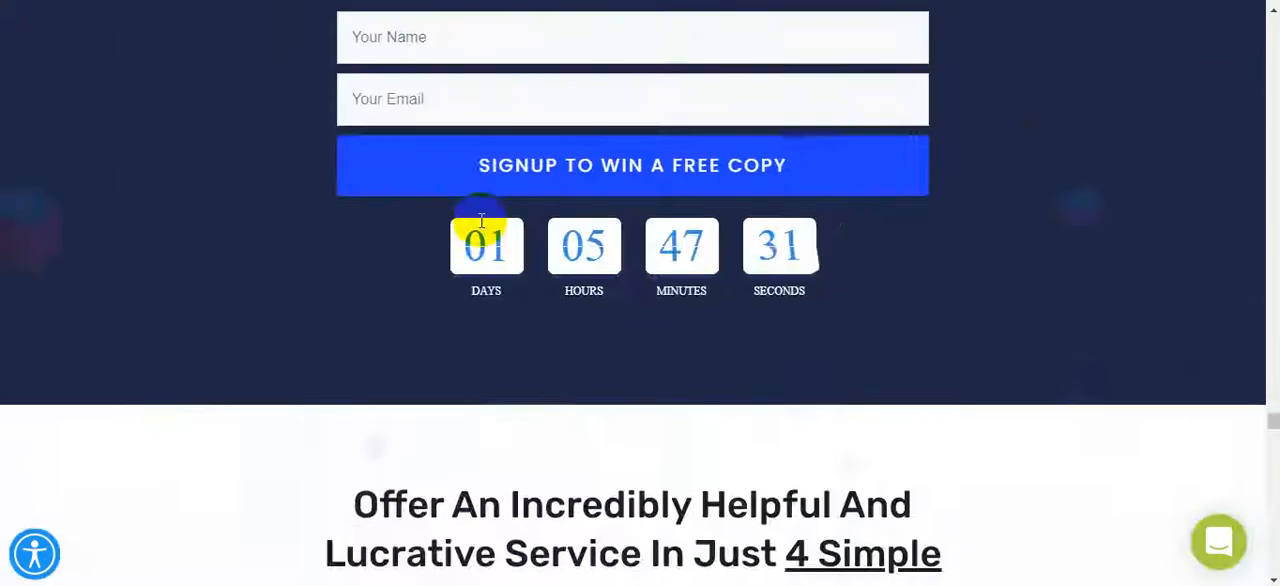
scroll("down", 3)
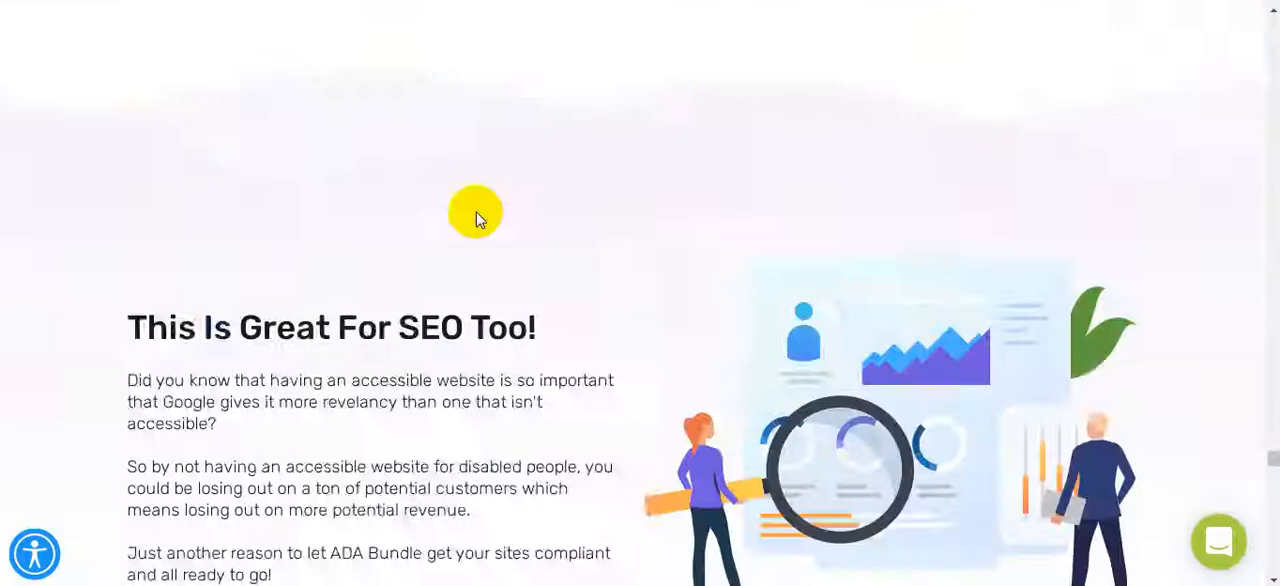
scroll("down", 3)
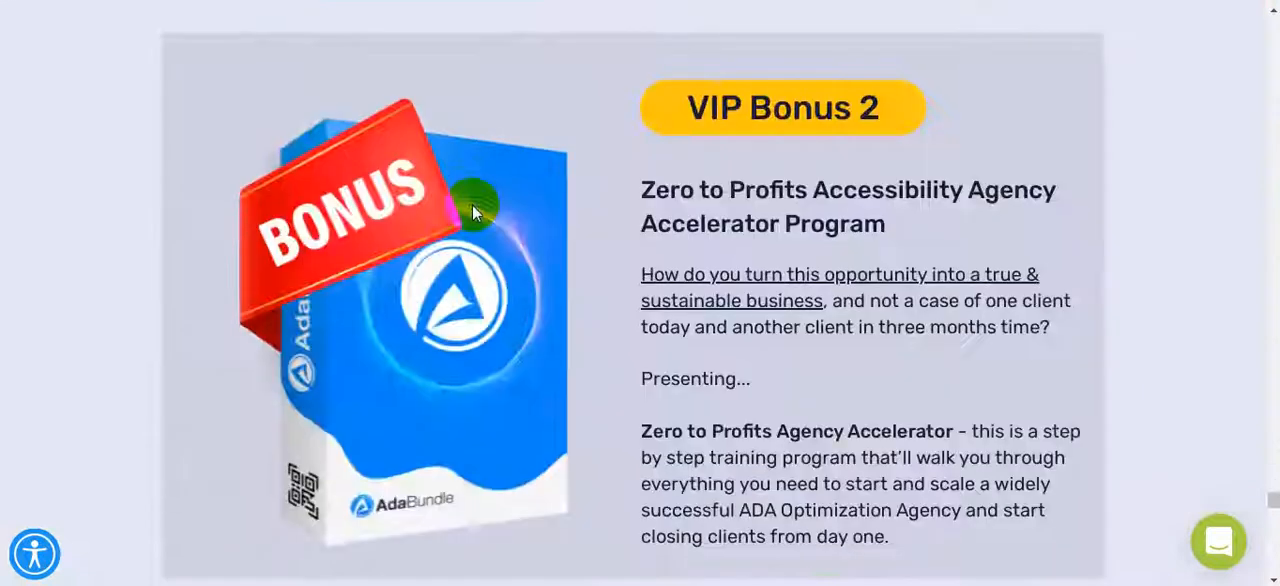
scroll("down", 3)
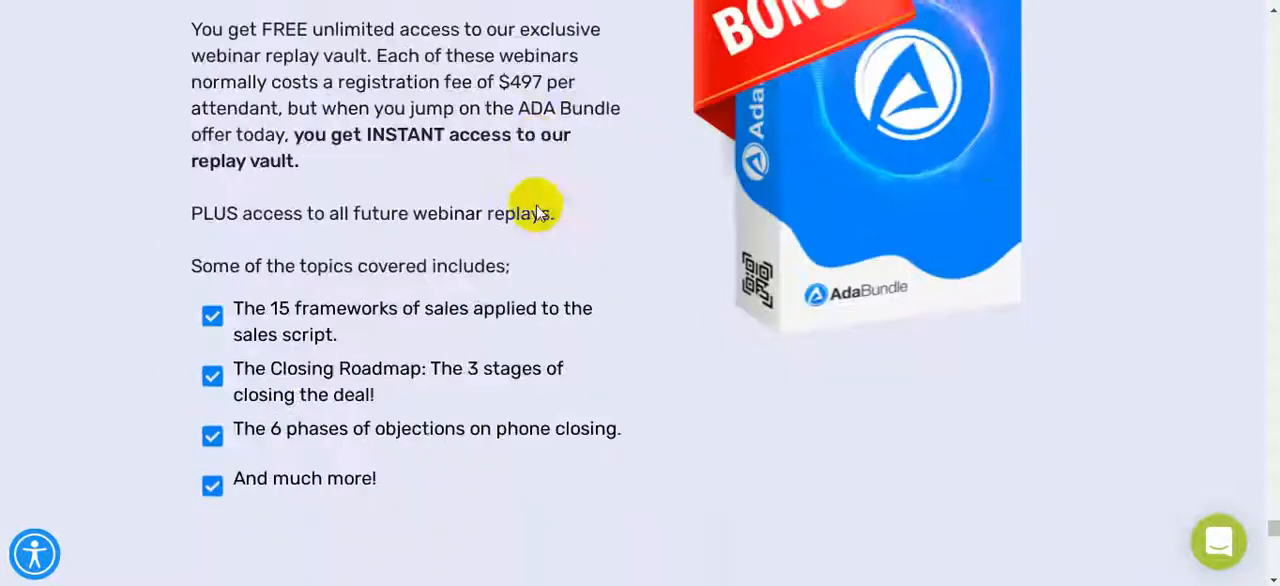
scroll("down", 3)
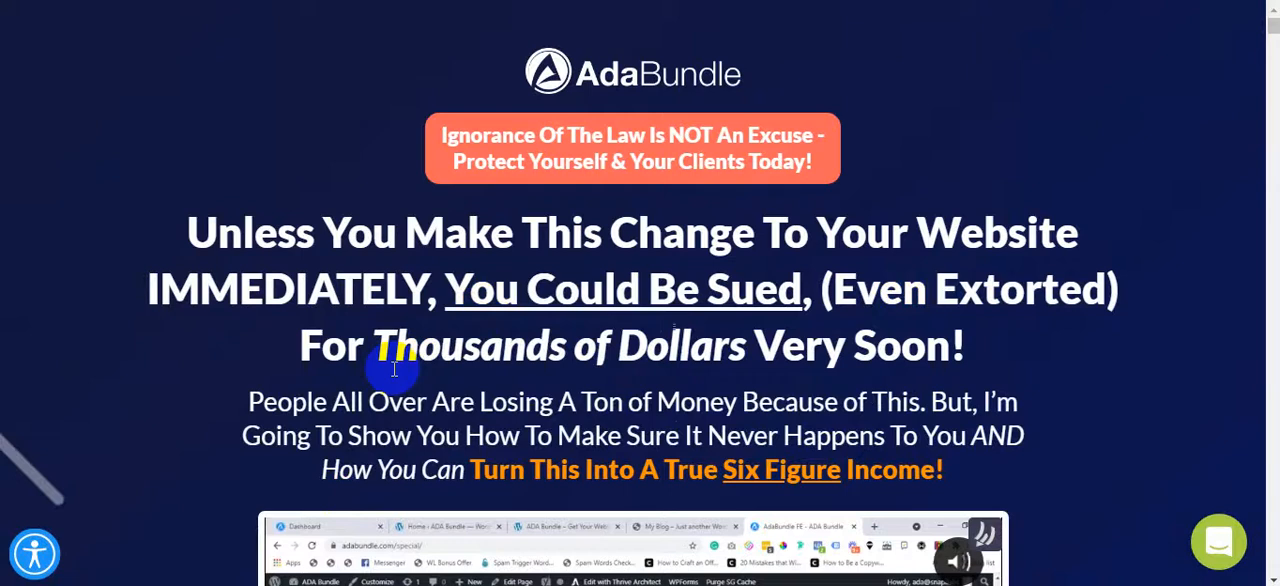
mouse_move(765, 445)
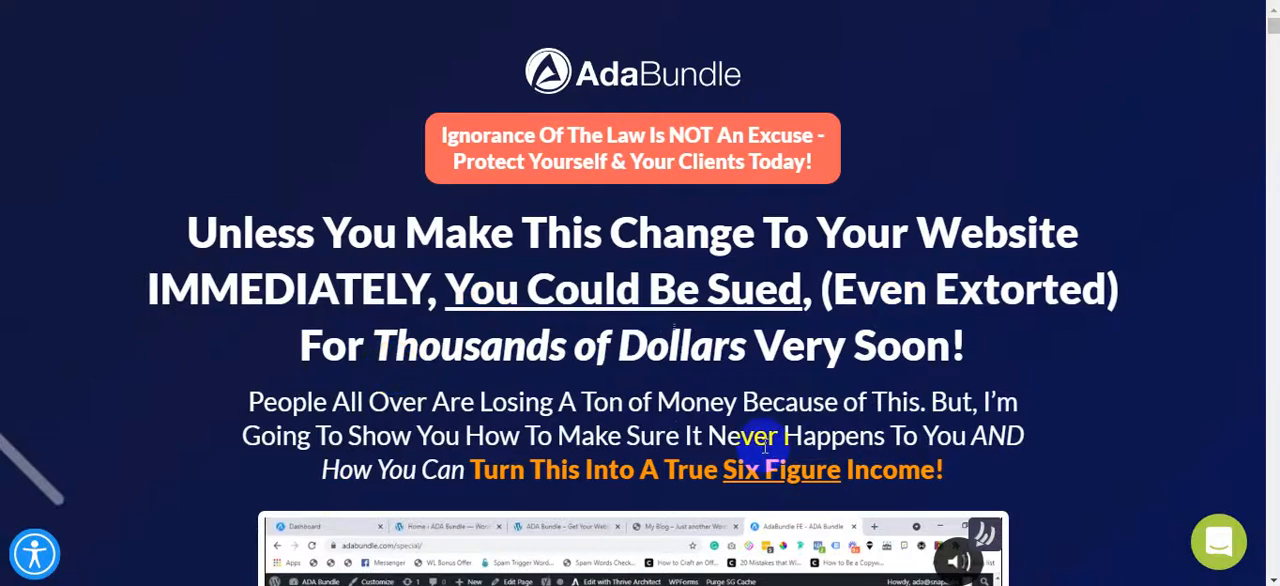